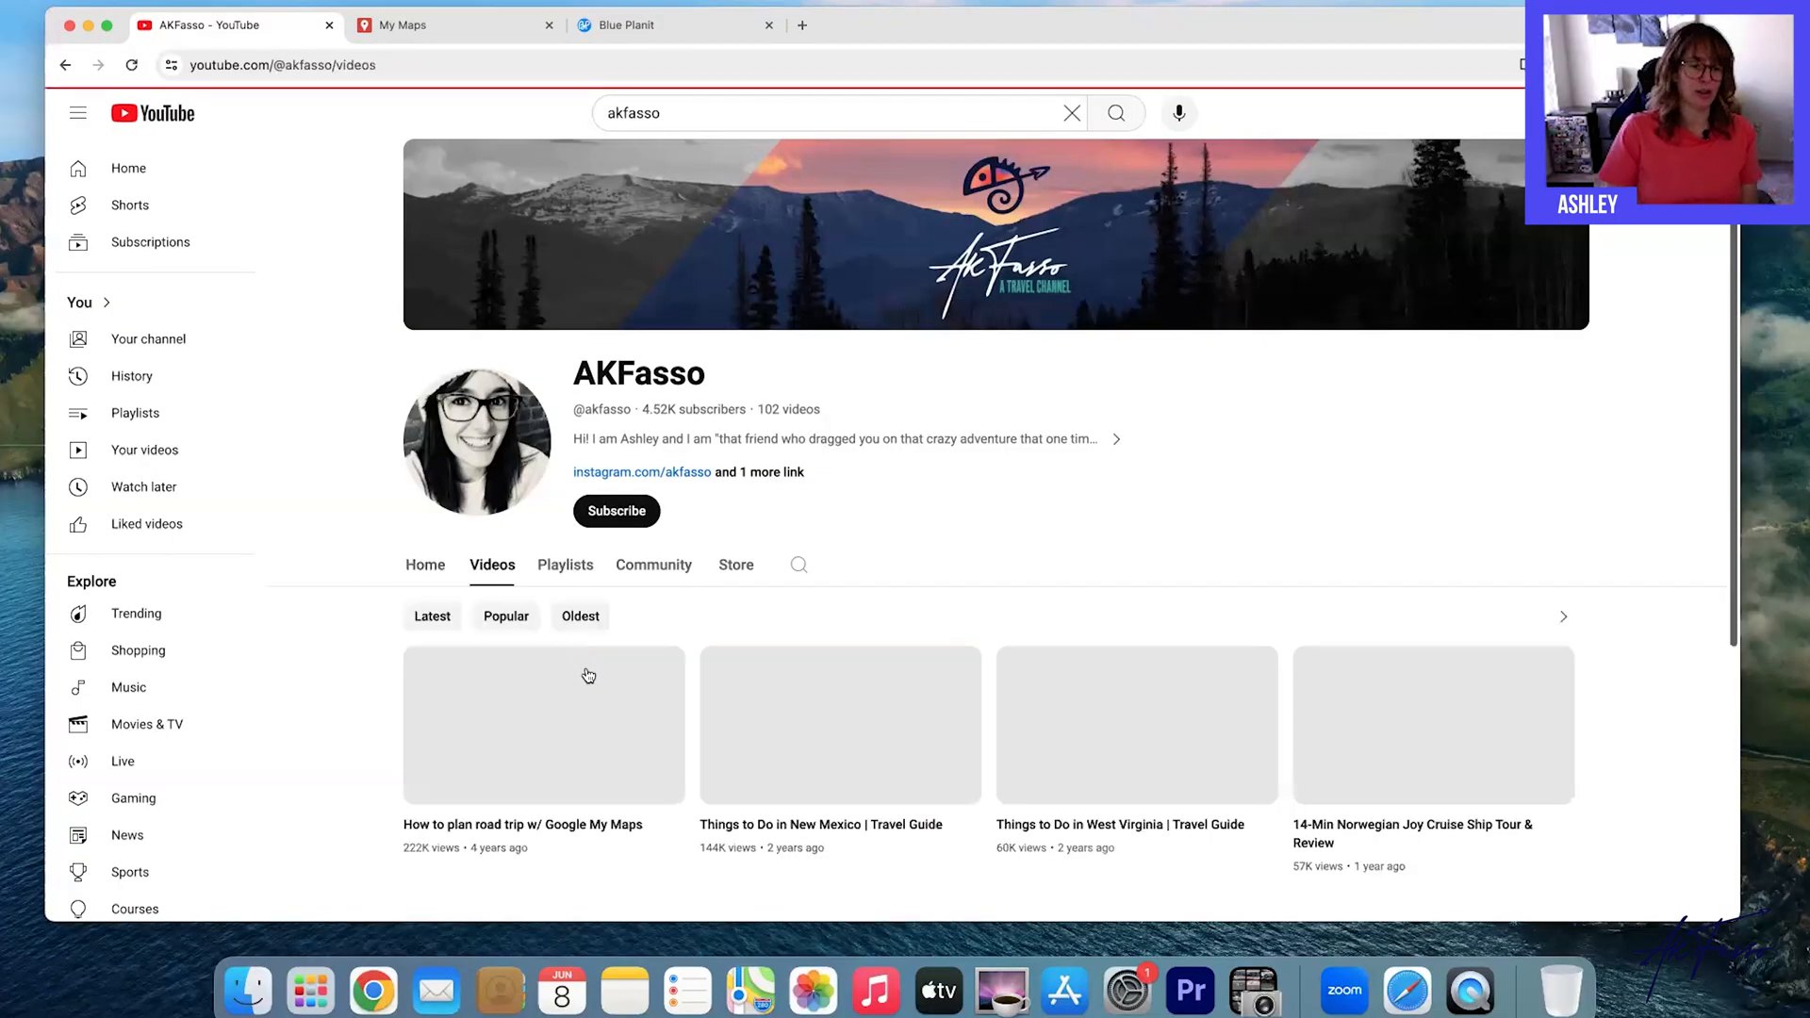
Preview the 'How to plan road trip w/ Google My Maps' video, then switch to the saved maps collection.
left_click(505, 614)
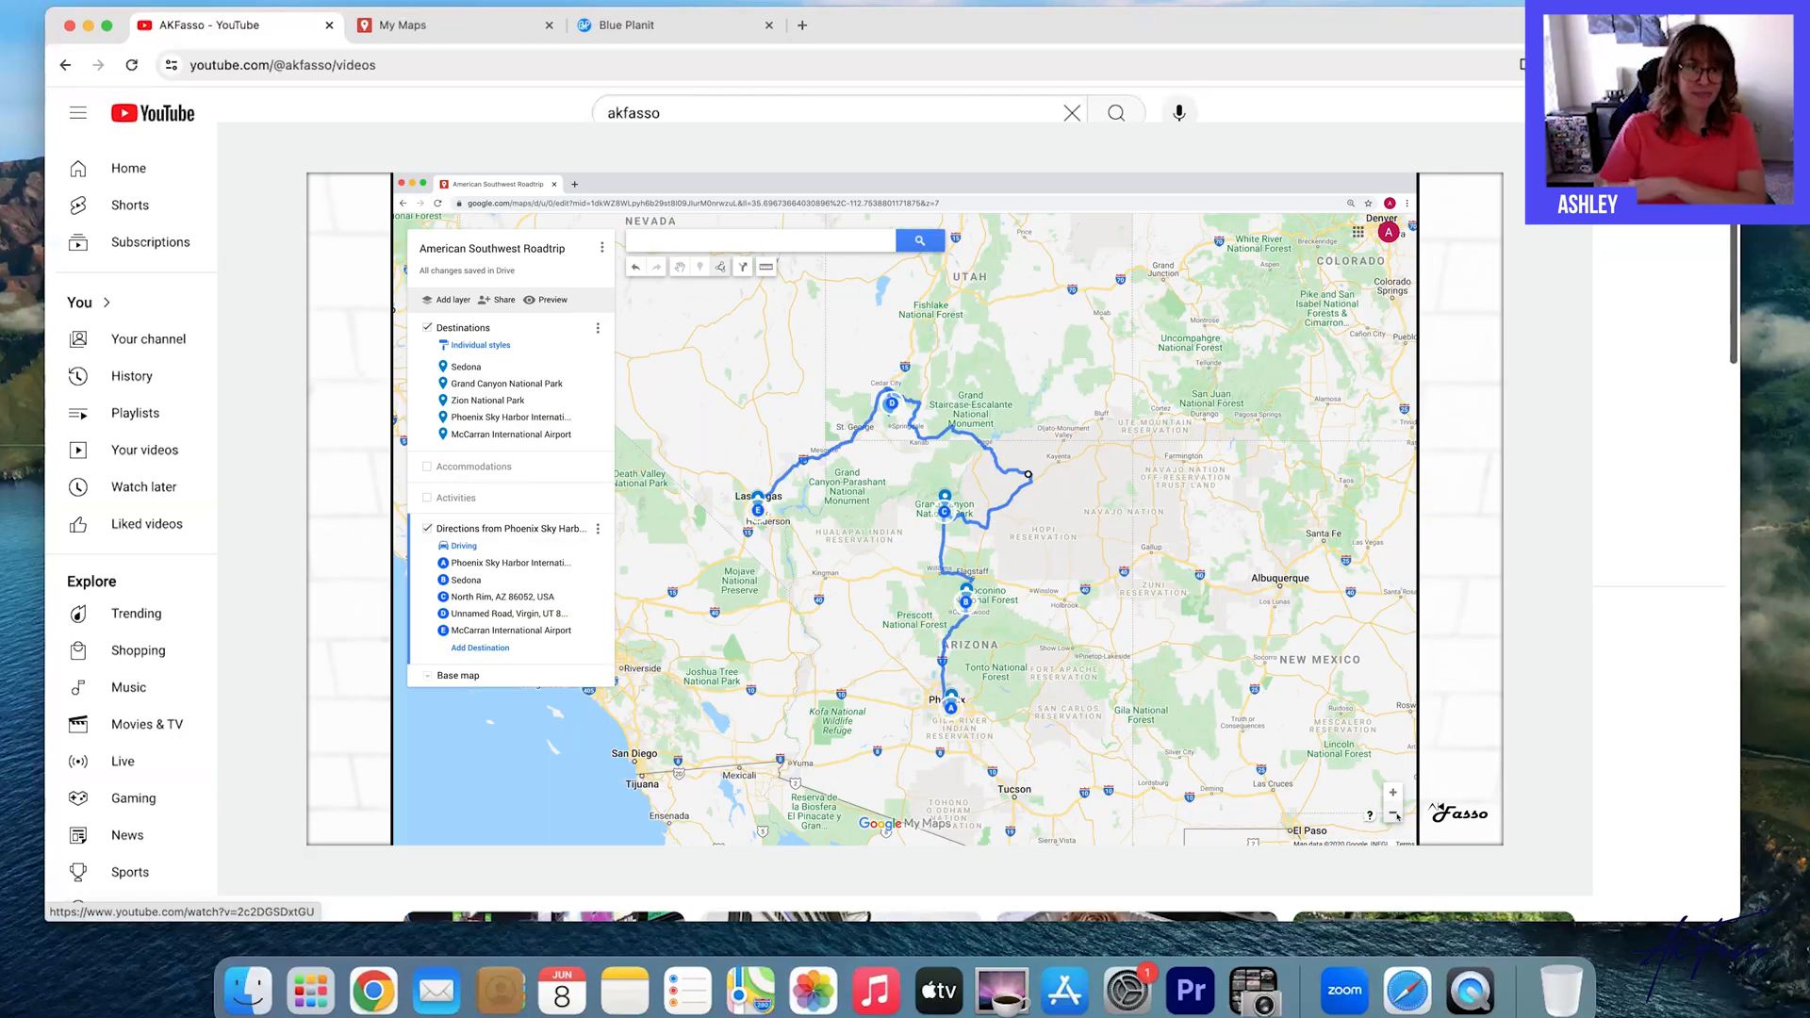
left_click(454, 24)
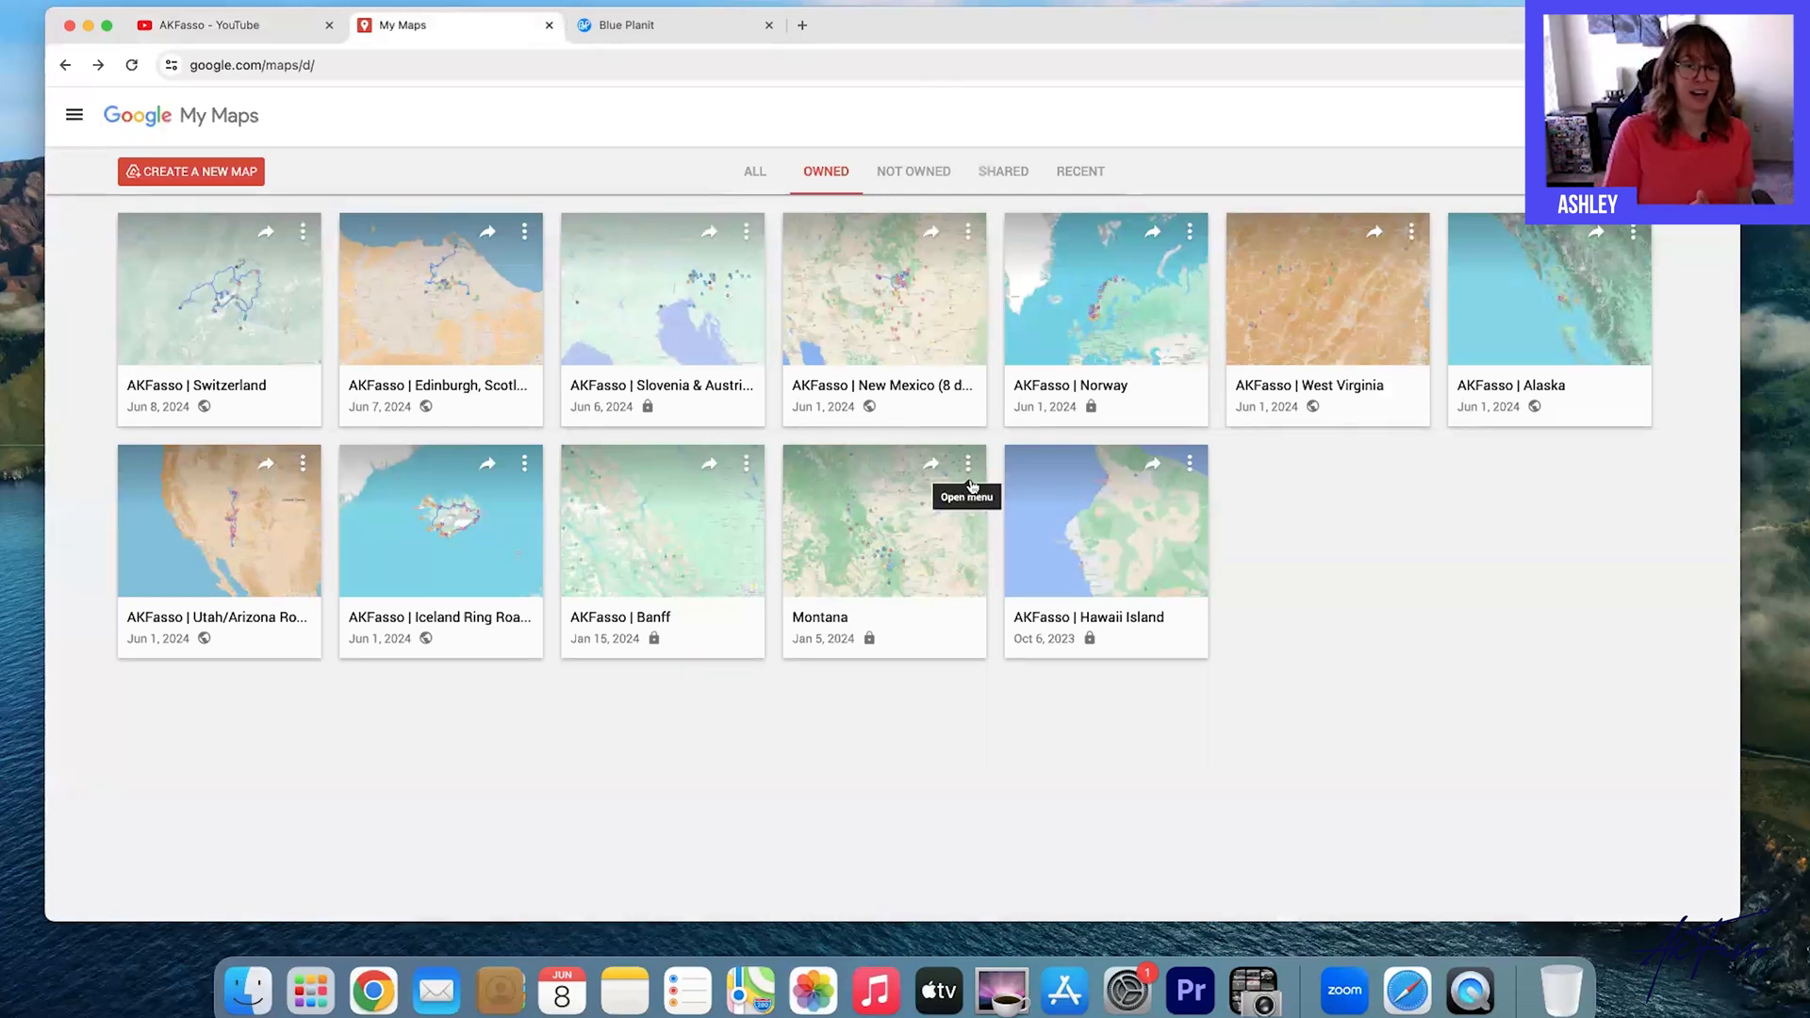
Open the AKFasso | Edinburgh, Scotland map card from the Owned maps.
left_click(676, 24)
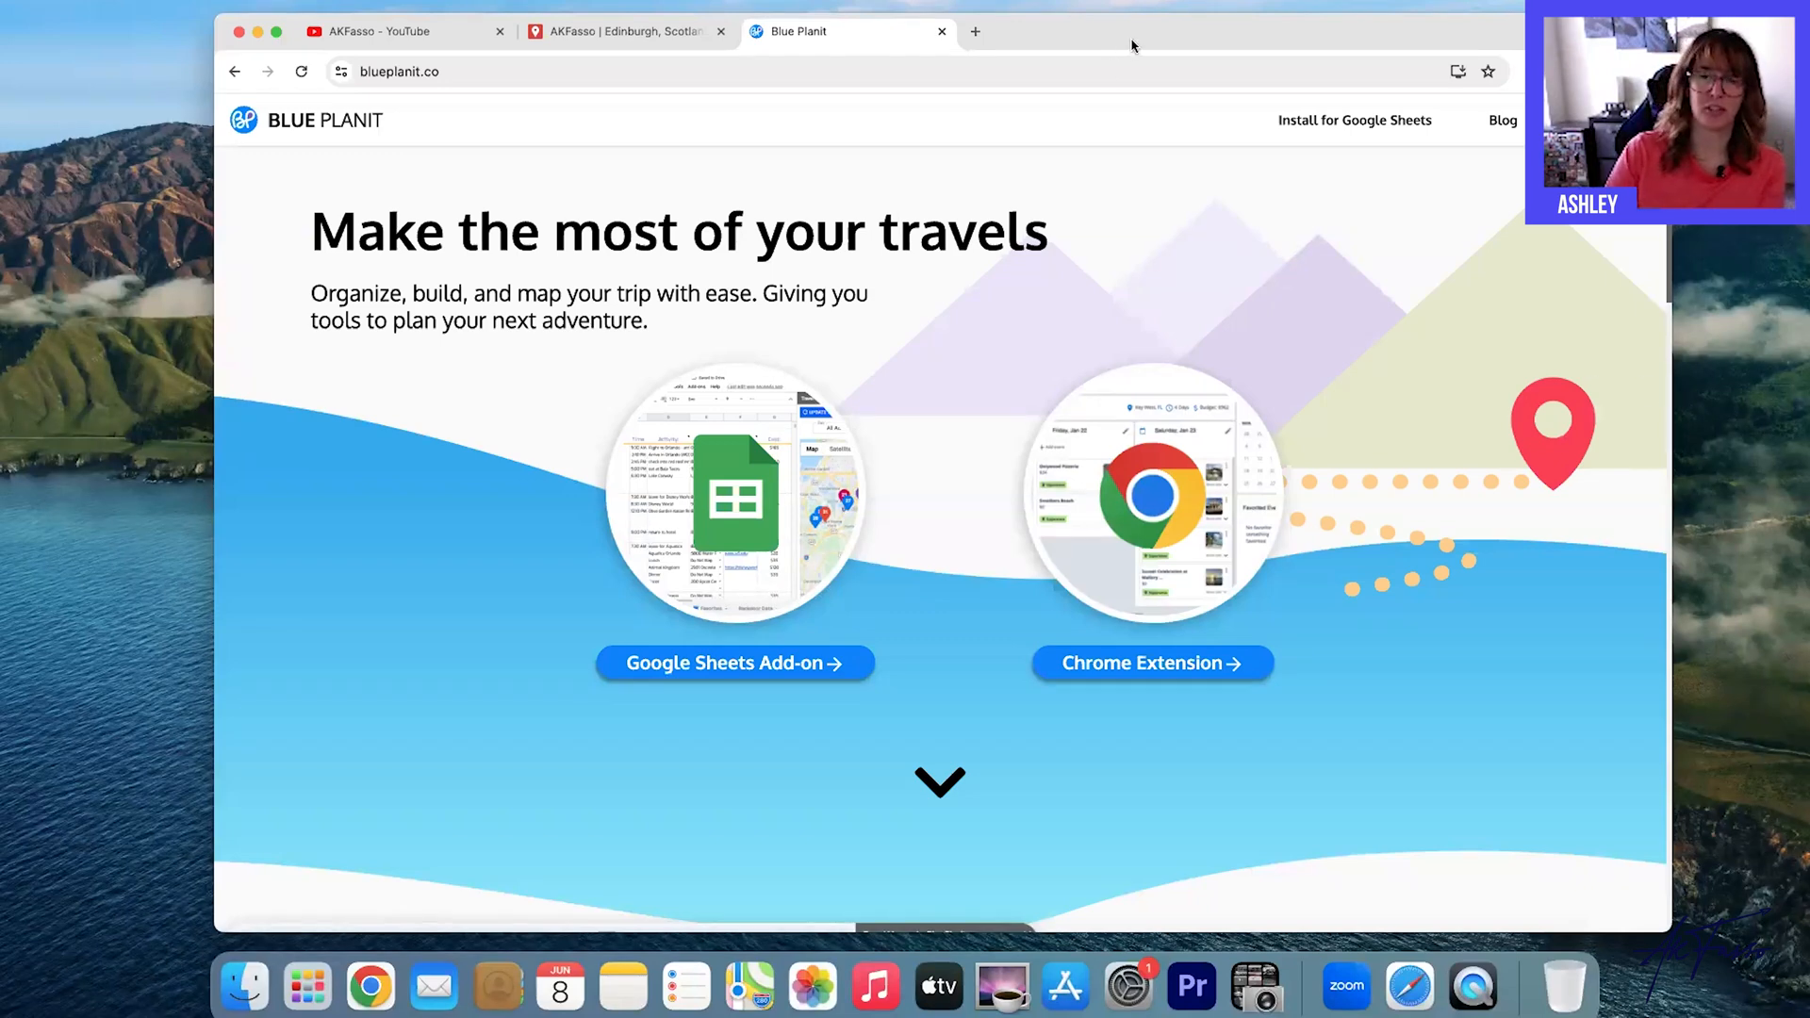
mouse_move(1355, 321)
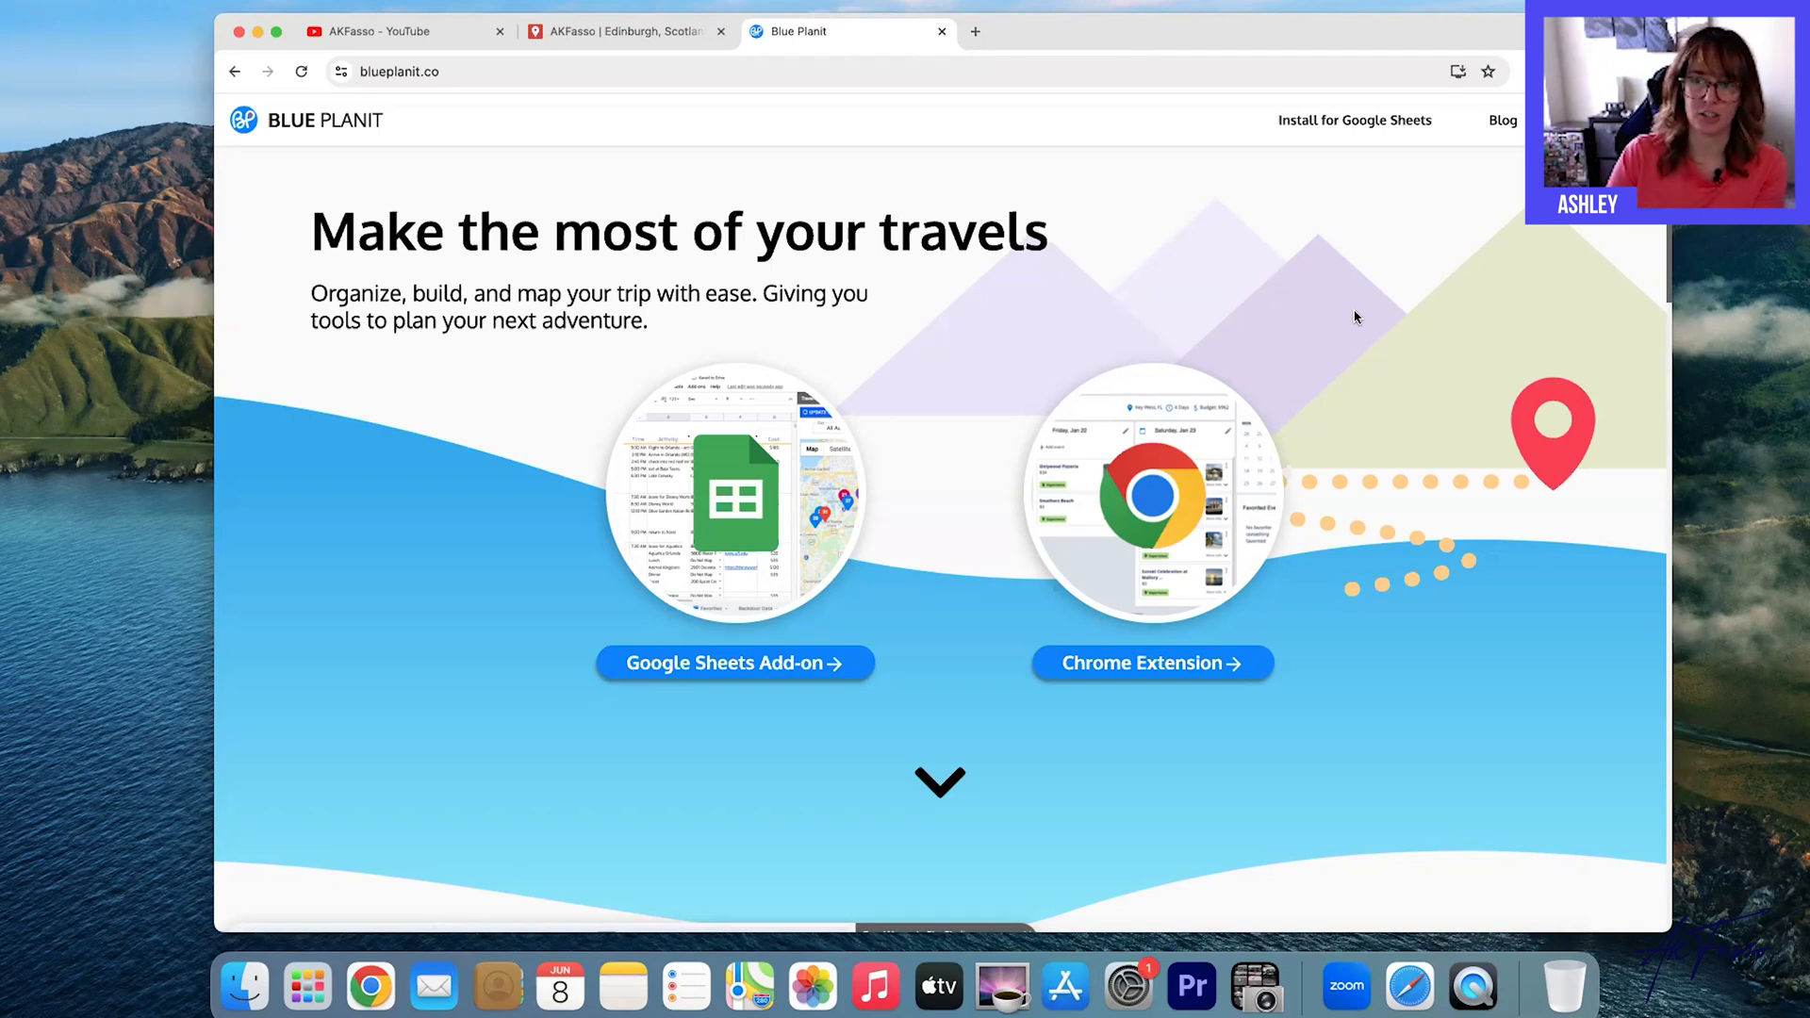
mouse_move(1154, 124)
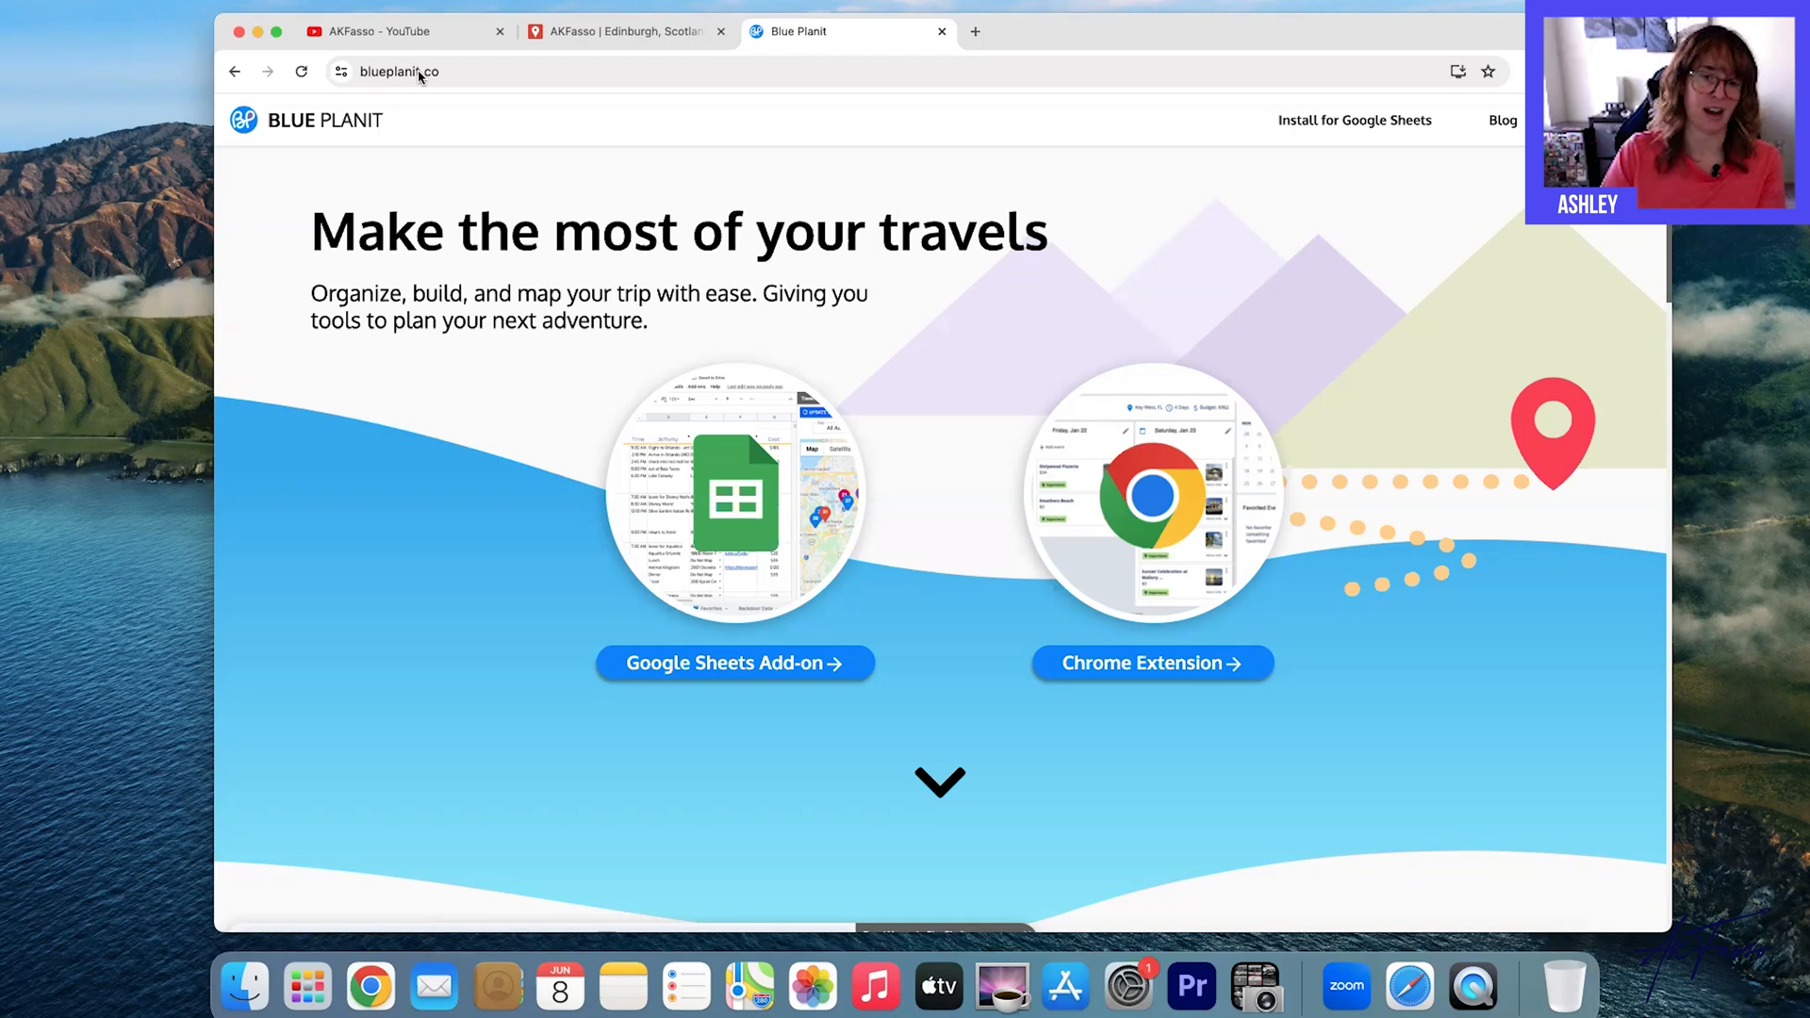
mouse_move(686, 533)
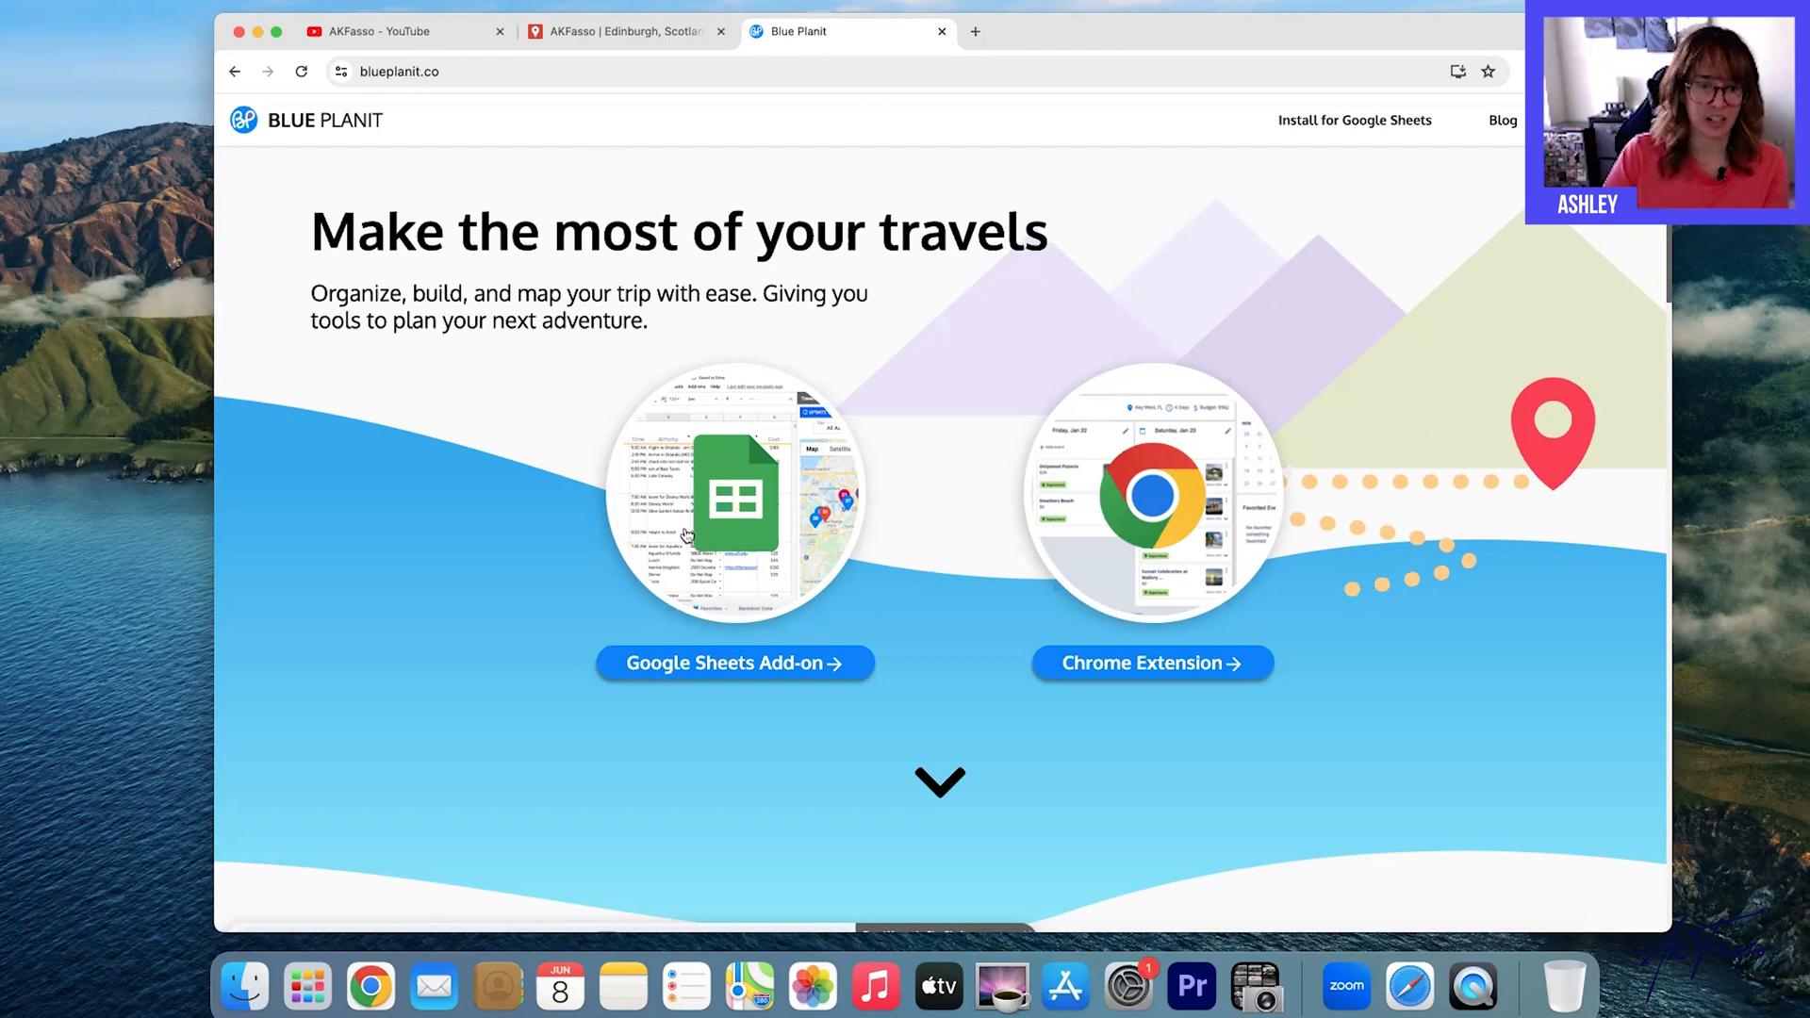
mouse_move(1152, 585)
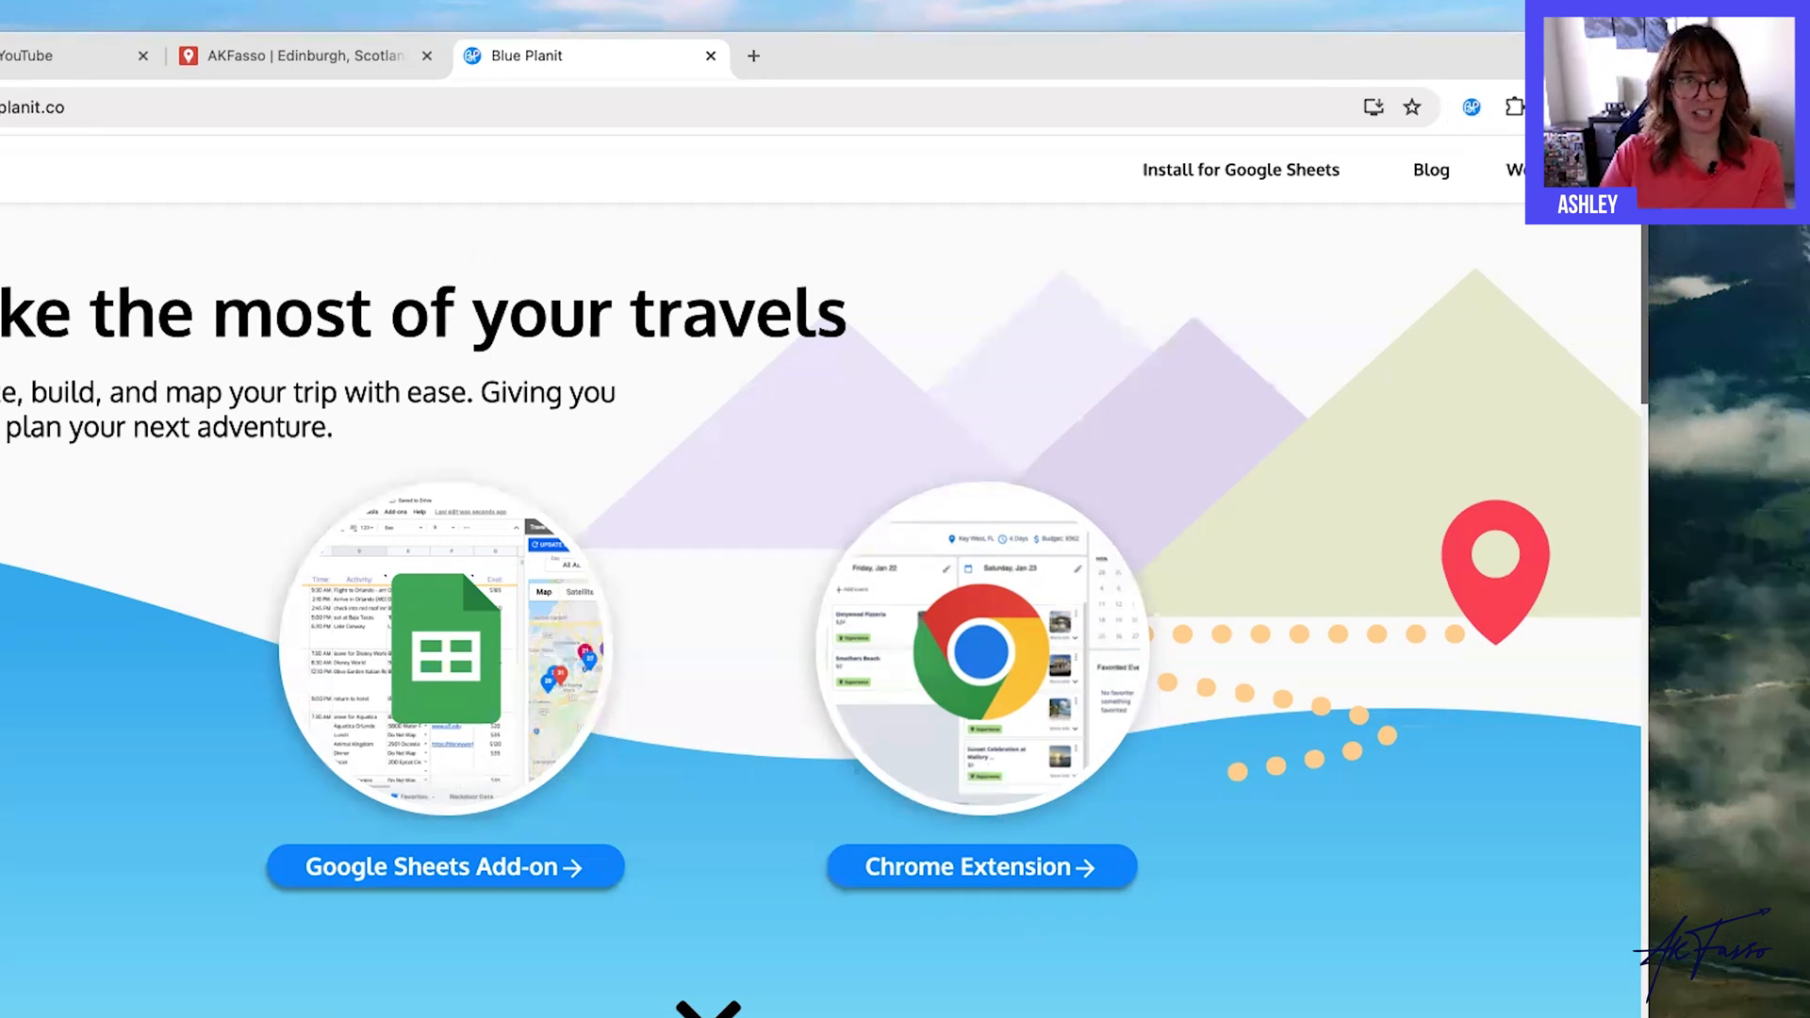
left_click(550, 10)
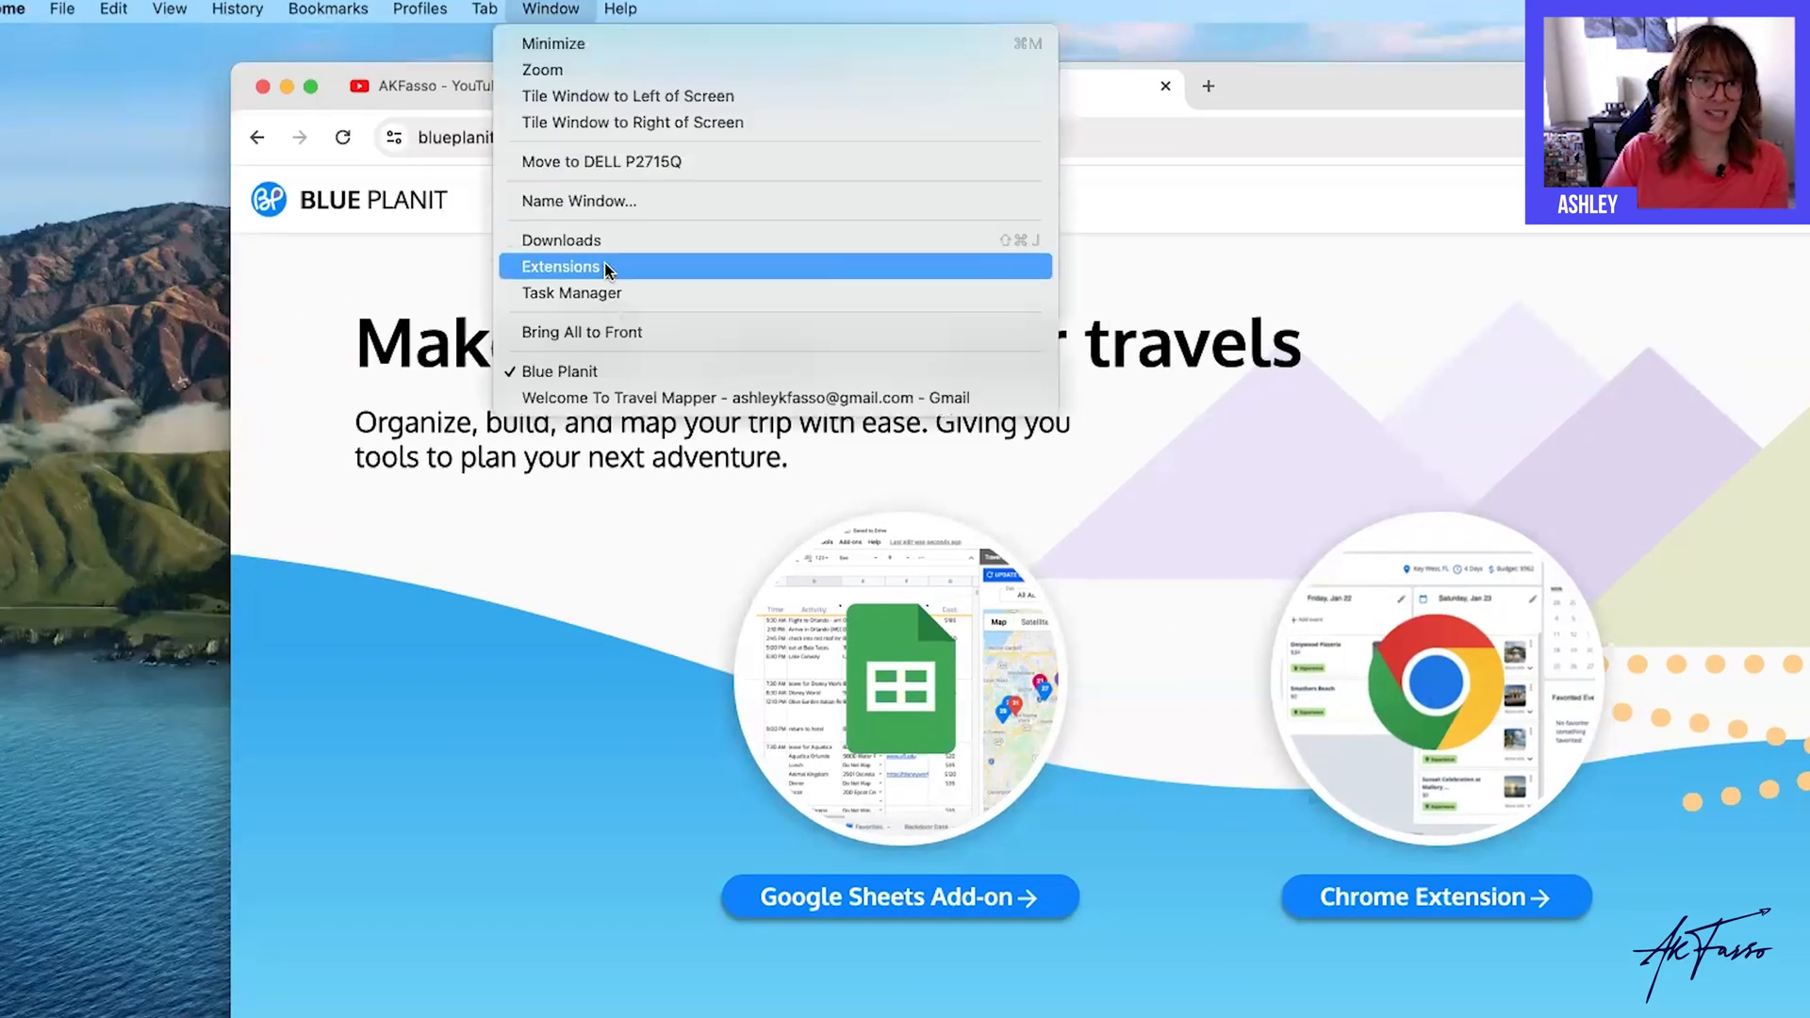
left_click(561, 266)
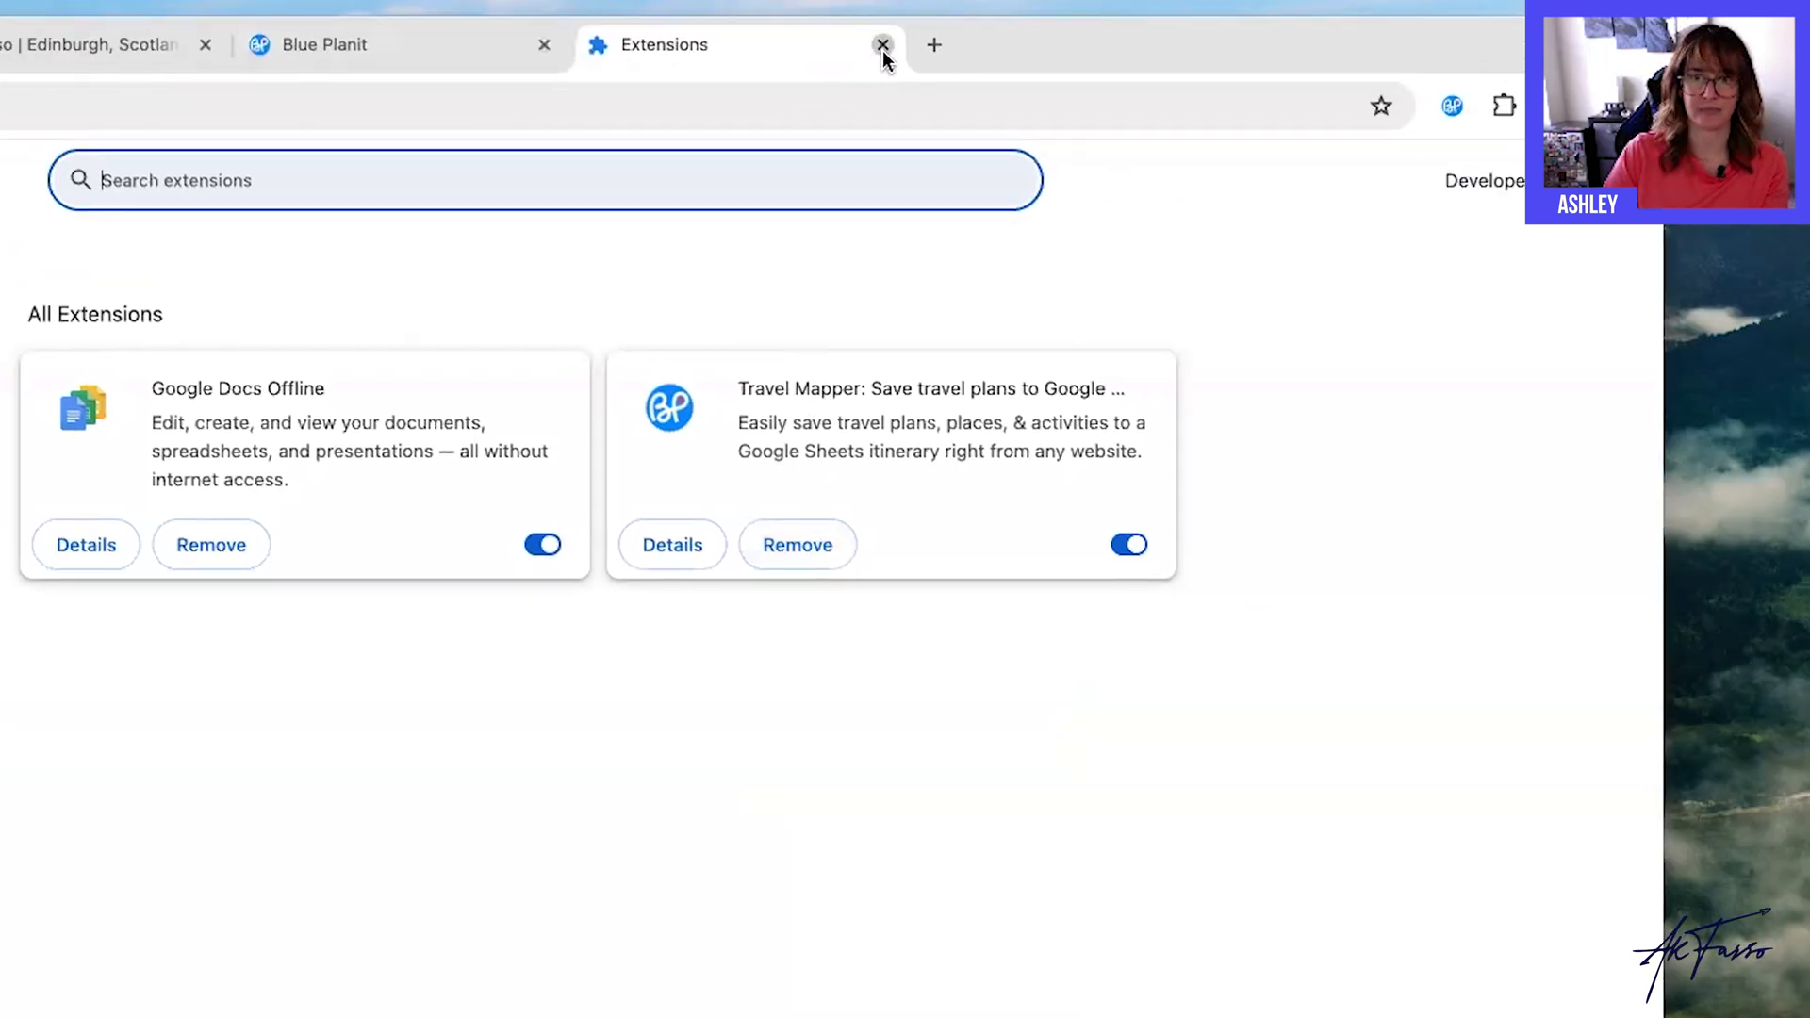
left_click(882, 43)
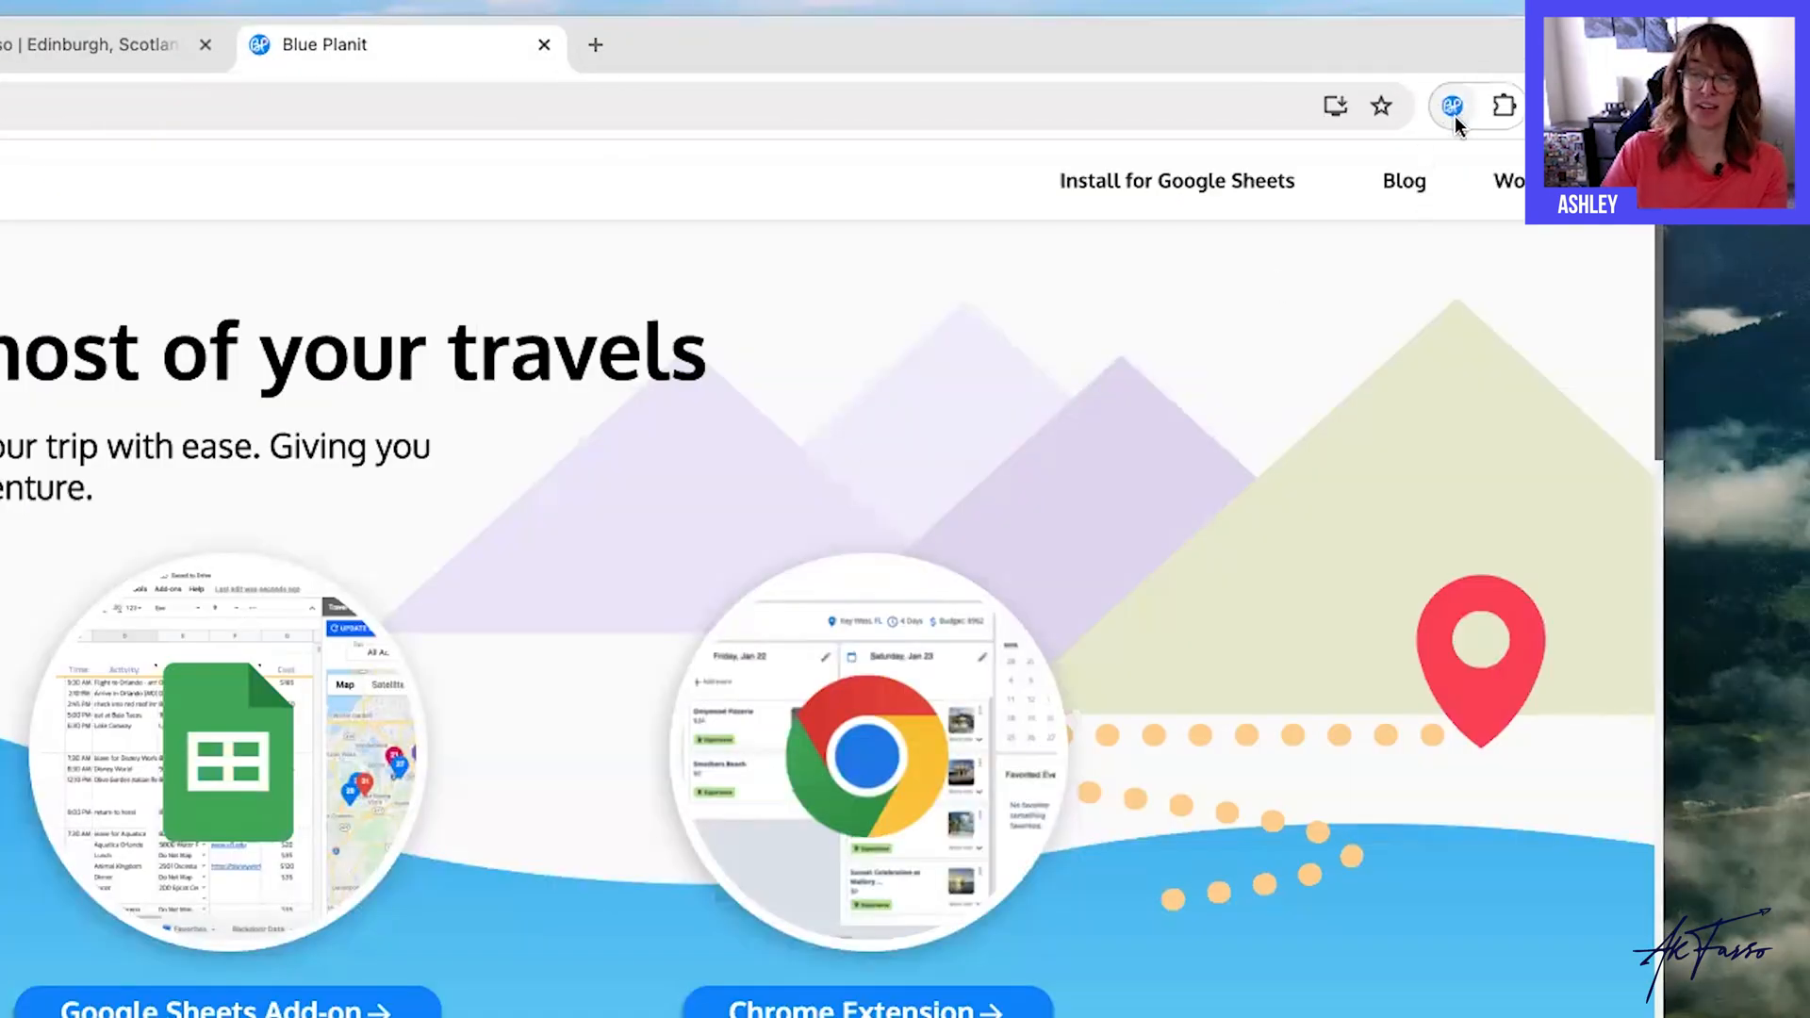
mouse_move(1451, 106)
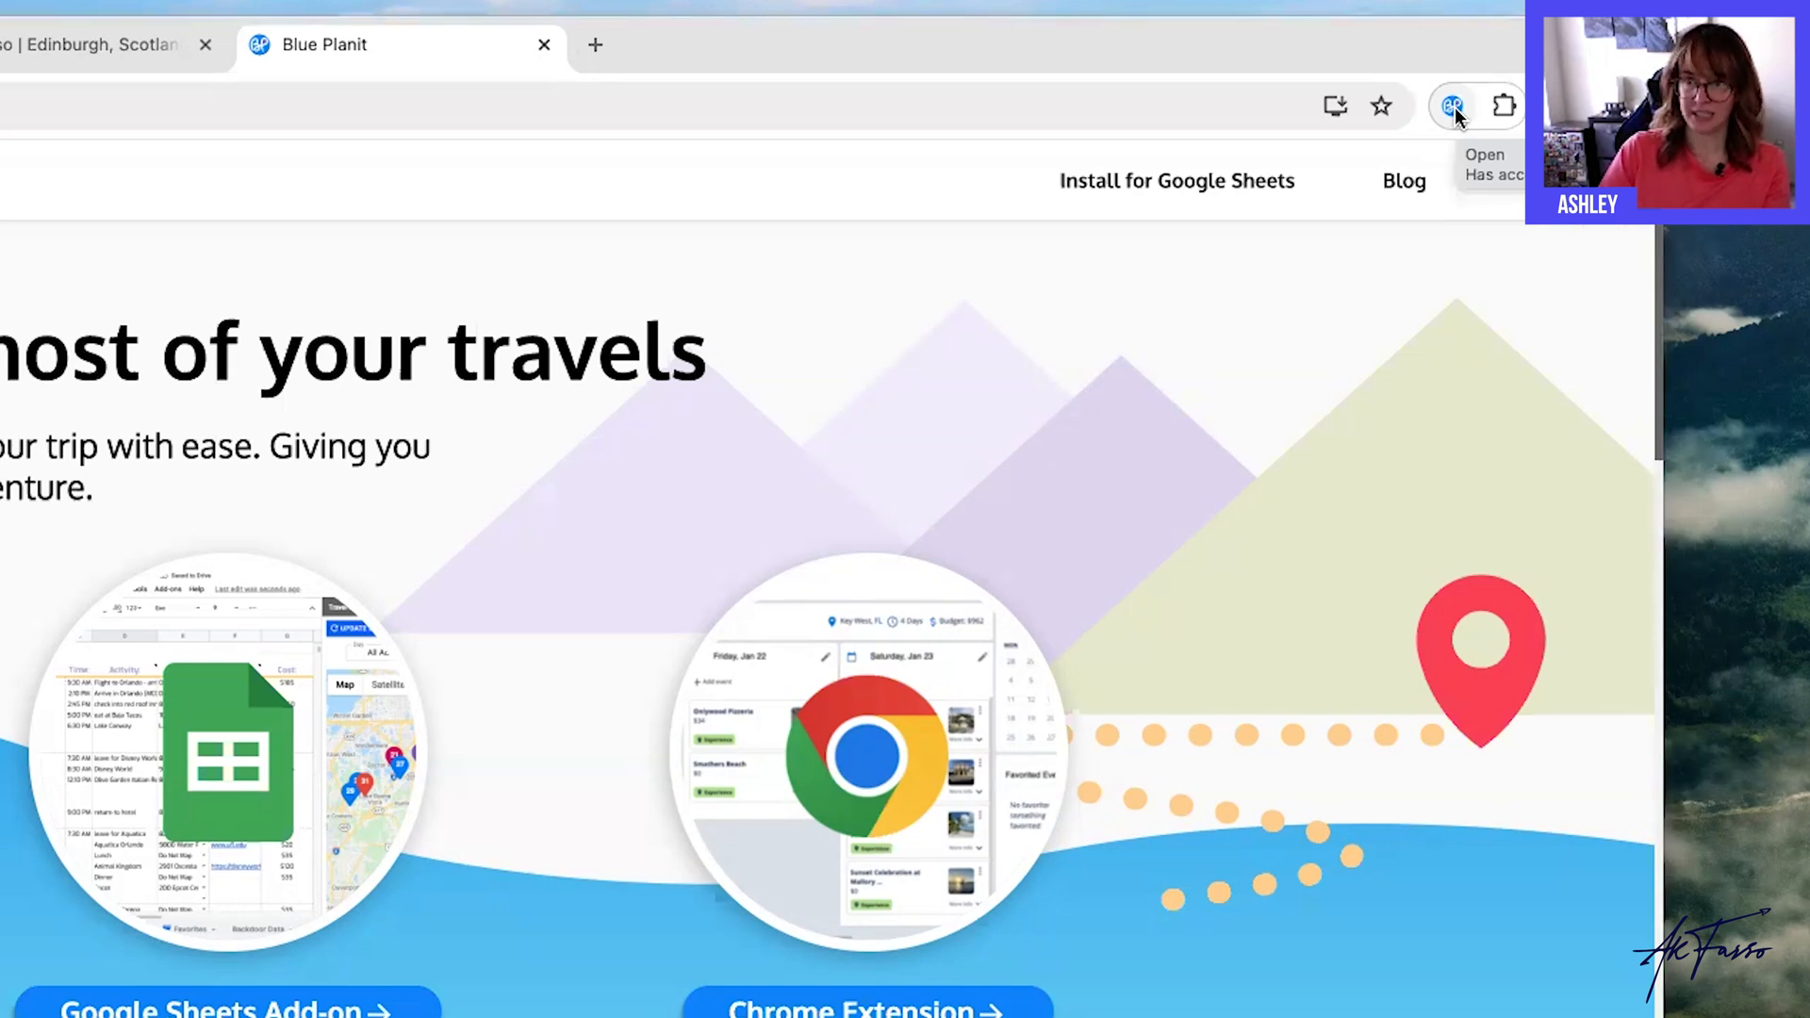
Create a new itinerary from the Travel Mapper panel and open 'Travel Mapper New Sheet 1'.
left_click(1452, 105)
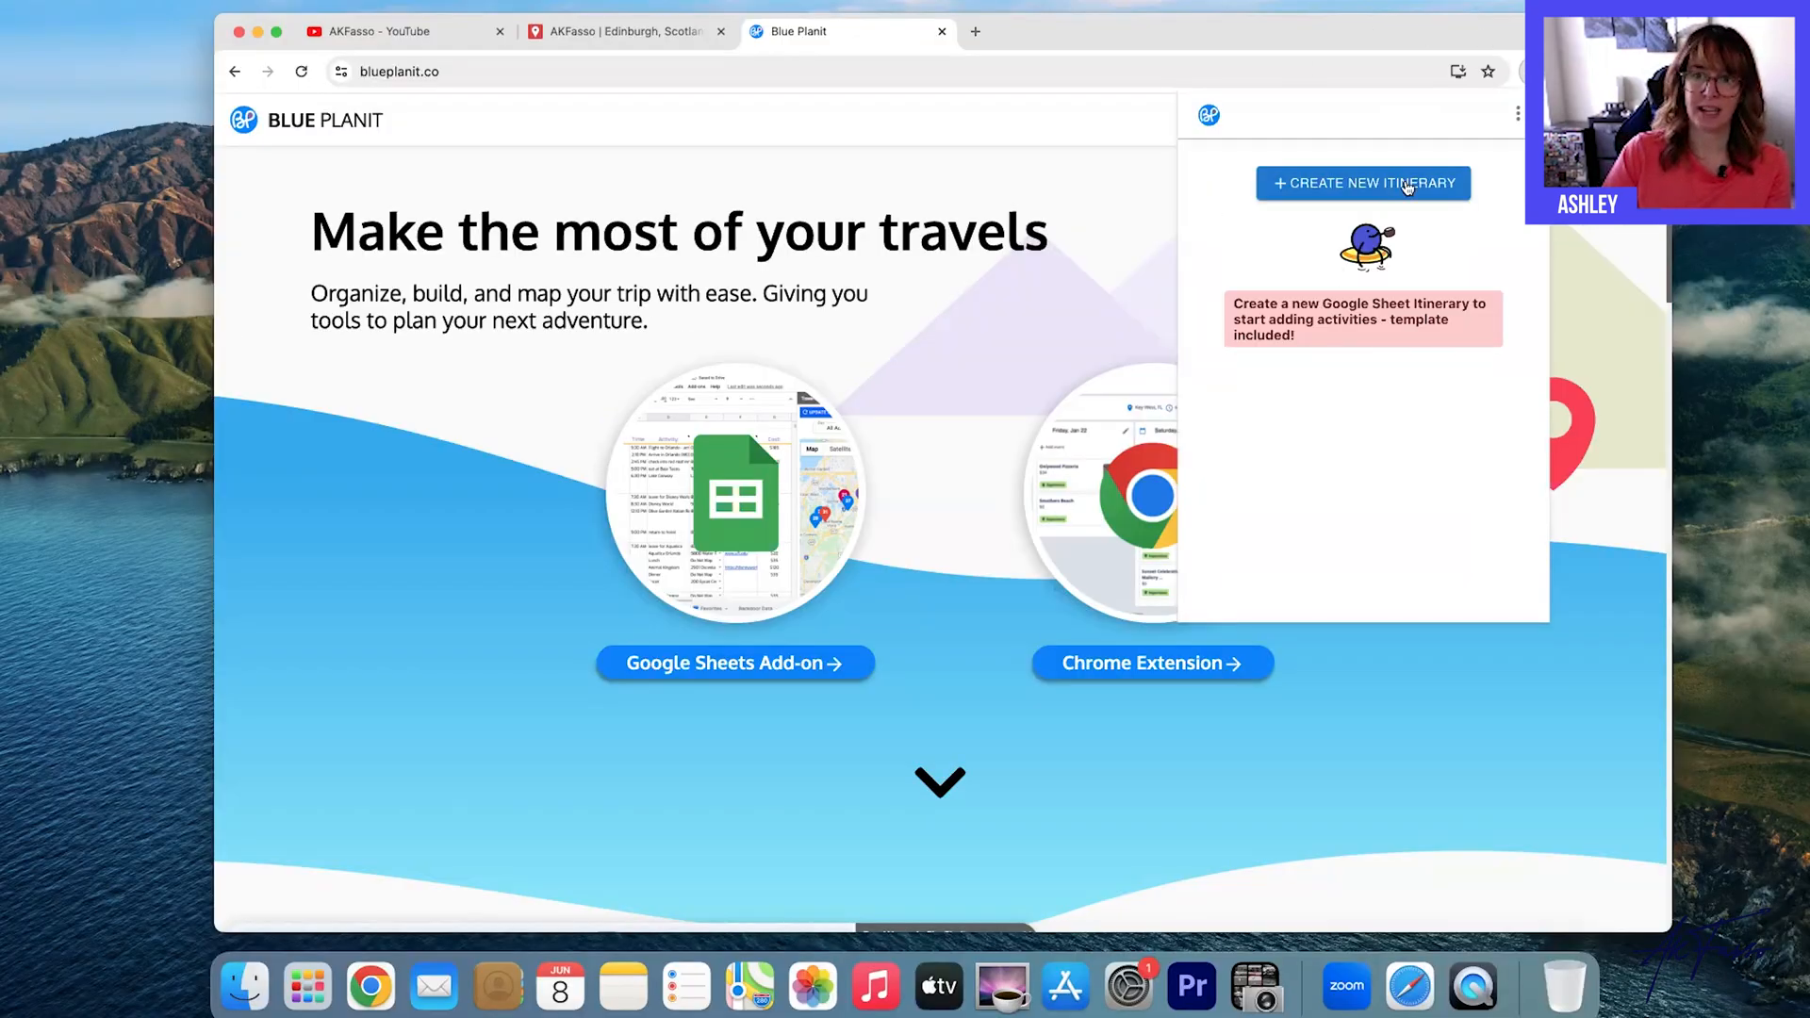
left_click(1363, 183)
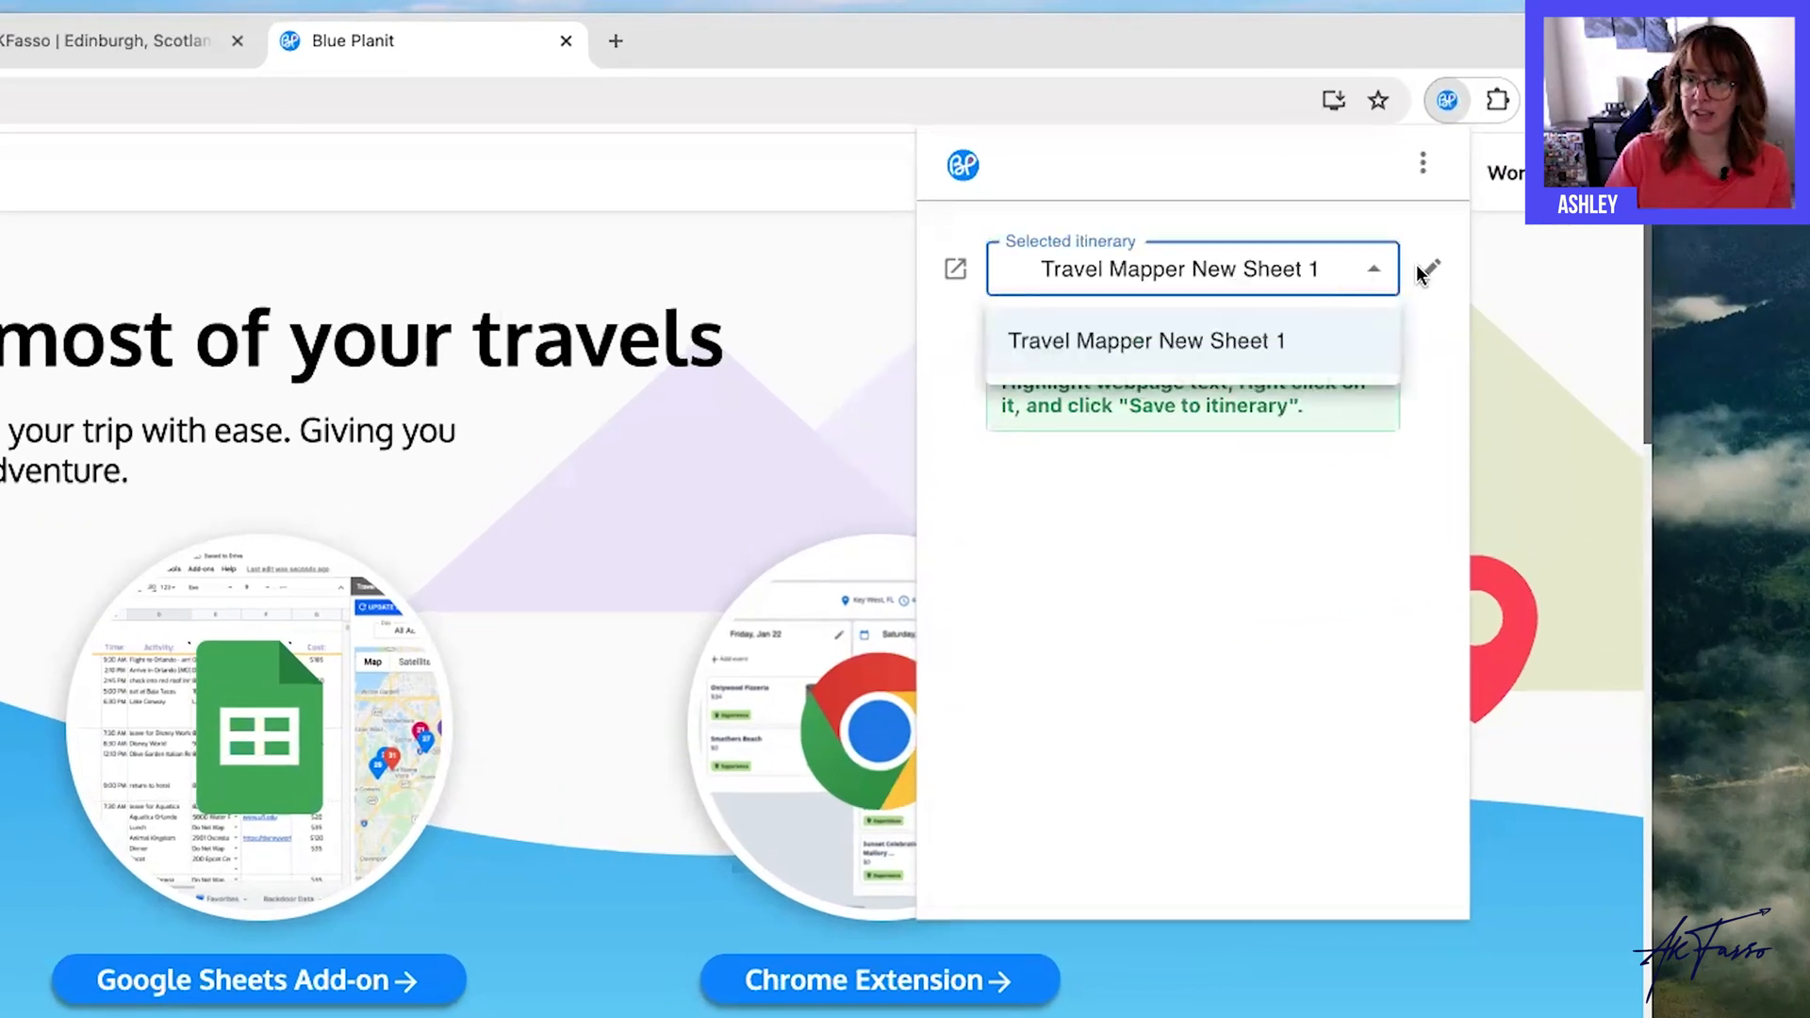
left_click(1427, 269)
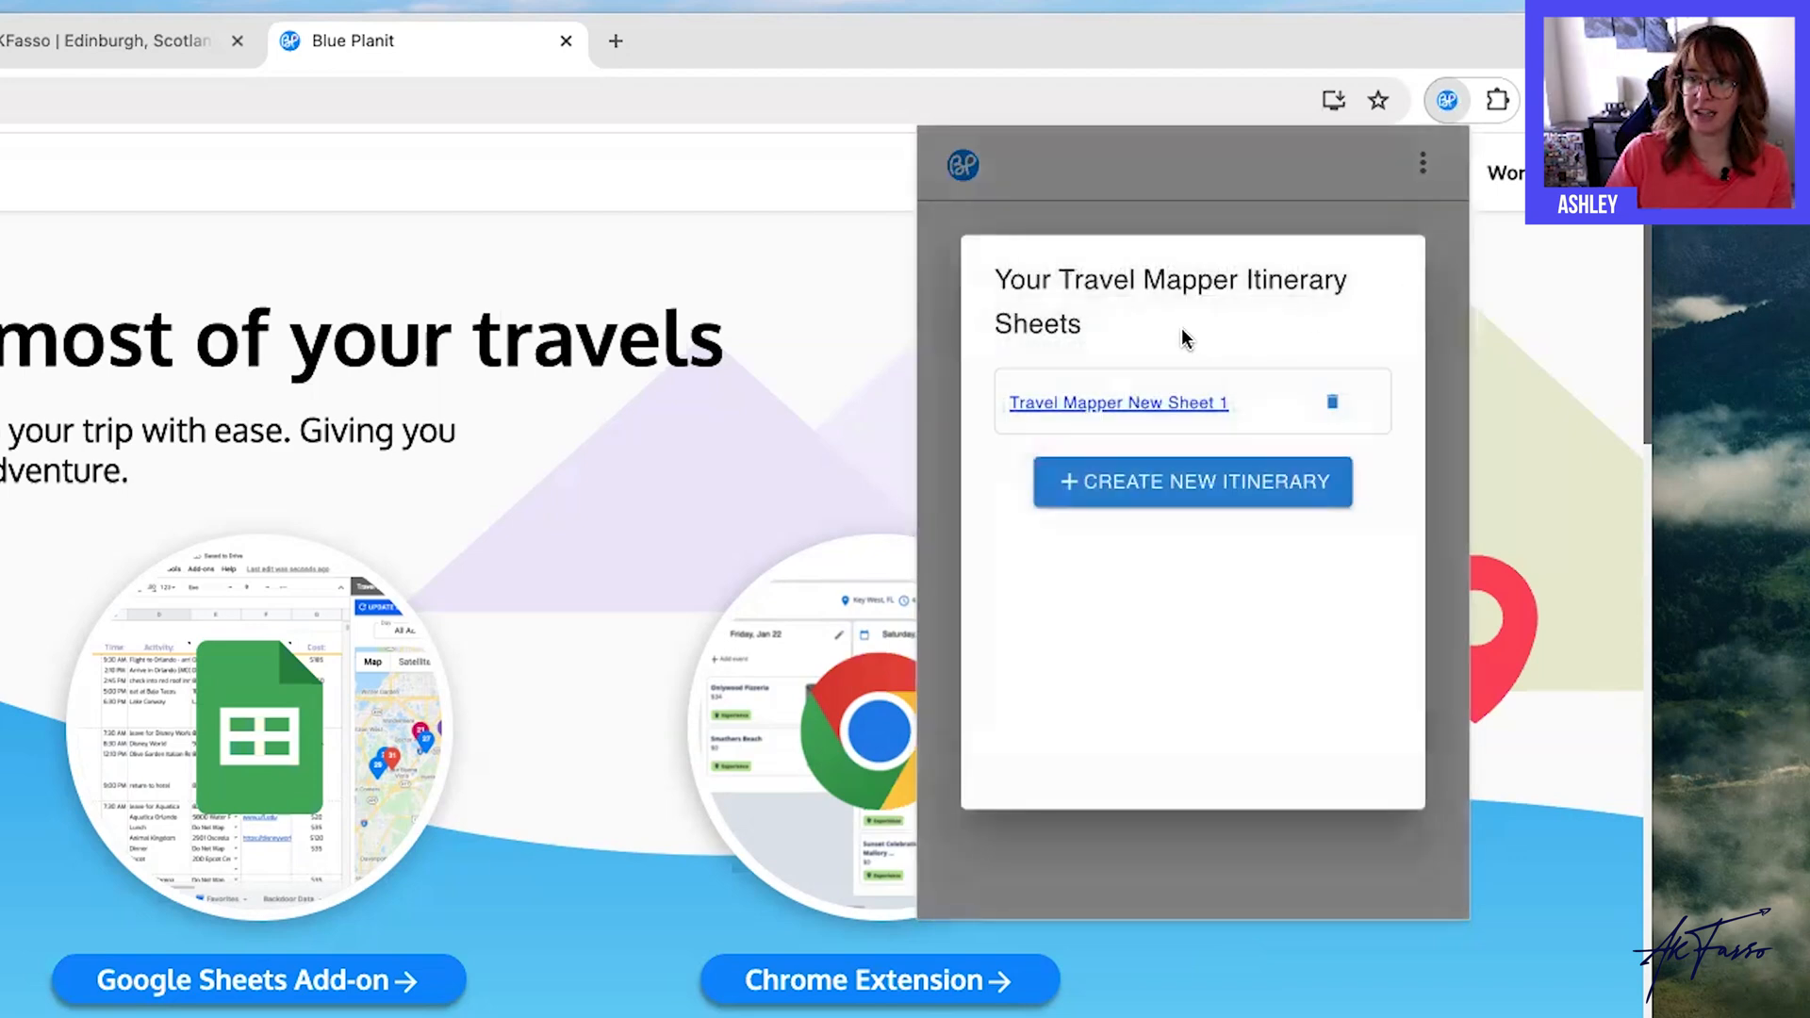
mouse_move(1169, 754)
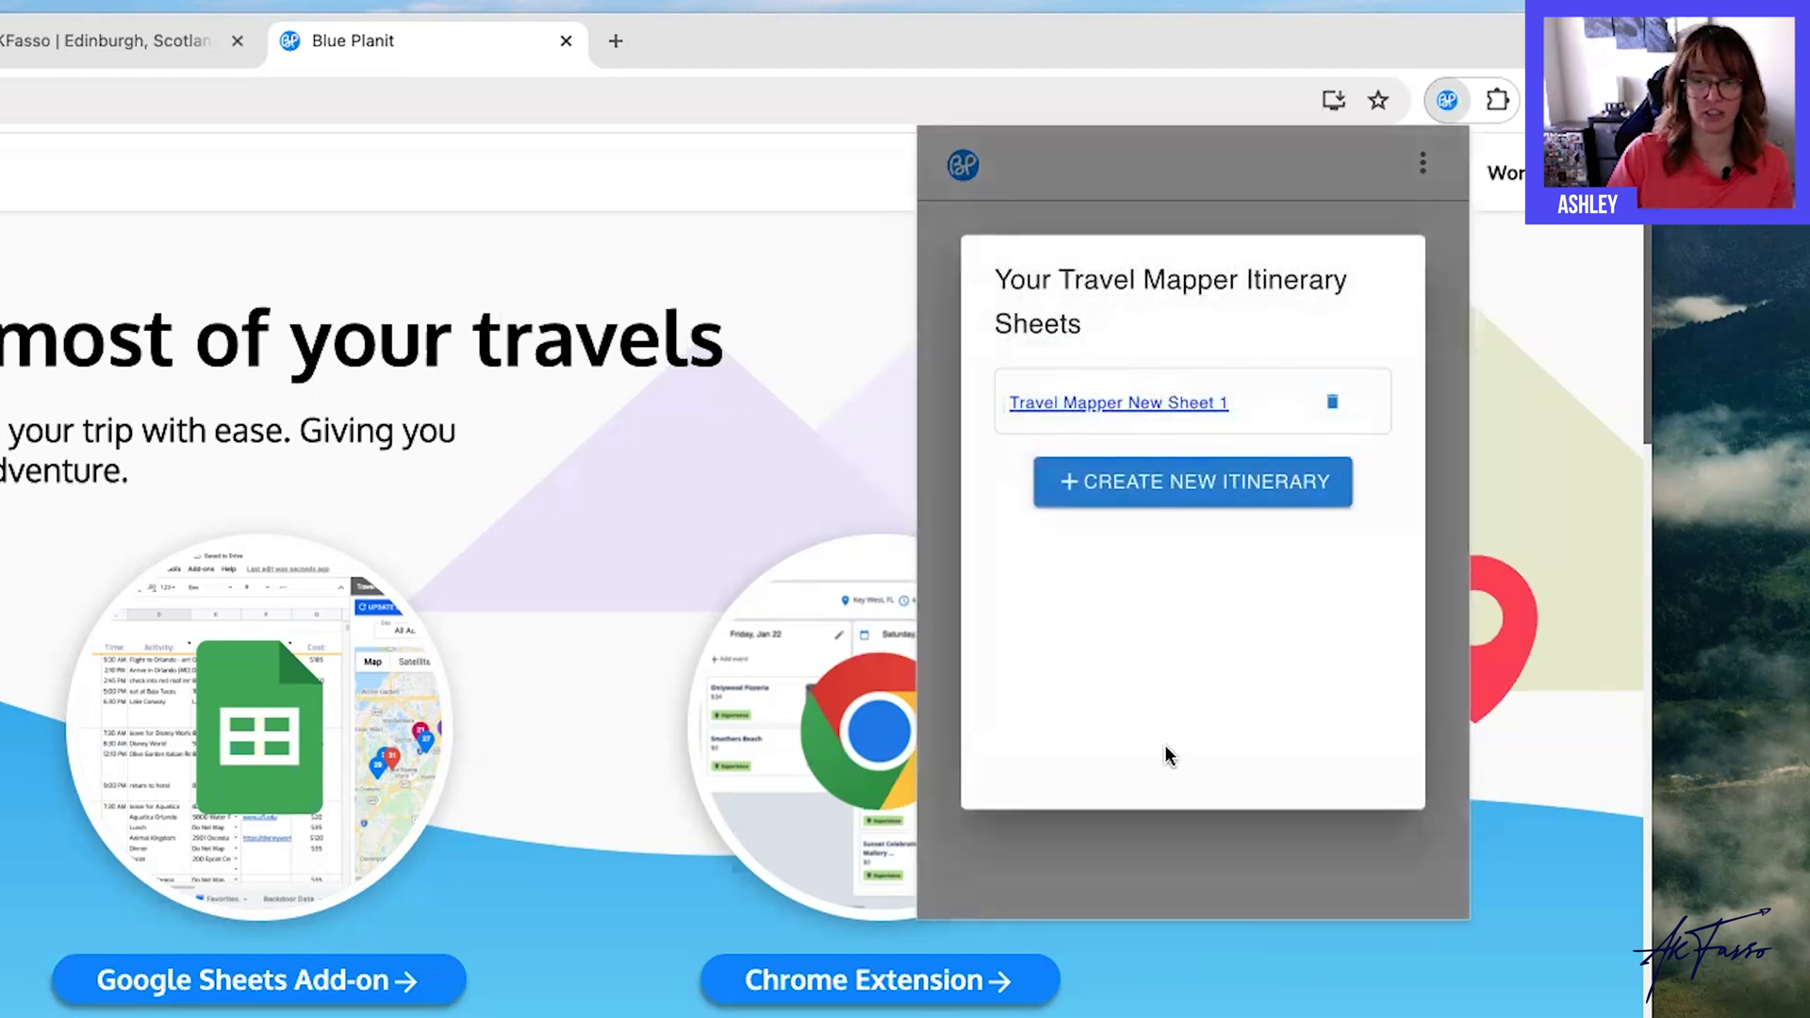
mouse_move(1131, 441)
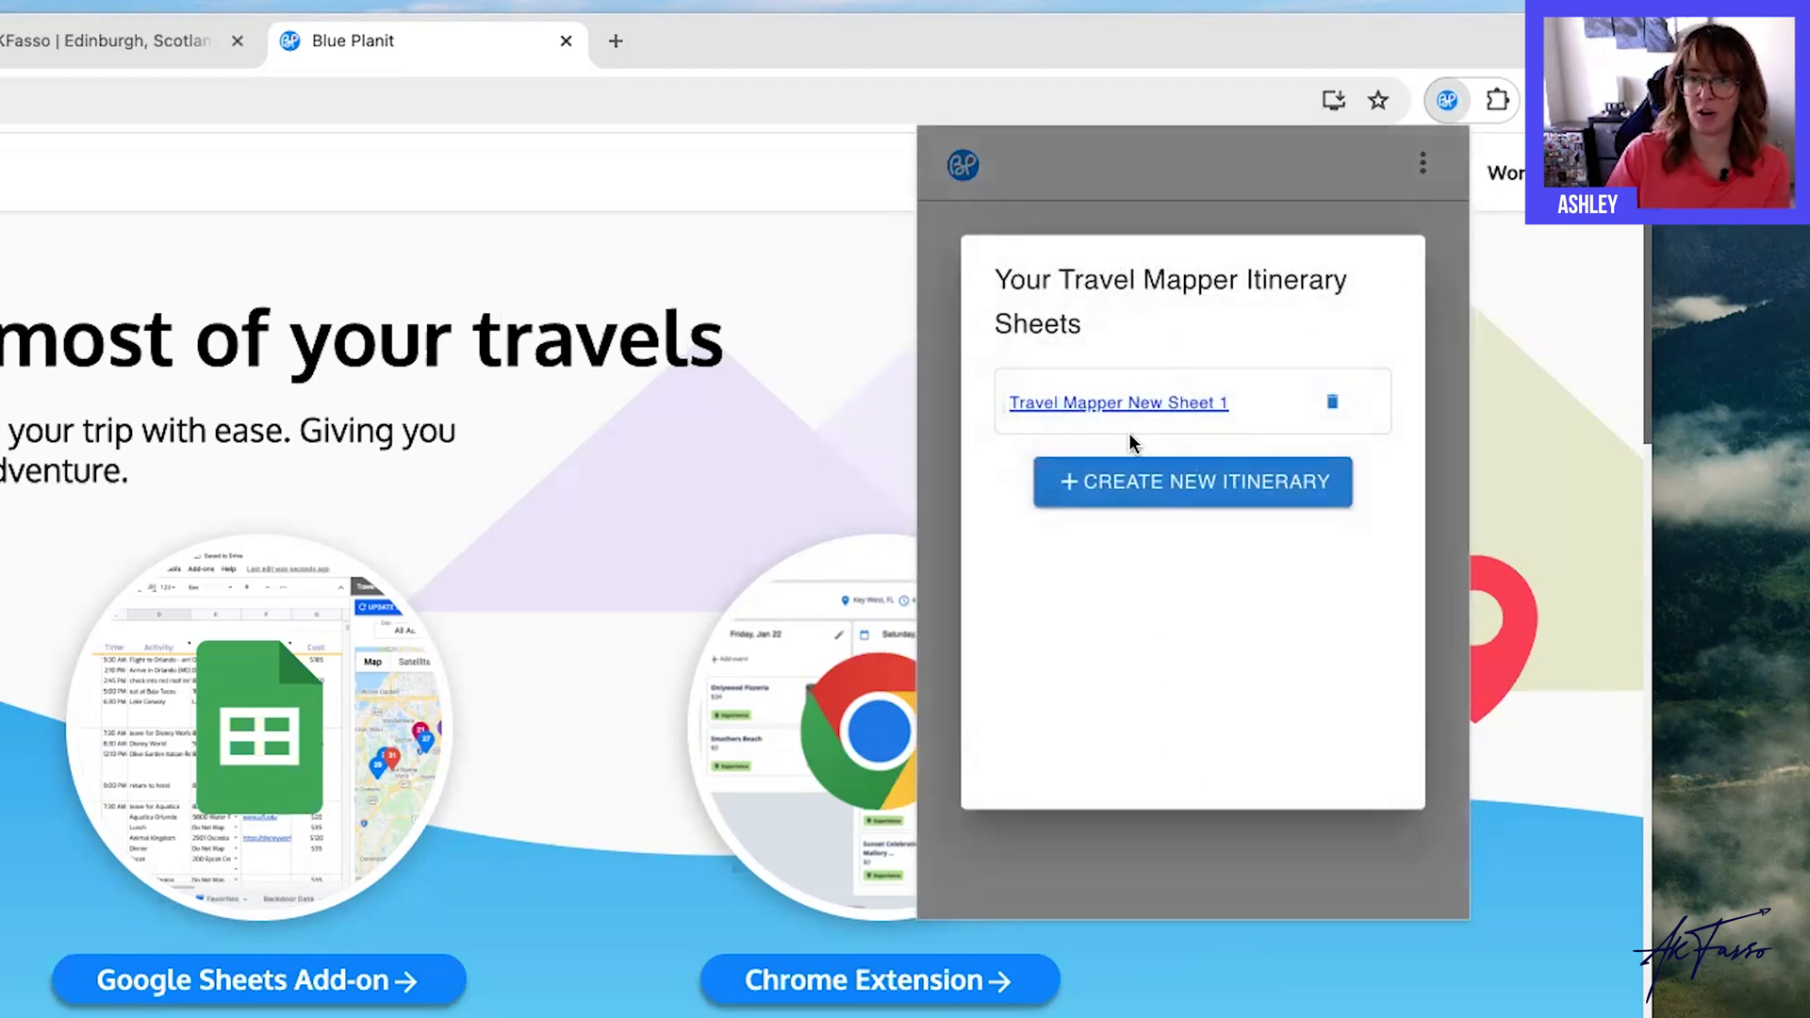
left_click(1116, 401)
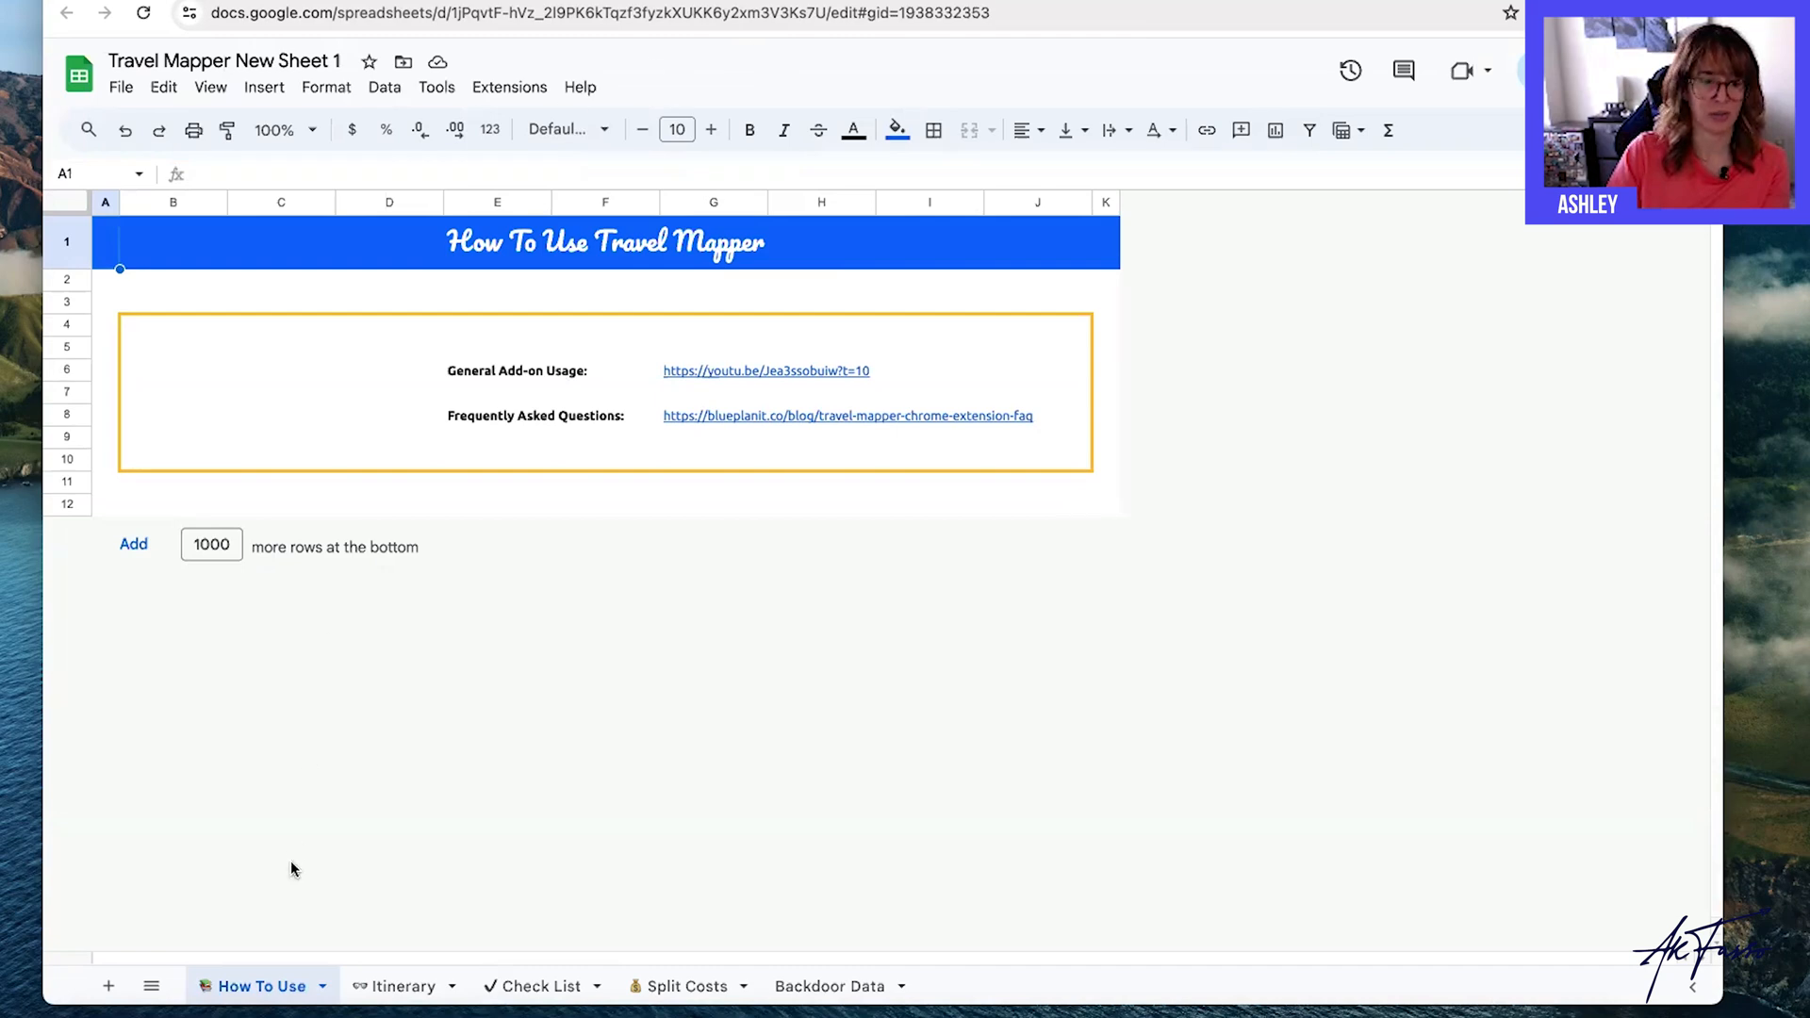
mouse_move(398, 986)
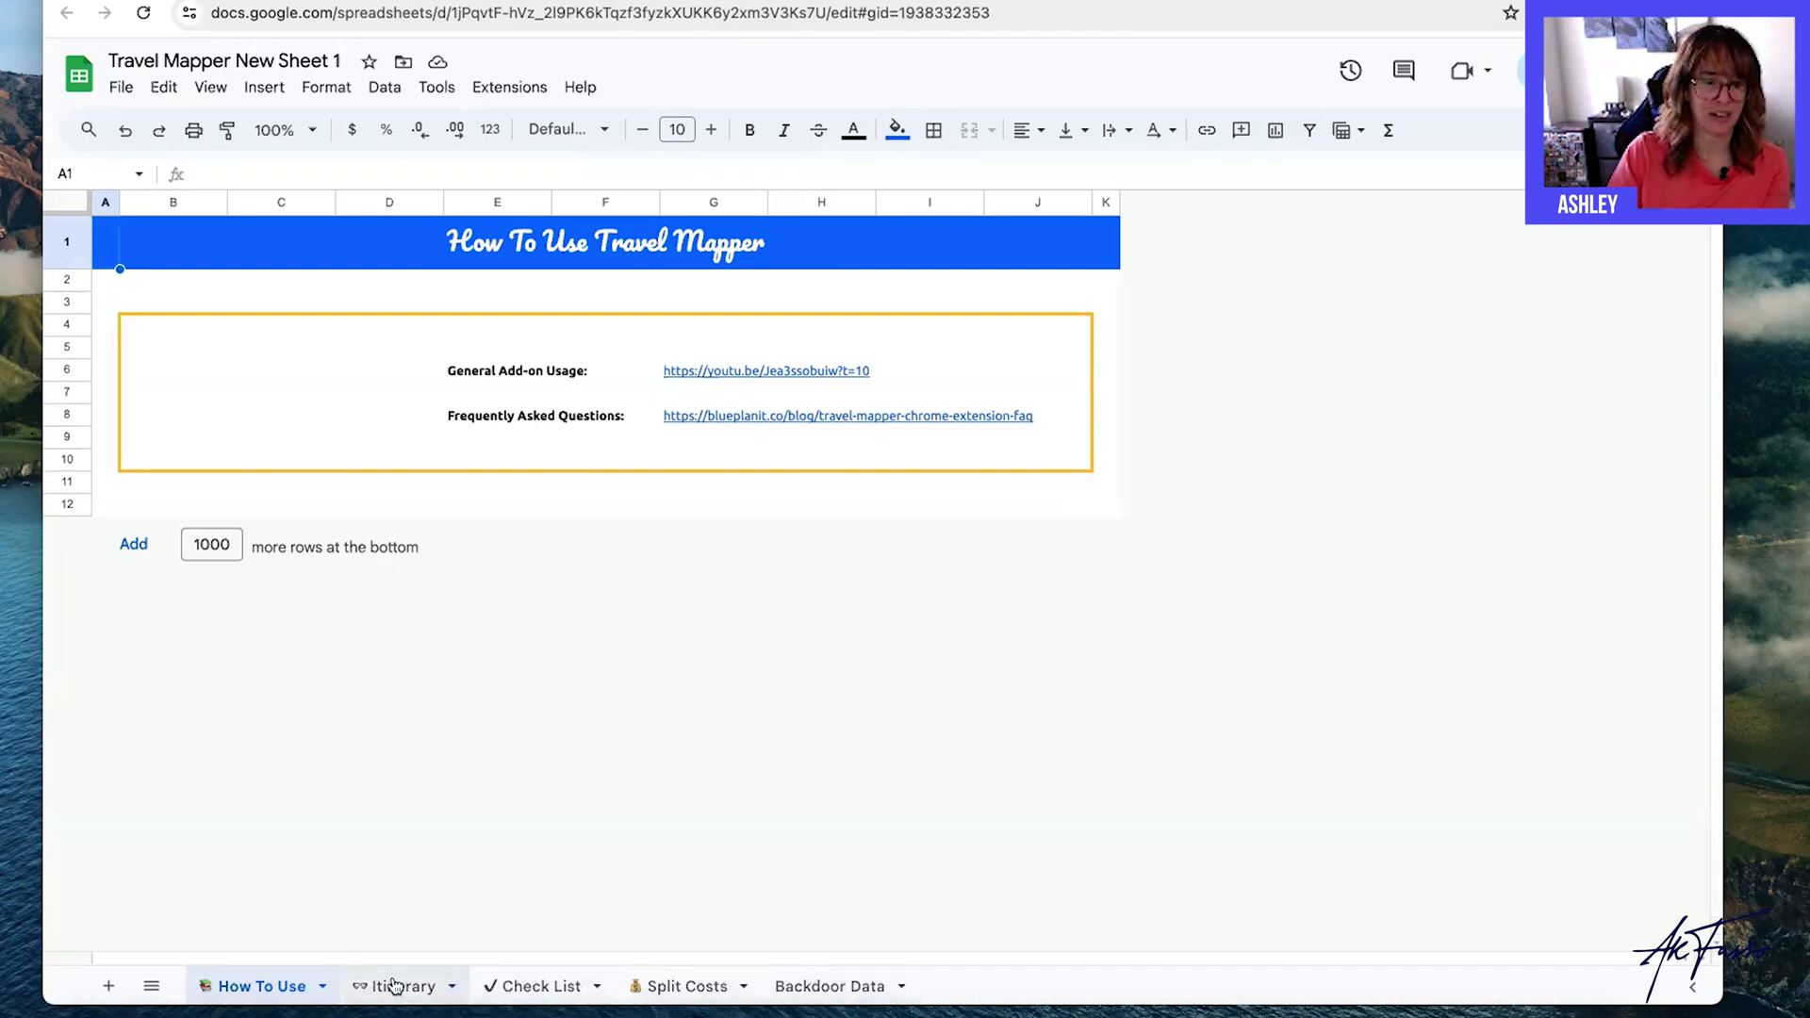
Browse the Check List, Split Costs and How To Use tabs, then settle on the Itinerary sheet.
left_click(541, 986)
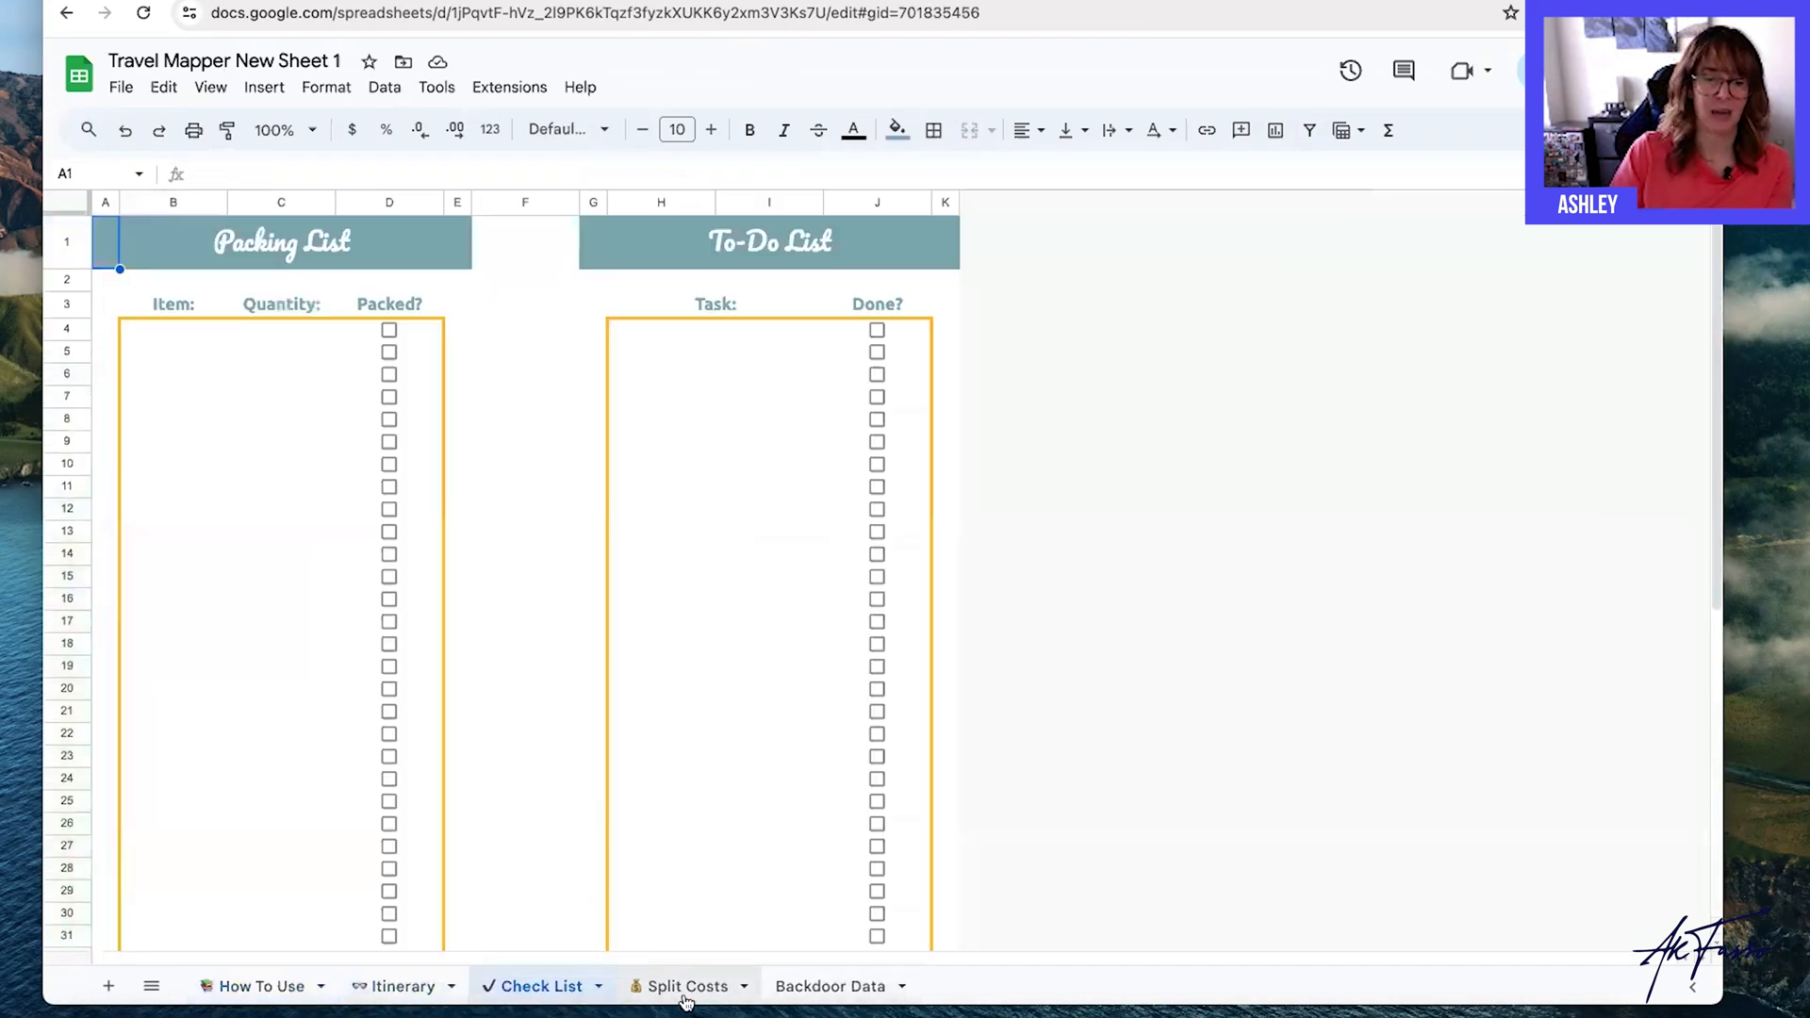
left_click(687, 986)
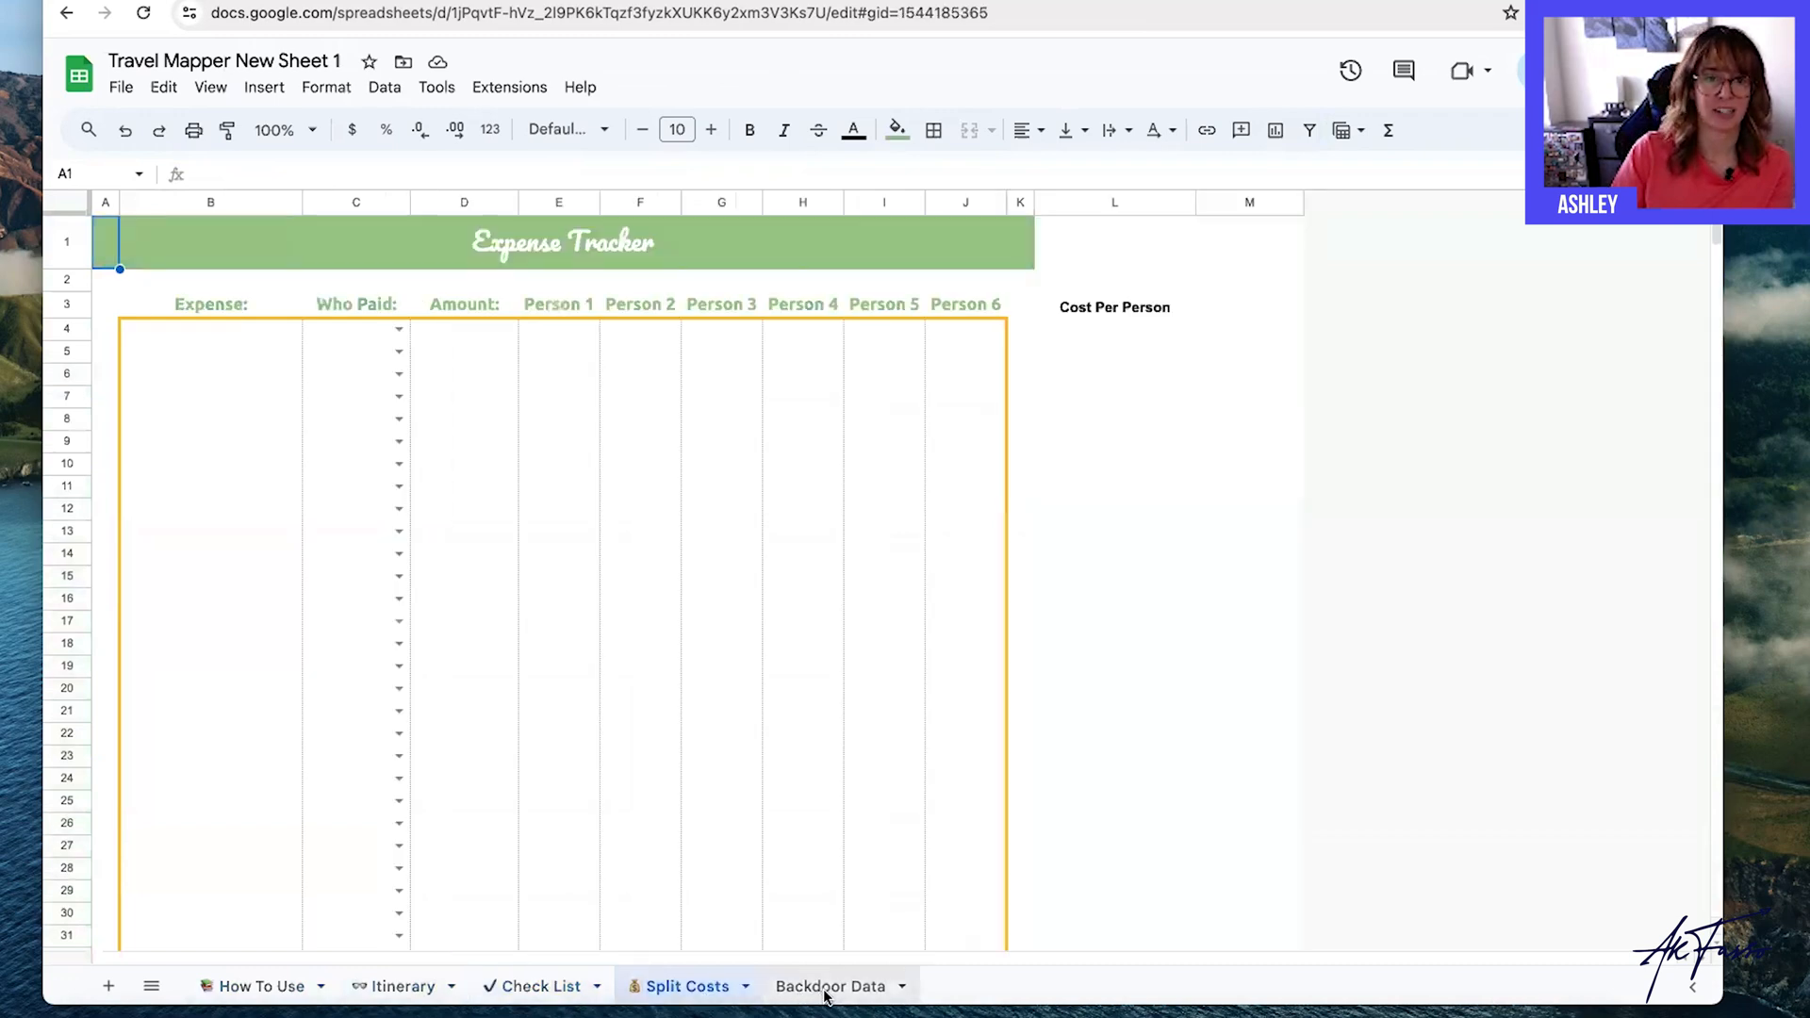
left_click(260, 986)
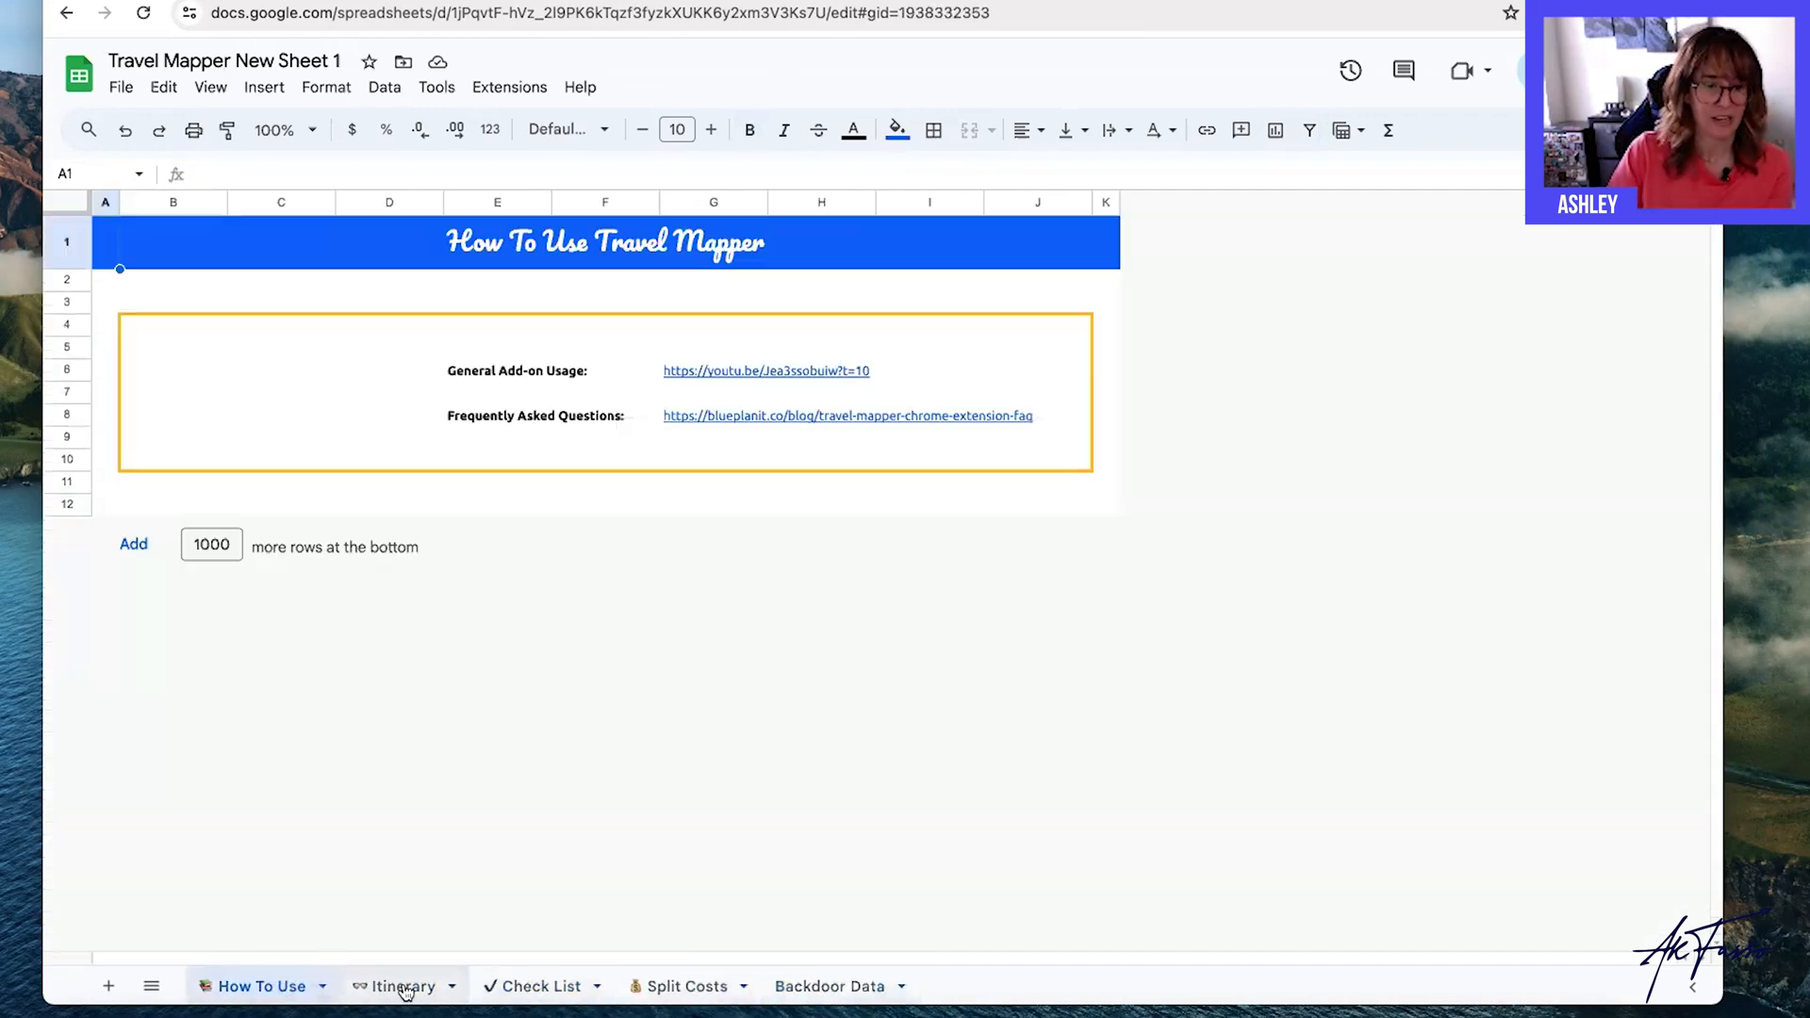
left_click(402, 986)
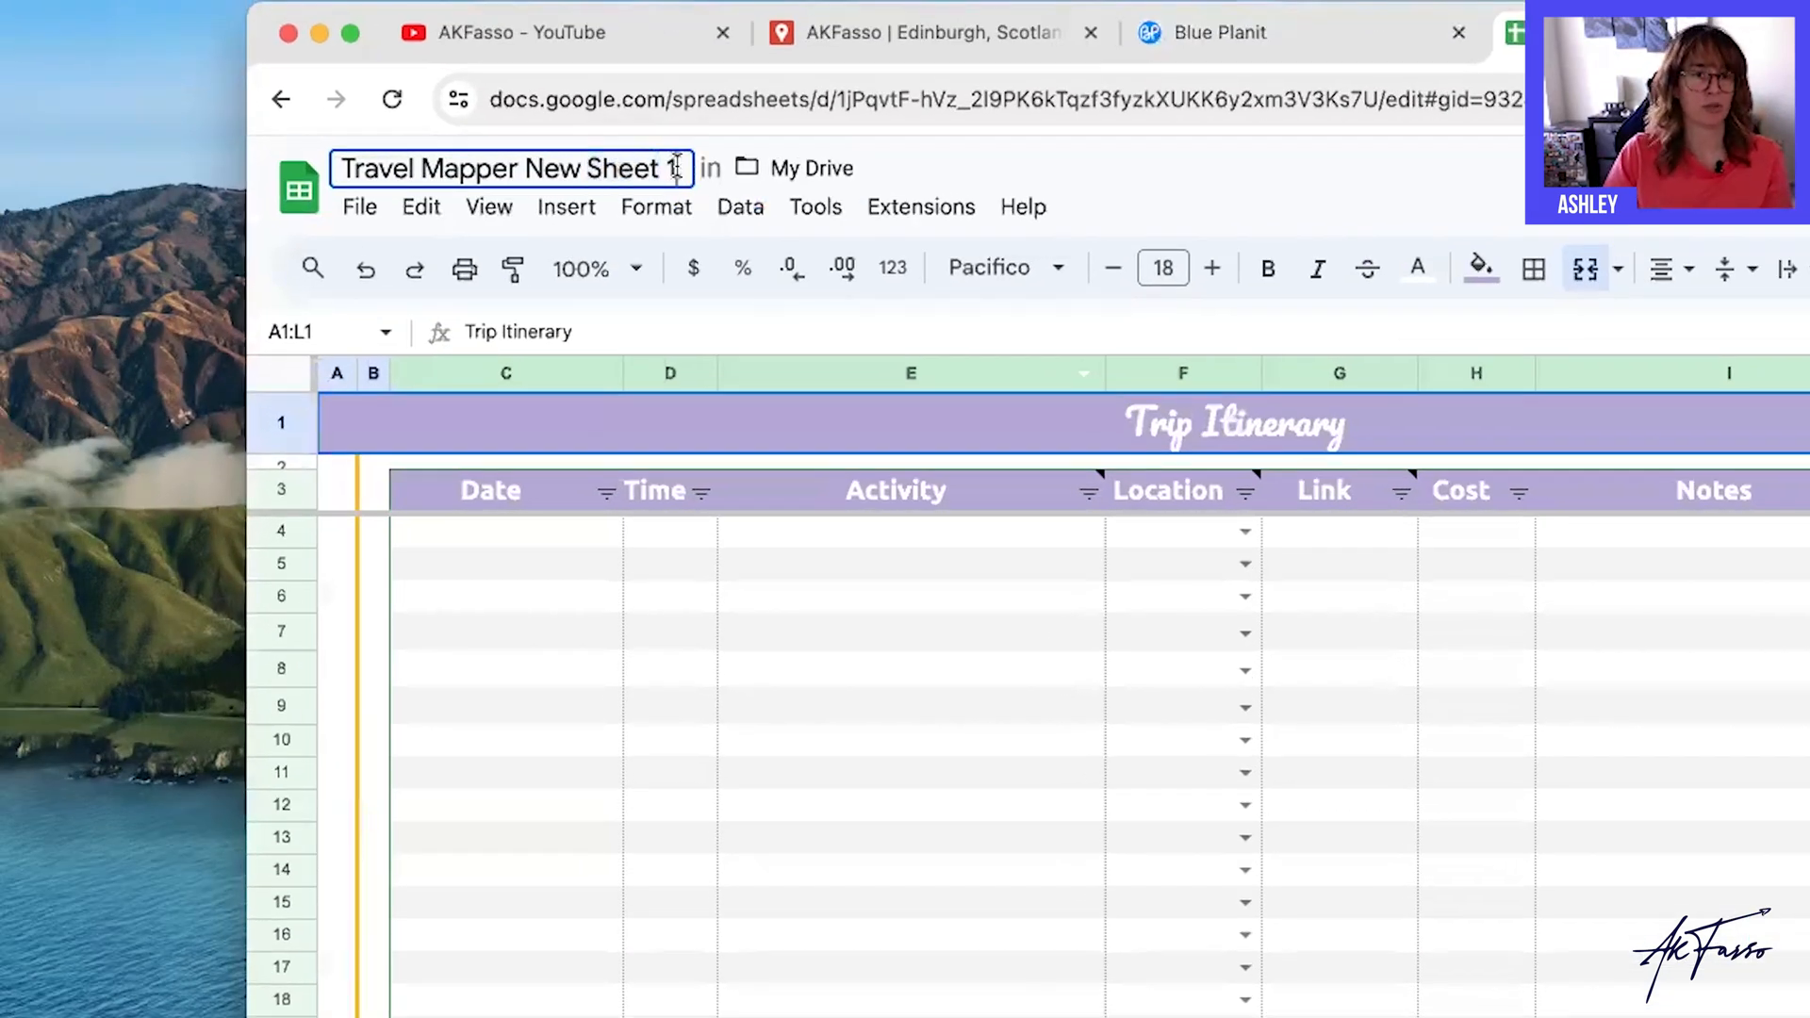
Rename the spreadsheet to 'Edinburgh Scotland (3day)'.
type("Edinburgh Scotland (")
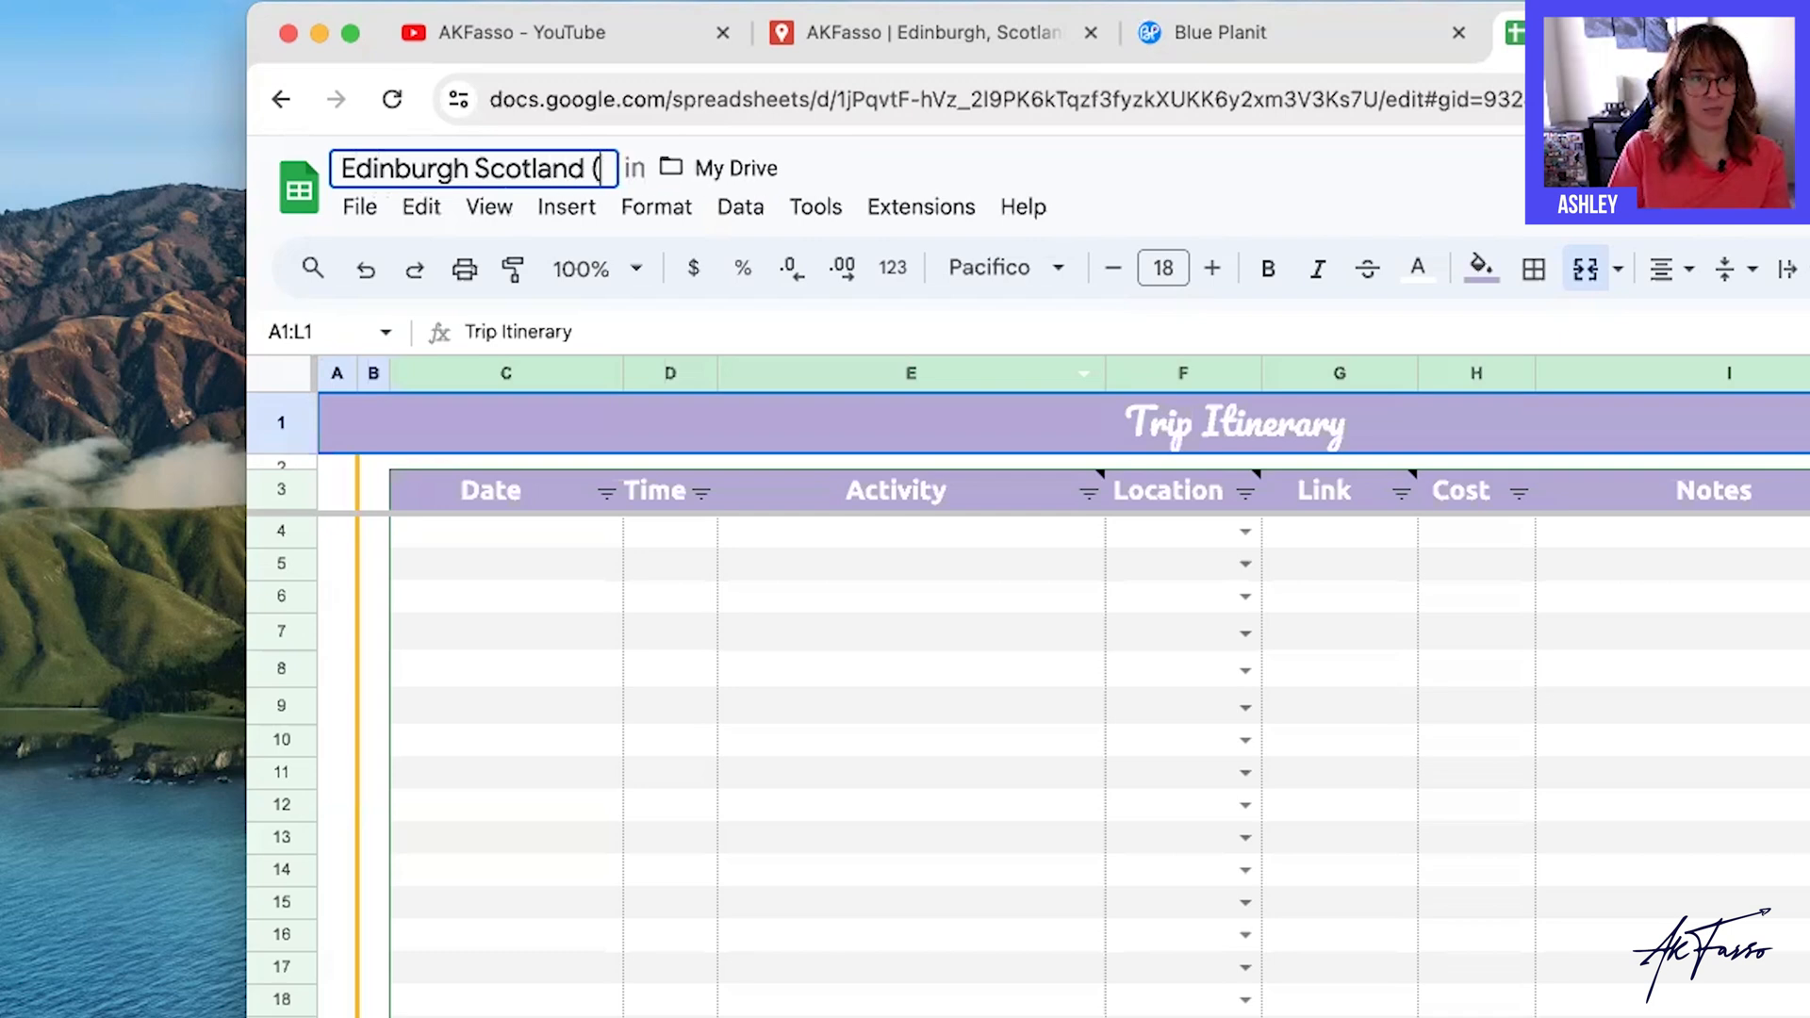
type("3day)")
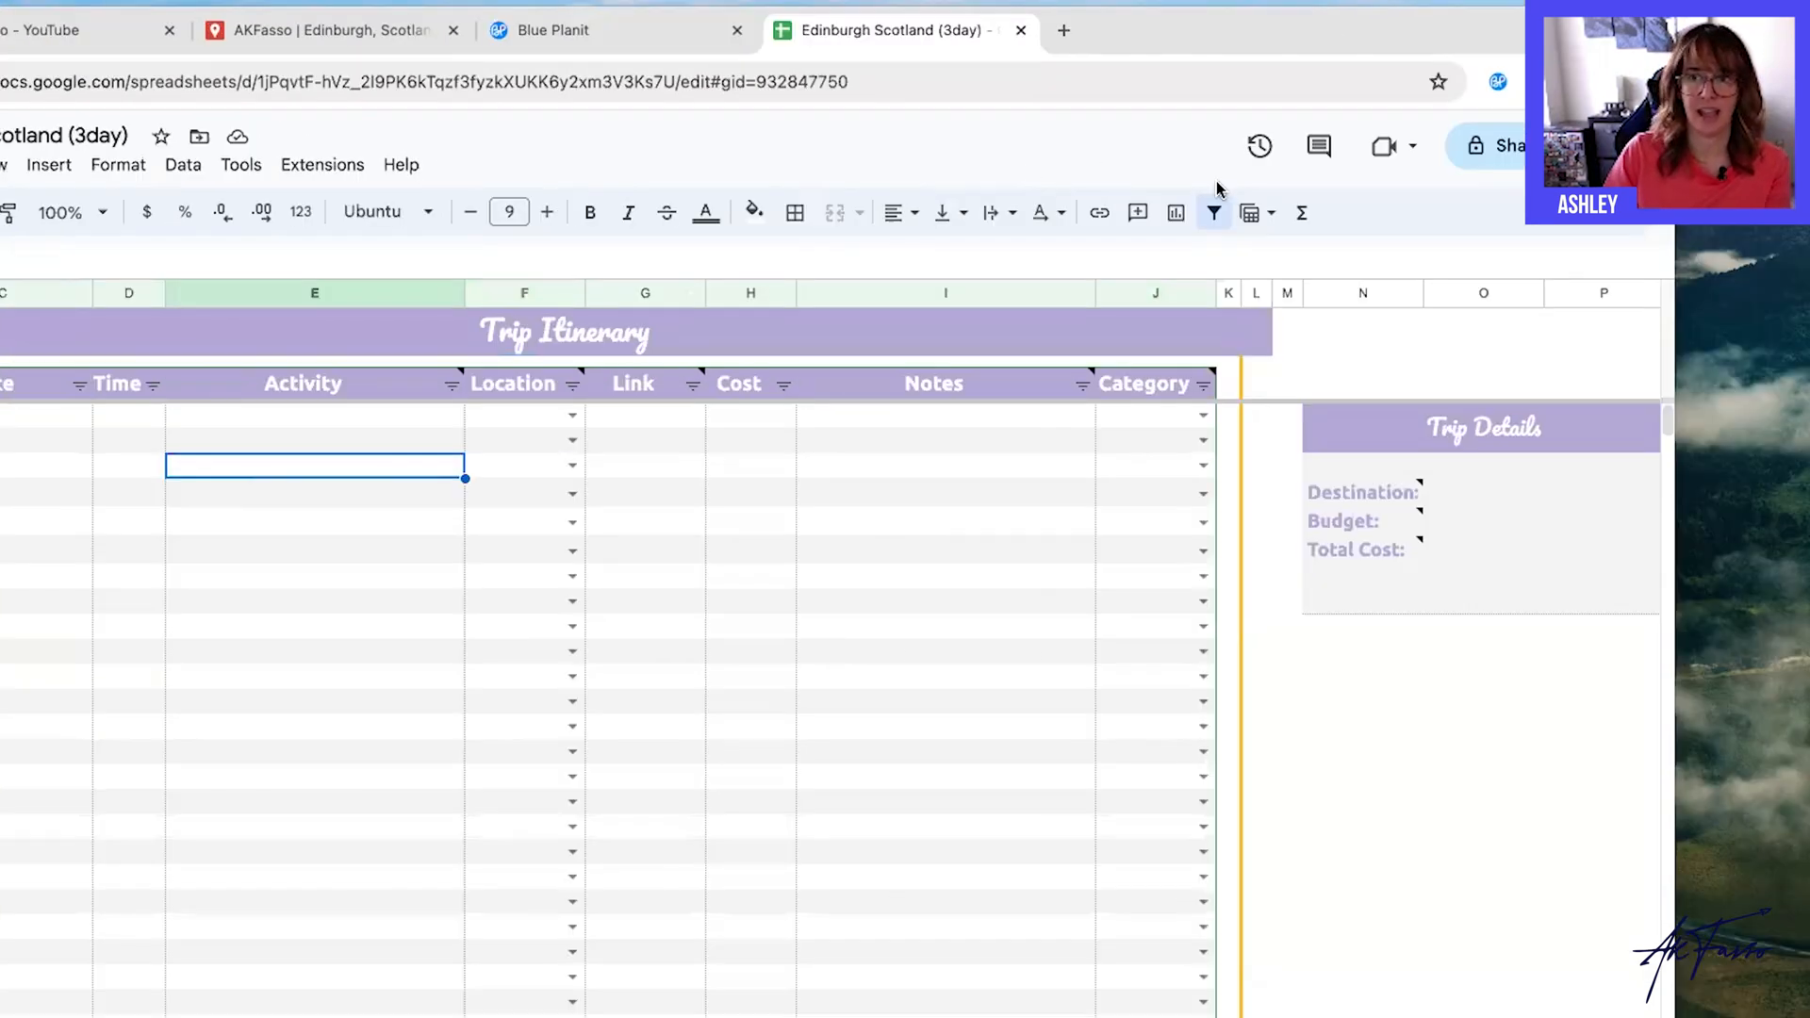
left_click(1496, 81)
type("things to")
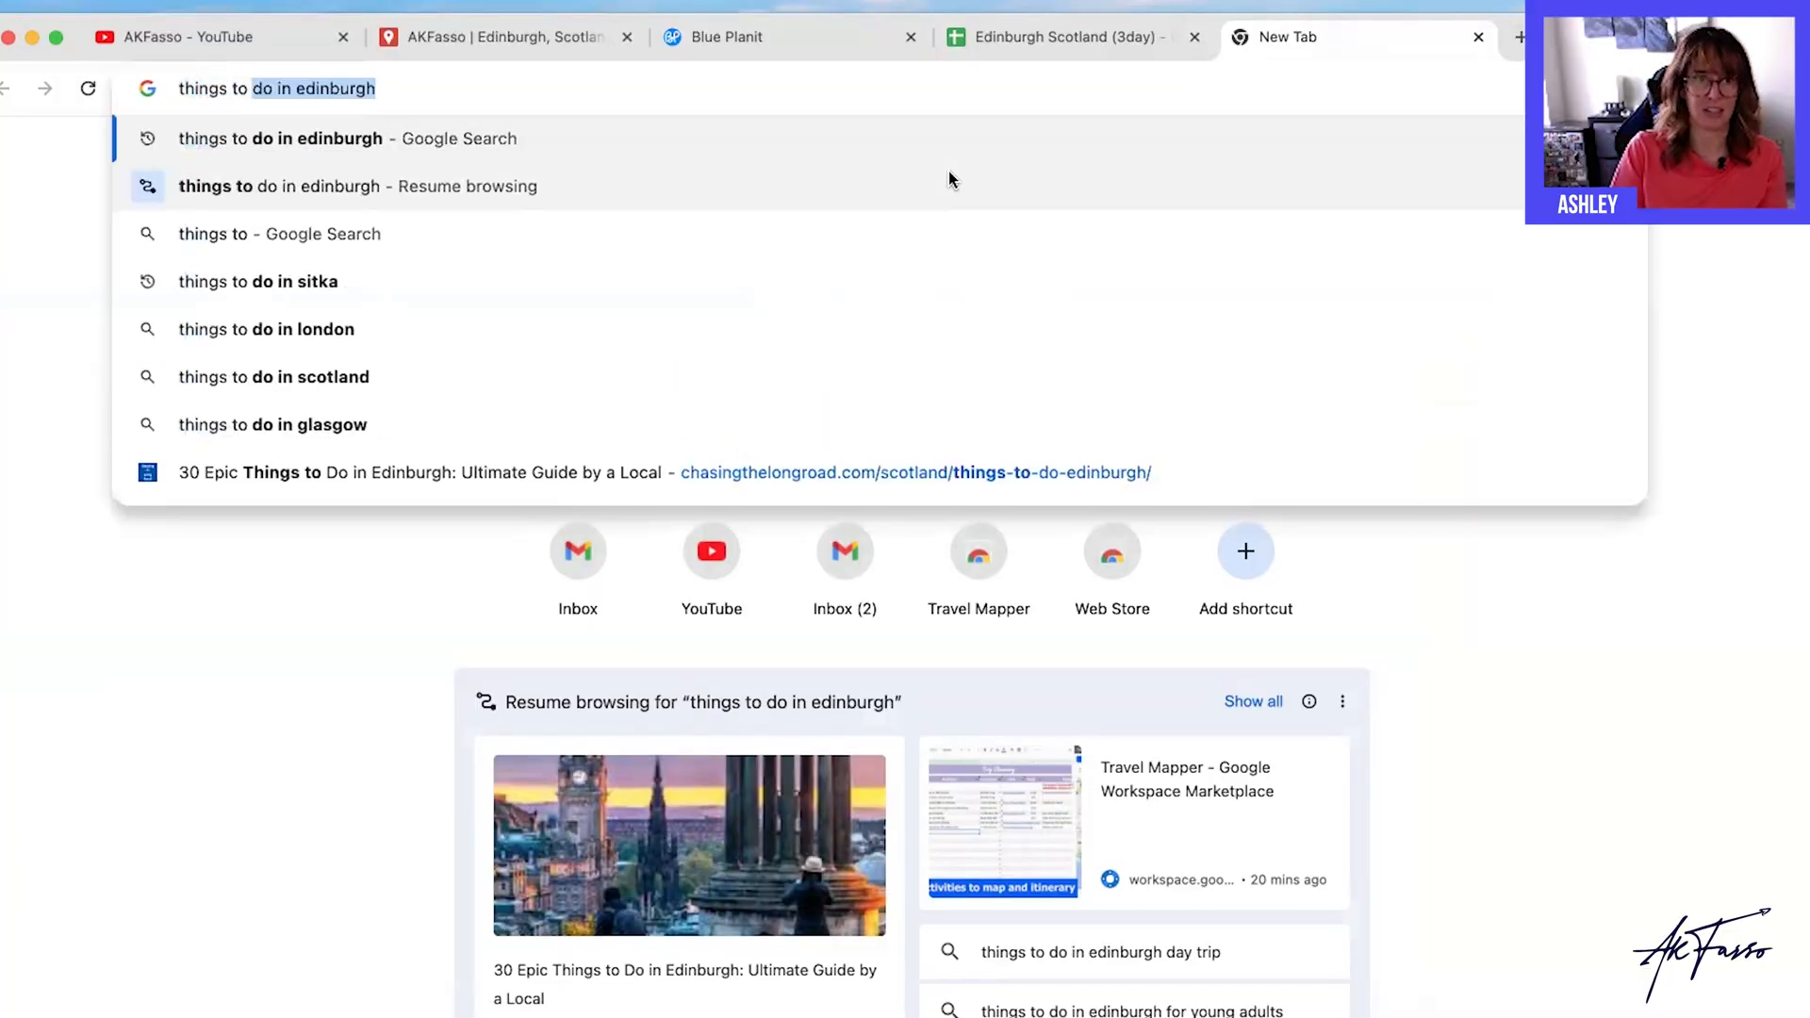
Search things to do in Edinburgh, open the Chasing the Long Road guide and reach its Calton Hill section.
left_click(281, 137)
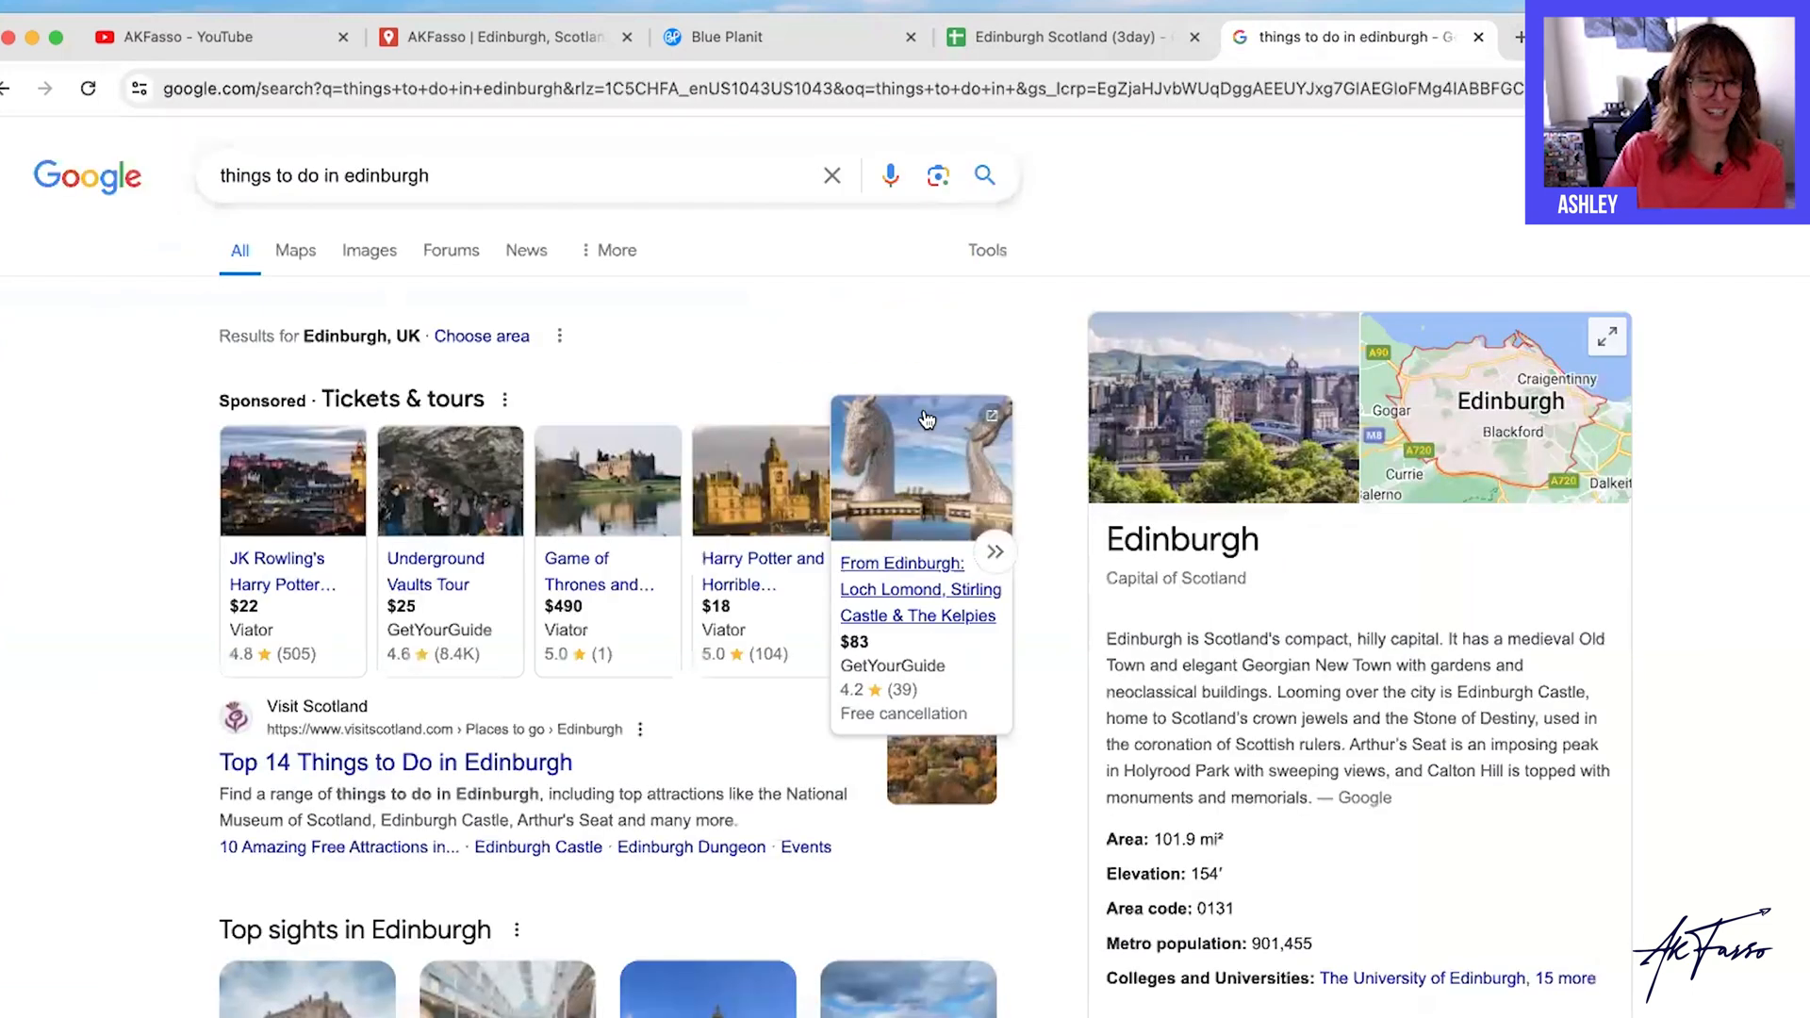
scroll("down", 3)
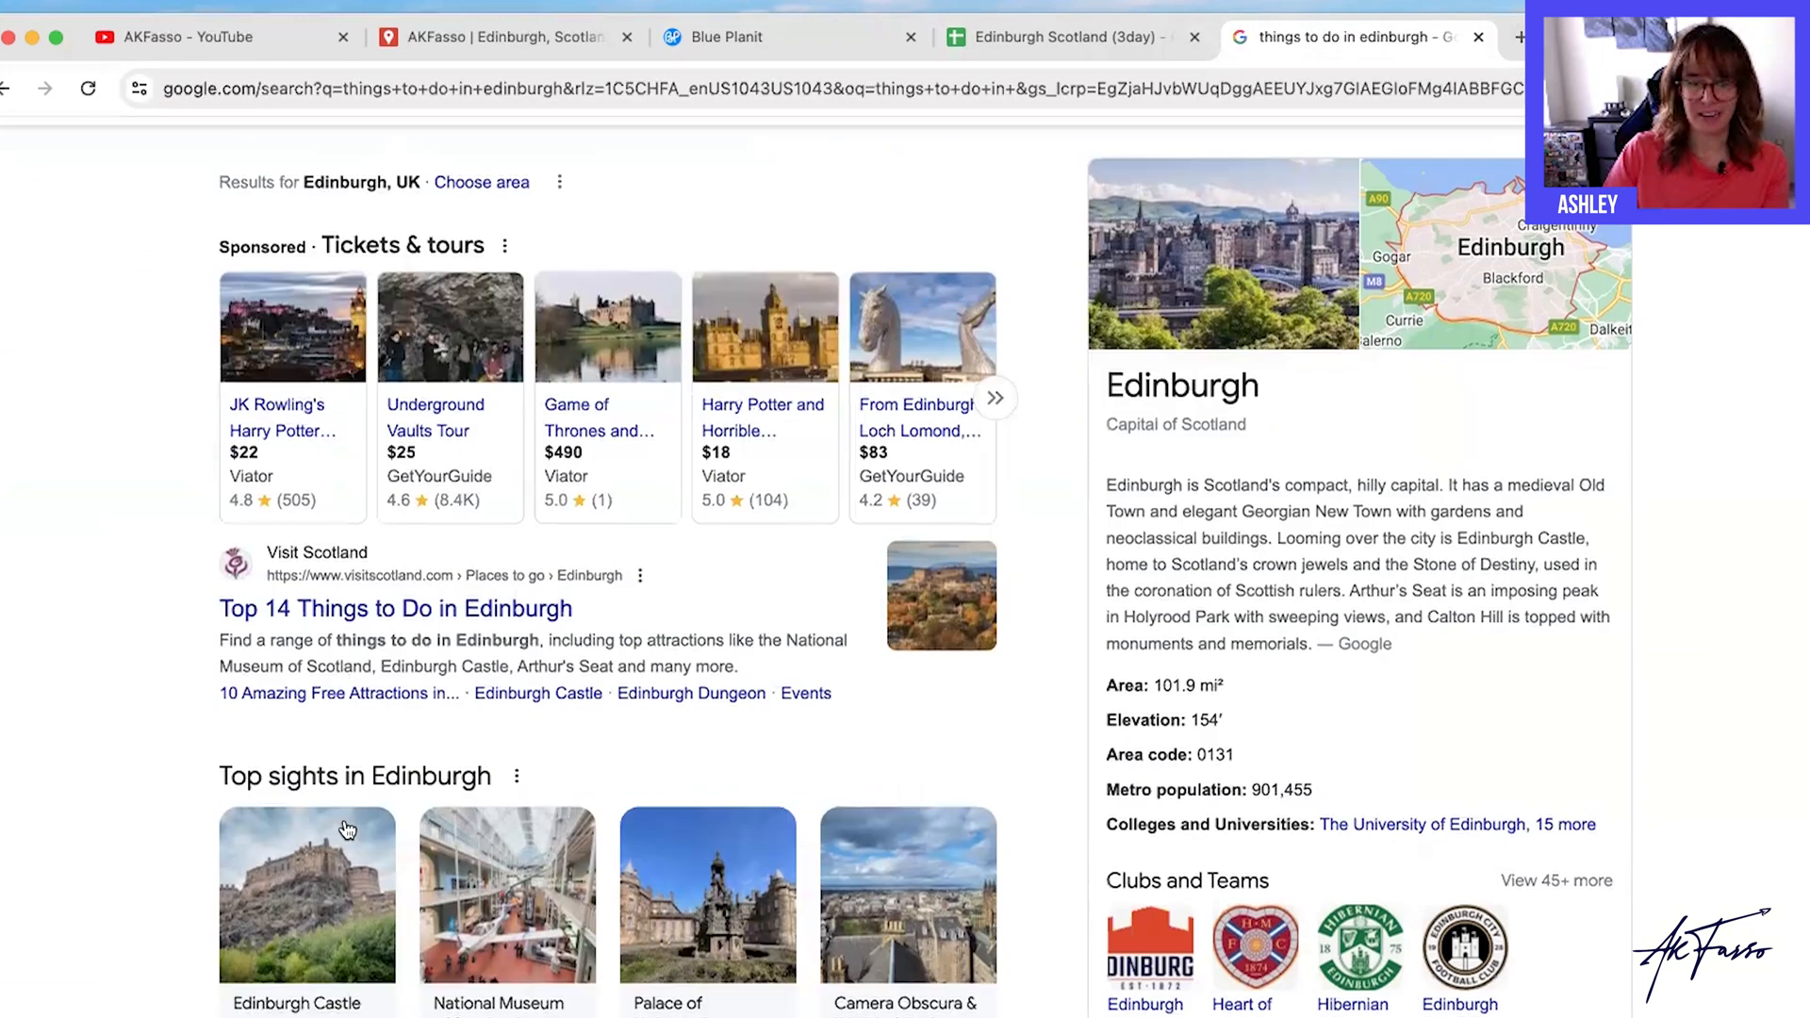
scroll("down", 3)
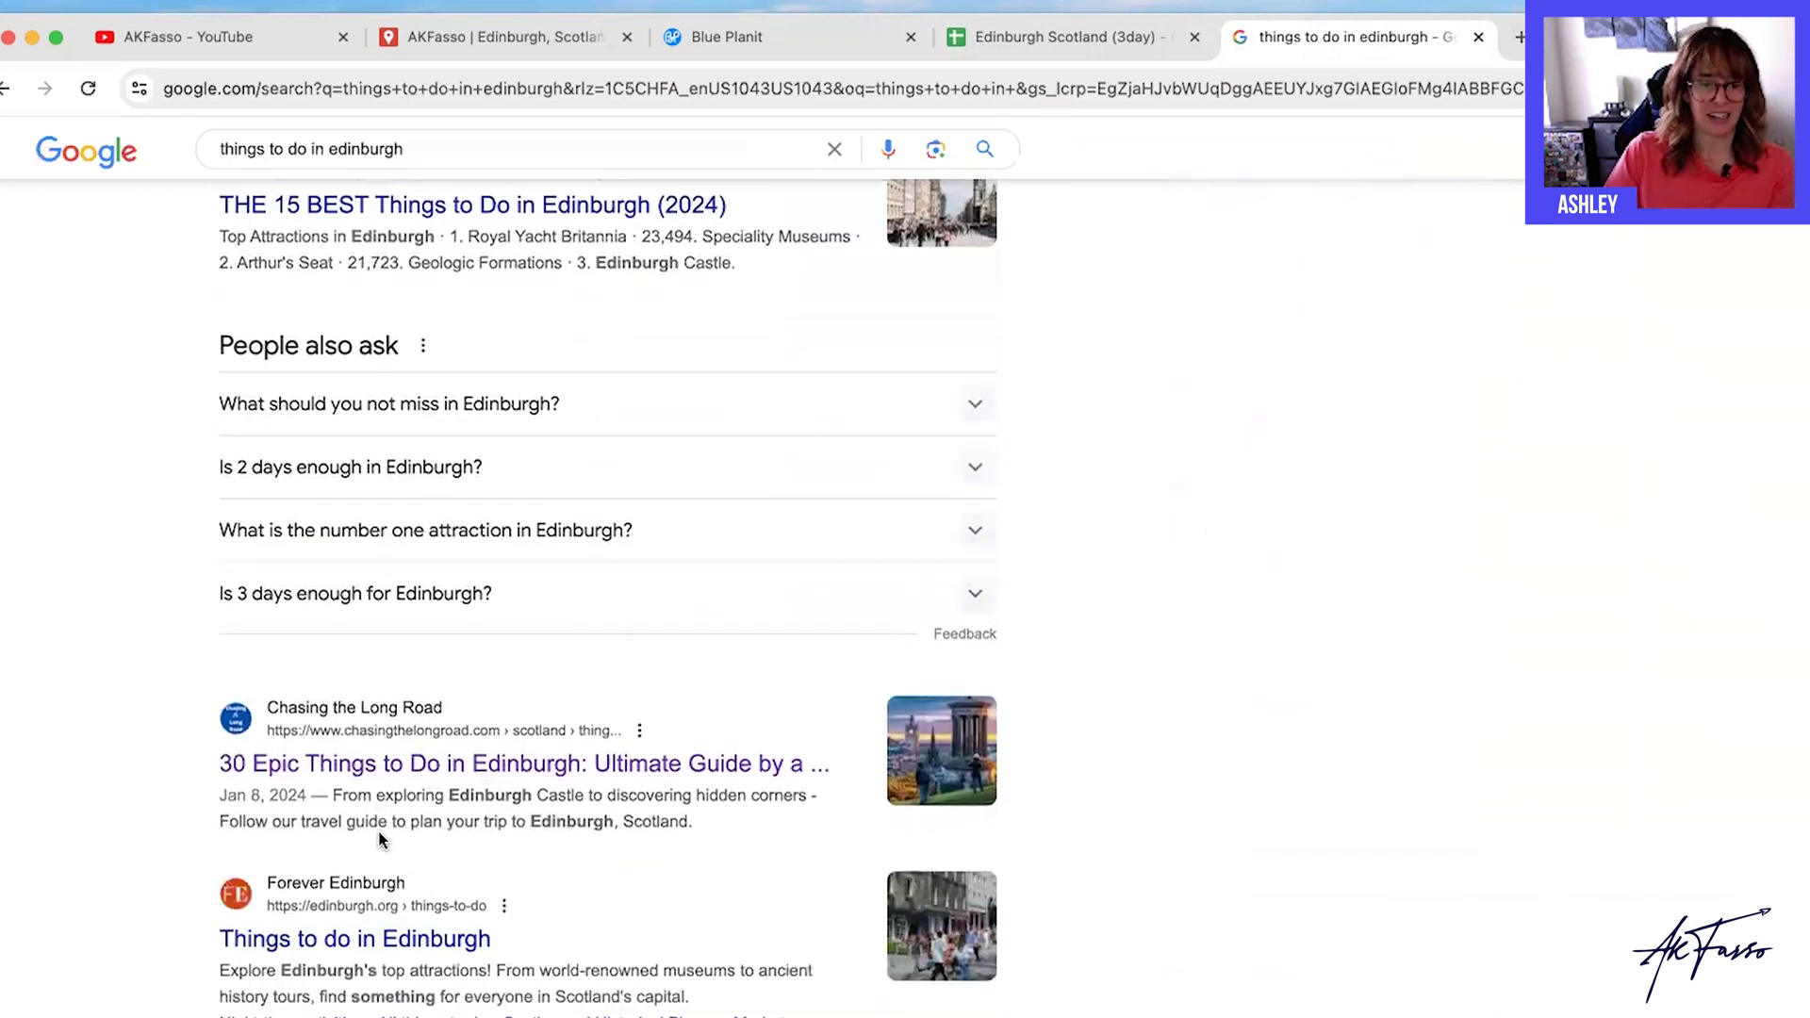
left_click(522, 763)
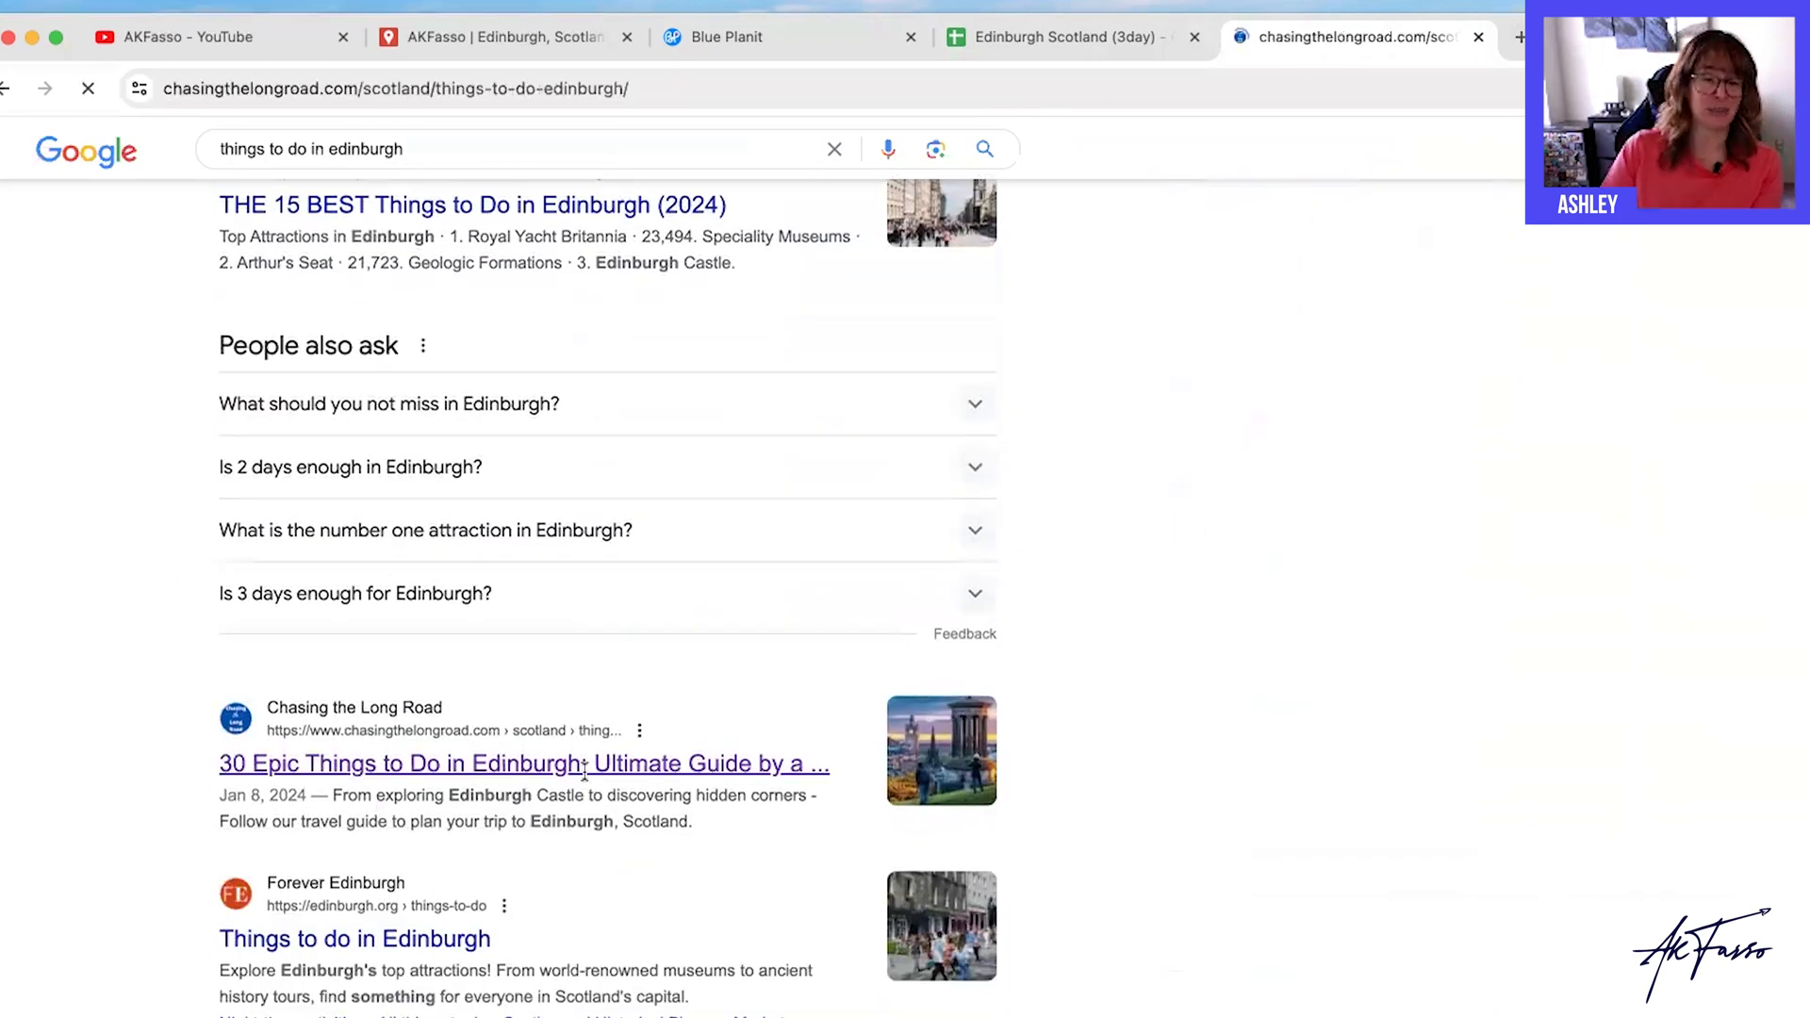
left_click(522, 764)
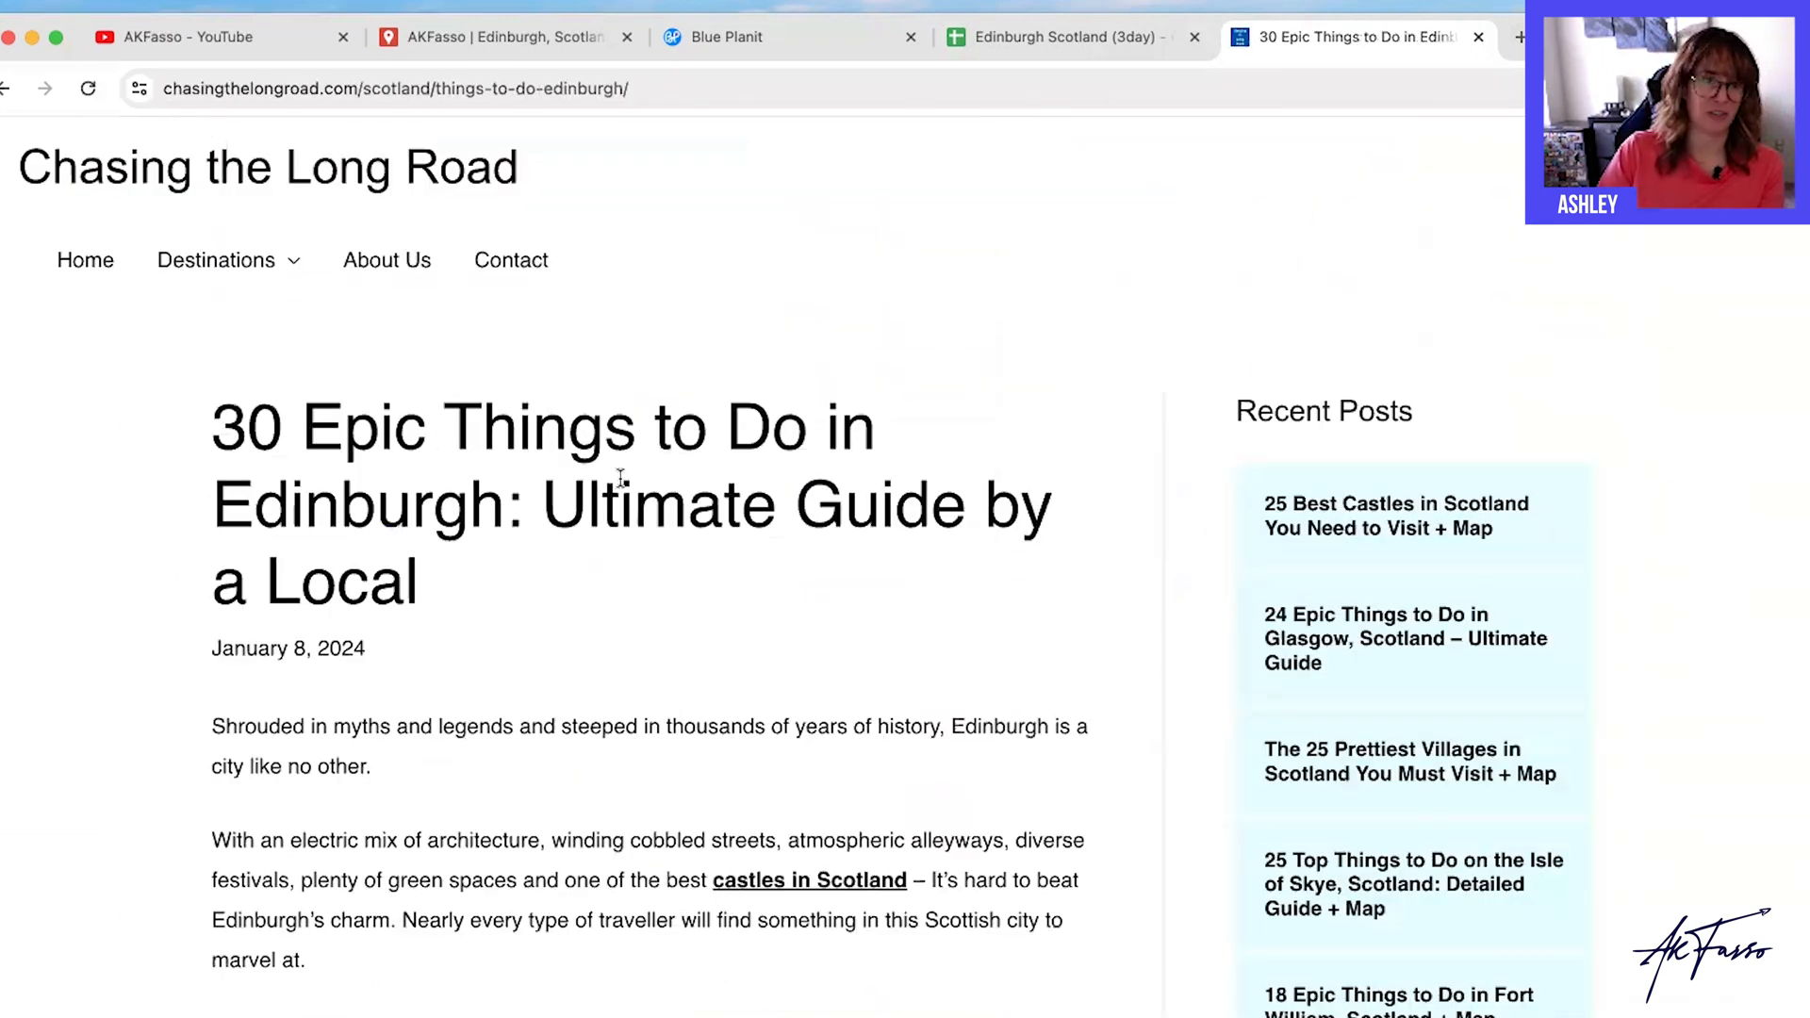
scroll("down", 3)
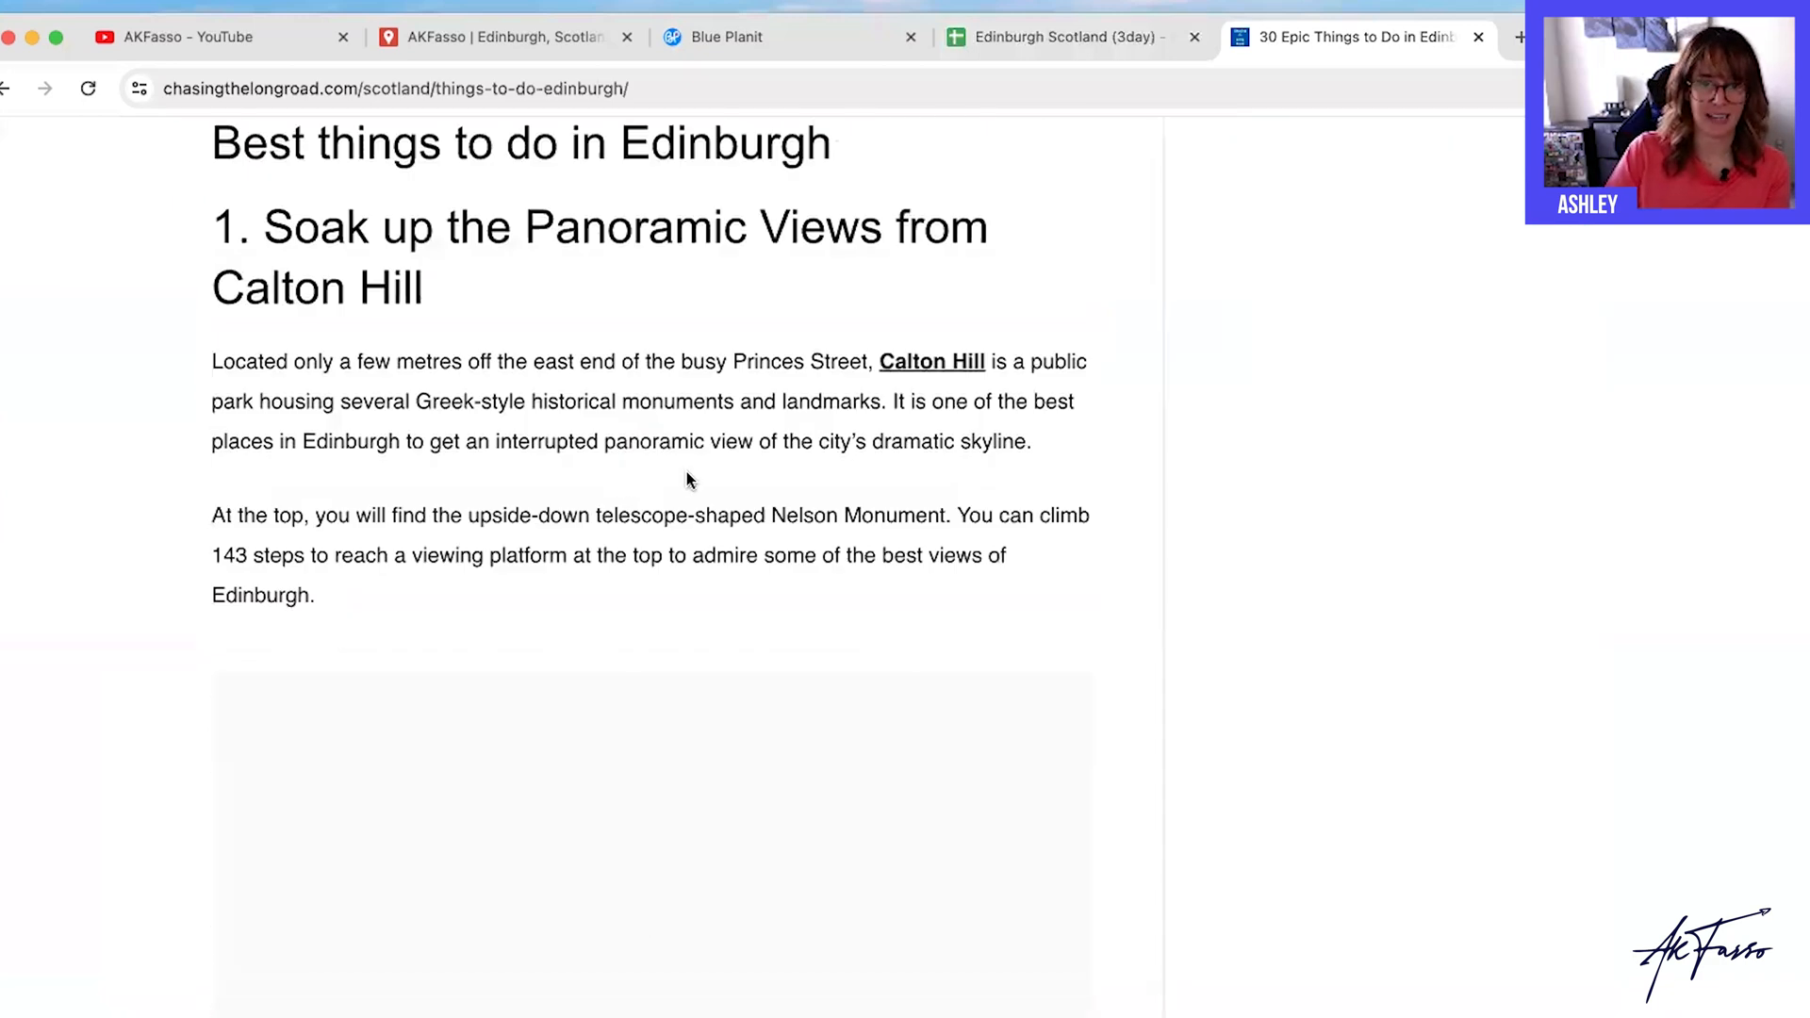
mouse_move(588, 582)
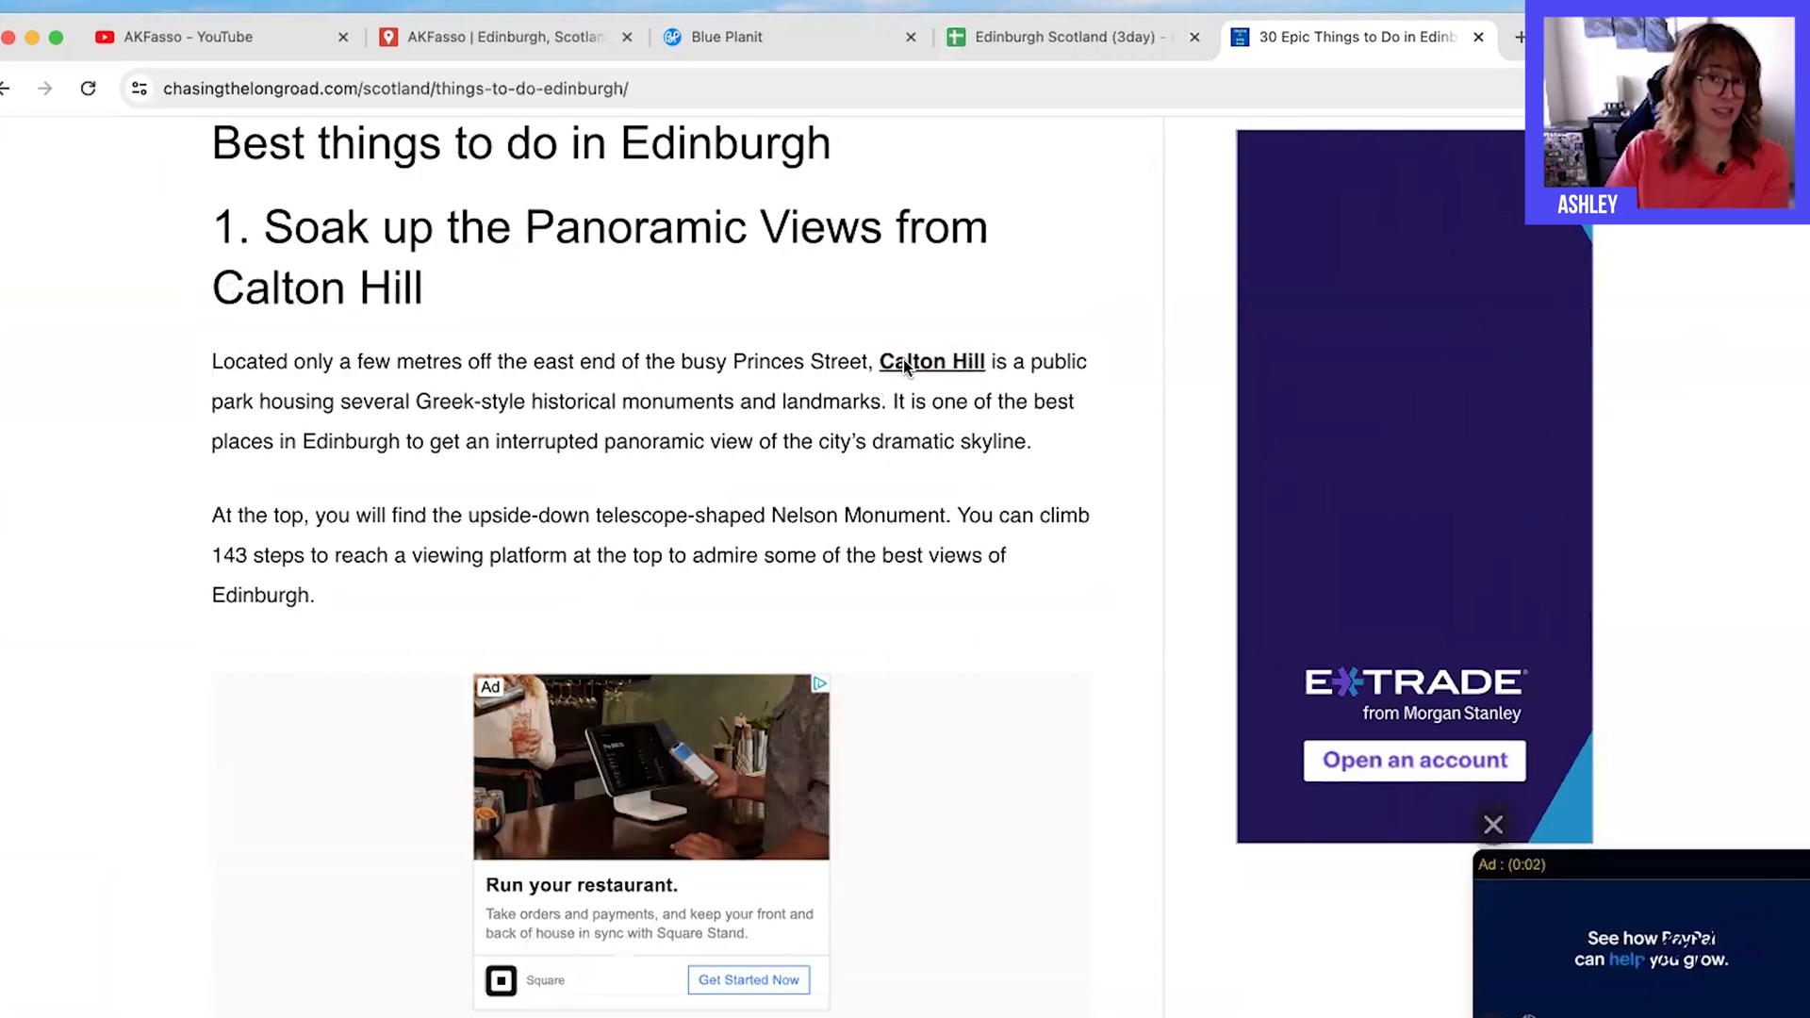
Save Calton Hill to the itinerary from its link with a $5.00 cost and a chosen category.
right_click(930, 362)
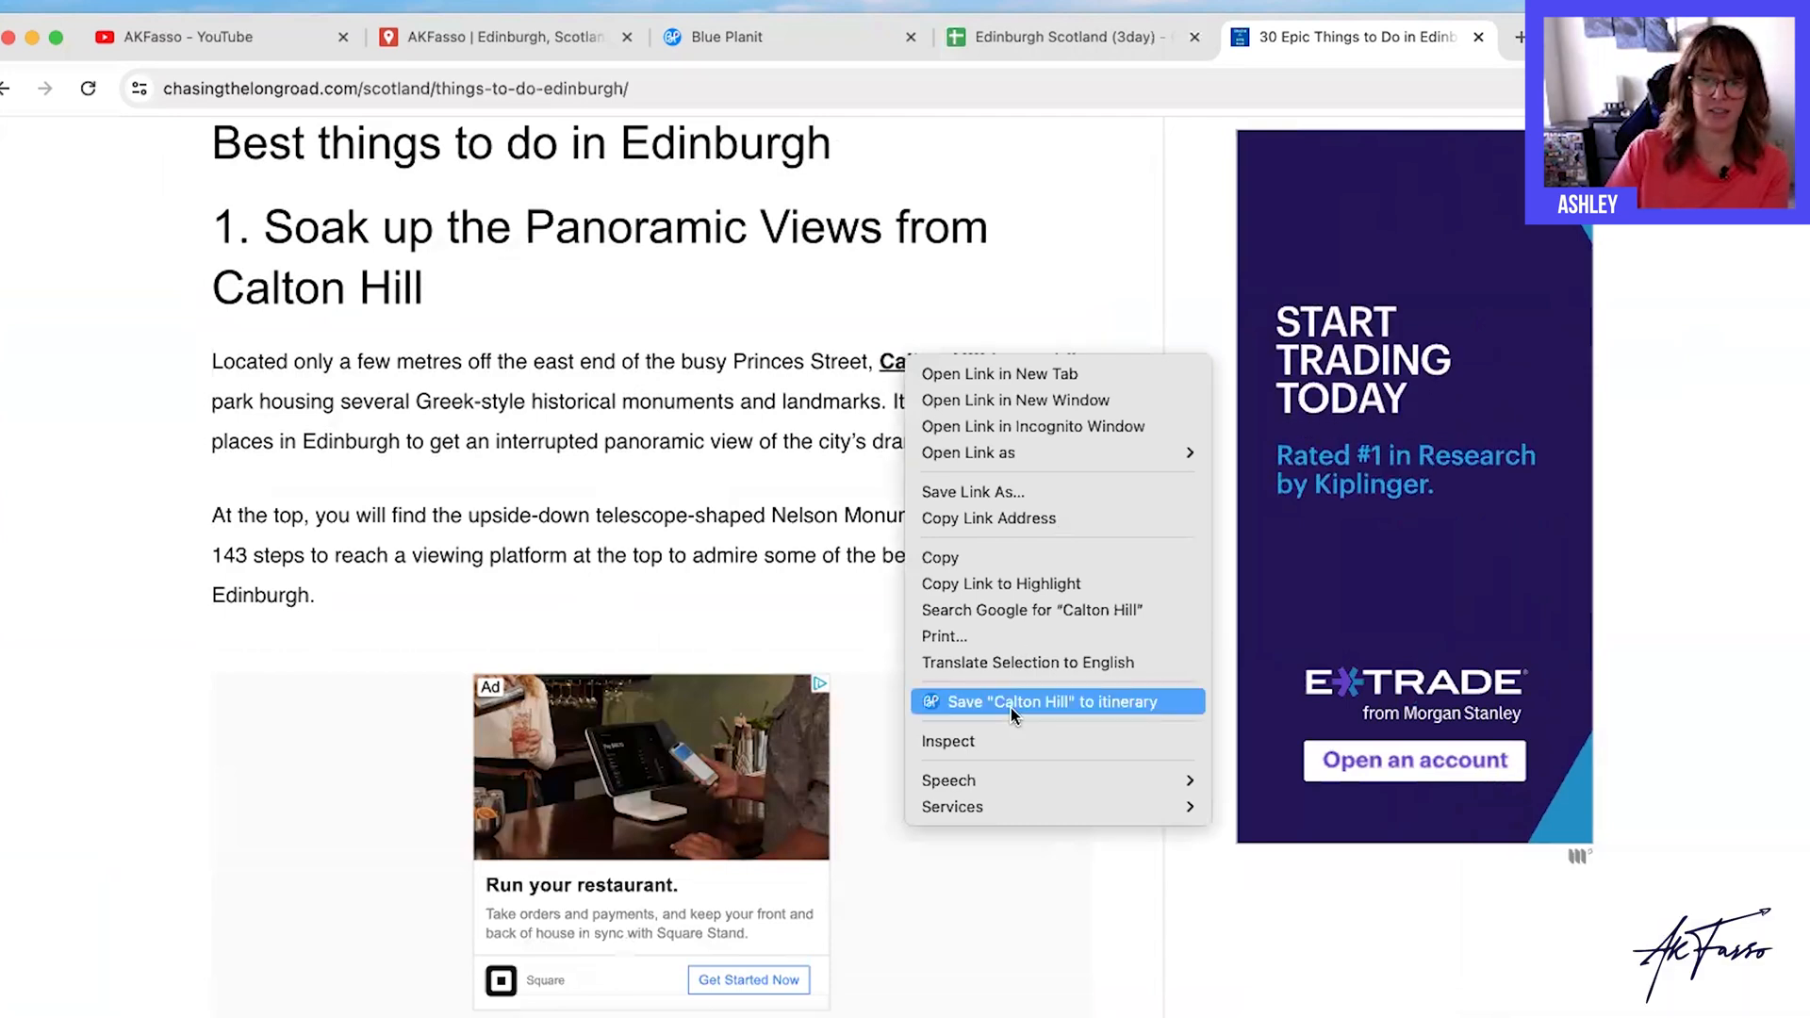
left_click(1050, 702)
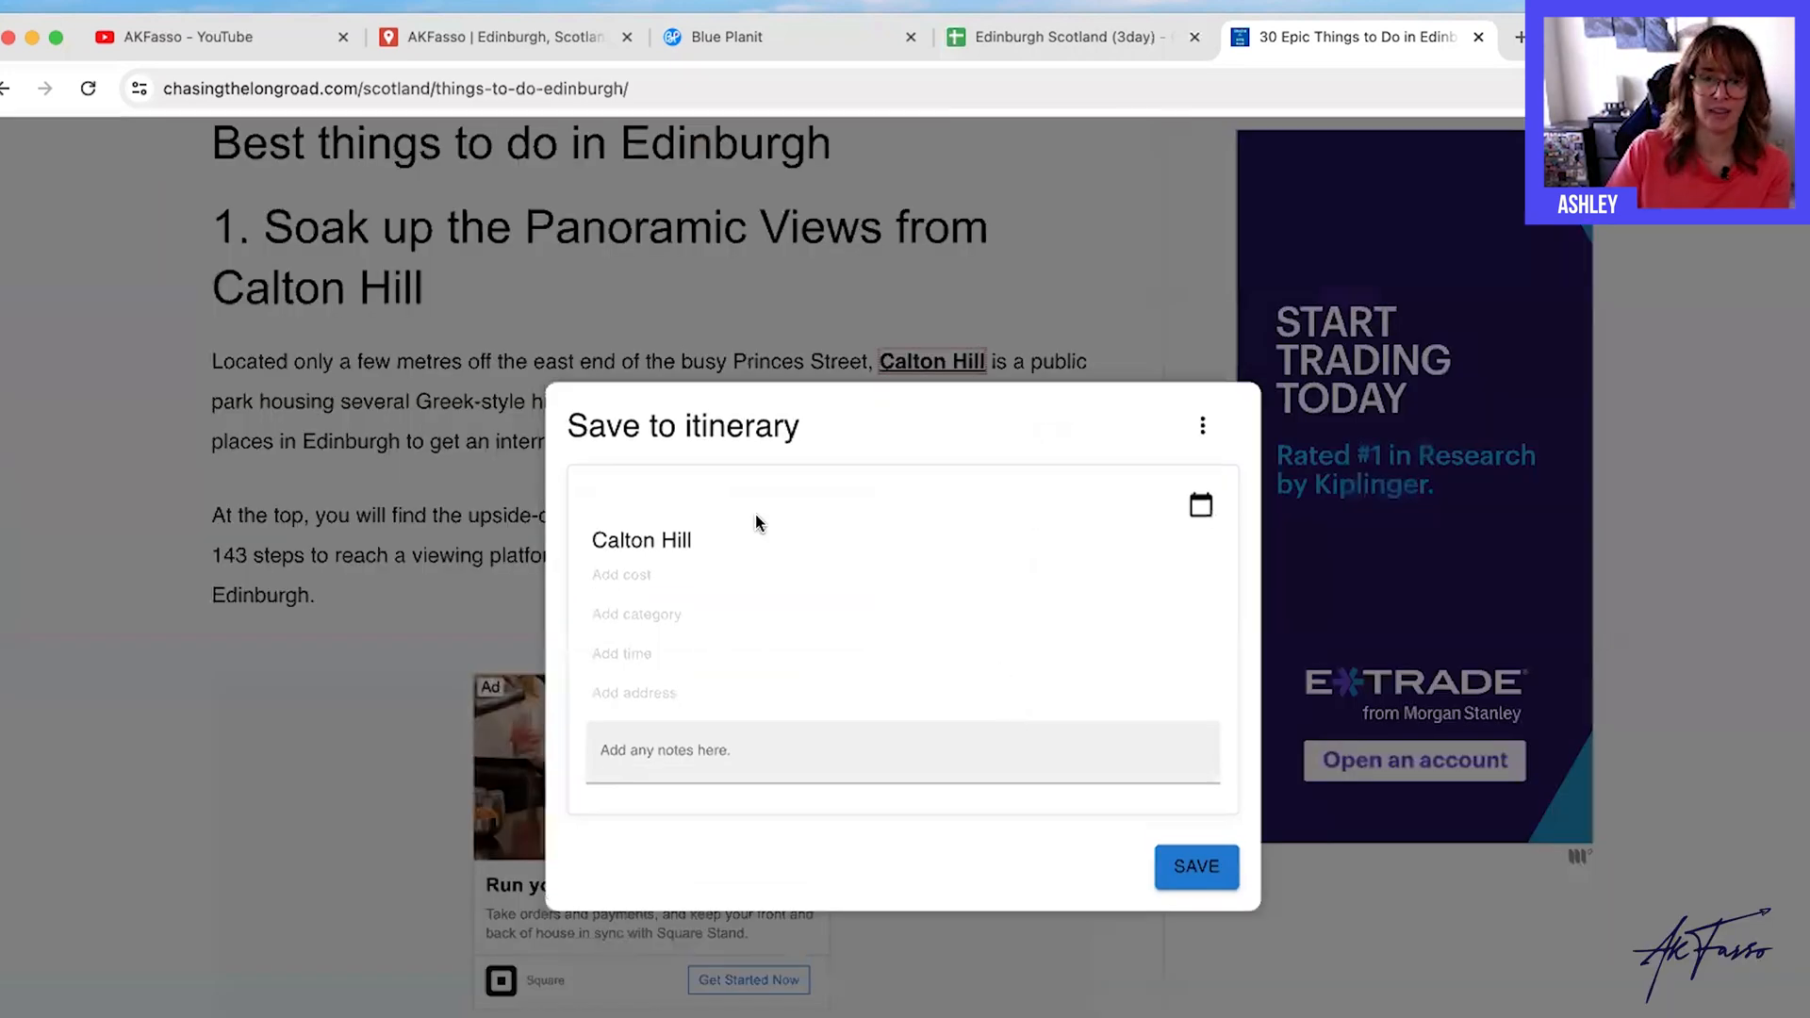
mouse_move(920, 547)
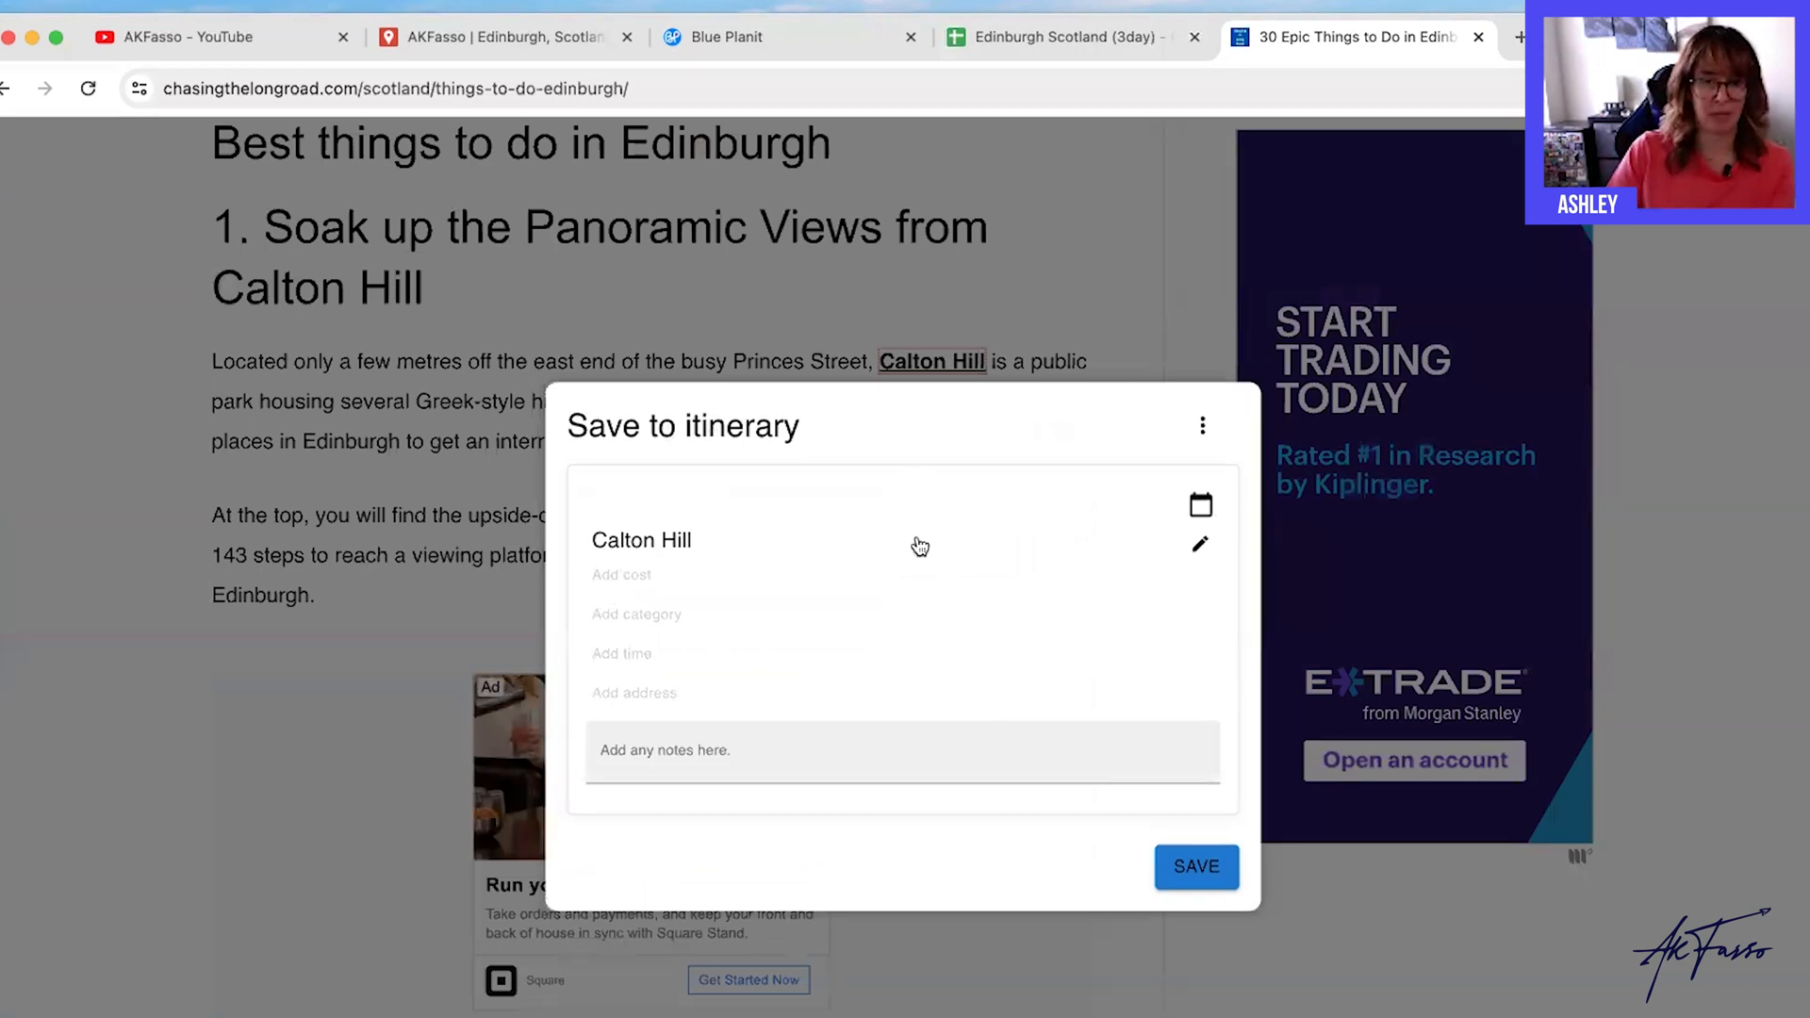
mouse_move(669, 581)
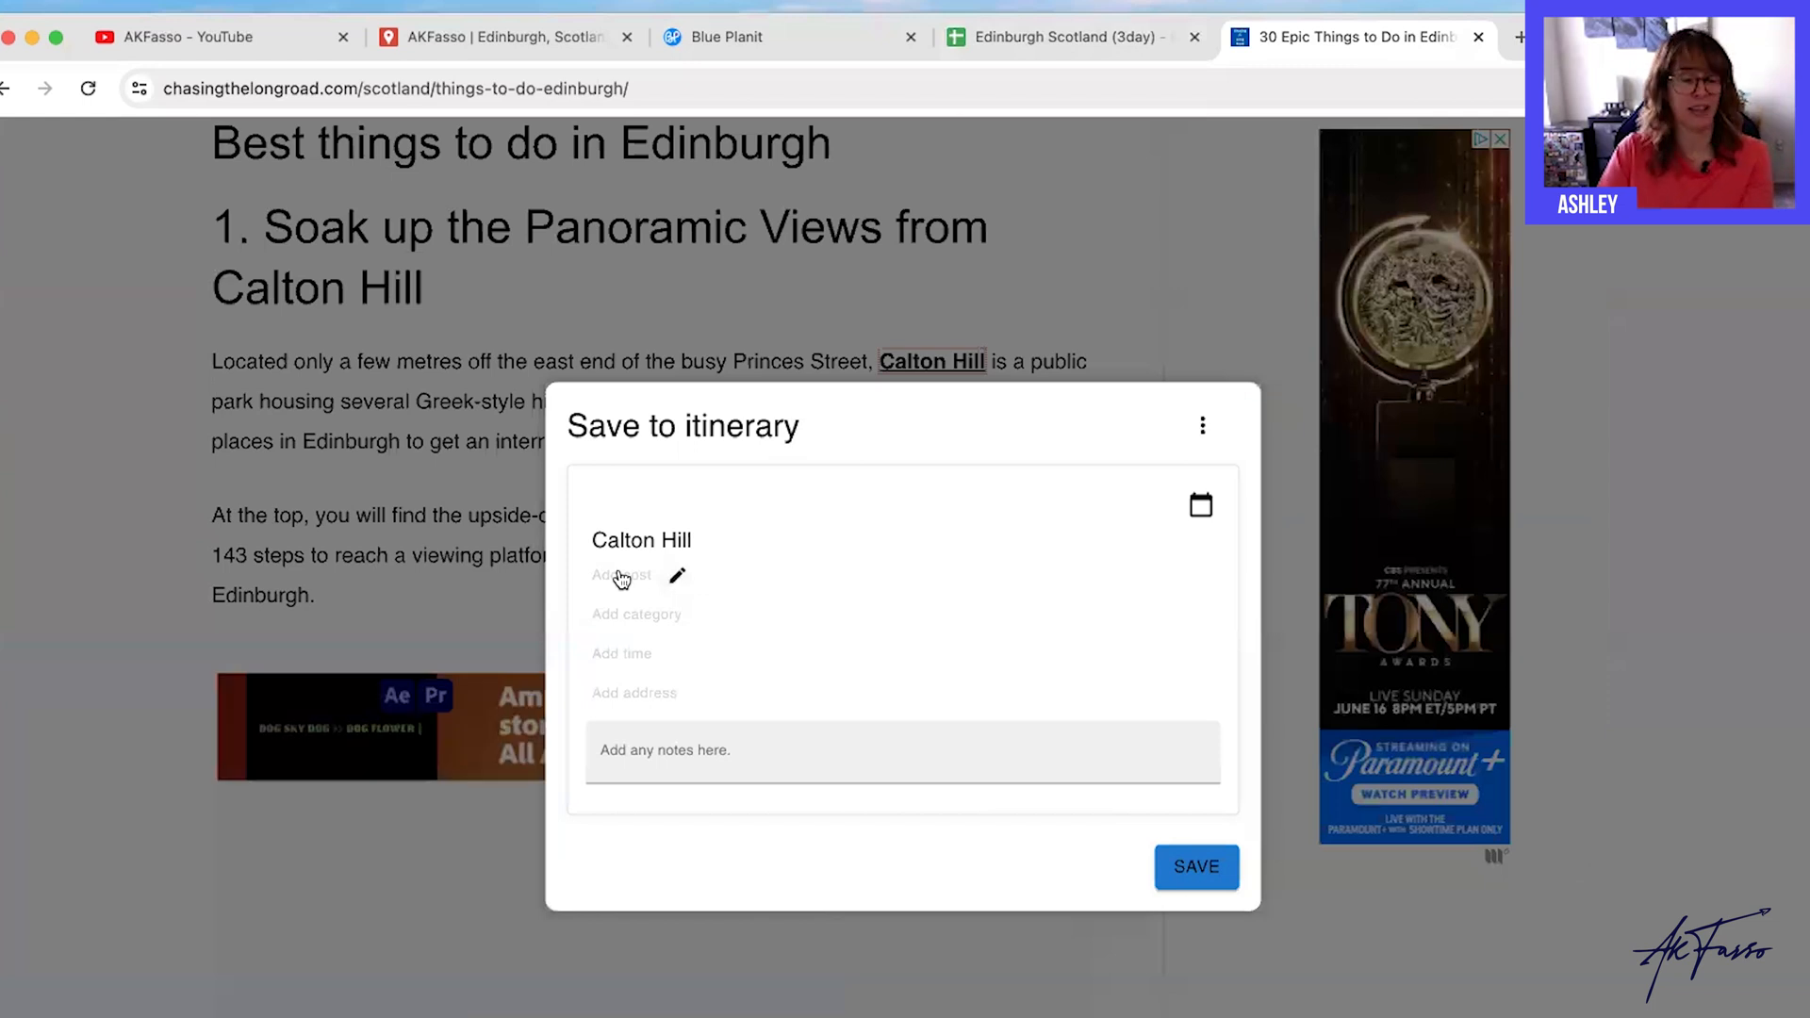
left_click(624, 577)
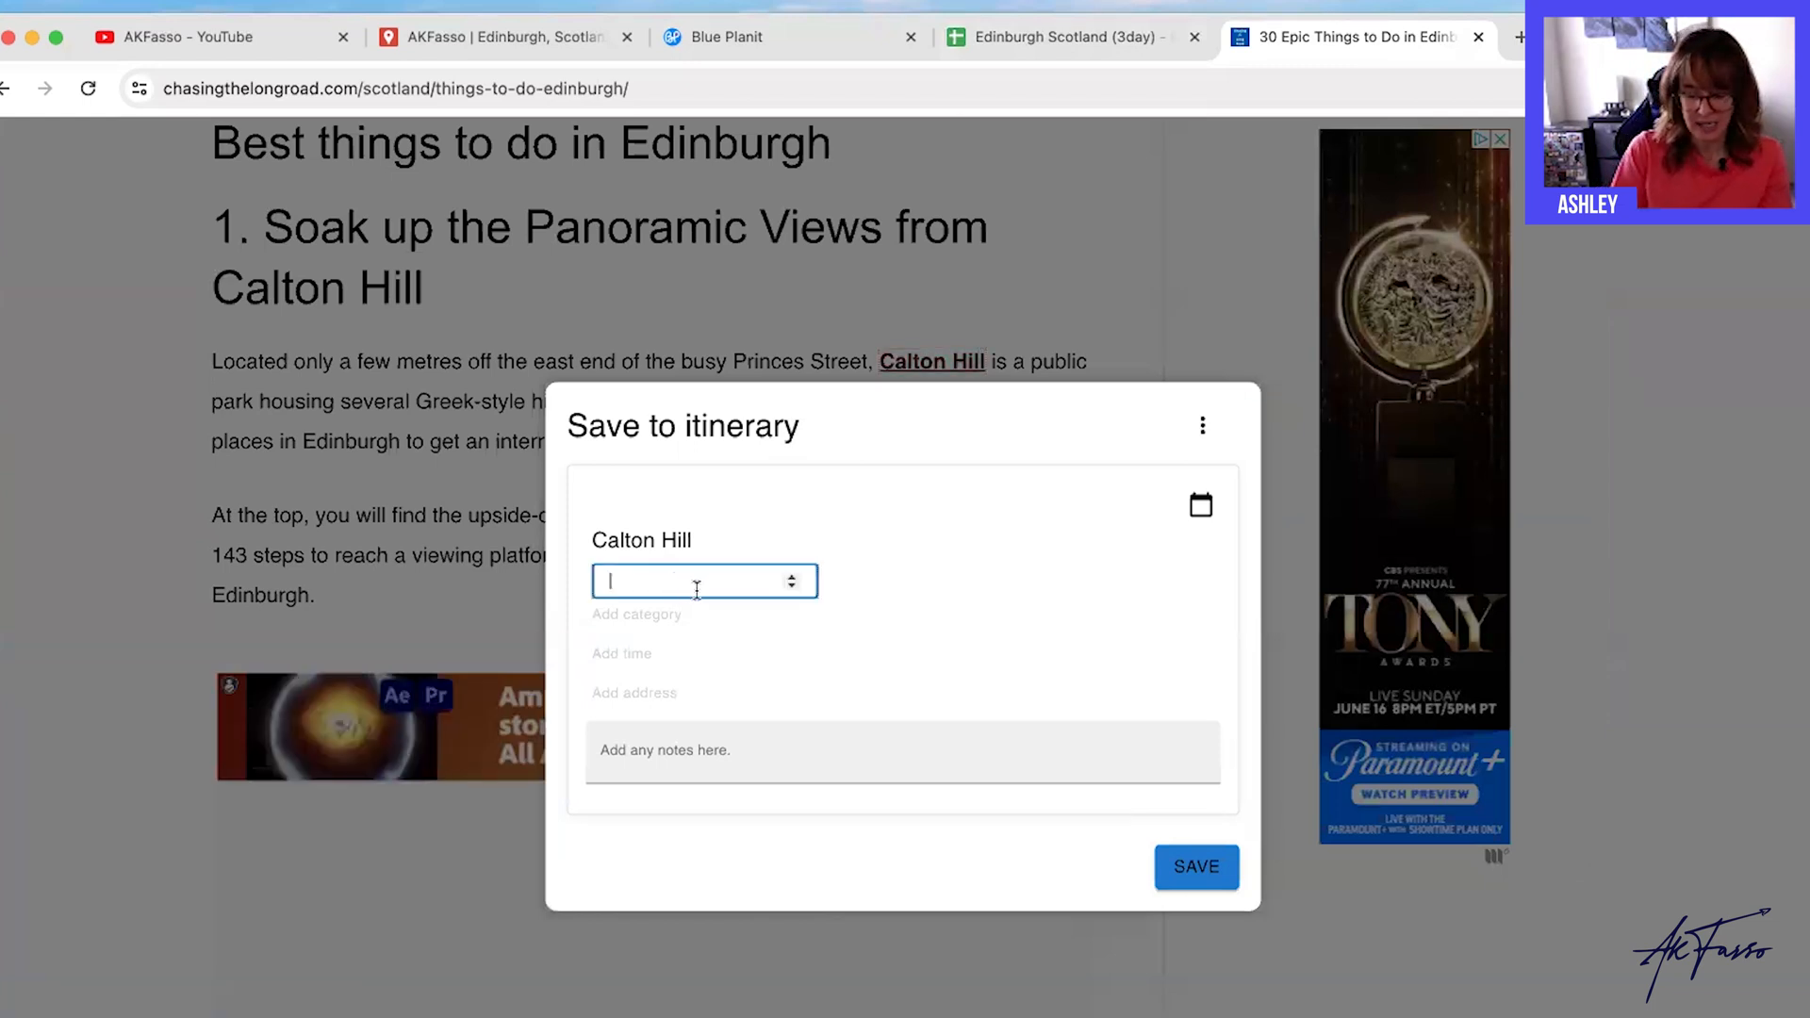
type("$5.00")
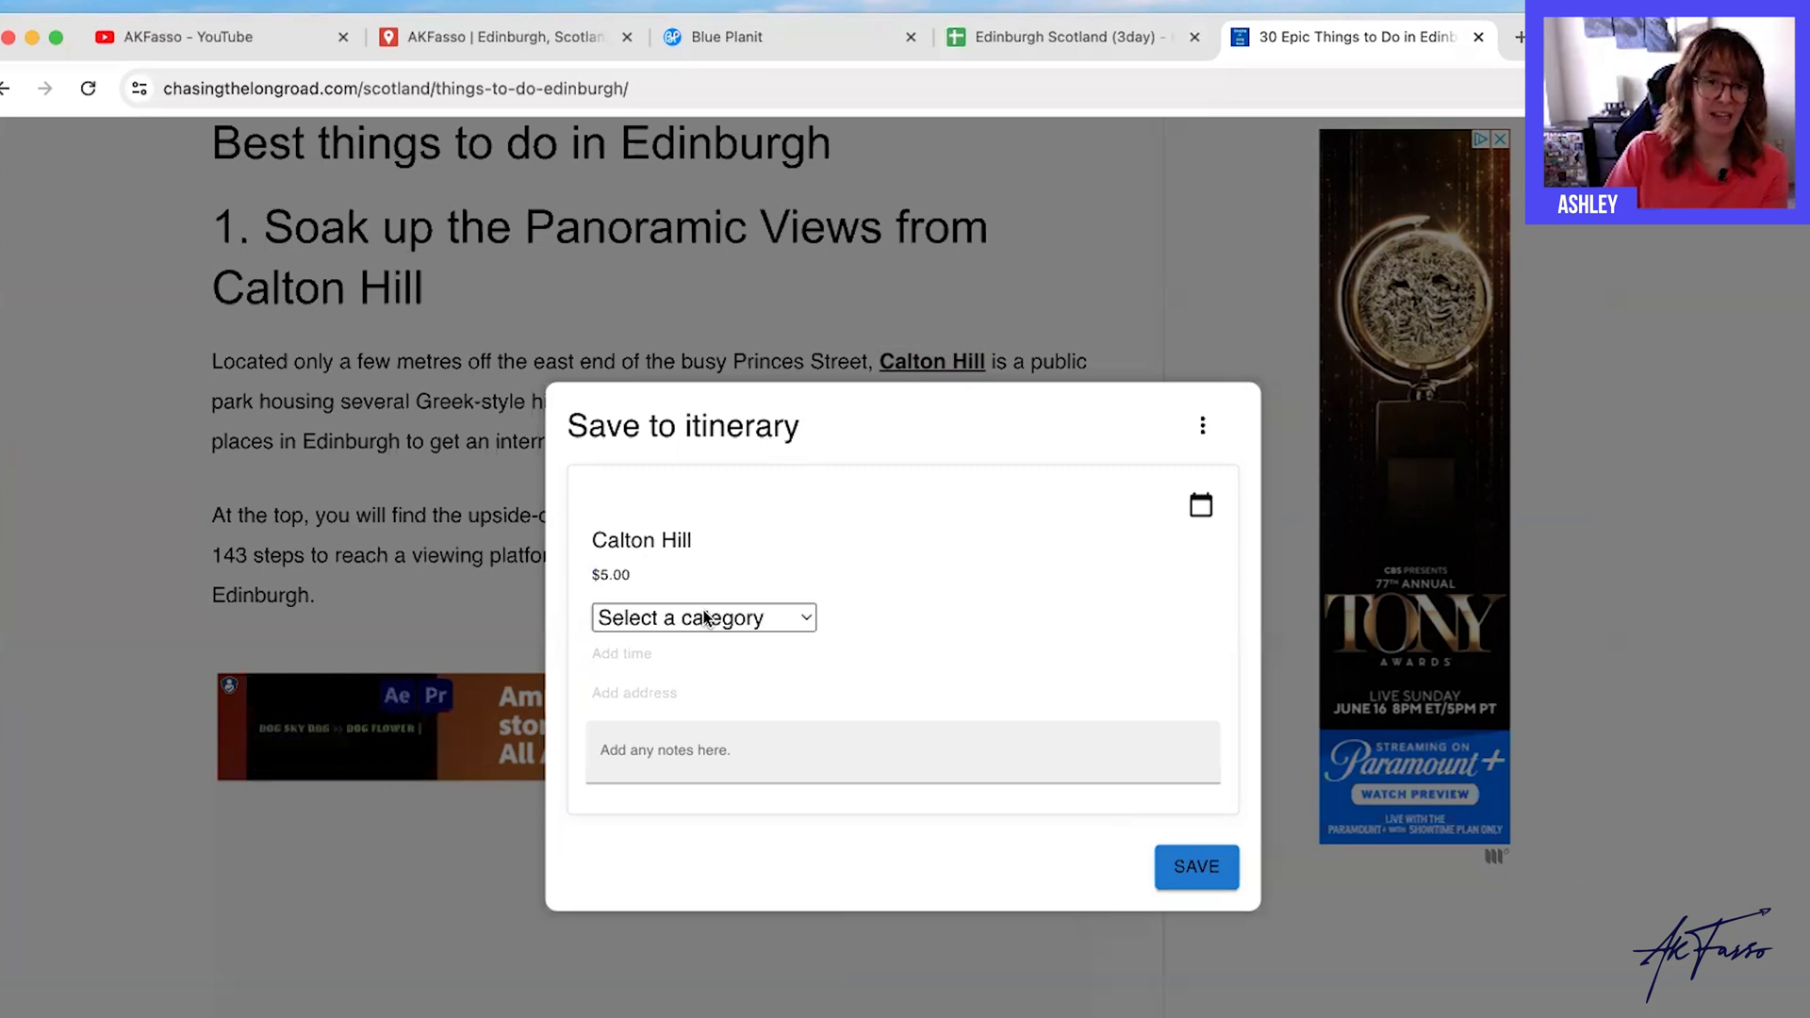
left_click(701, 619)
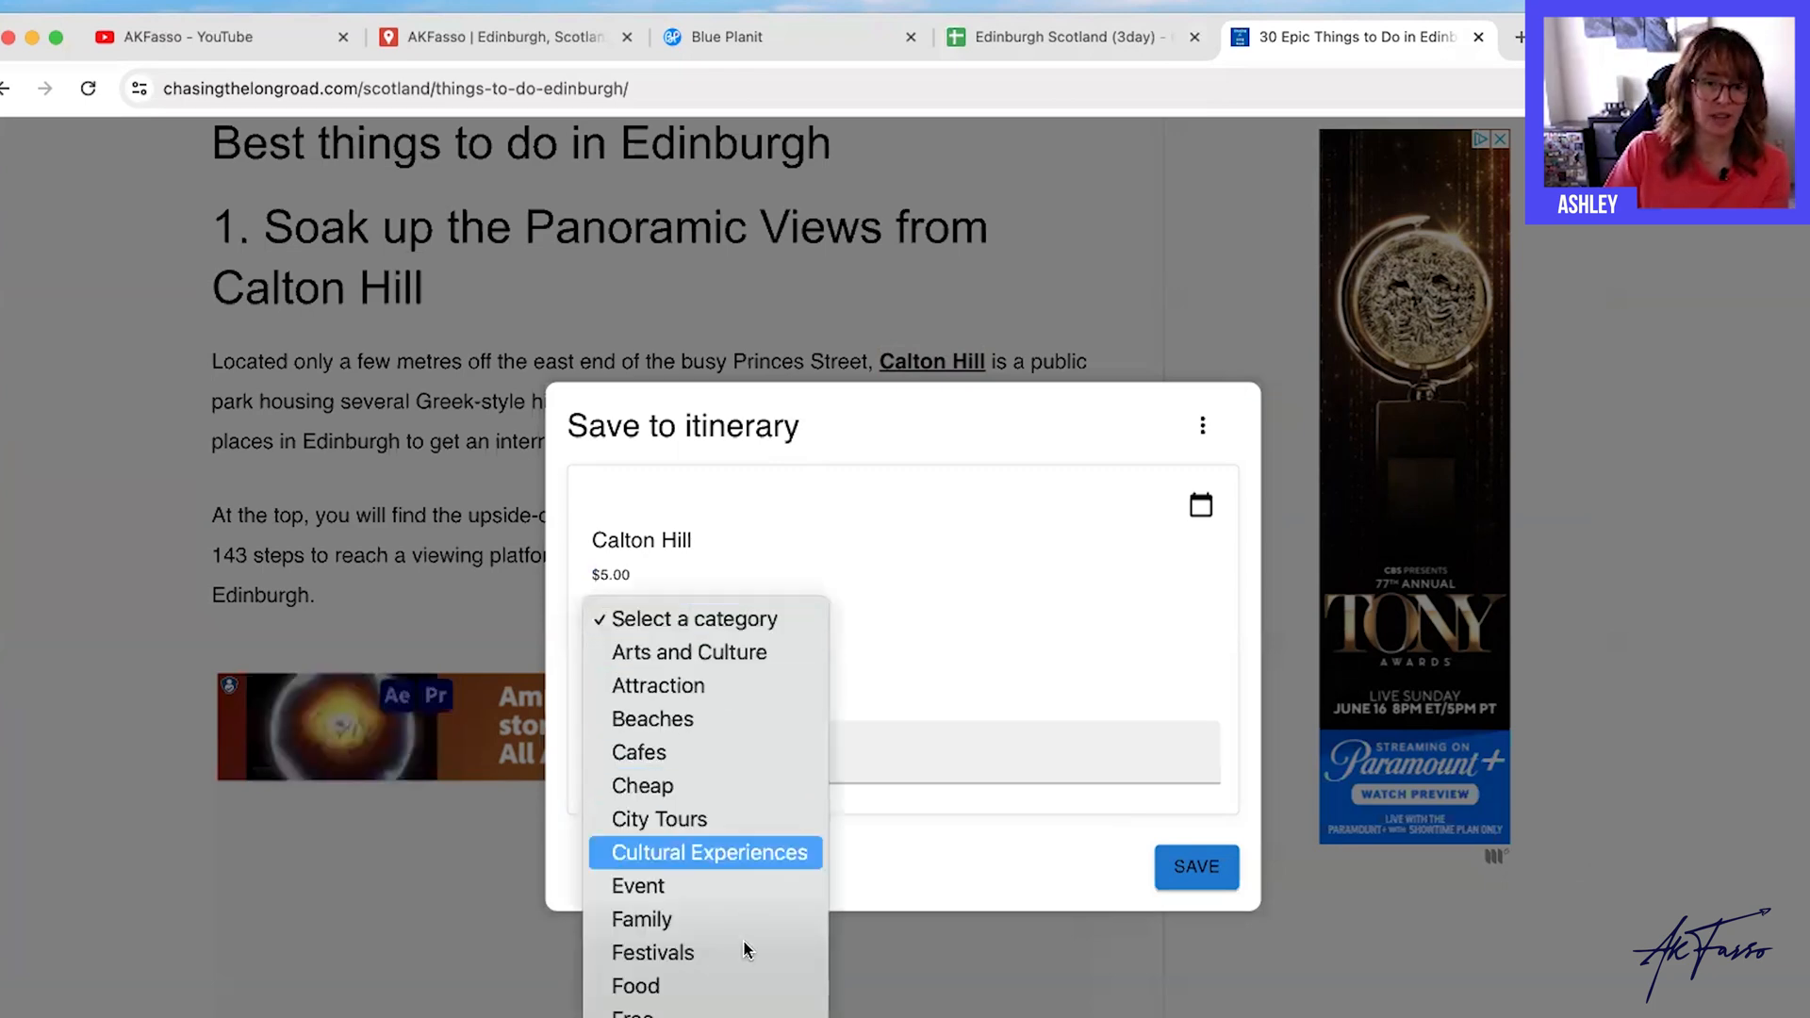
left_click(641, 613)
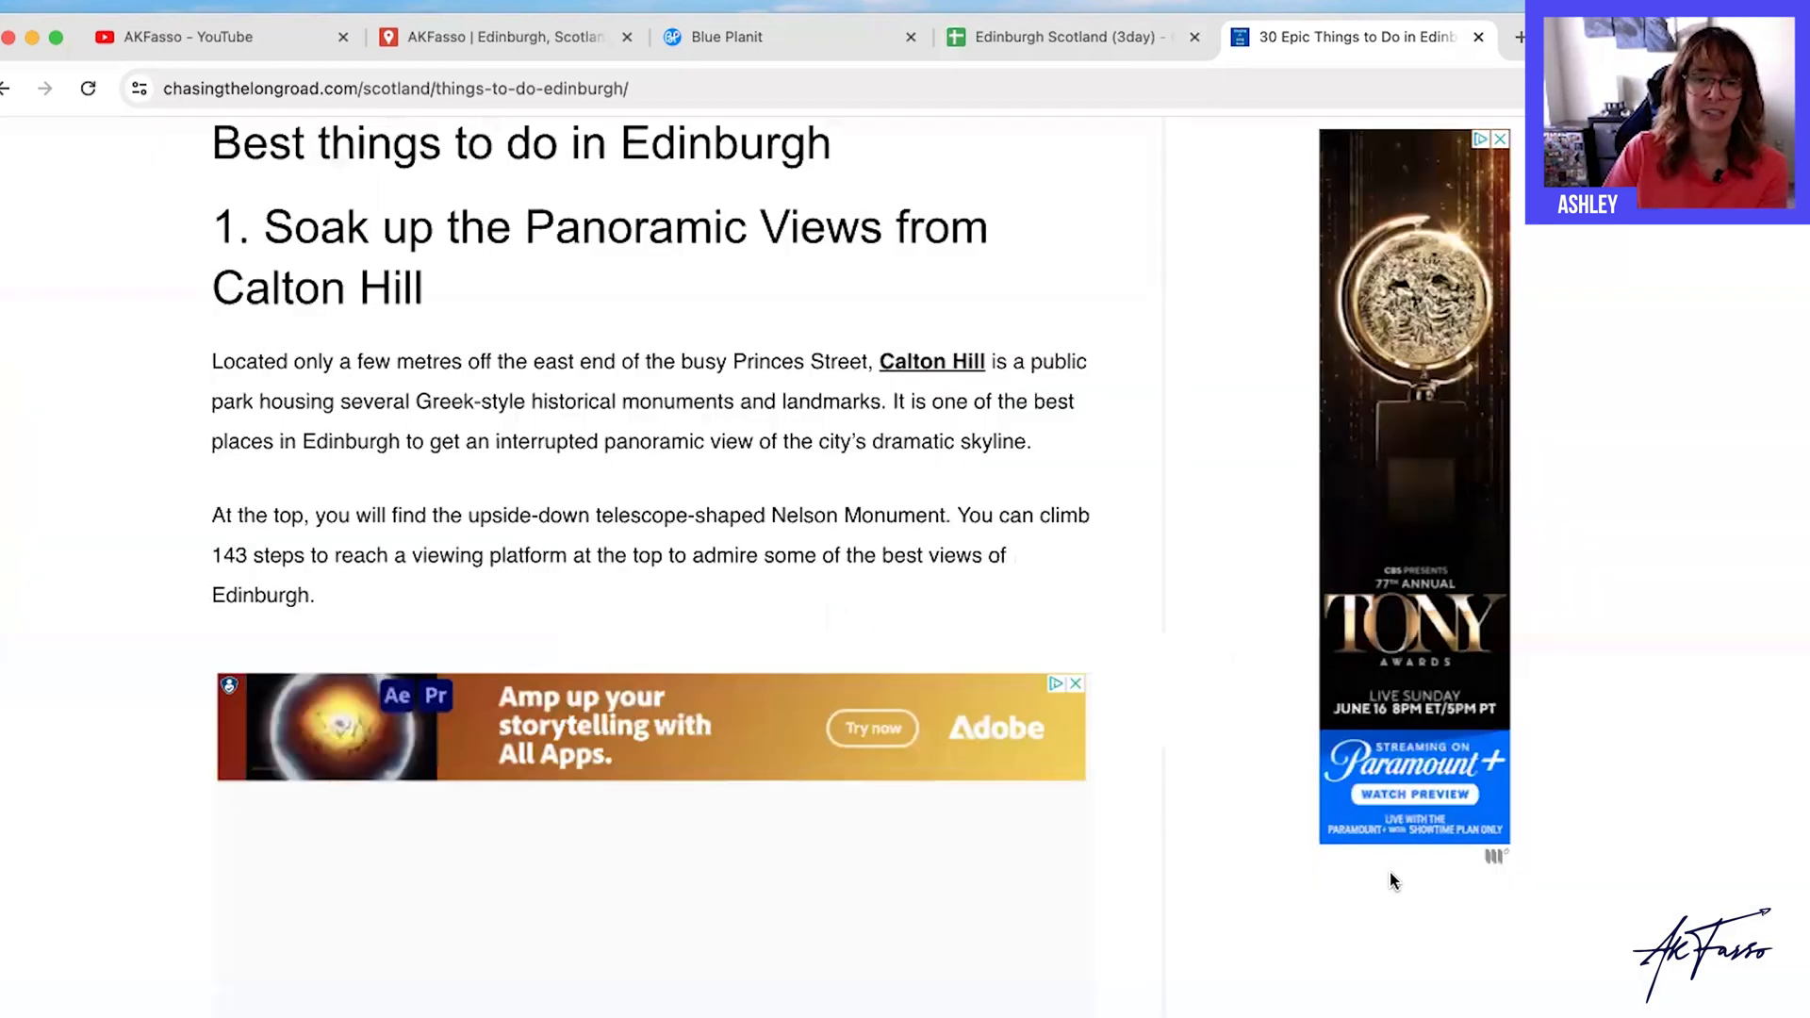
Reach the Royal Mile section and send the Real Mary King's Close text to the itinerary form.
scroll("down", 3)
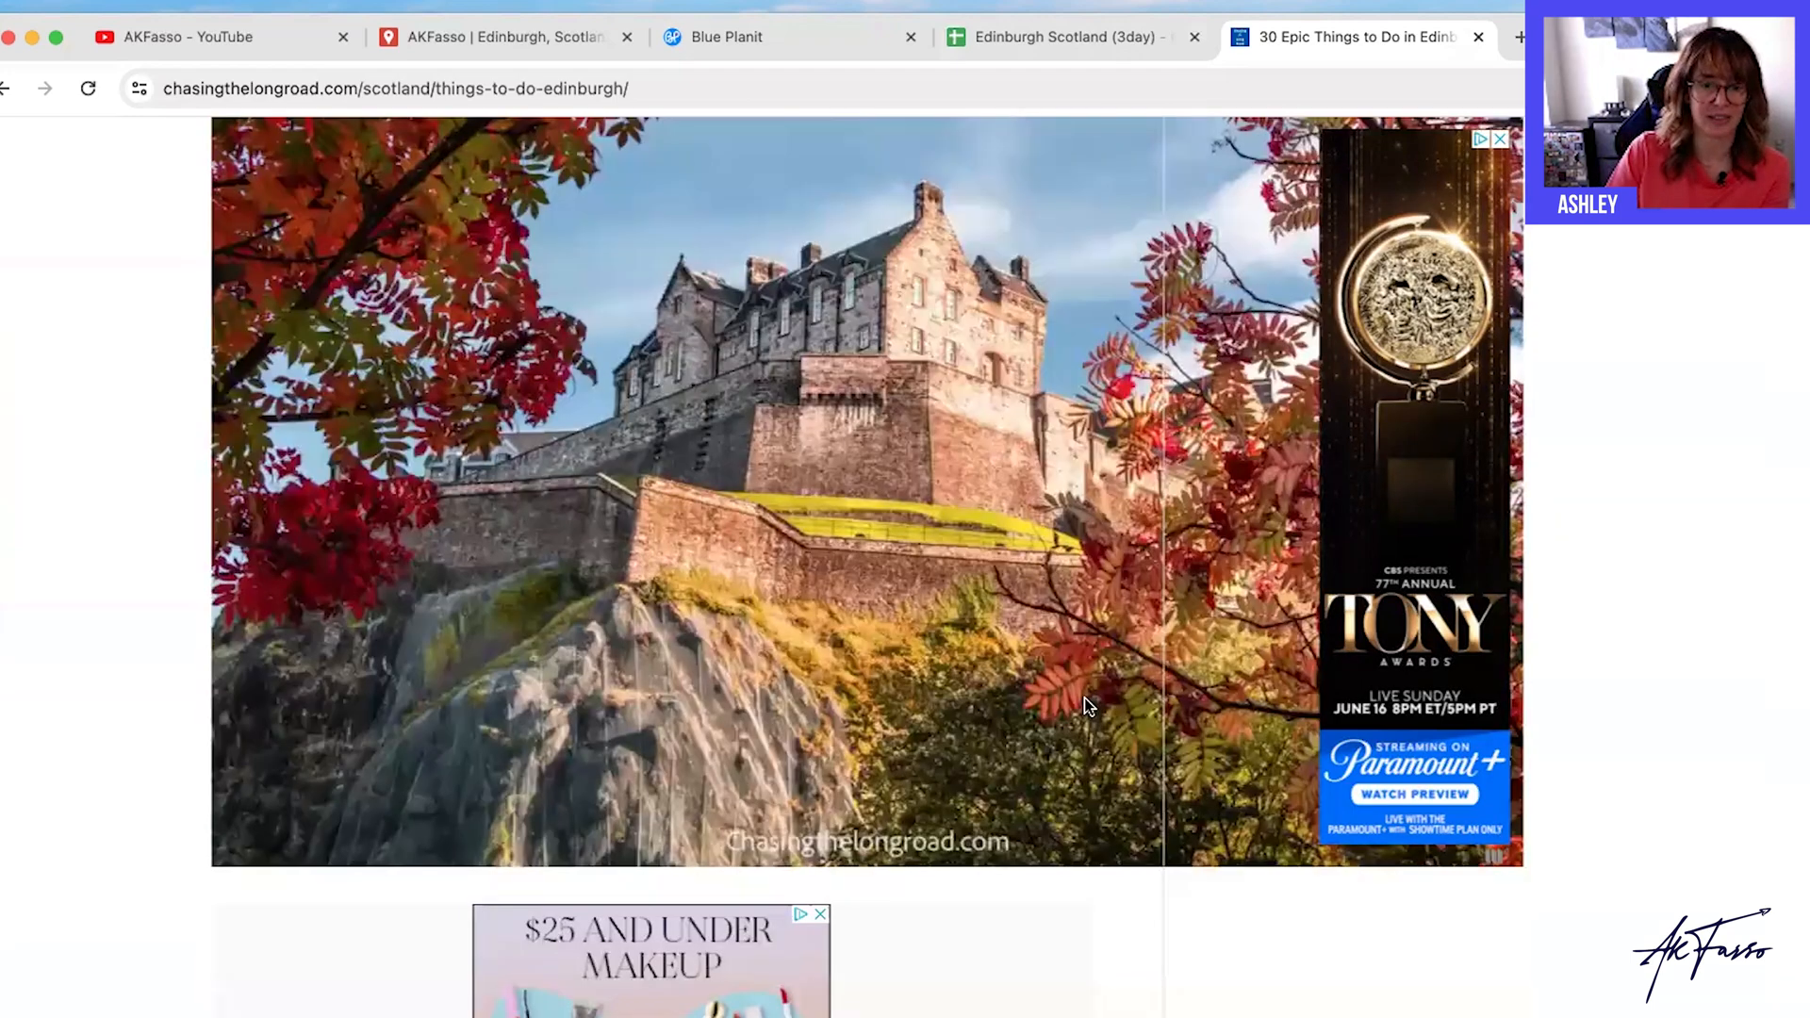
scroll("down", 3)
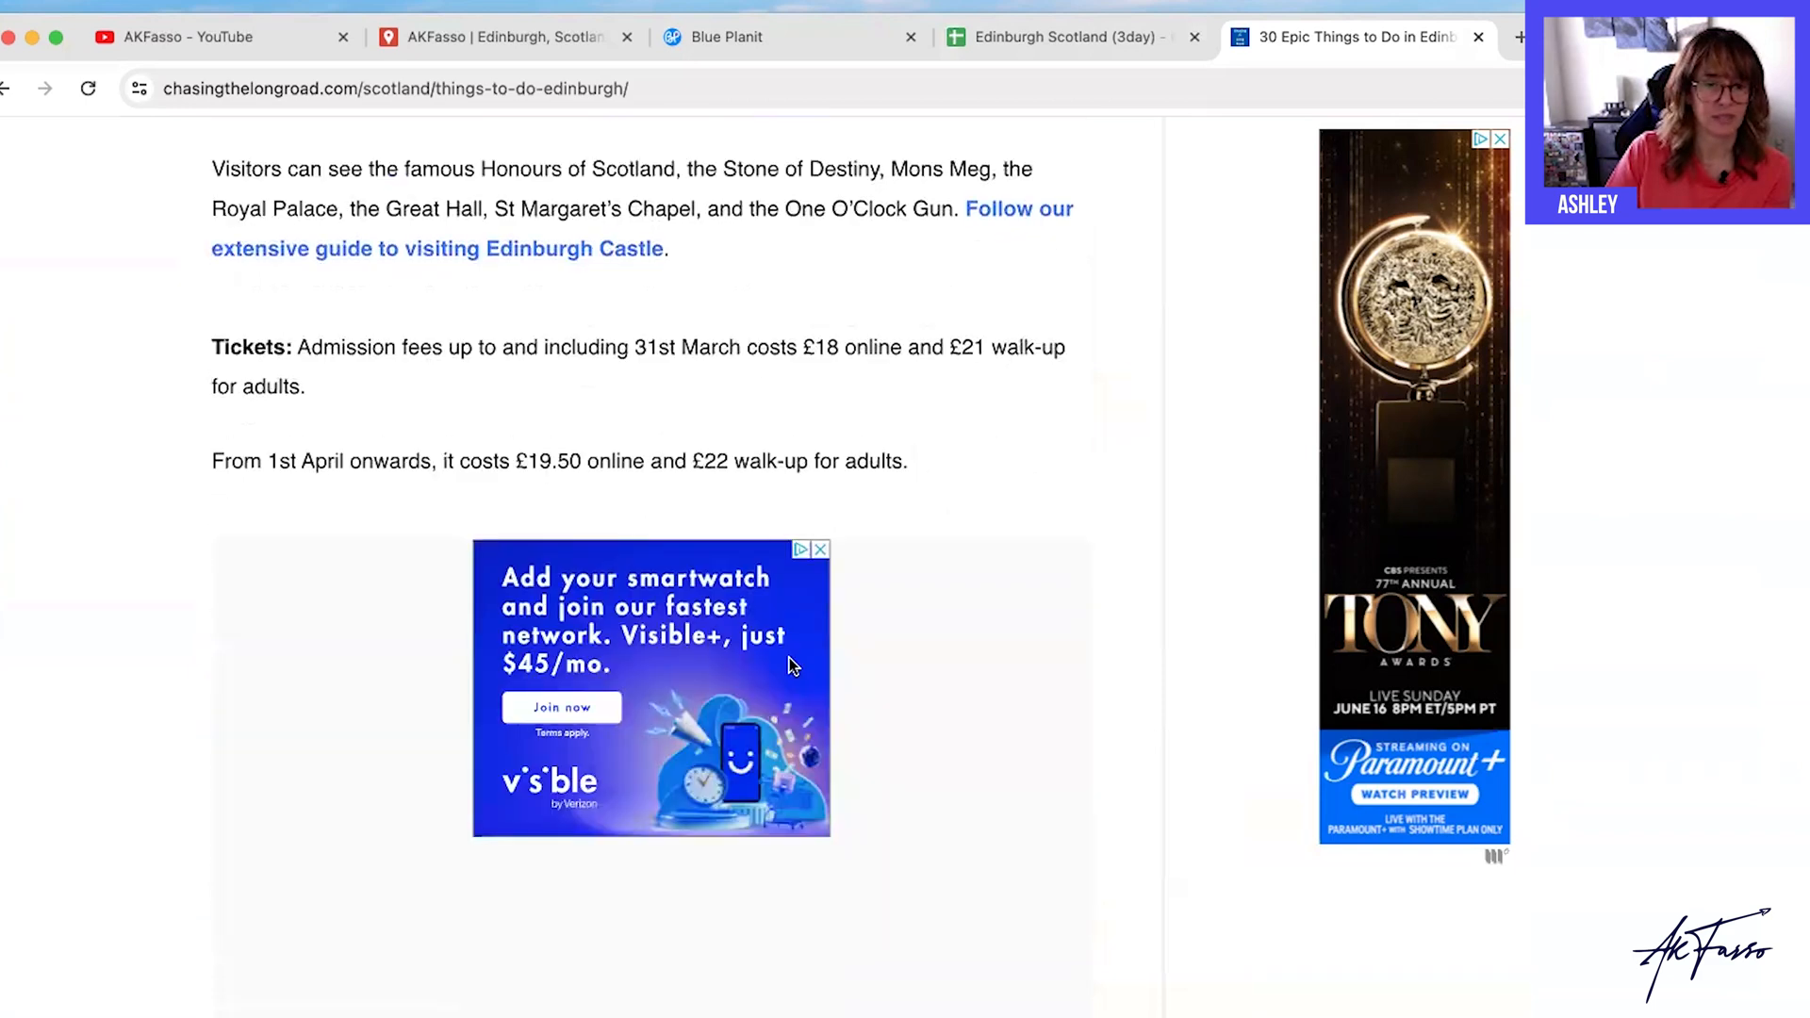
scroll("down", 3)
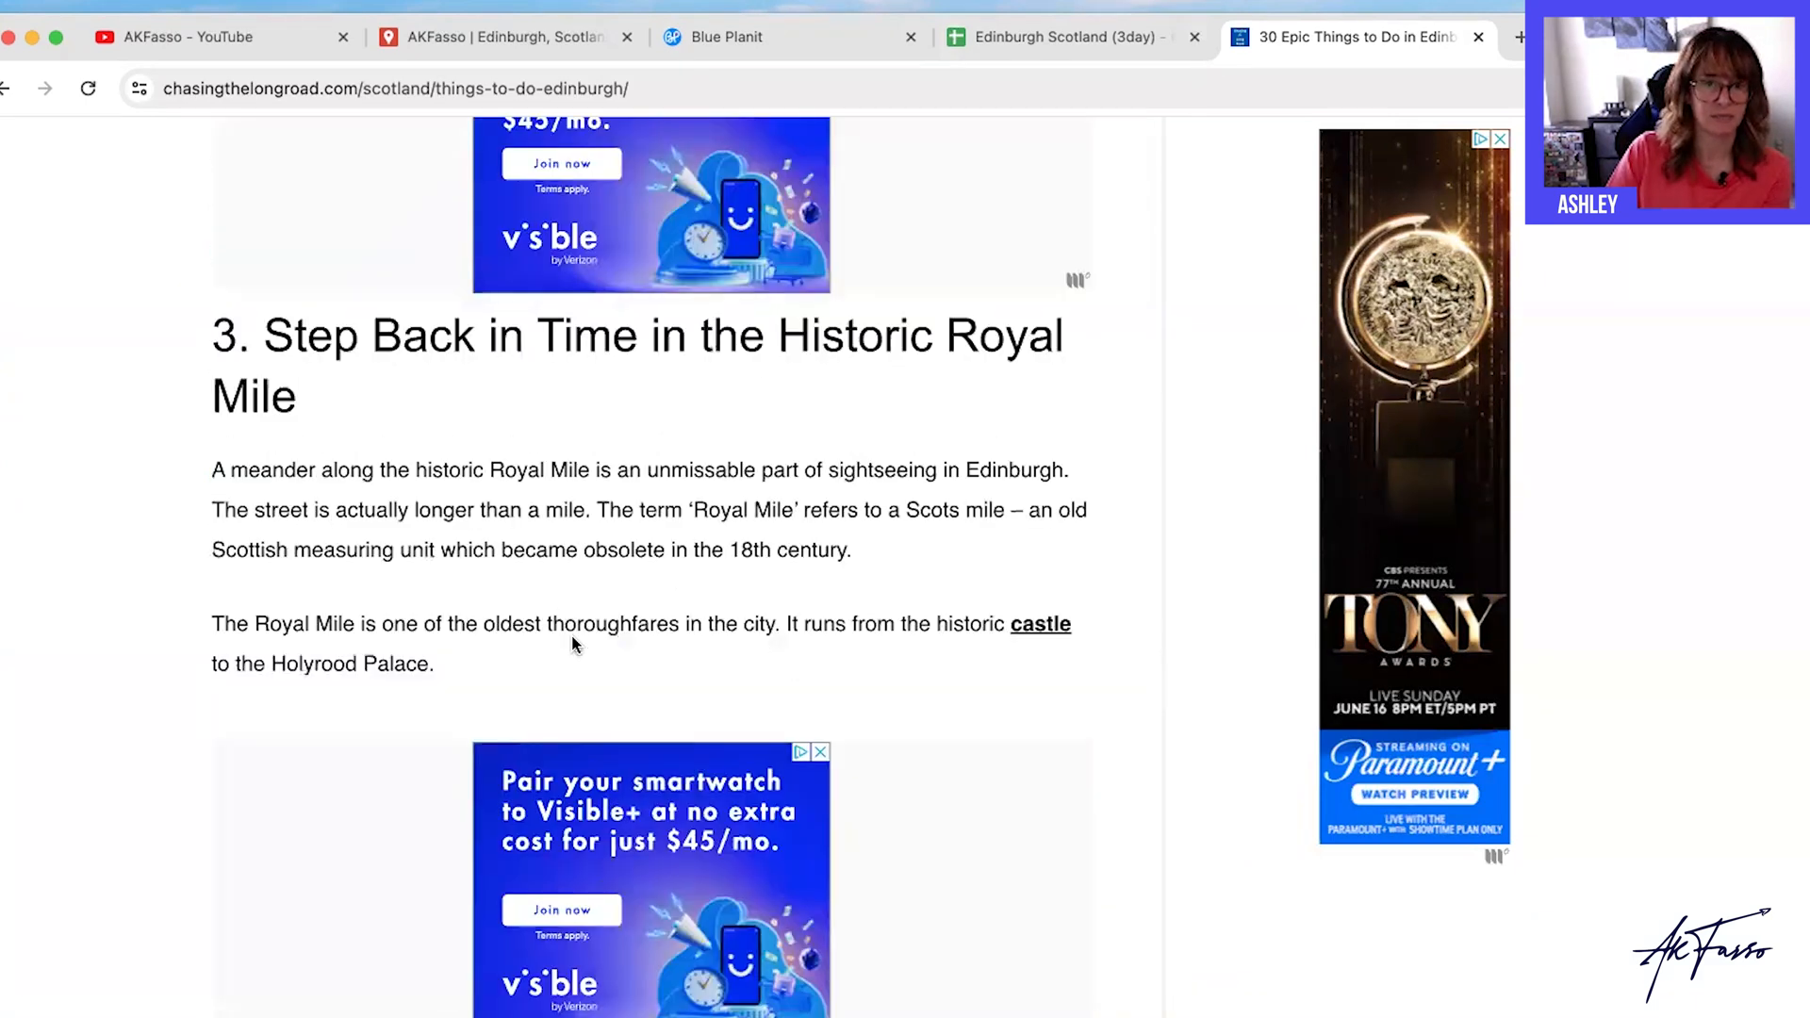
scroll("down", 3)
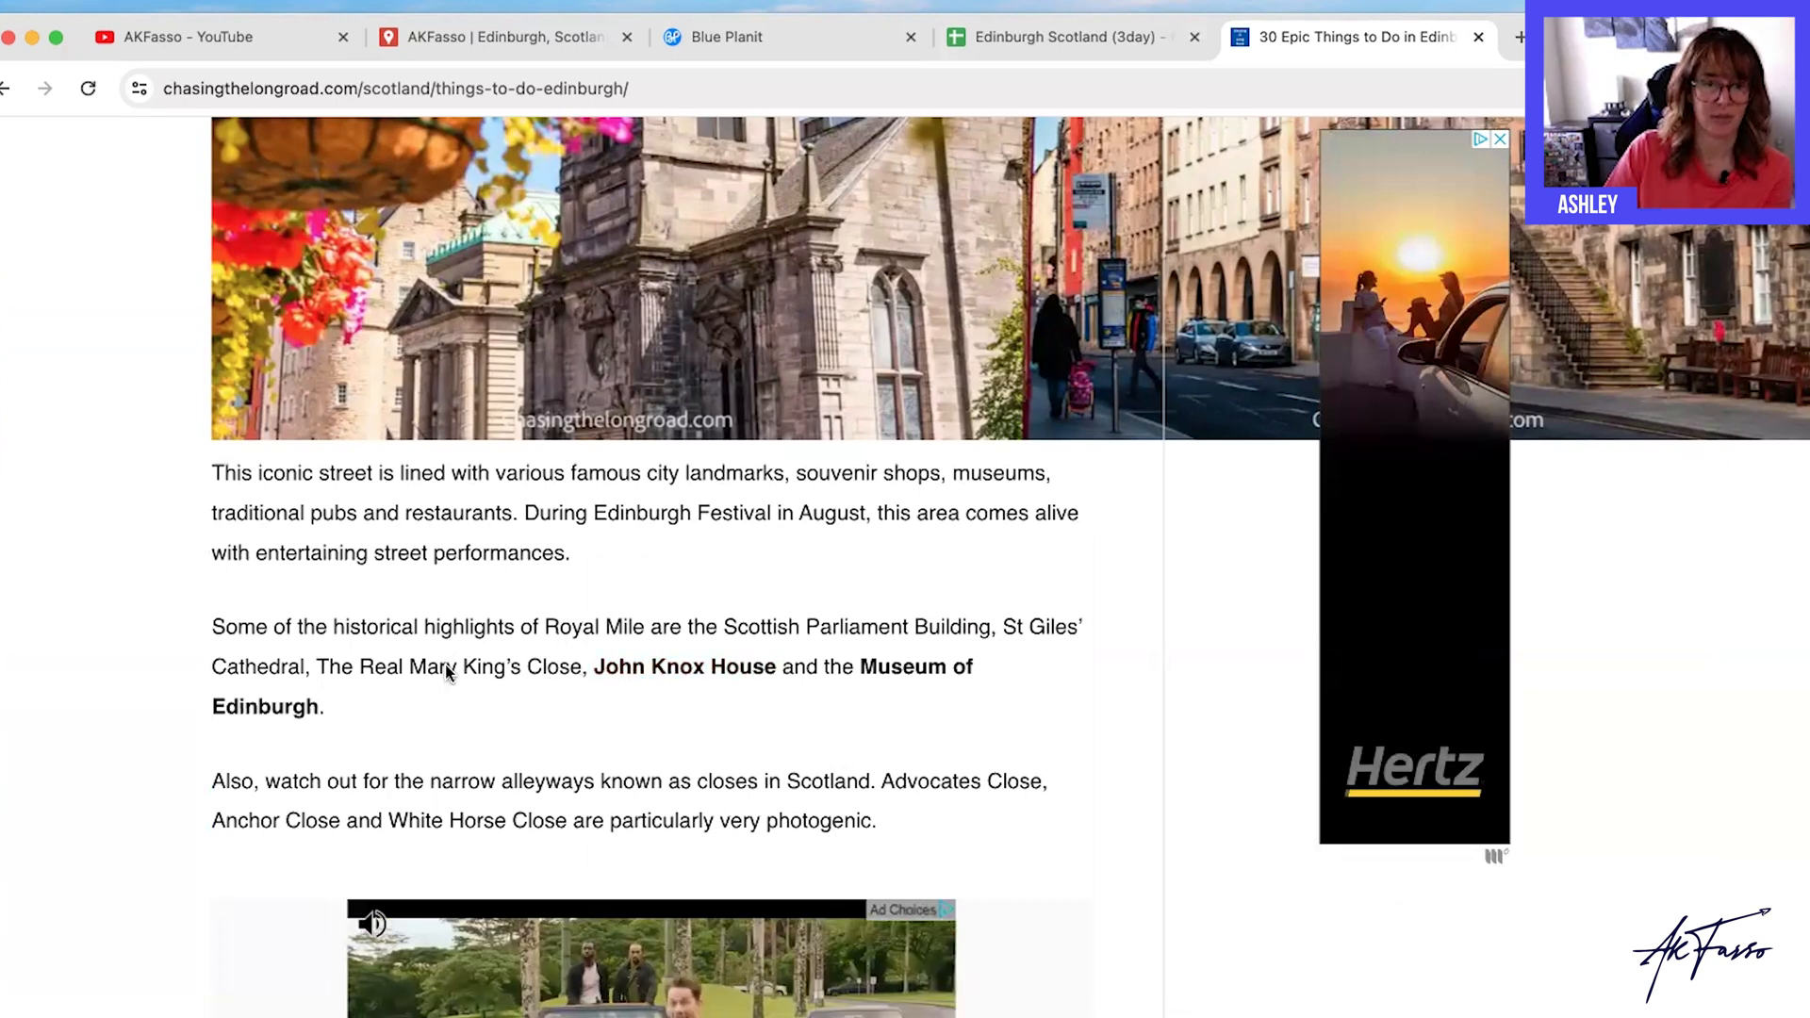
right_click(451, 666)
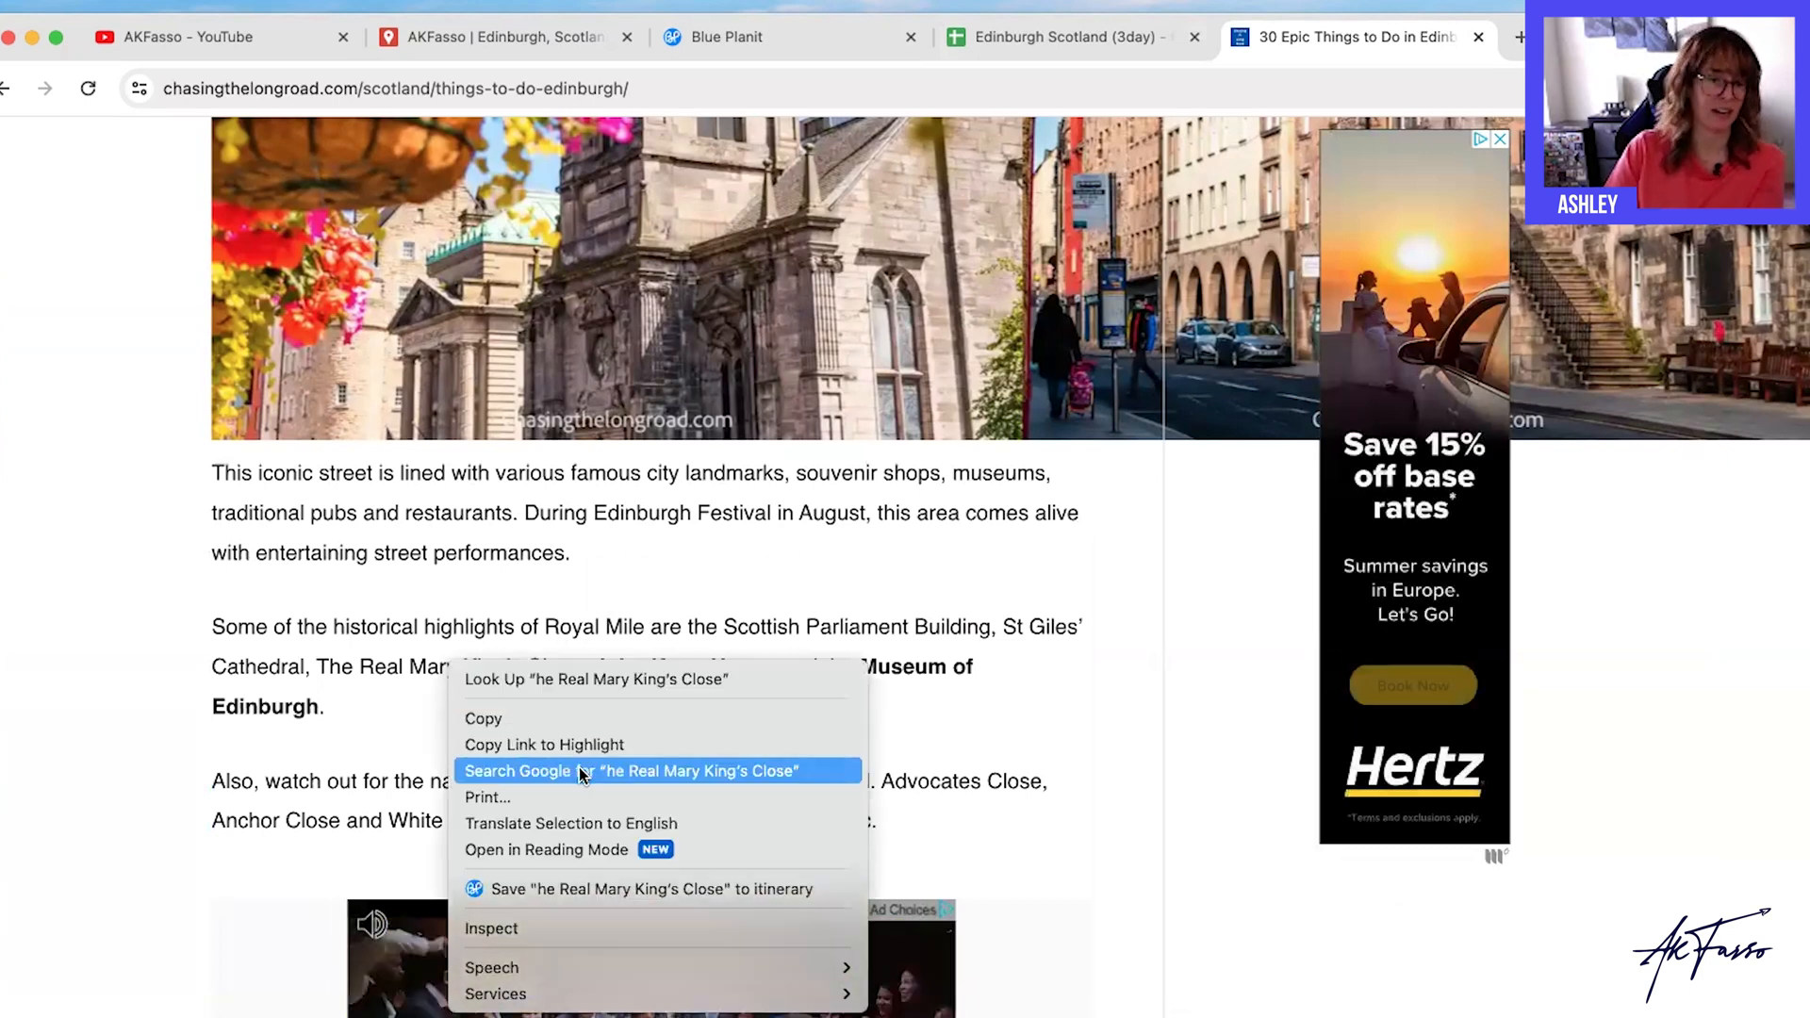
mouse_move(582, 888)
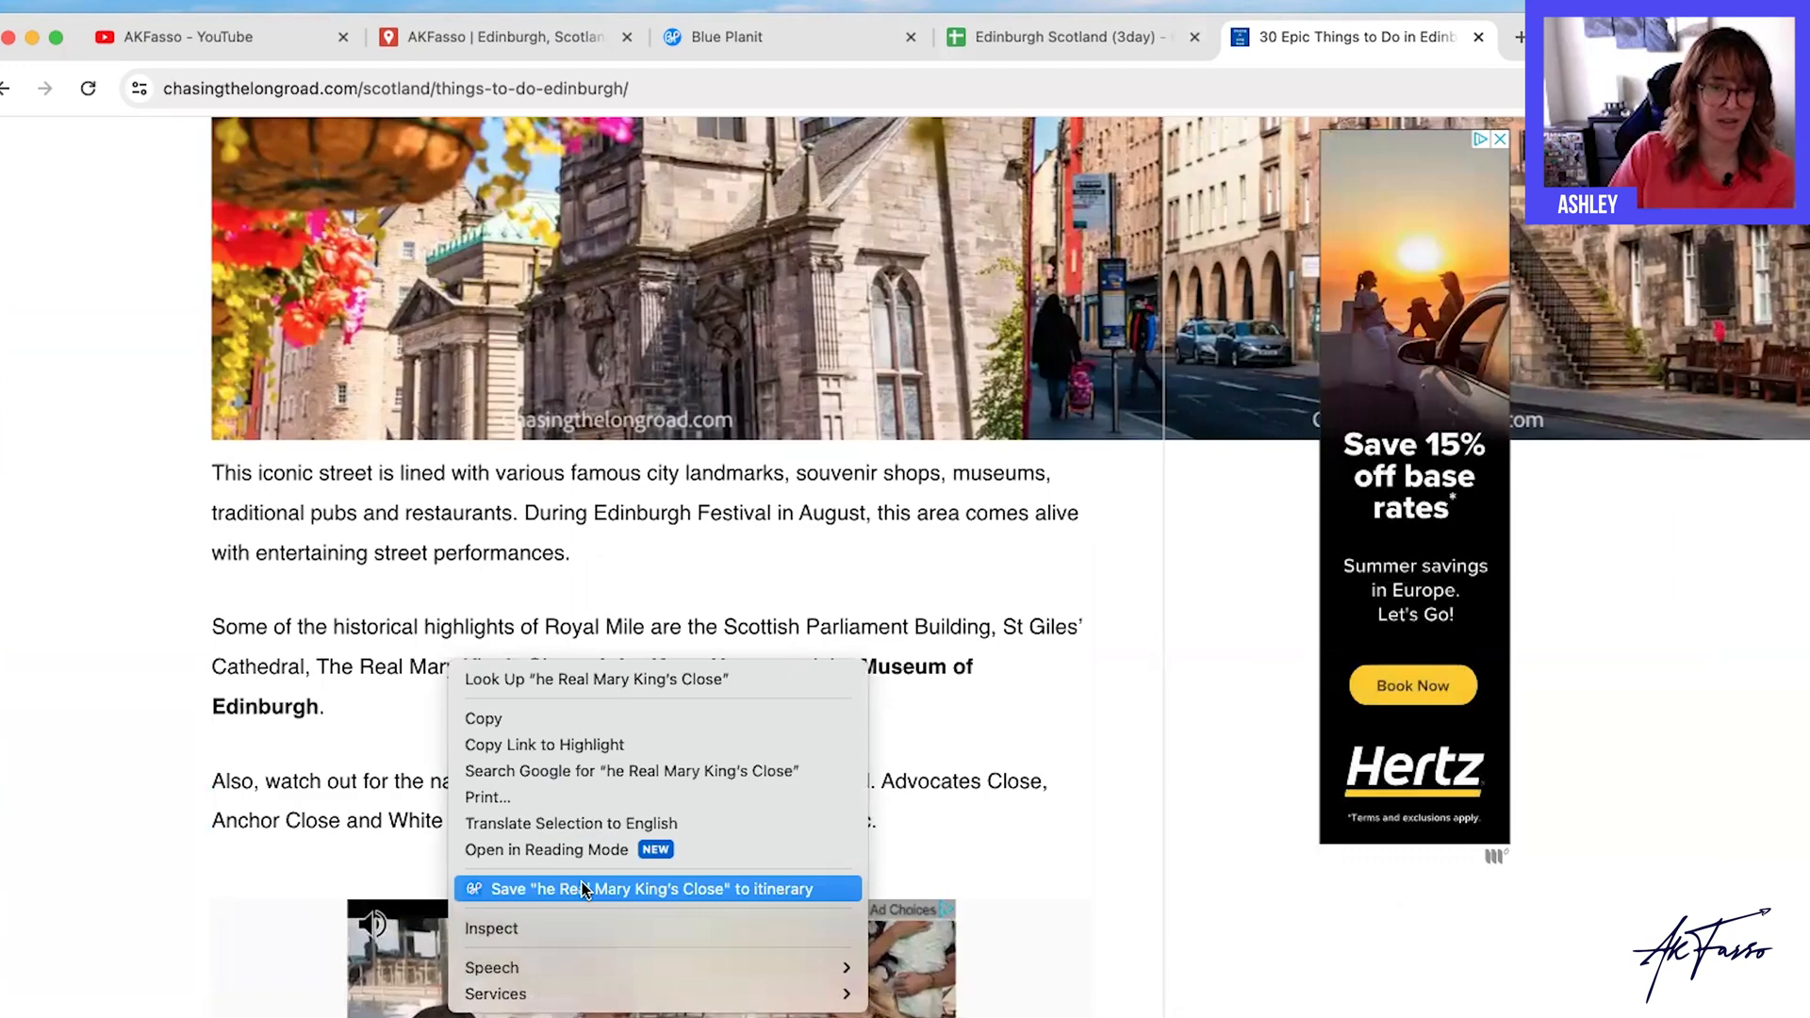
left_click(647, 888)
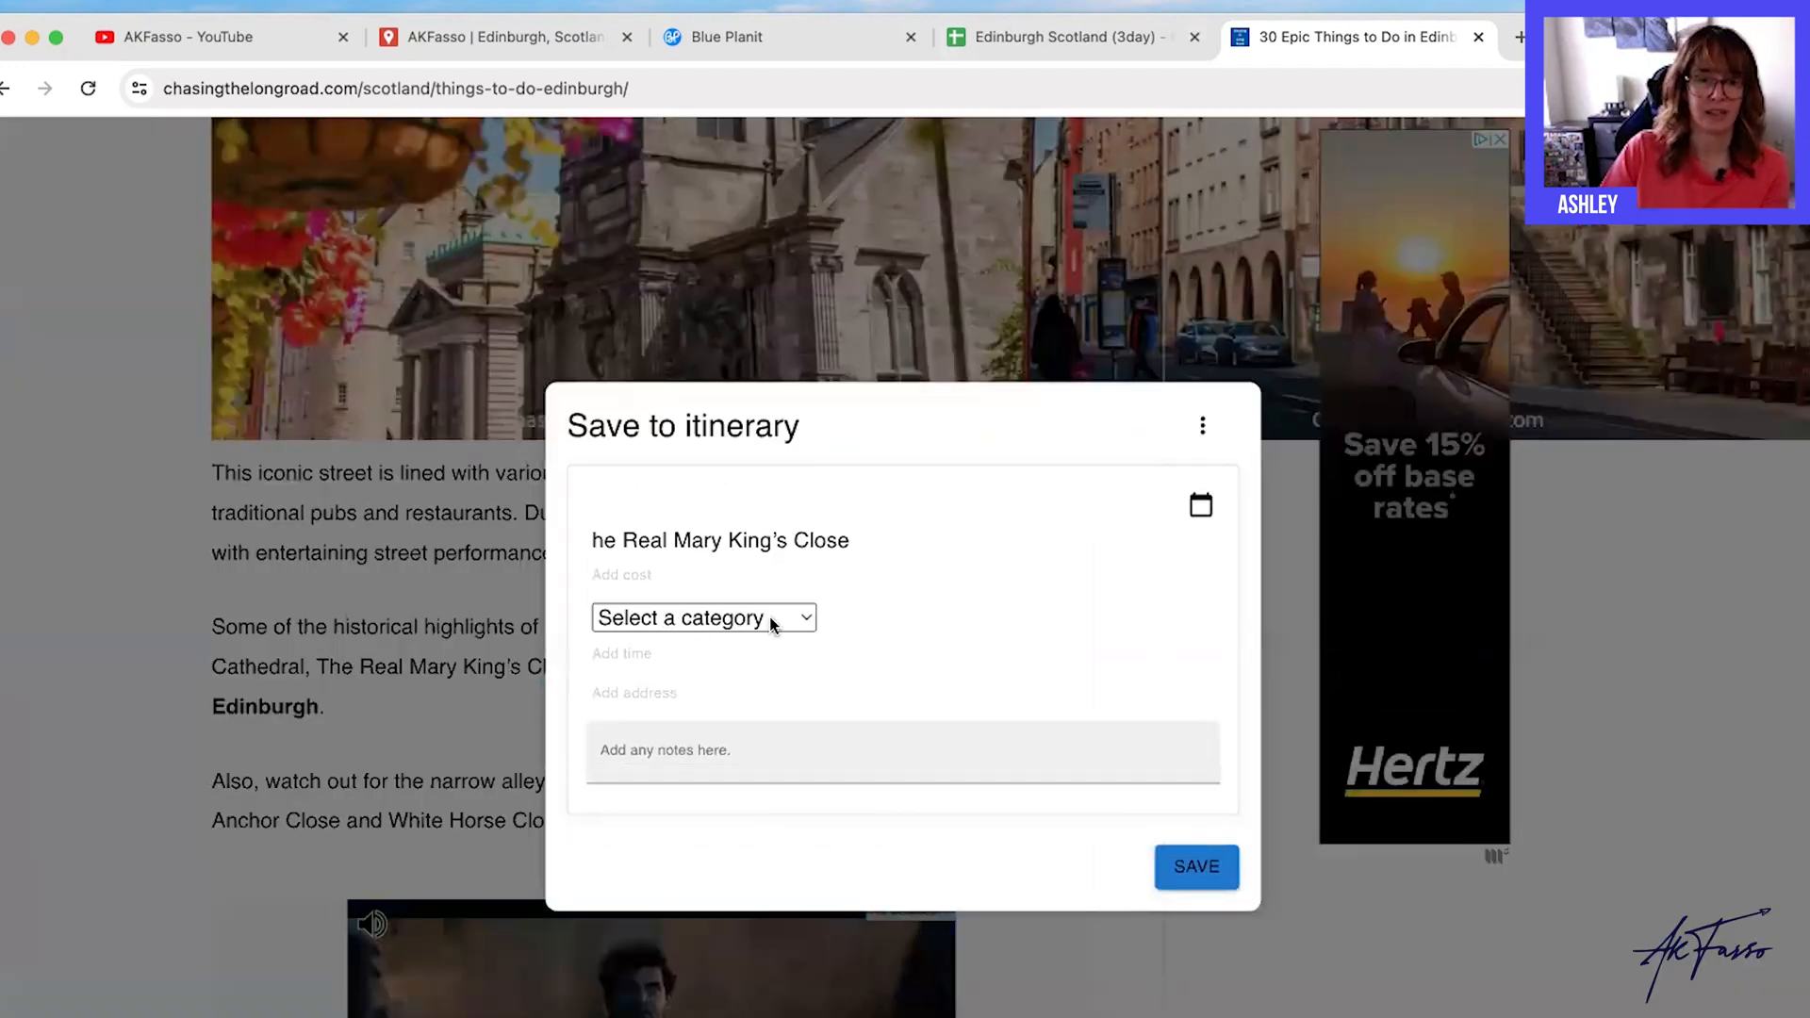
Save the Real Mary King's Close as an Attraction costing $29.99.
left_click(703, 618)
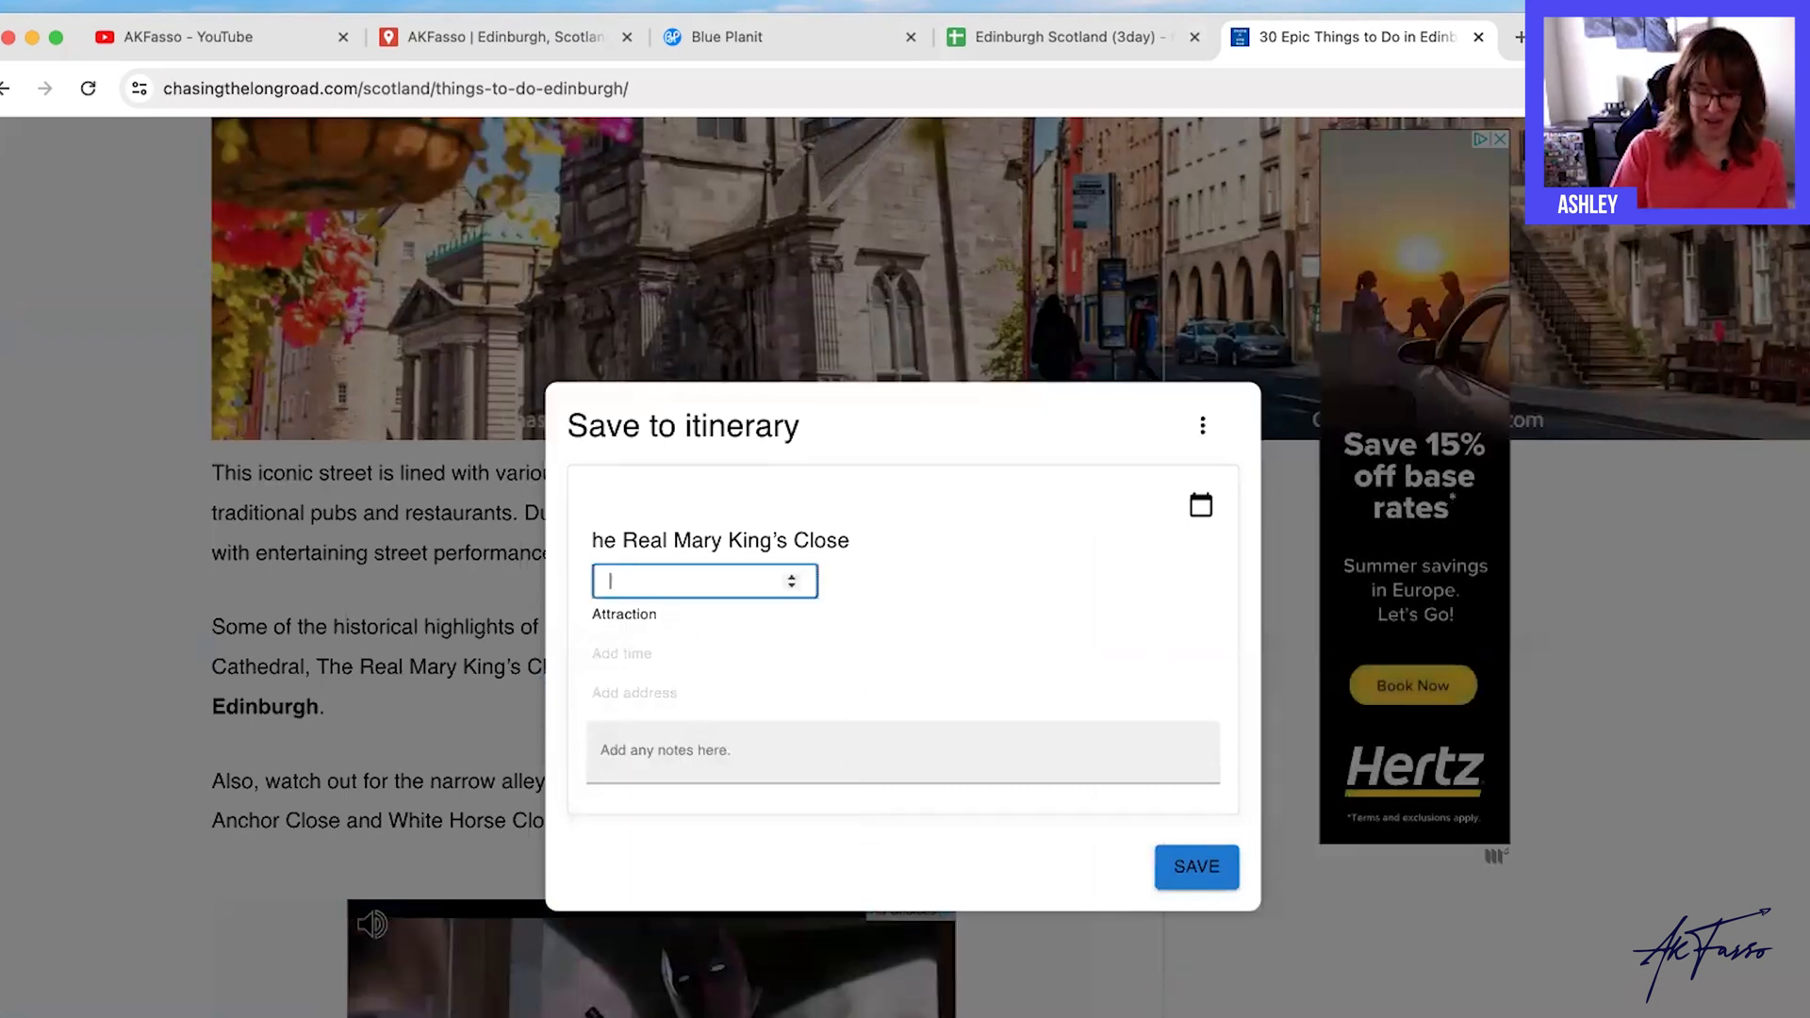
type("$29.99")
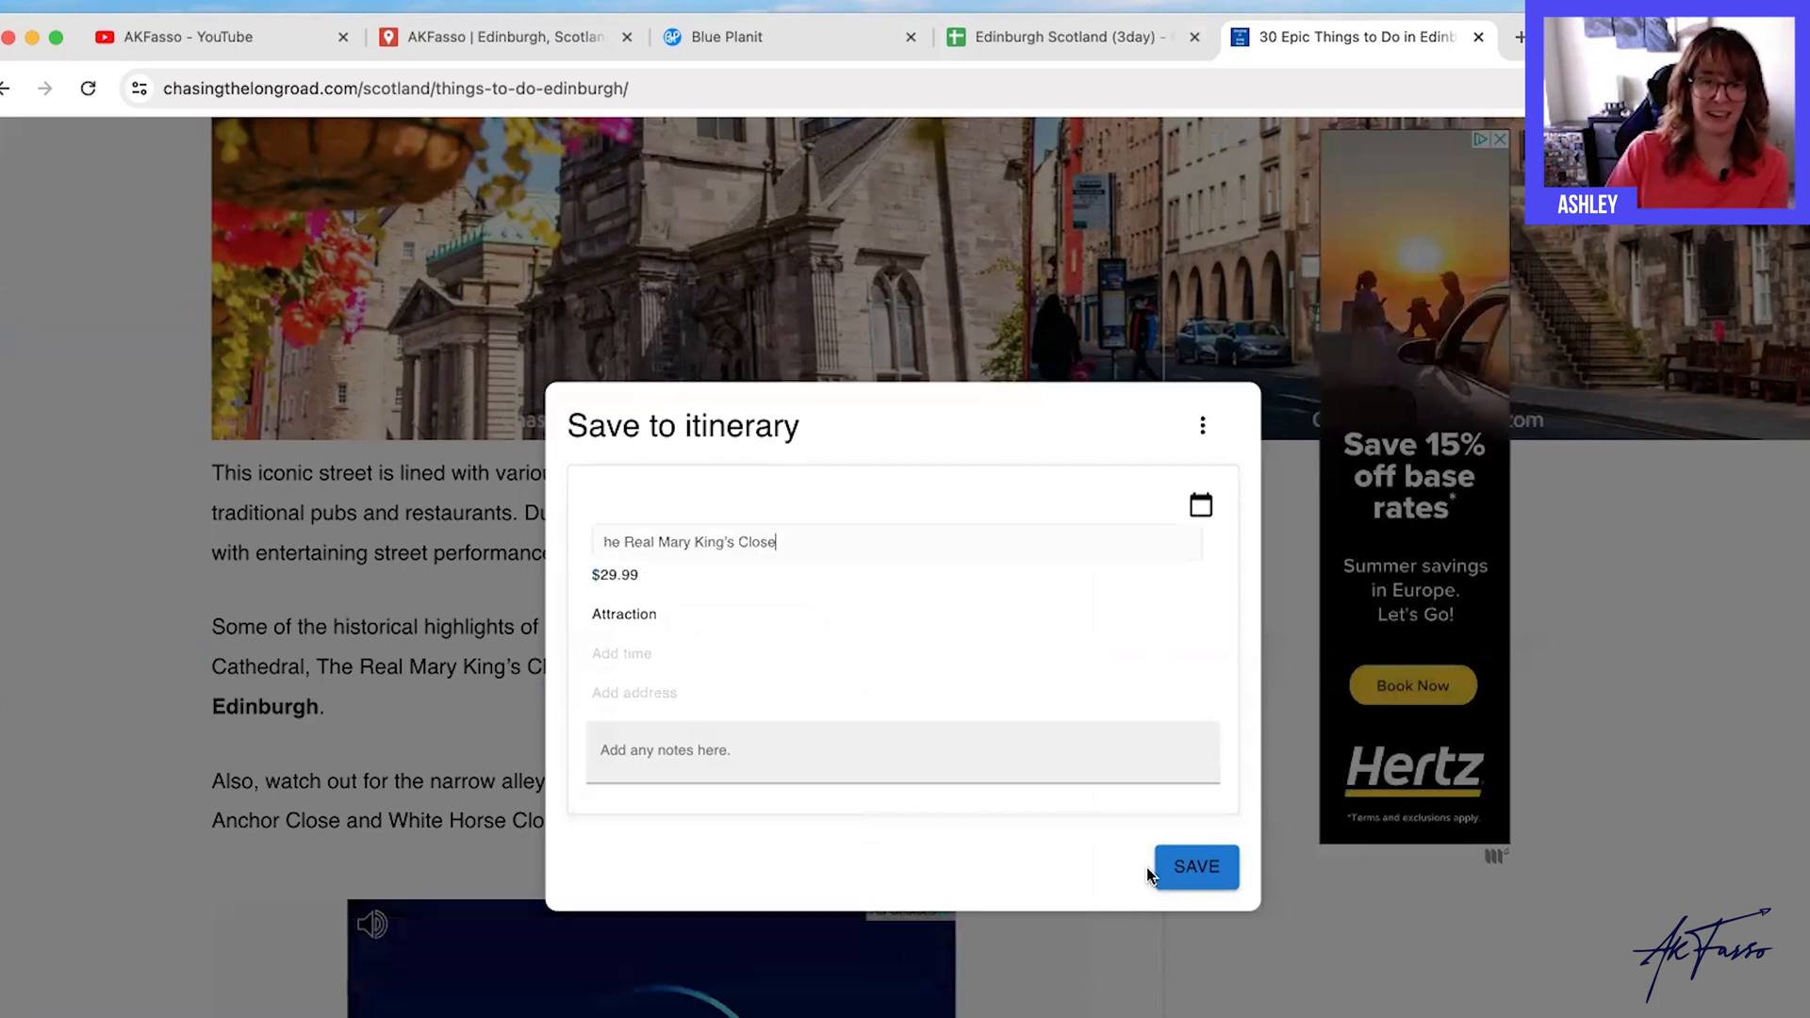
left_click(1196, 865)
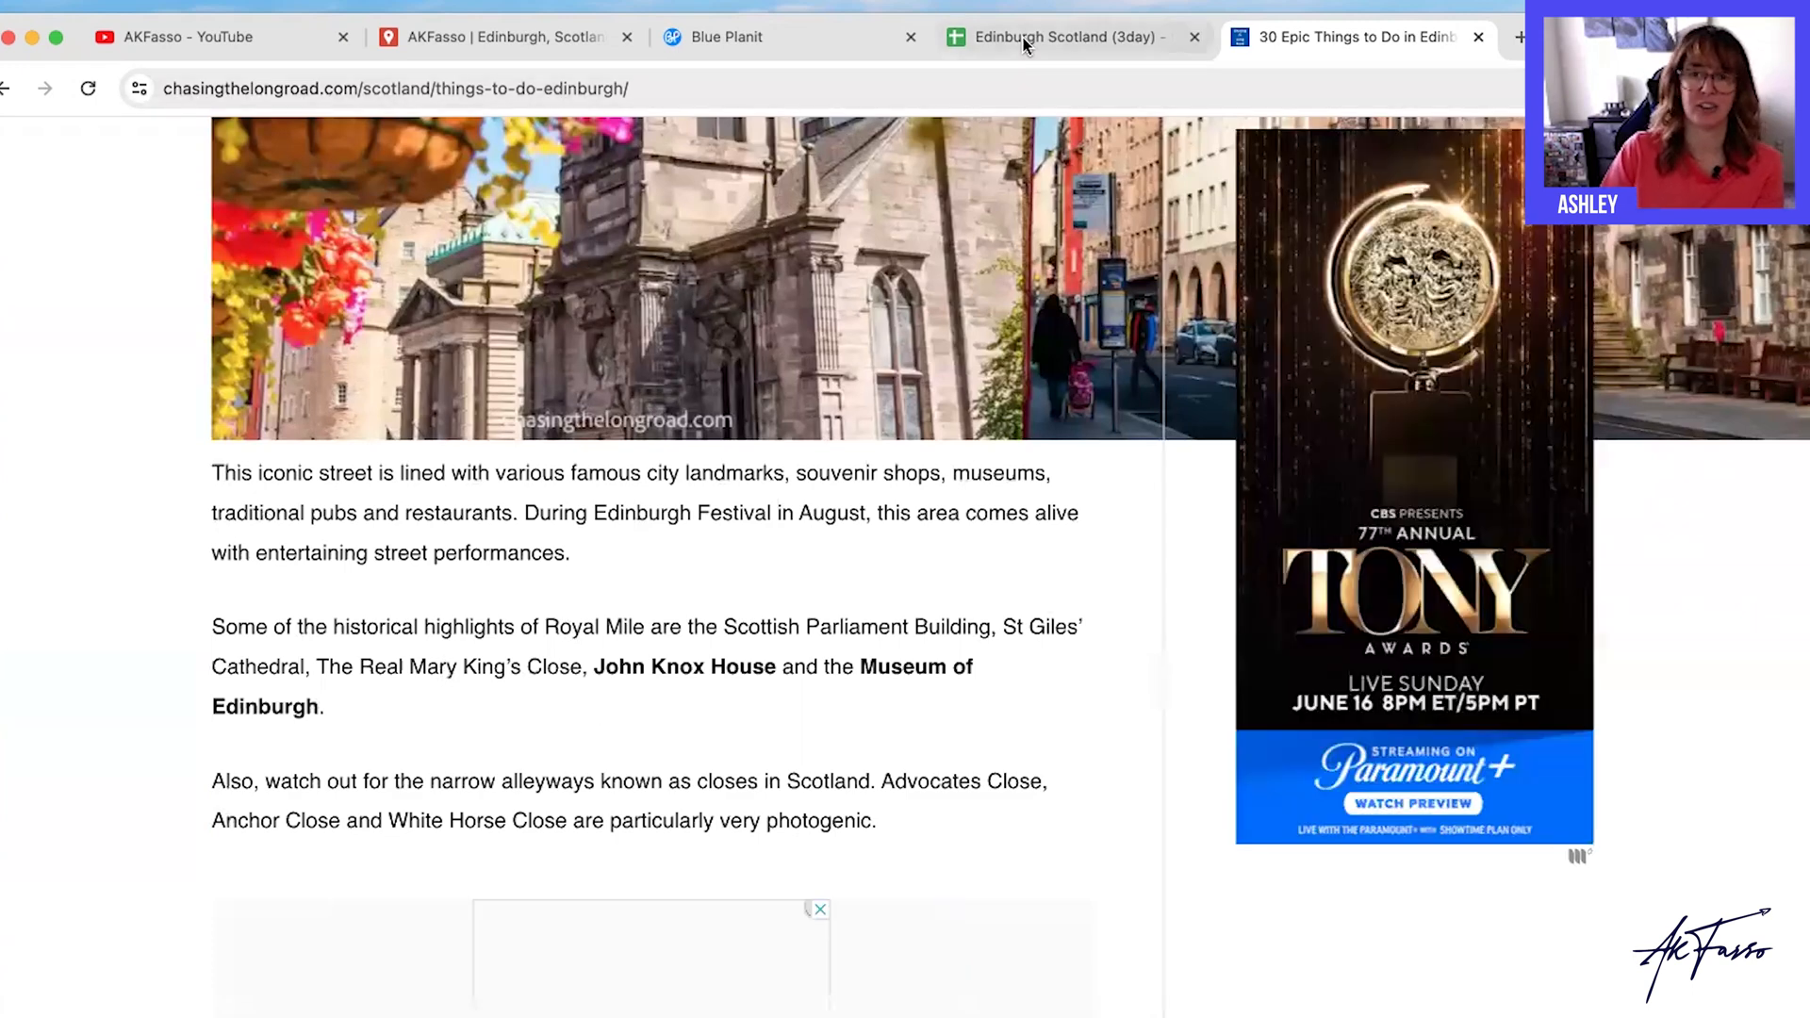
Save Arthur's Seat from section 4 to the itinerary under the Outdoor category.
scroll("down", 3)
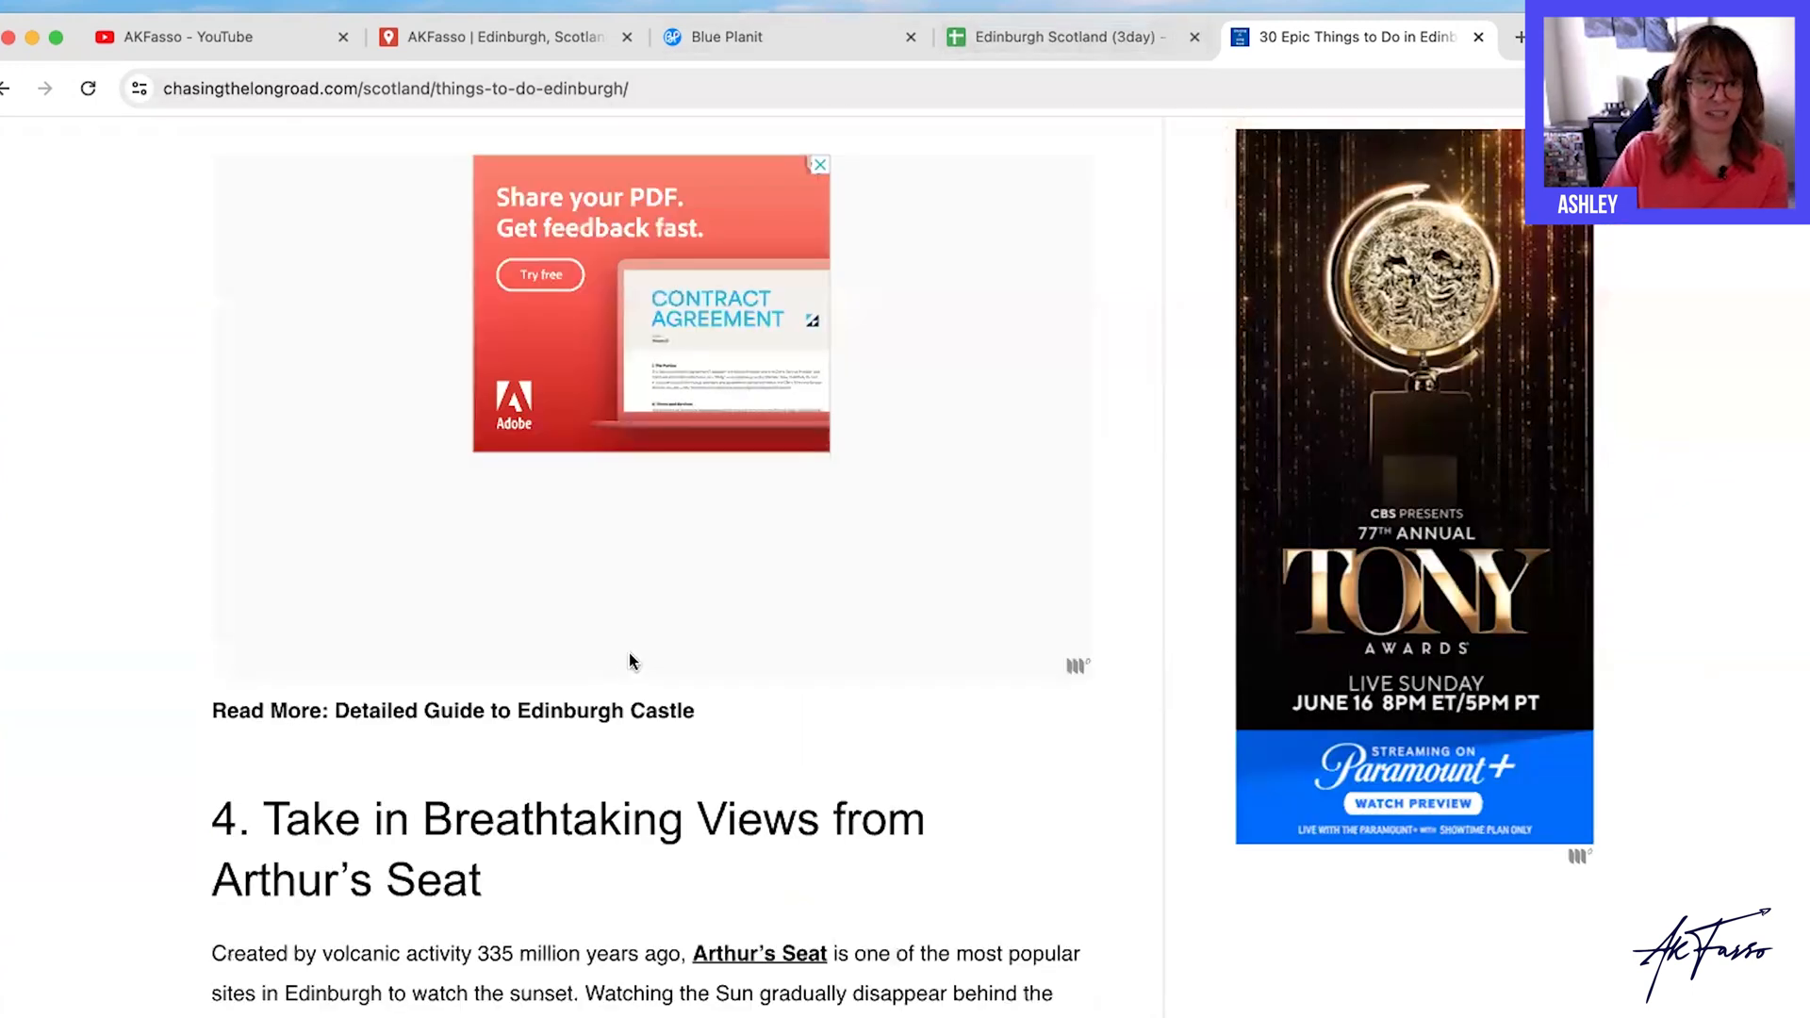
scroll("down", 3)
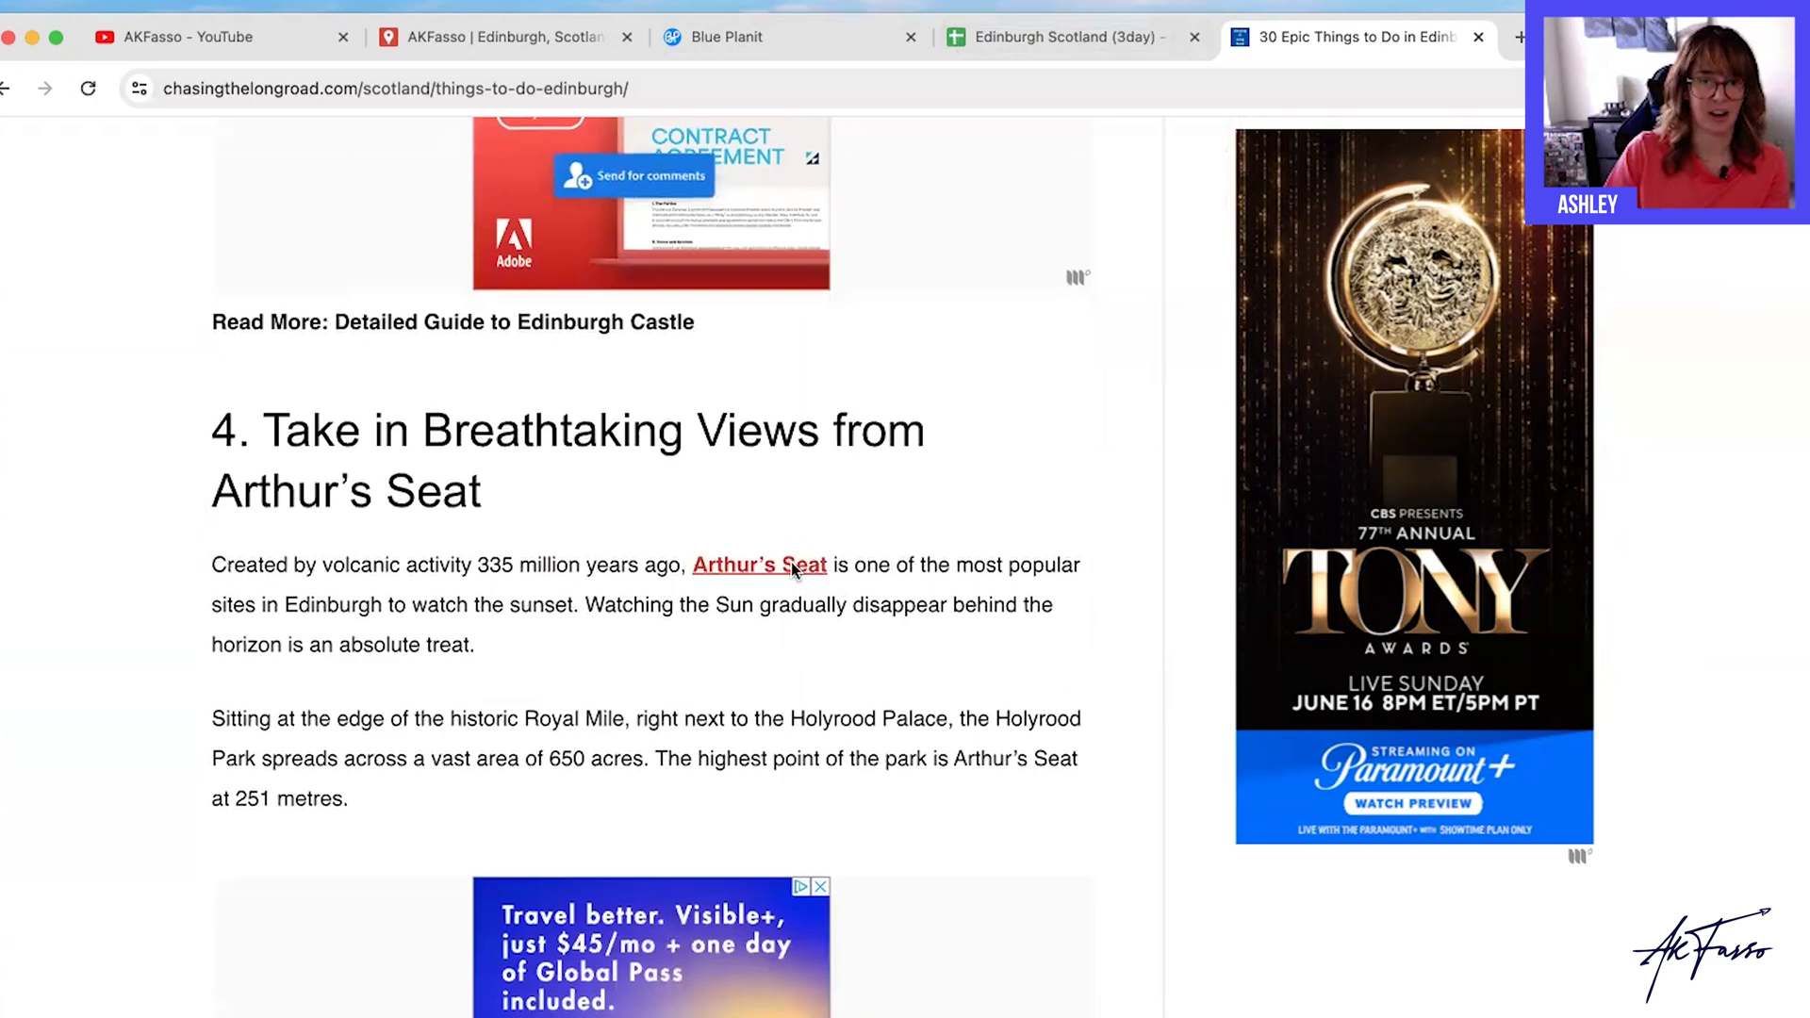
left_click(759, 563)
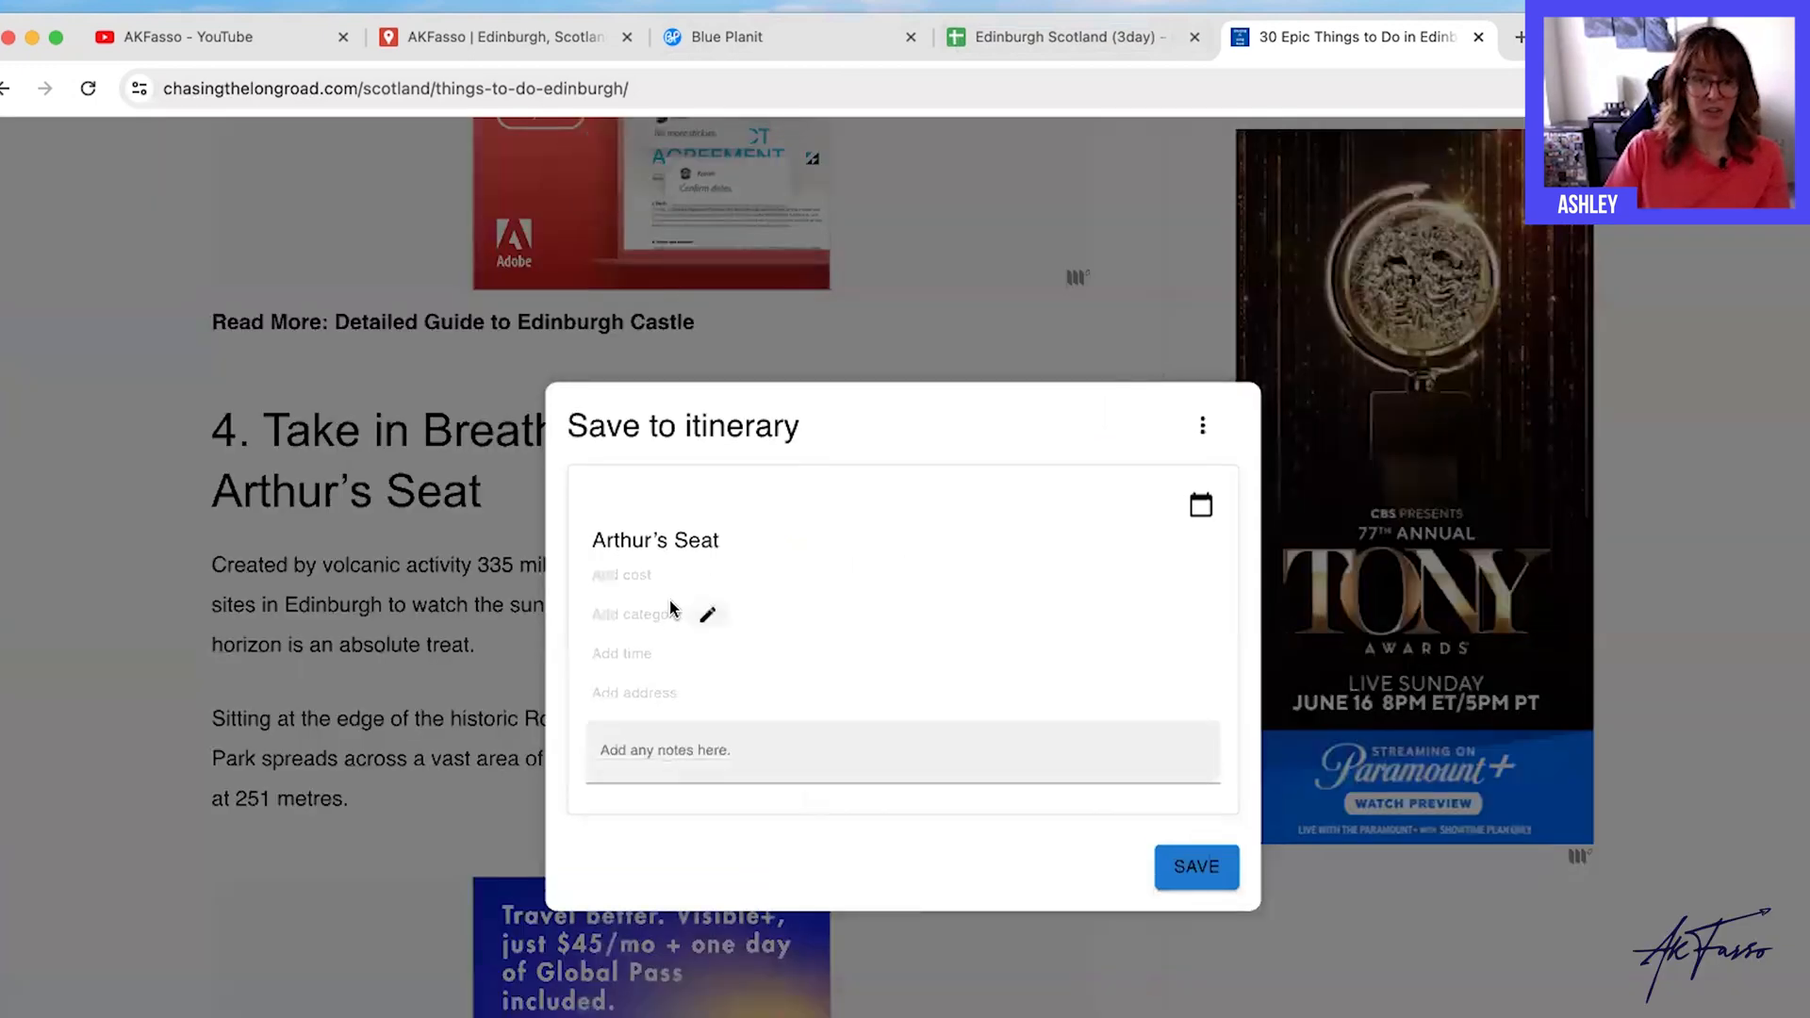
left_click(630, 613)
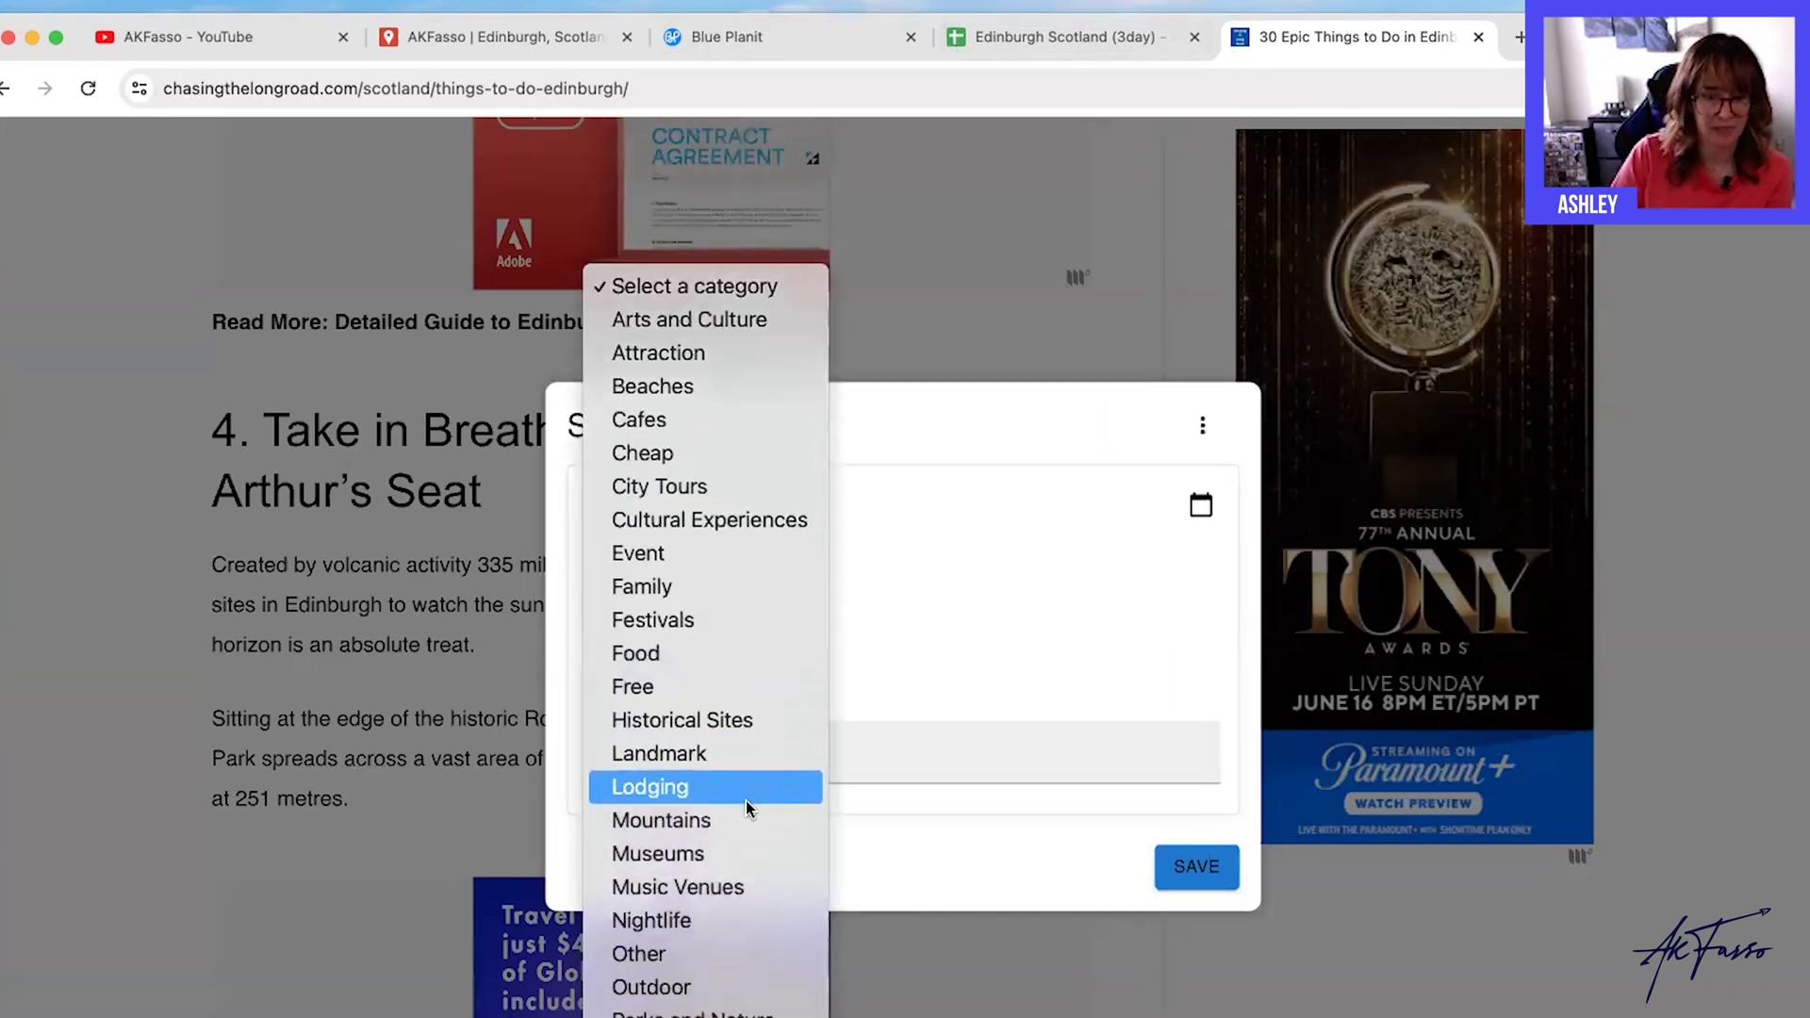
left_click(650, 986)
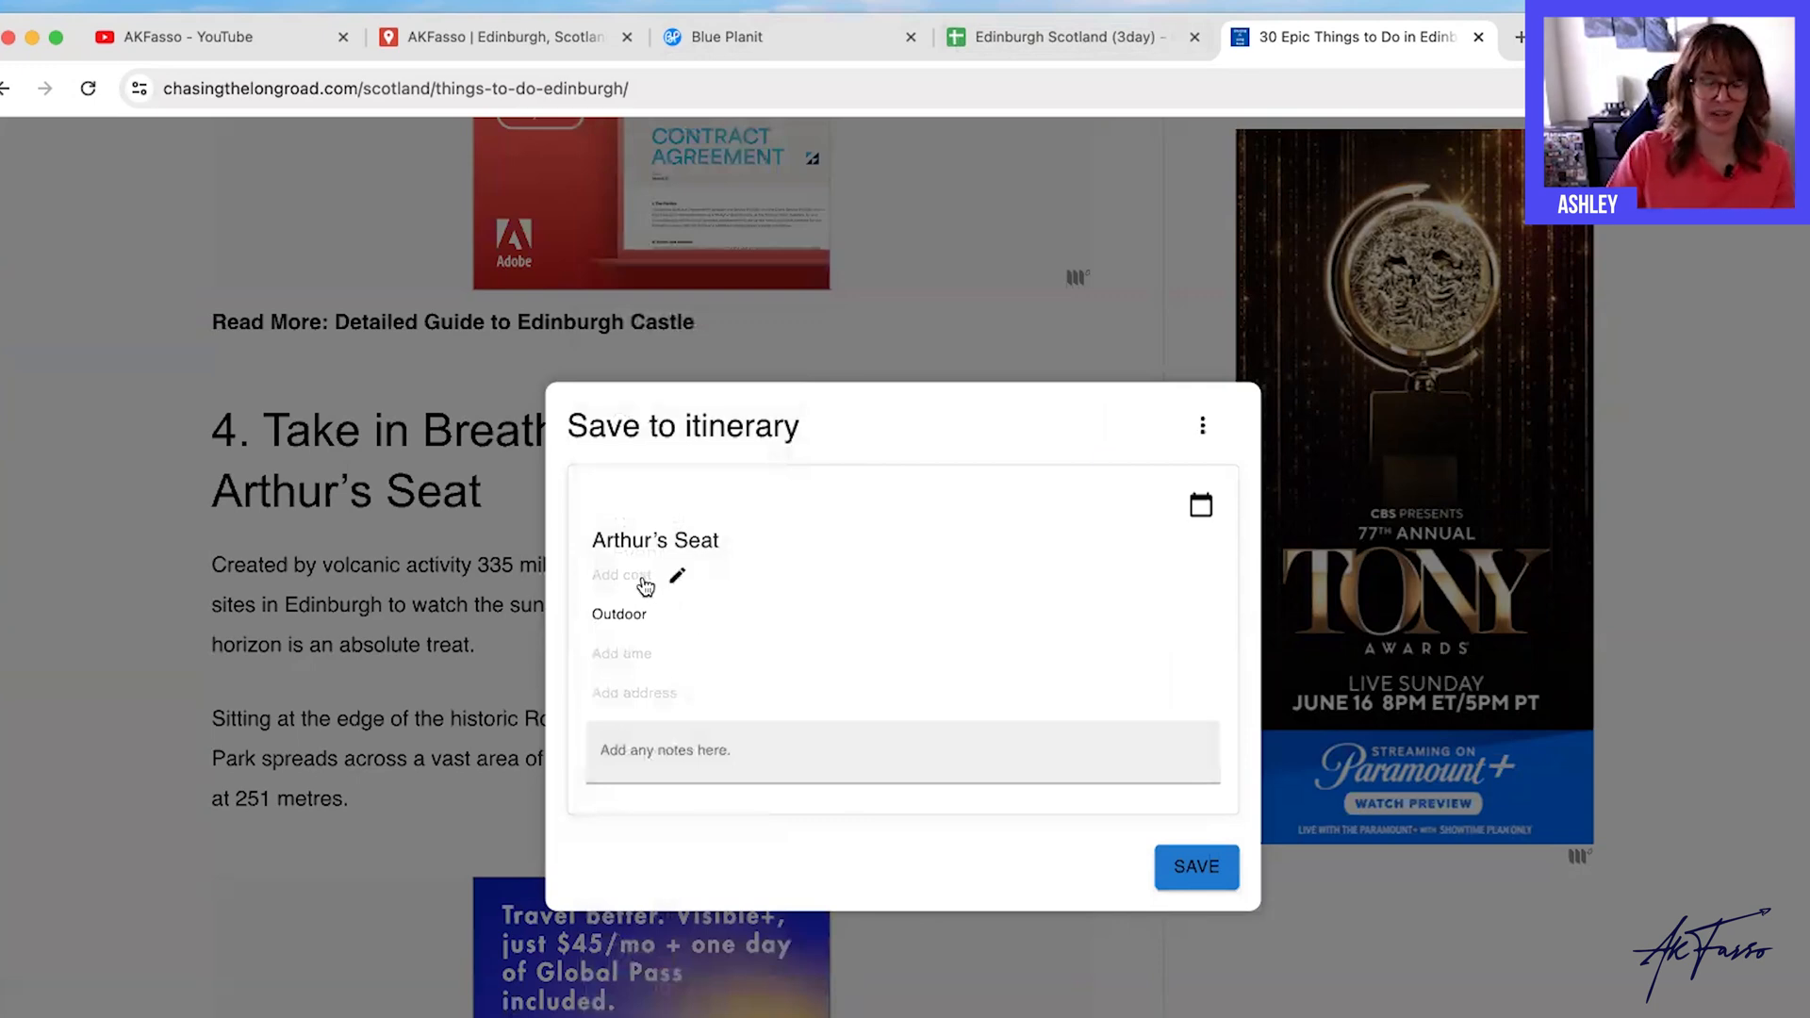
mouse_move(1115, 855)
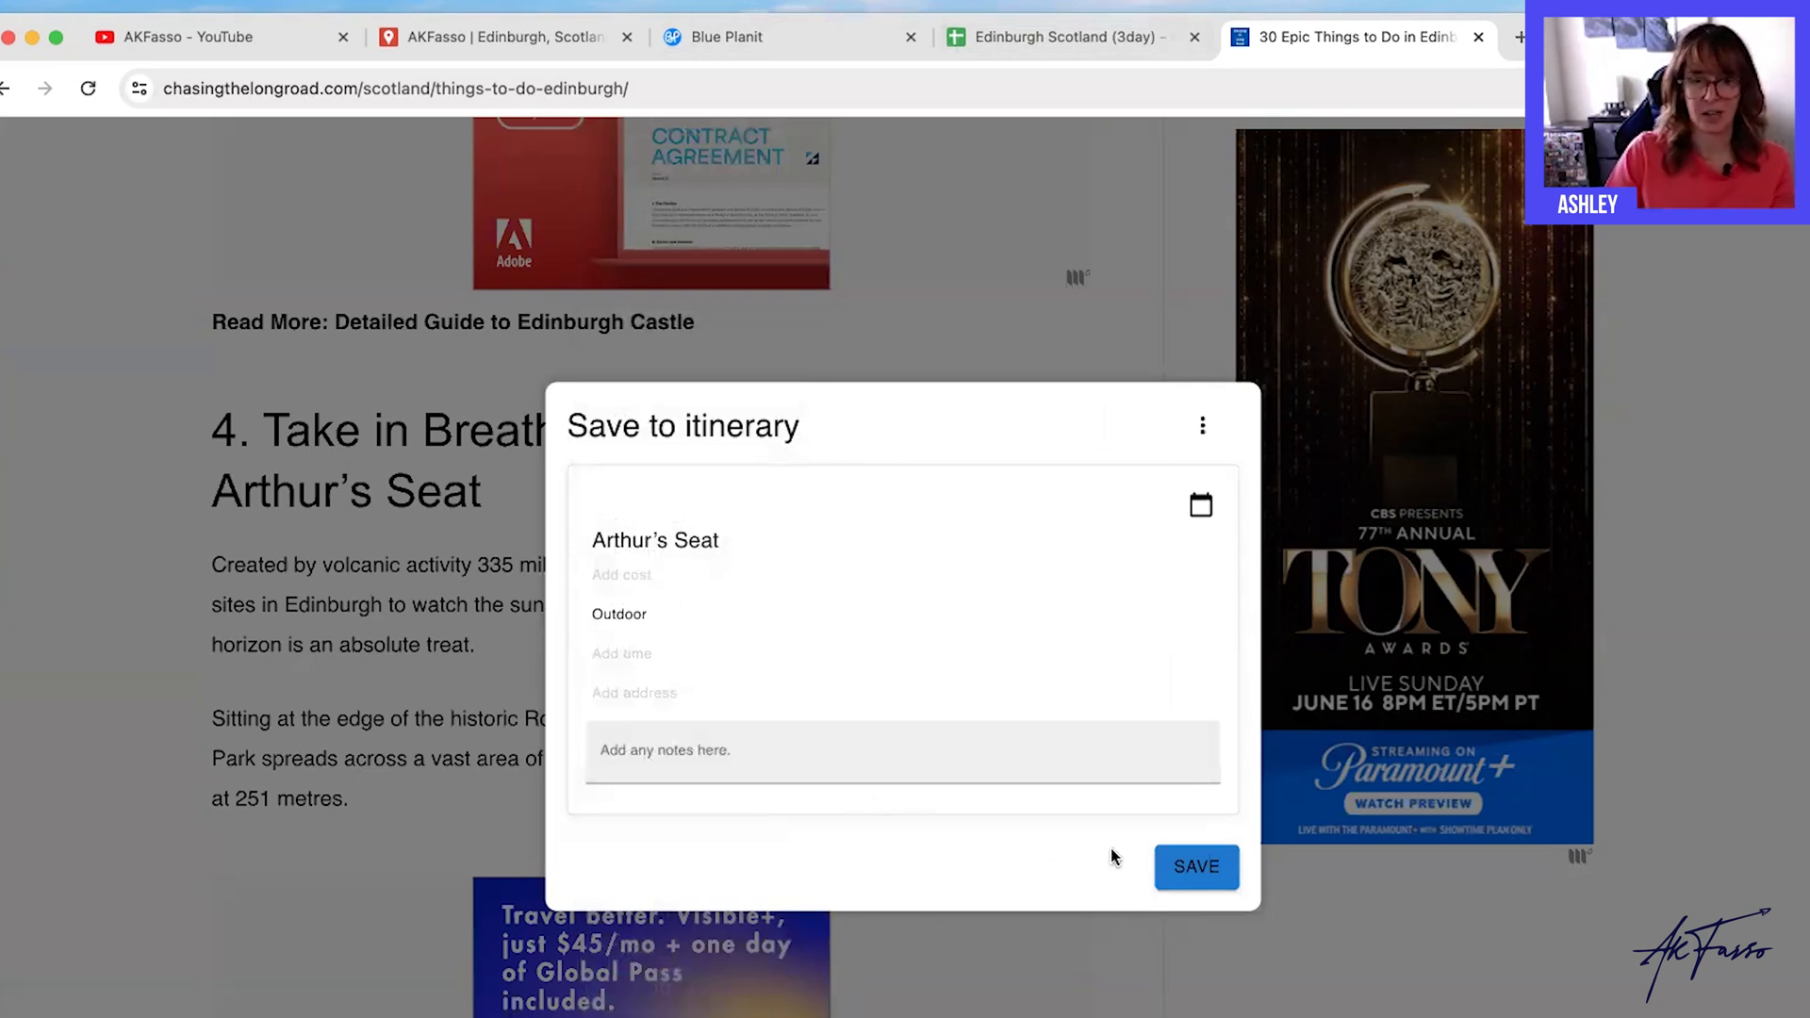
left_click(1195, 868)
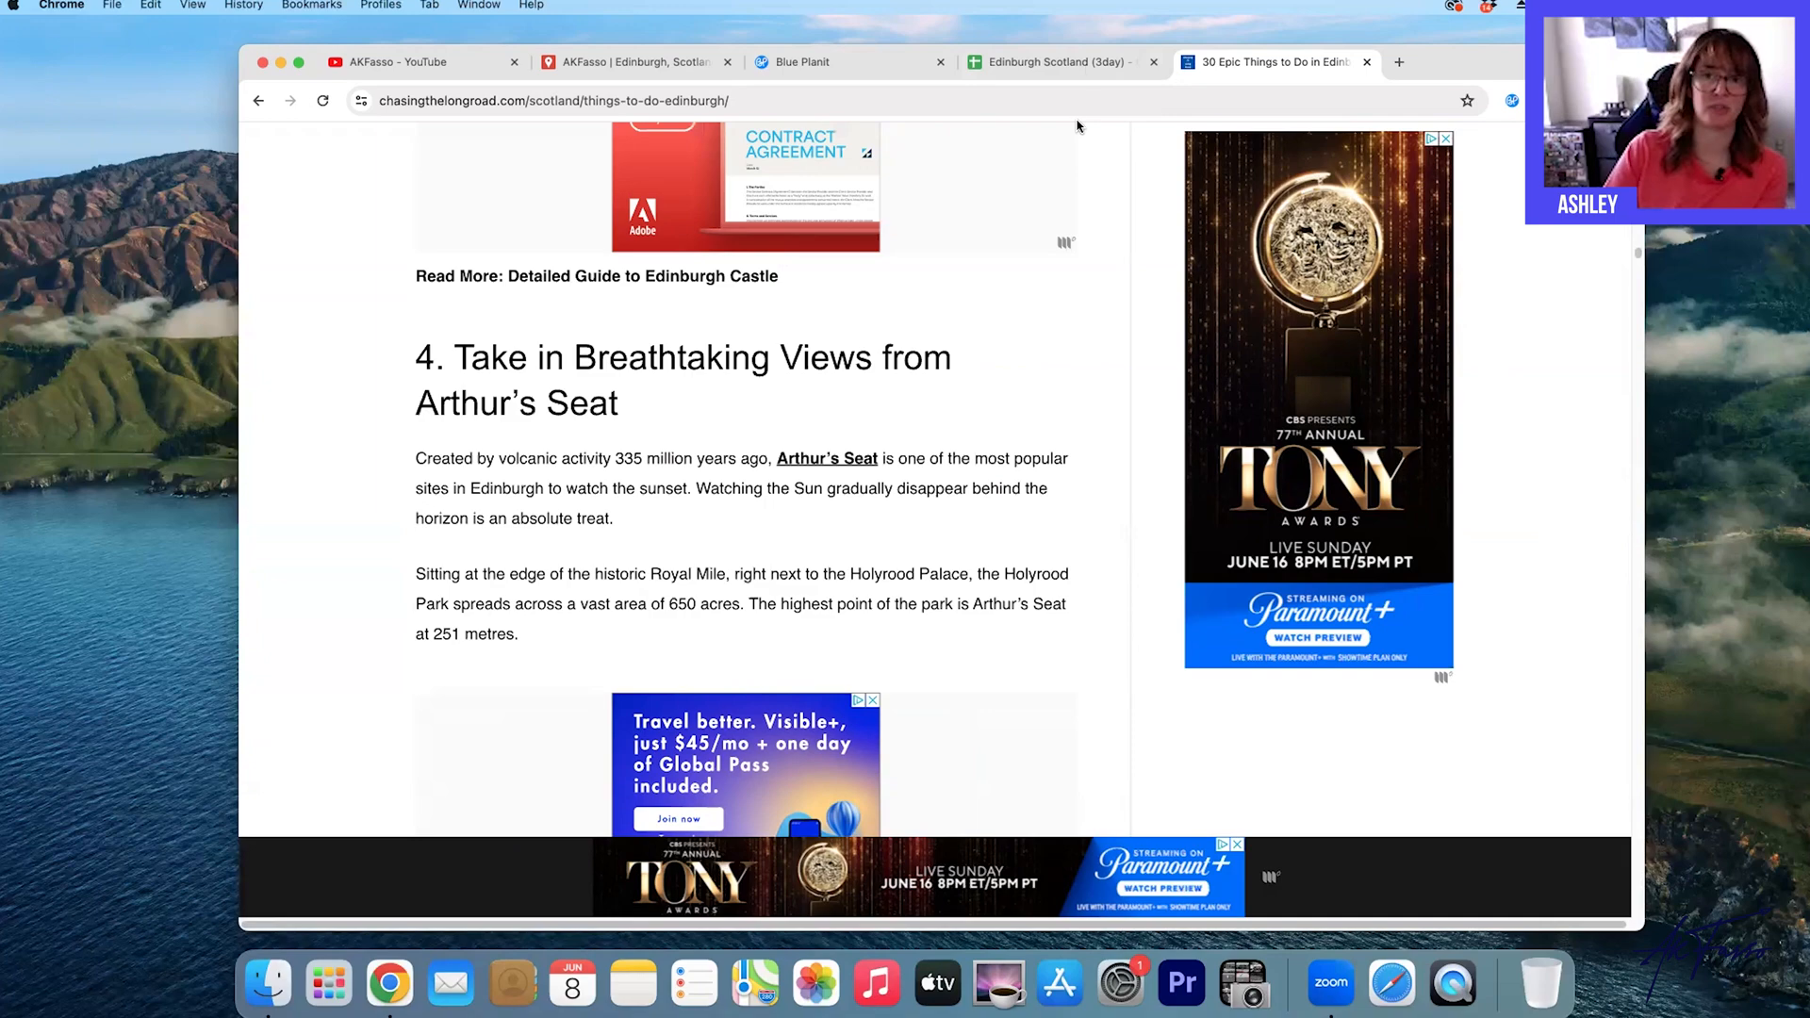
left_click(1054, 61)
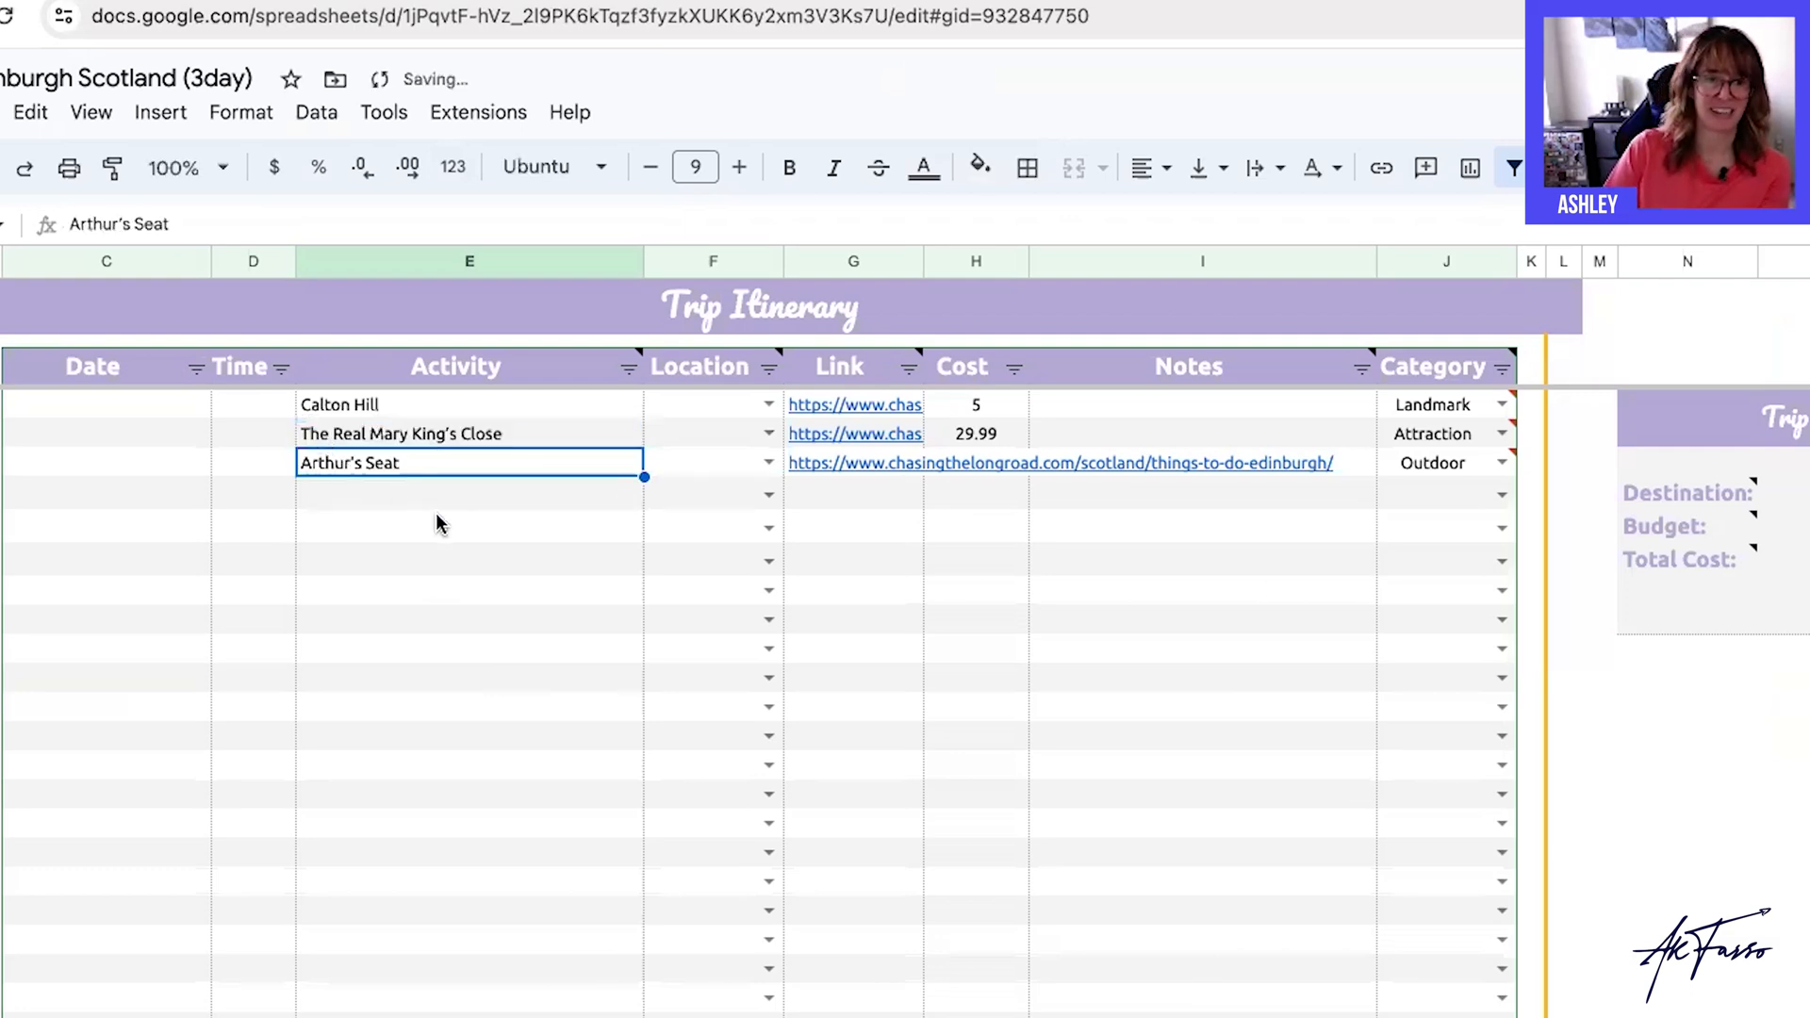
mouse_move(1308, 422)
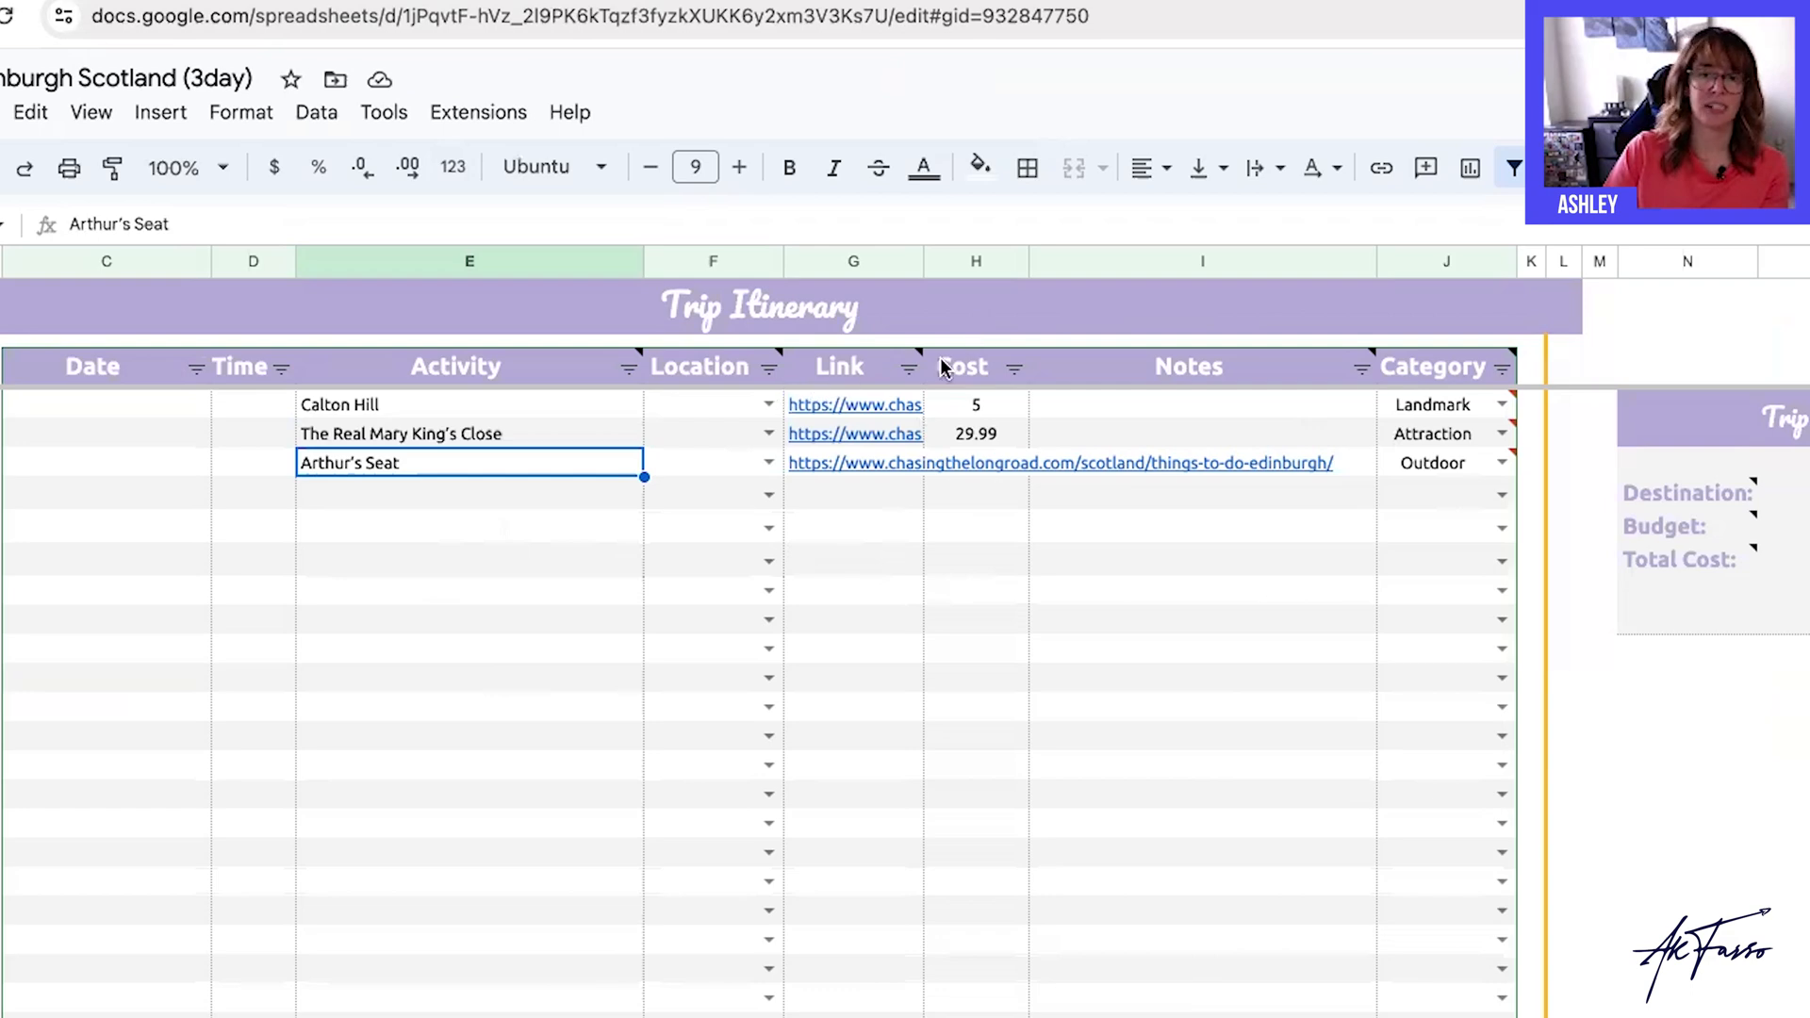
mouse_move(888, 506)
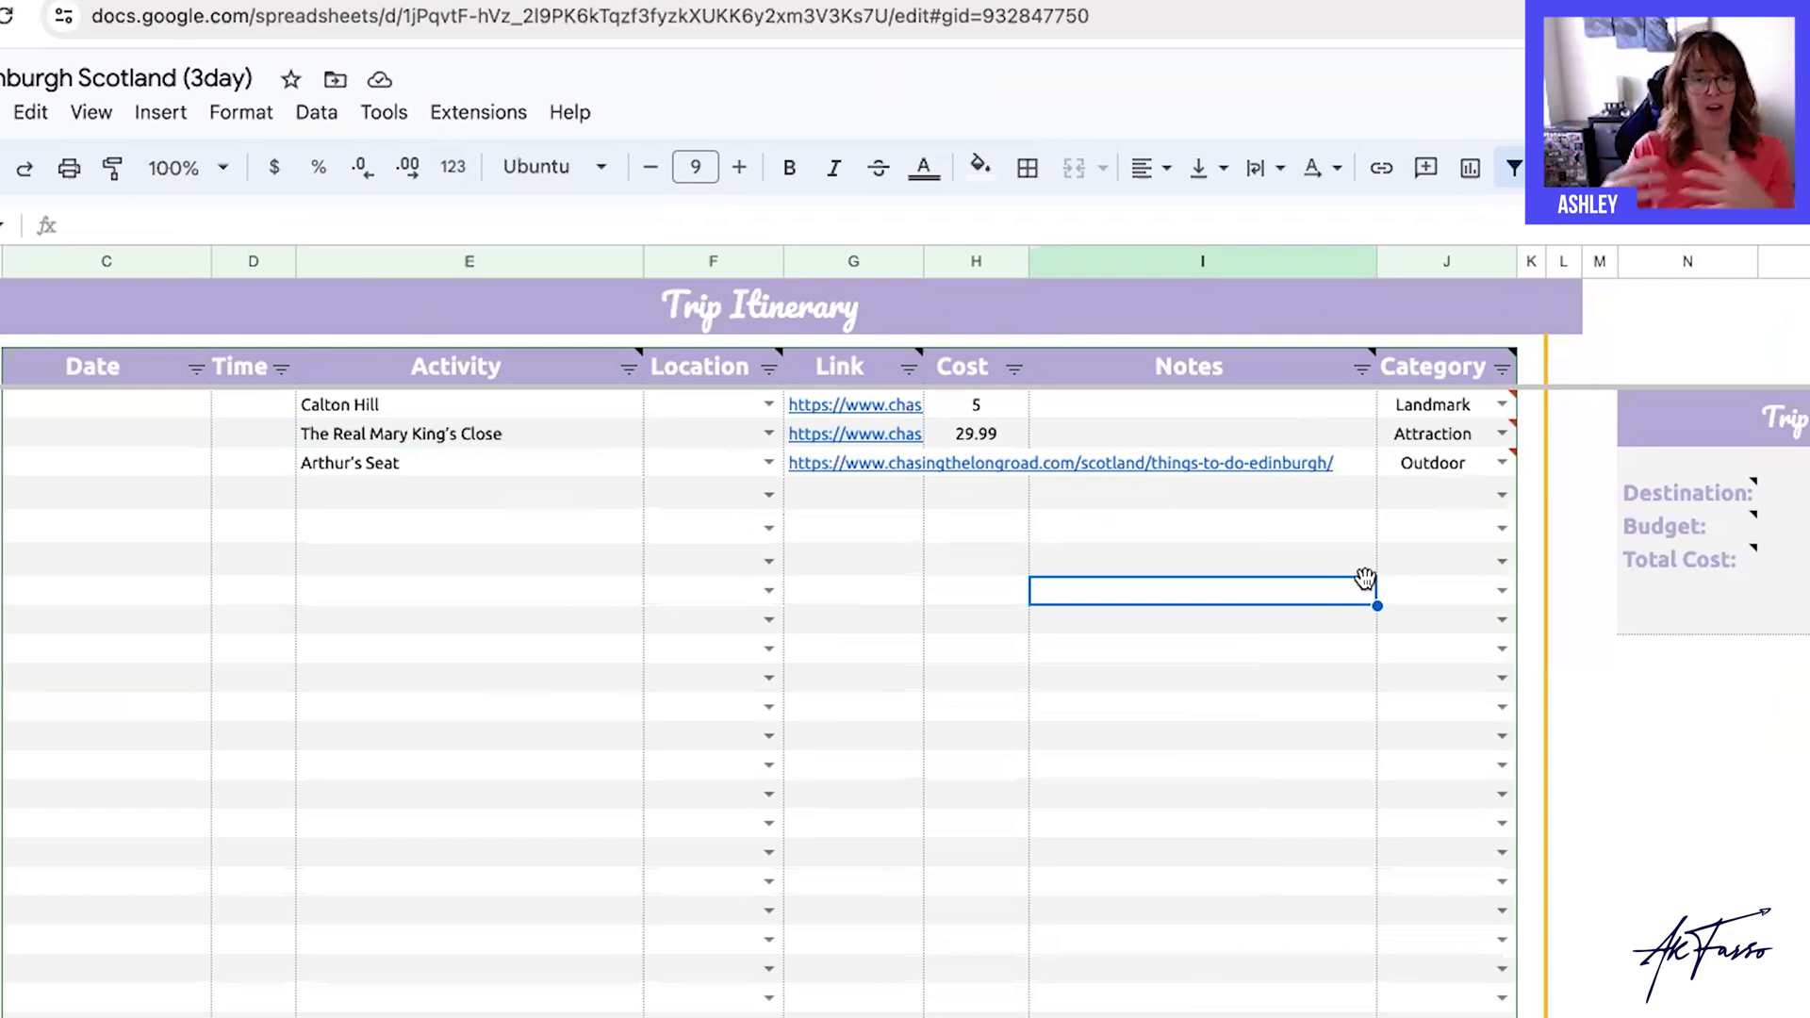
mouse_move(1279, 609)
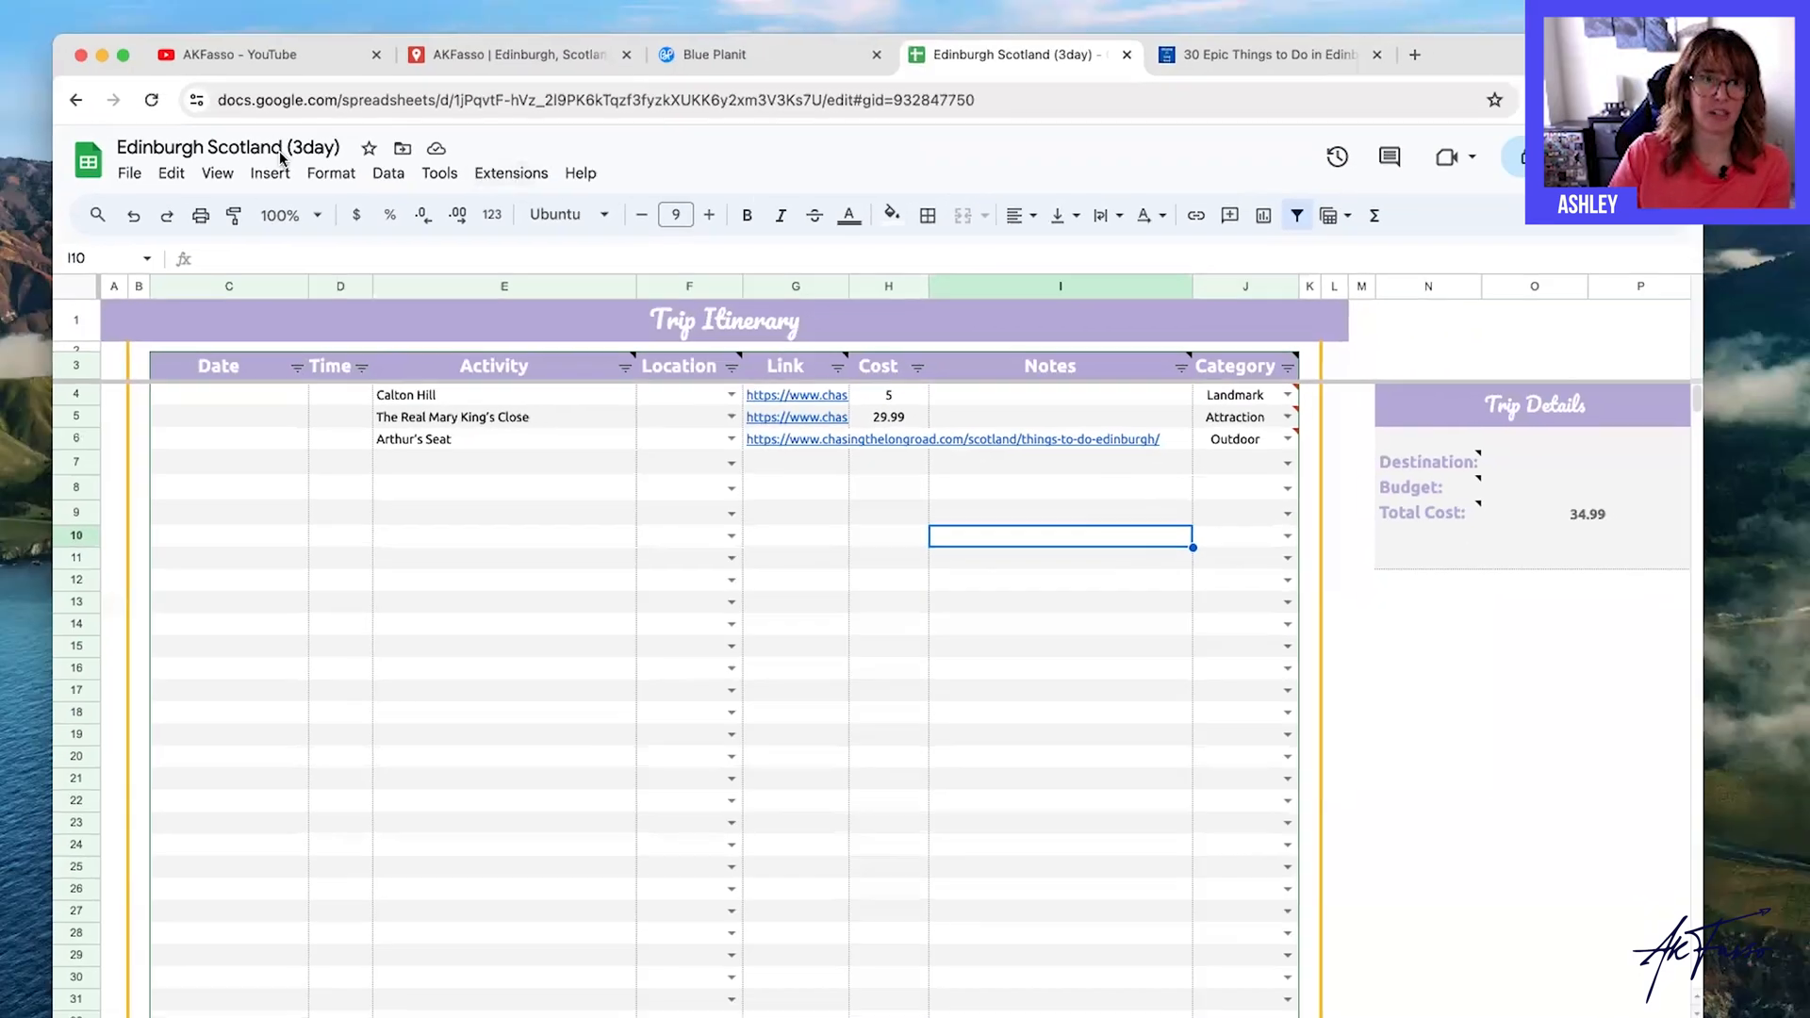
Show the three activities on Travel Mapper's View Map, toggling the sidebar map full screen and back.
left_click(511, 173)
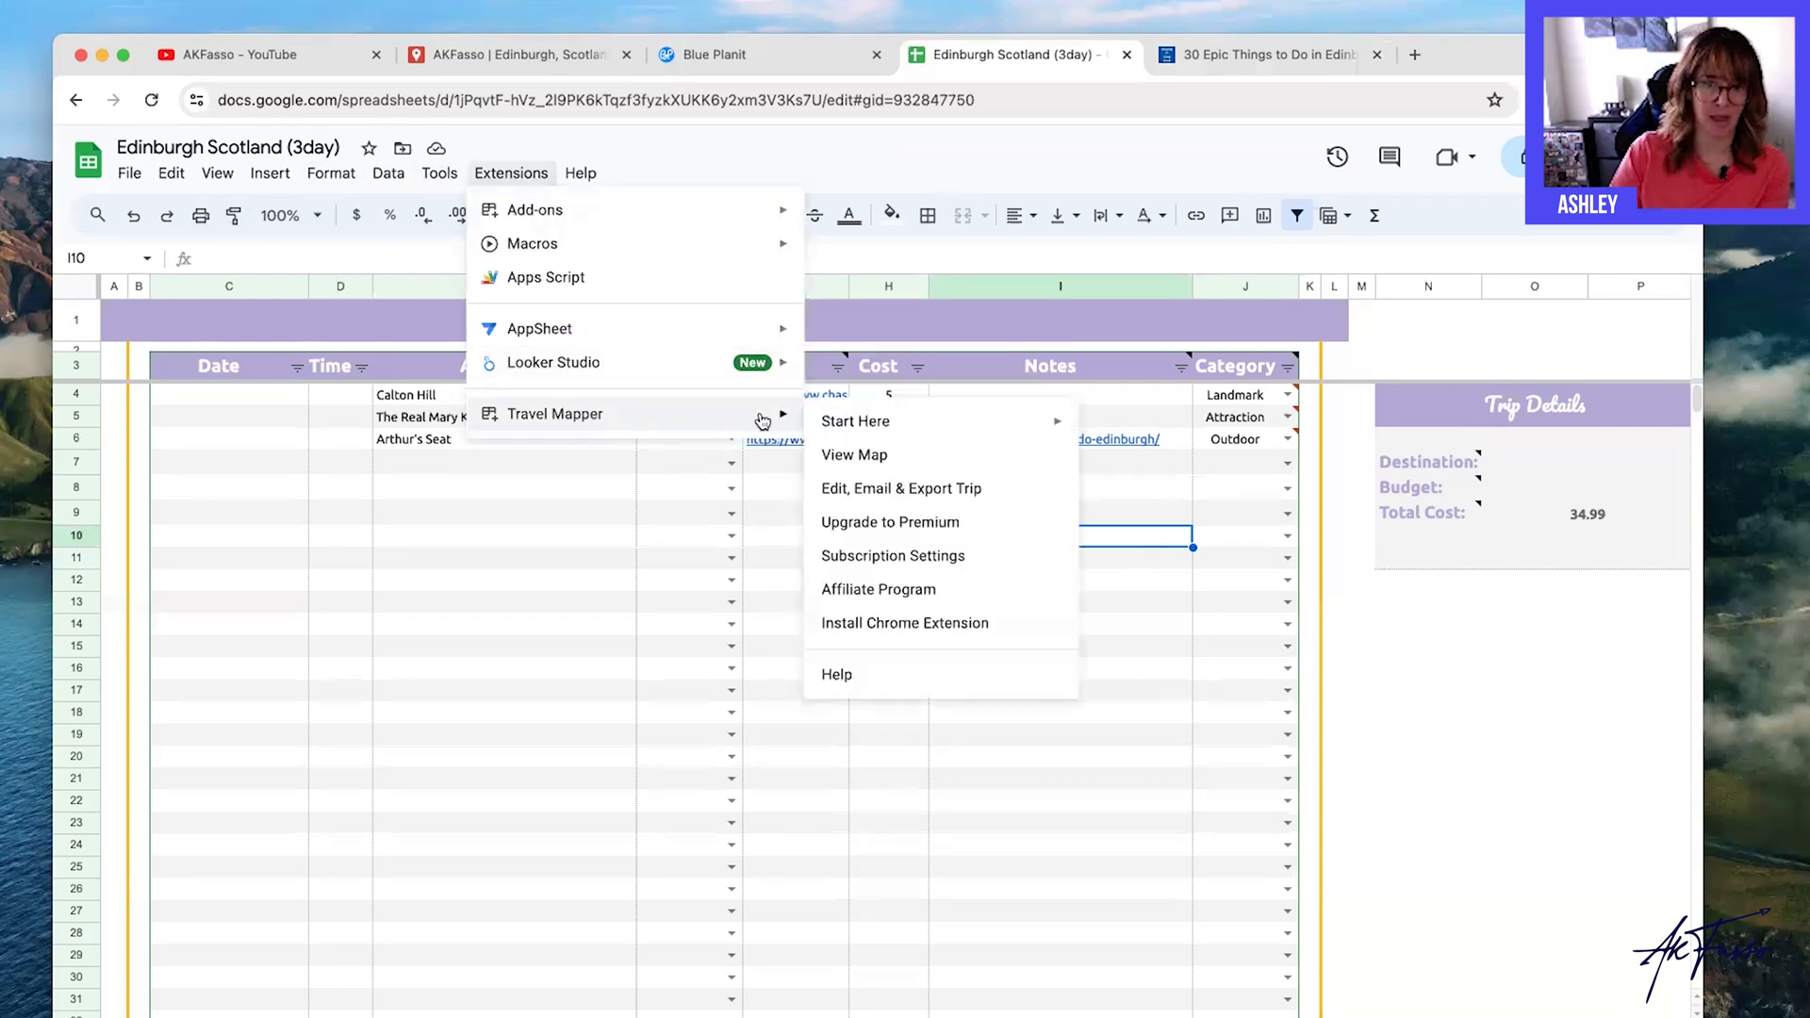
left_click(1005, 477)
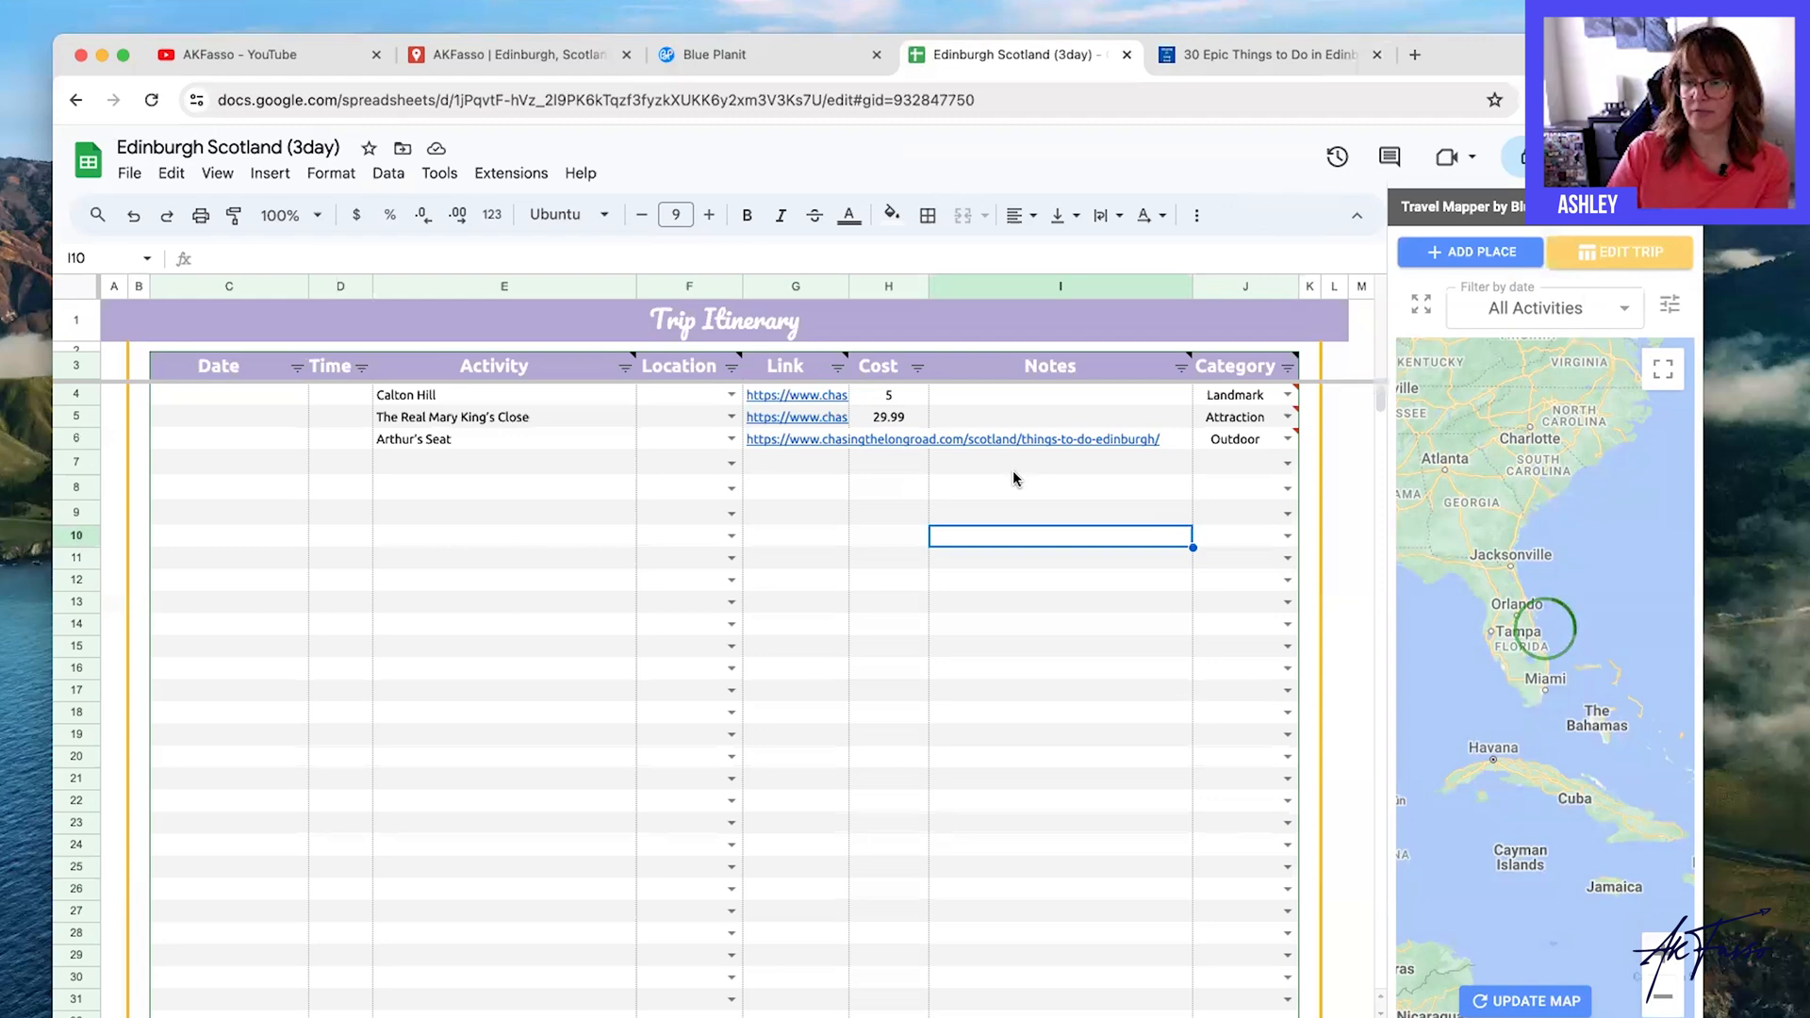
left_click(1525, 1001)
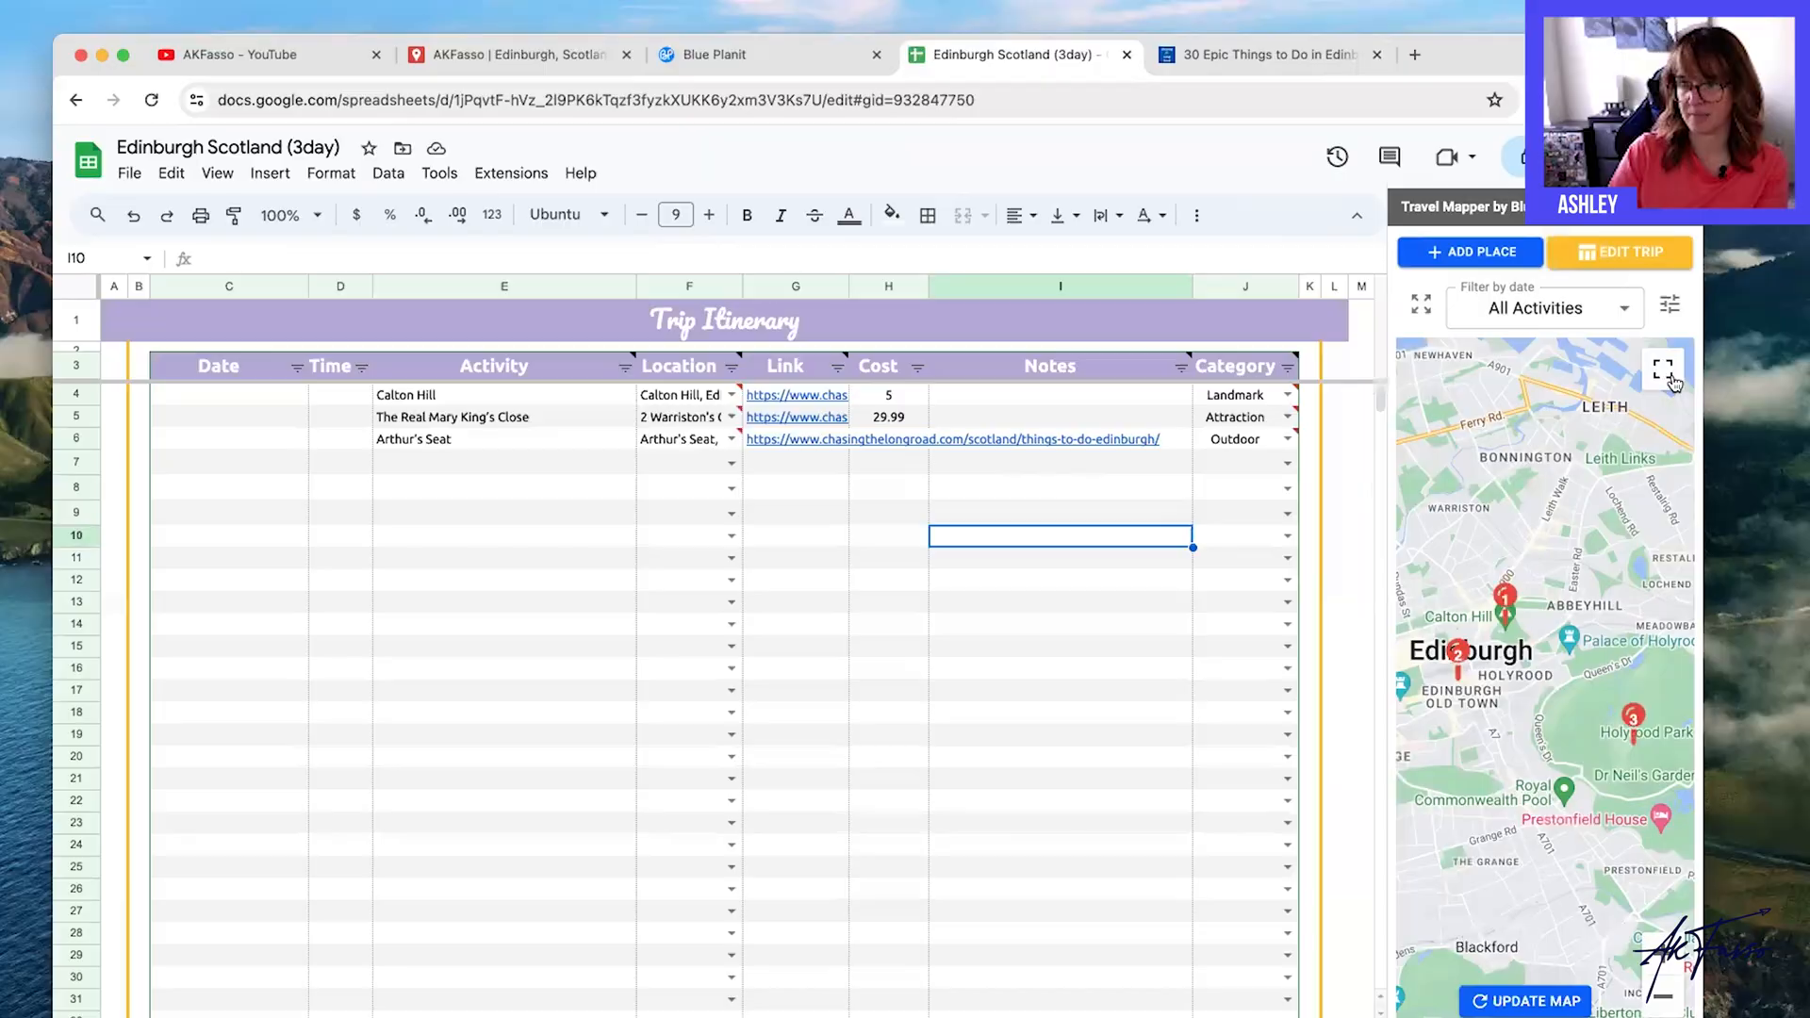
left_click(1663, 368)
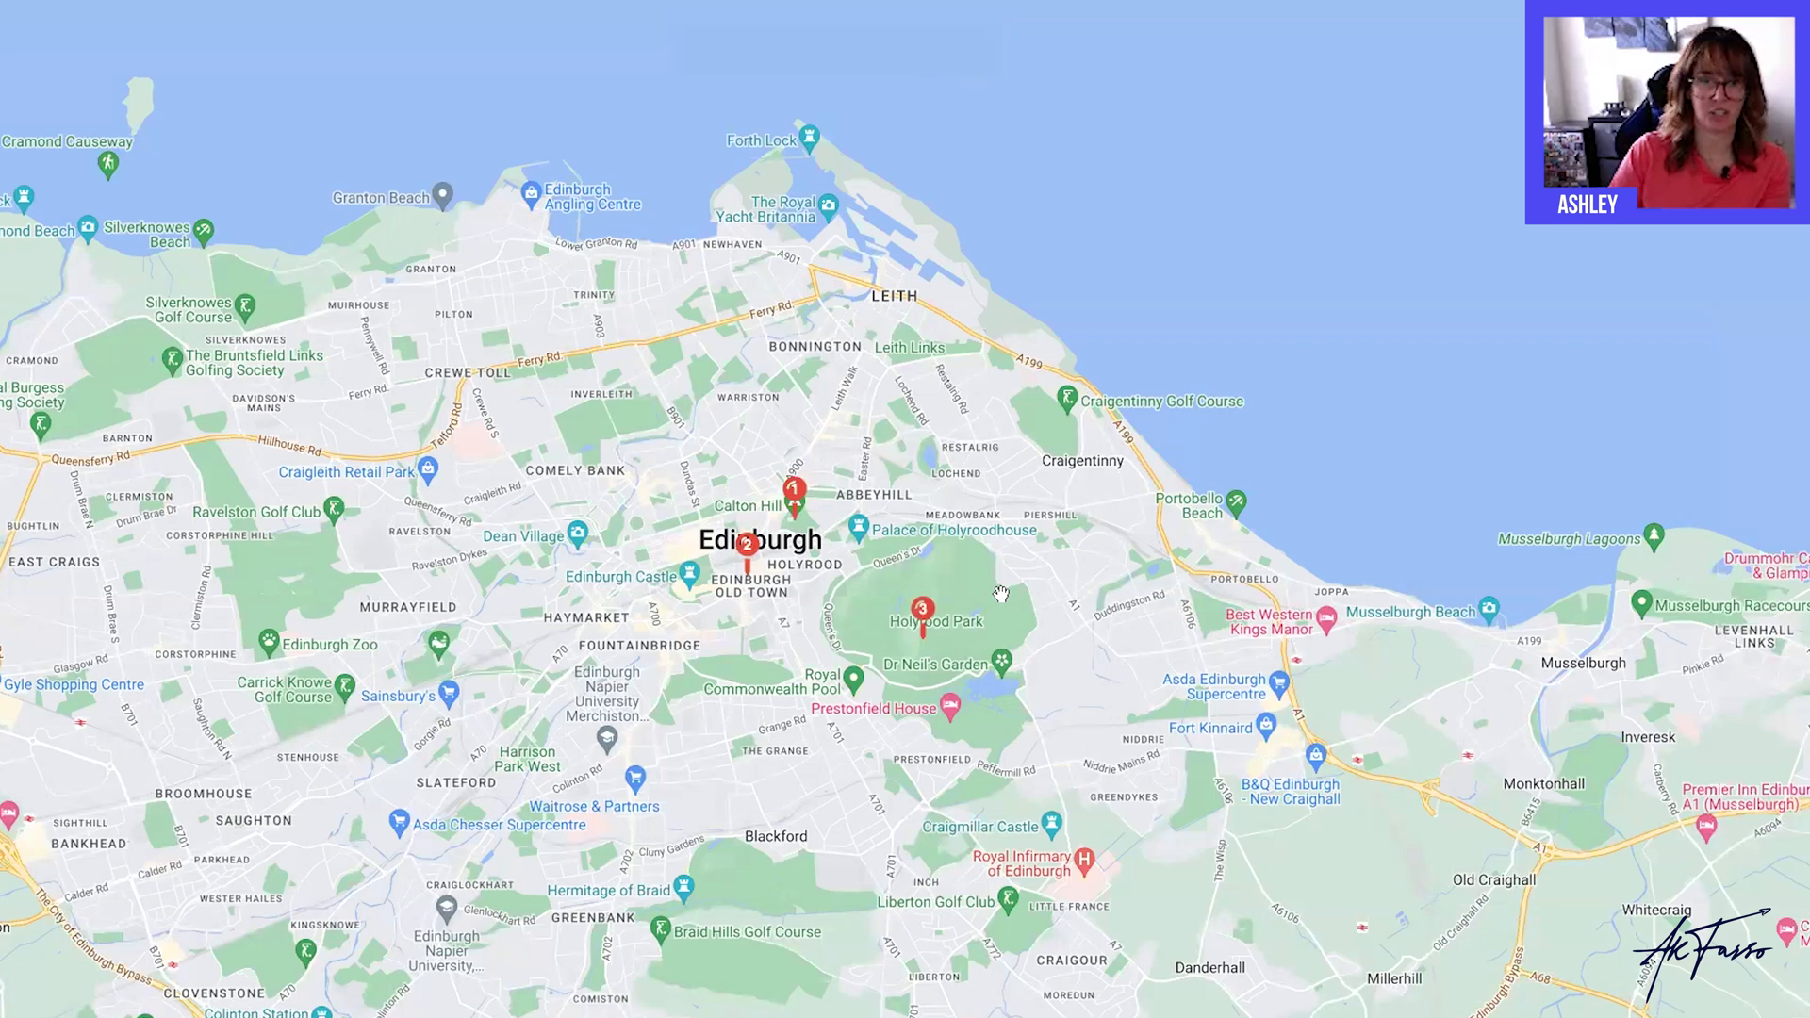
mouse_move(833, 494)
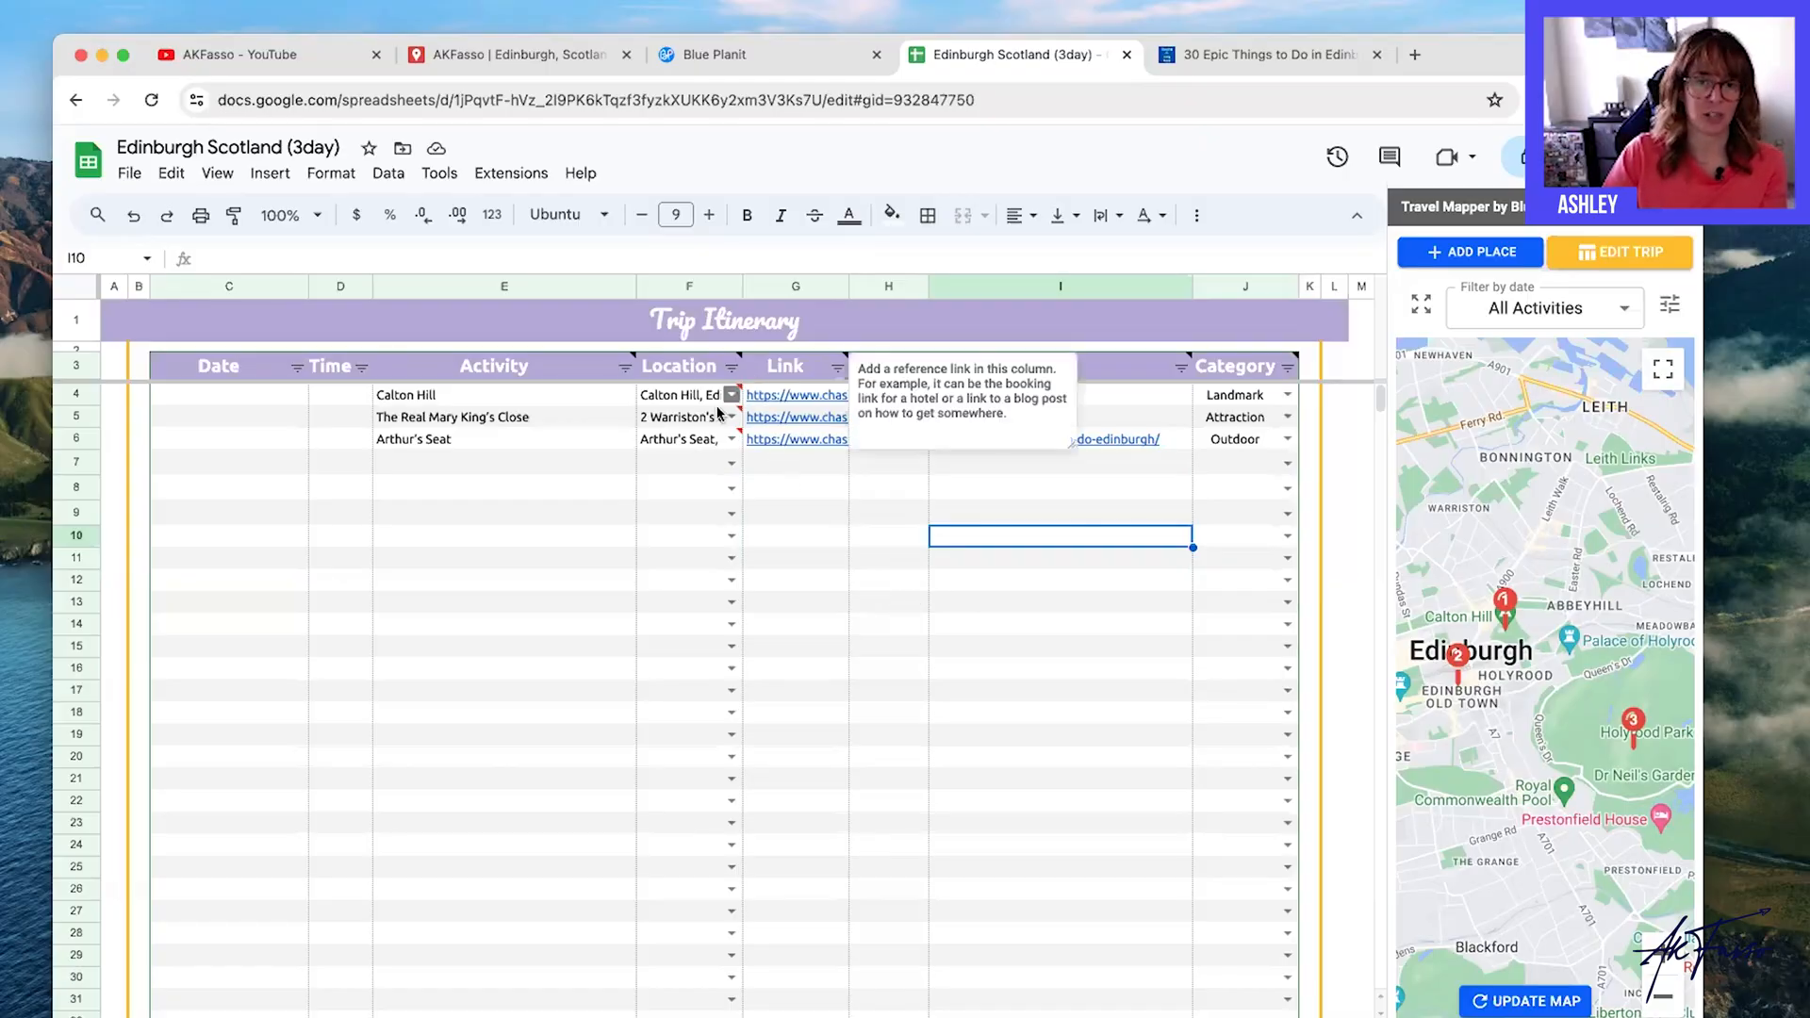
left_click(687, 438)
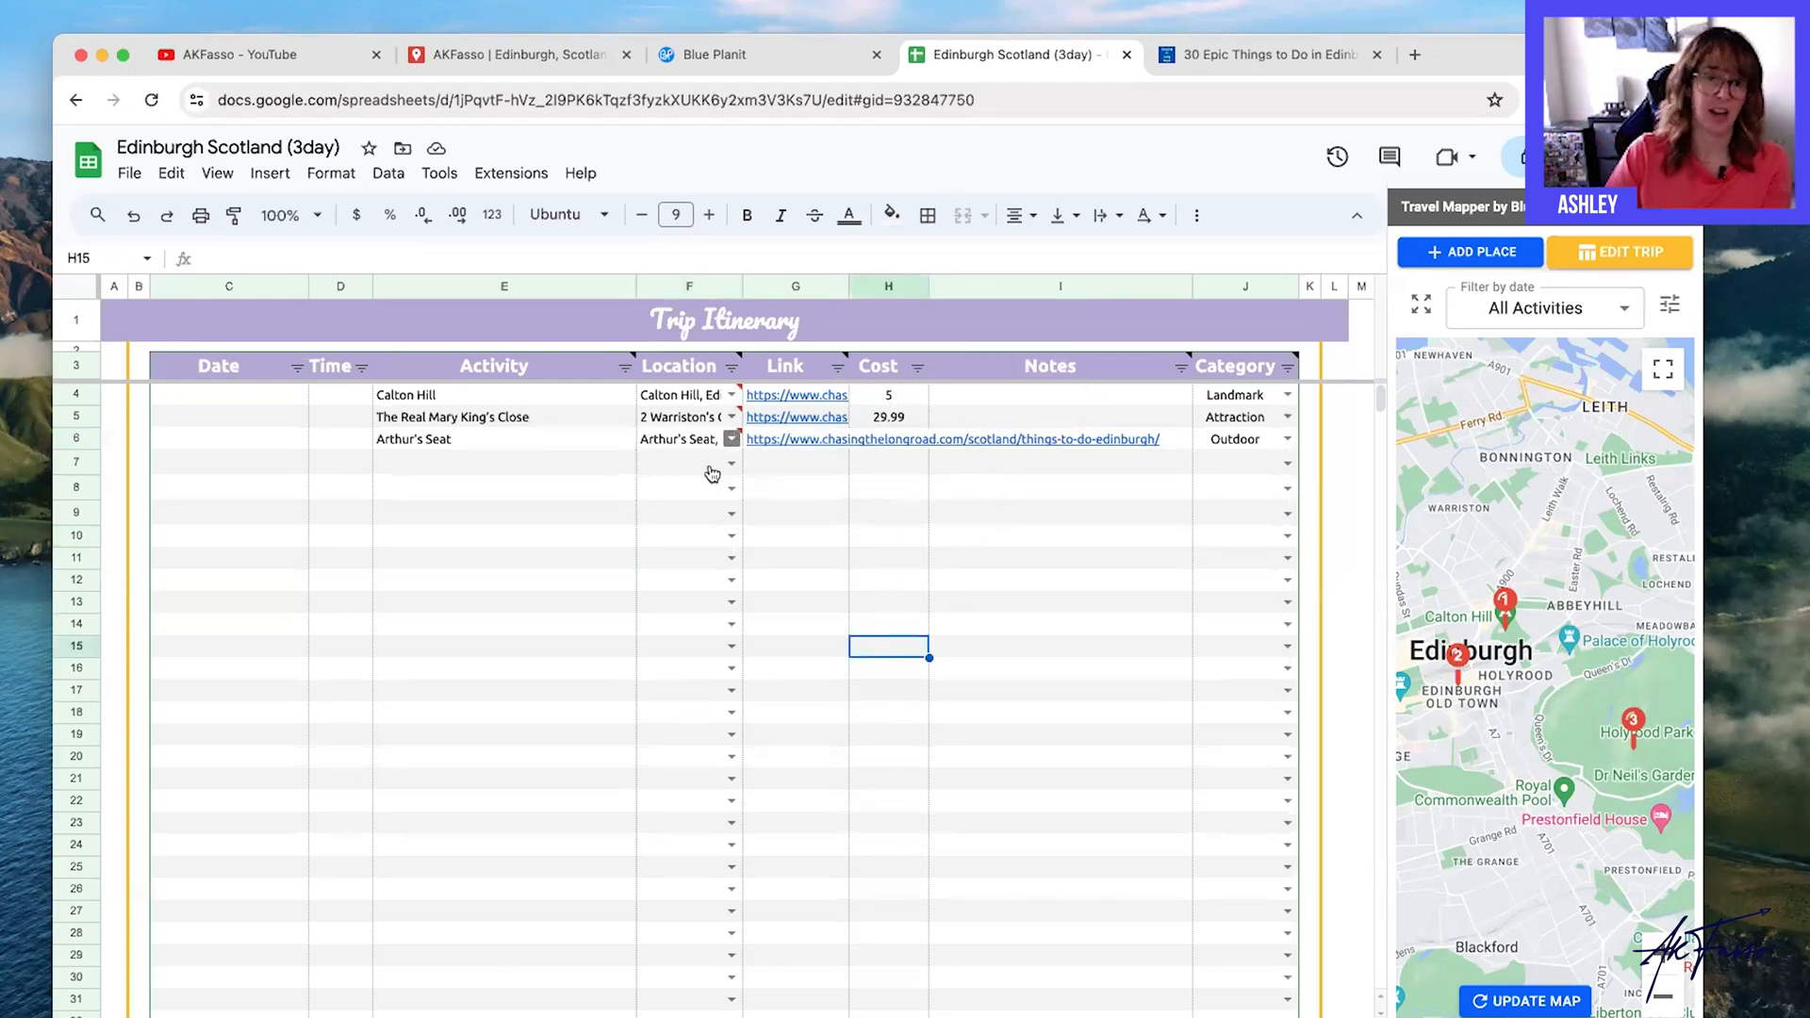
left_click(1058, 579)
type("where to stay")
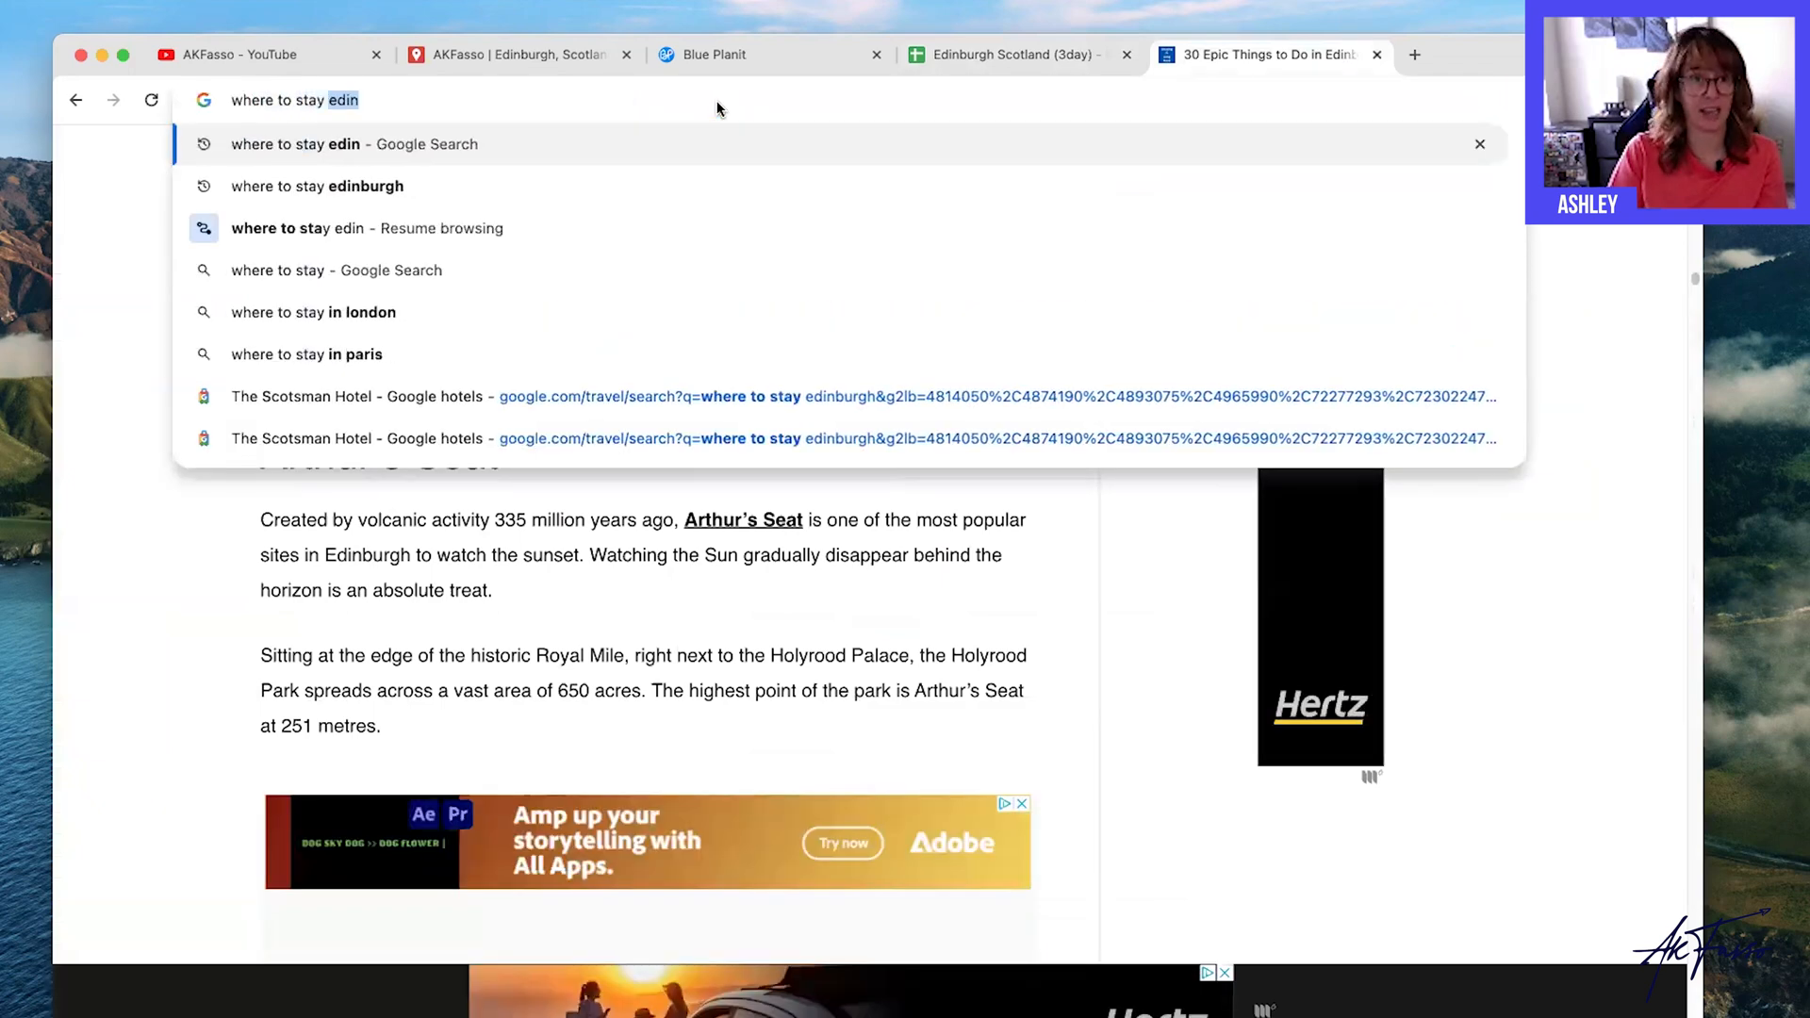
Search where to stay in Edinburgh, open The Scotsman Hotel and send its name to the itinerary form.
left_click(317, 187)
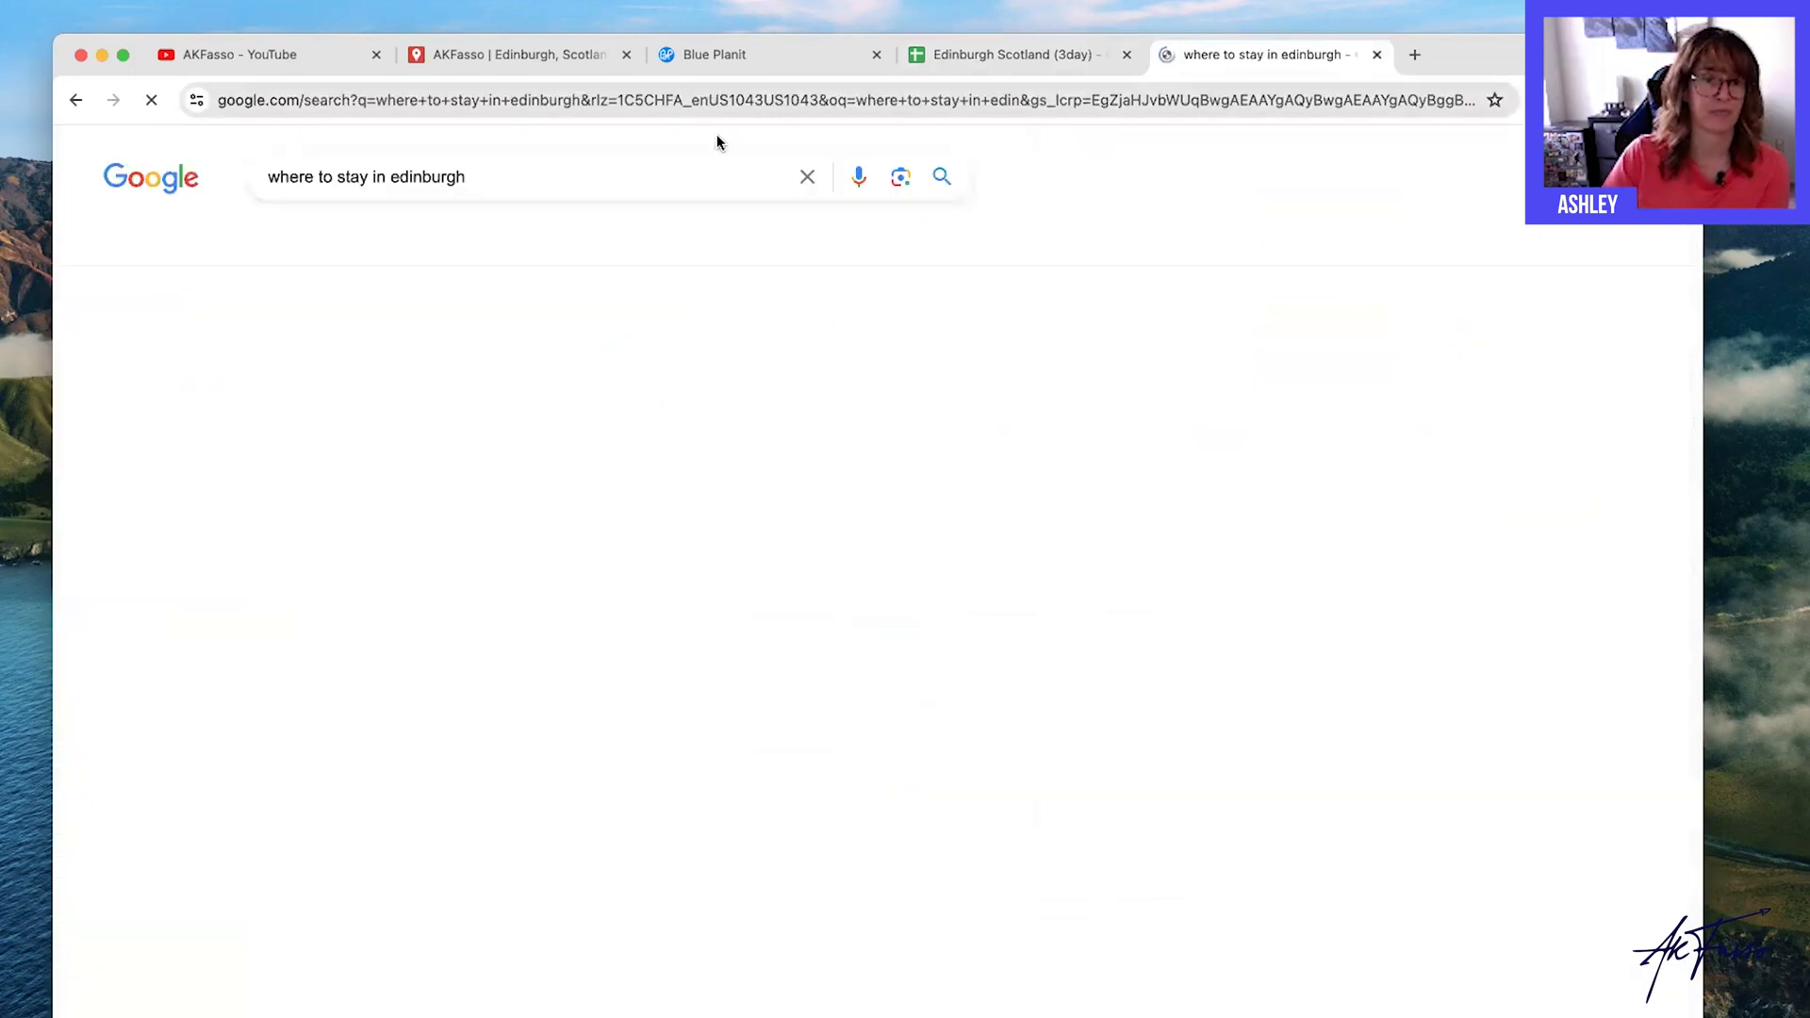
scroll("down", 3)
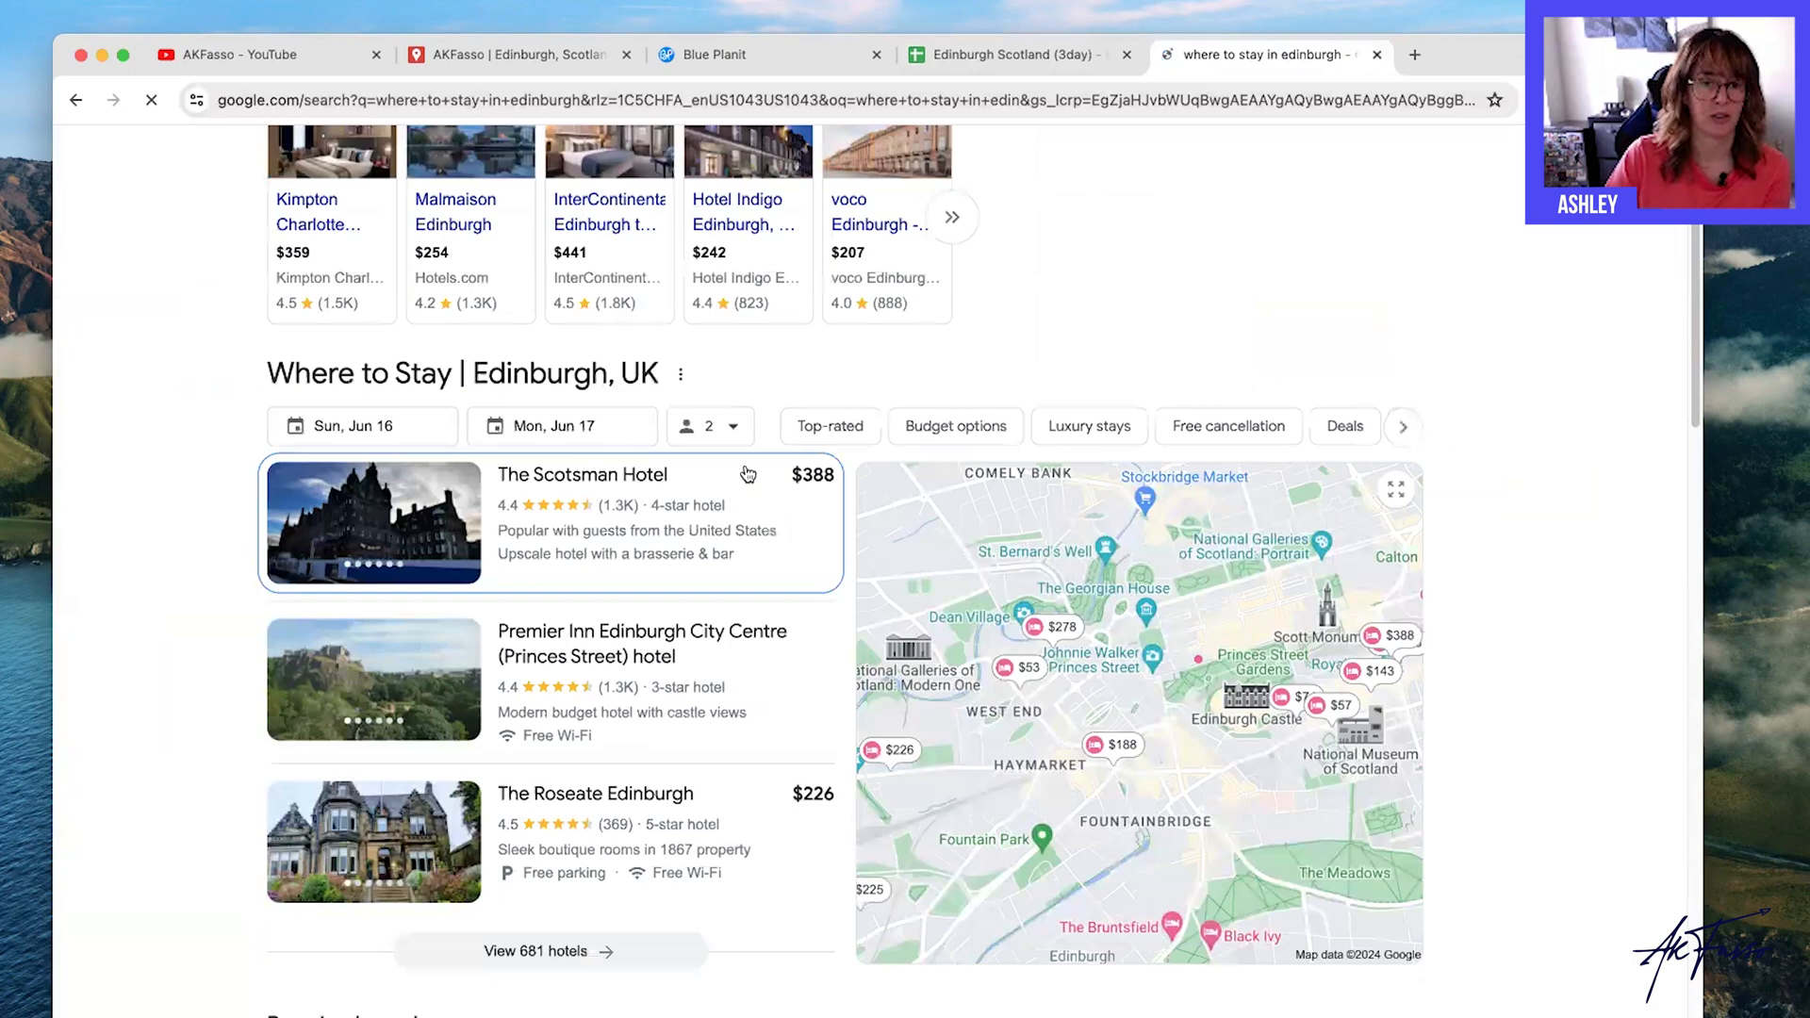
left_click(583, 475)
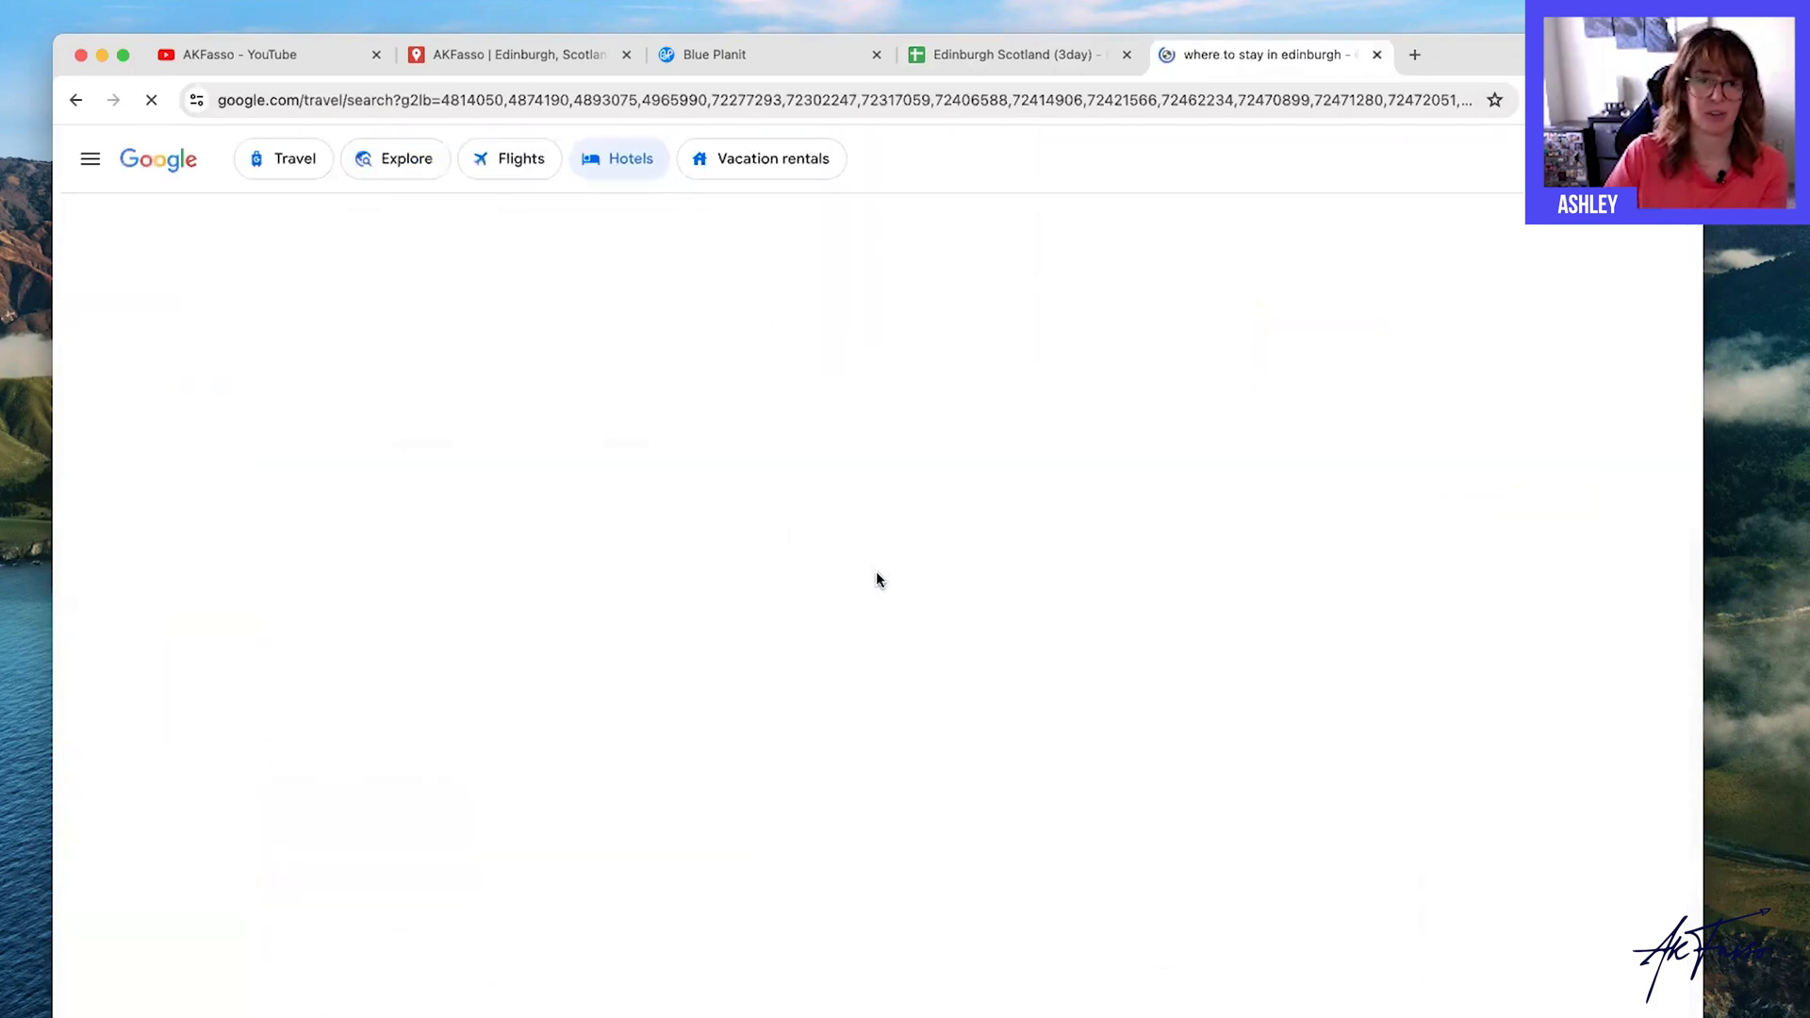
left_click(877, 579)
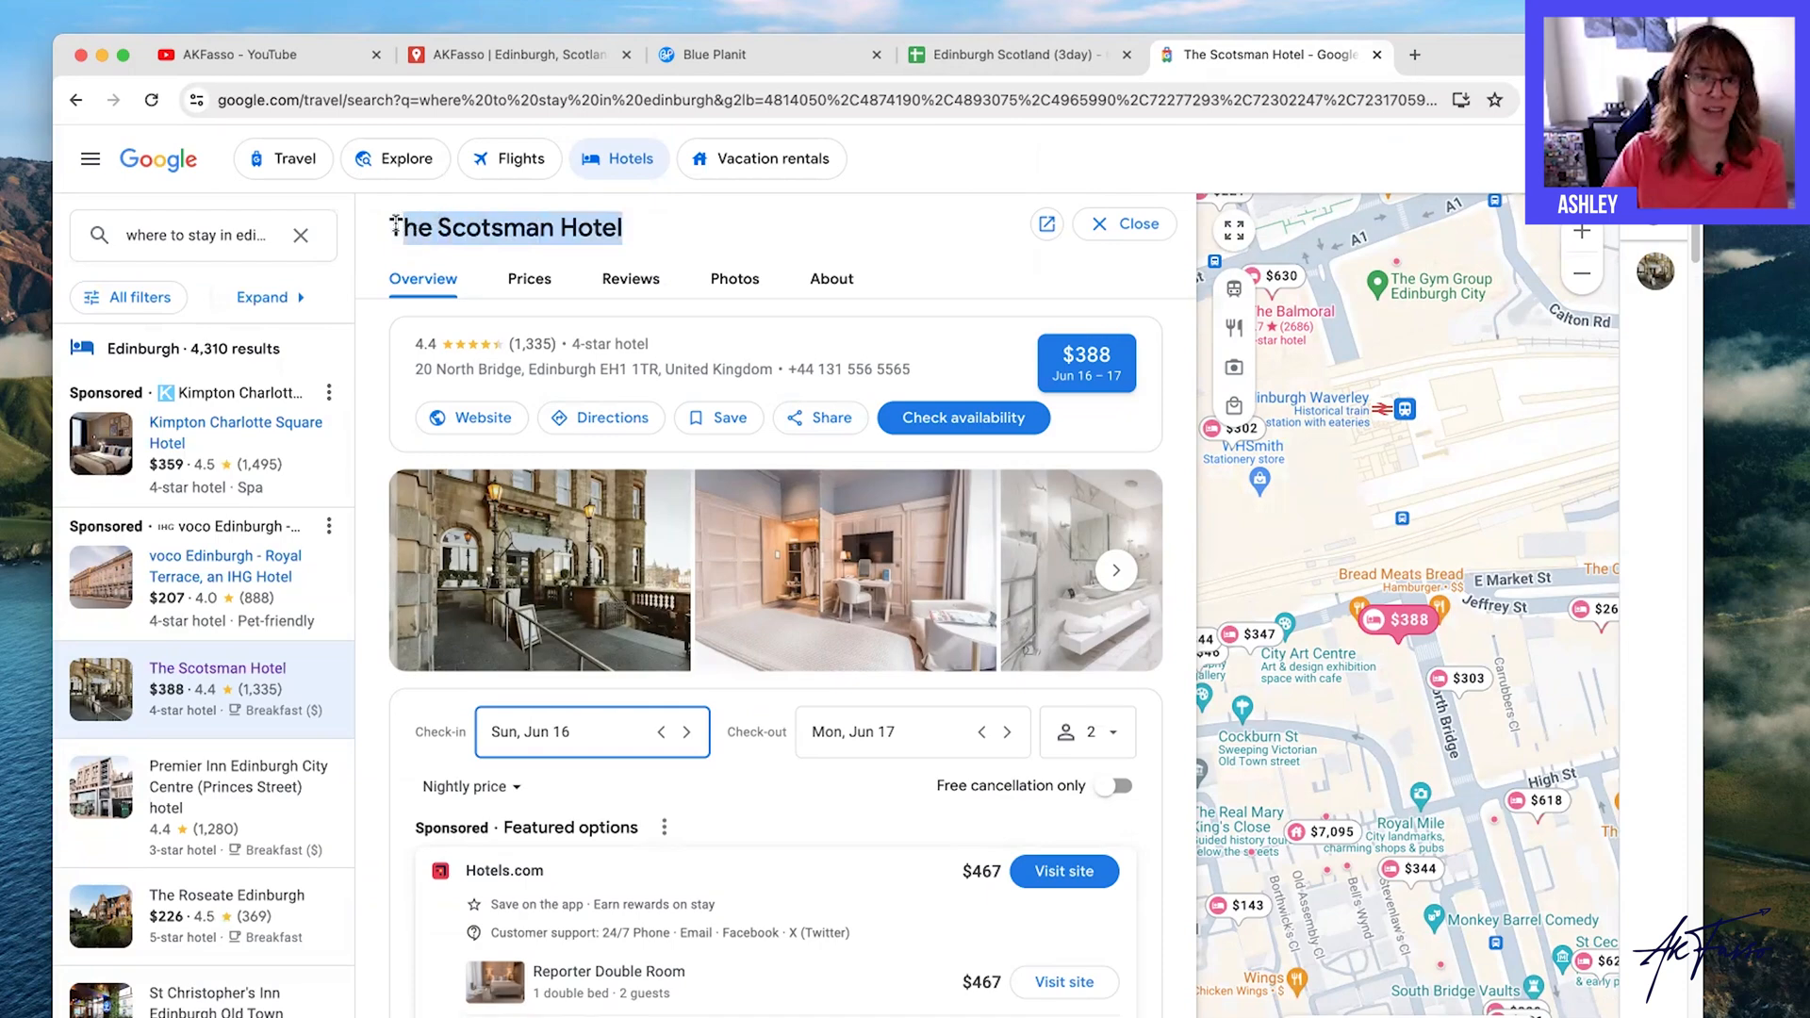
right_click(507, 228)
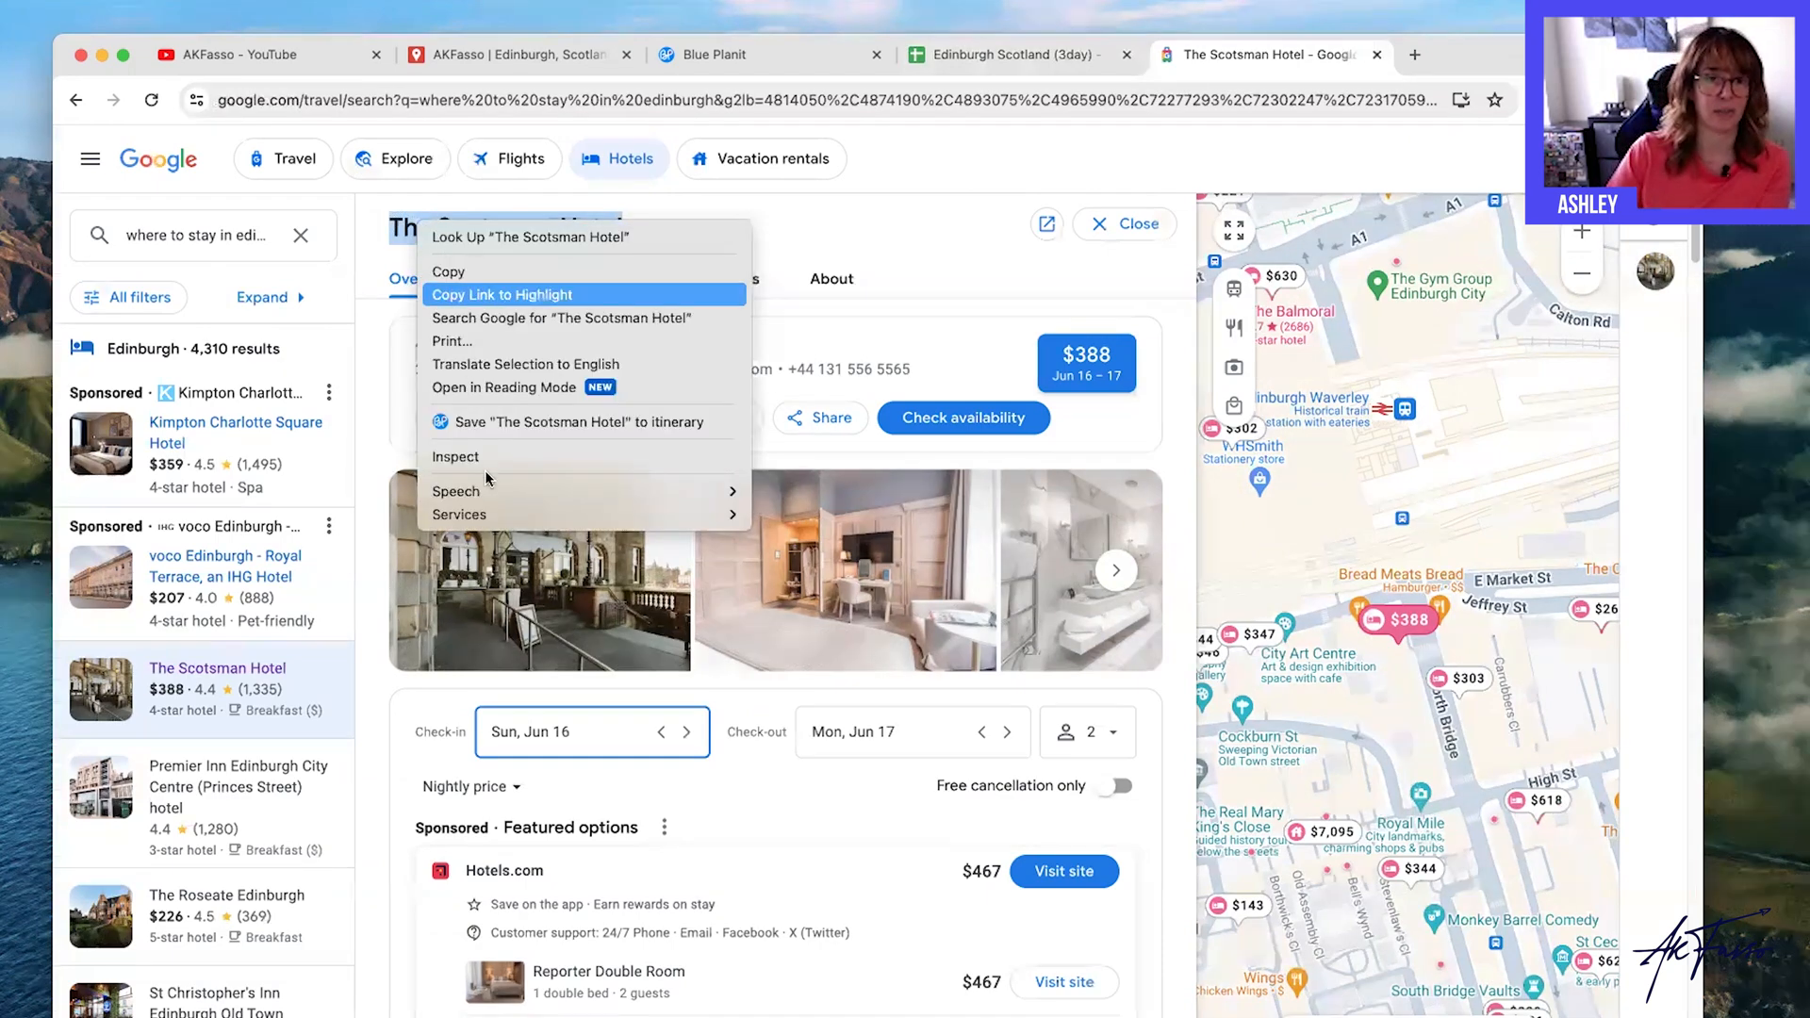
left_click(571, 421)
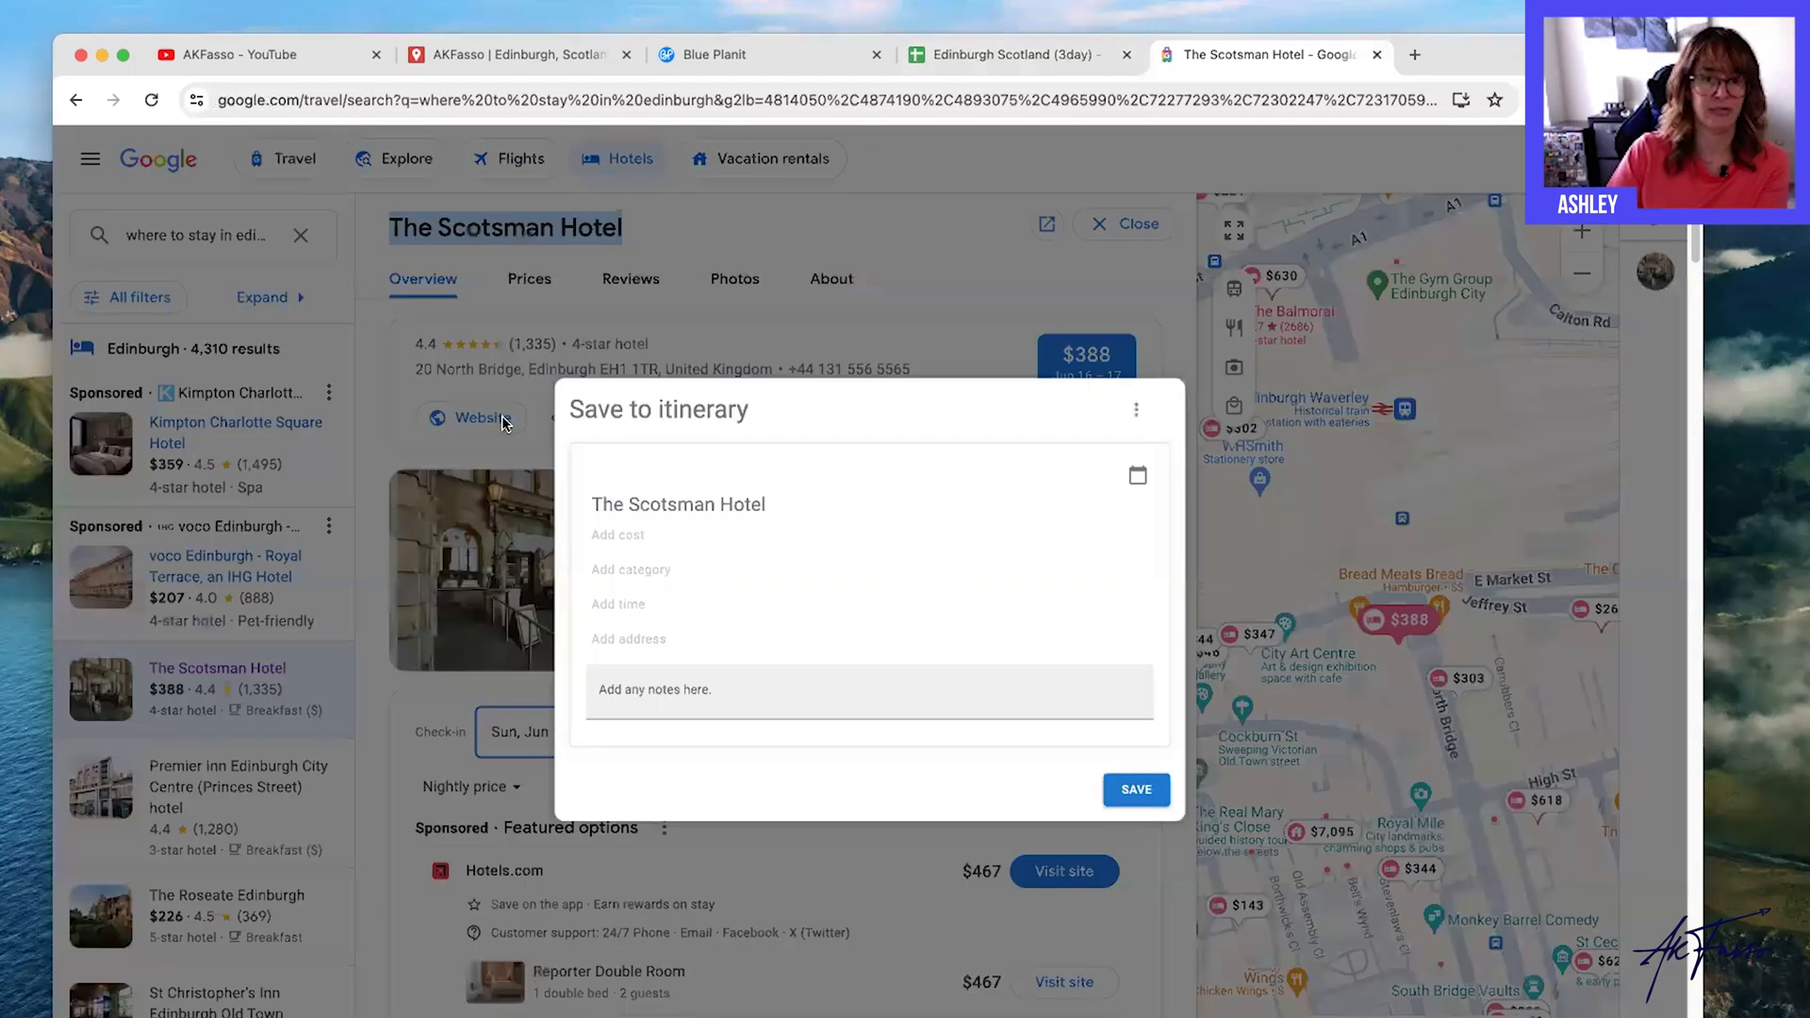
Save The Scotsman Hotel as Lodging costing 600 and return to the itinerary spreadsheet.
left_click(690, 533)
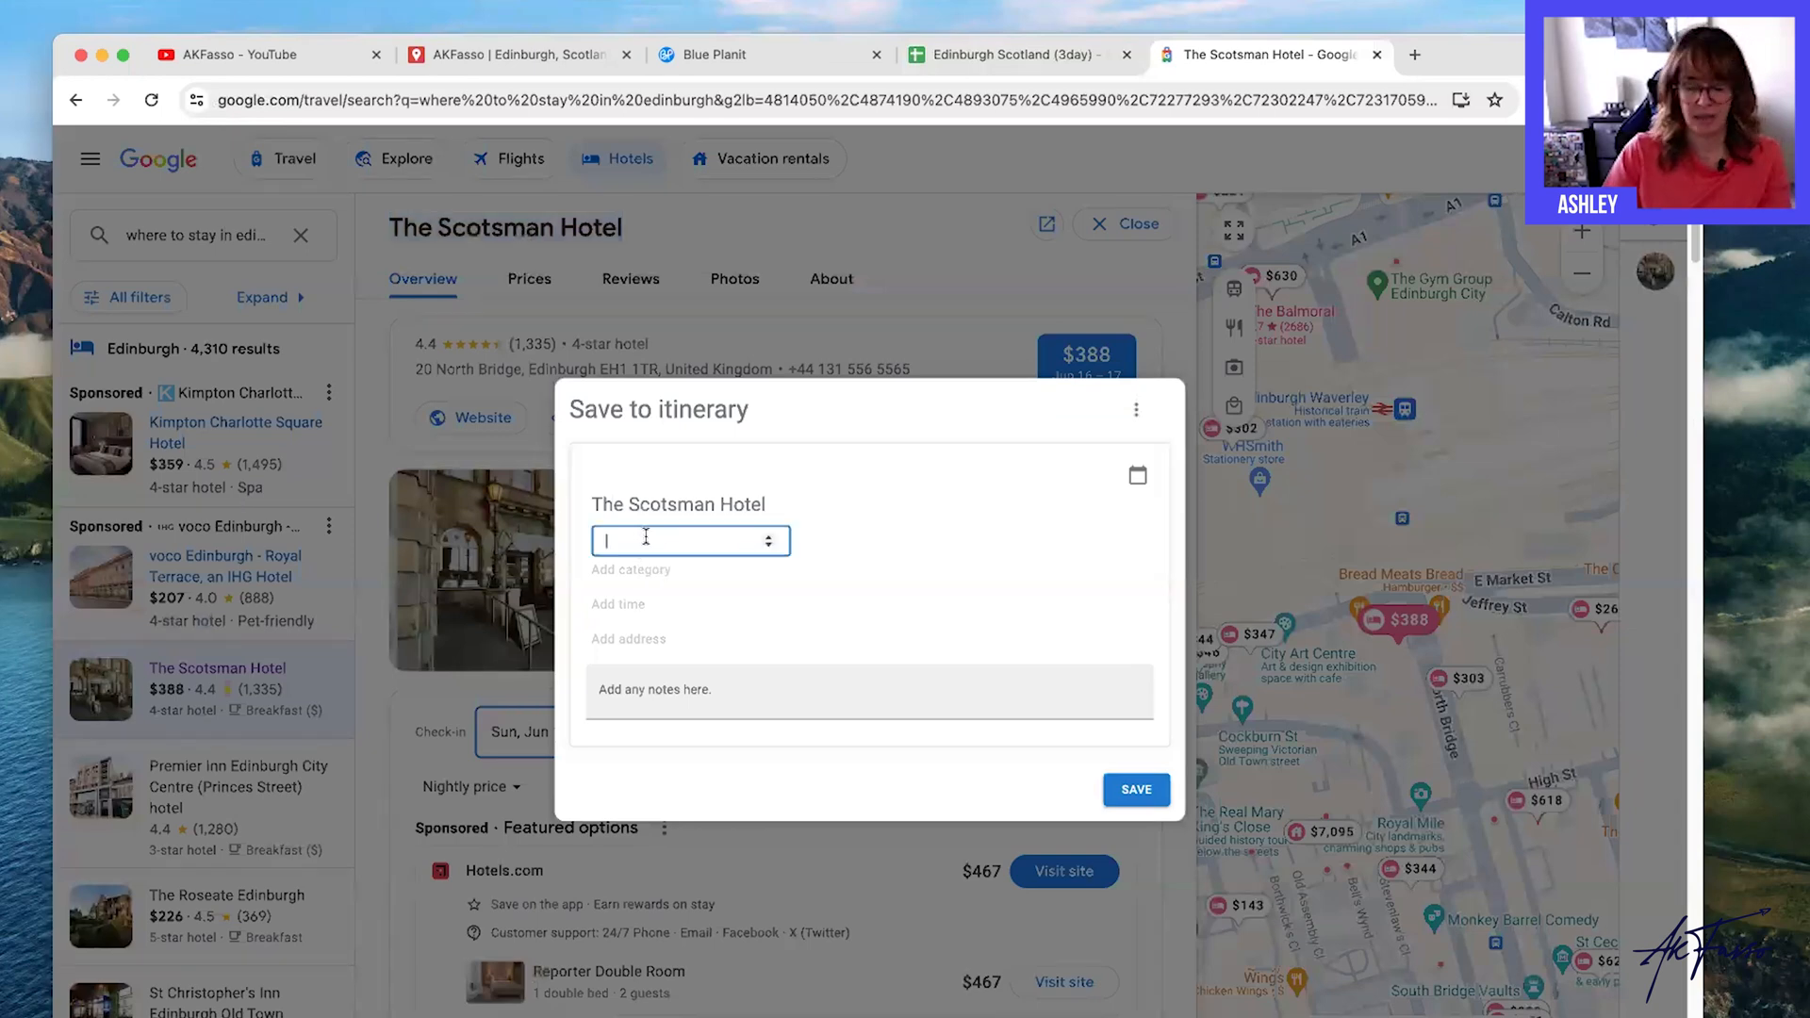
type("600")
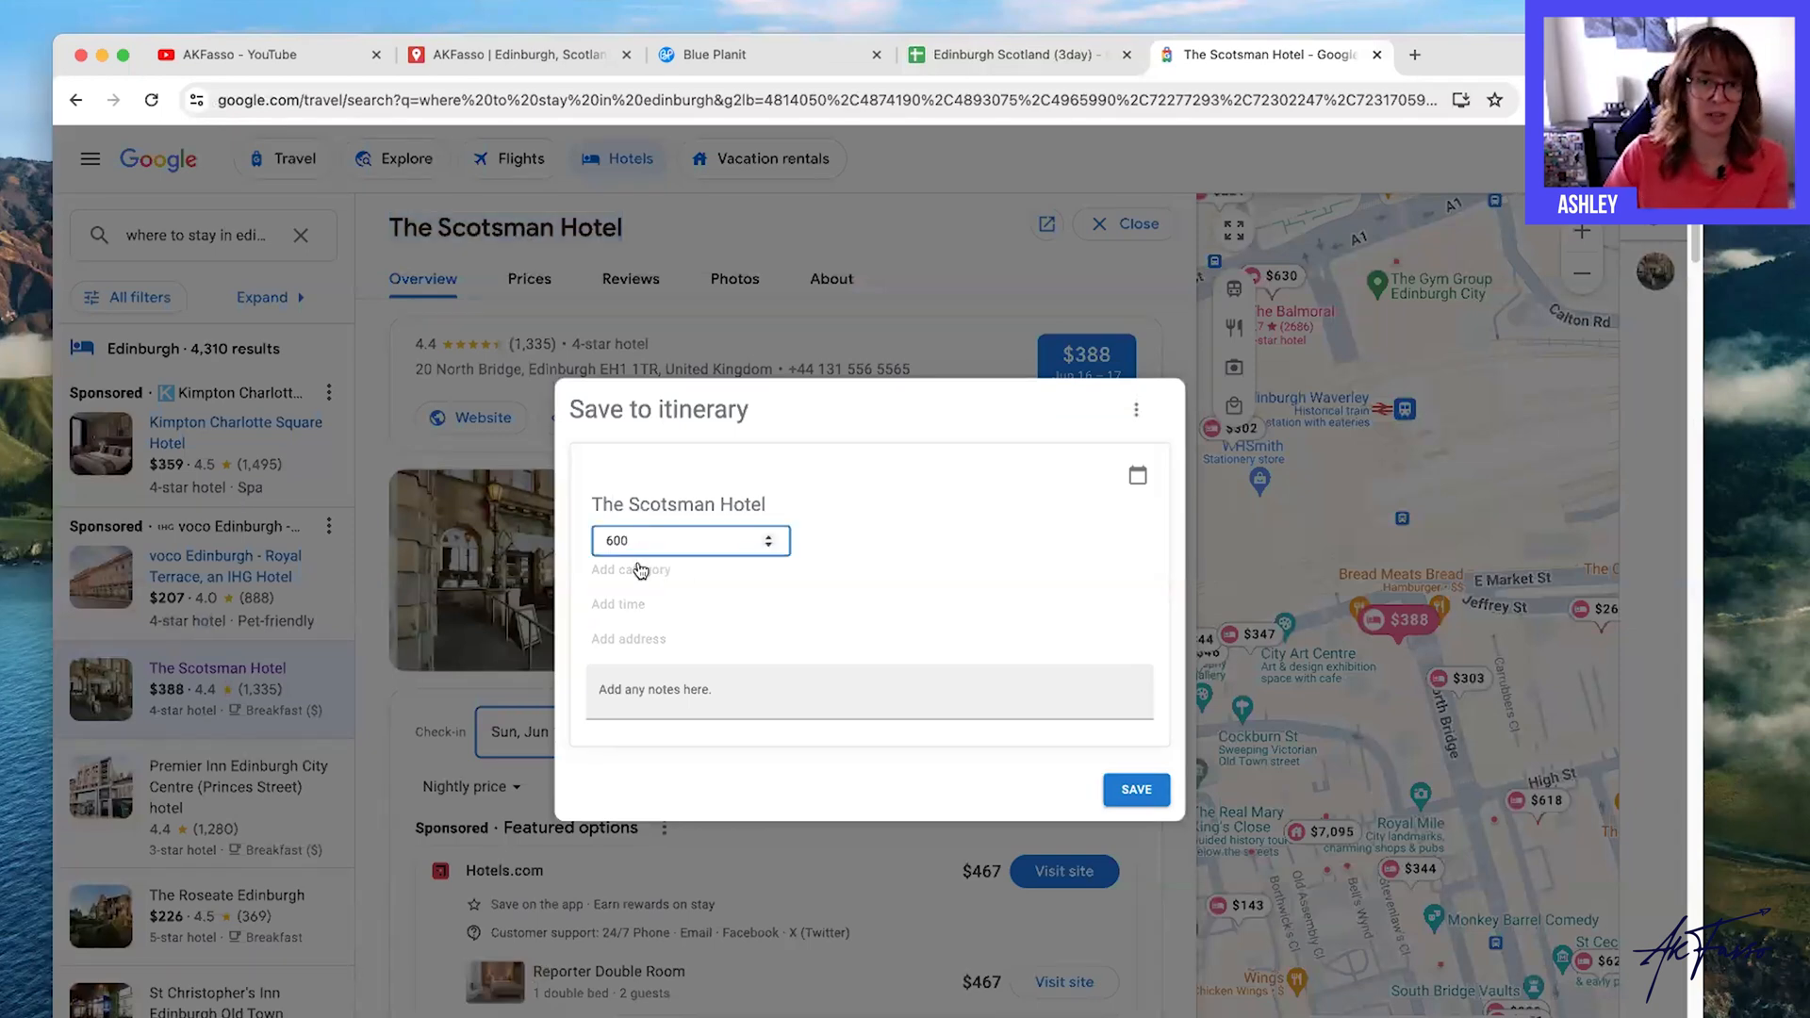
left_click(690, 541)
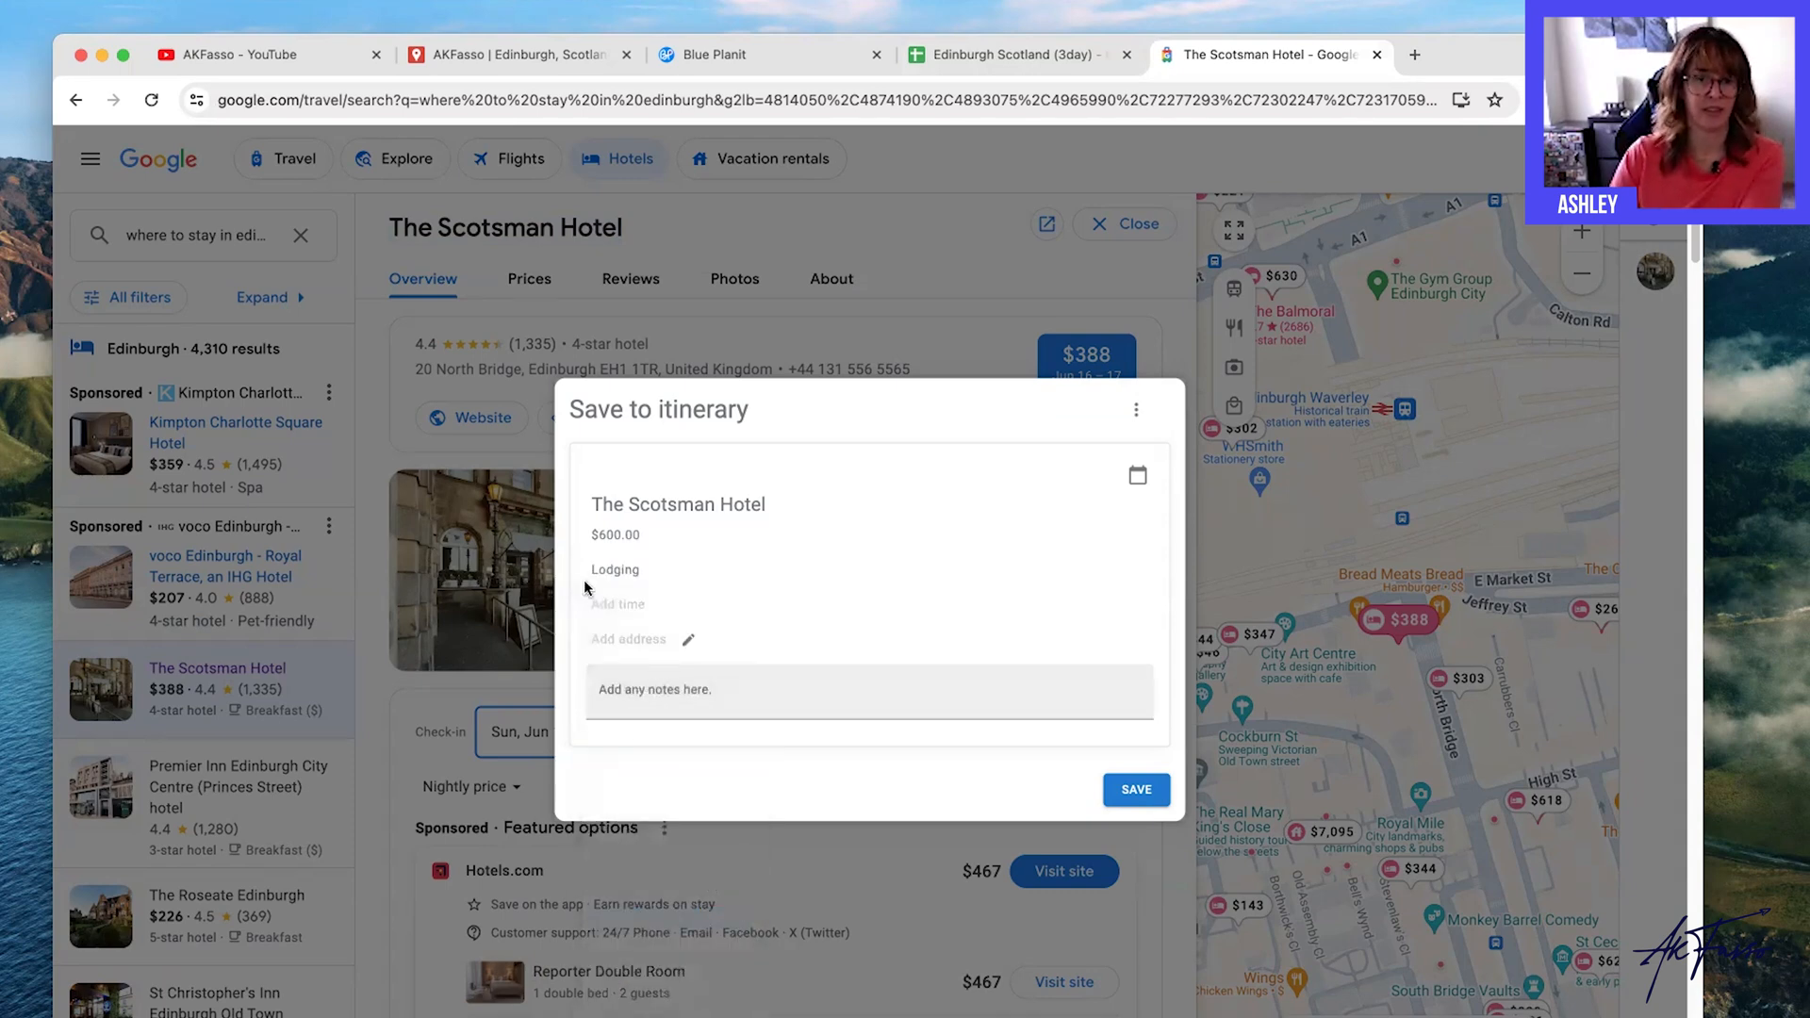
mouse_move(1209, 639)
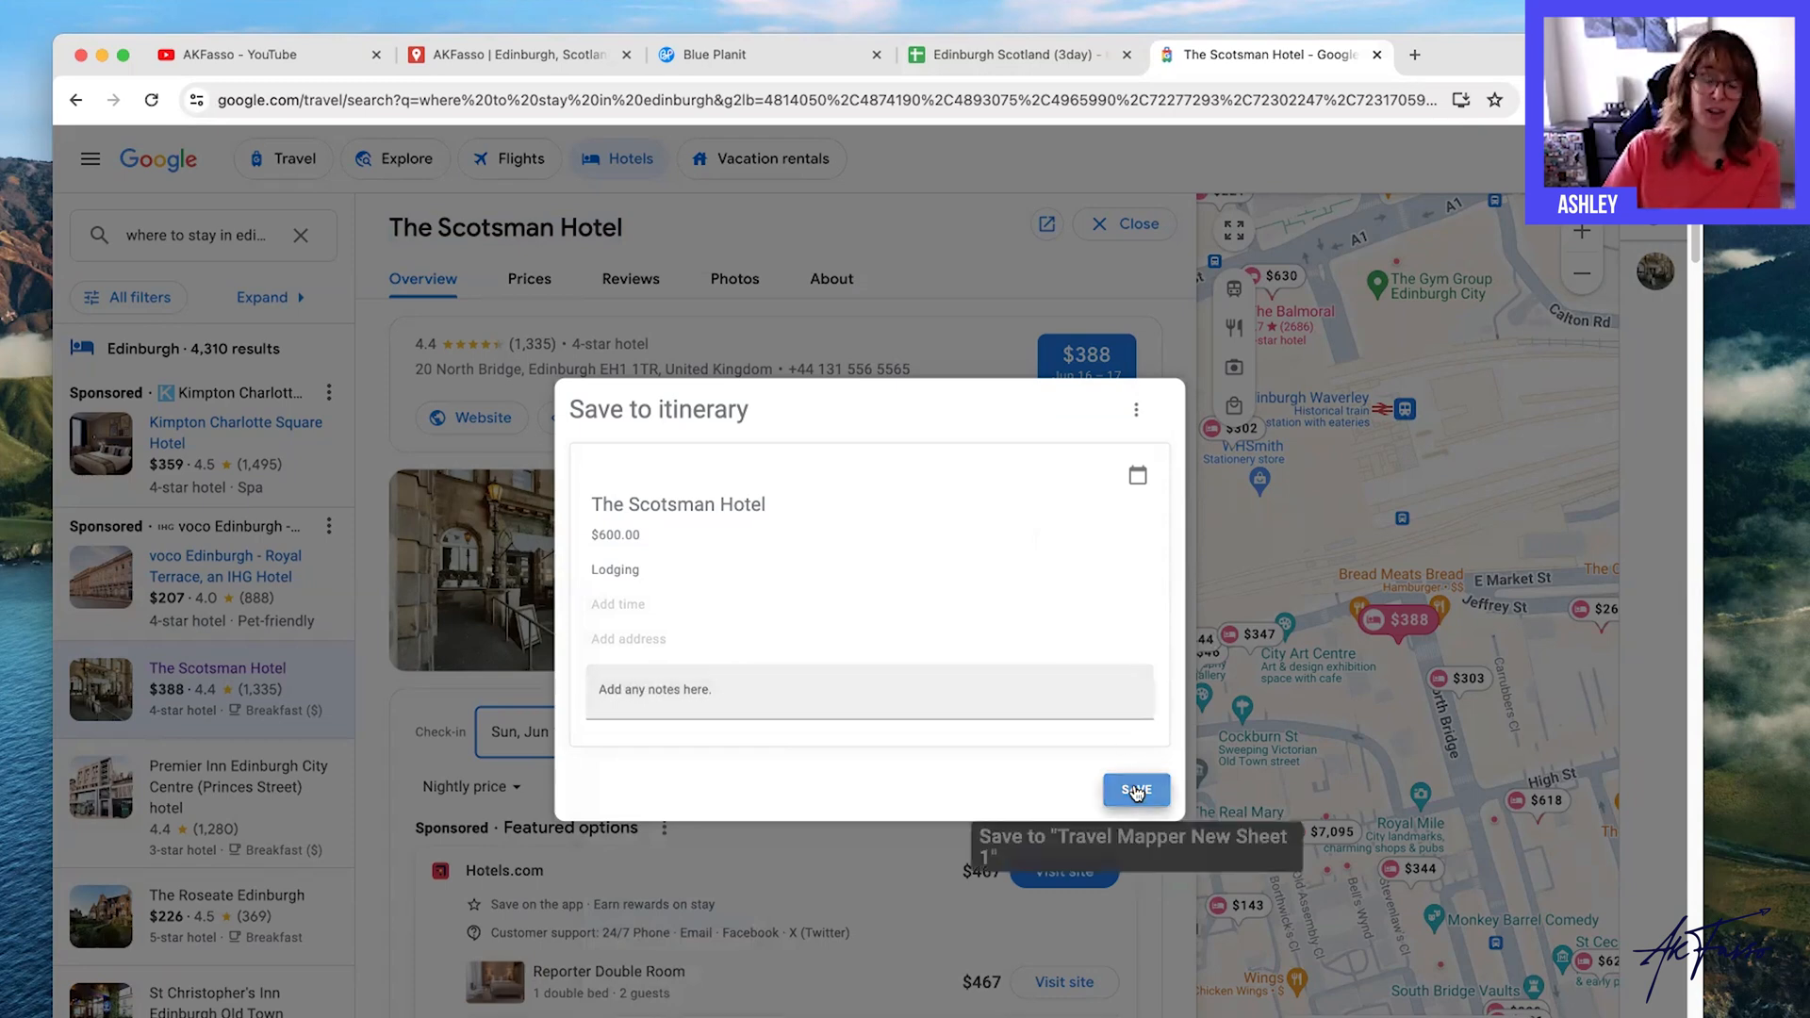
left_click(1135, 790)
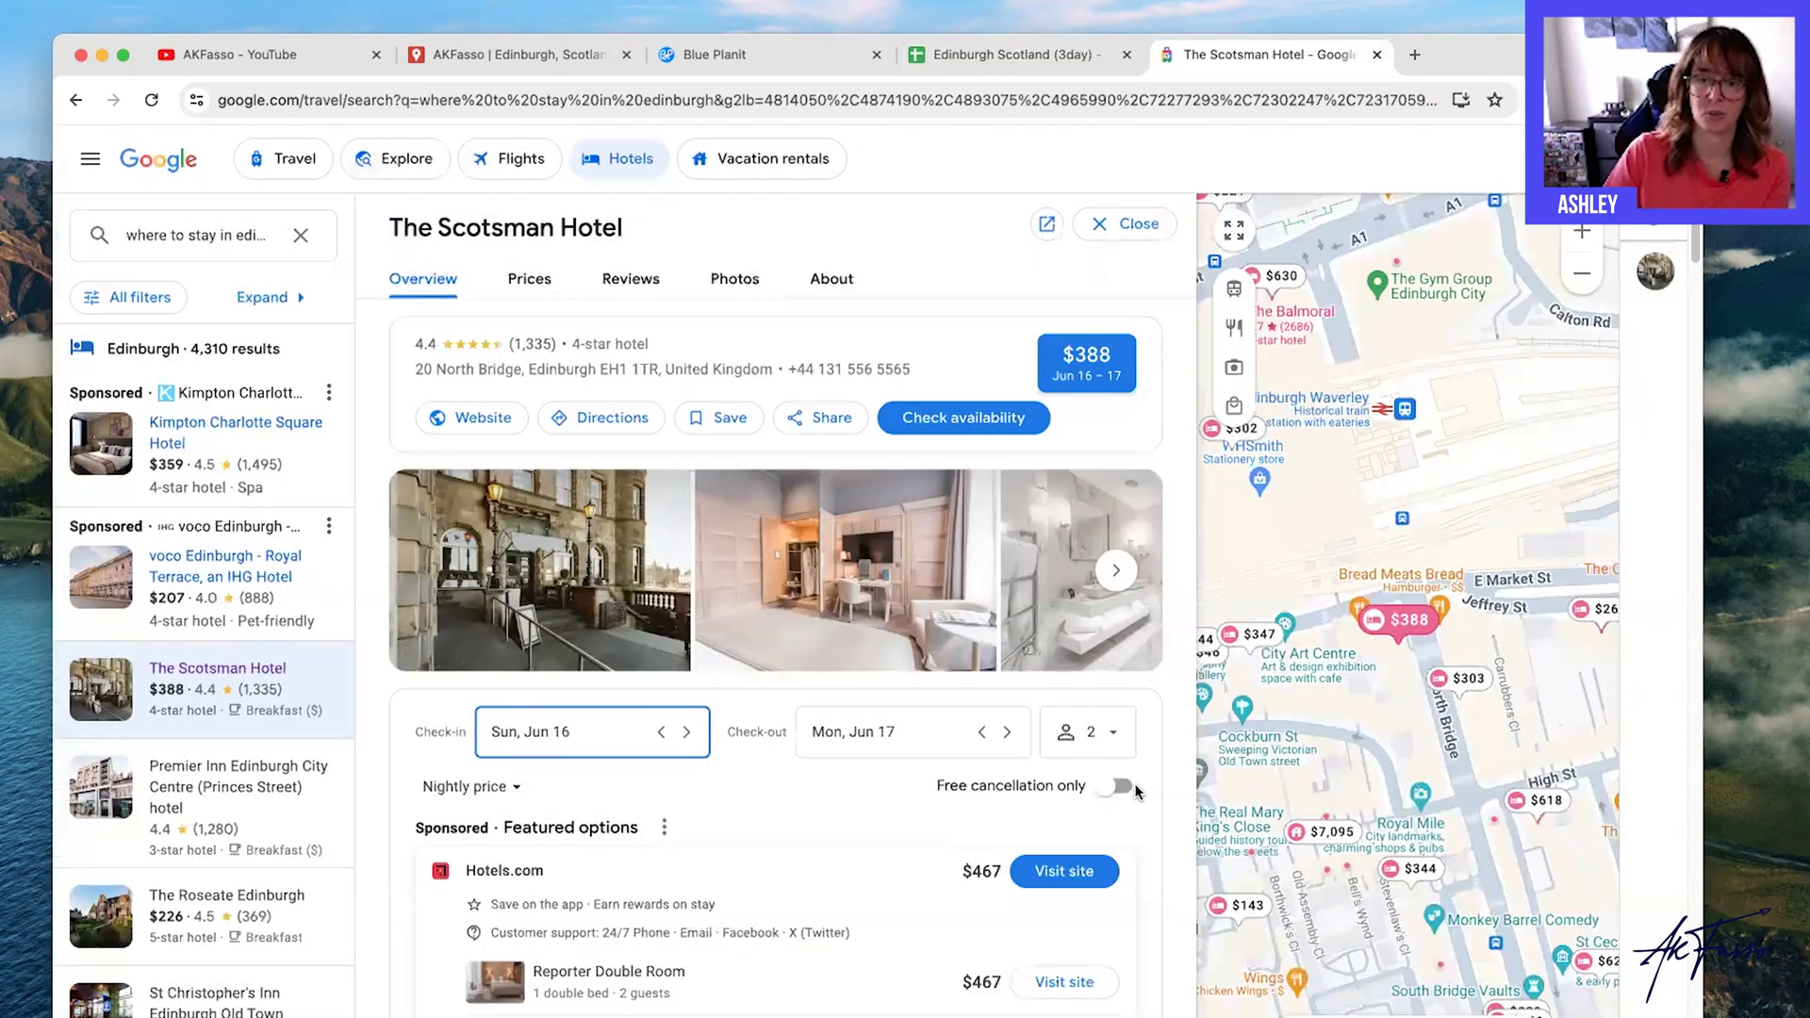
left_click(1016, 54)
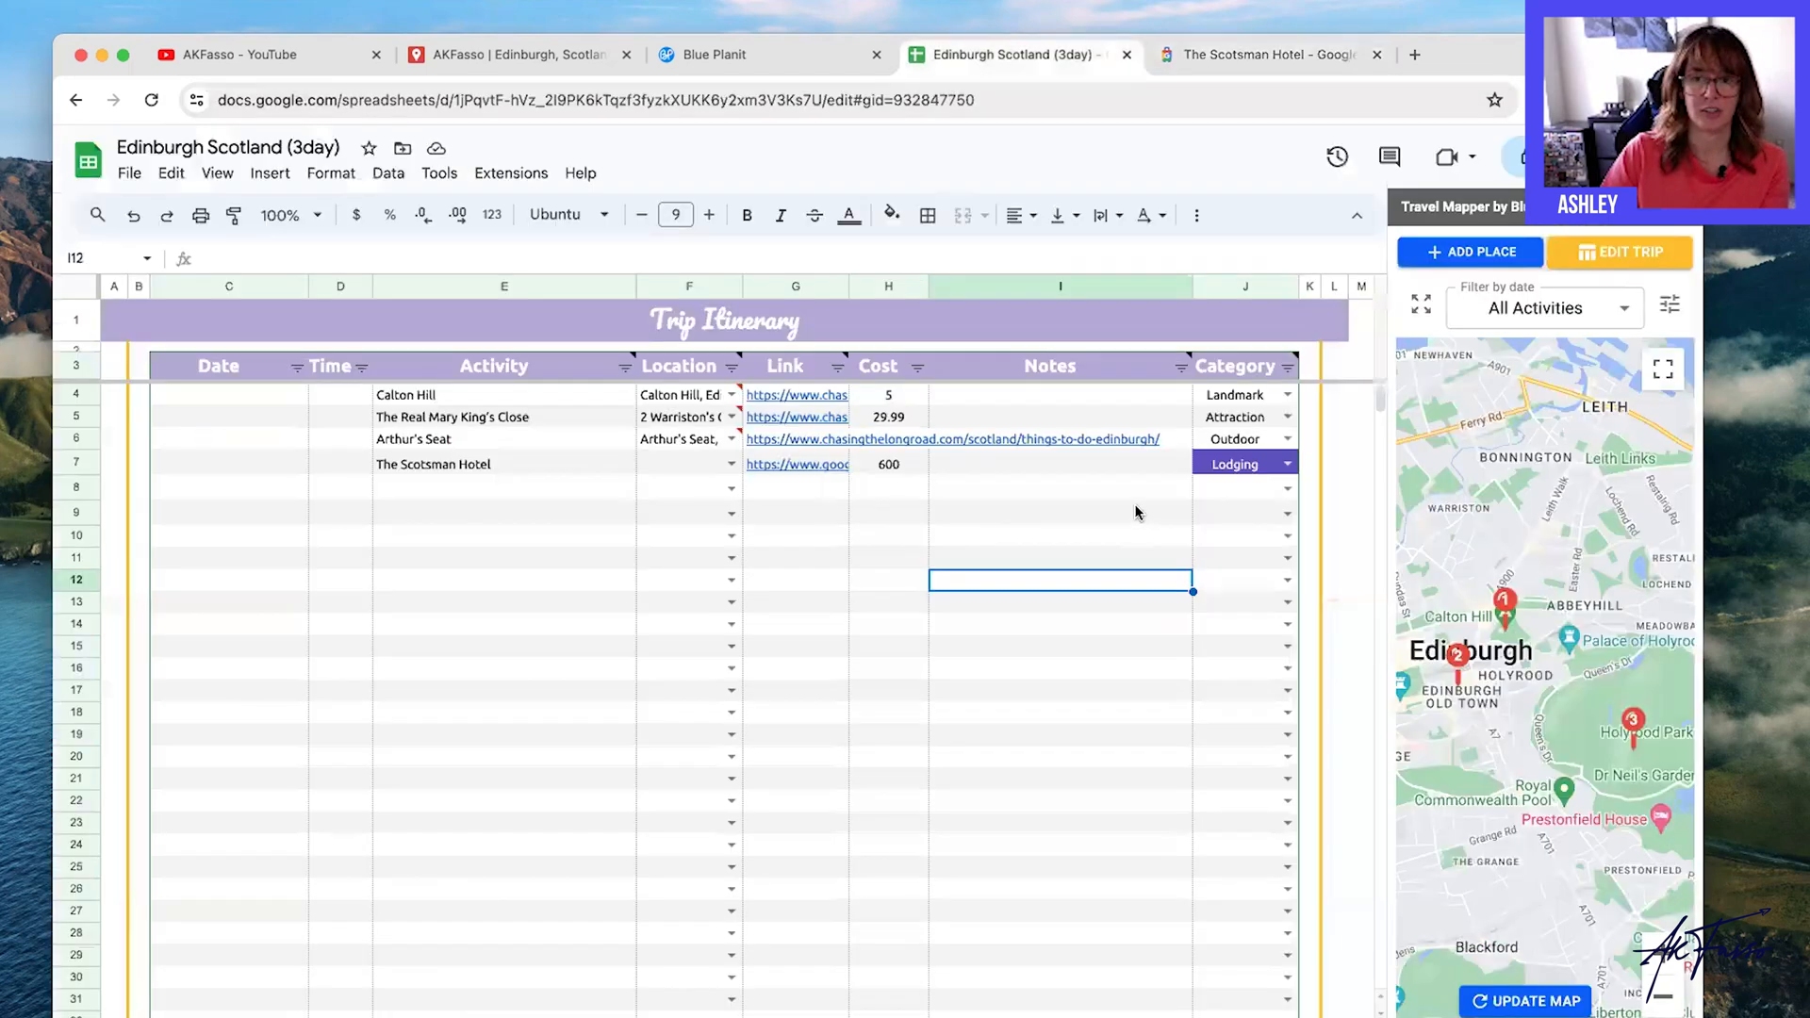
left_click(1263, 54)
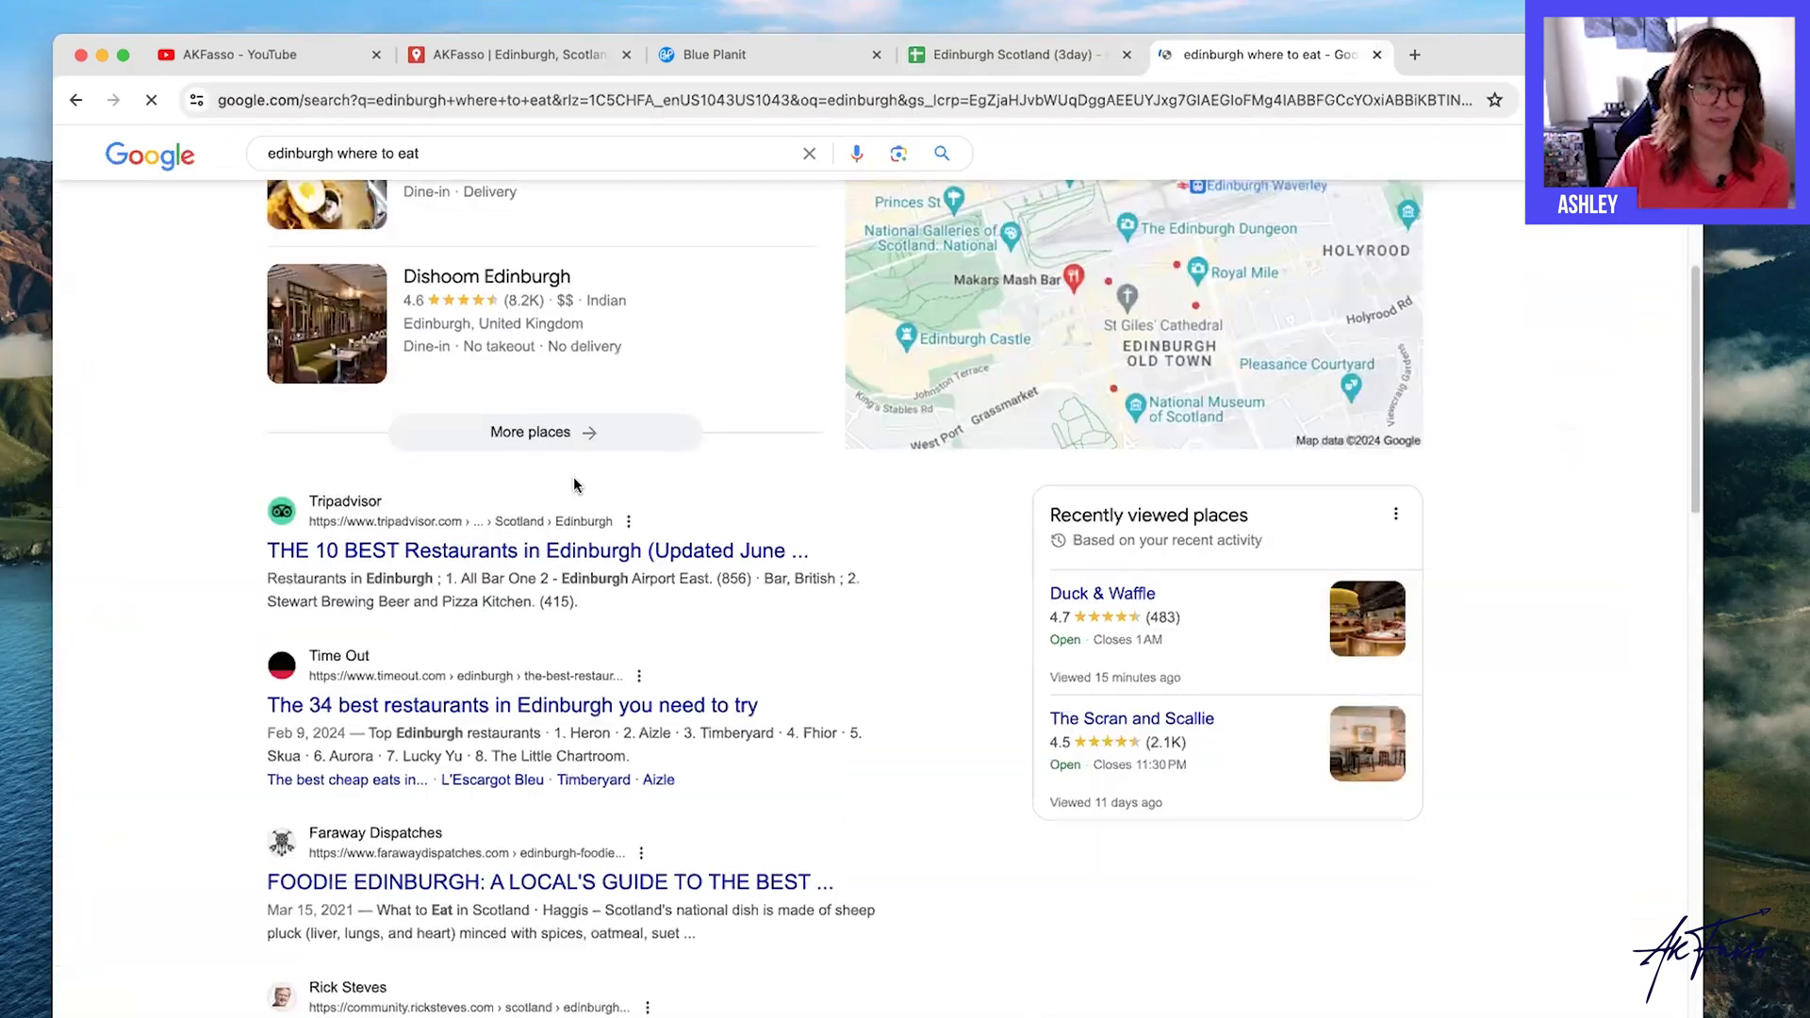
Find Mussel Inn in the Rick Steves Edinburgh restaurants forum thread and select its name.
scroll("down", 3)
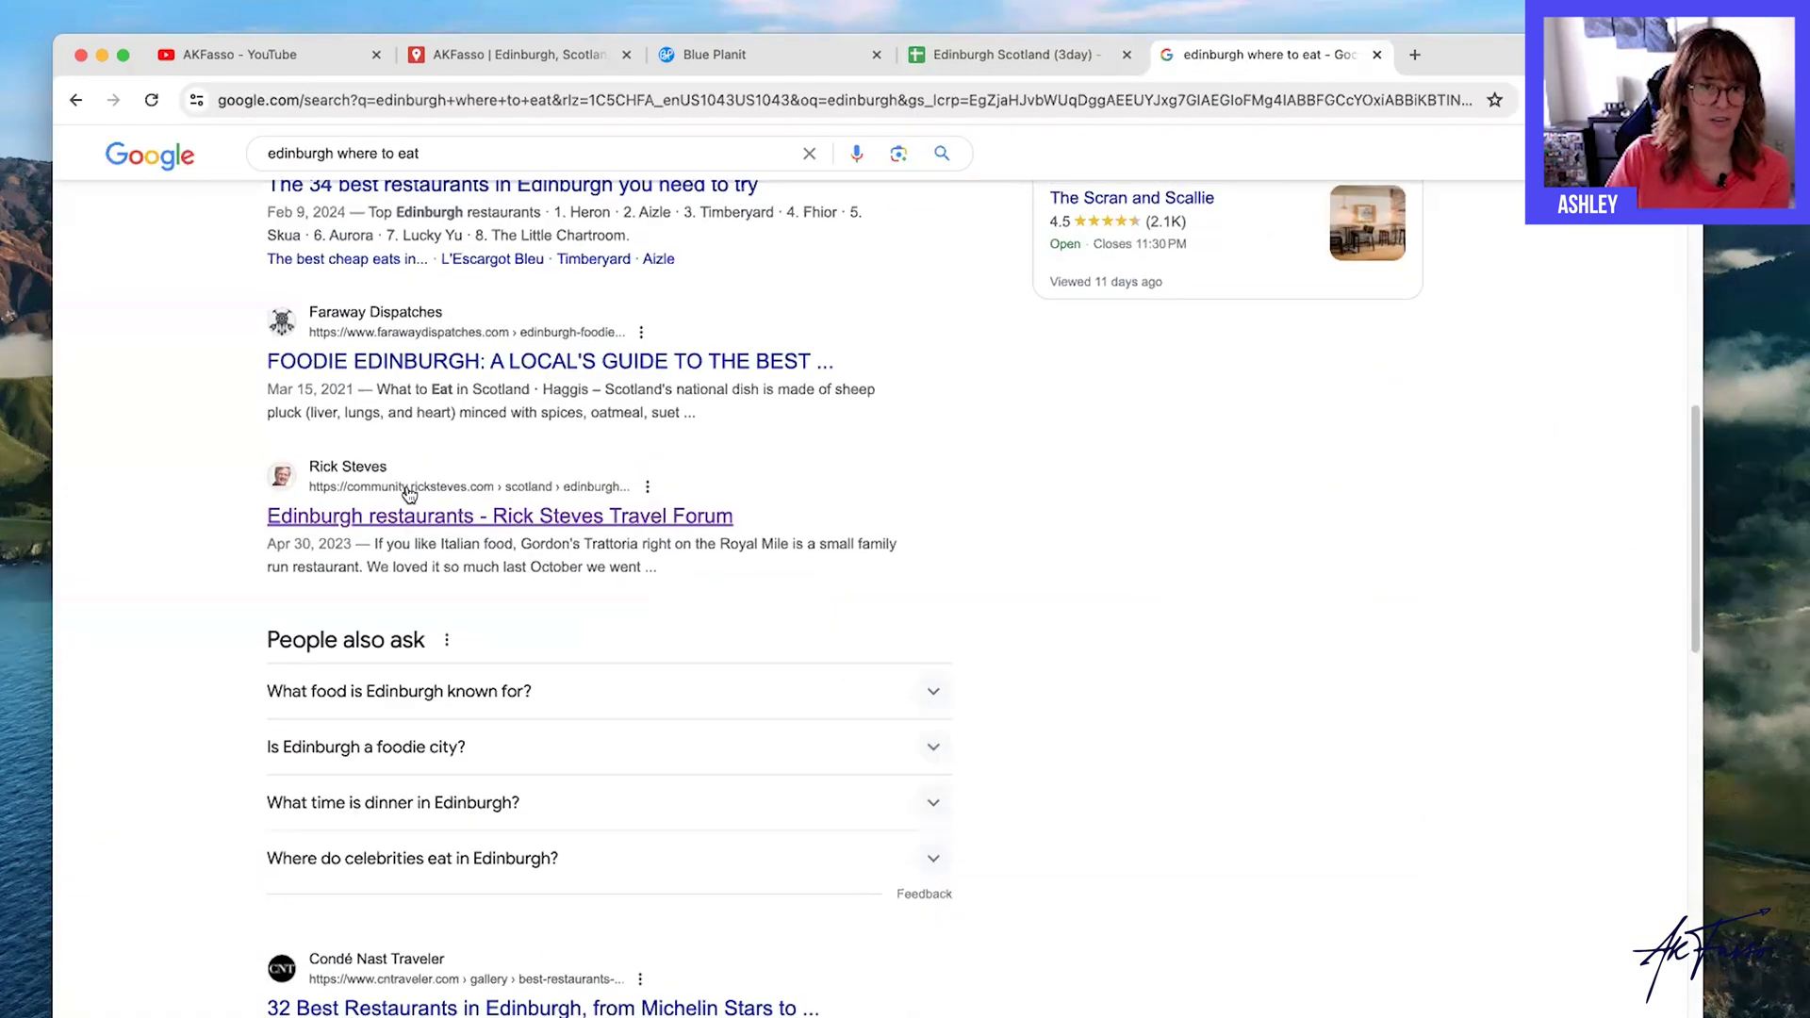
left_click(498, 516)
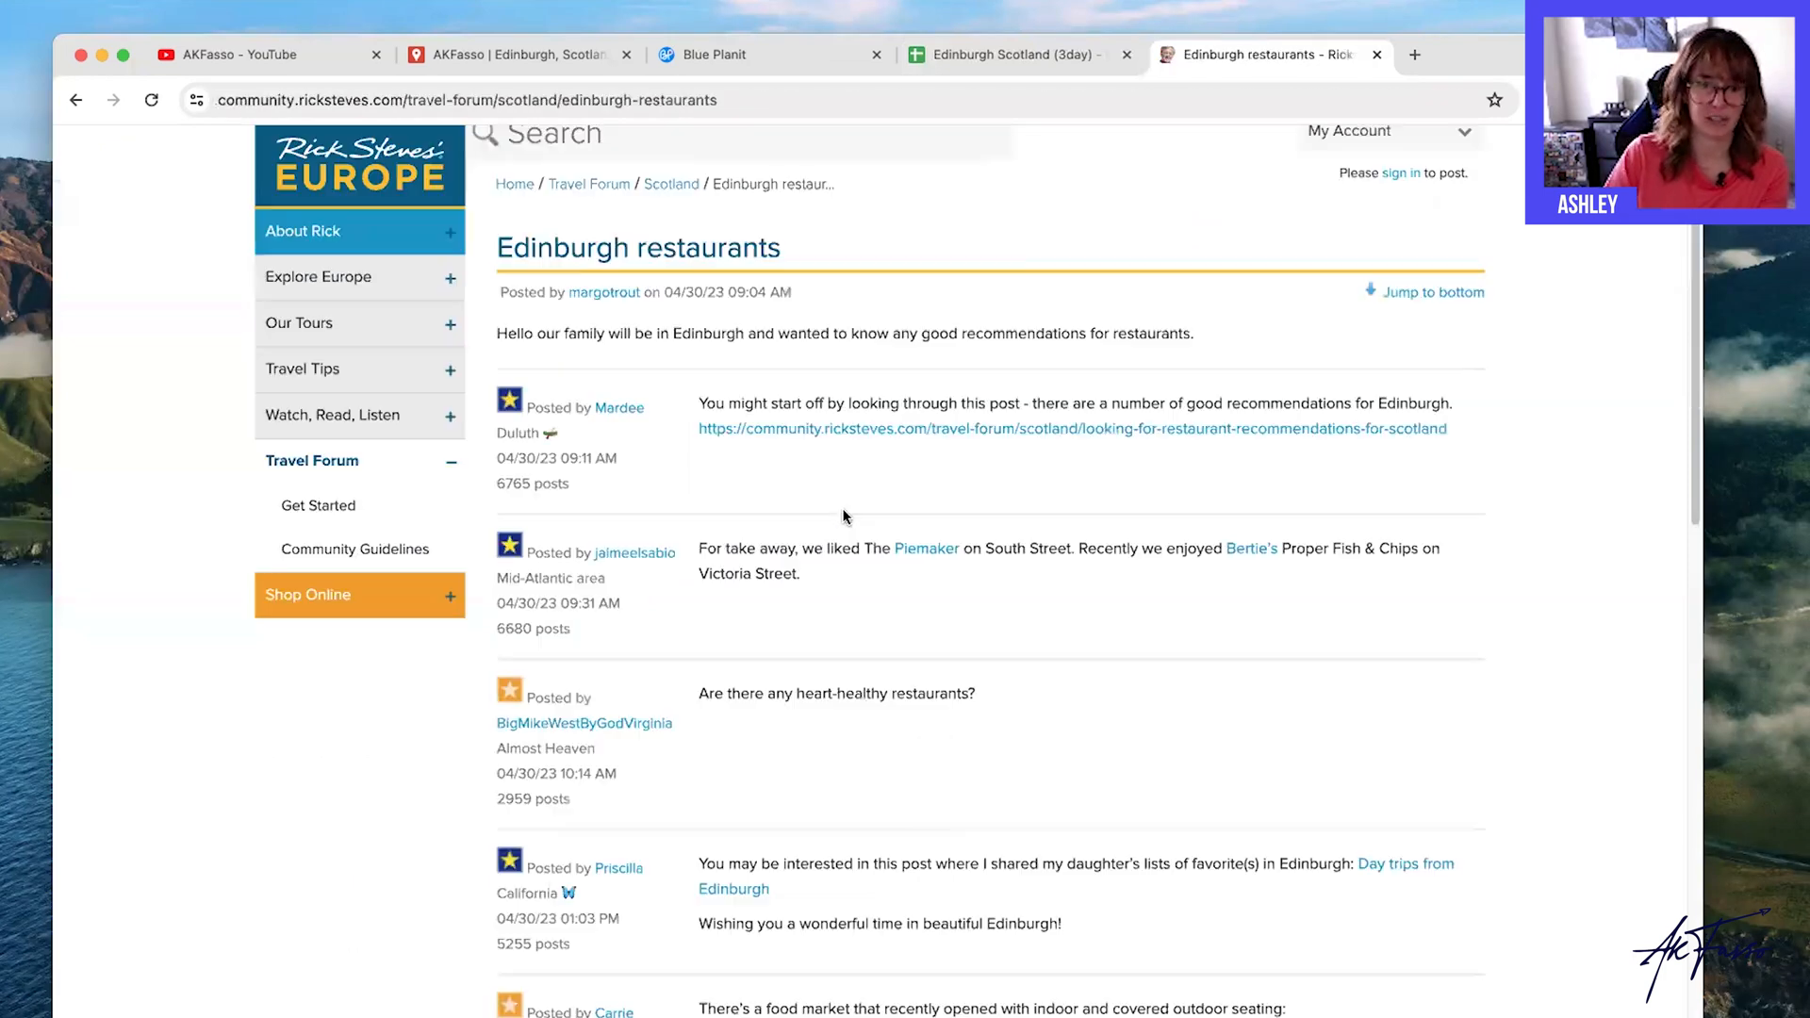
scroll("down", 3)
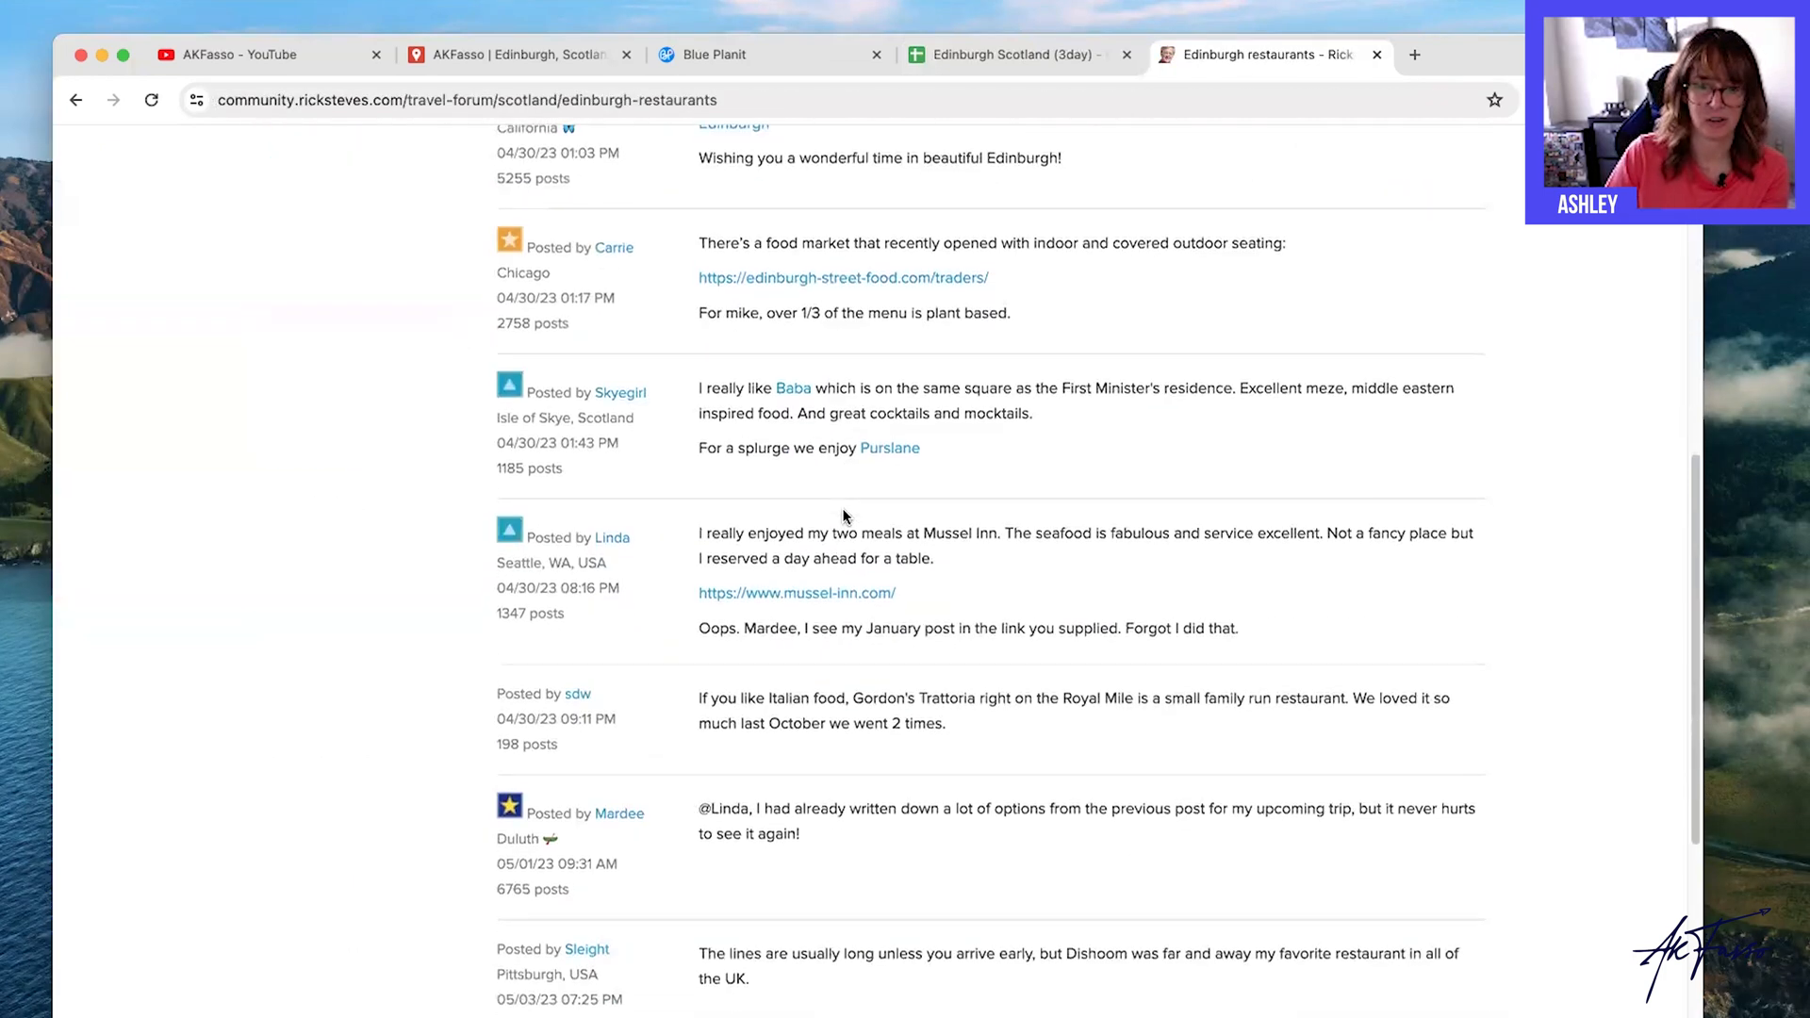
scroll("down", 3)
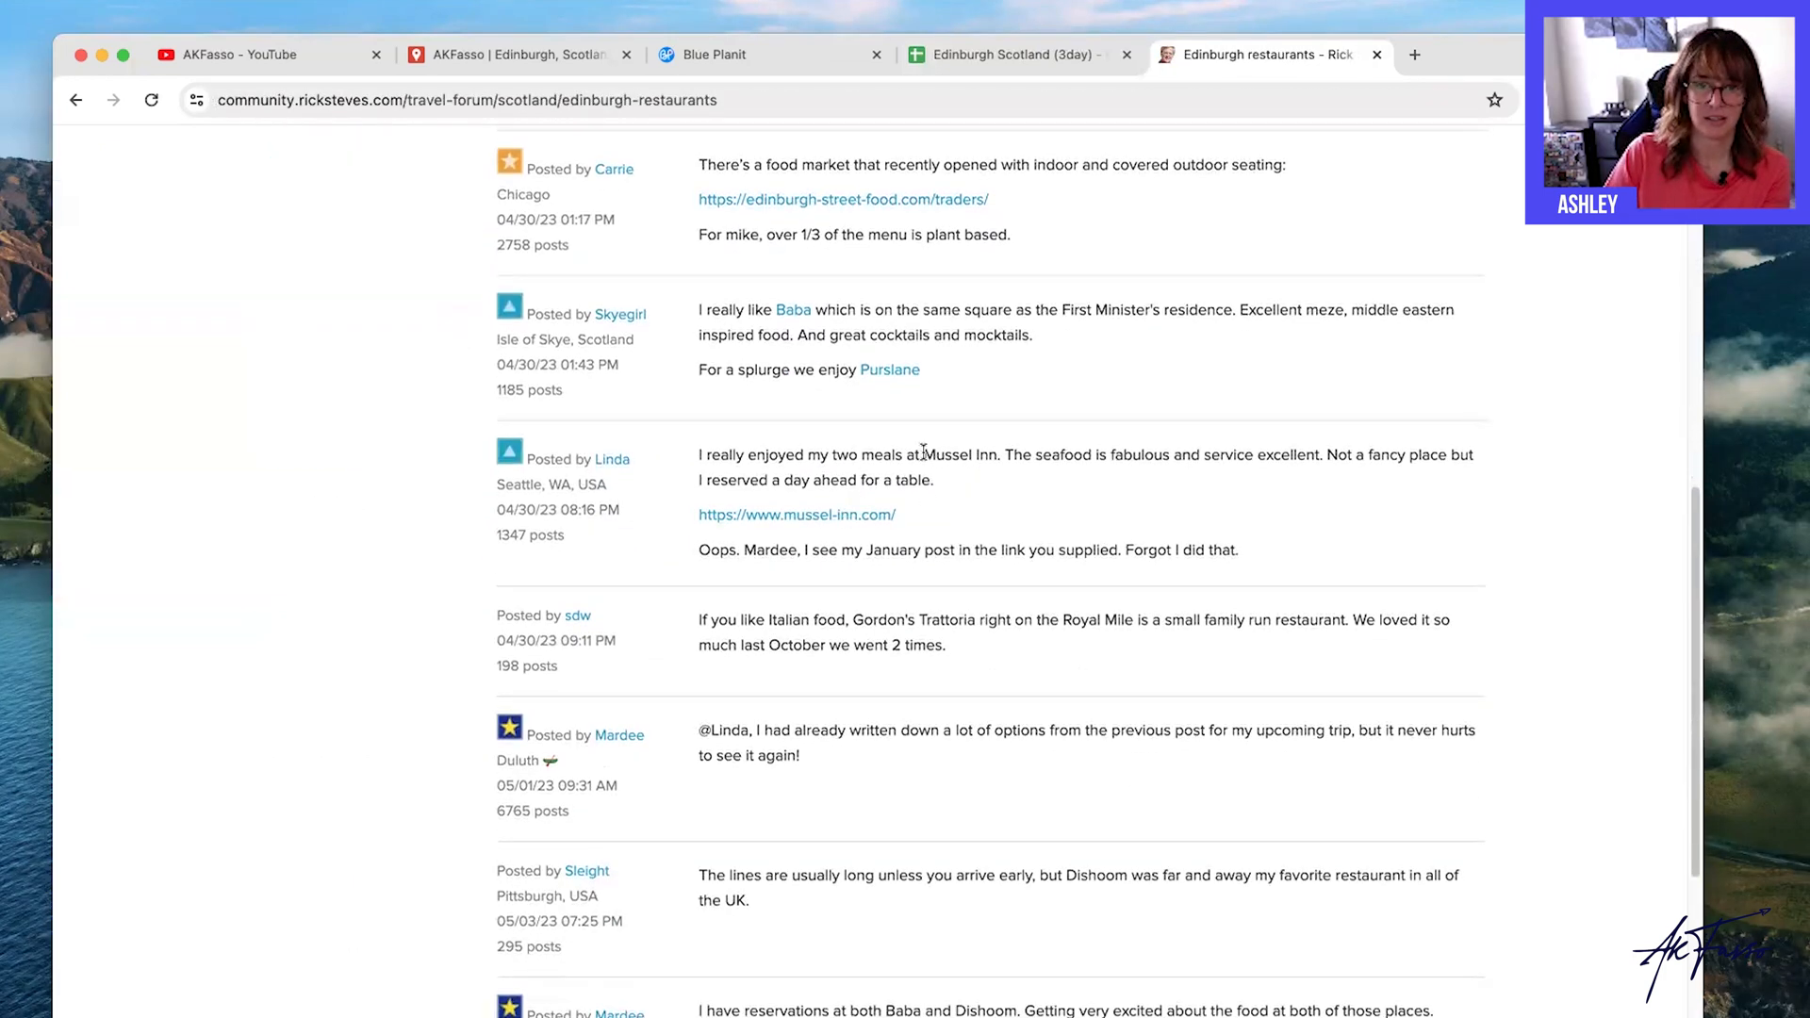
double_click(952, 454)
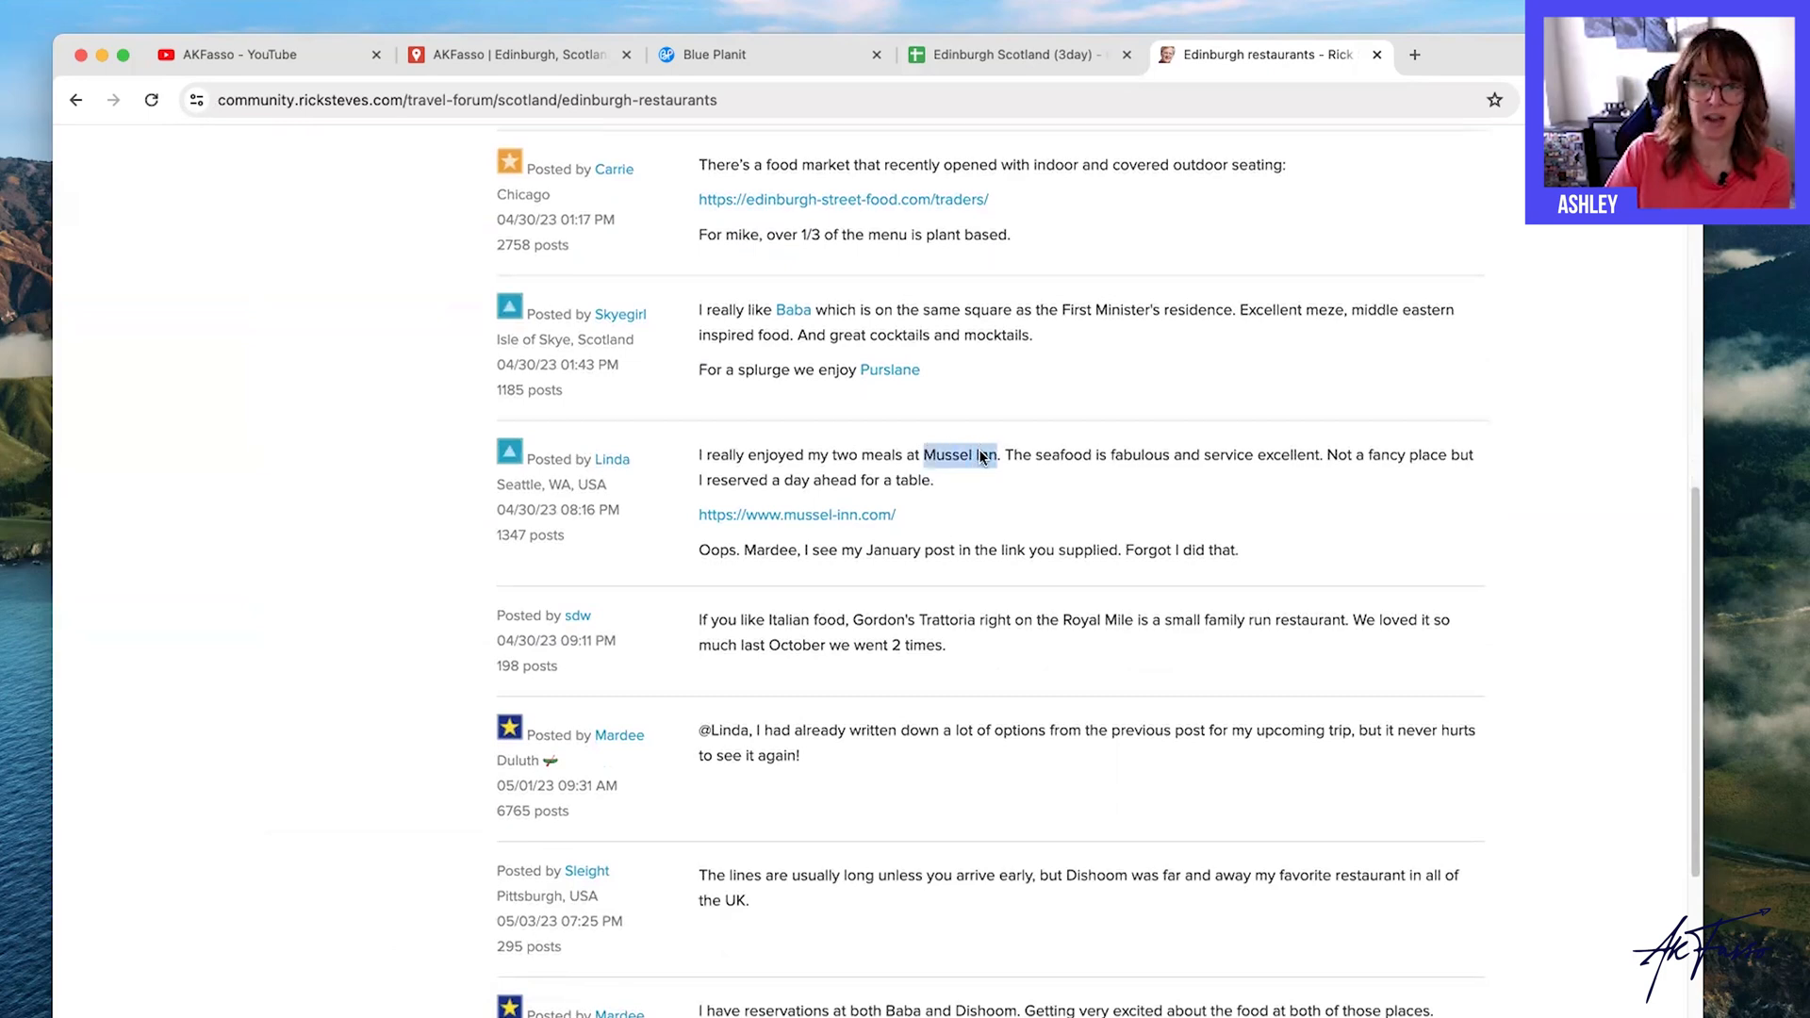
left_click(958, 455)
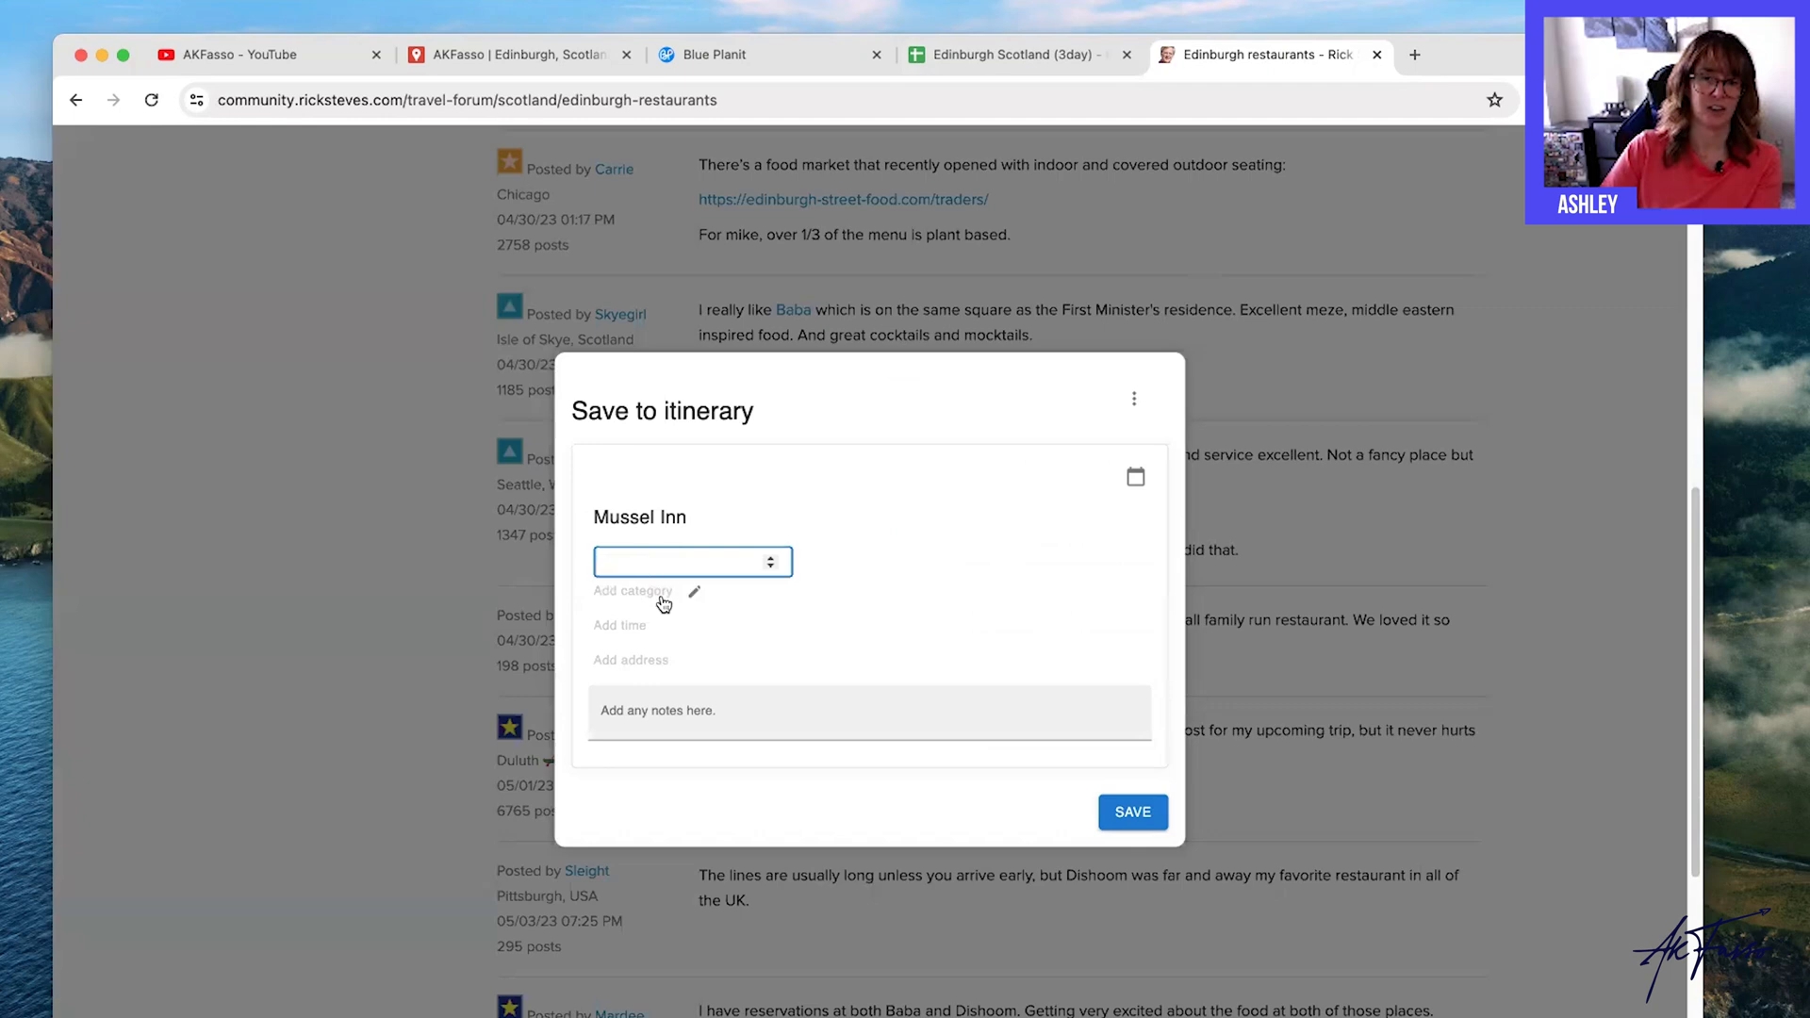
Save Mussel Inn to the itinerary under the Food category and return to the Edinburgh Scotland sheet.
left_click(692, 562)
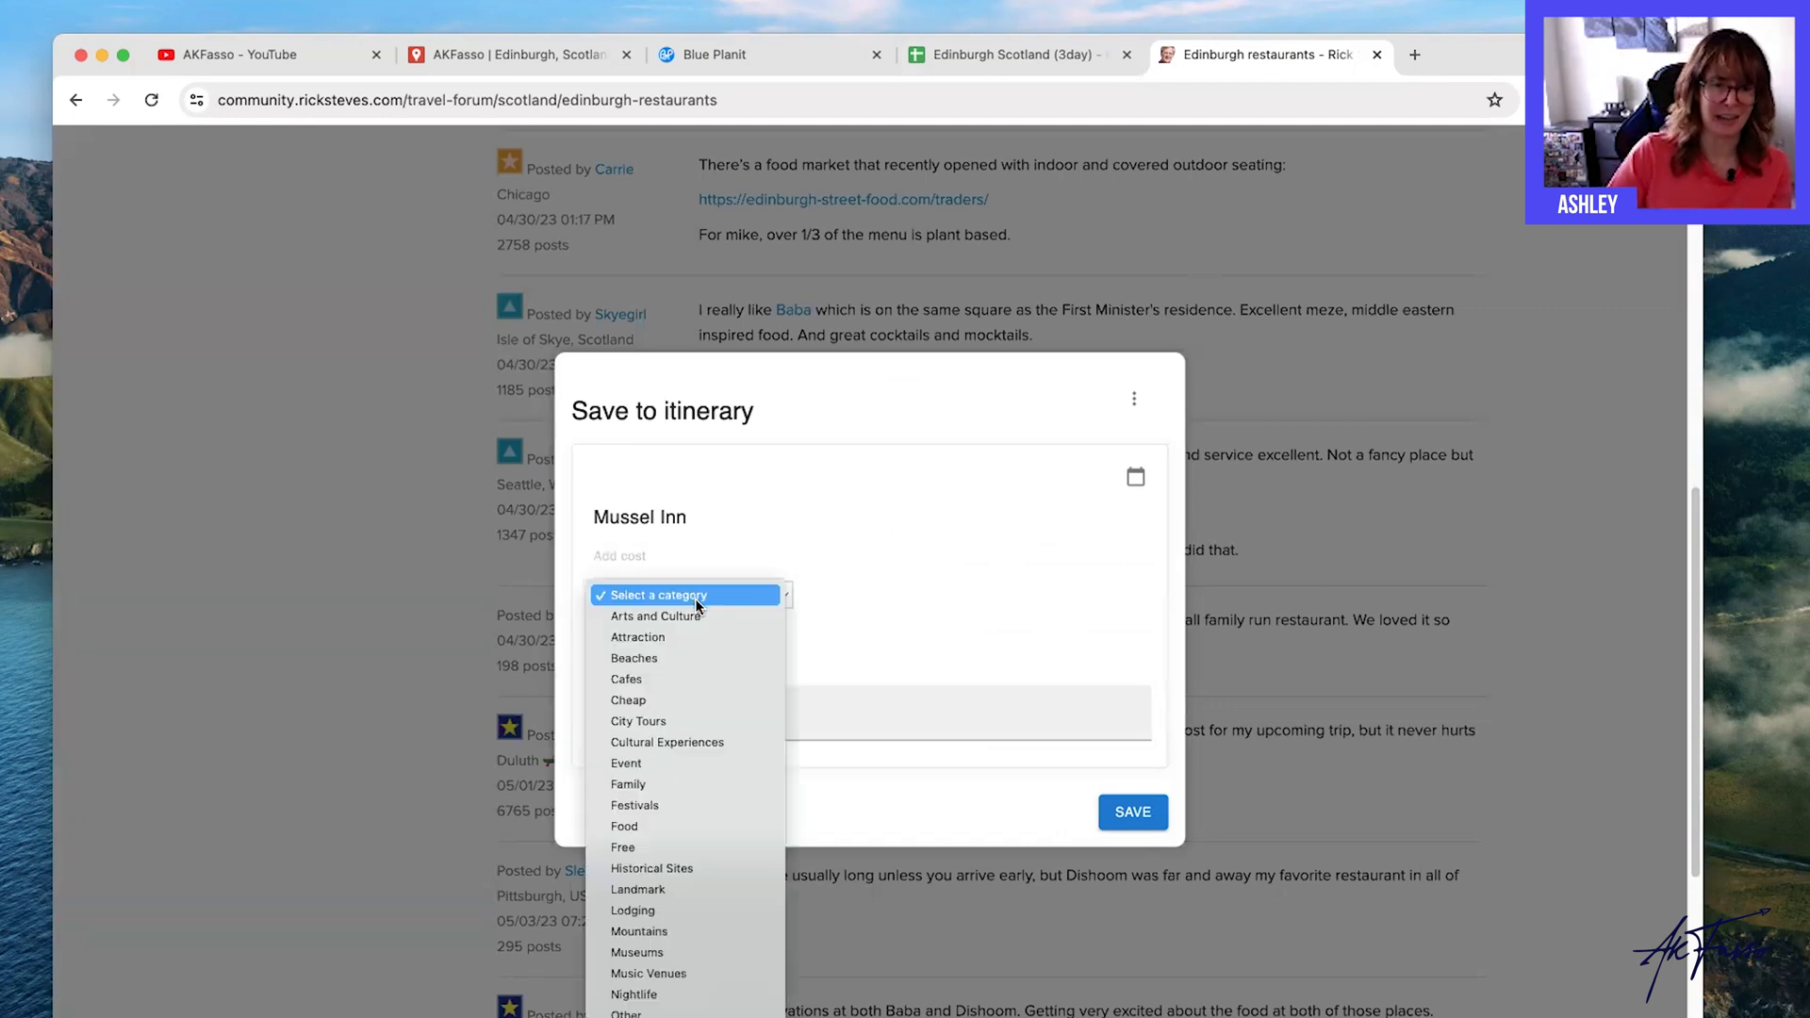
left_click(624, 826)
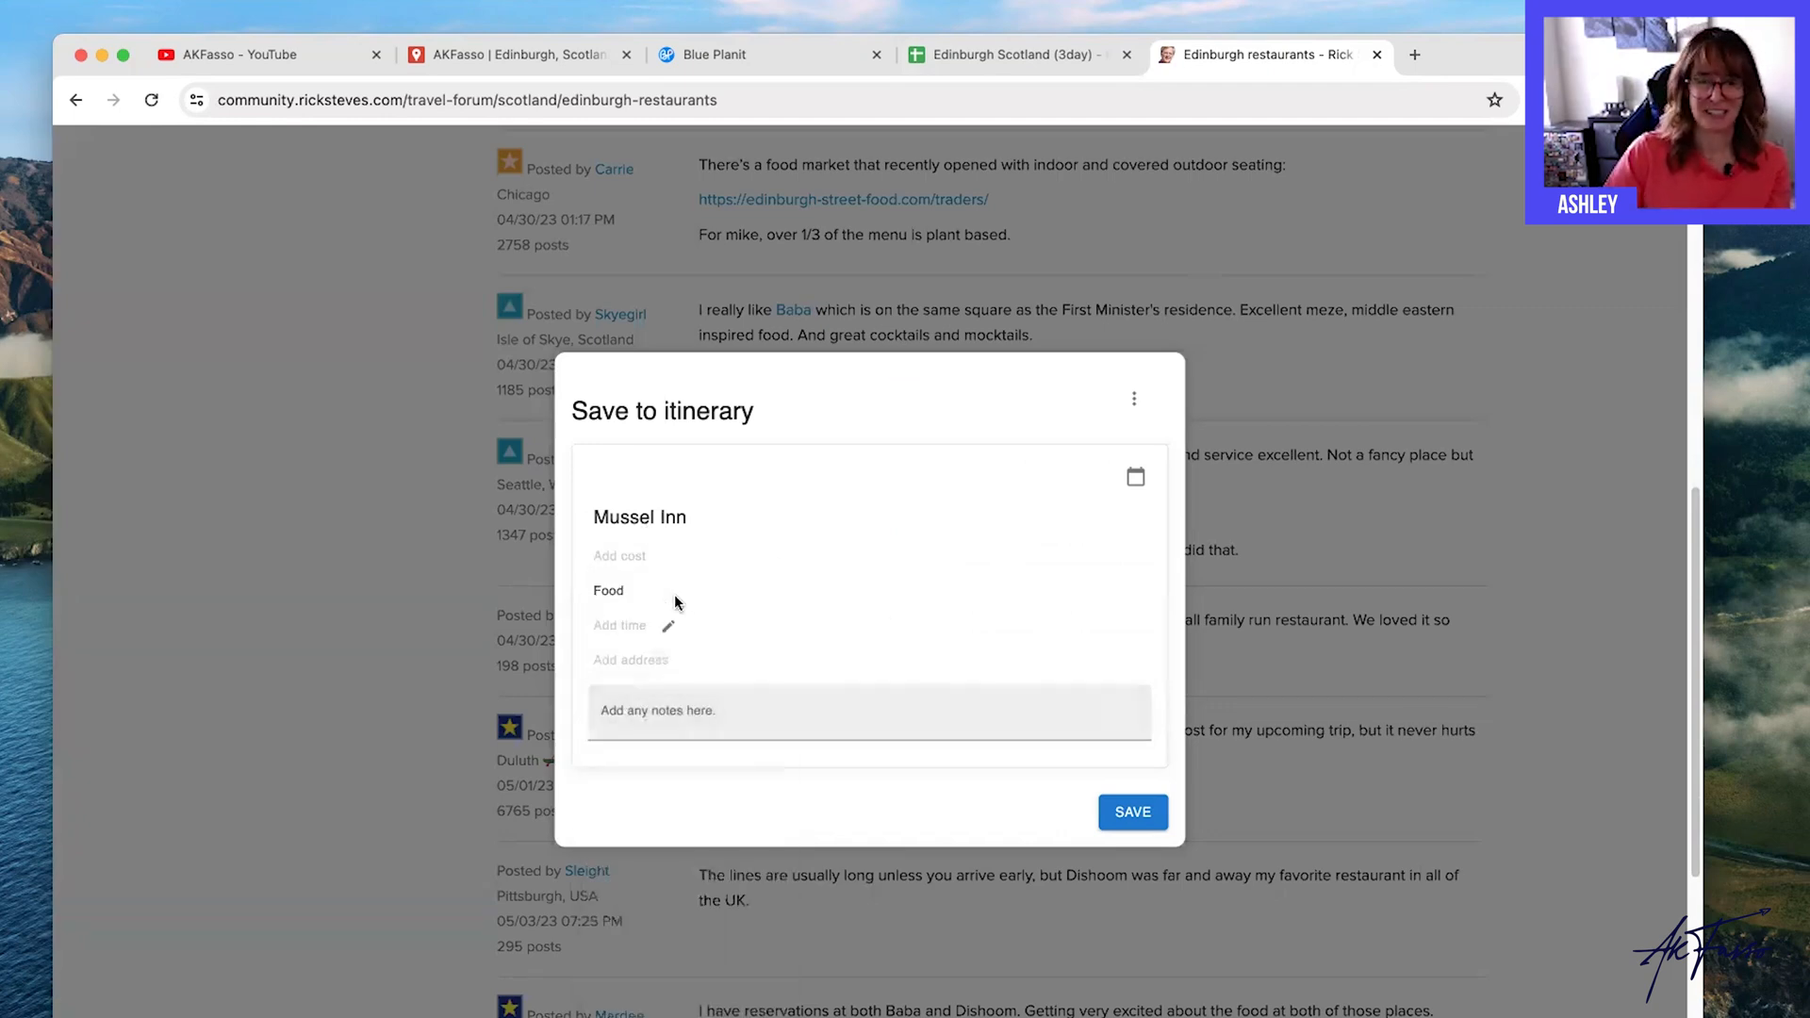
left_click(1132, 811)
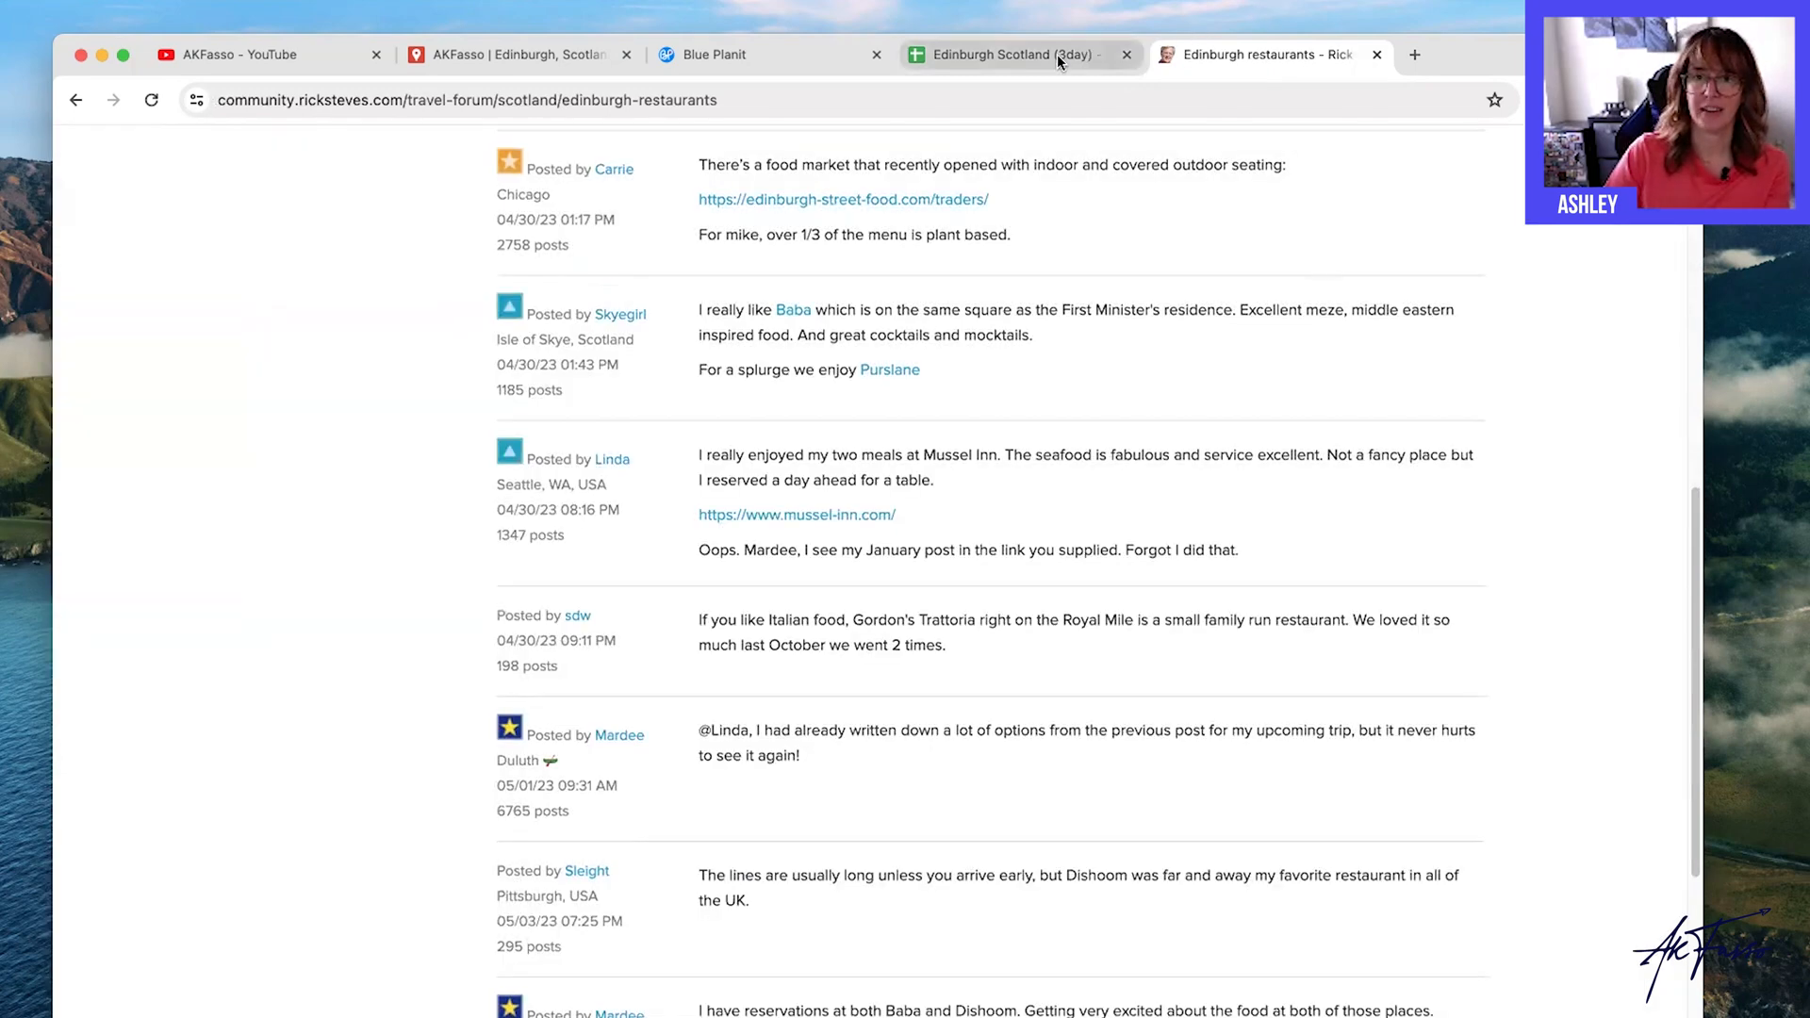
left_click(1013, 55)
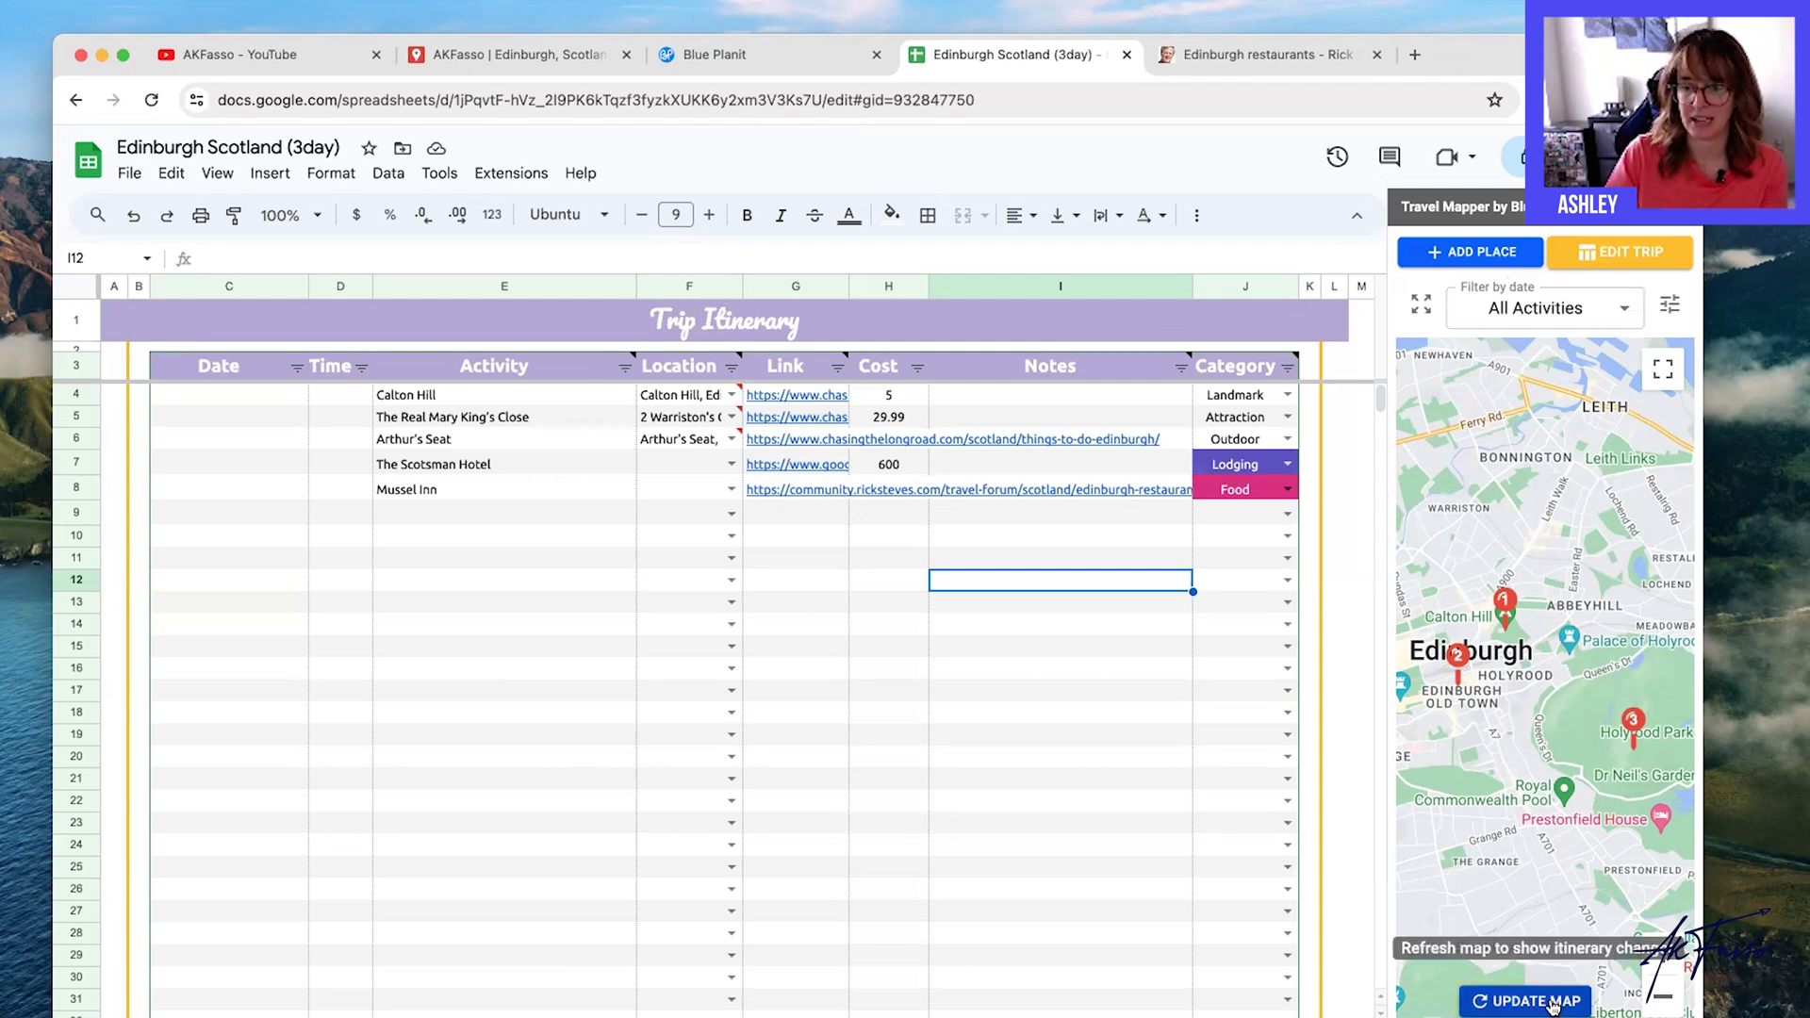
Update the Travel Mapper map so Mussel Inn shows as pin 5, landing at a New Zealand address.
left_click(1534, 1001)
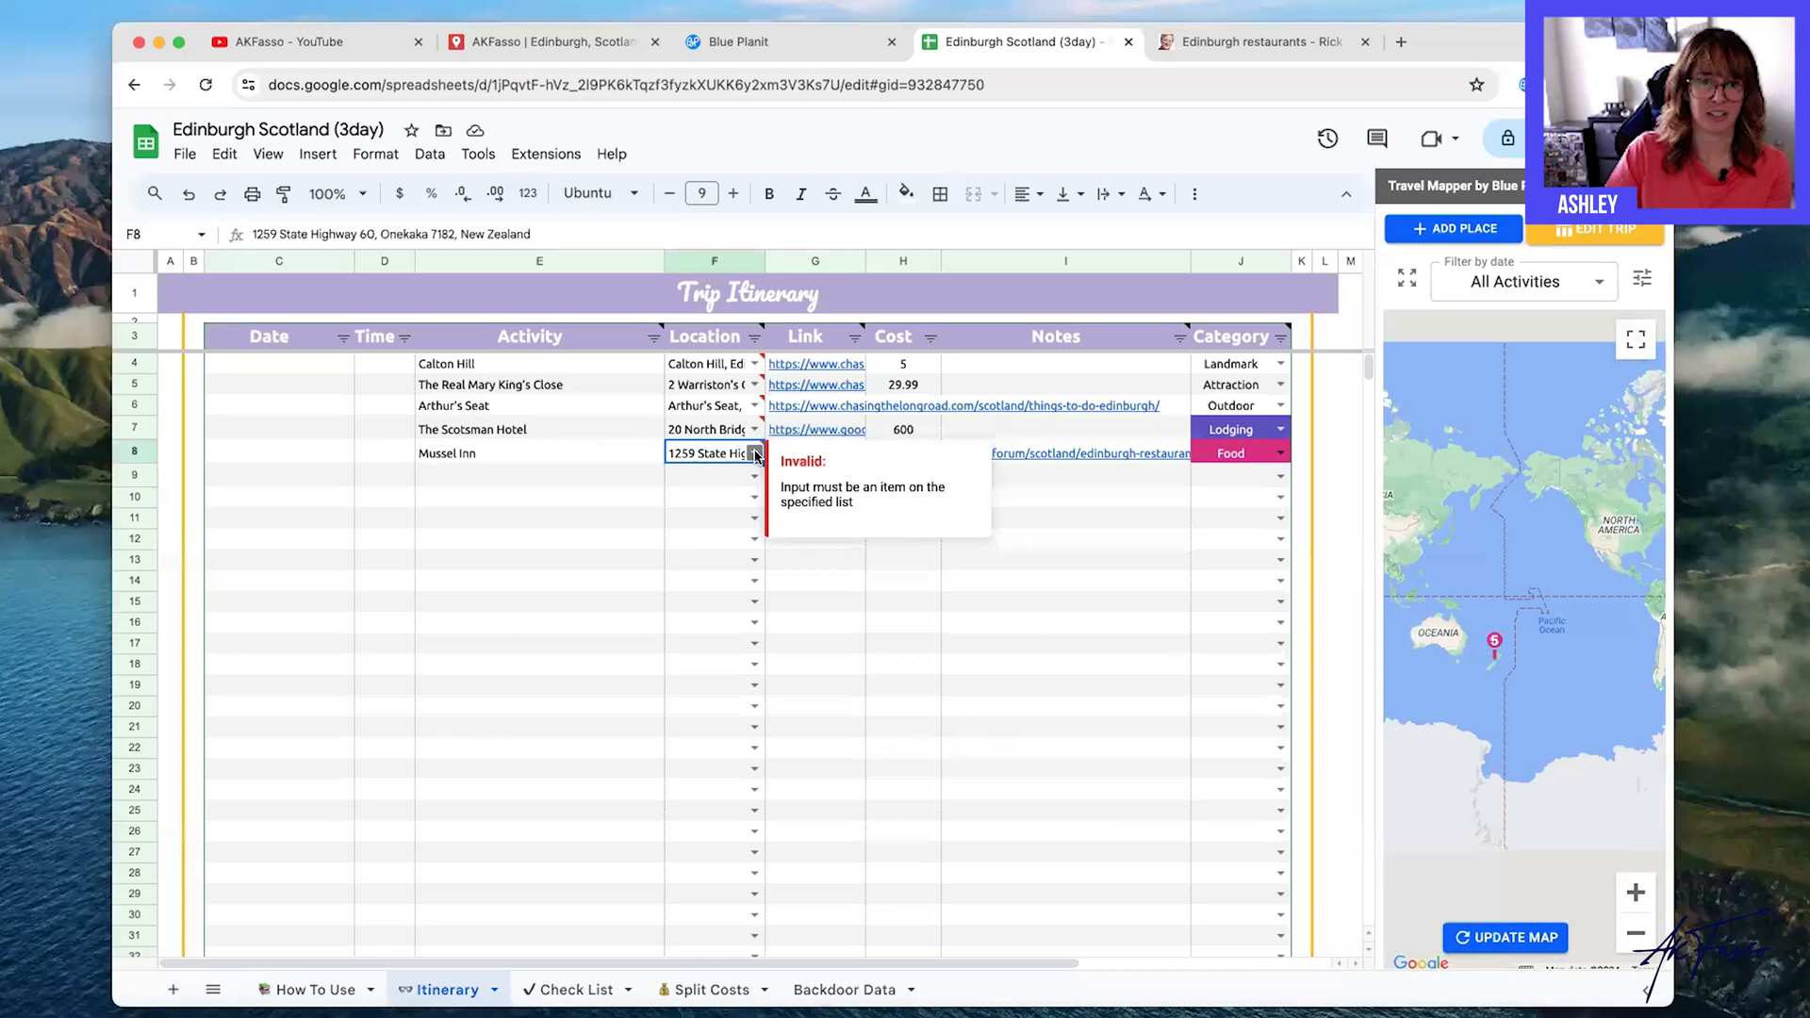
left_click(1257, 42)
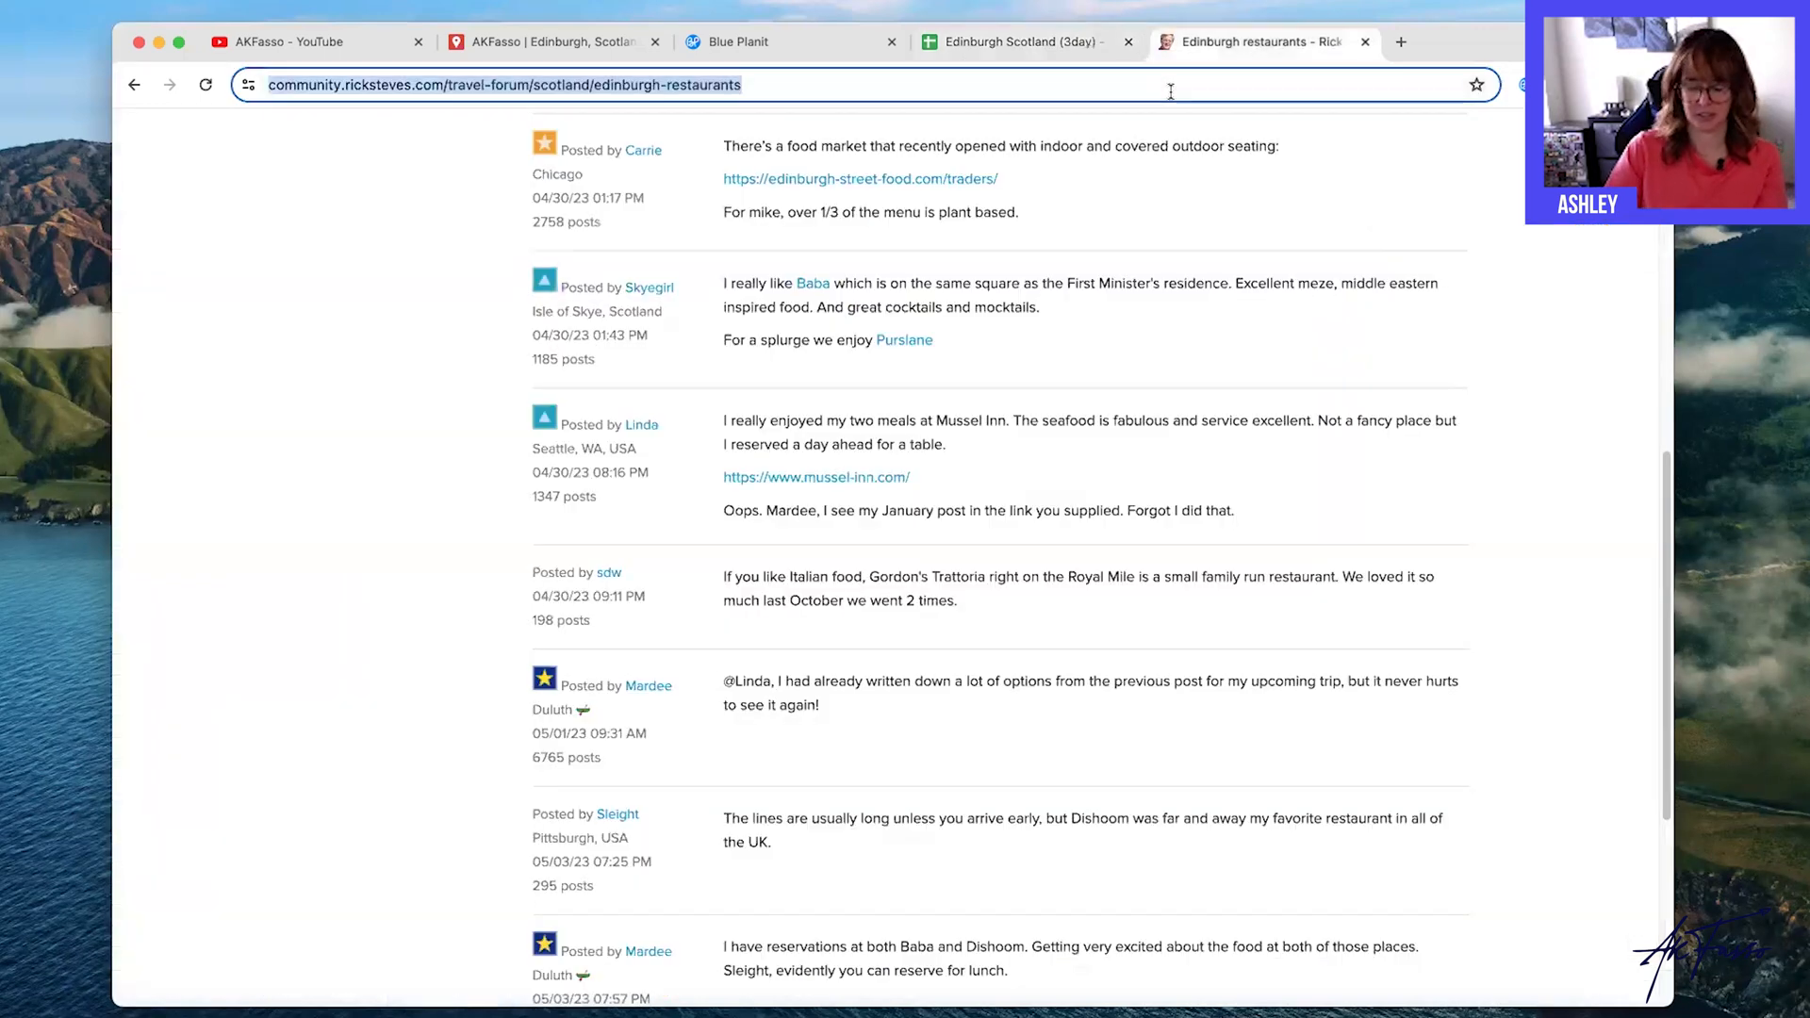
Search Google for 'mussel in' Edinburgh to get the Rose St address, then return to the itinerary.
type("mussel inn edinburgh")
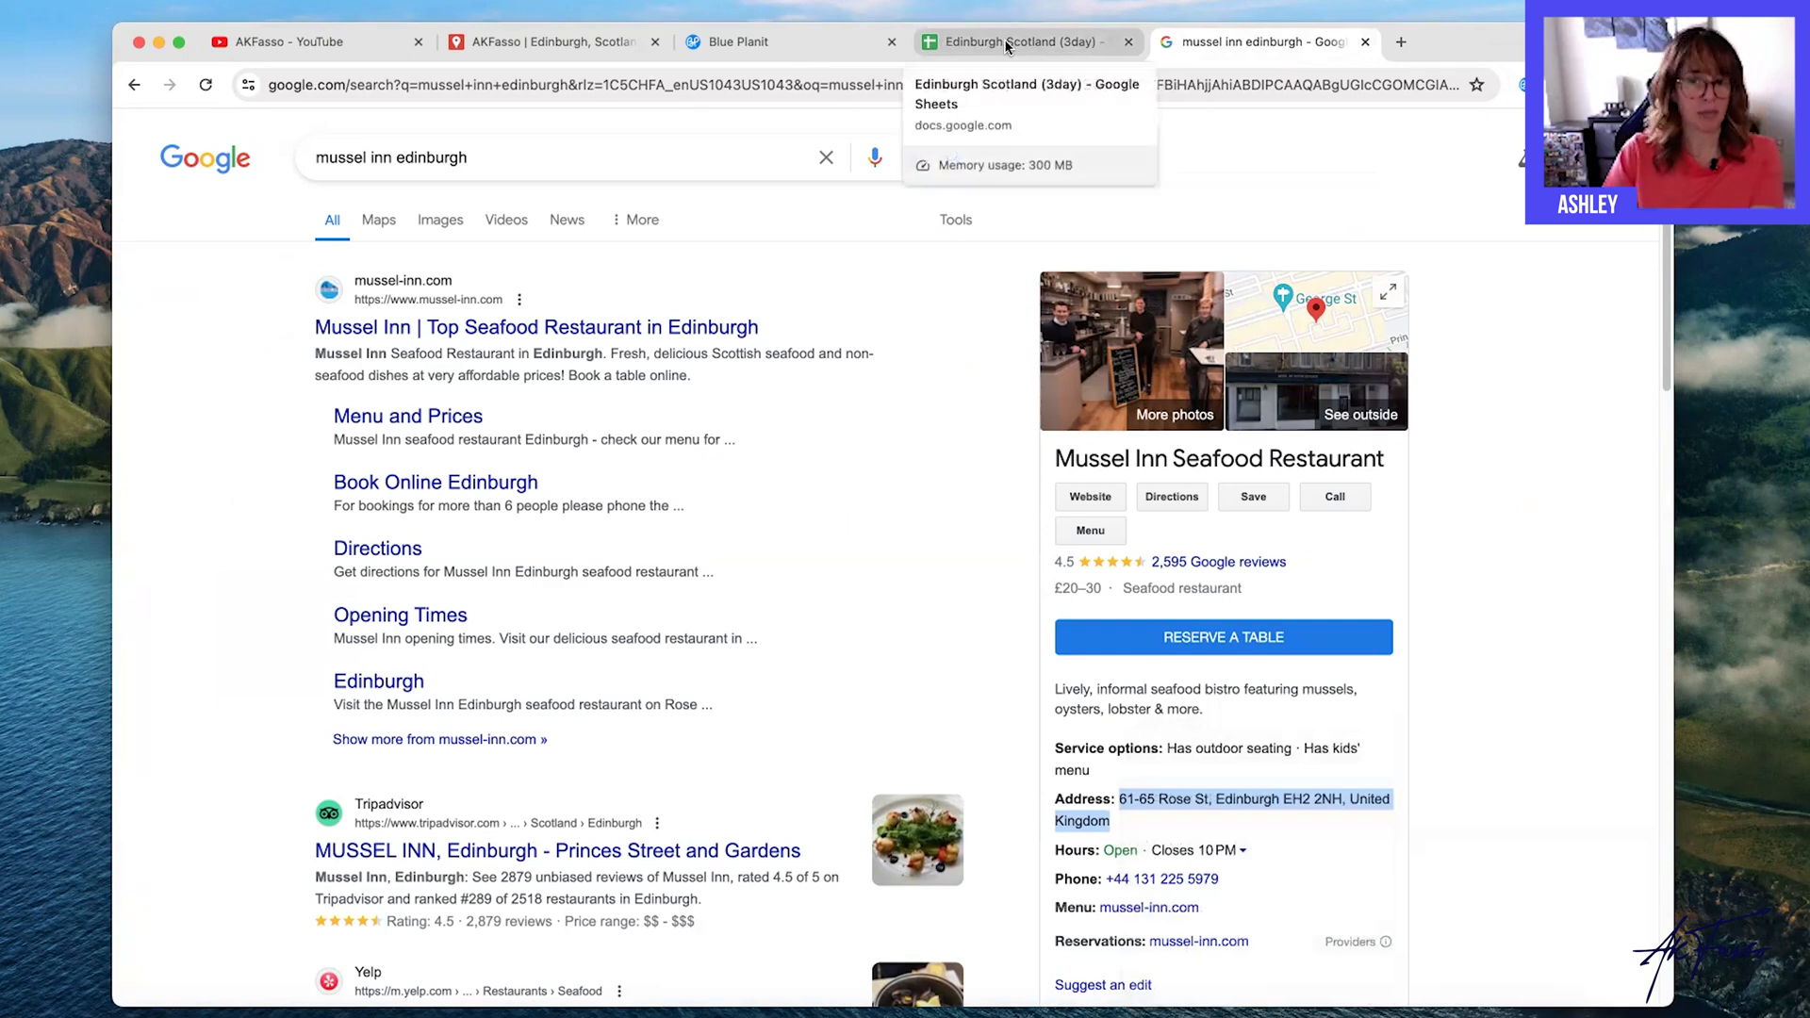
left_click(1020, 42)
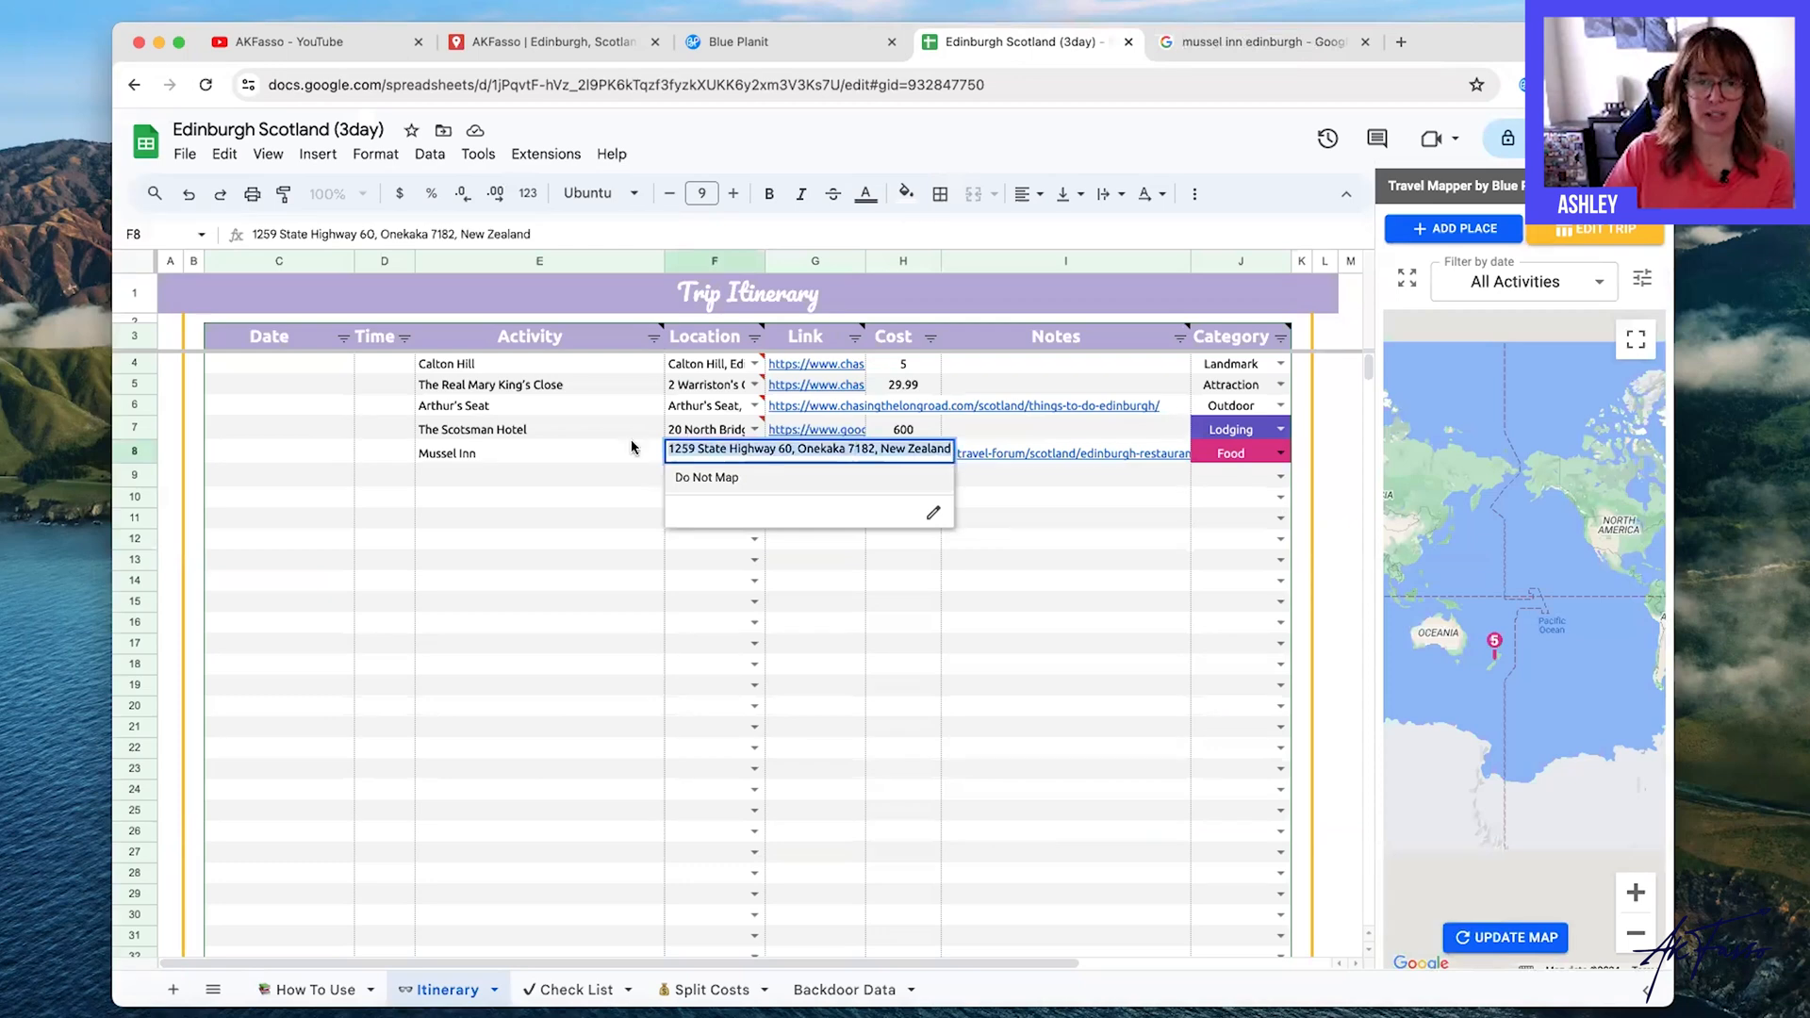
Paste 61-65 Rose St into Mussel Inn's Location cell and update the map so all five pins sit in Edinburgh.
right_click(712, 451)
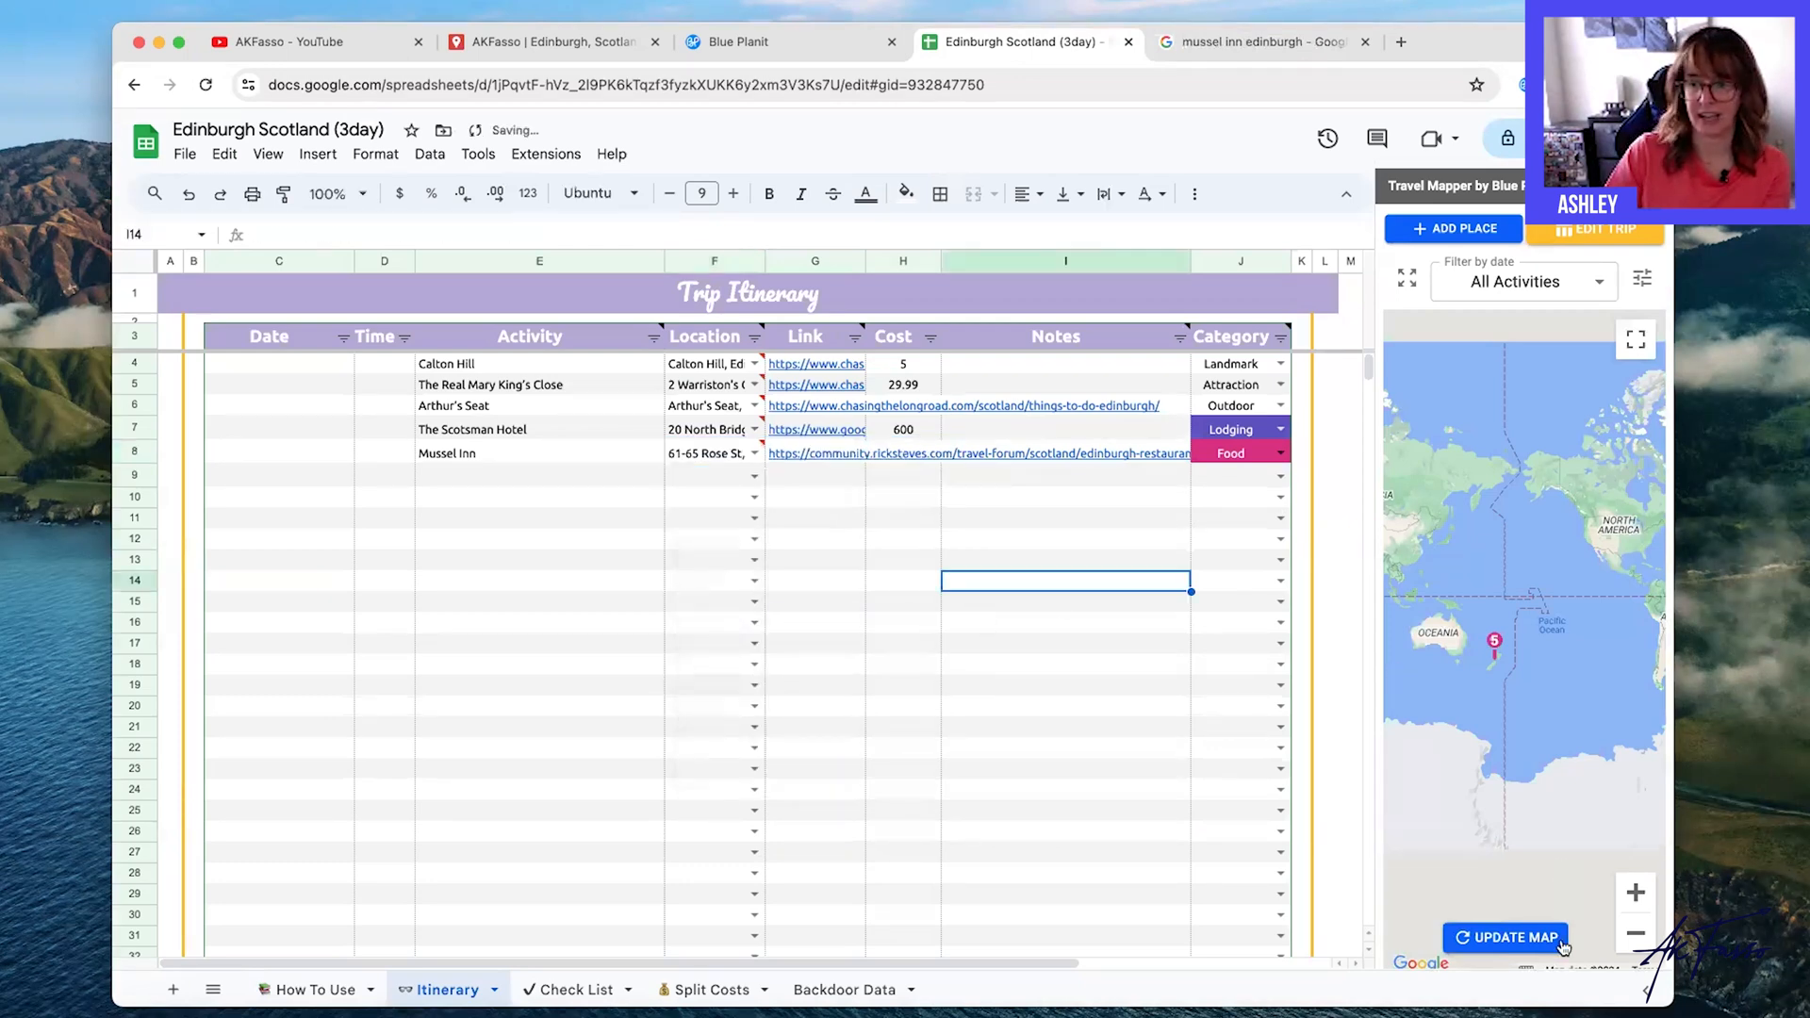
left_click(1504, 937)
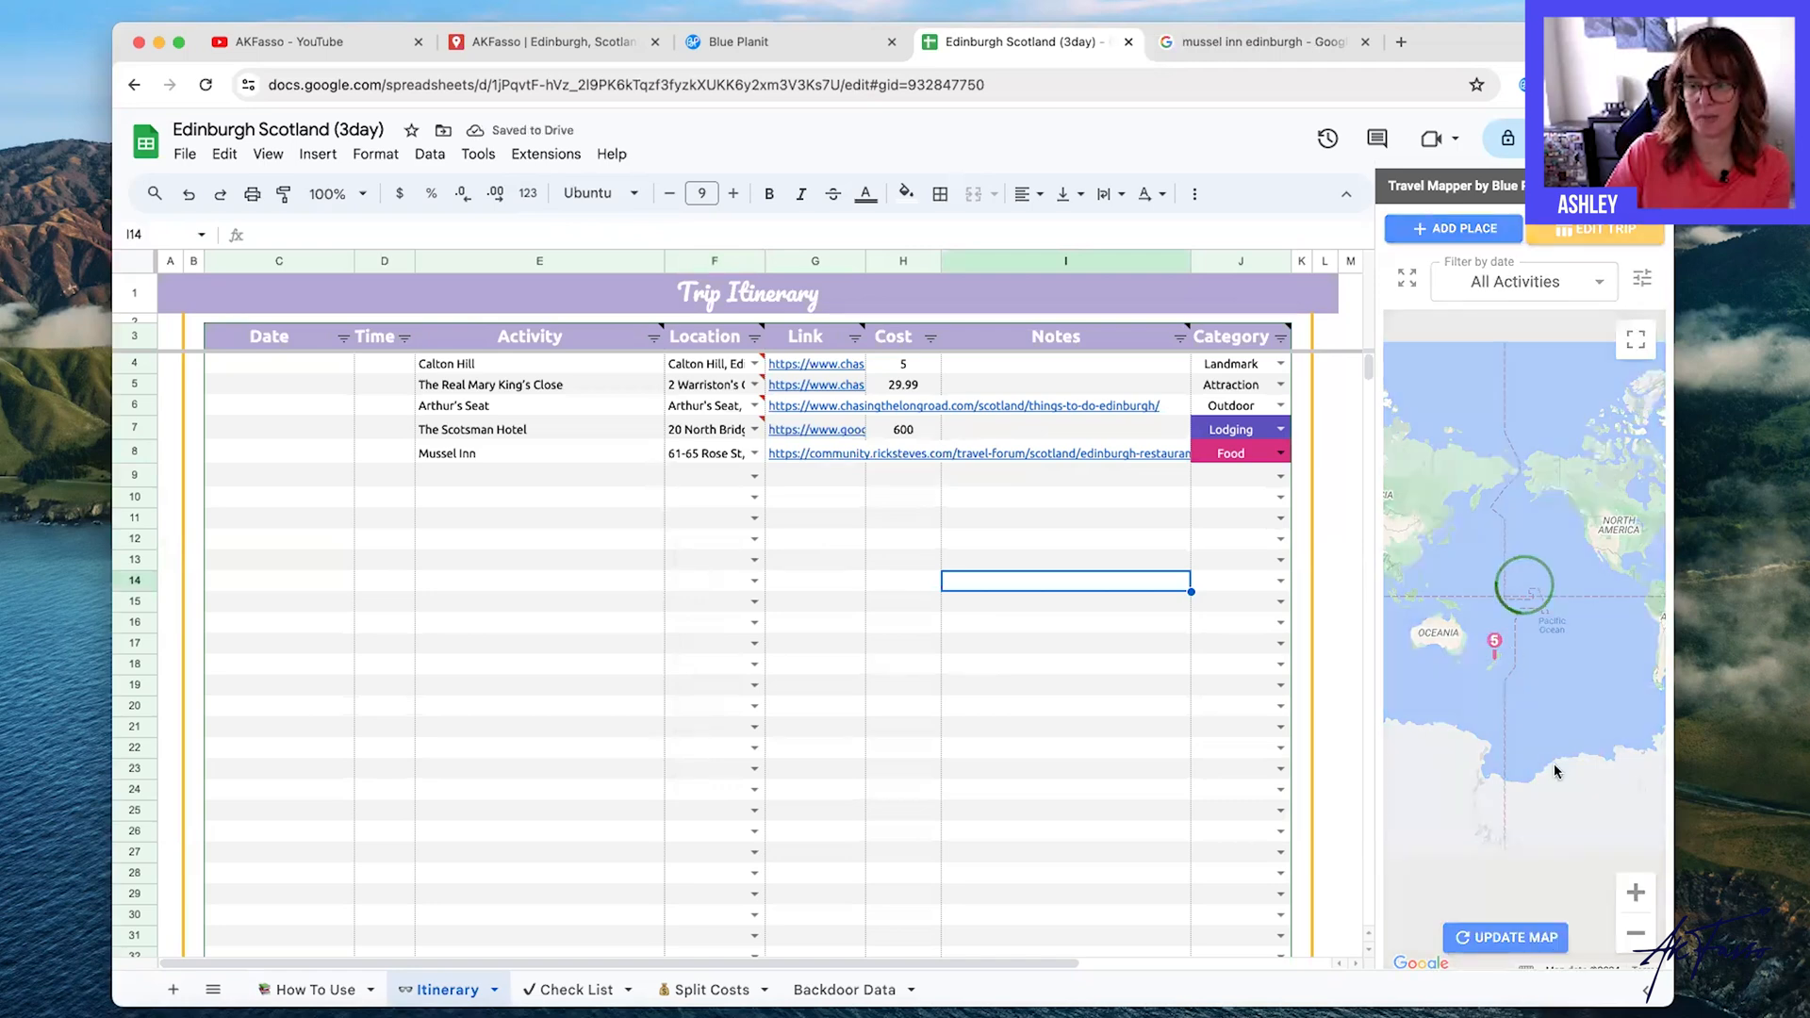
left_click(1505, 937)
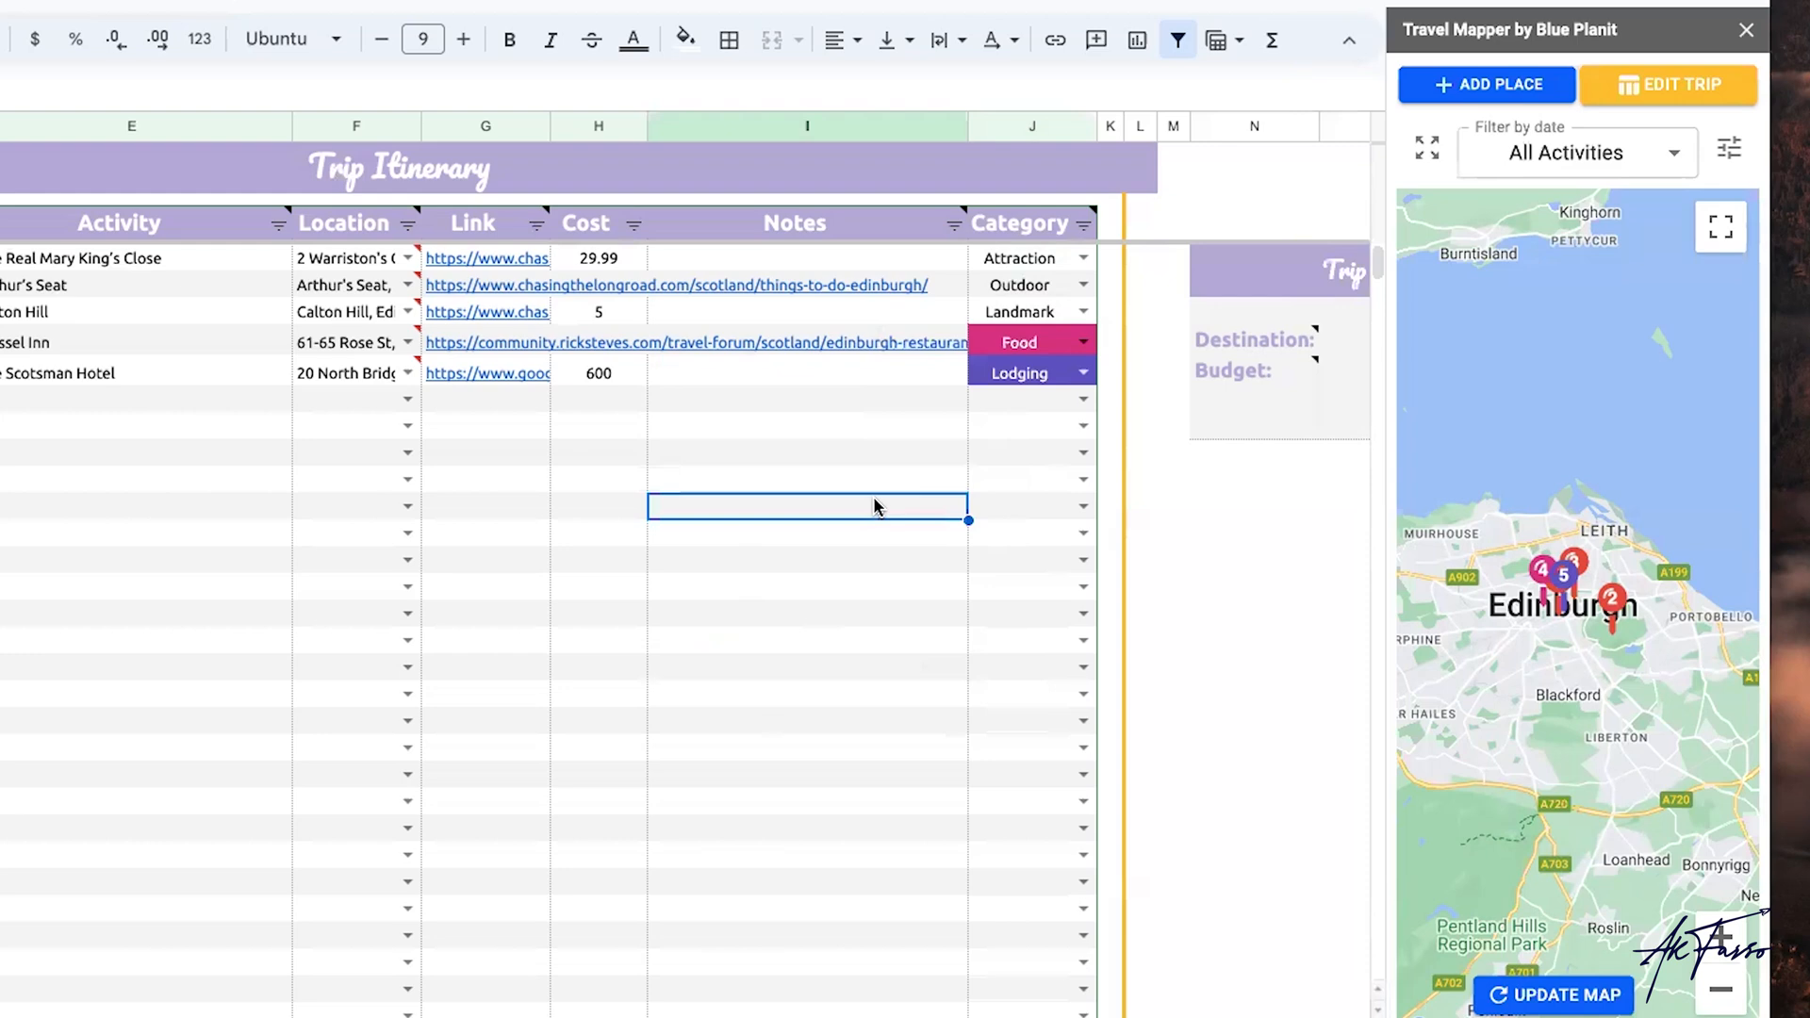
mouse_move(875, 507)
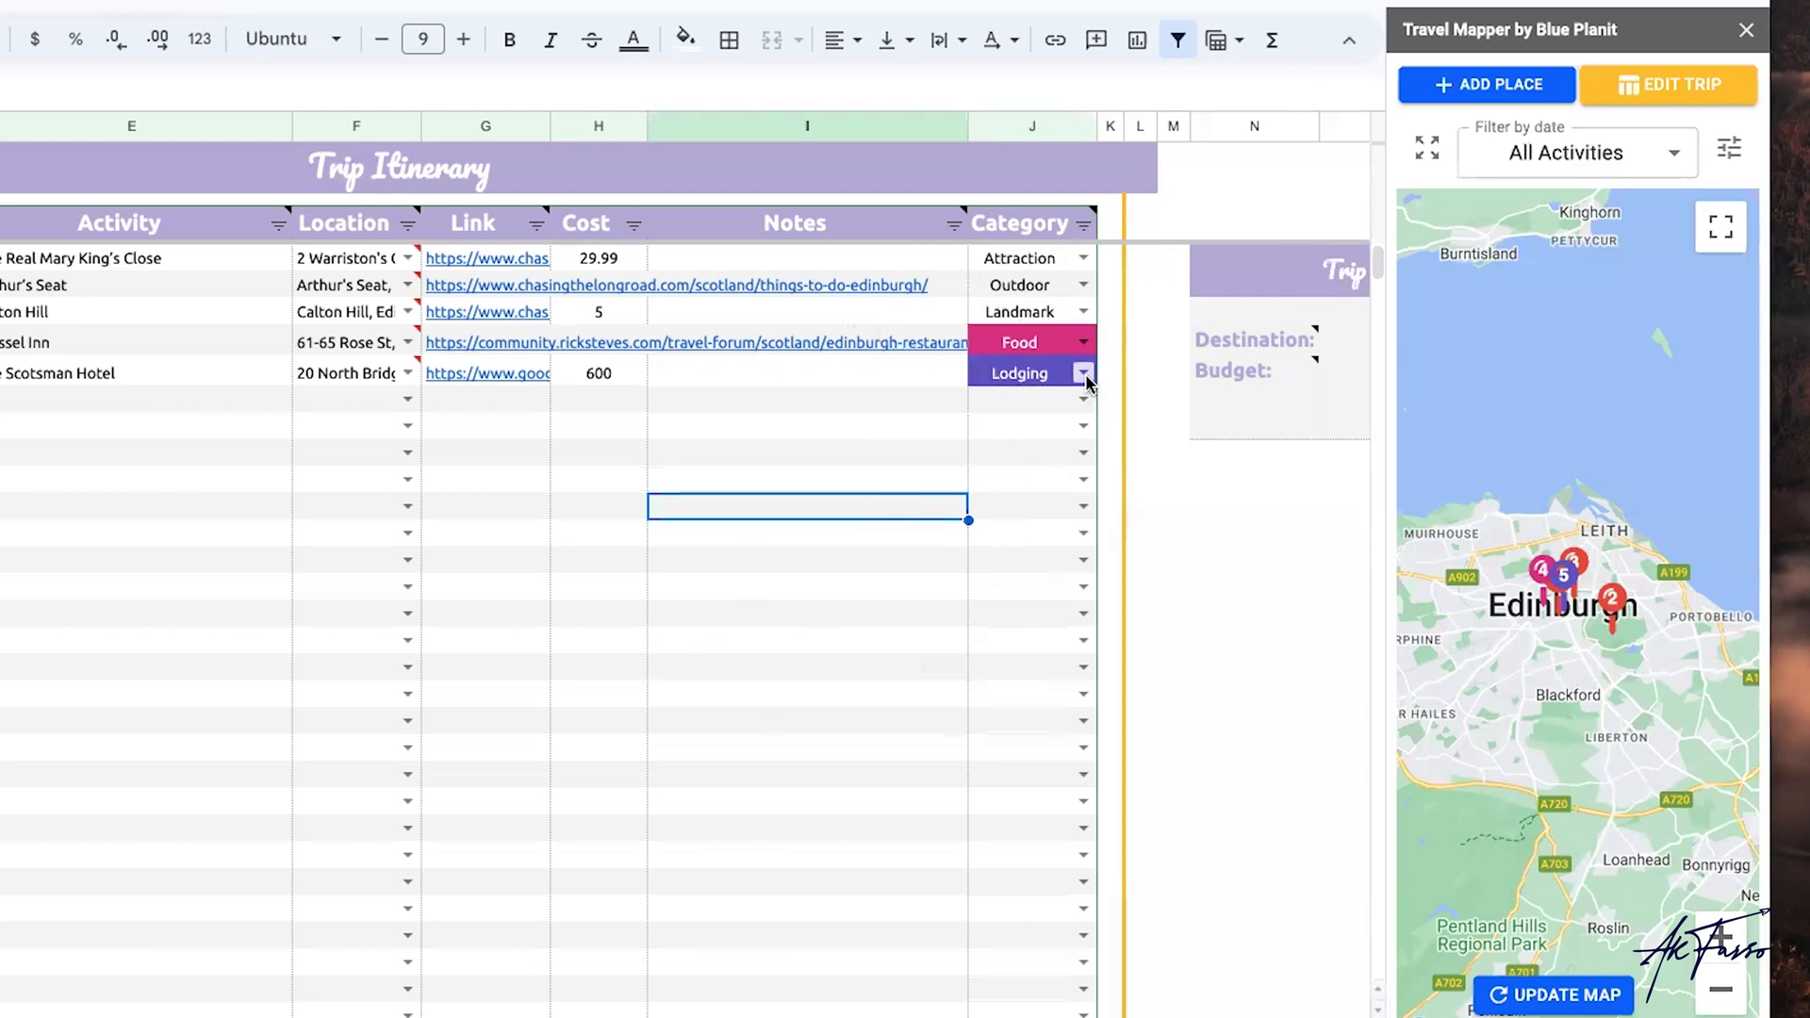
Add 'Airports' as a new item in the Category dropdown rules and apply it to all cells.
left_click(1082, 372)
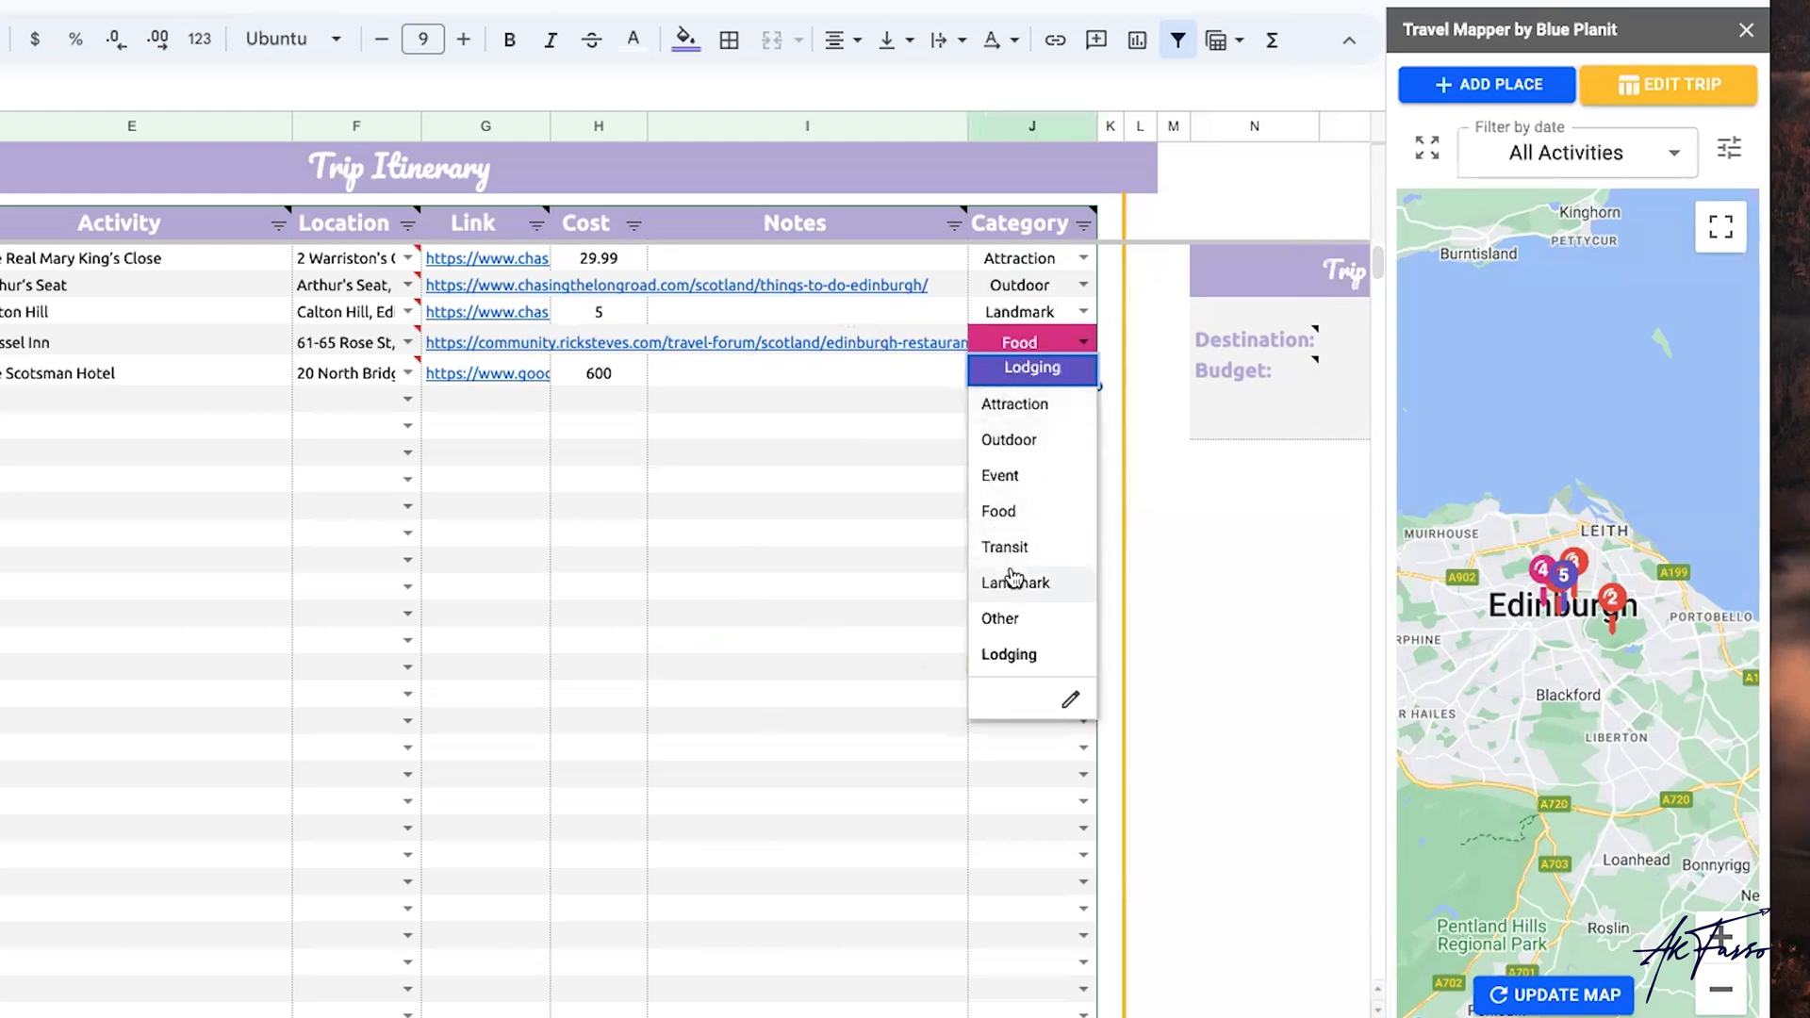
mouse_move(1067, 701)
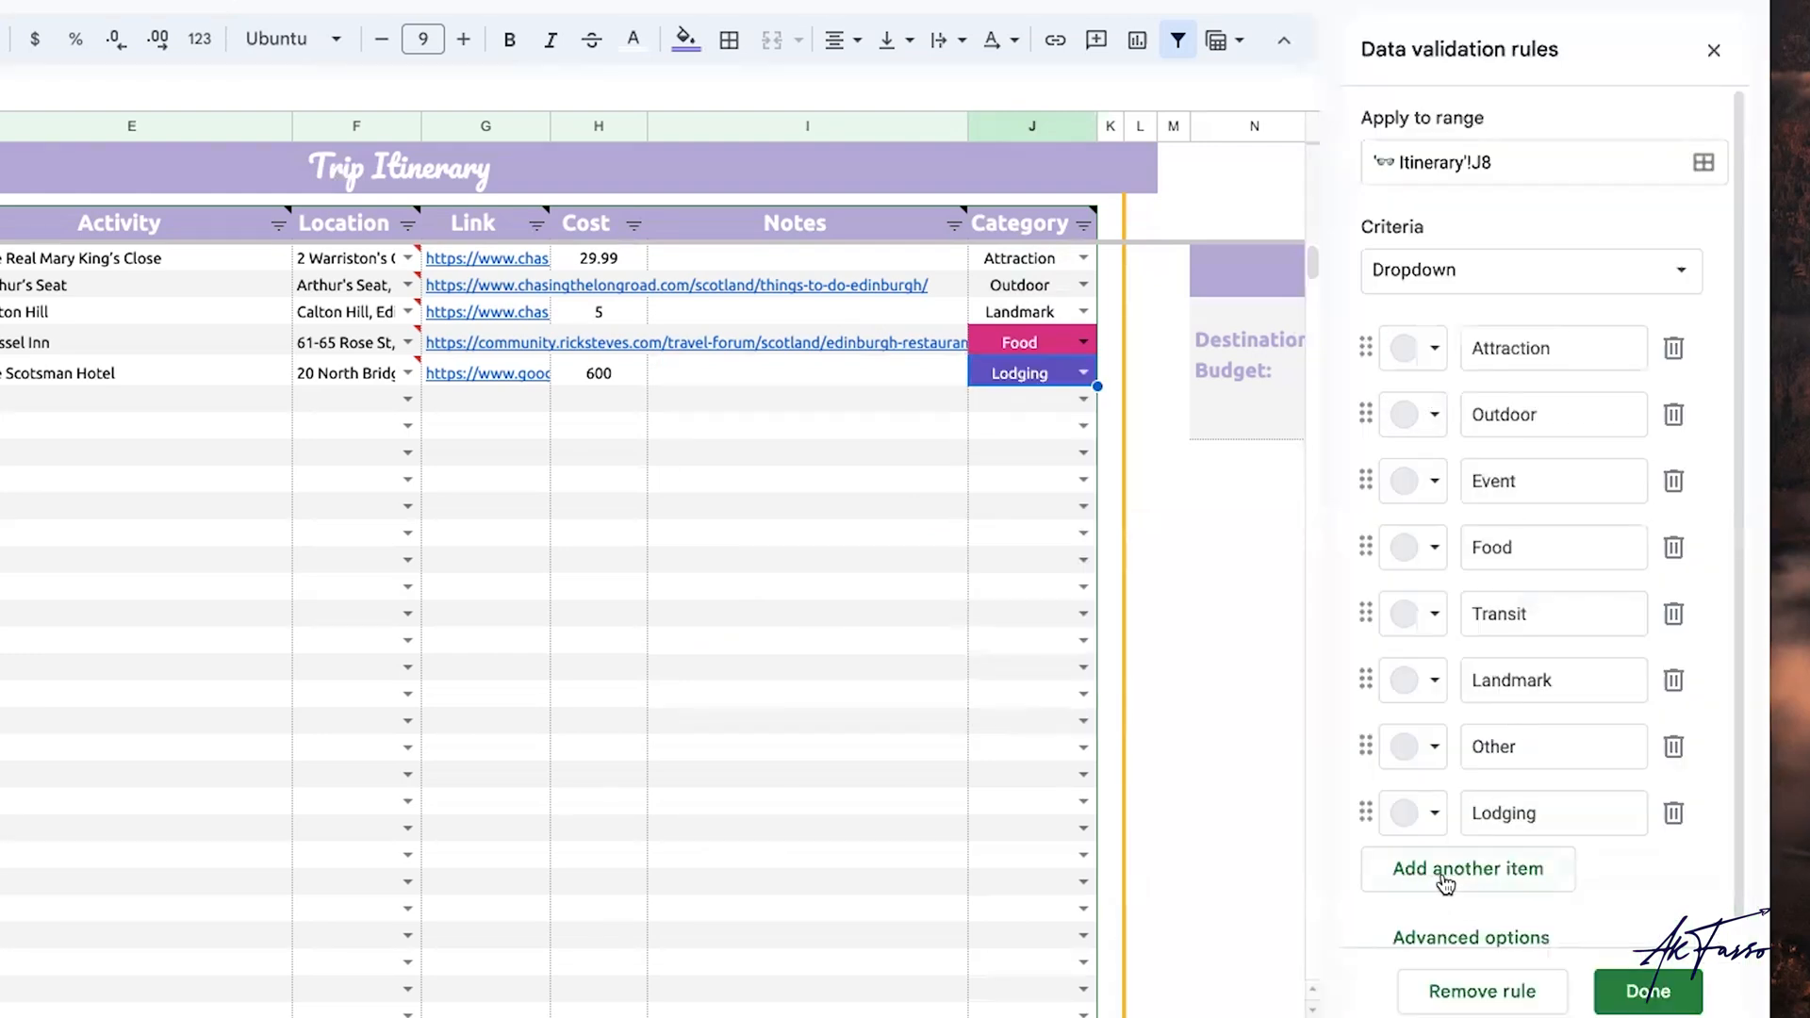
mouse_move(1446, 426)
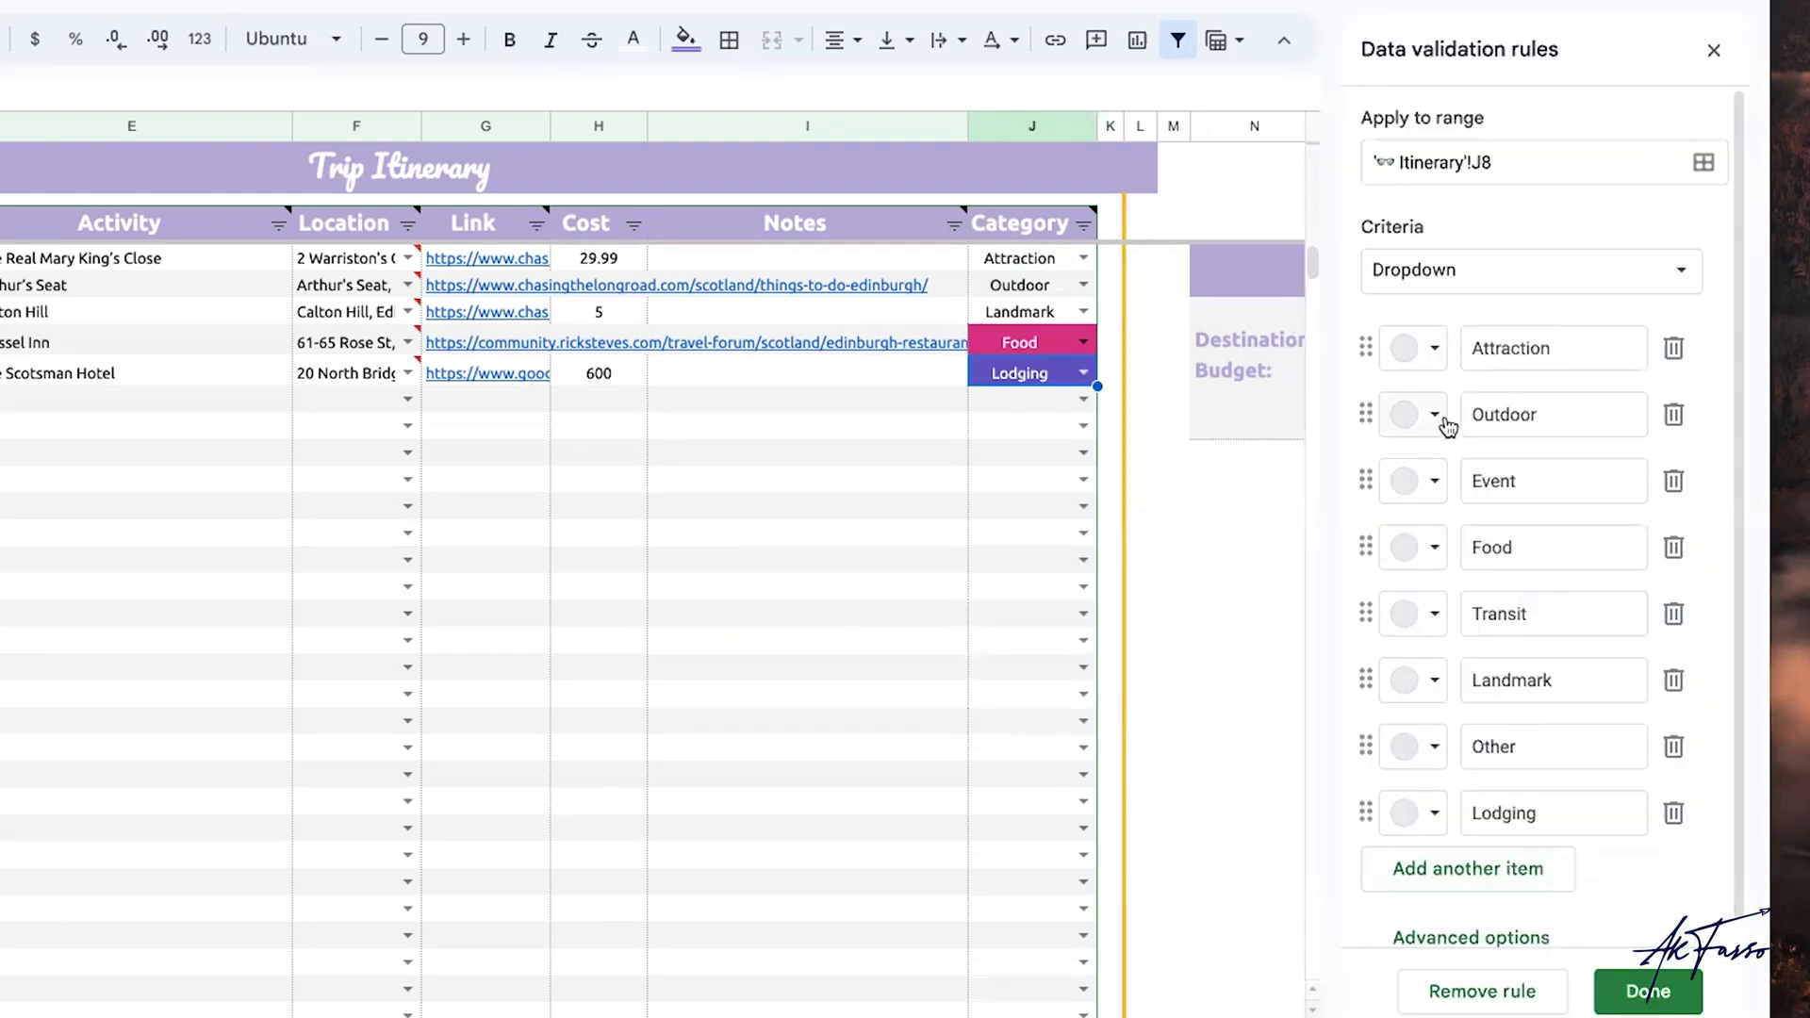
left_click(1466, 867)
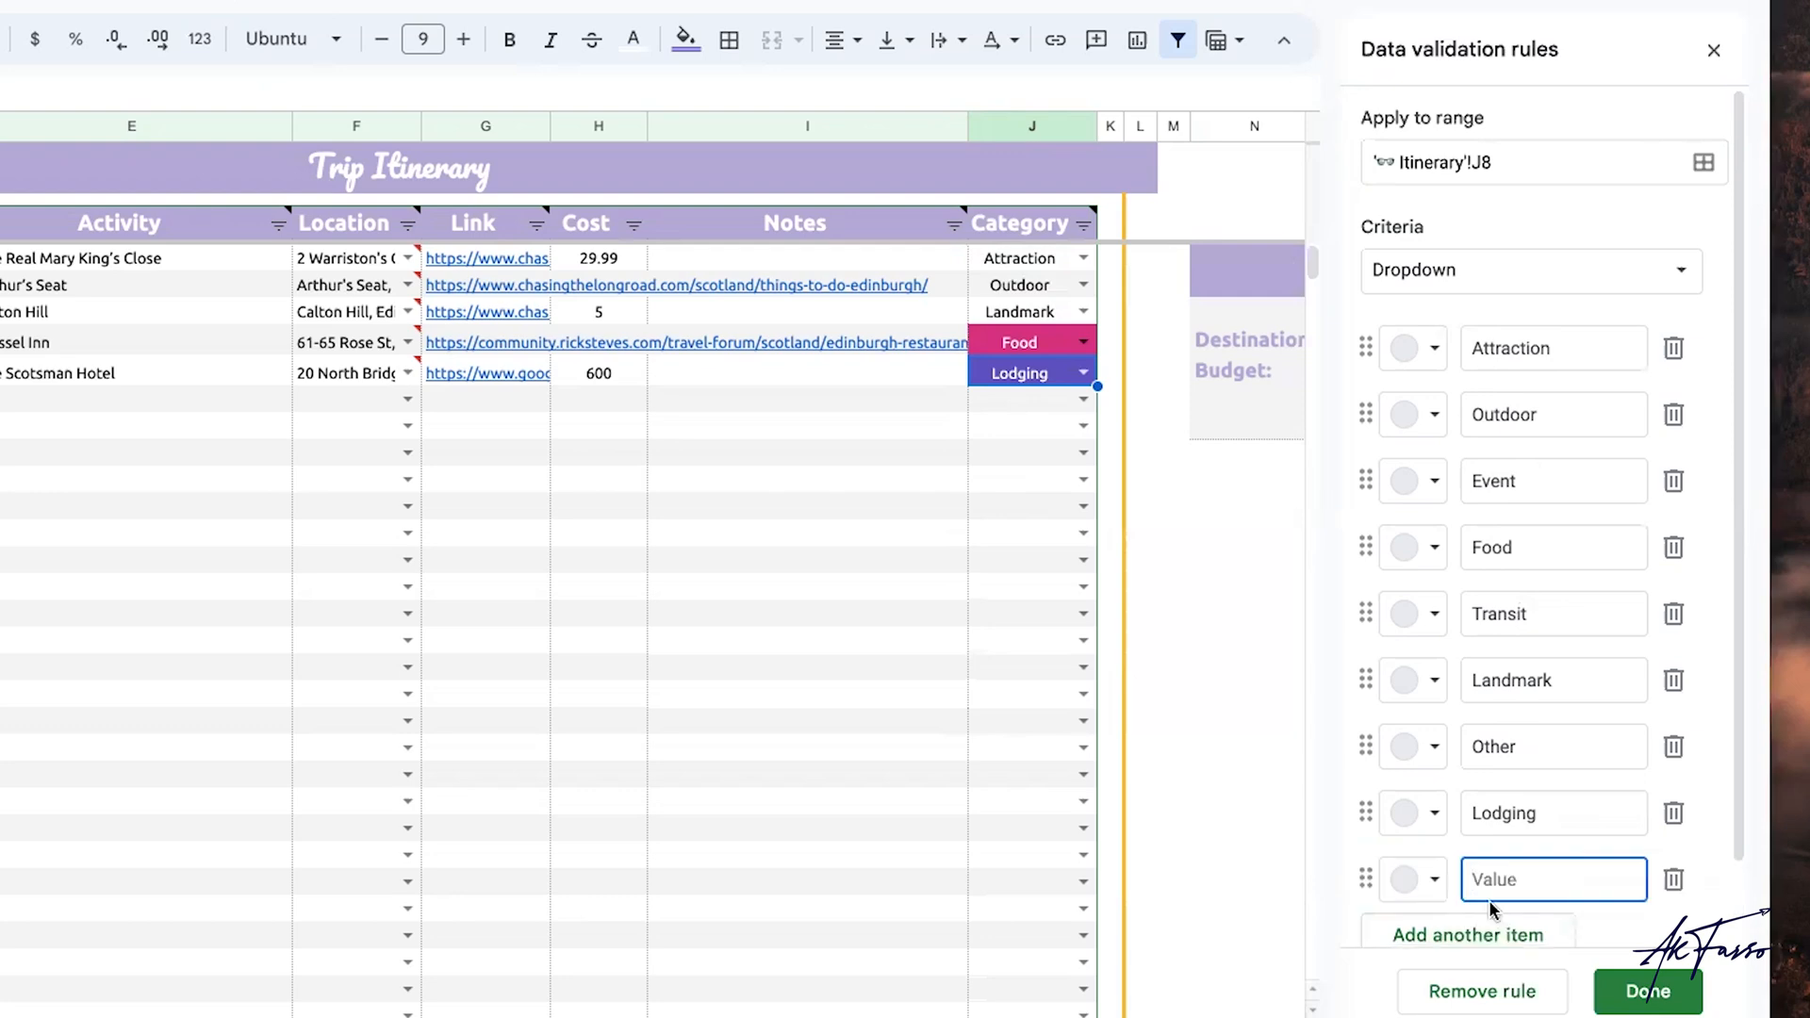
type("Airports")
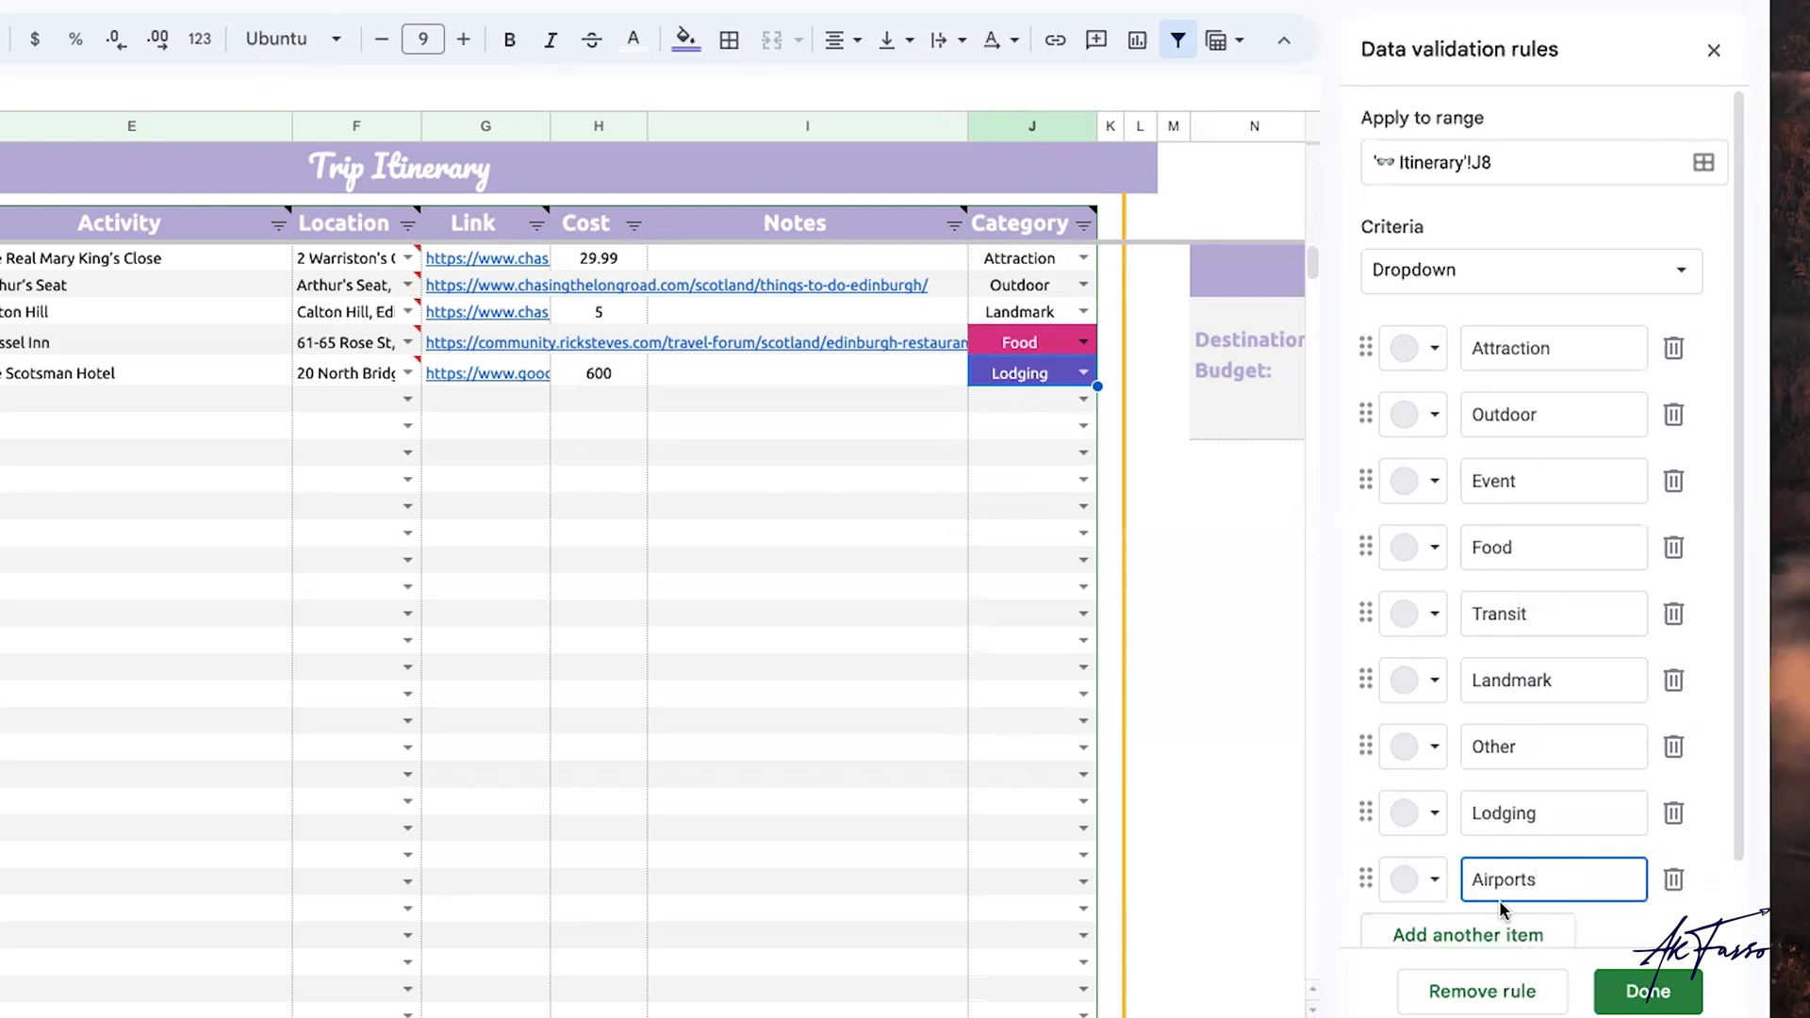
left_click(1647, 989)
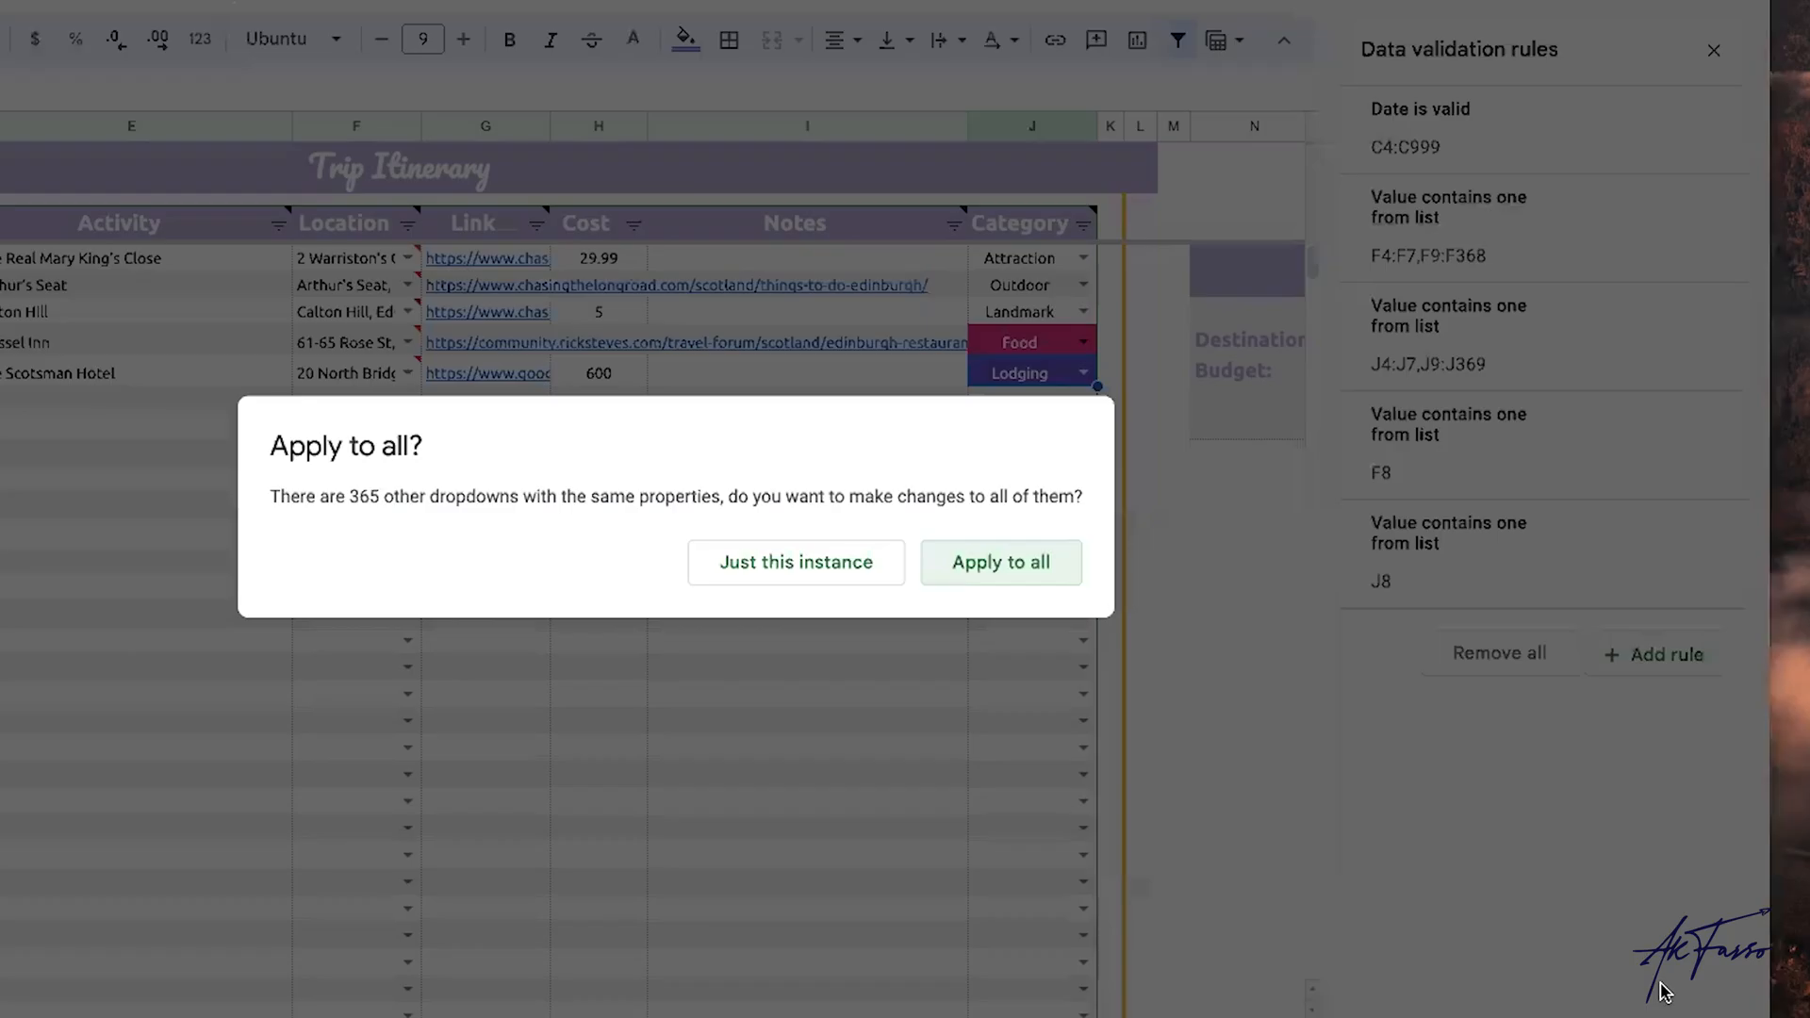
left_click(999, 562)
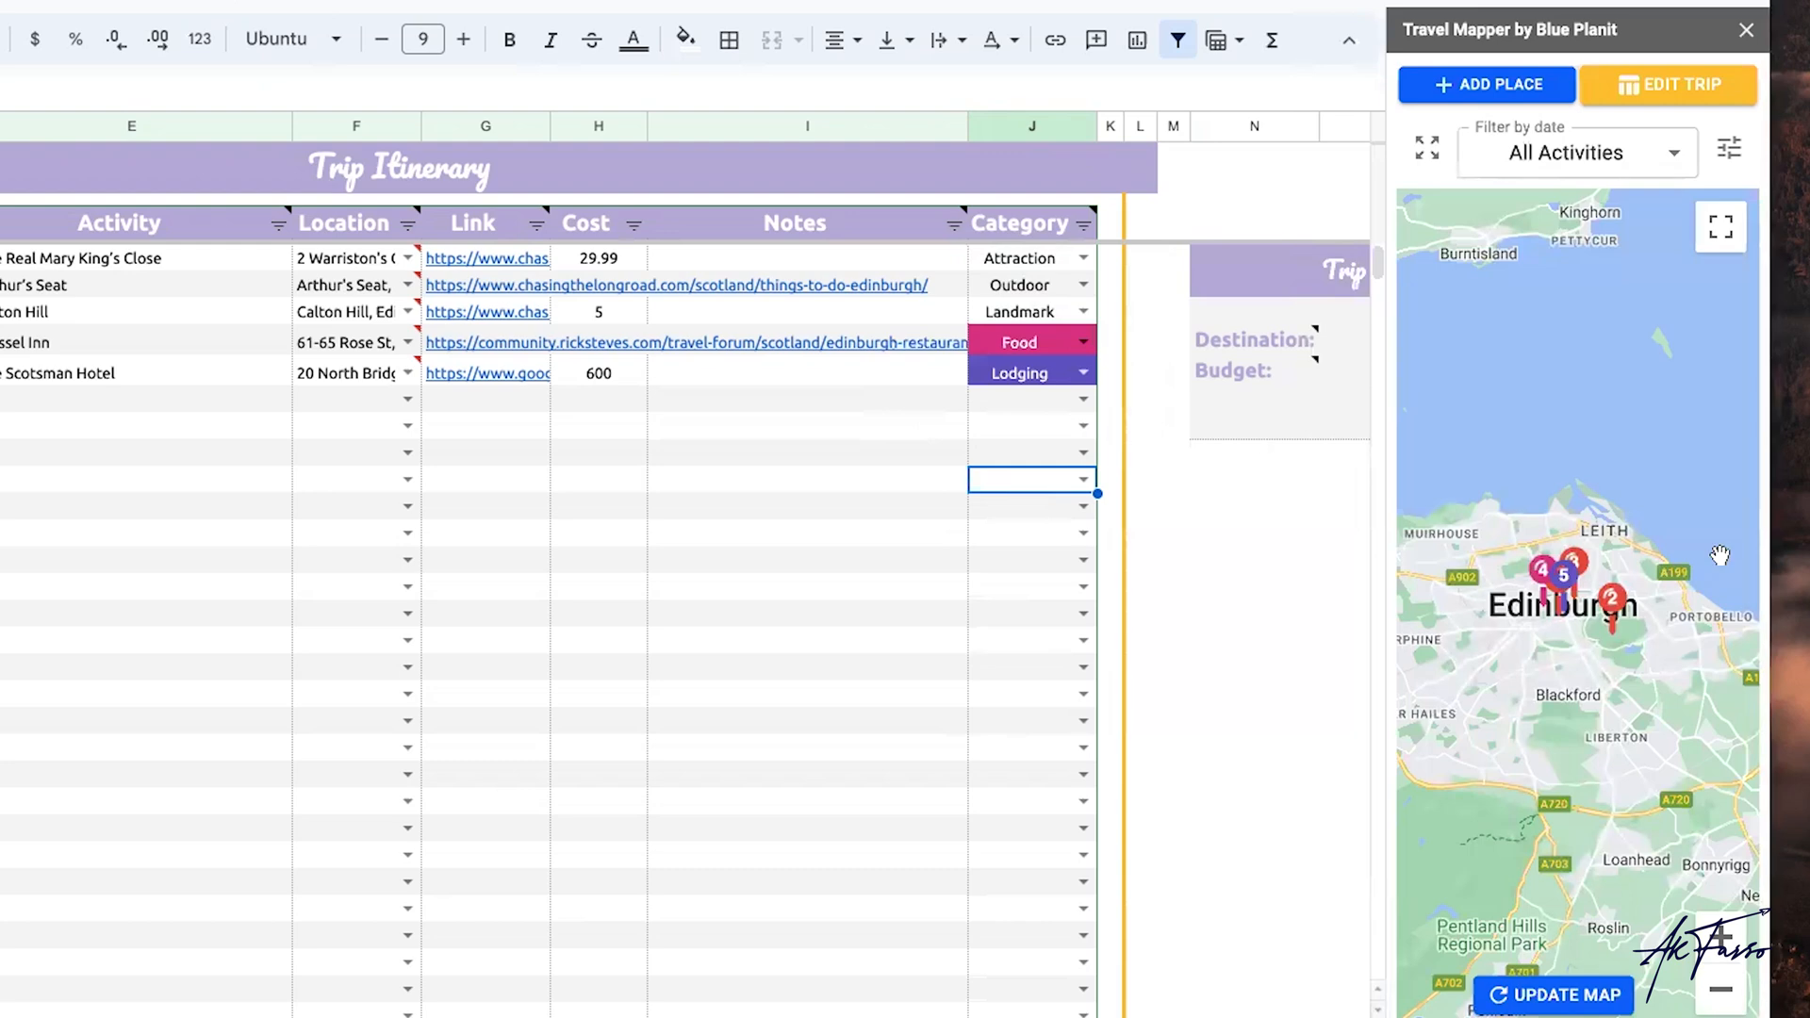
Inspect Mussel Inn's pin details on the map, close them, then bring up the Format menu.
left_click(1540, 573)
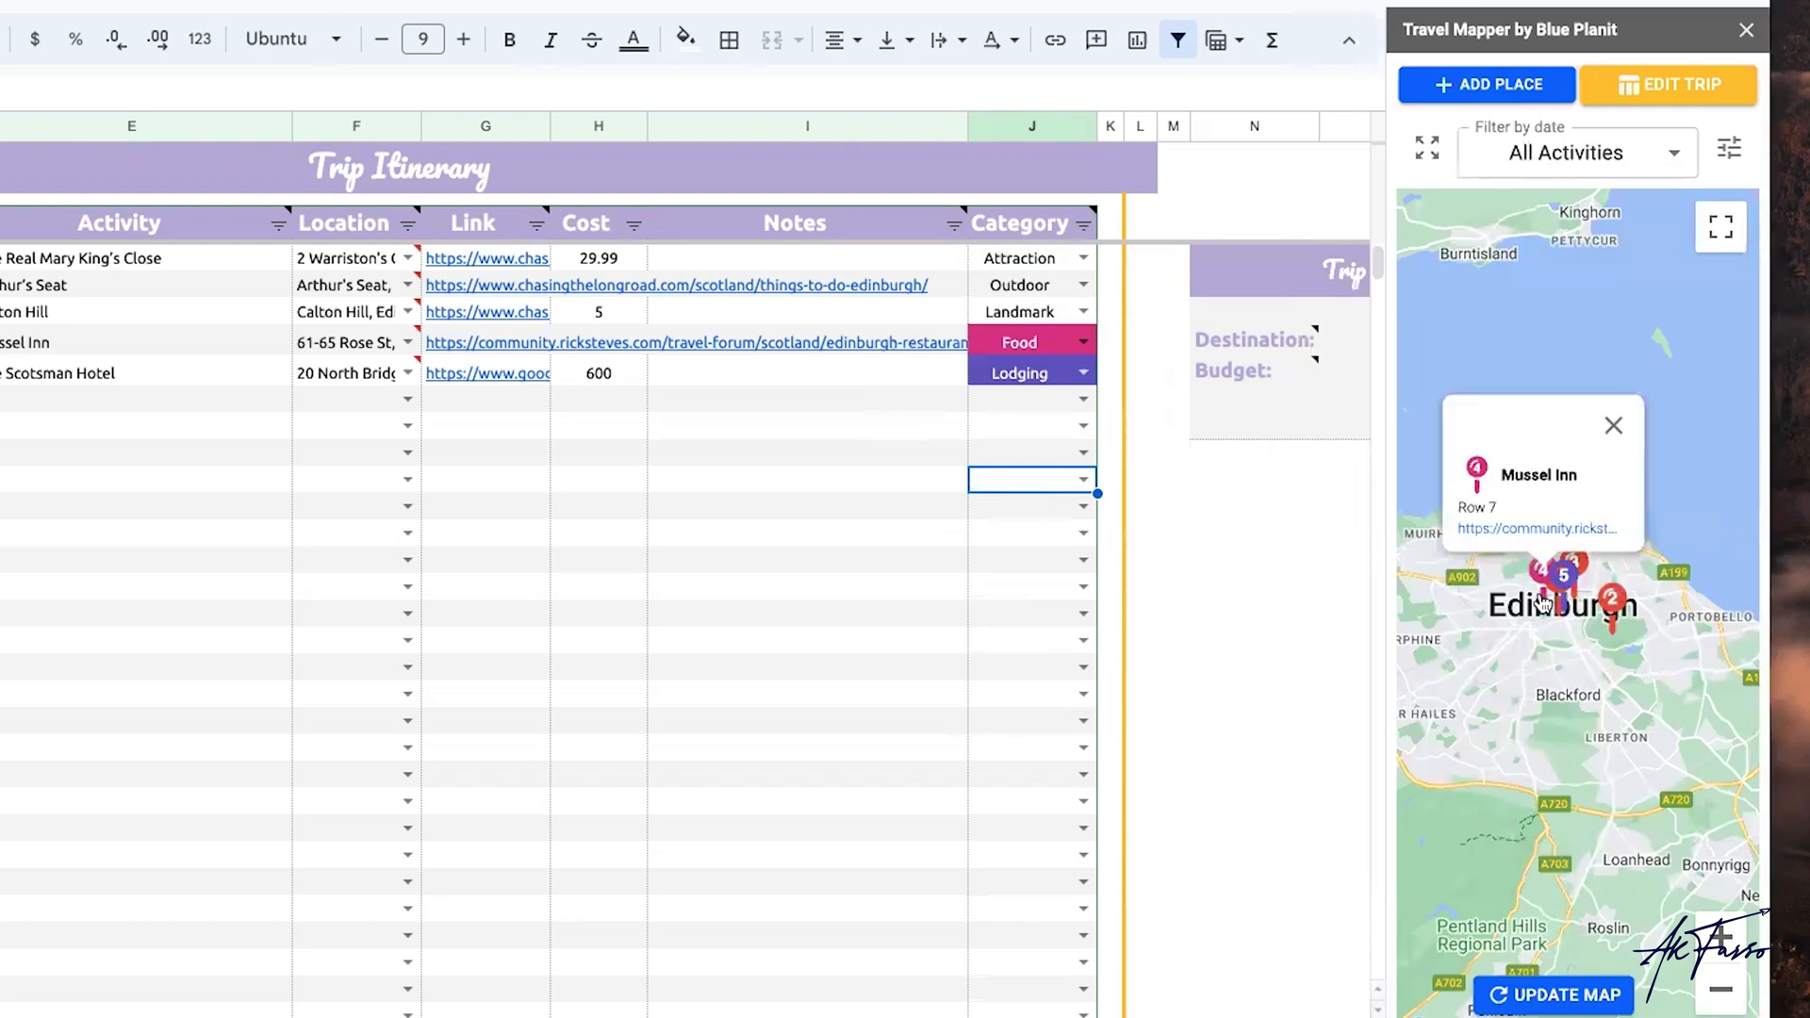
left_click(1614, 424)
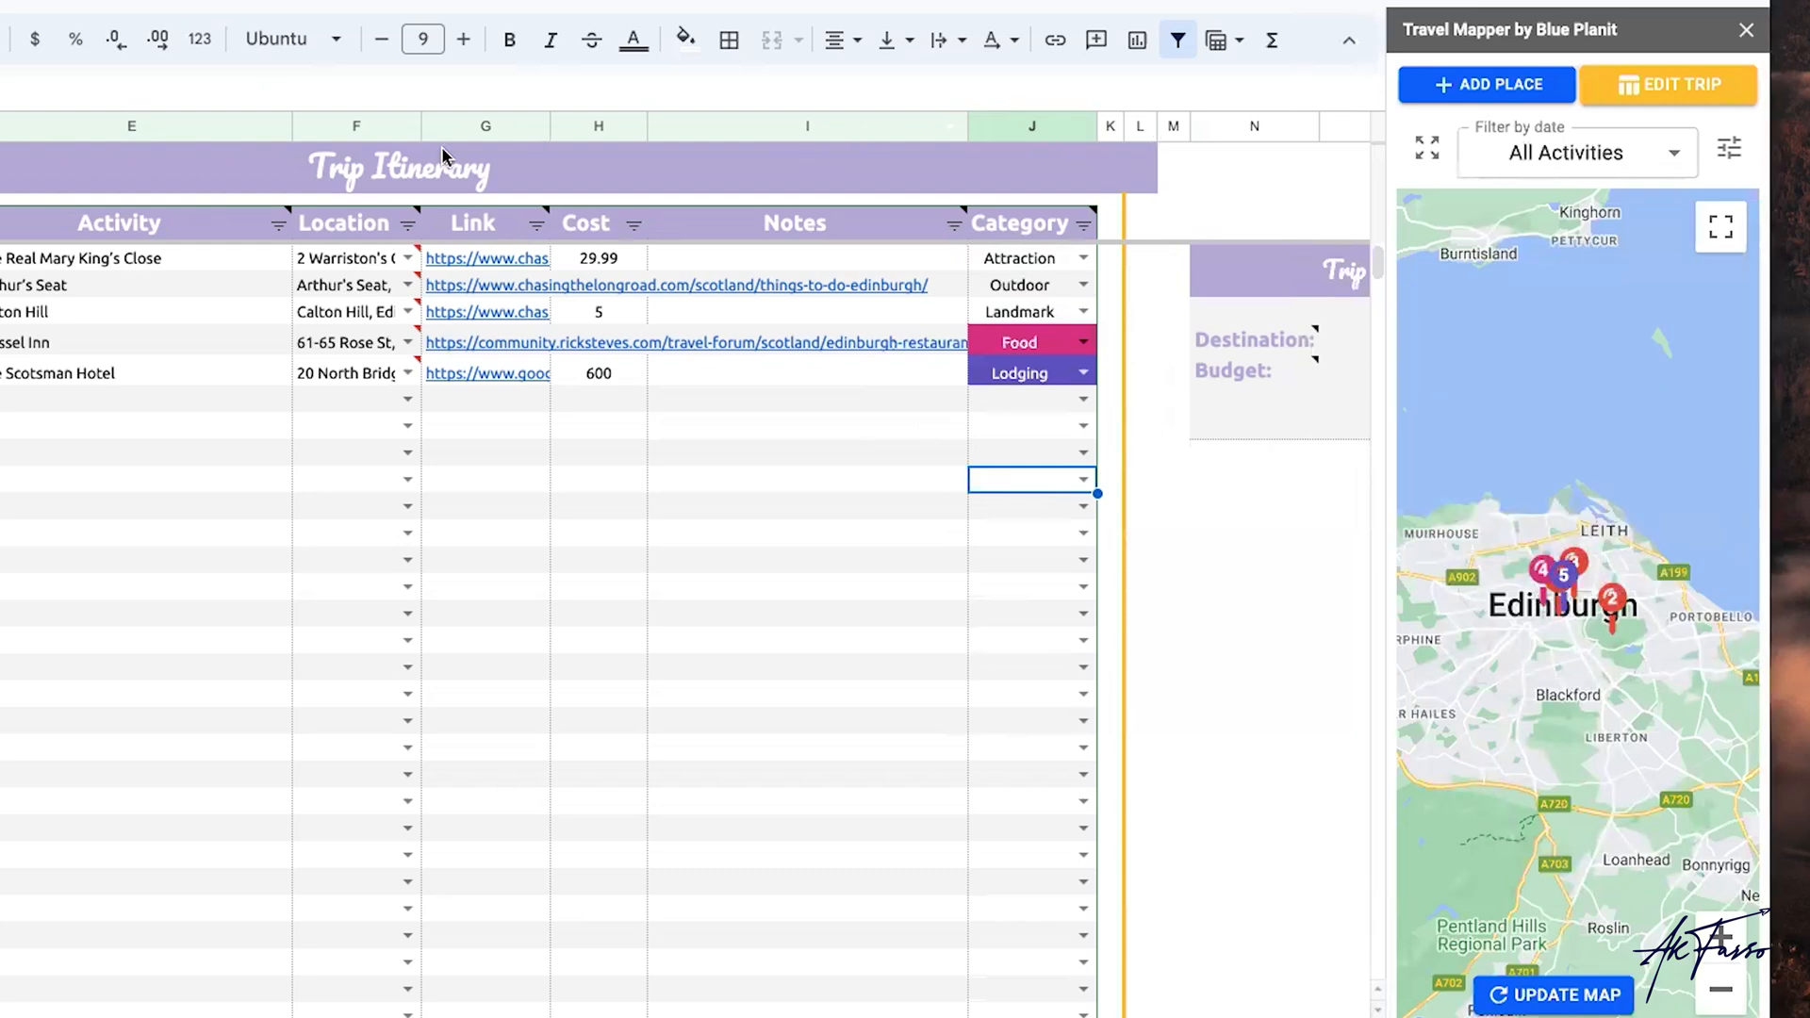
left_click(311, 71)
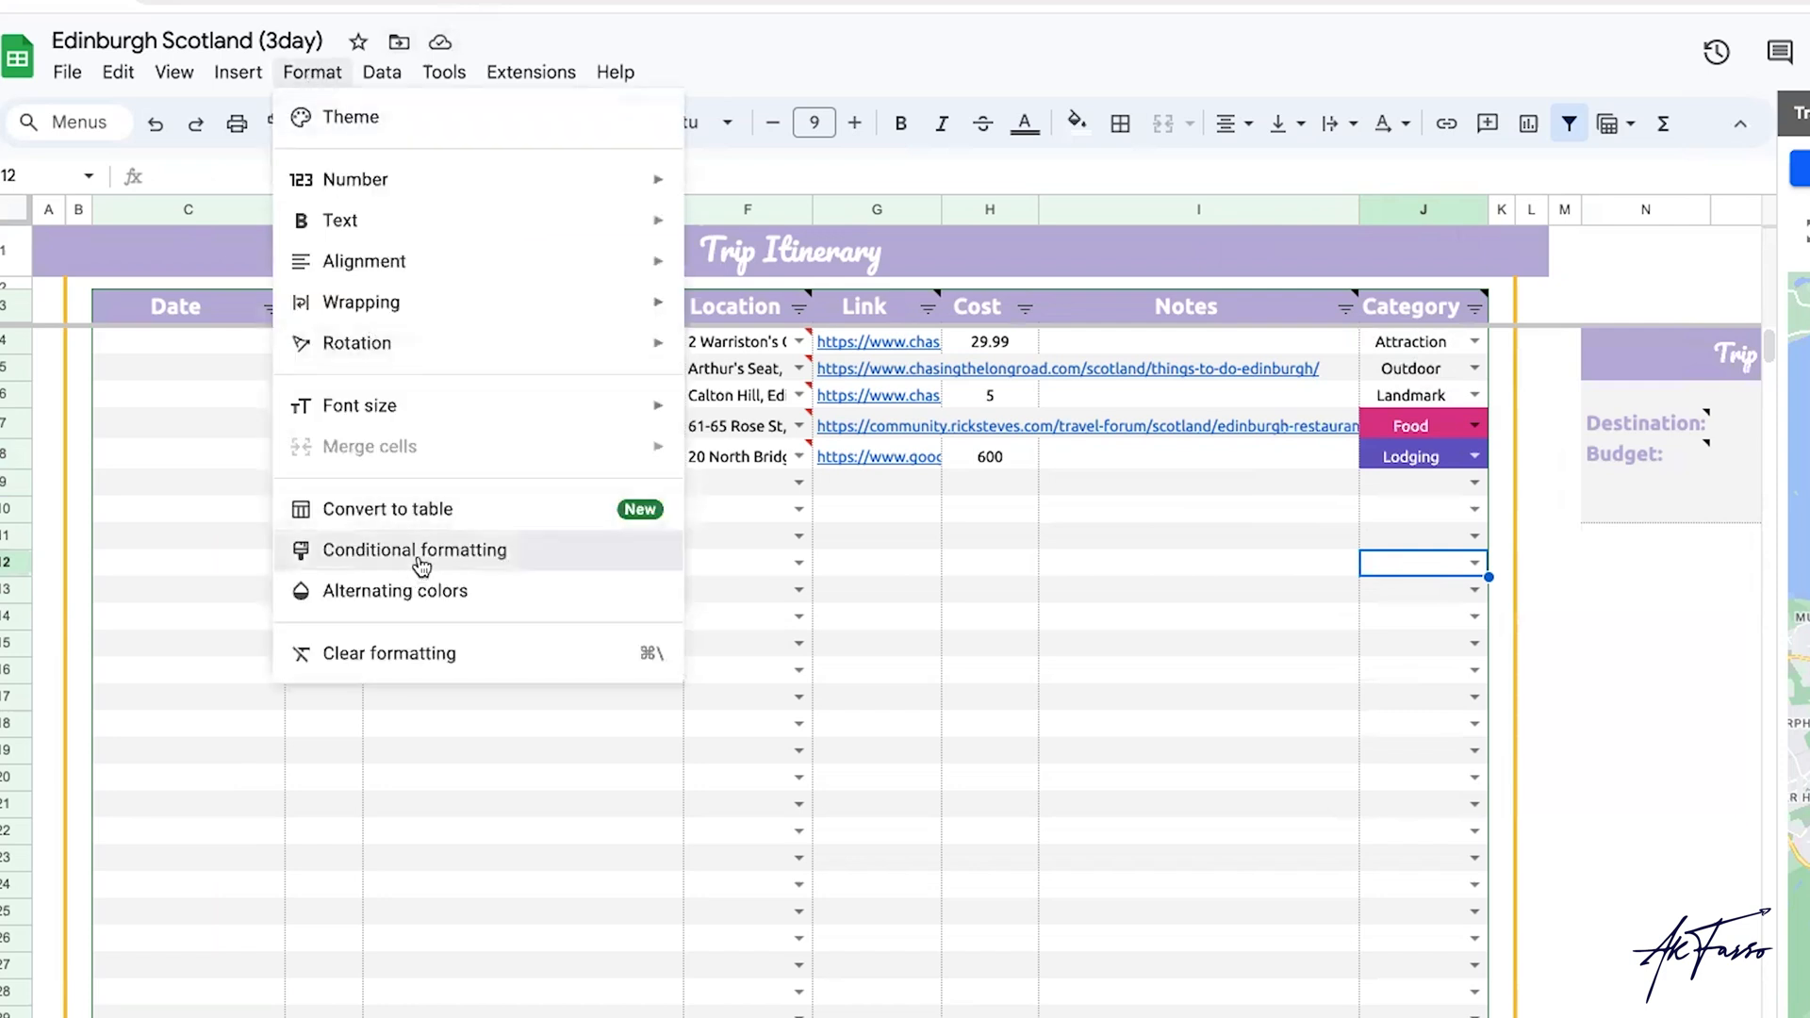
Start a new conditional formatting rule on the Category range from J4.
left_click(415, 549)
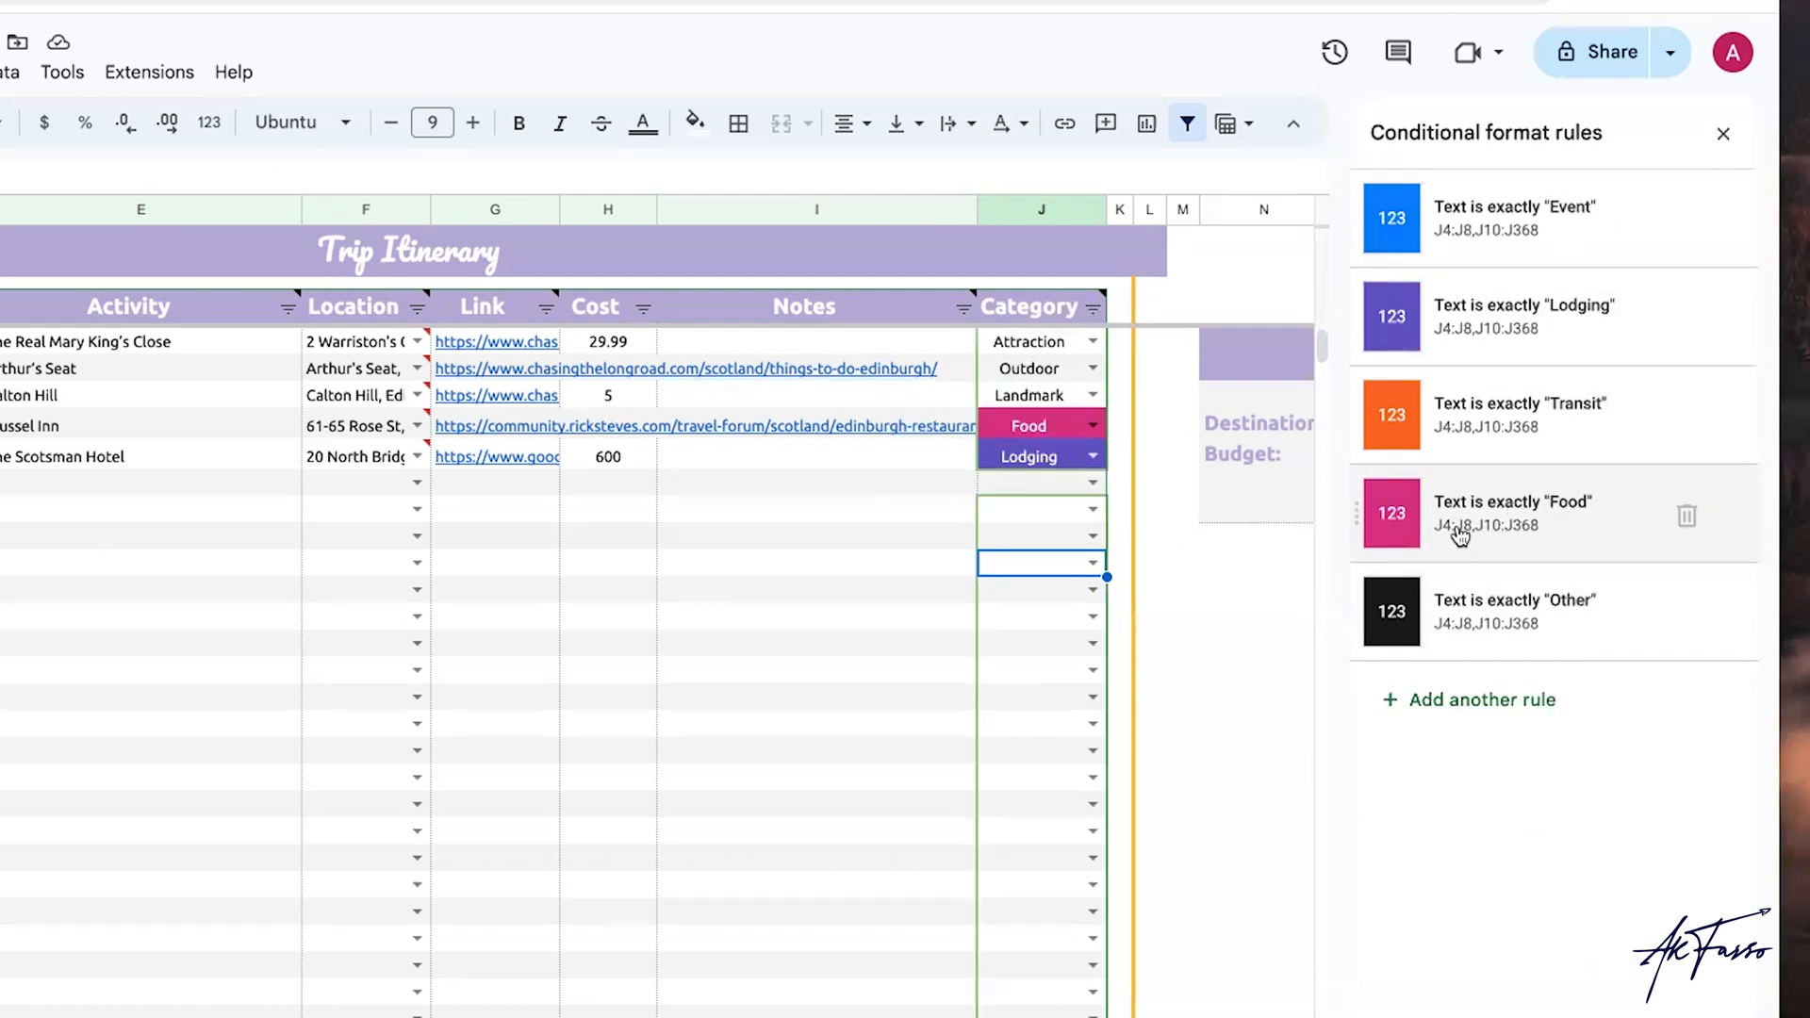
left_click(1512, 512)
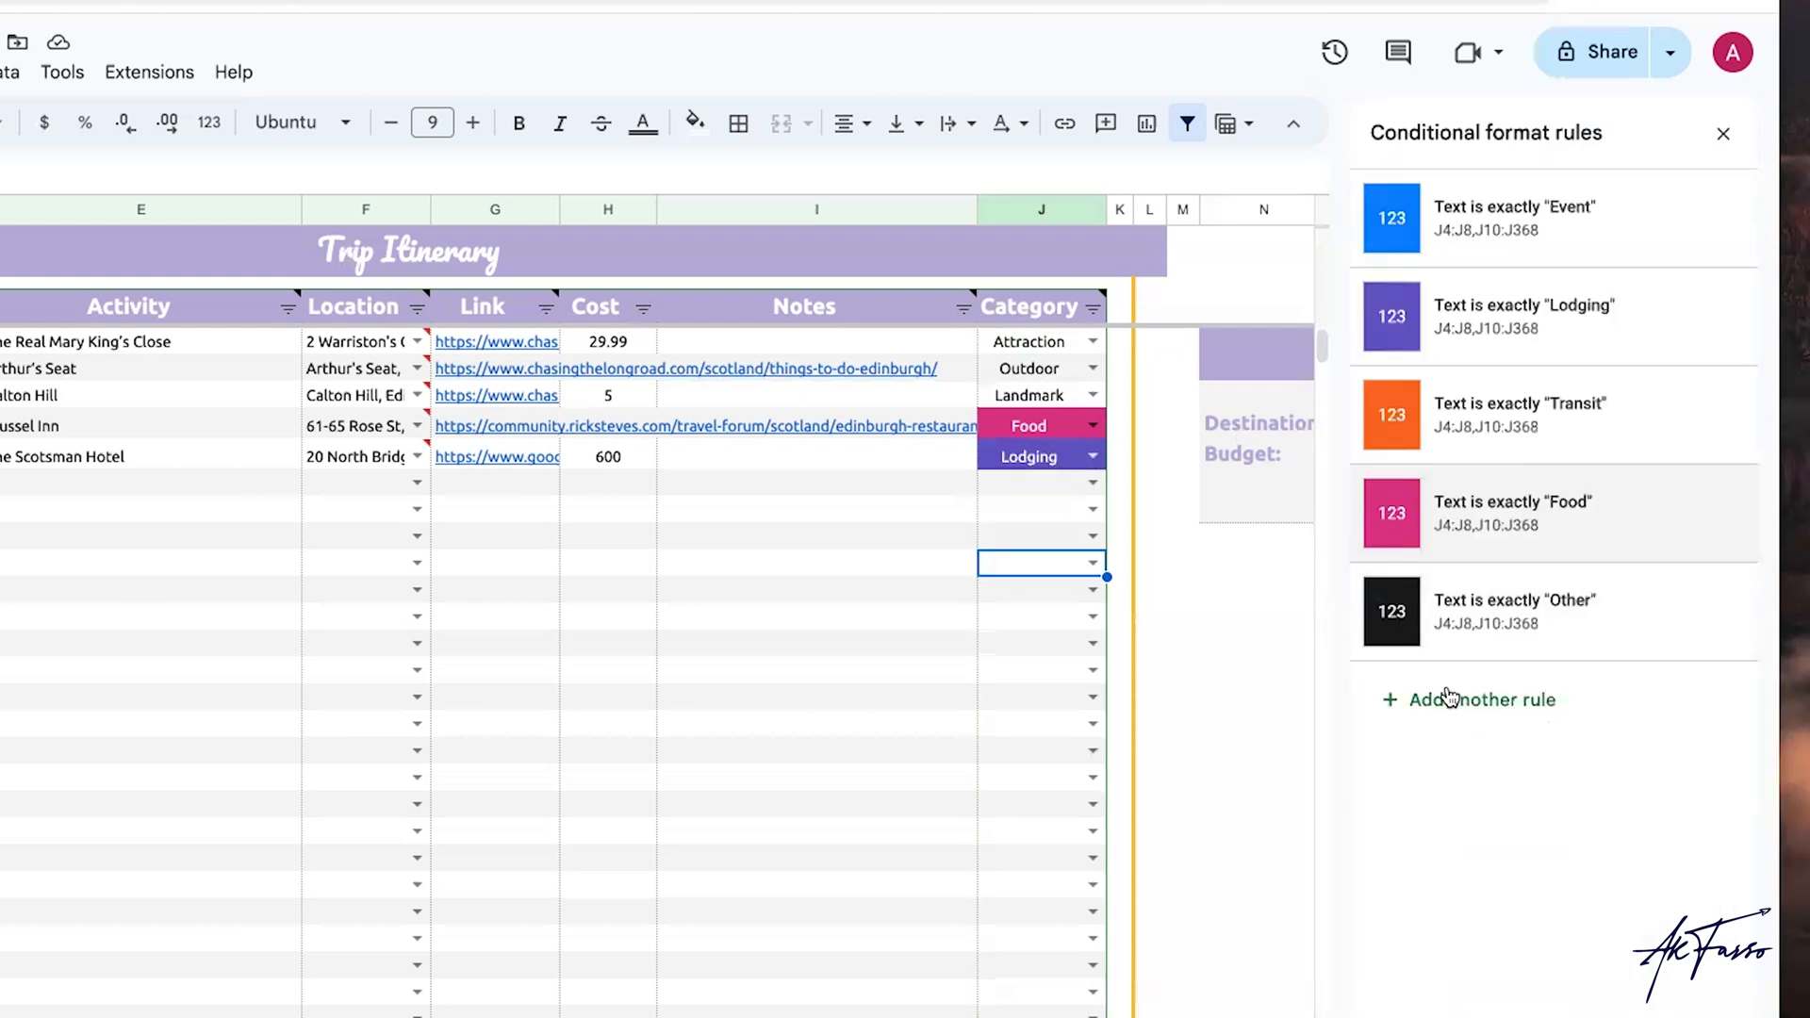
left_click(1484, 698)
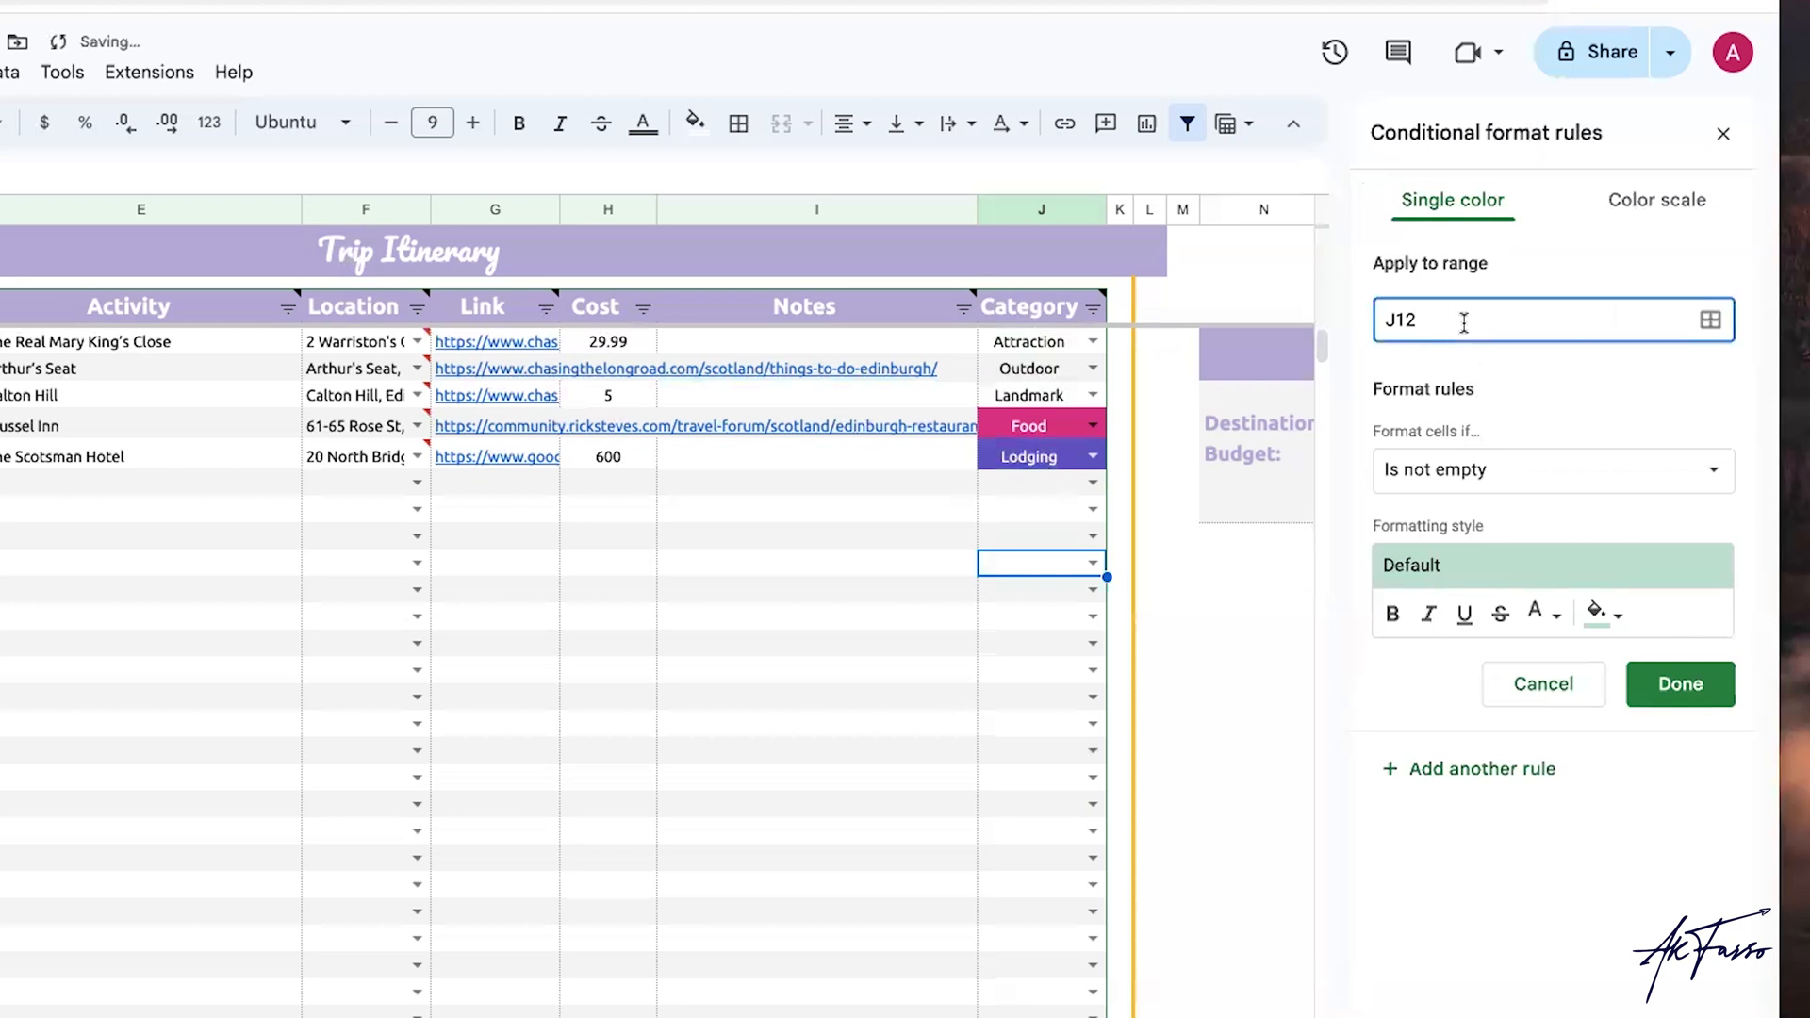
type("J4:J368")
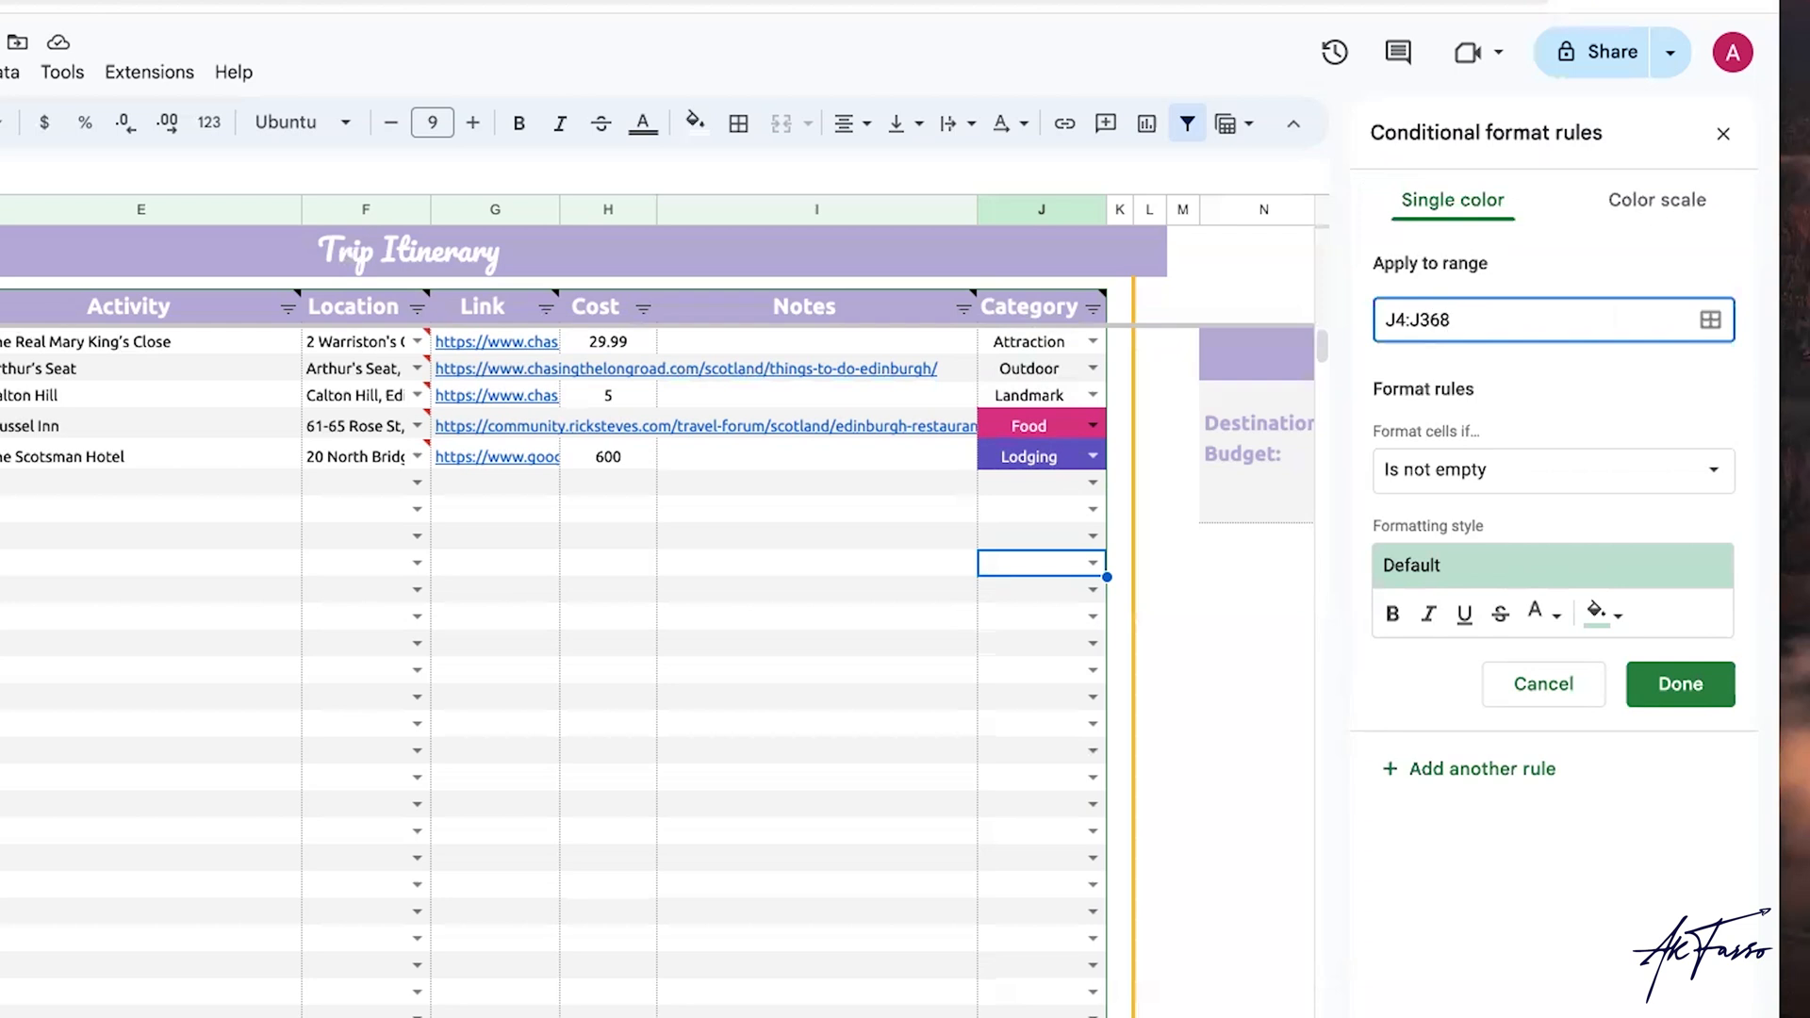
mouse_move(1111, 205)
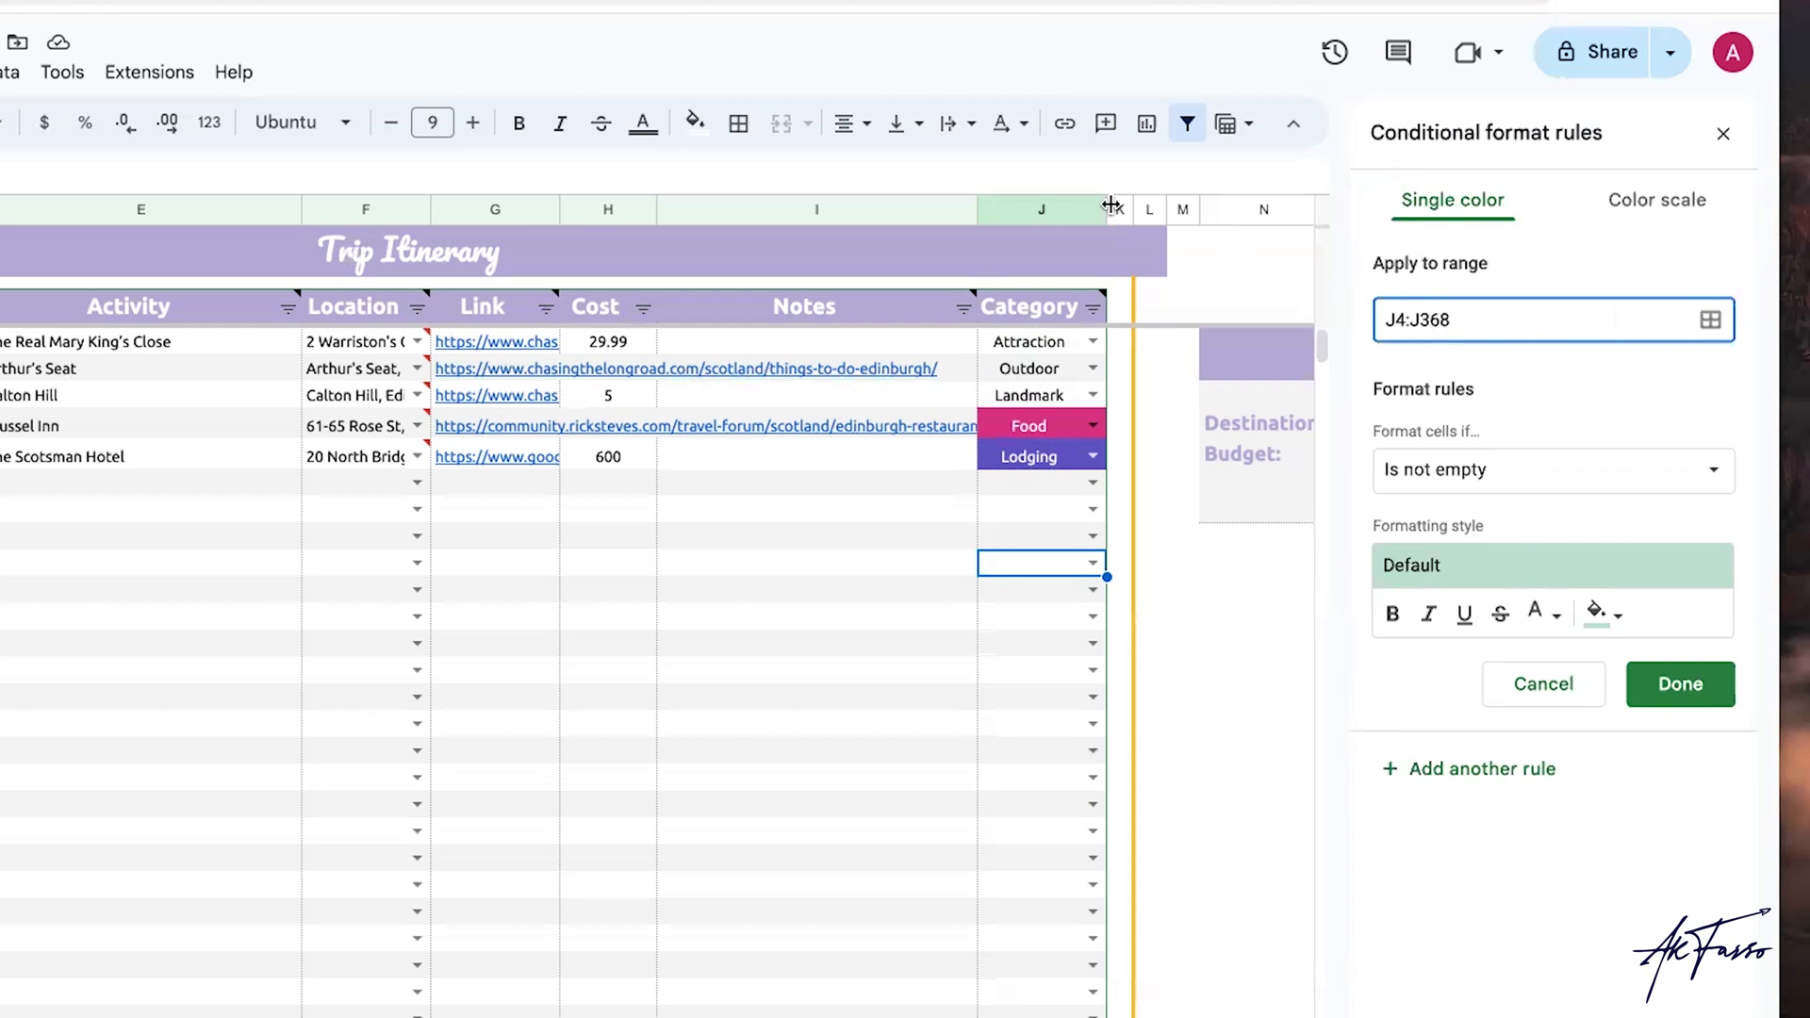
mouse_move(1112, 210)
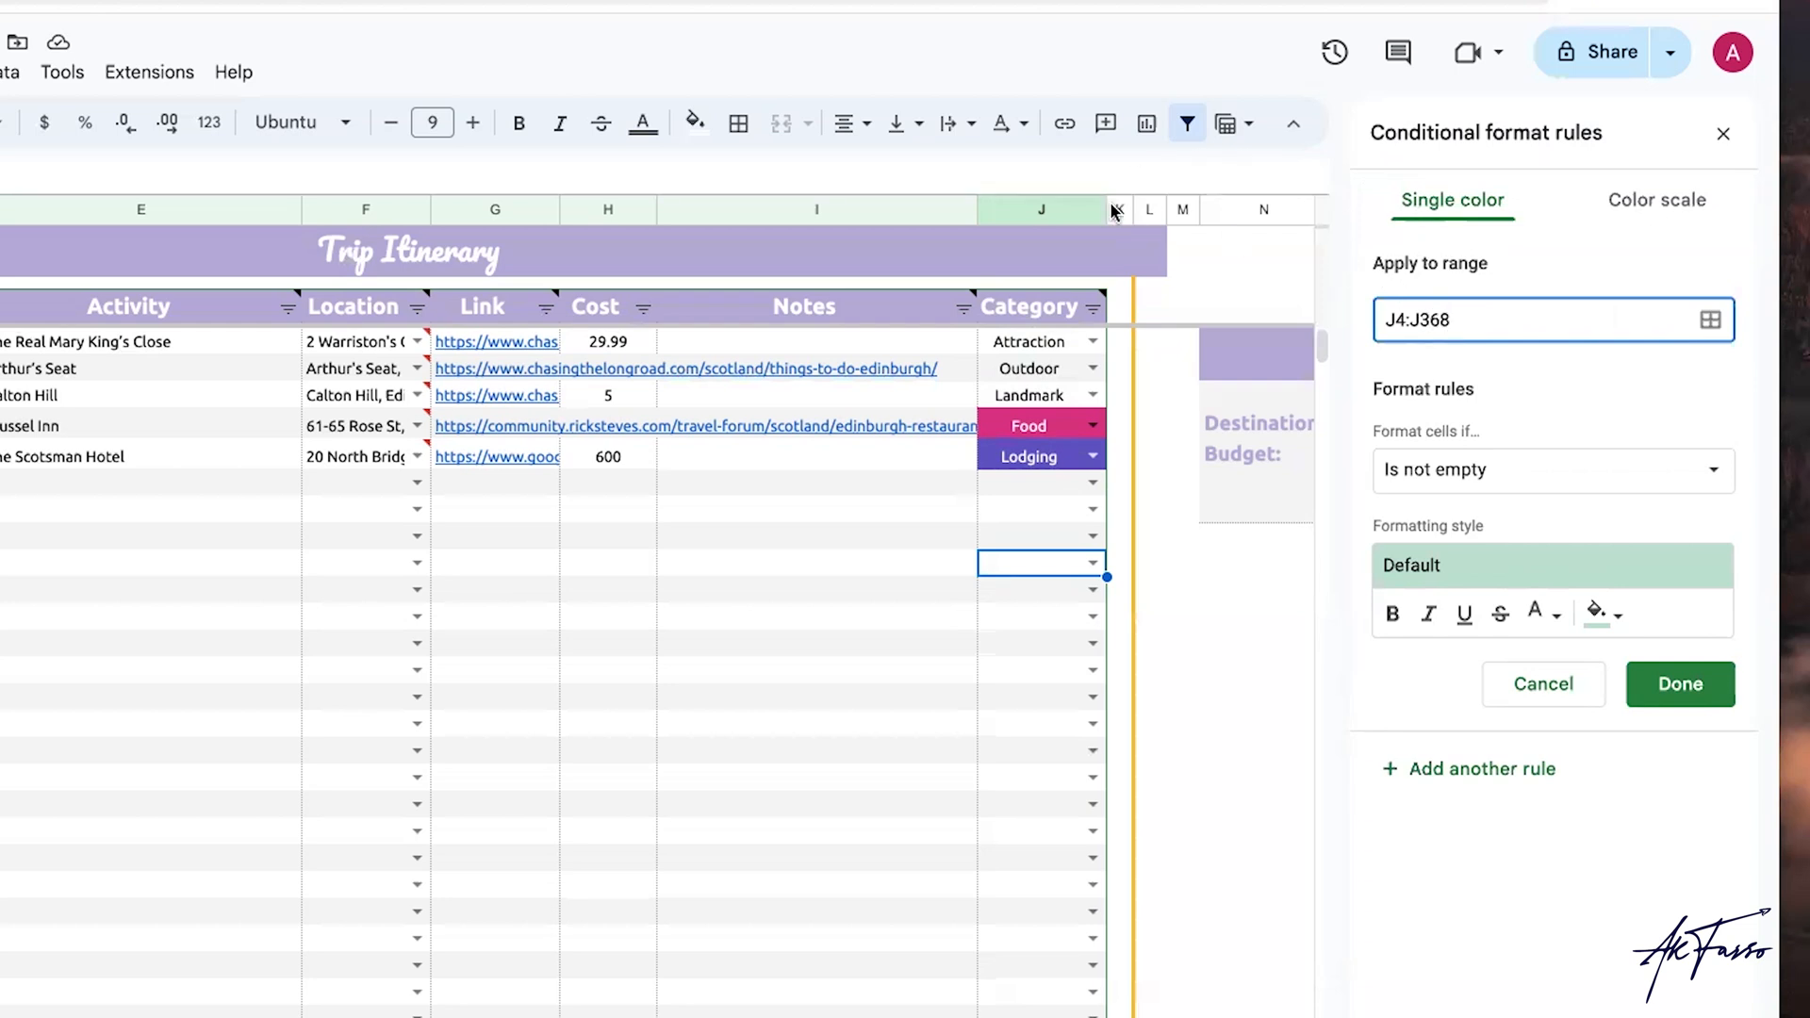
mouse_move(1552, 566)
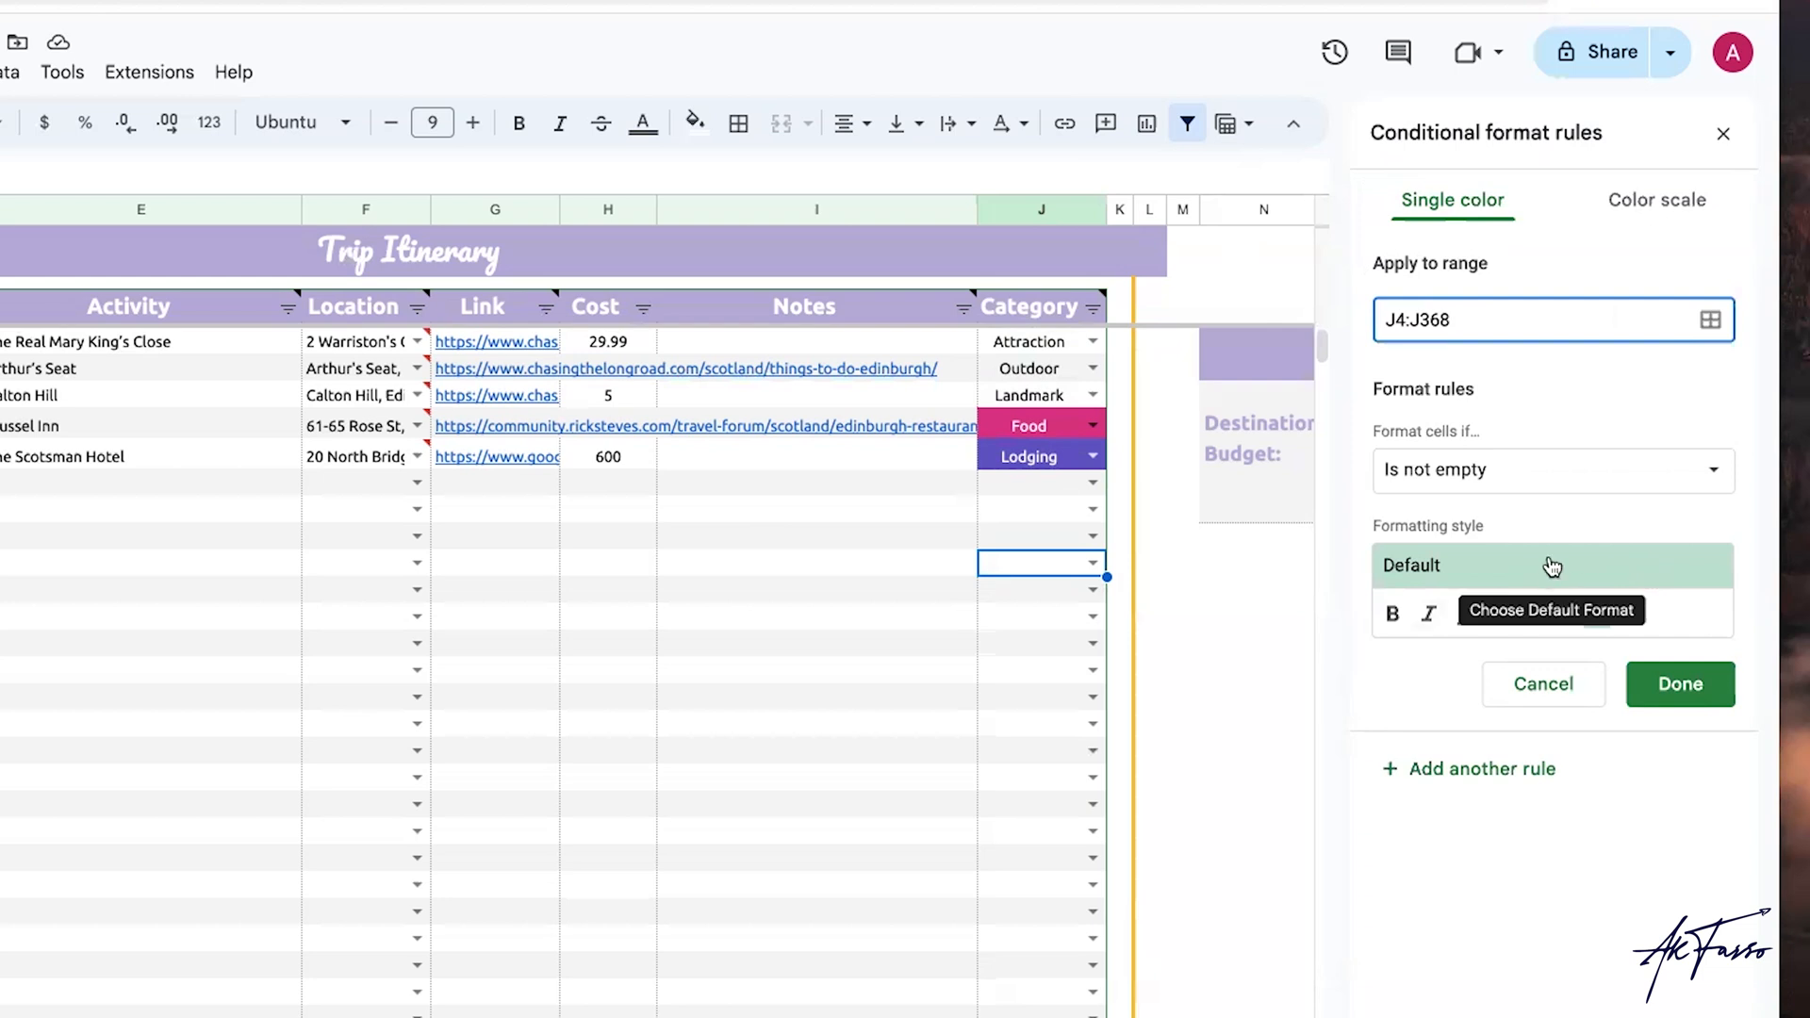
Set the rule to 'Is equal to' Airports with a yellow fill colour and save it.
left_click(1550, 470)
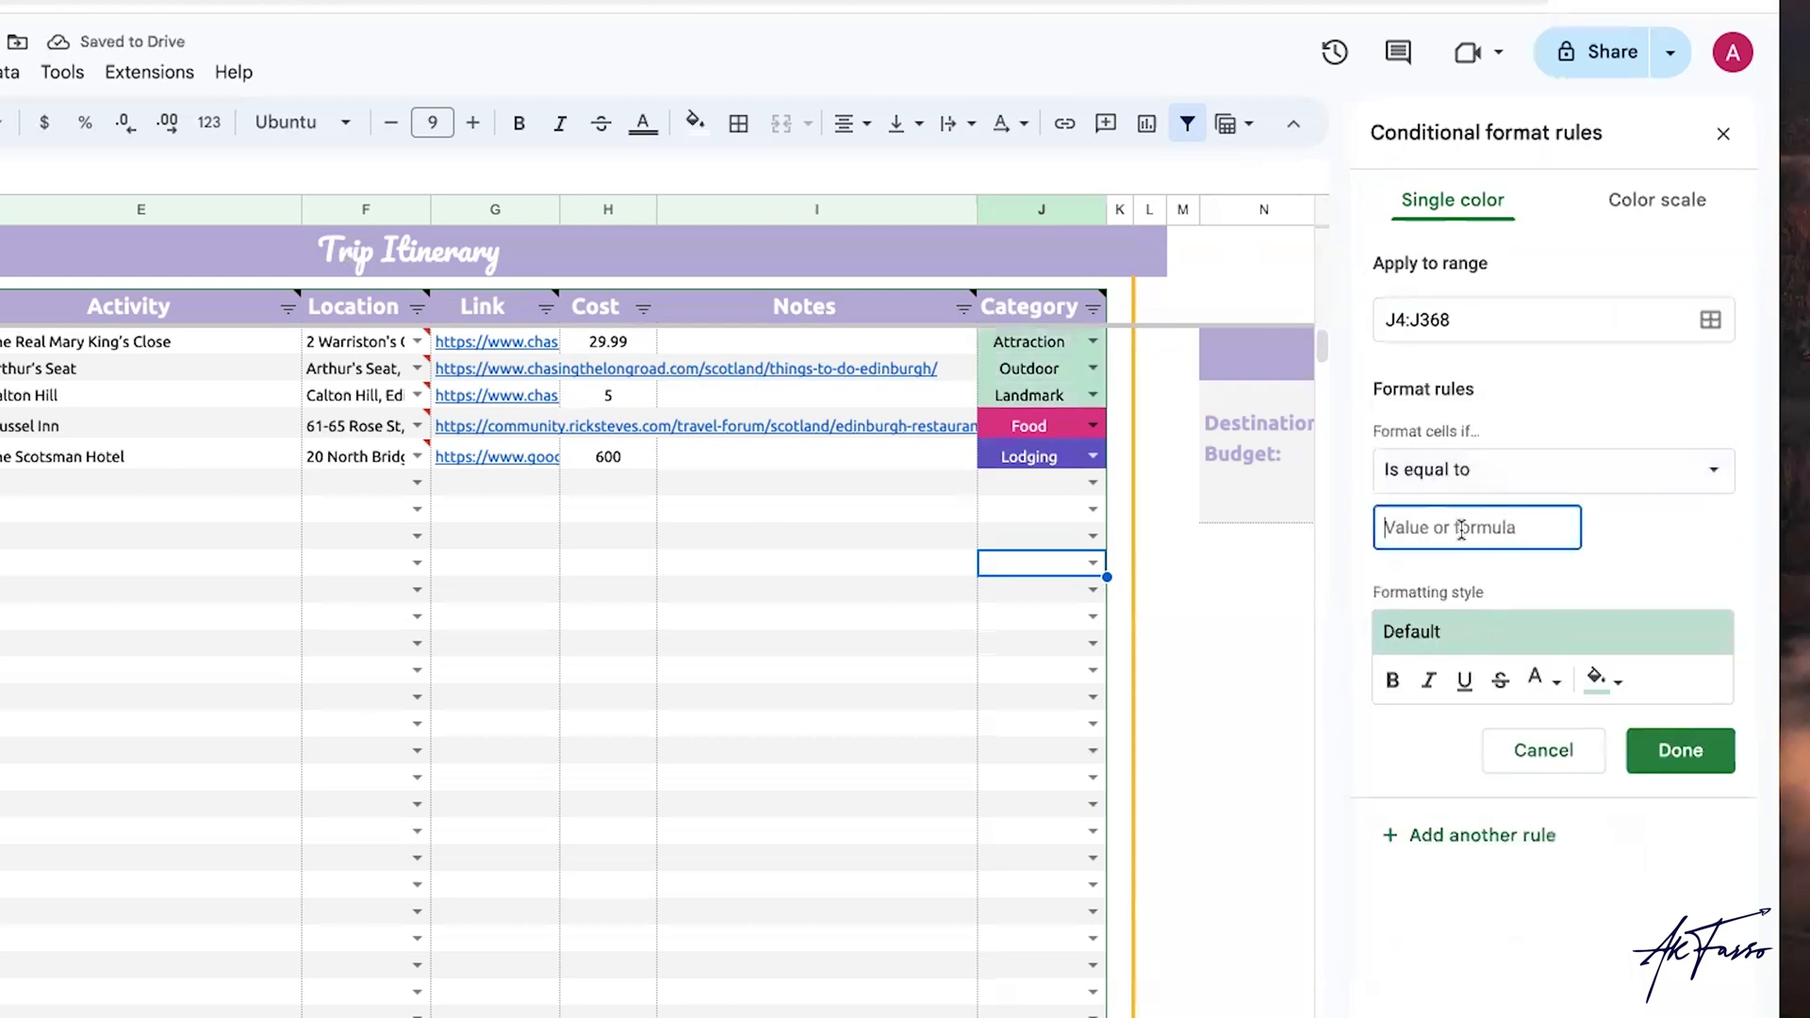
type("Airports")
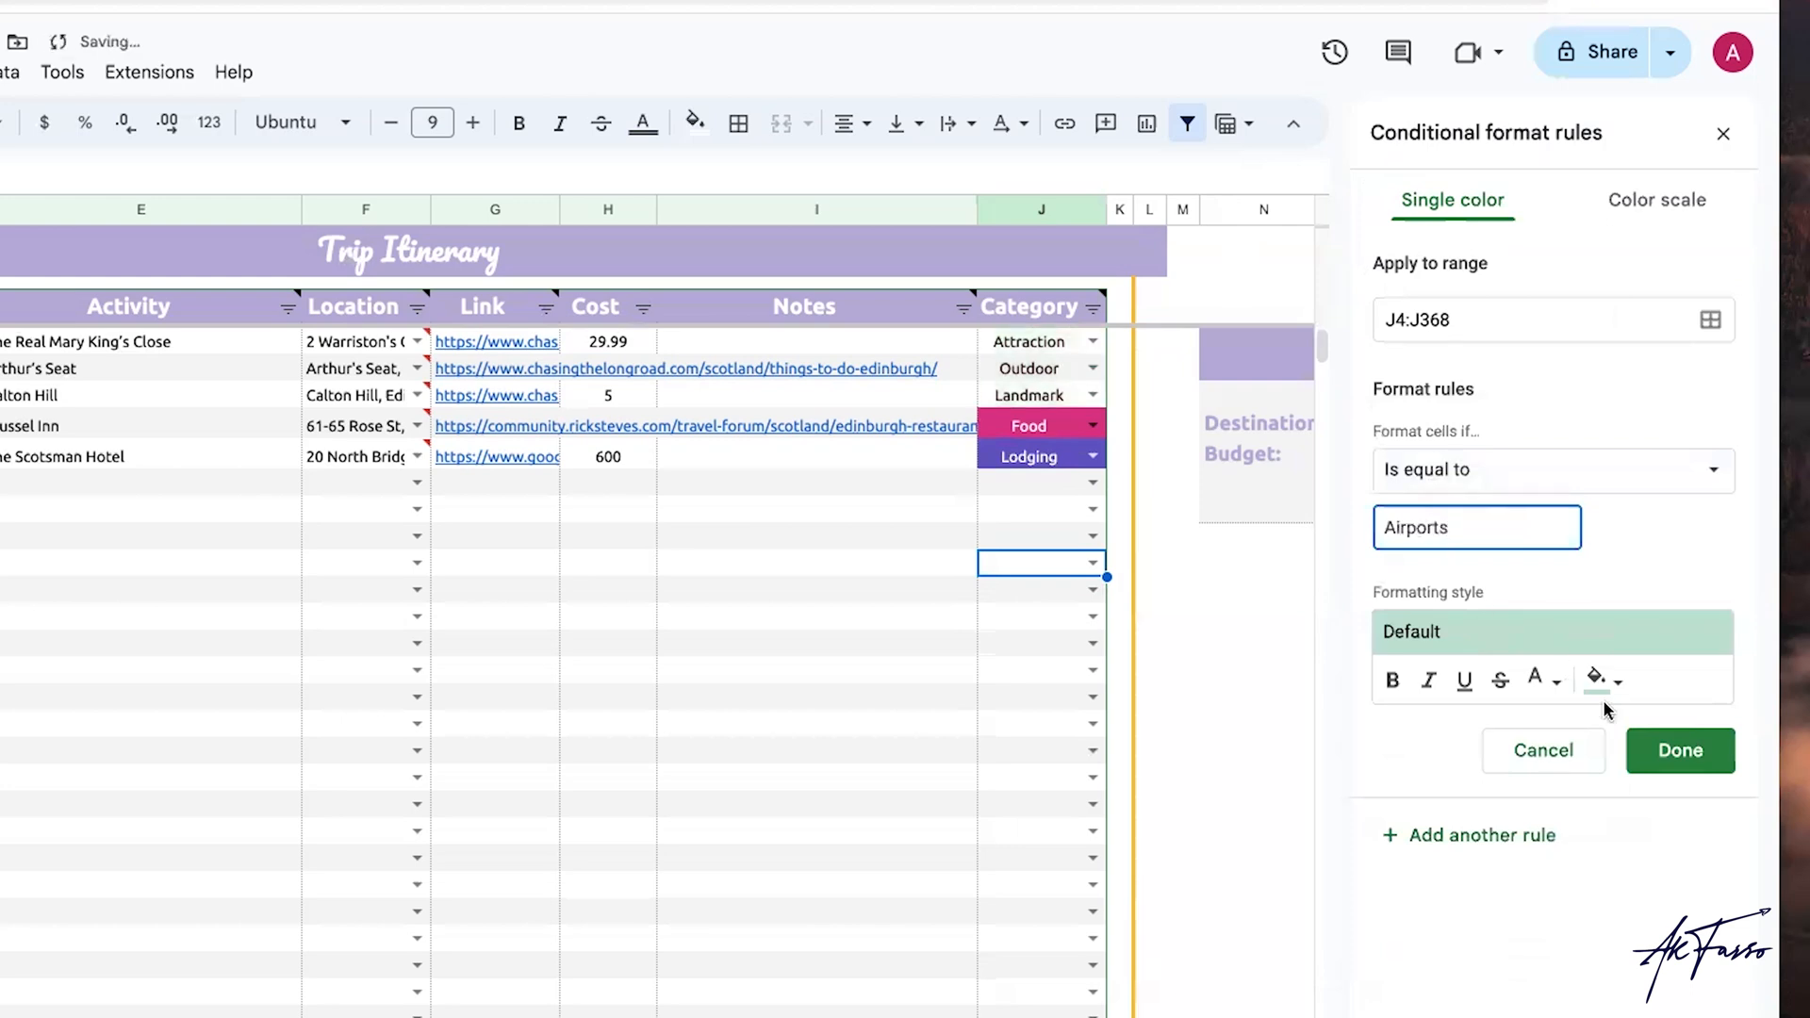
left_click(1594, 679)
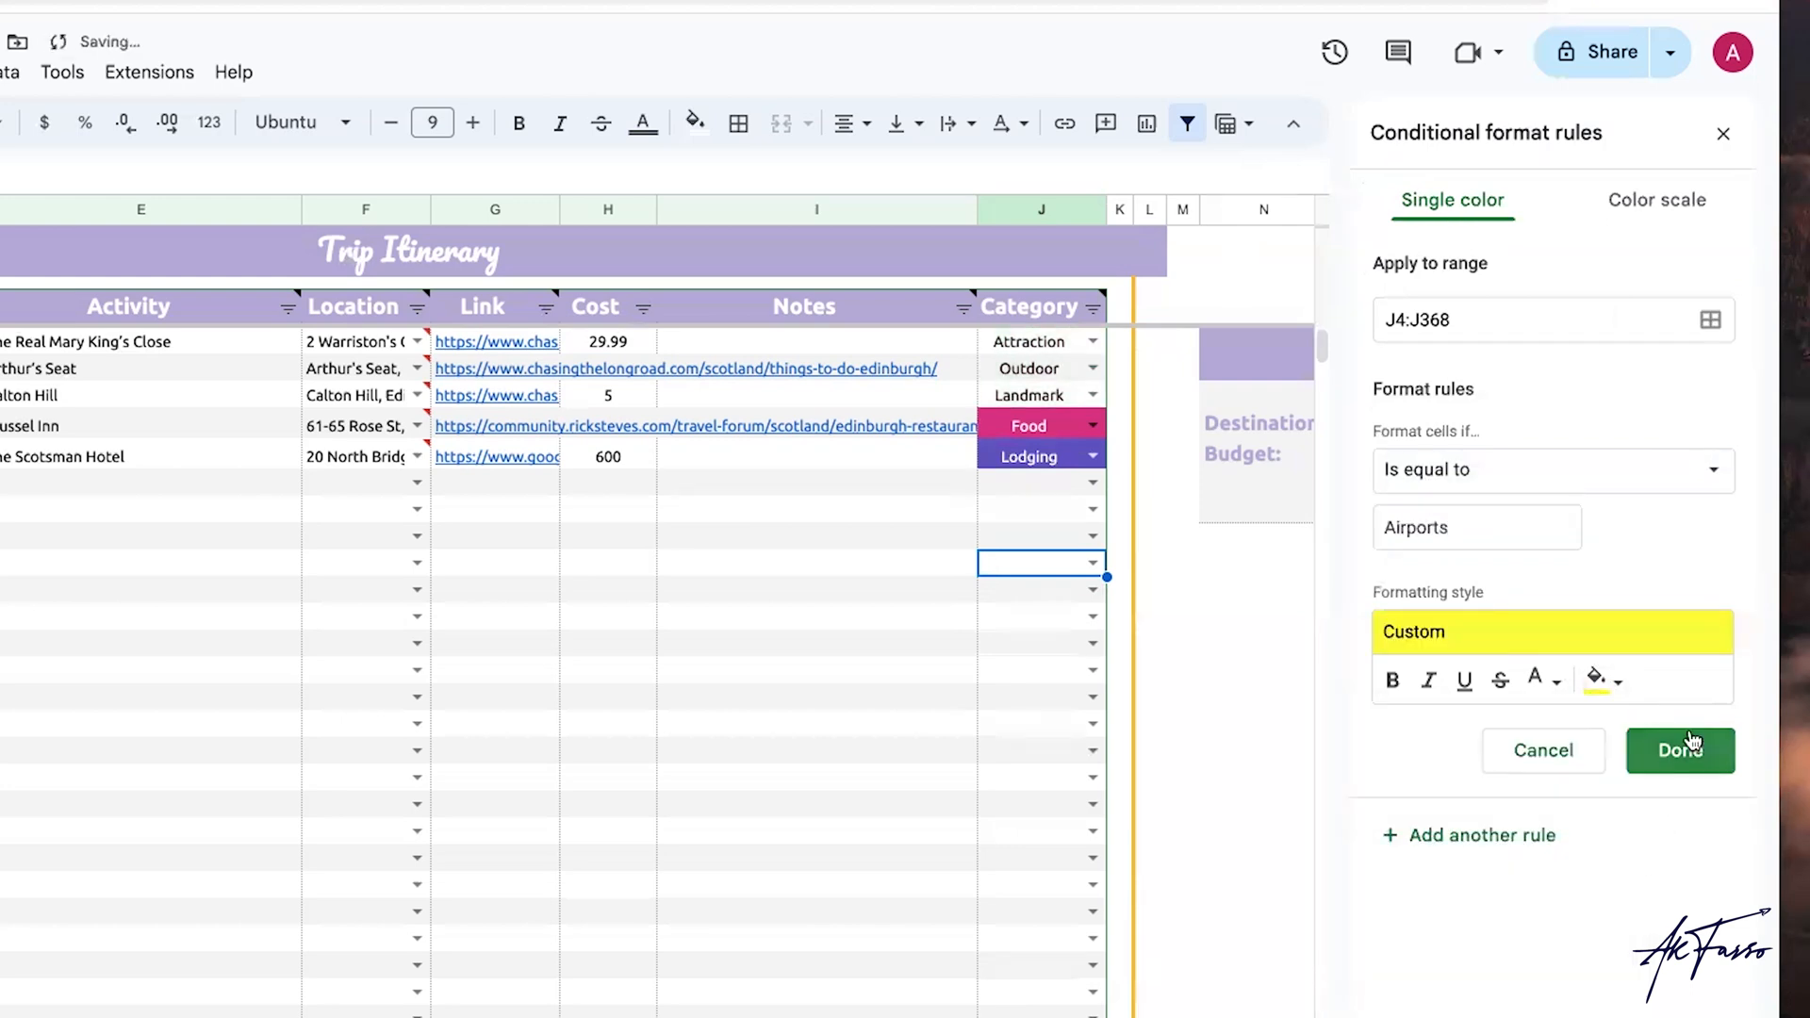
left_click(1680, 750)
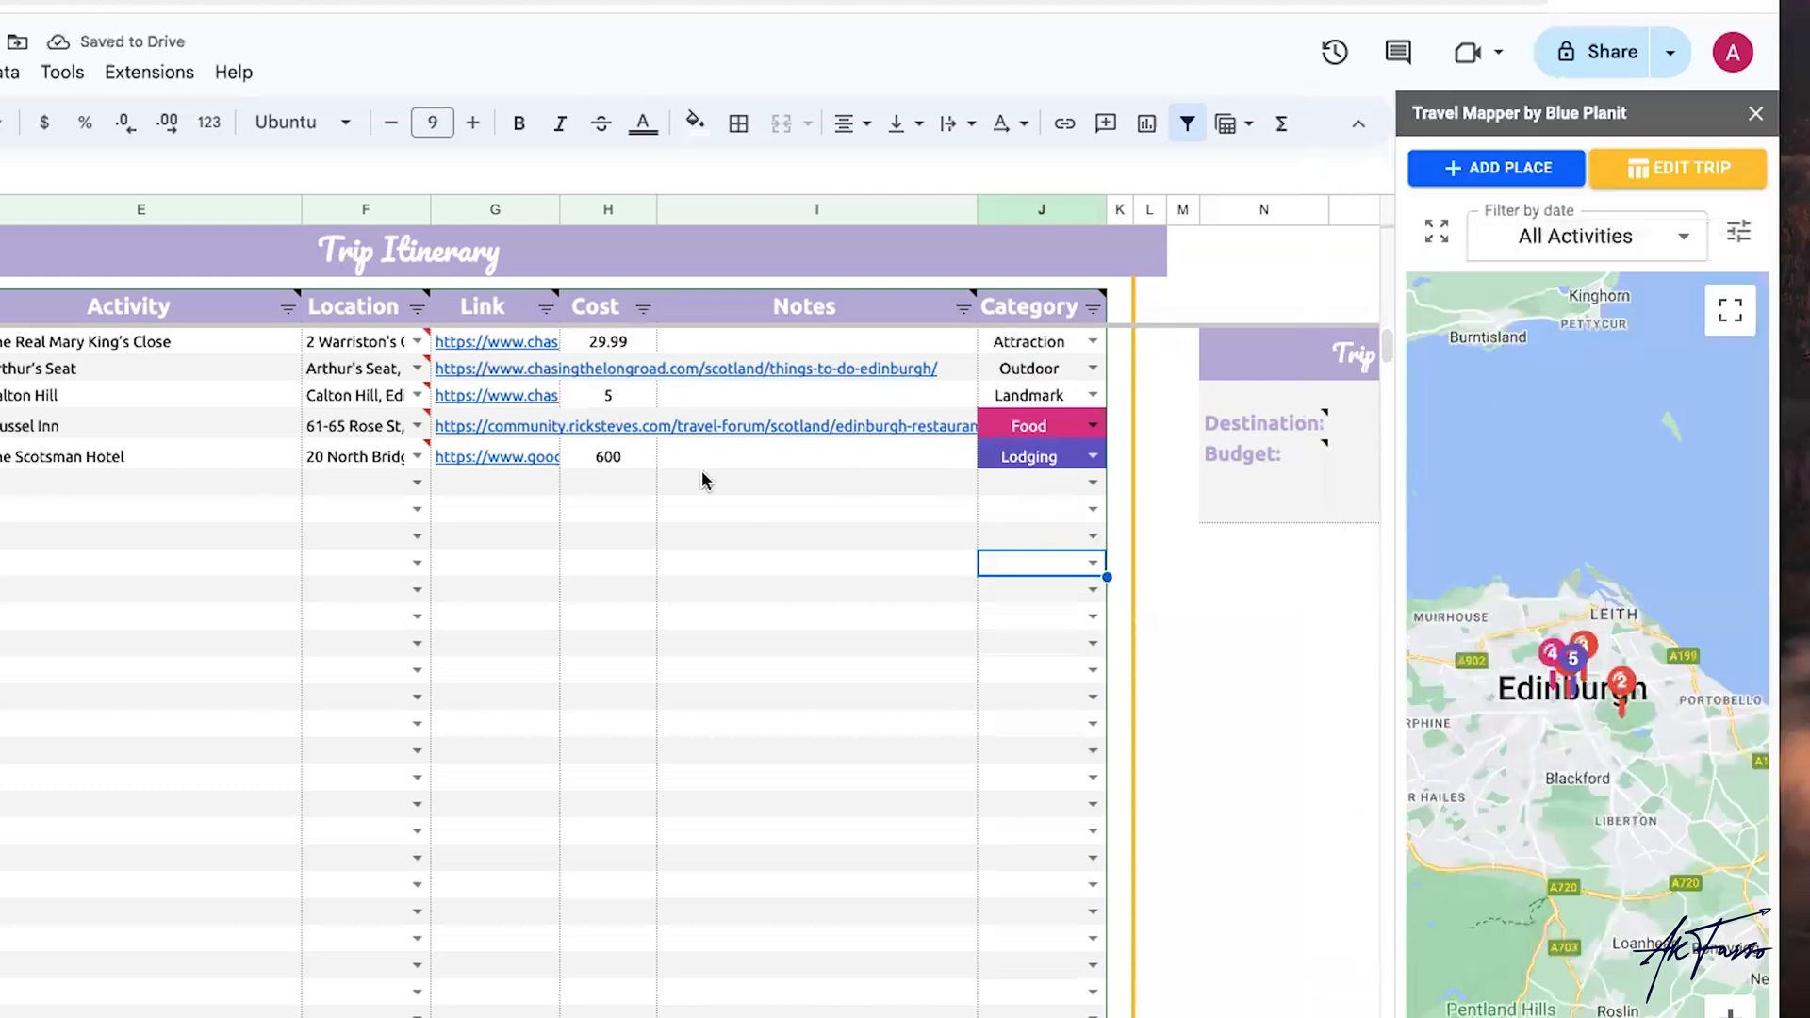
mouse_move(943, 483)
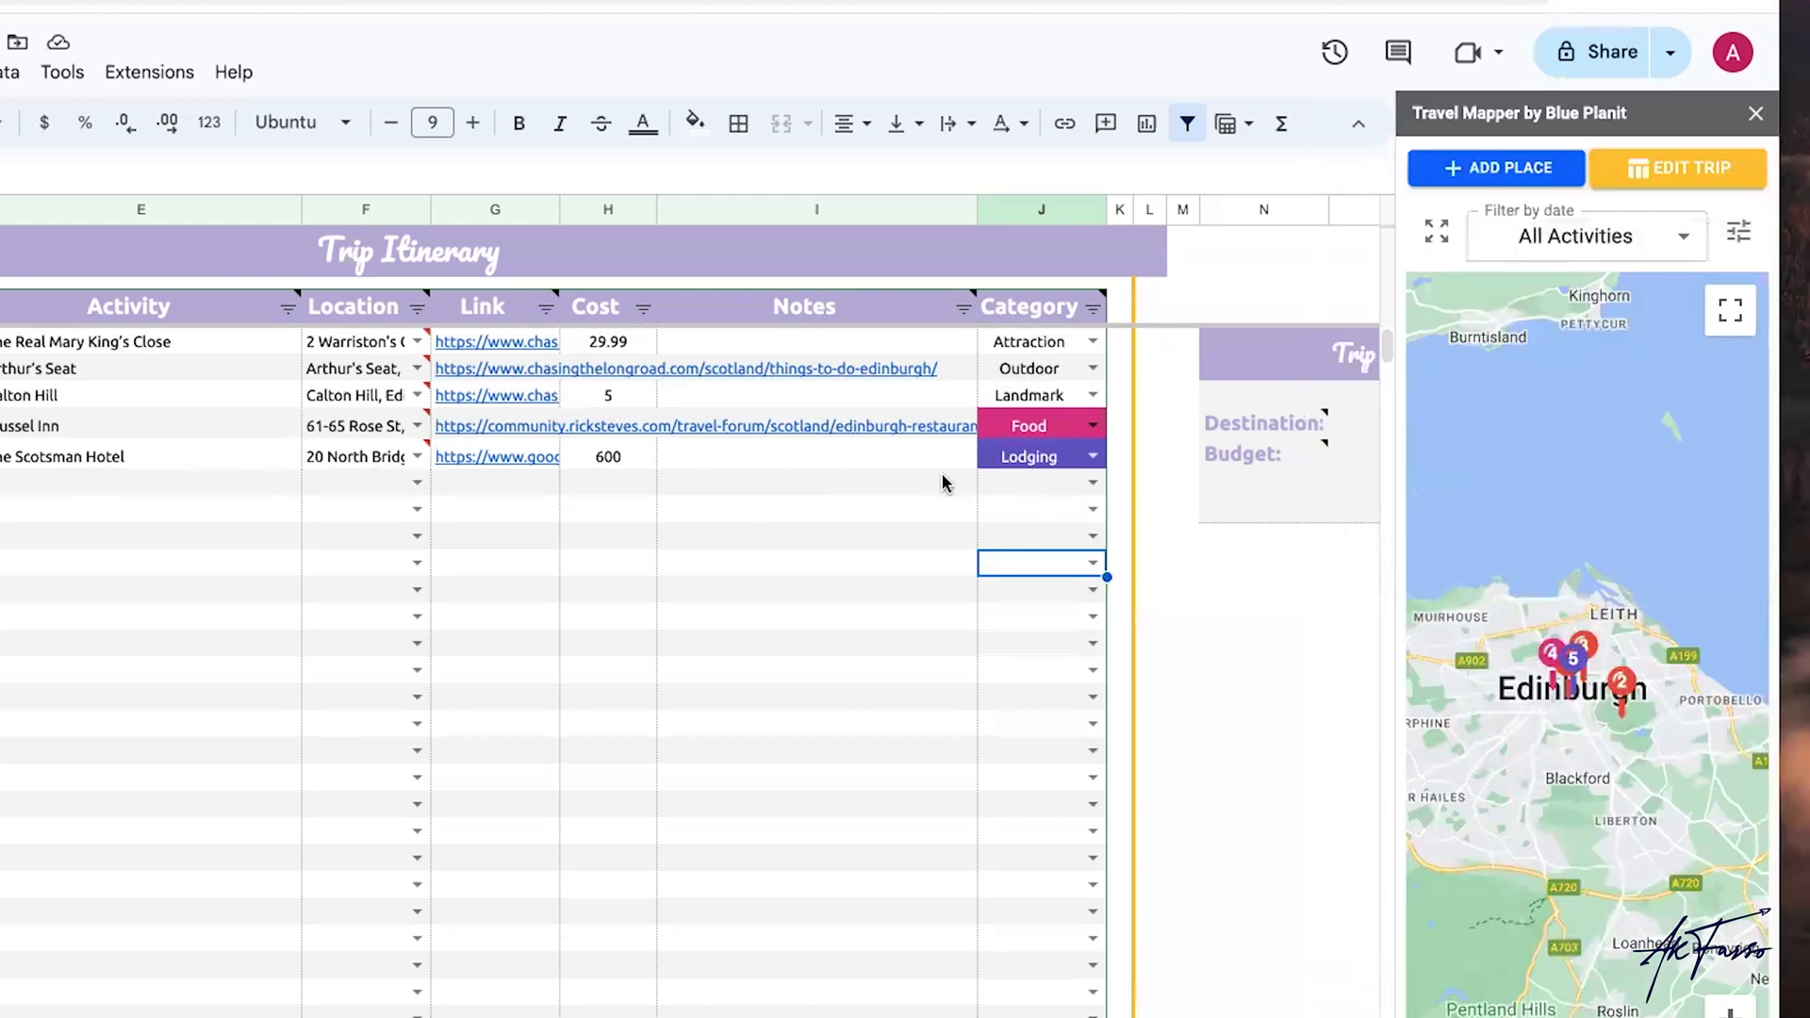
Check The Scotsman Hotel's Category dropdown options and keep Lodging selected.
left_click(1091, 454)
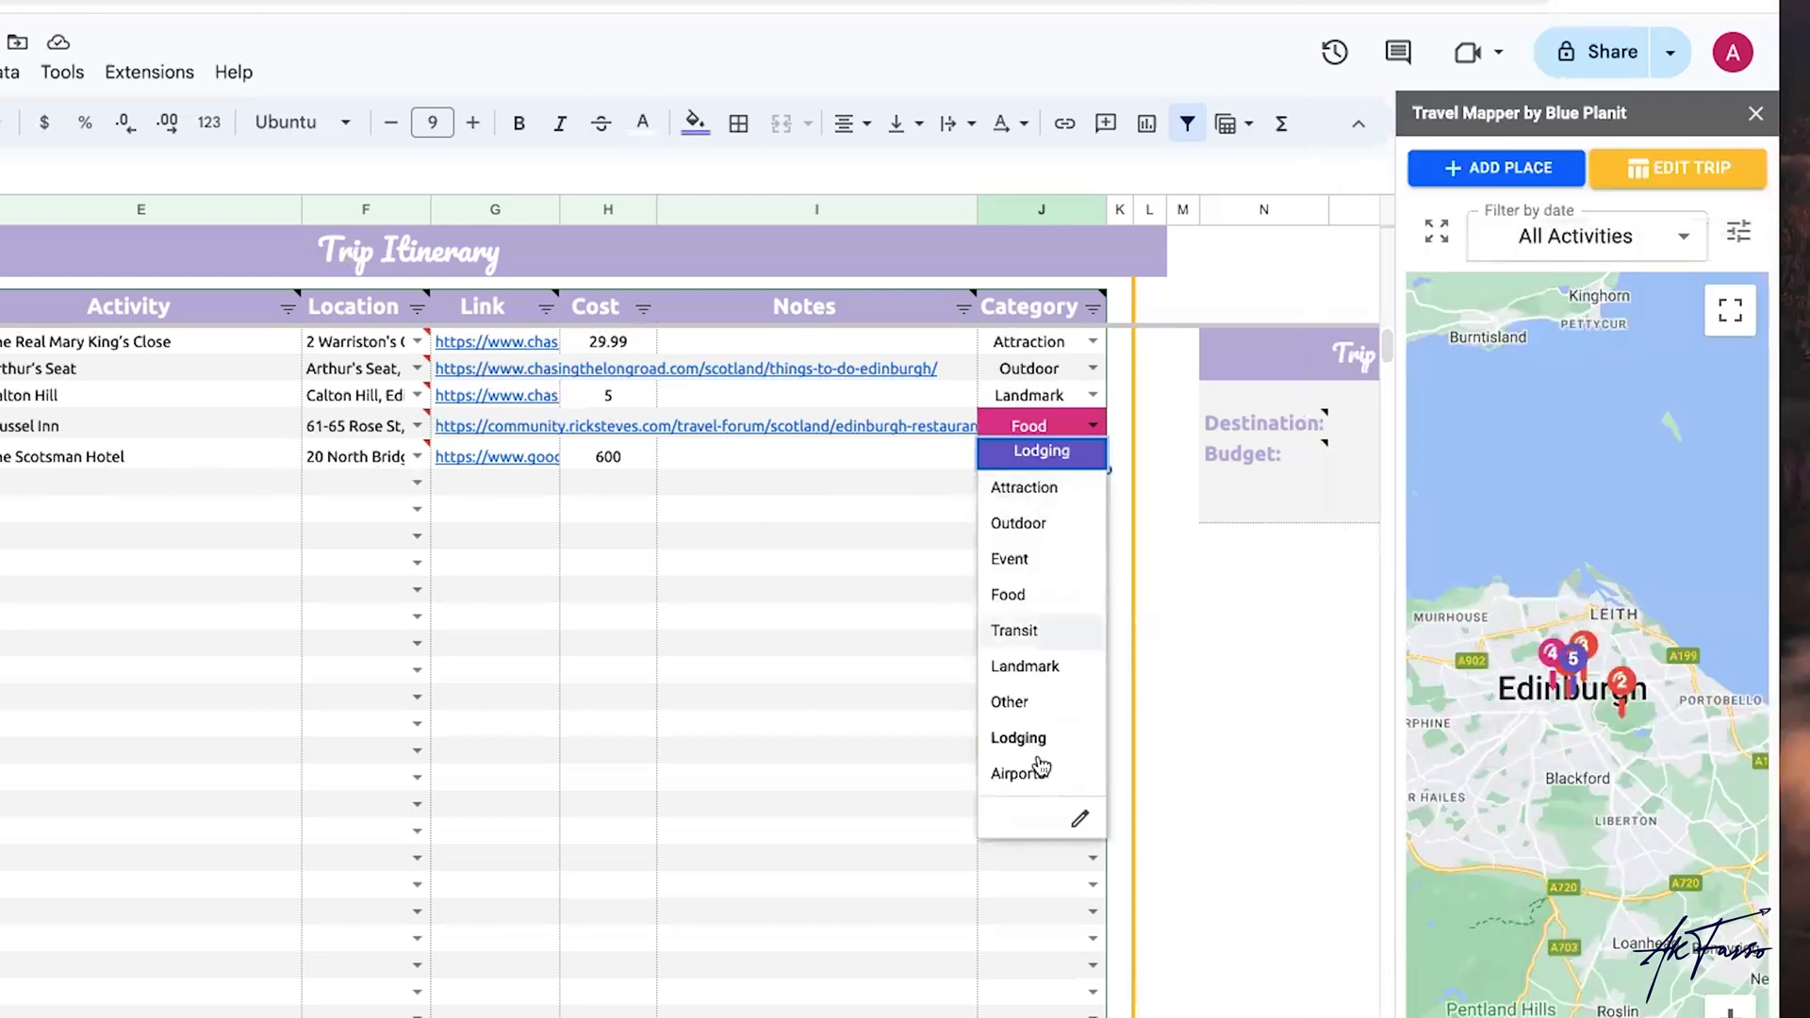
left_click(1016, 773)
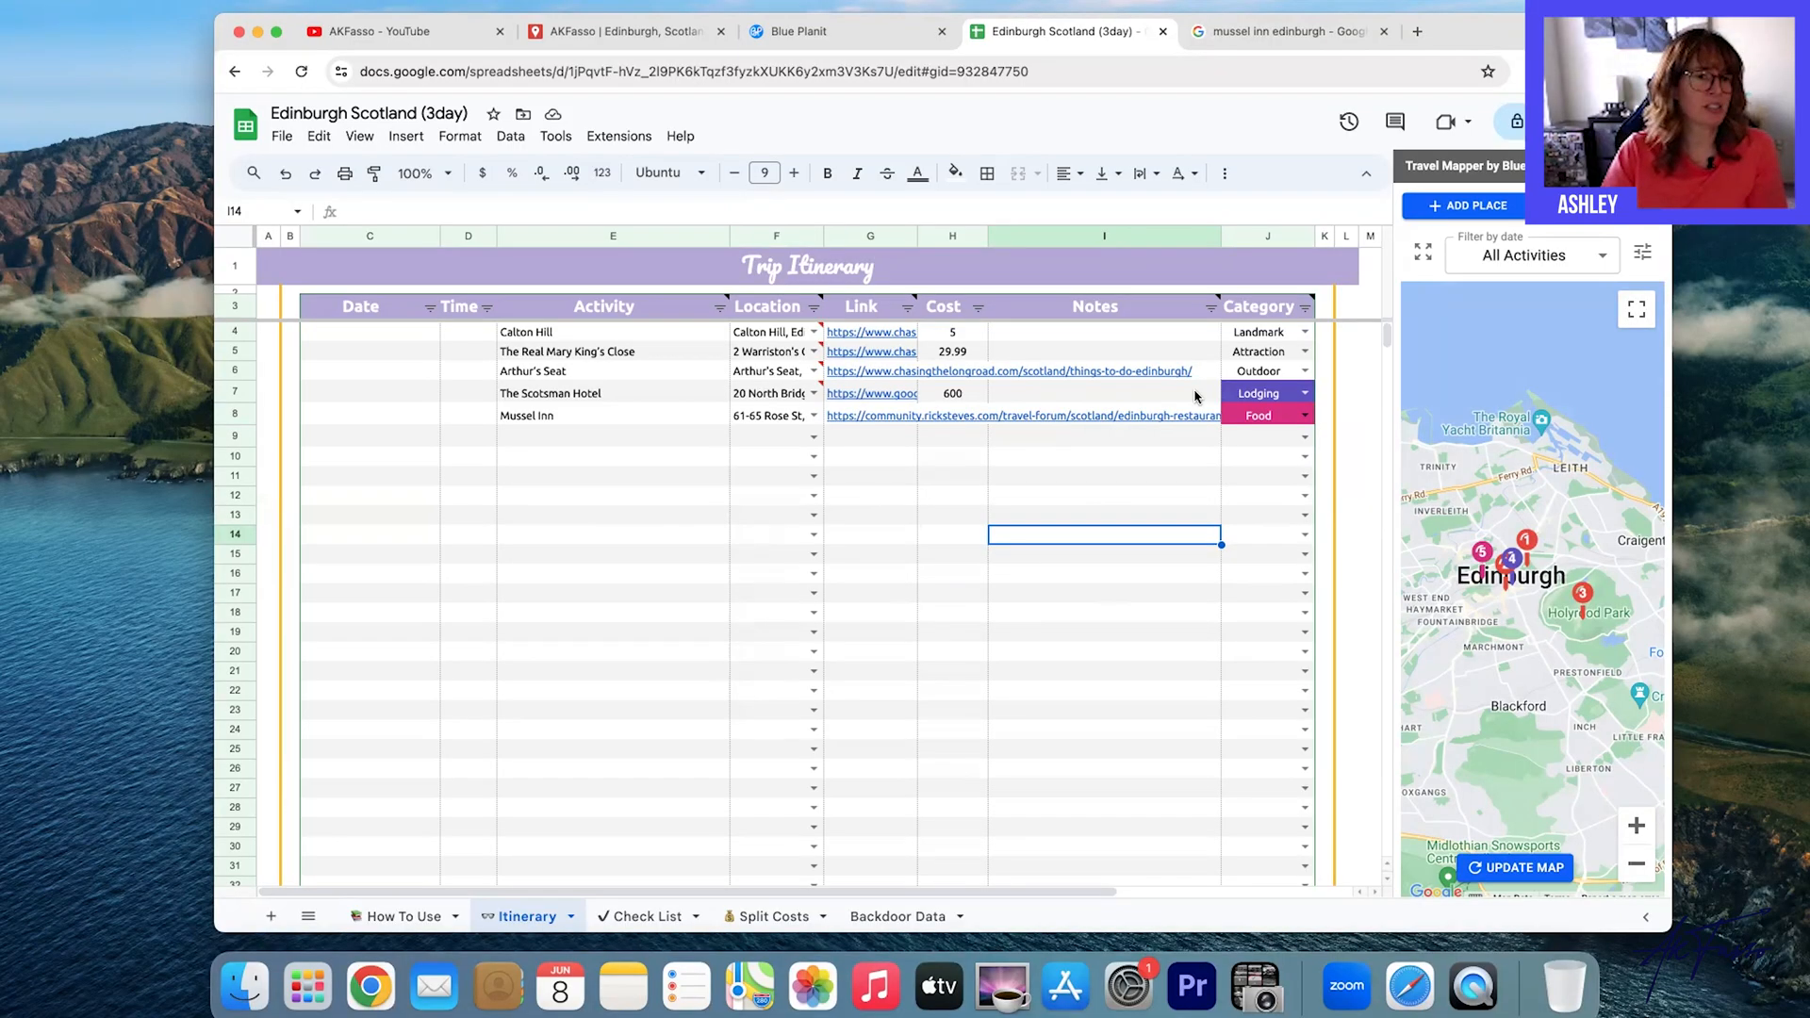
Date Calton Hill 6/12/24 via the date picker and enter times 9:00 and 11:00 AM for the morning slots.
left_click(369, 332)
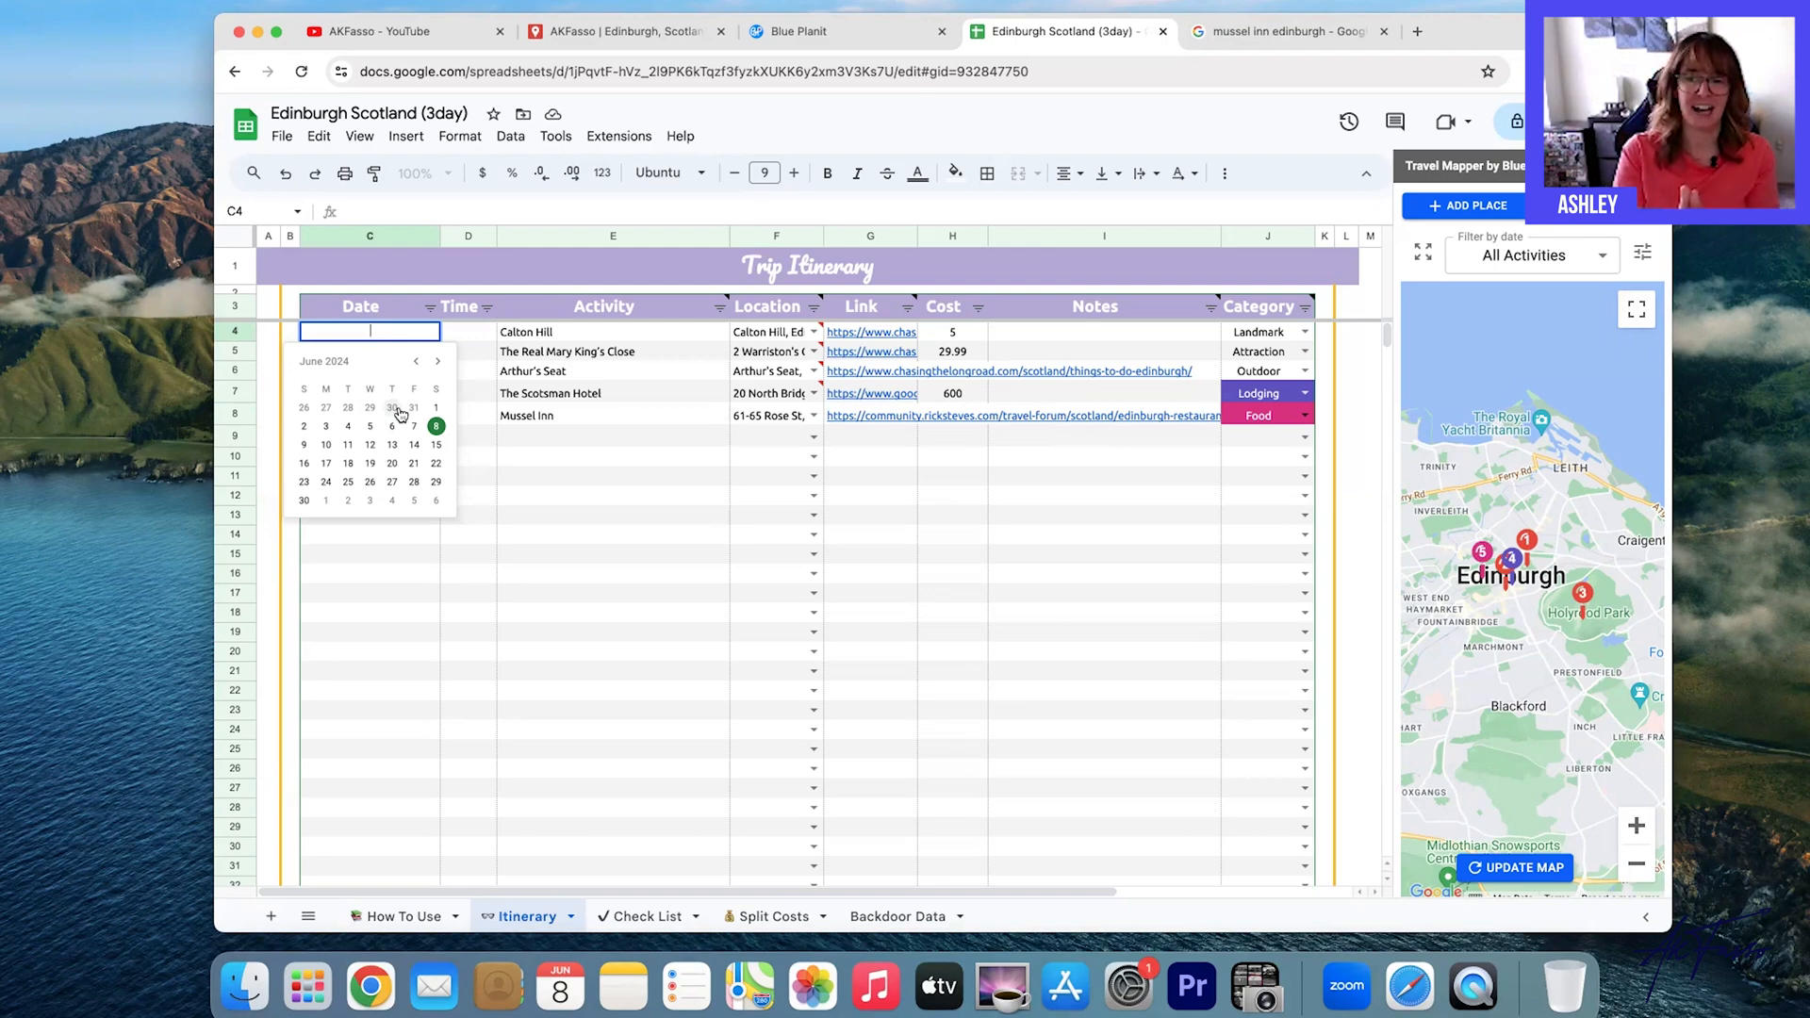
left_click(613, 515)
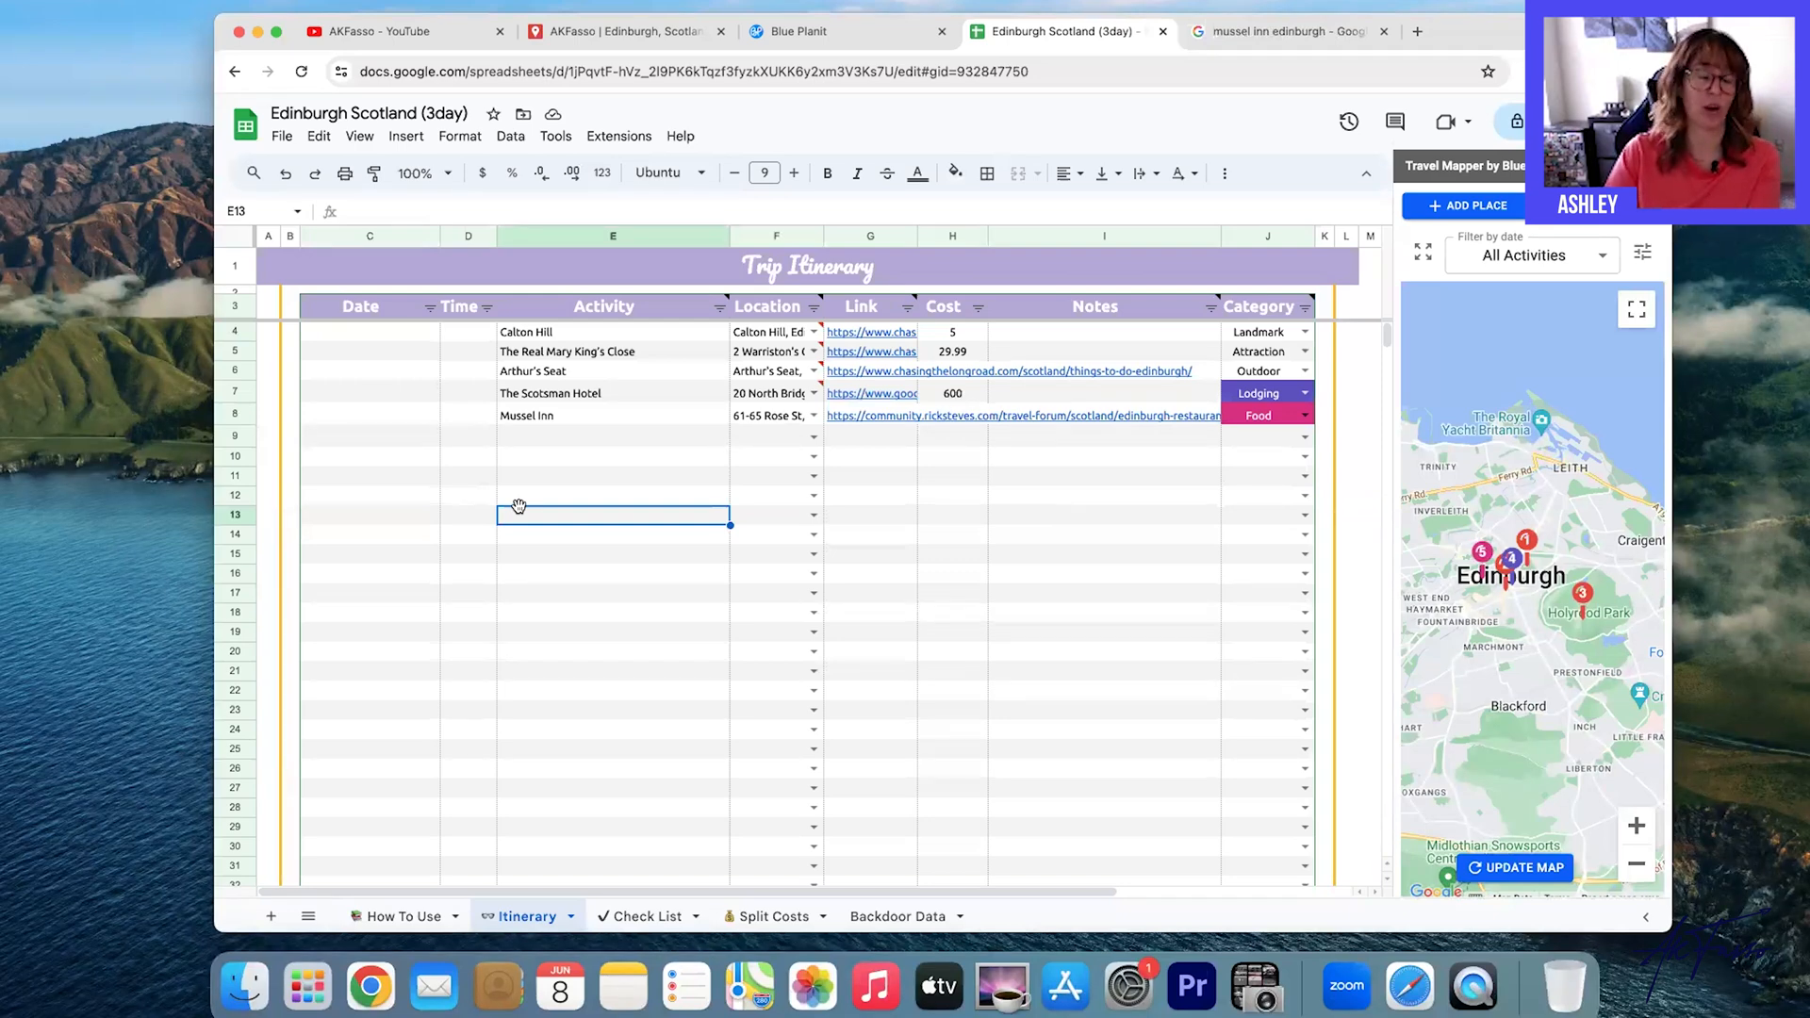
mouse_move(430, 424)
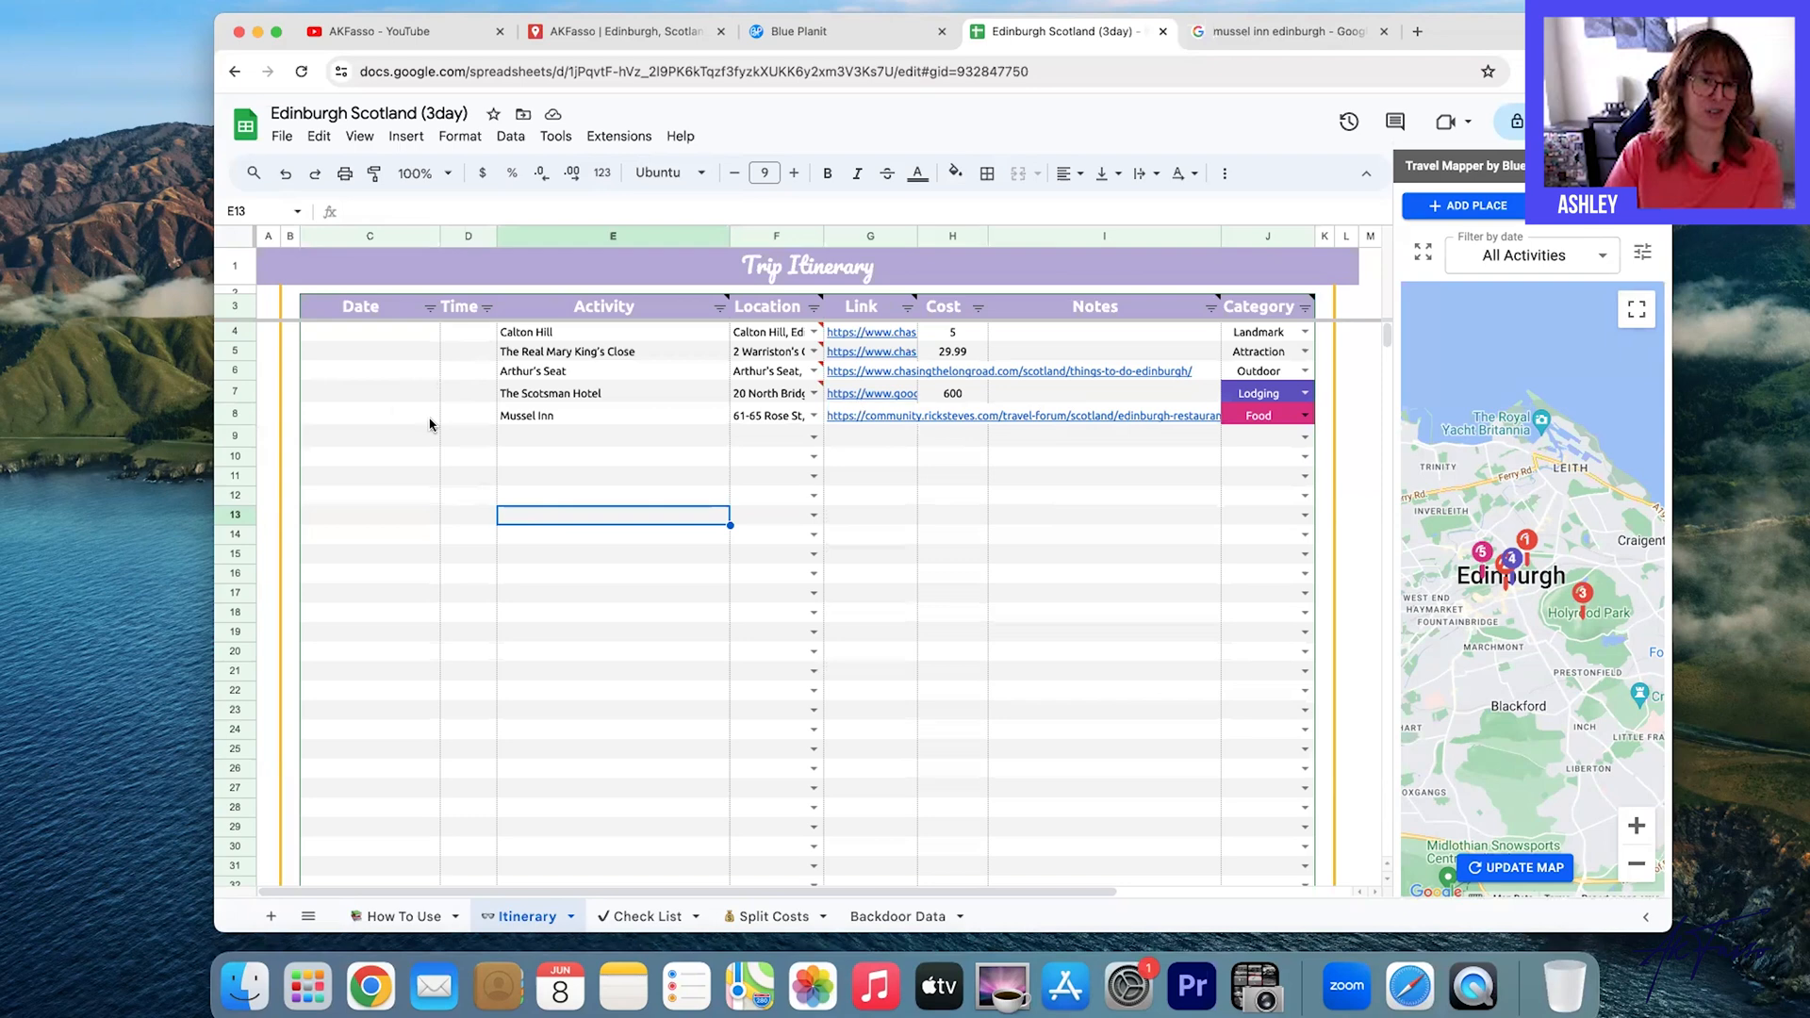
left_click(369, 331)
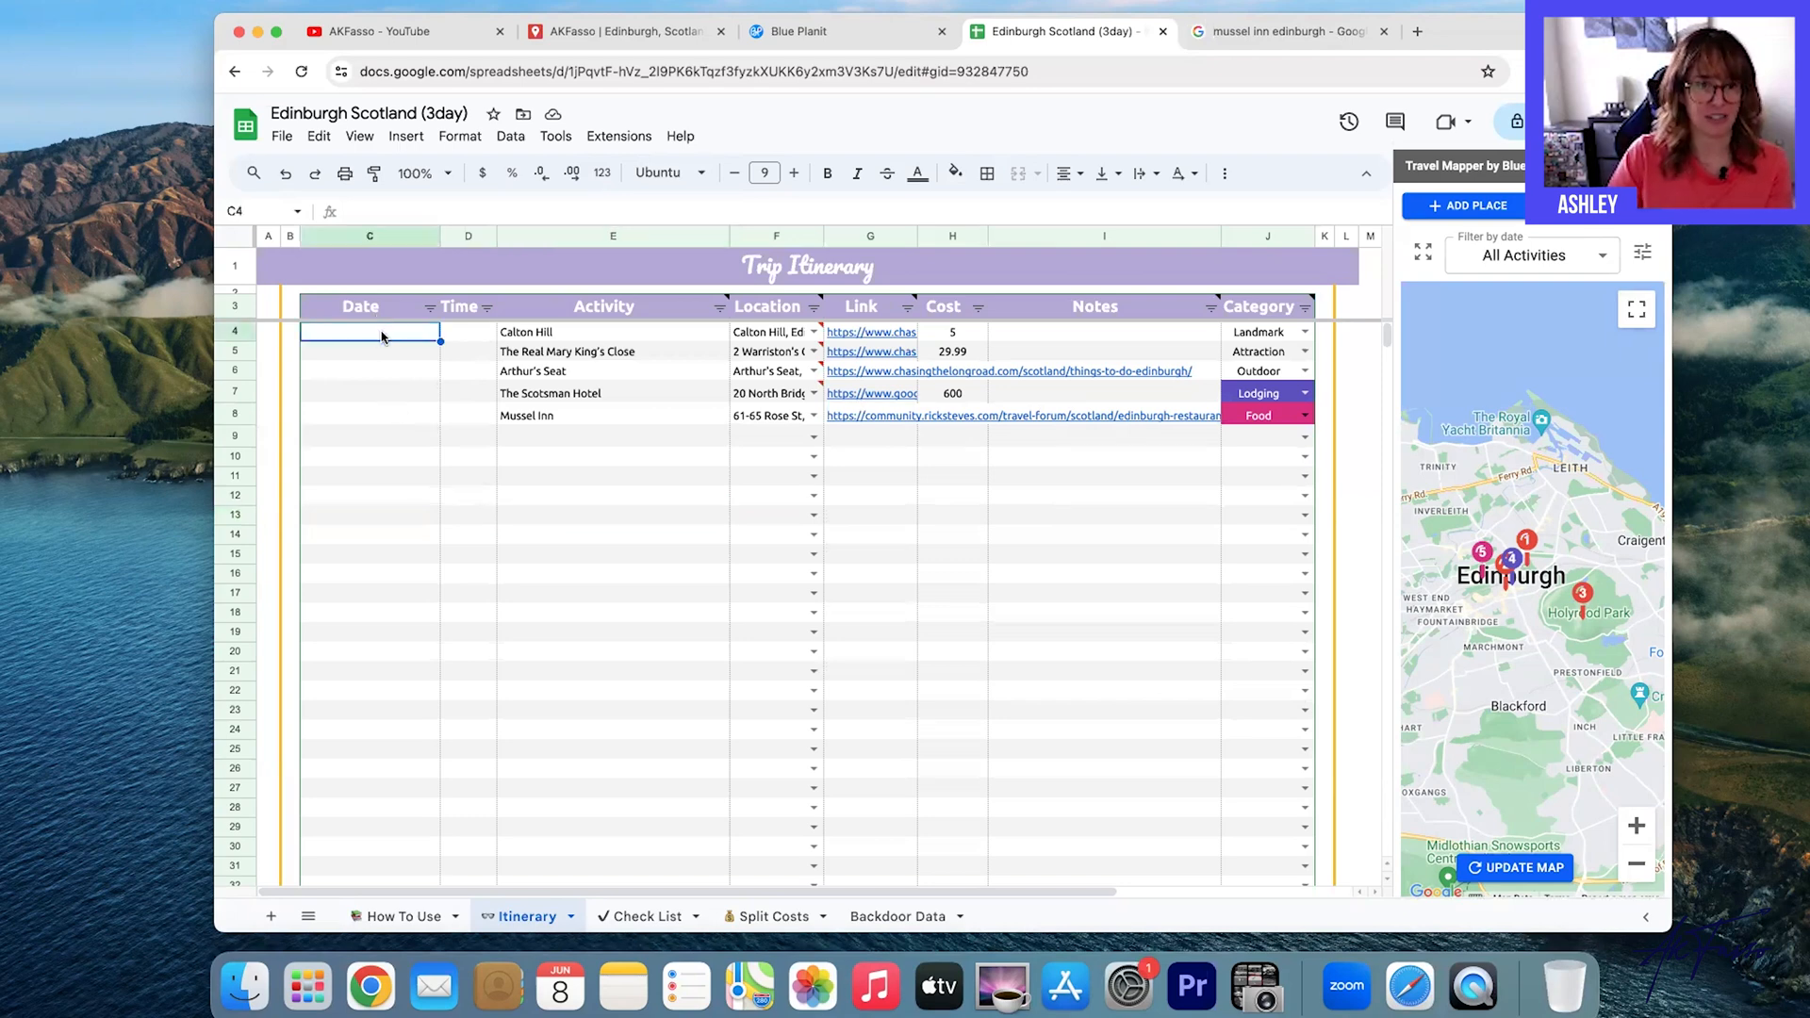
left_click(370, 331)
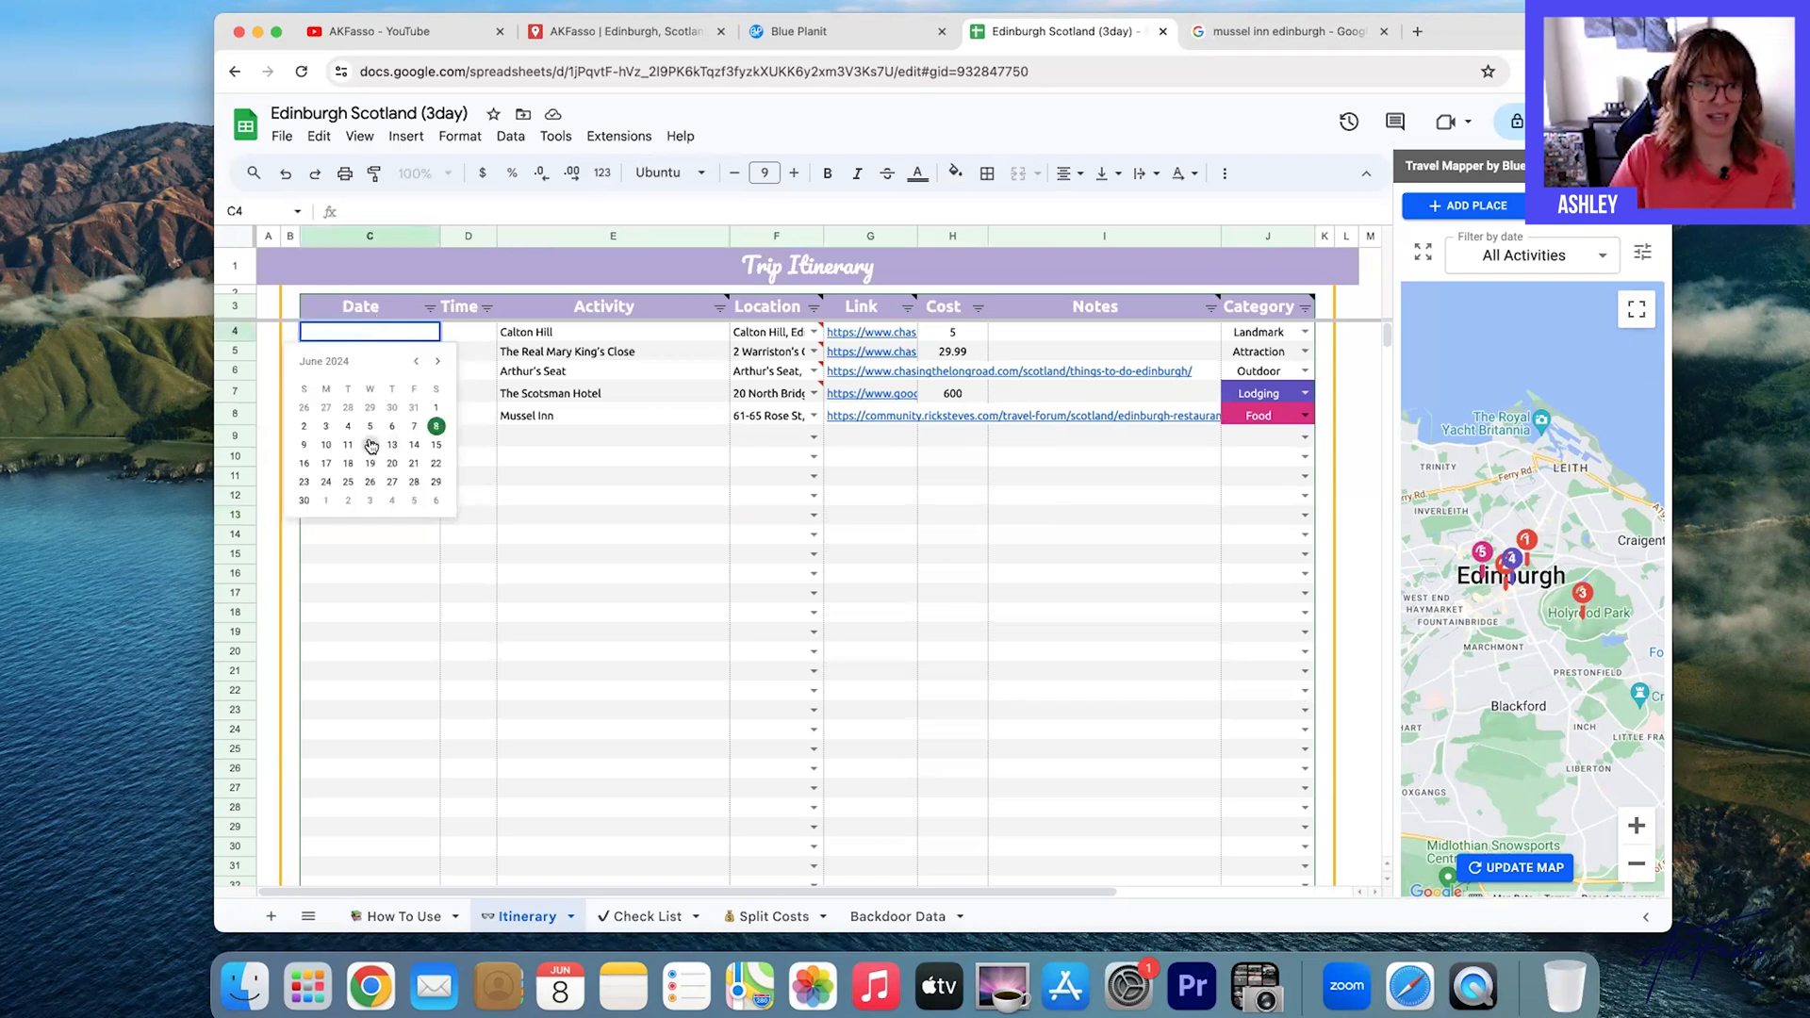
left_click(347, 445)
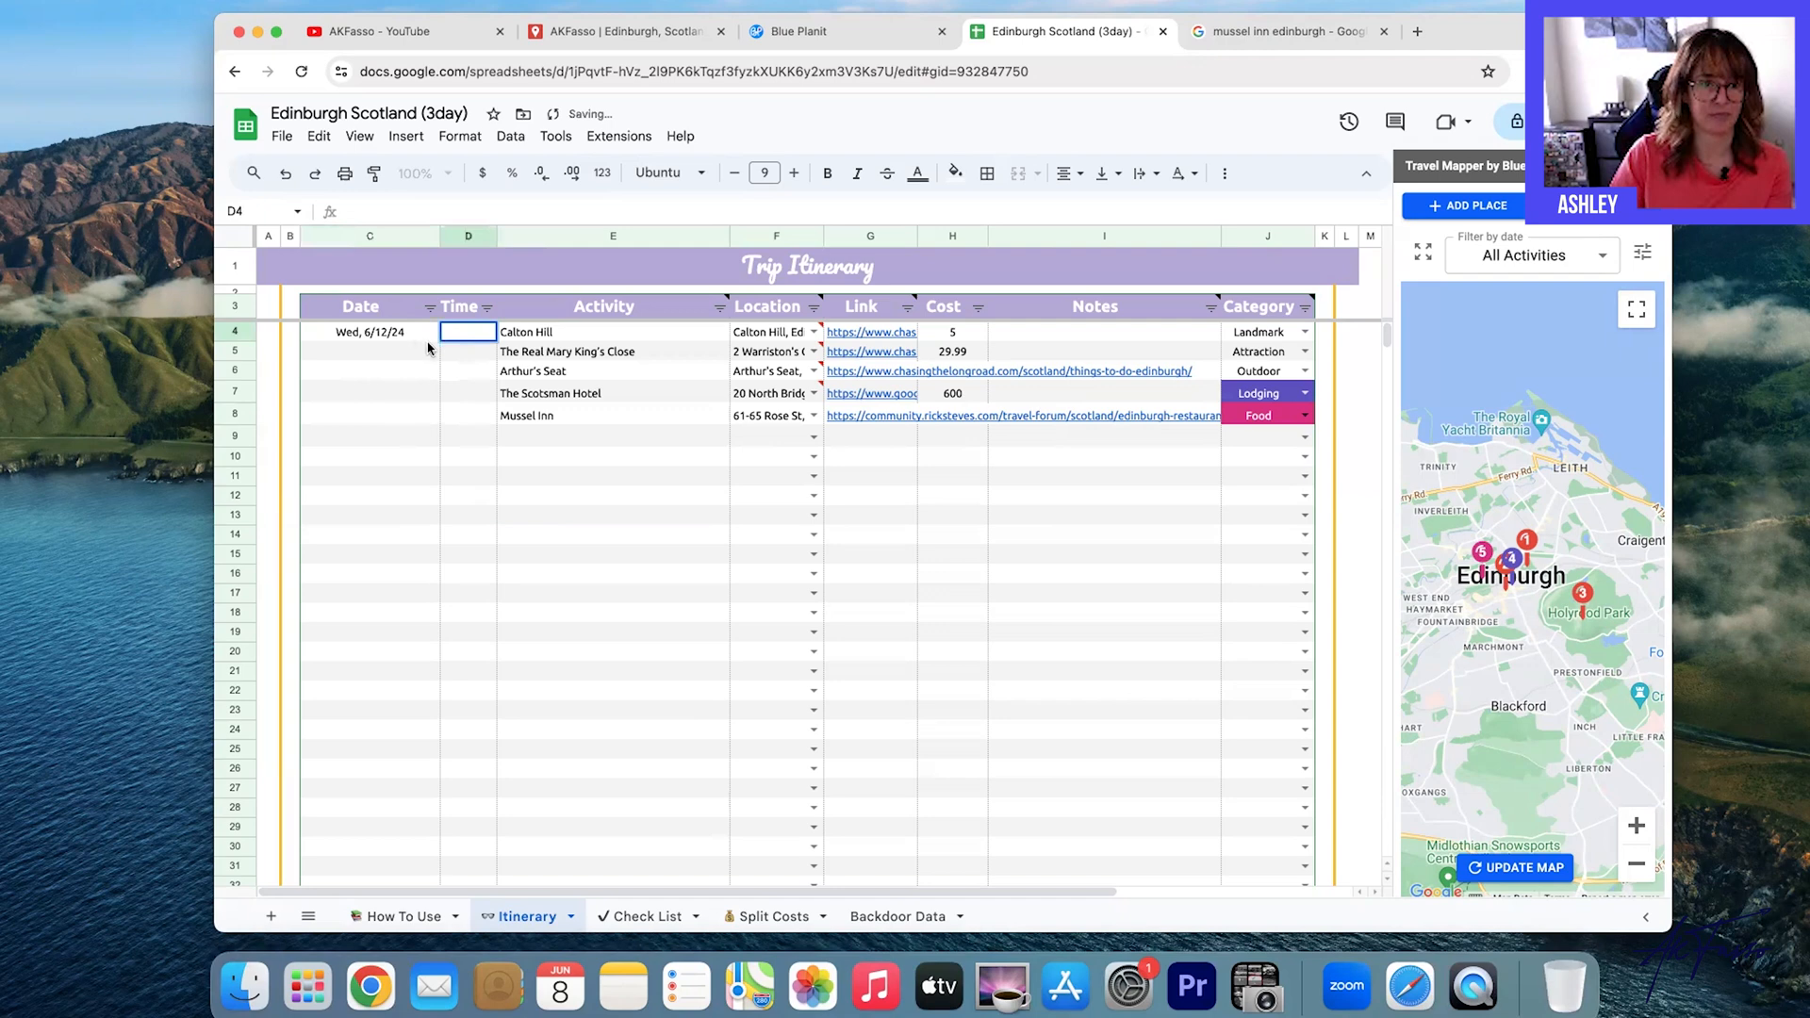
type("9:00 AM")
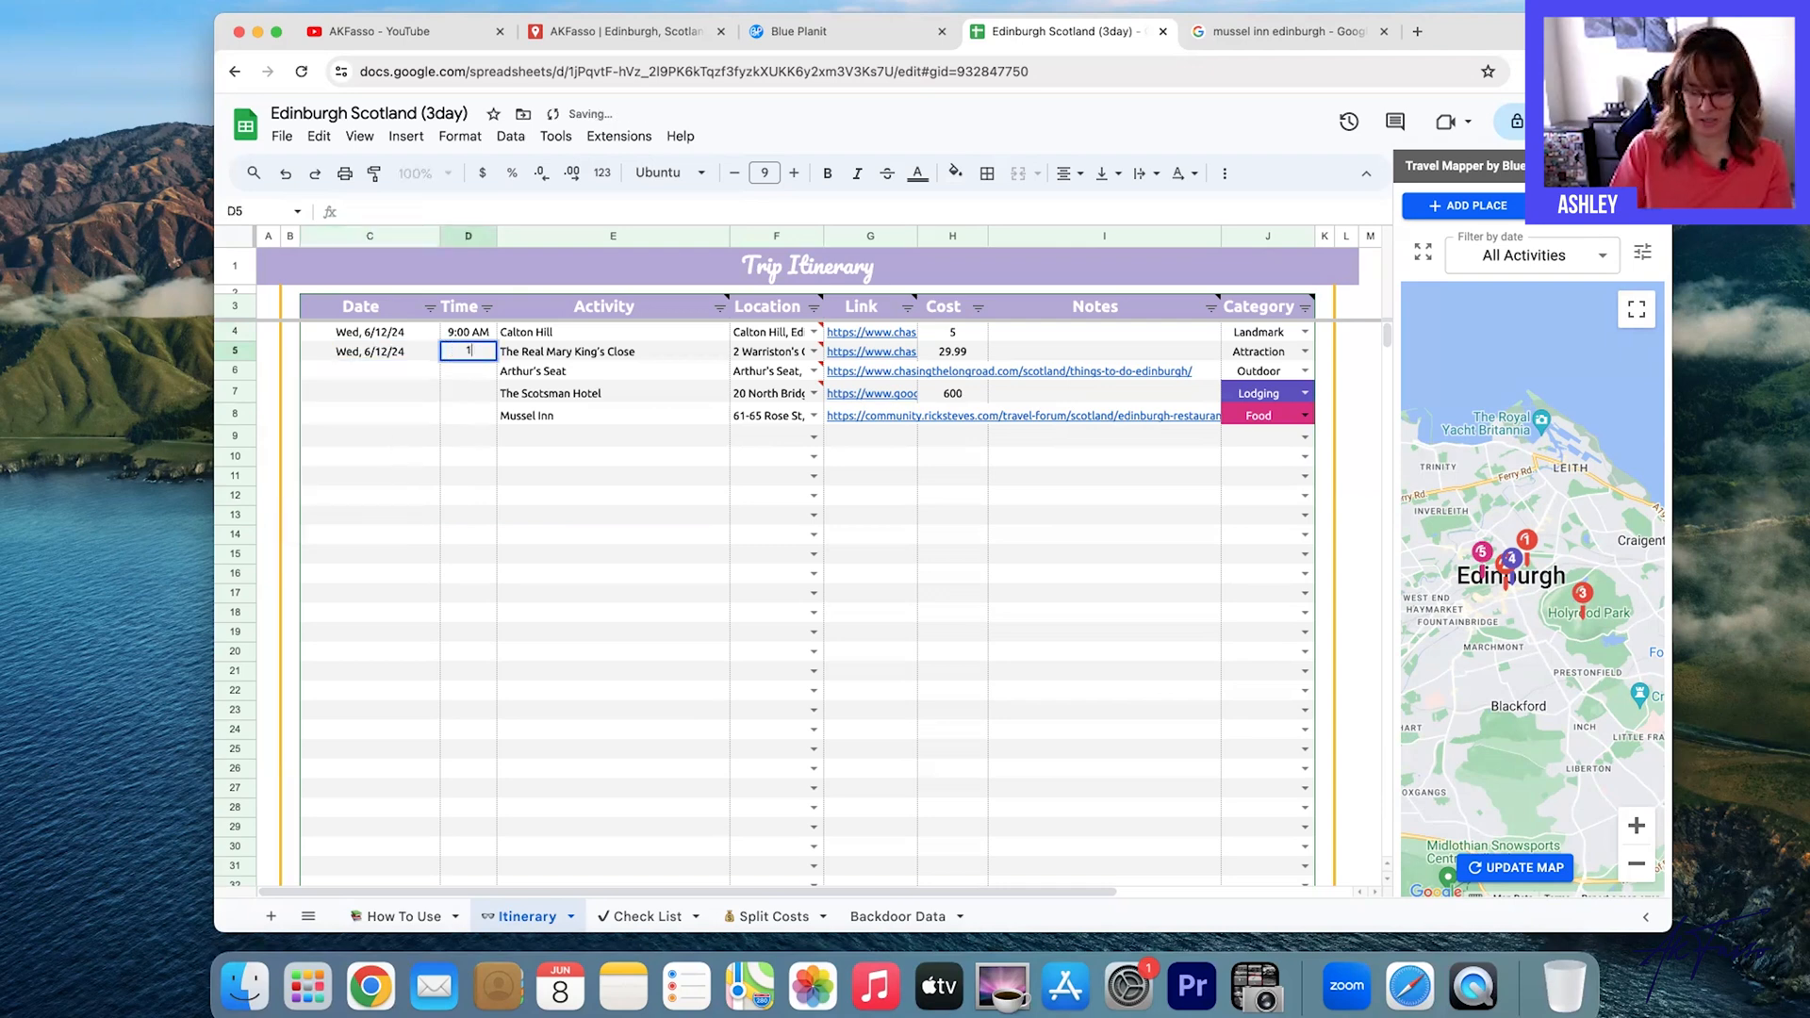
type("11:00 AM")
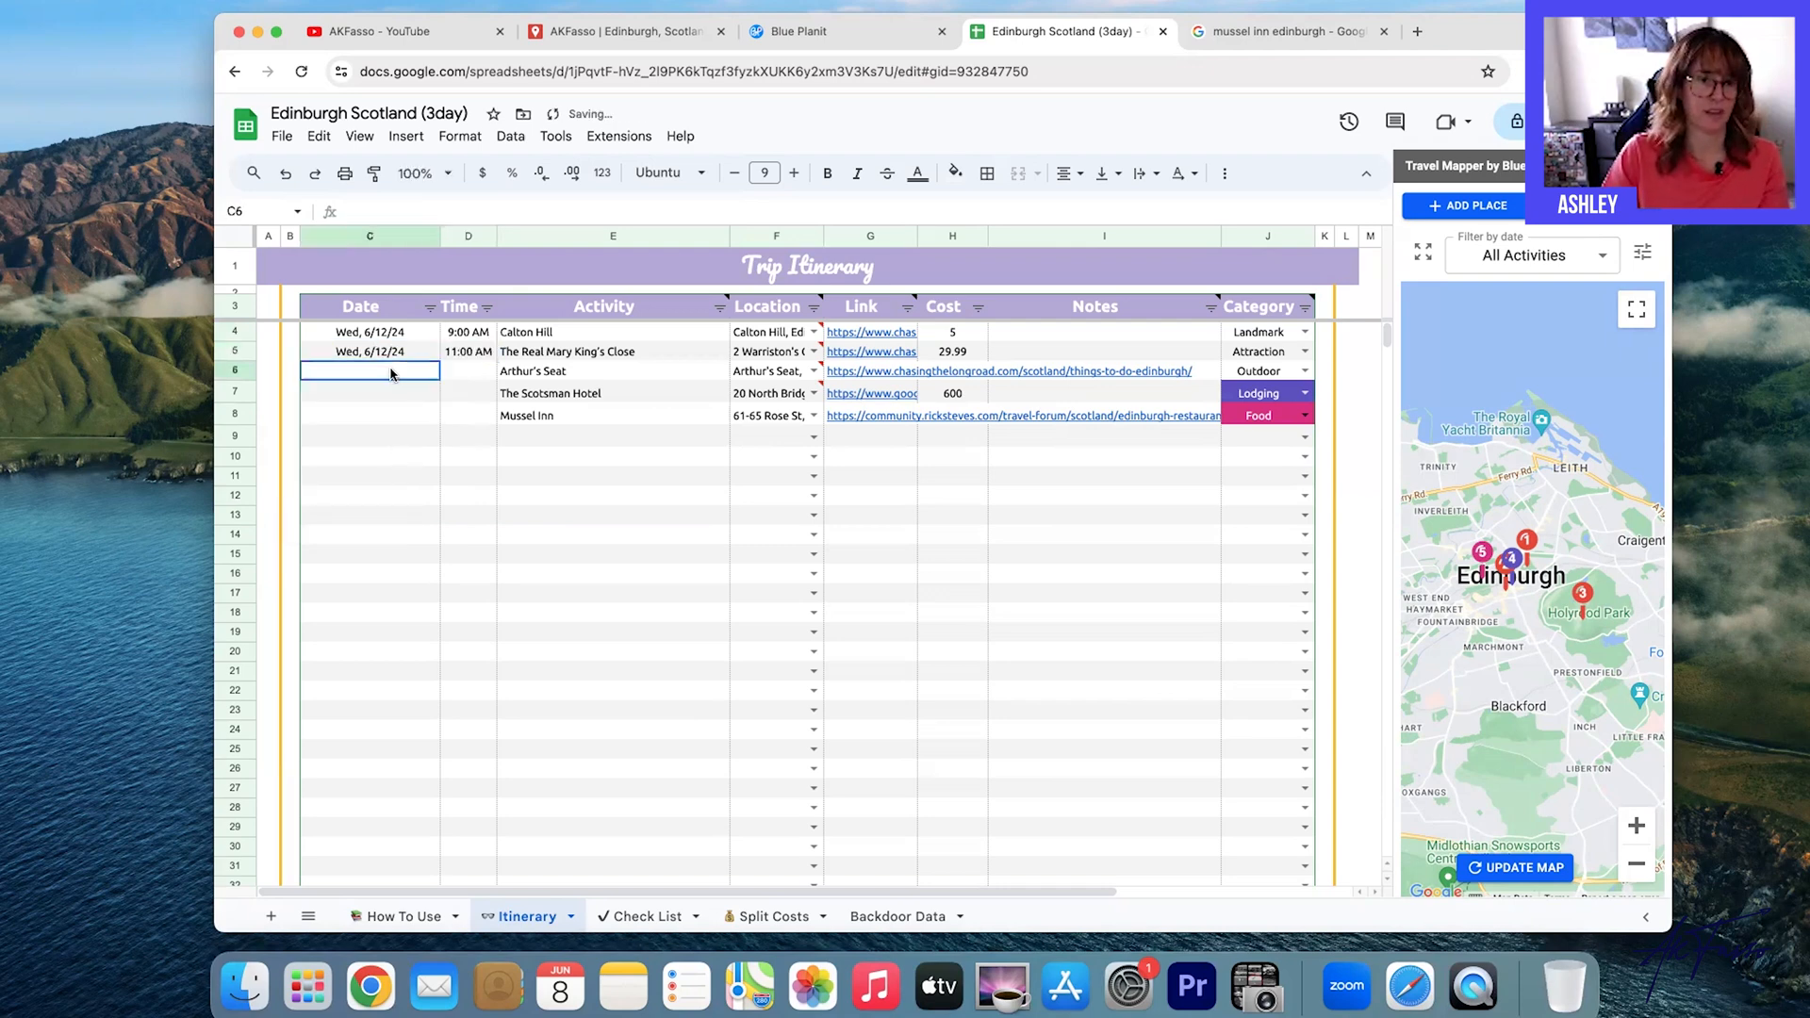
type("T")
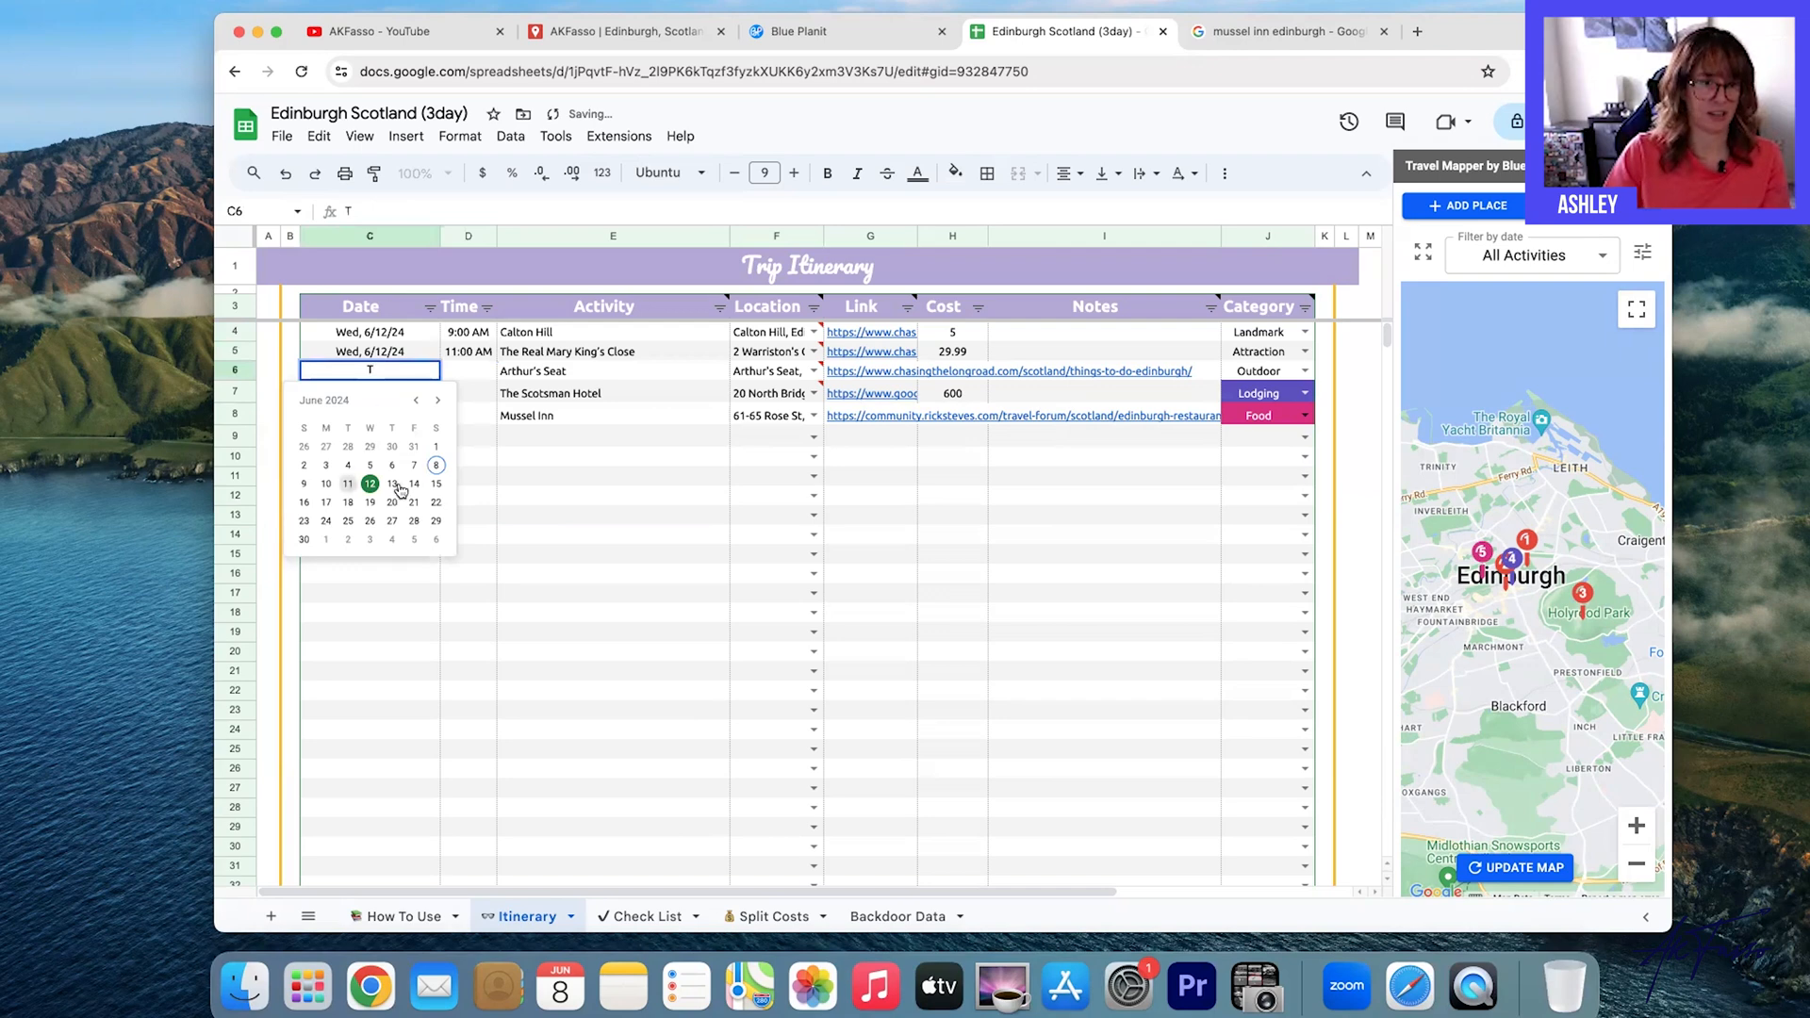
Set Arthur's Seat to 6/13/24 and The Scotsman Hotel to 6/11/24 from the date picker.
left_click(392, 483)
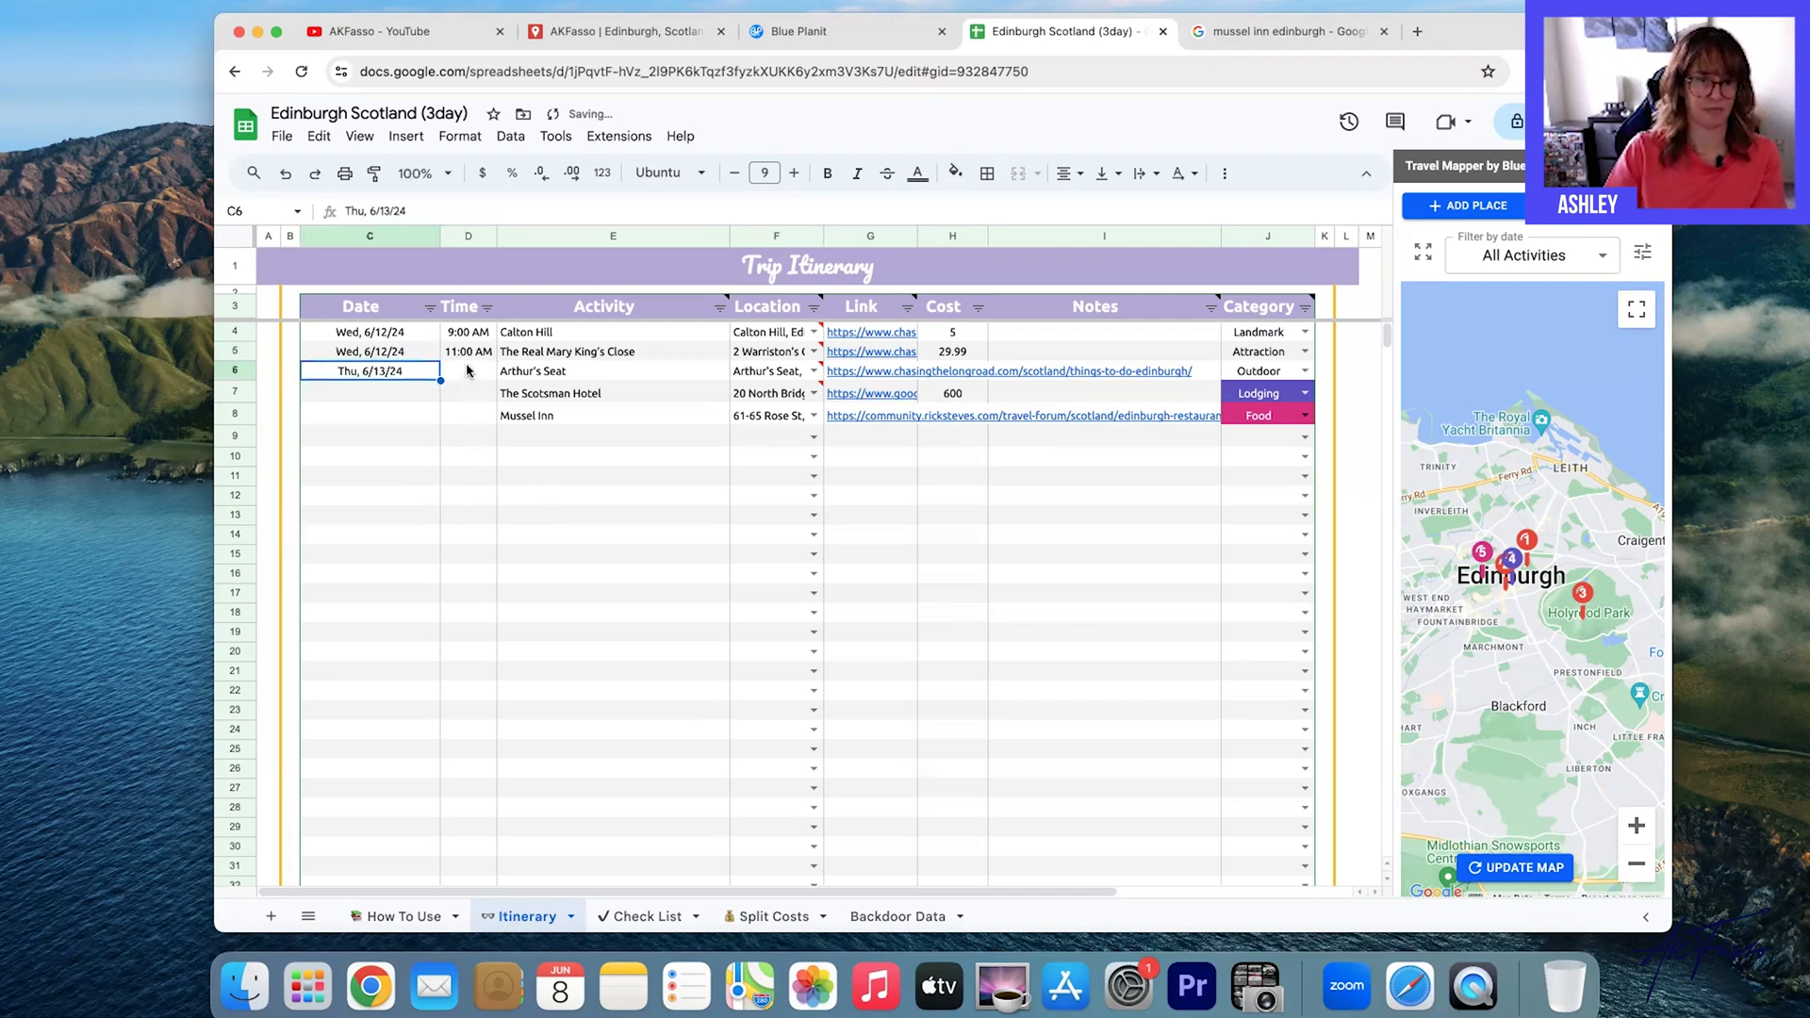
left_click(370, 392)
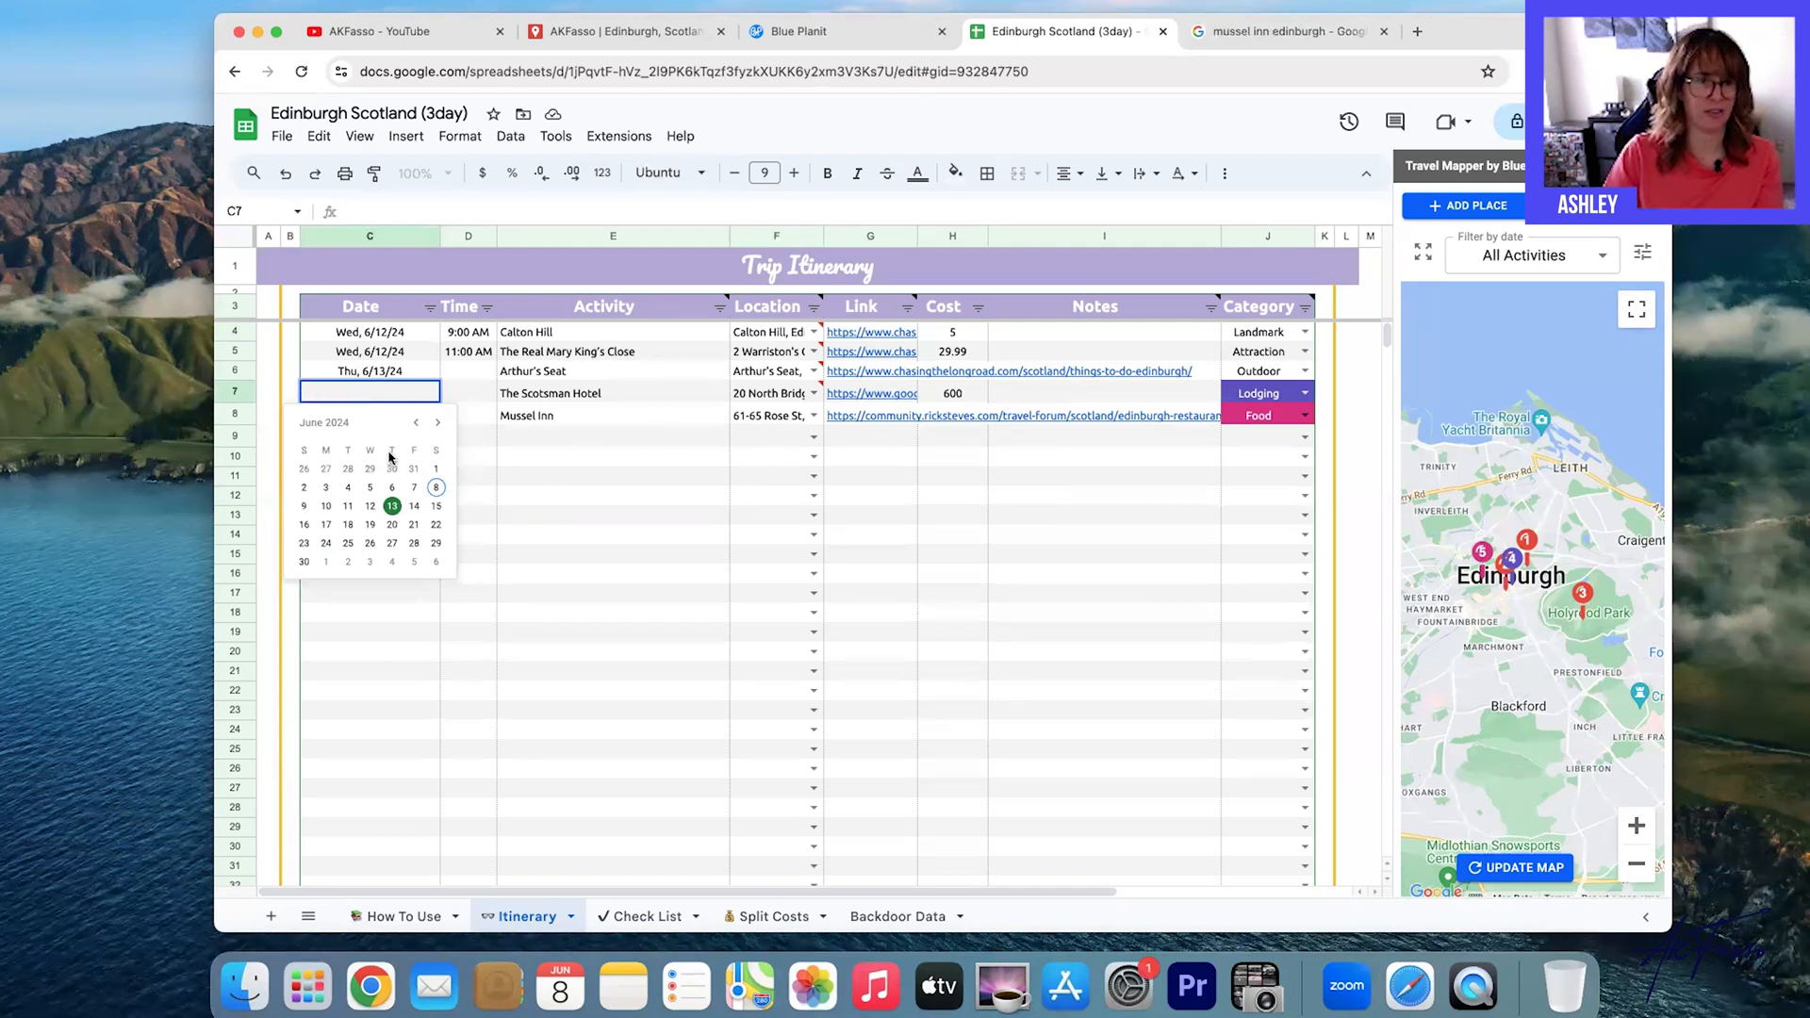
mouse_move(370, 530)
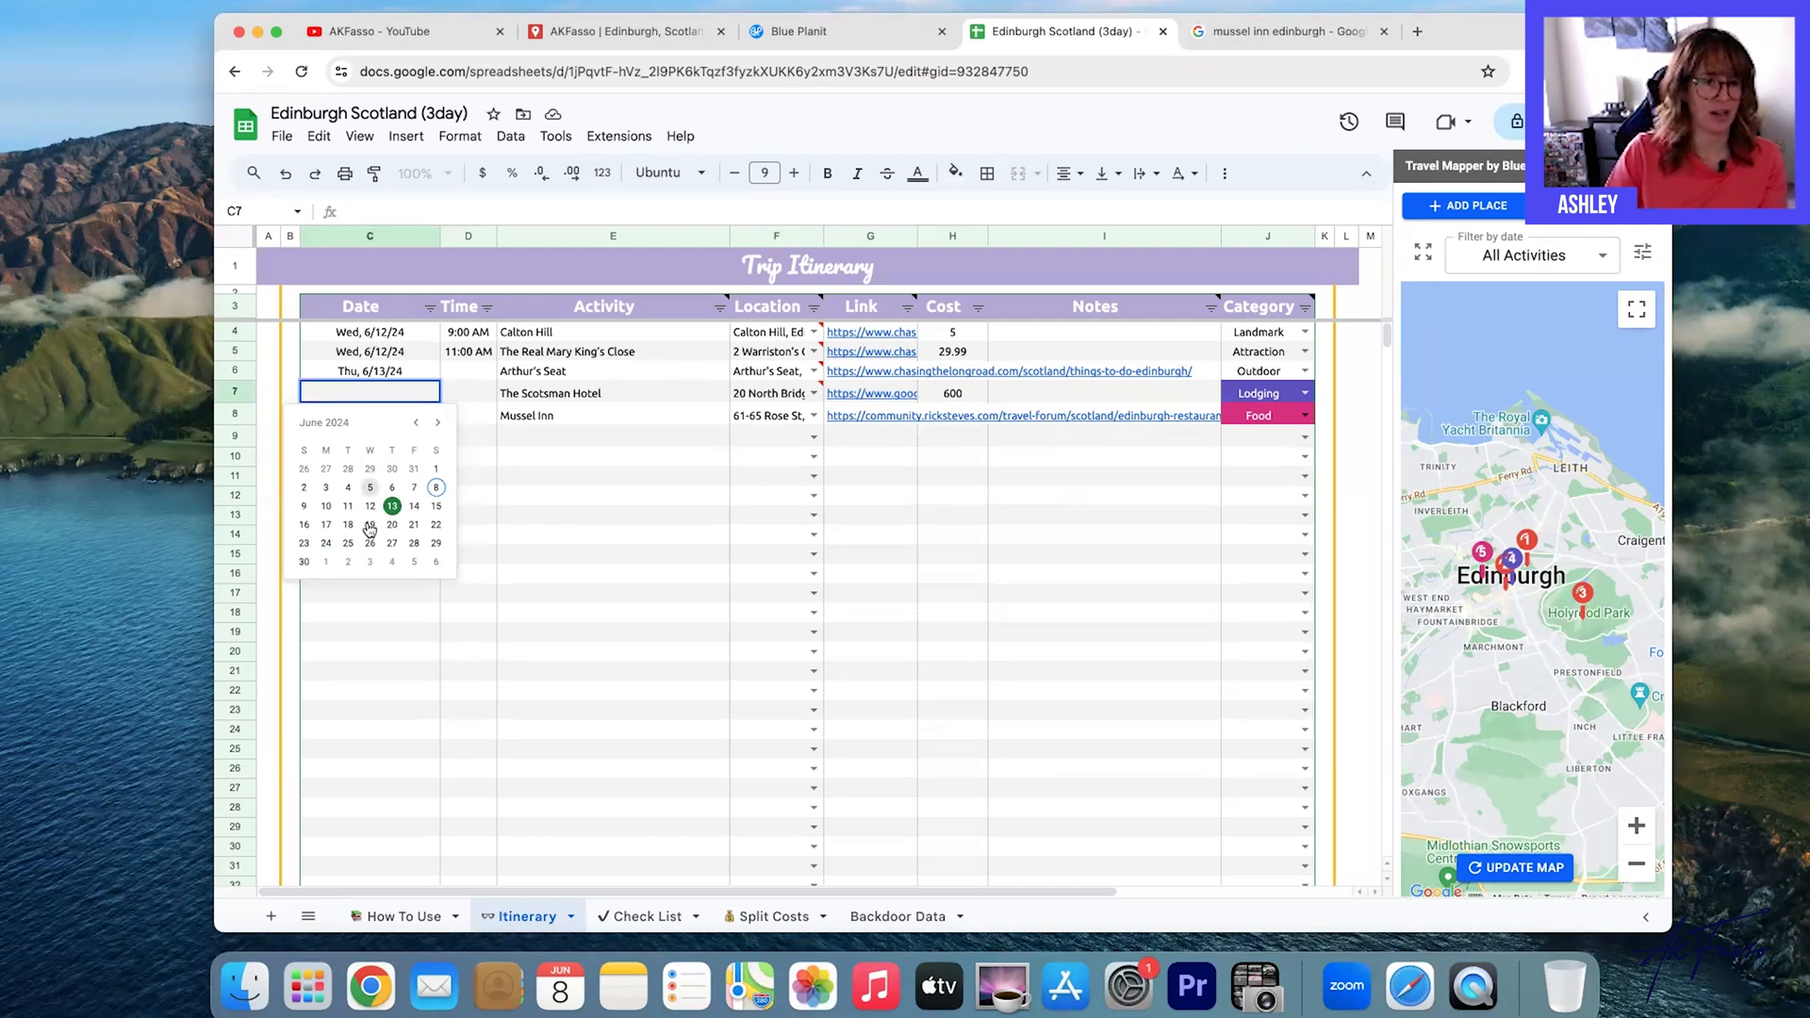
left_click(370, 524)
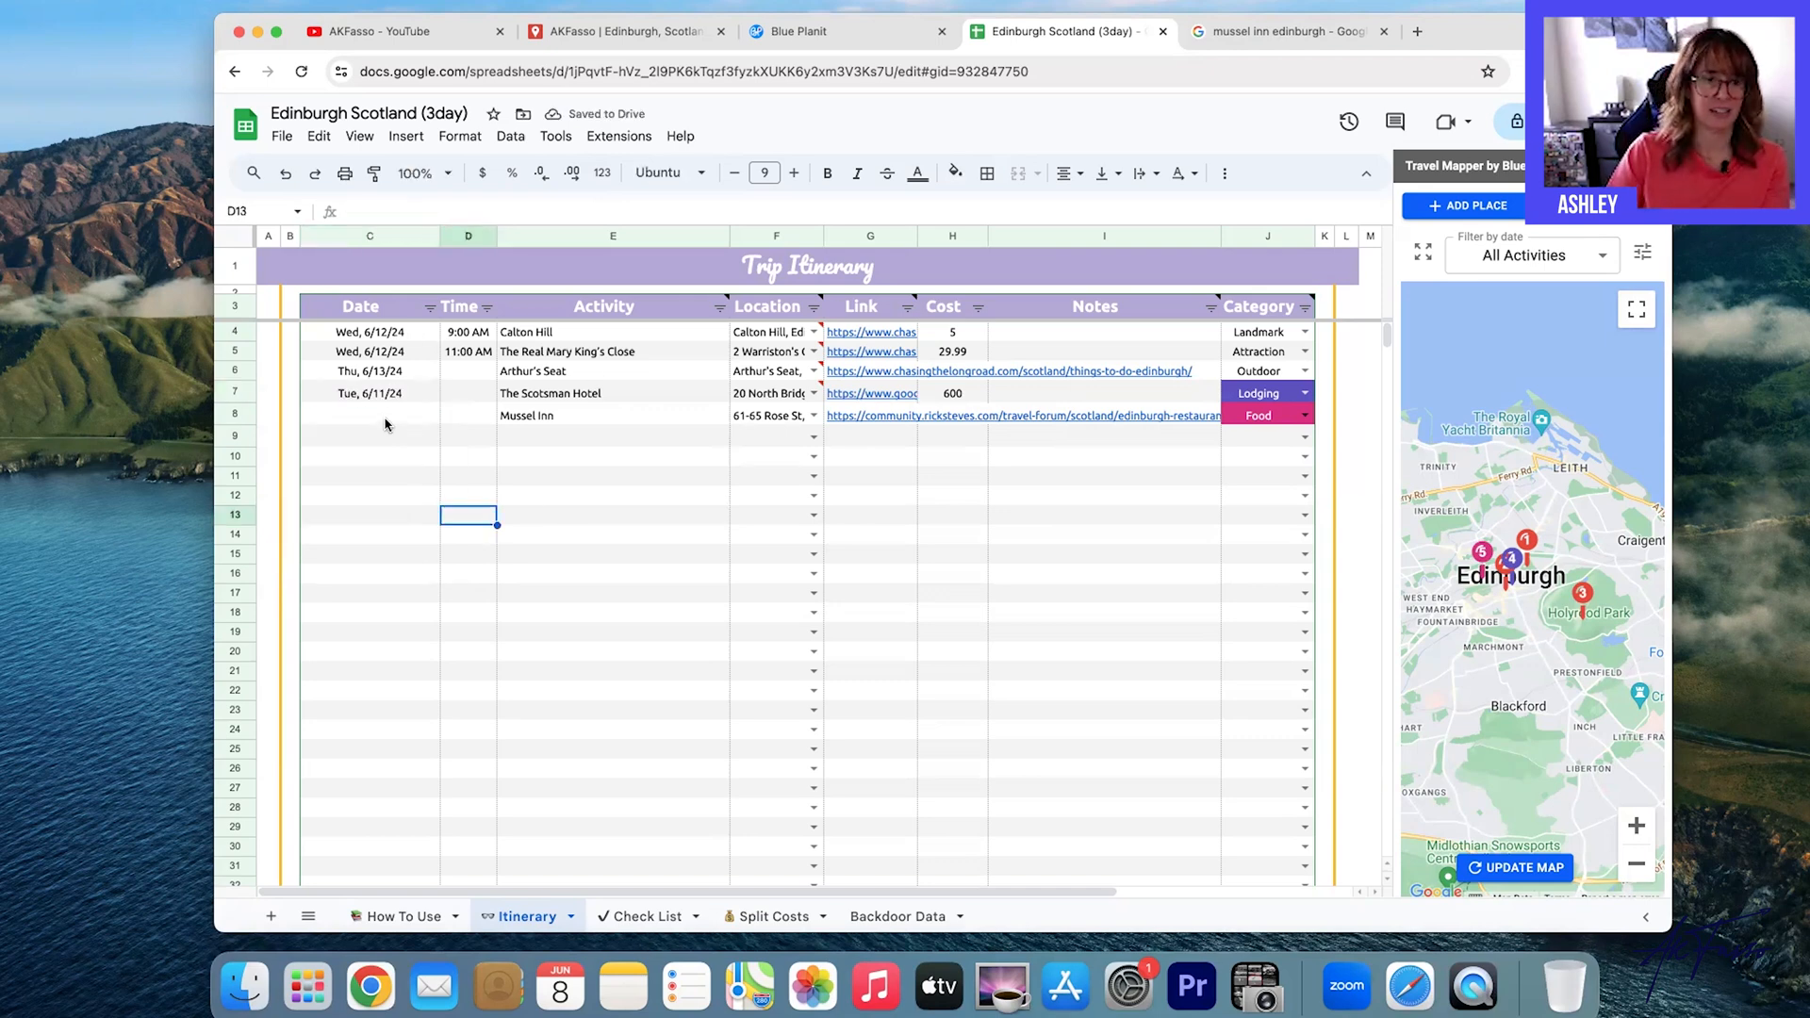
mouse_move(631, 384)
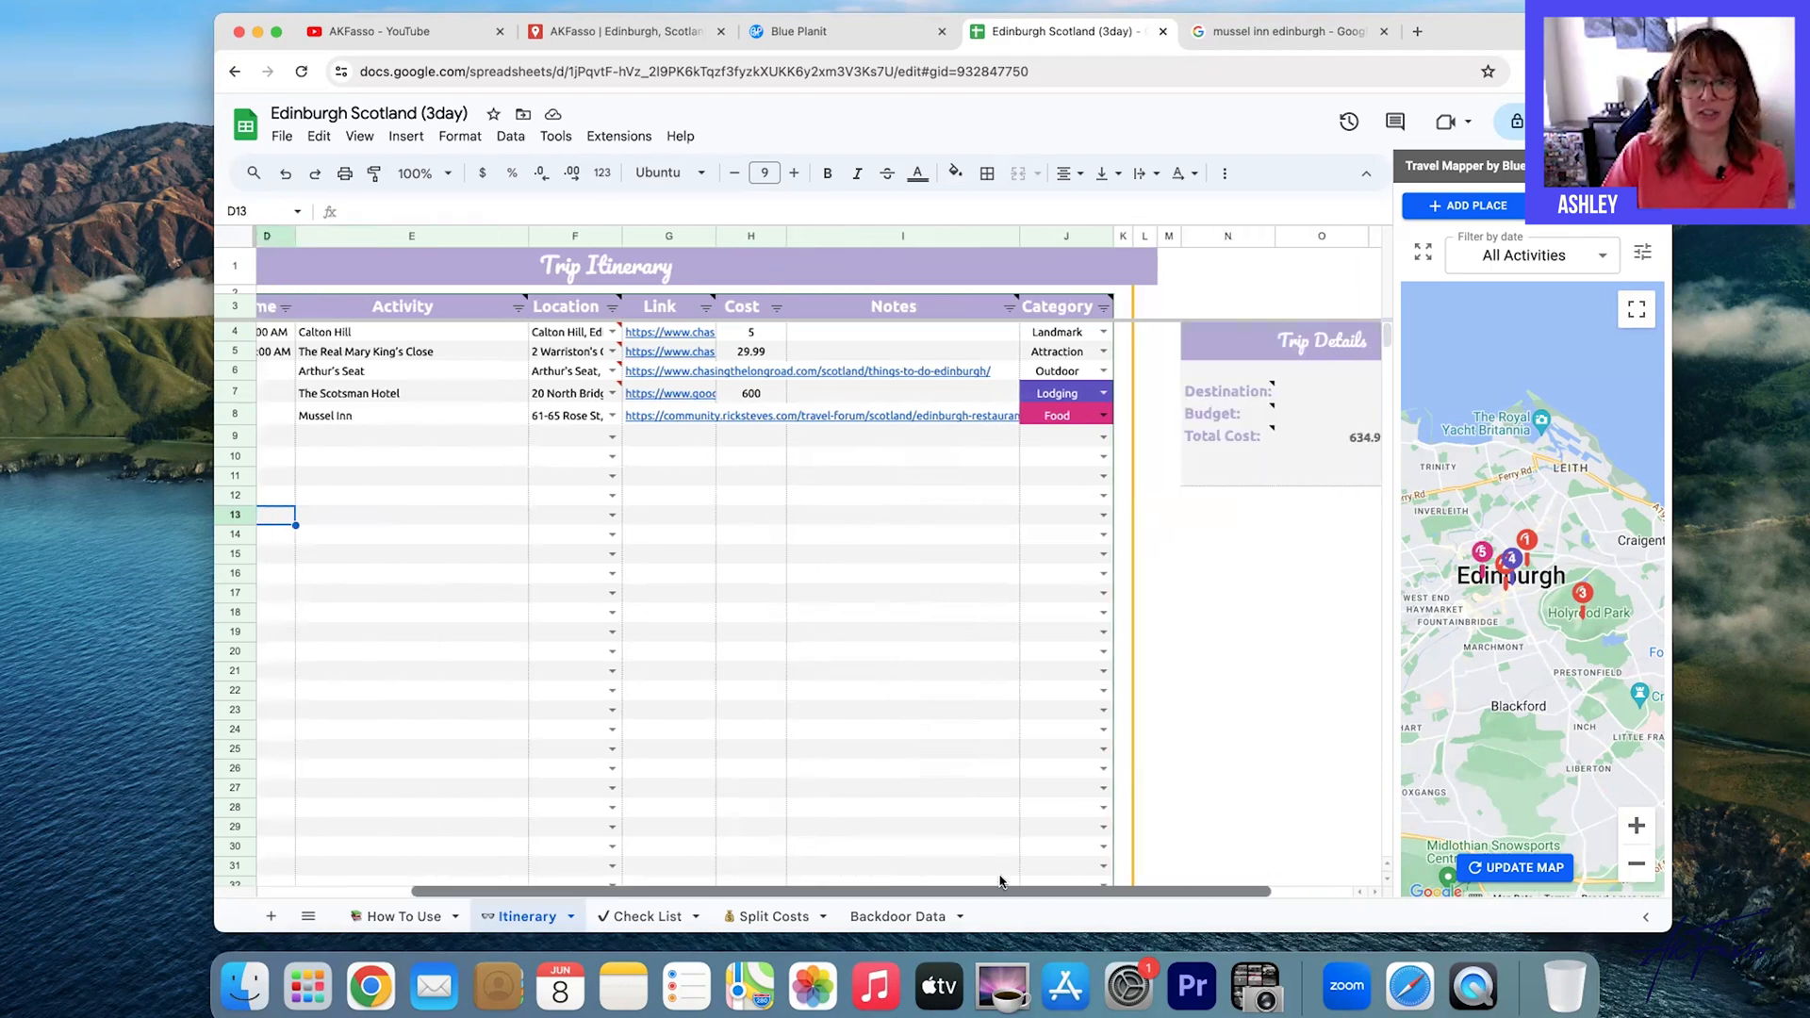
Scroll the sheet left to view the dated itinerary columns.
scroll("left", 3)
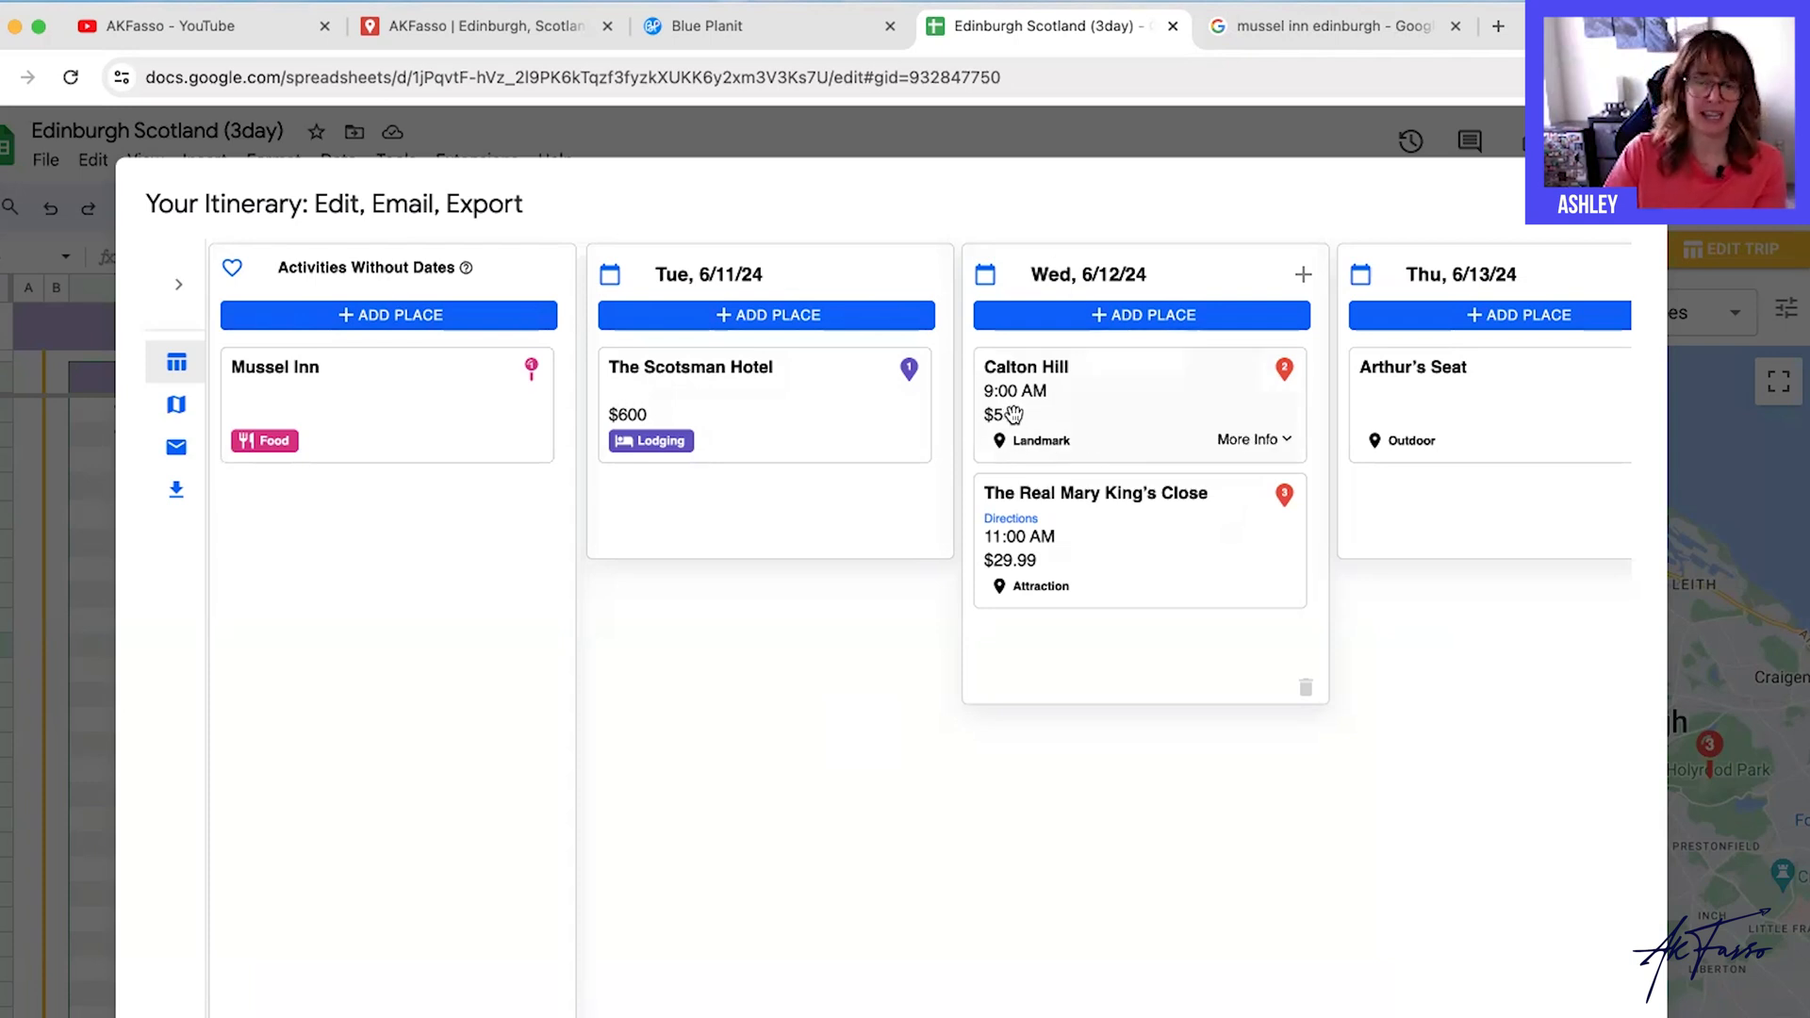
mouse_move(1081, 398)
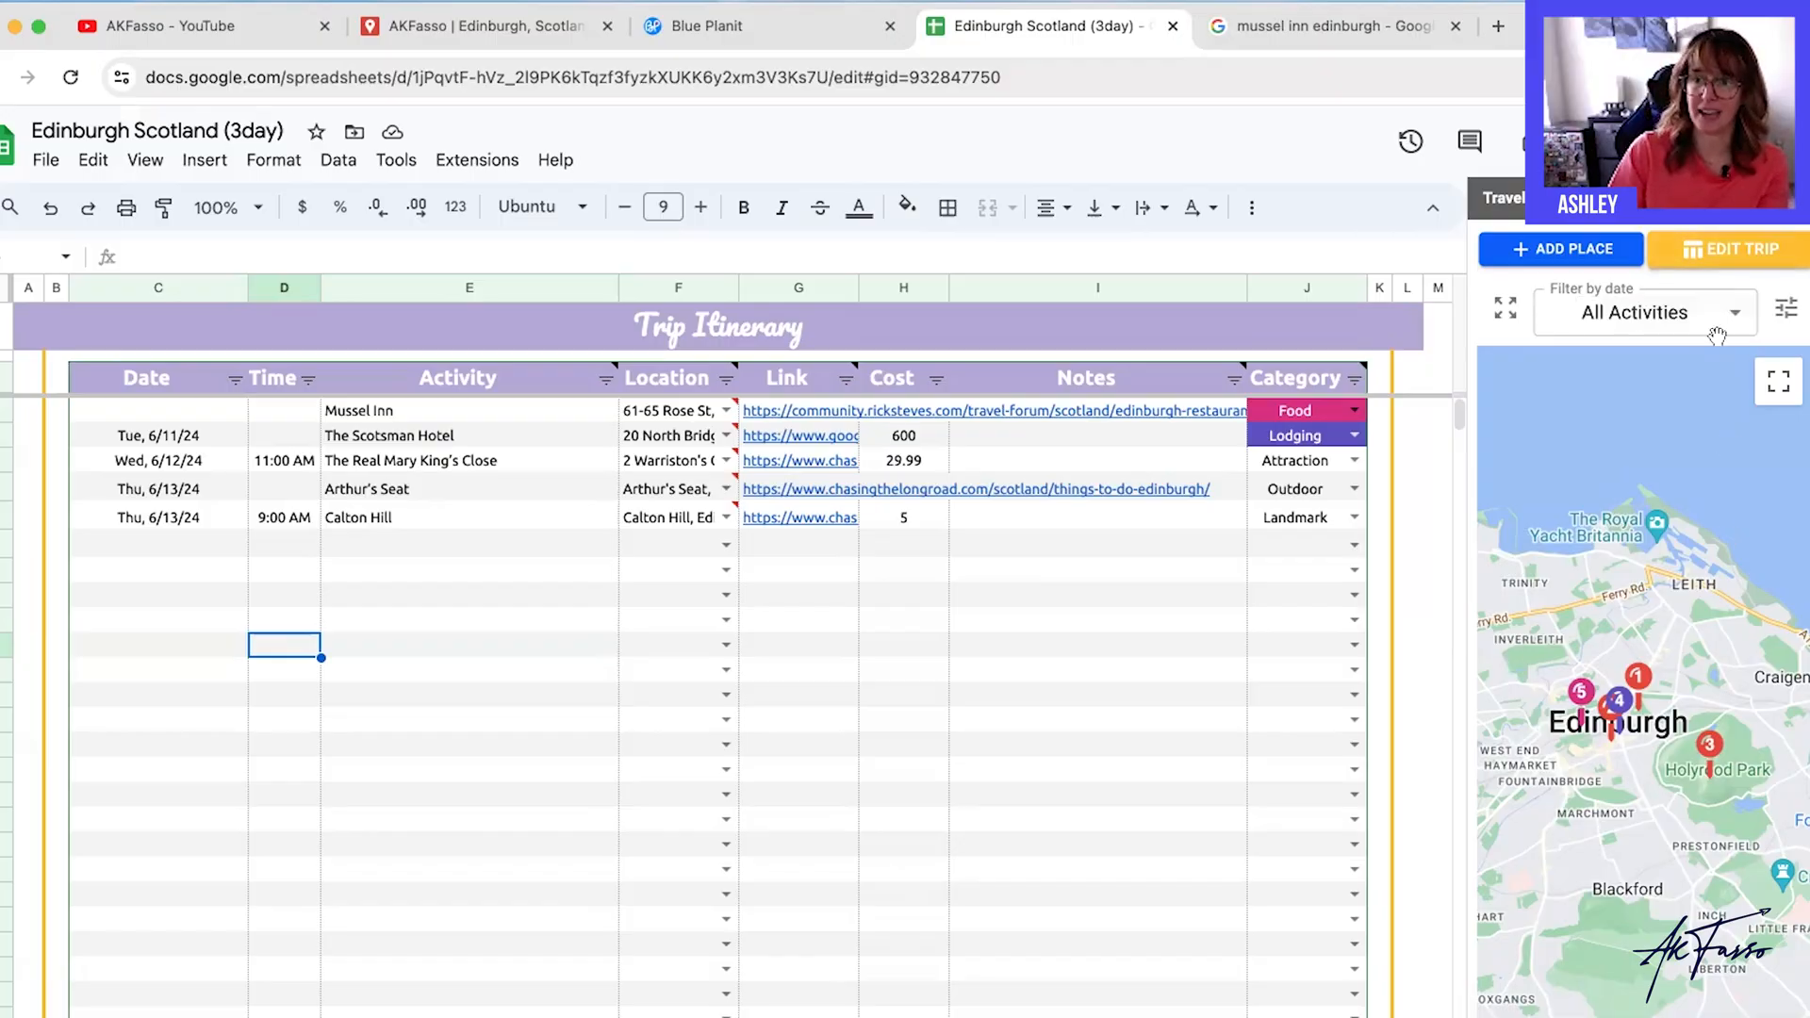
left_click(1735, 249)
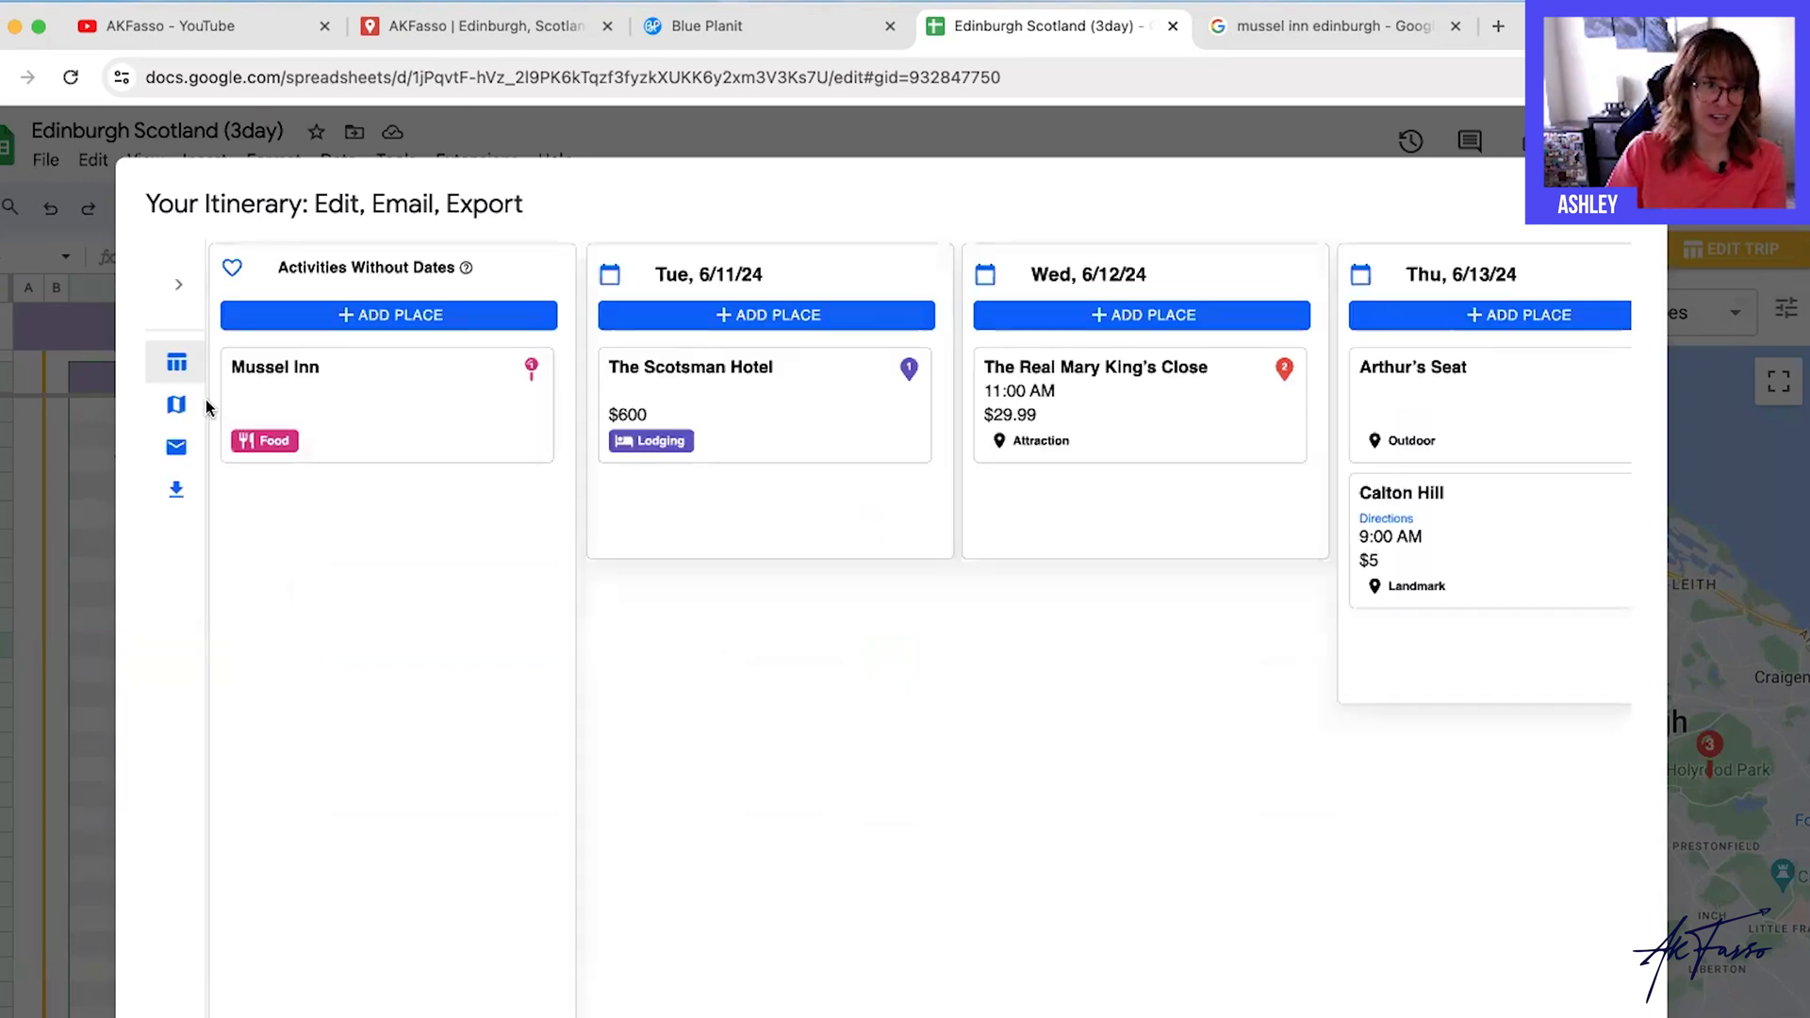
left_click(177, 405)
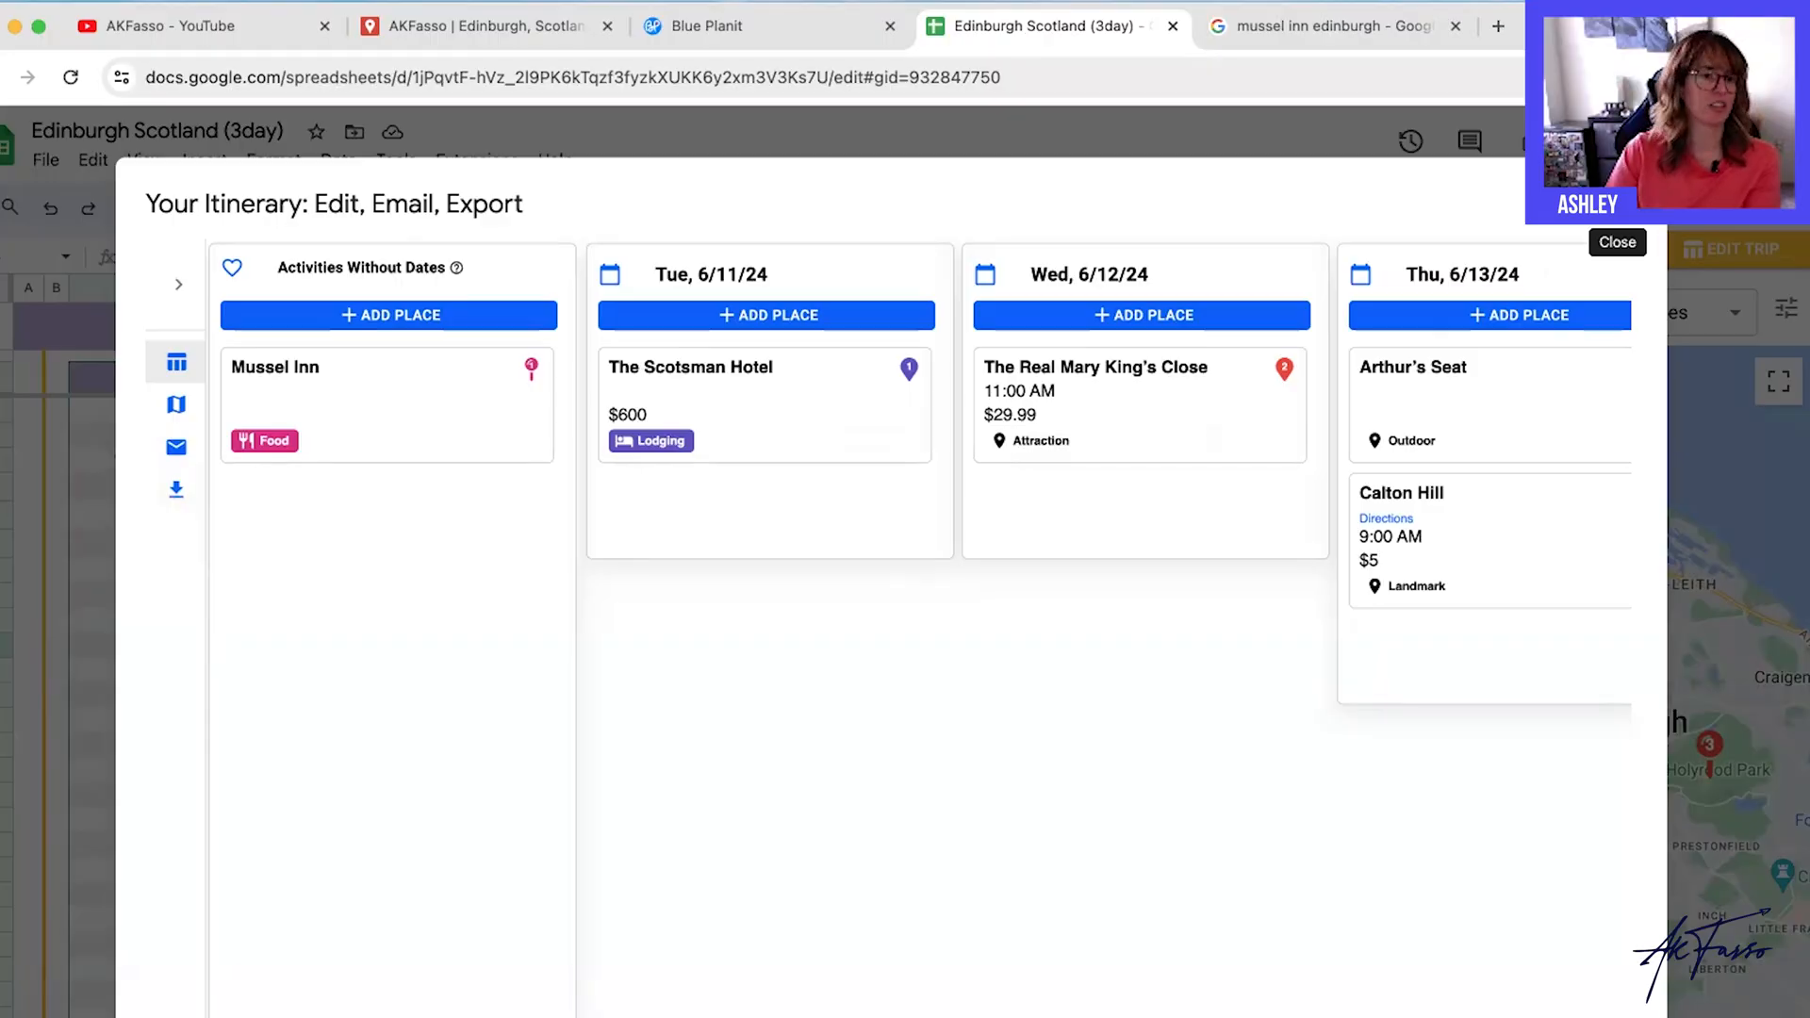
left_click(1618, 244)
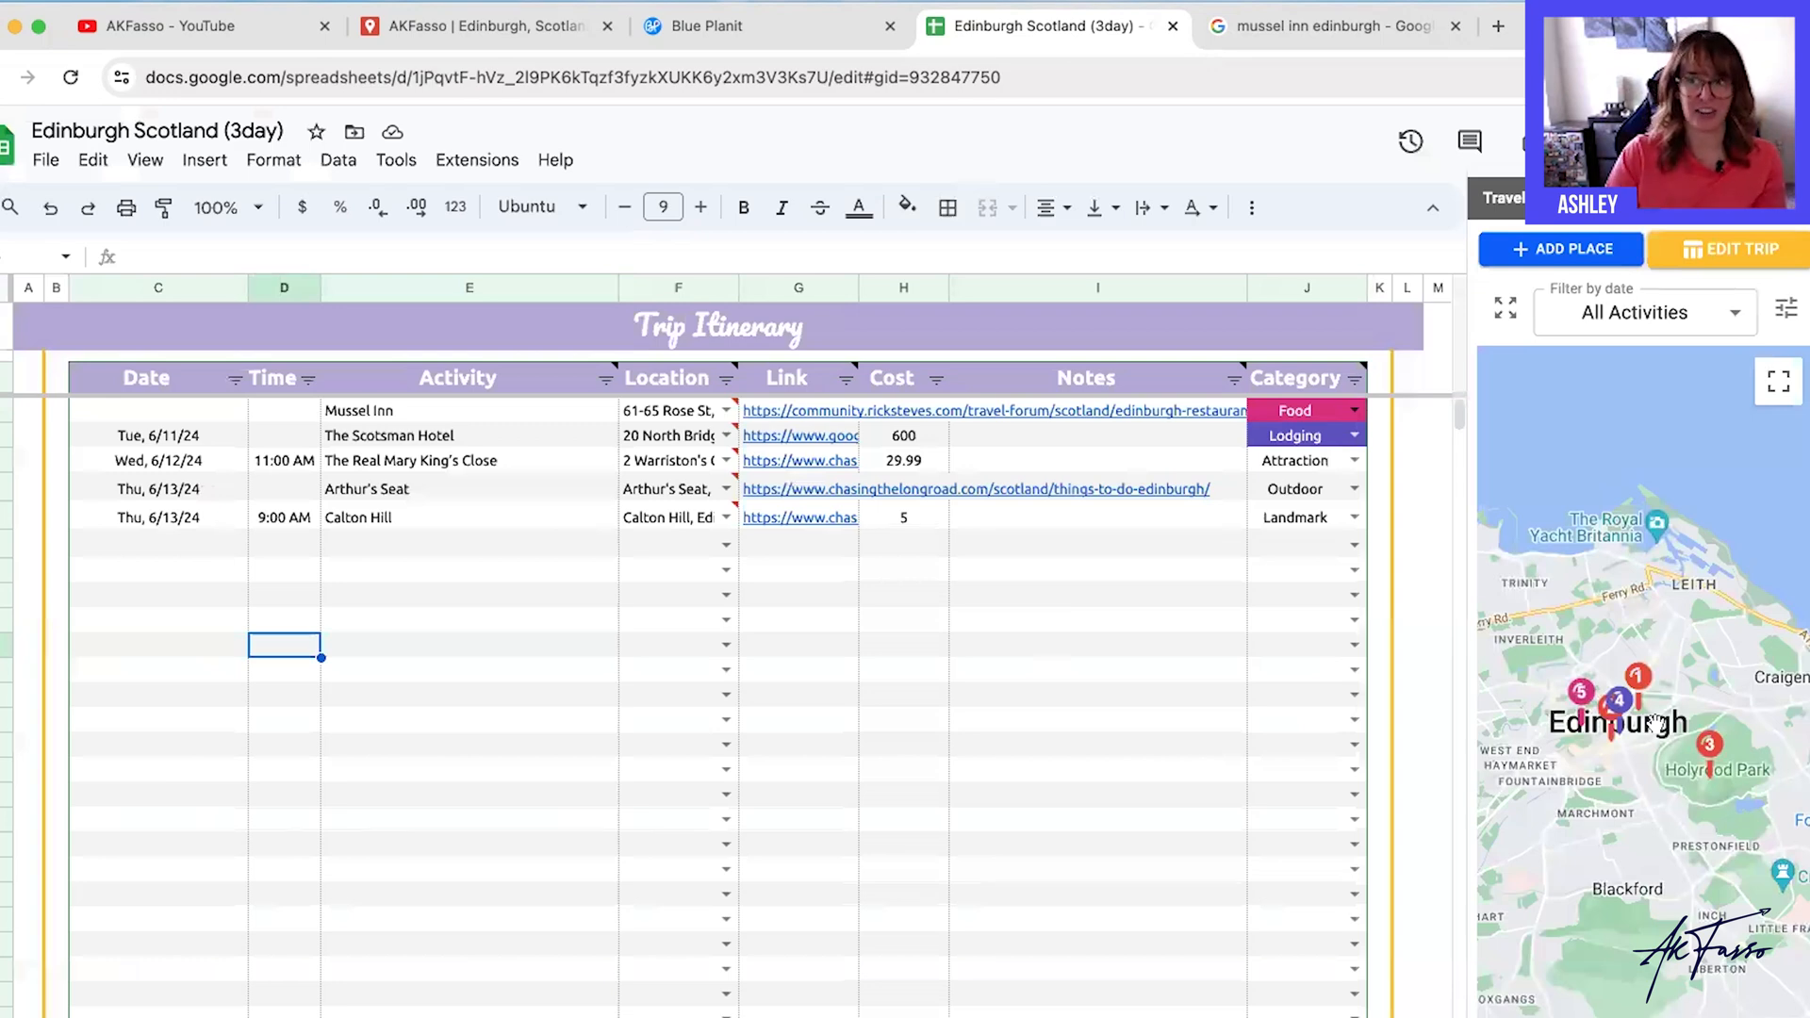
mouse_move(496, 543)
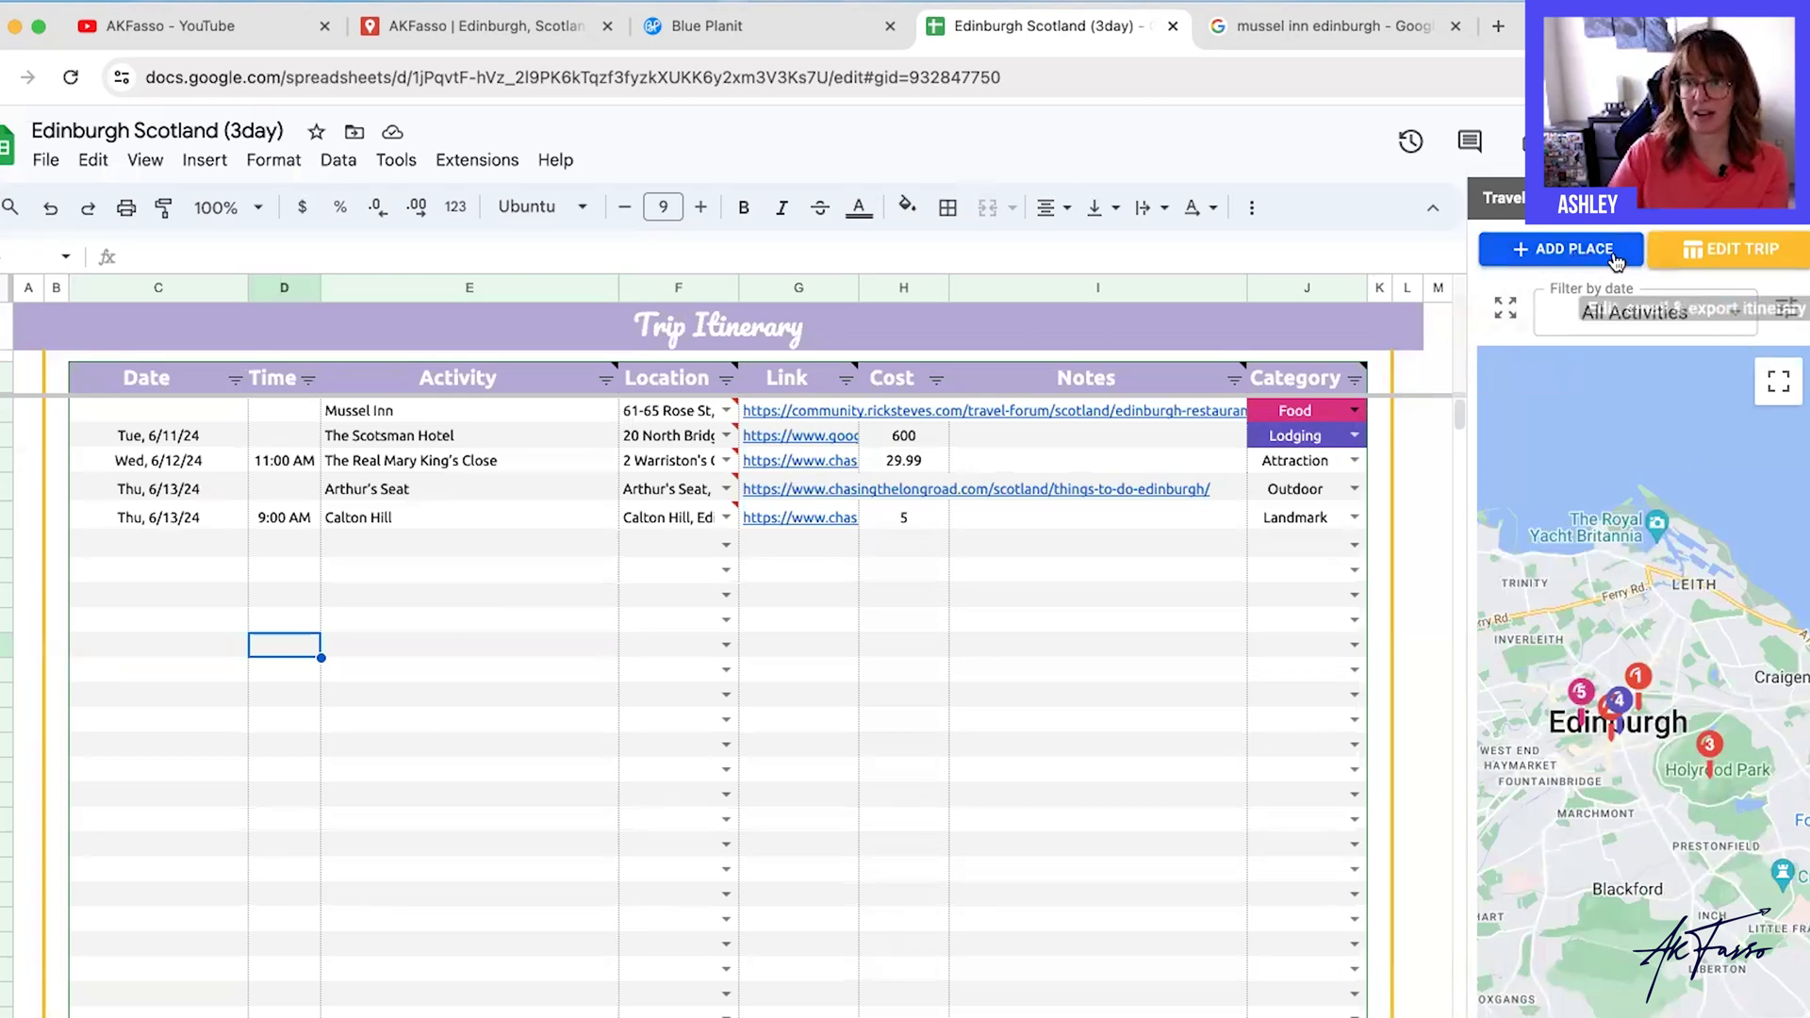
Filter the Travel Mapper map by date so all five Edinburgh places are pinned again.
left_click(1786, 311)
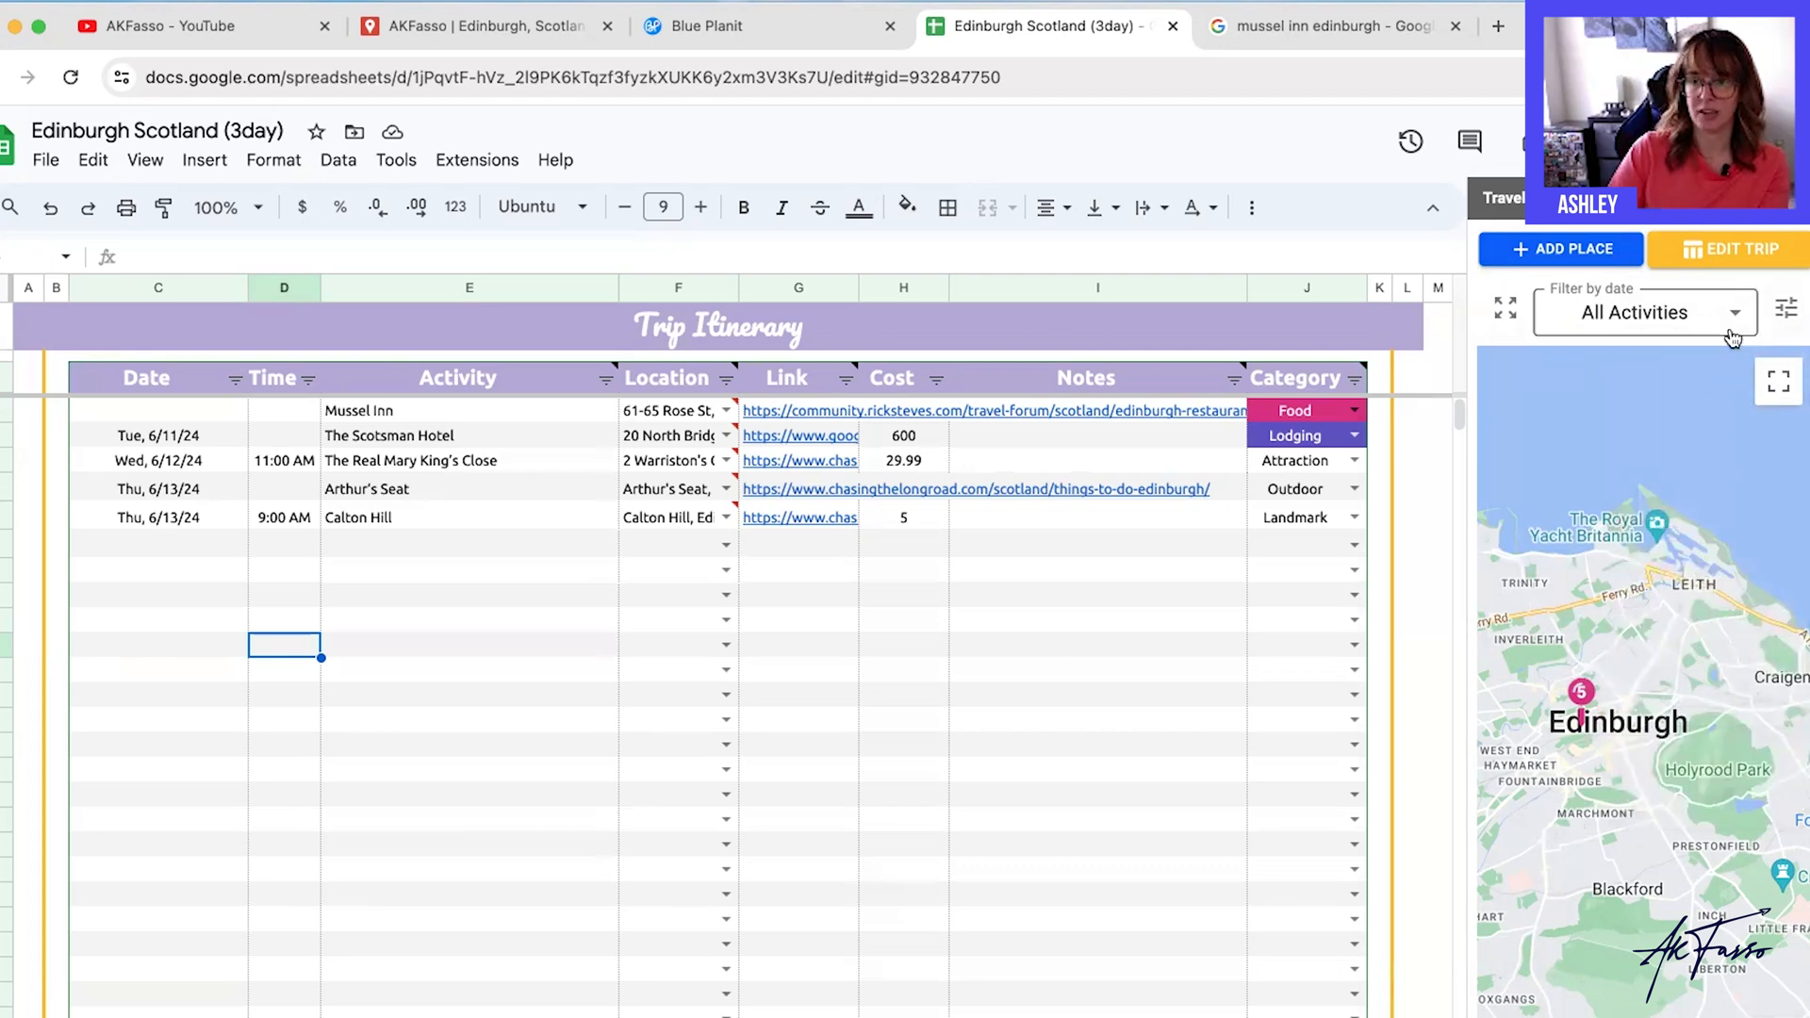
left_click(1642, 311)
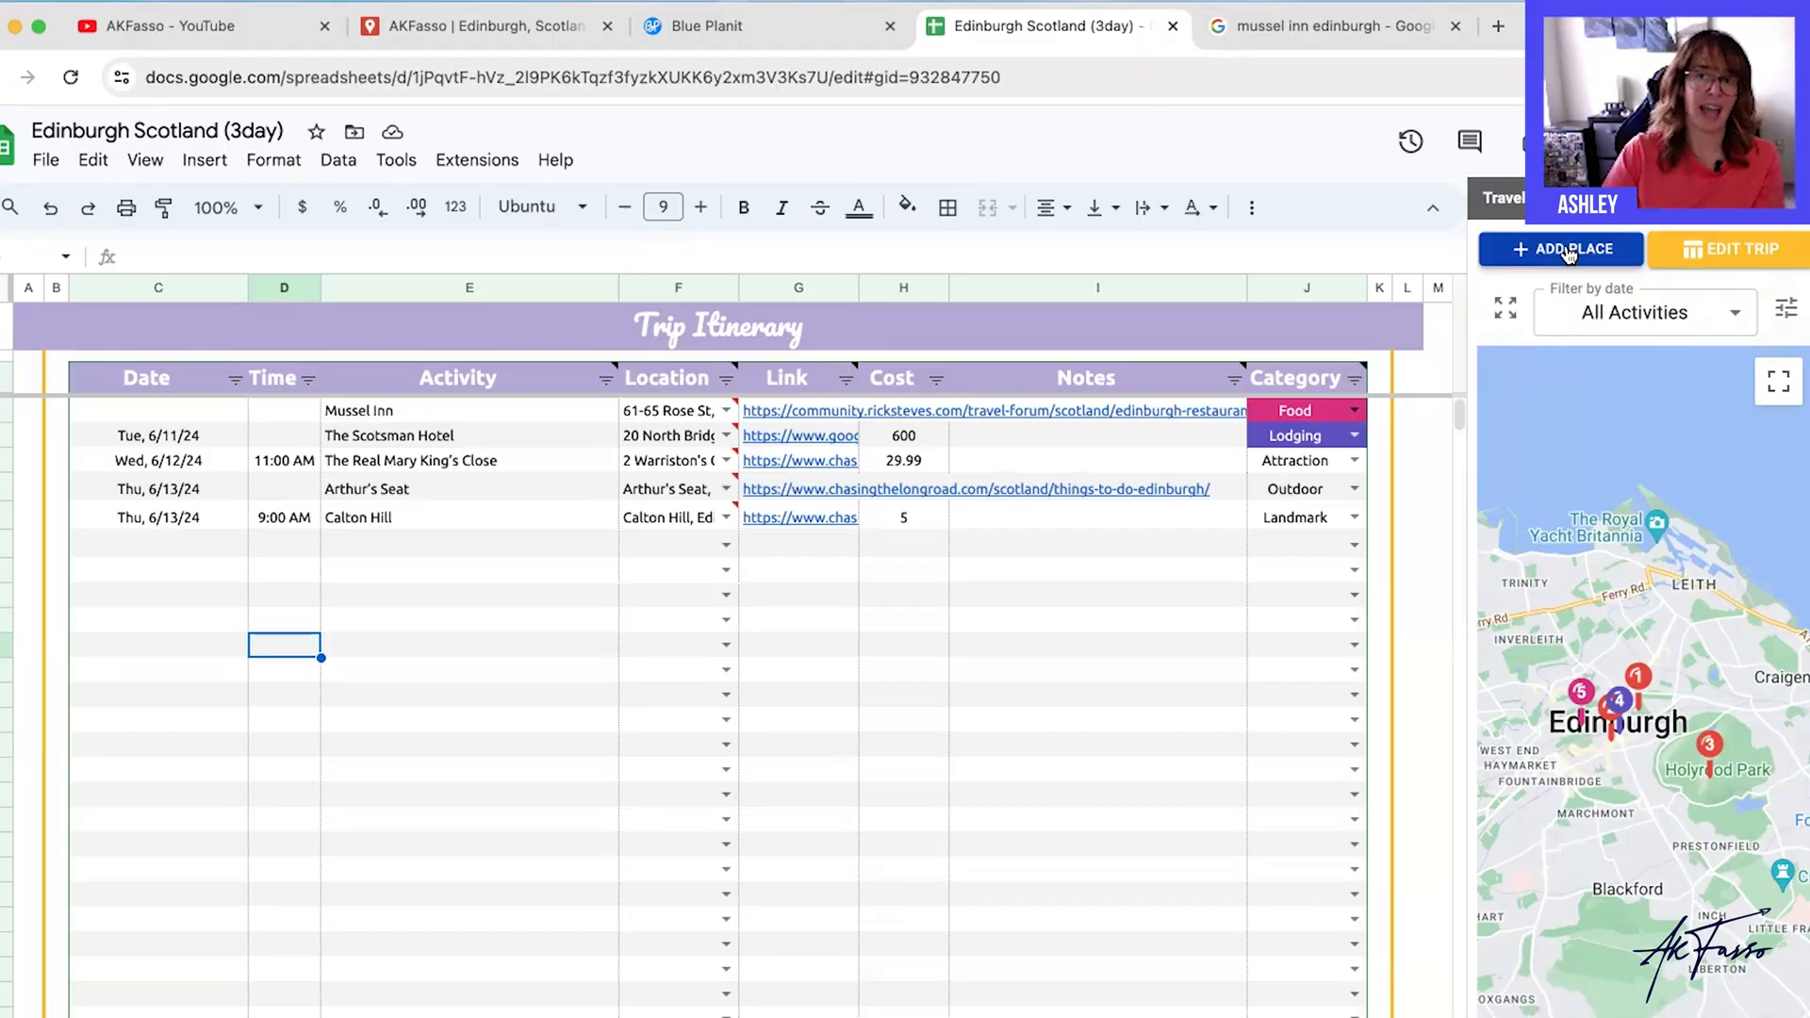
Add The Royal Yacht Britannia to the trip via Add Place search and save it.
left_click(1561, 248)
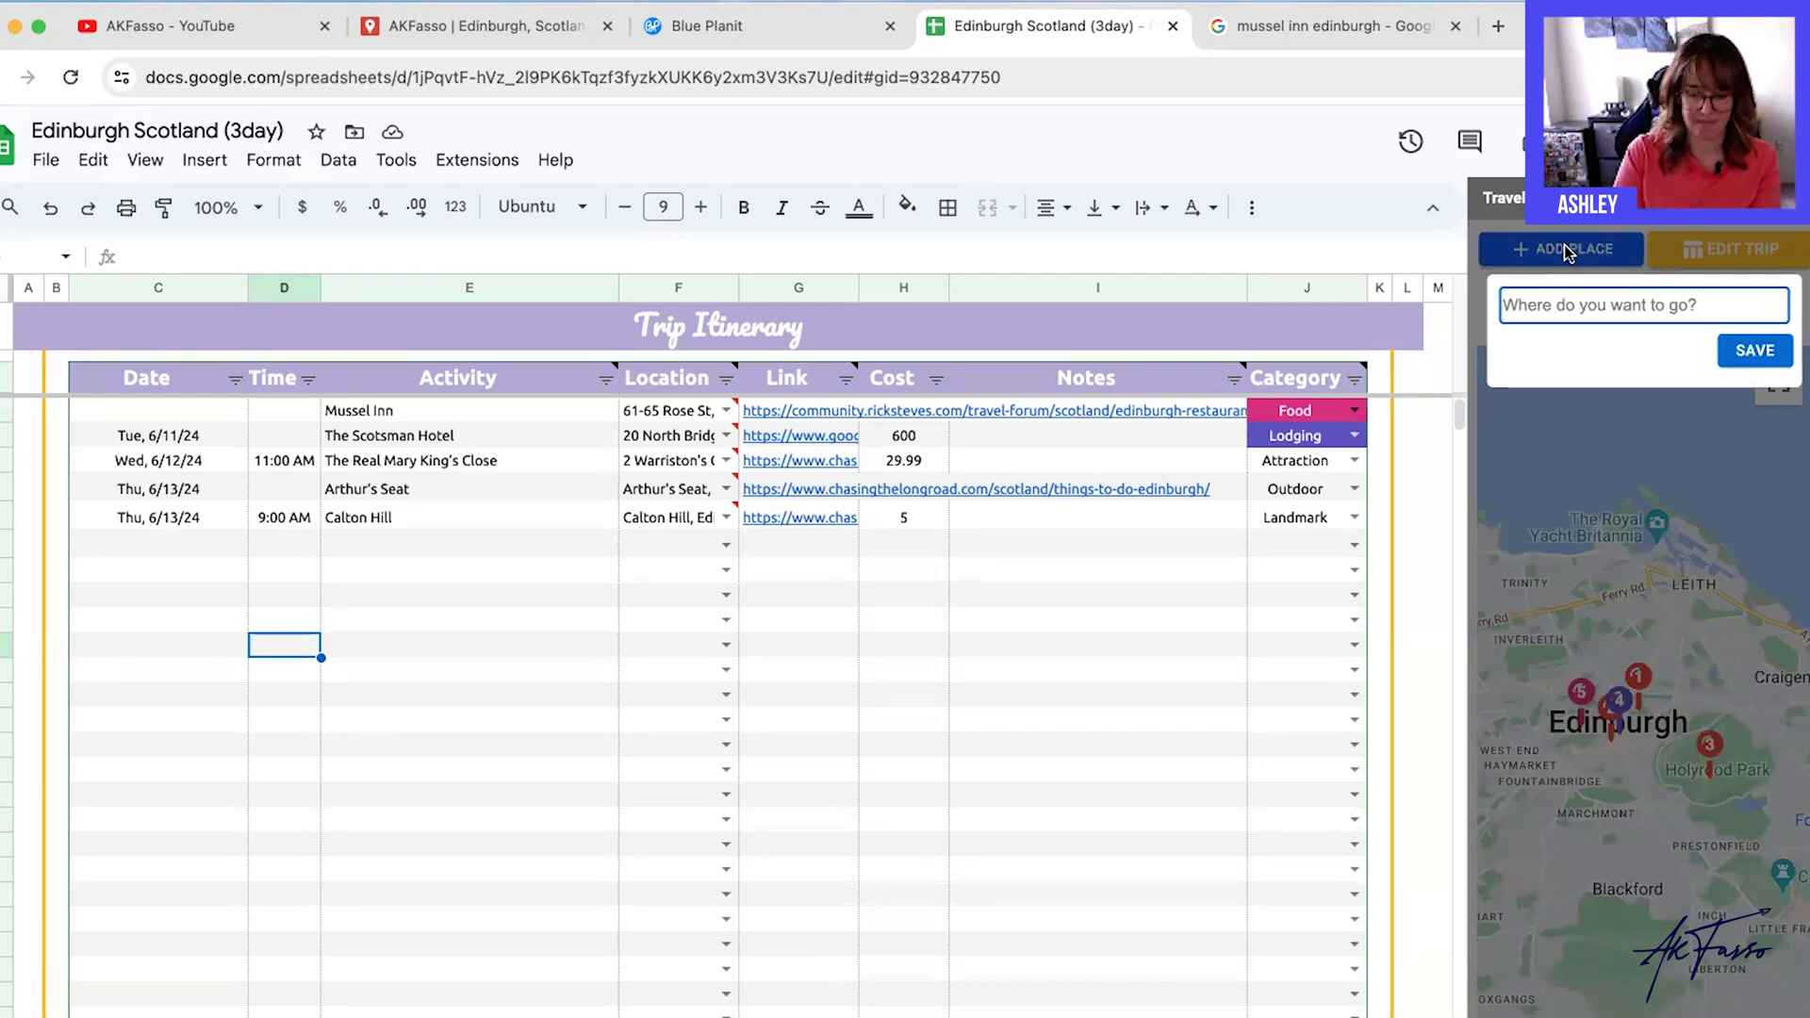
type("The Royal Yachy")
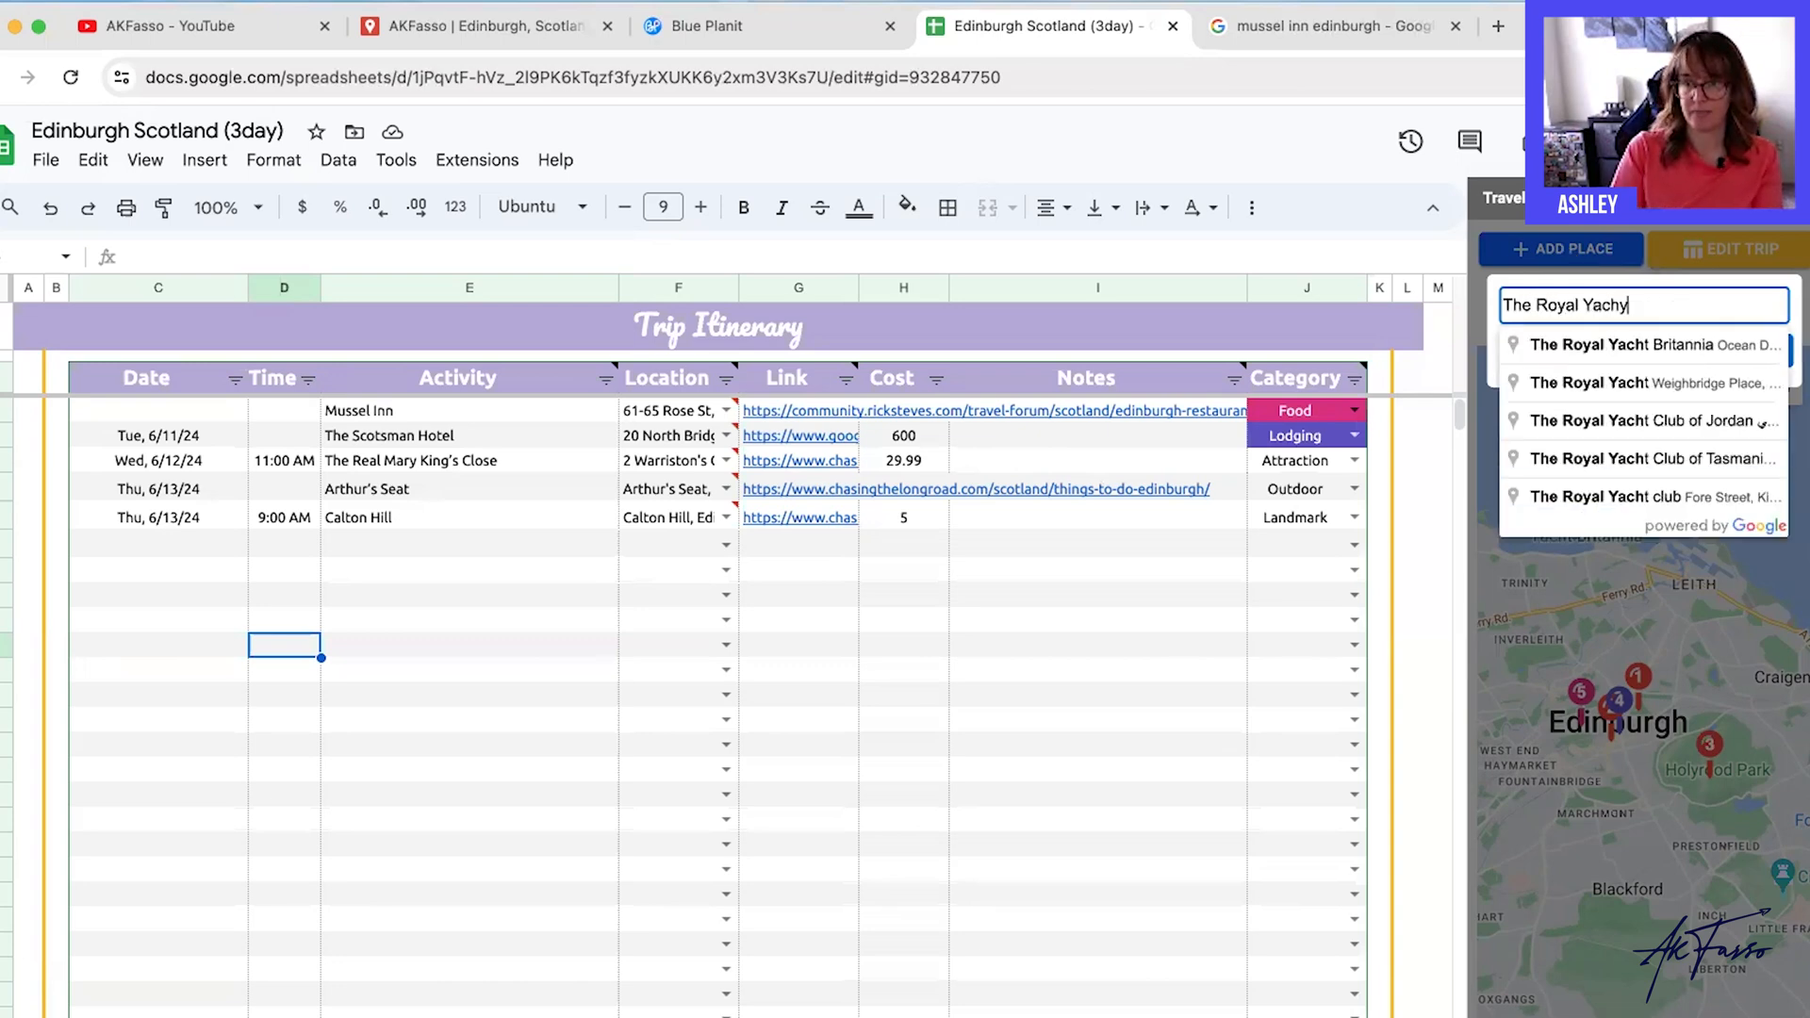
key("Backspace")
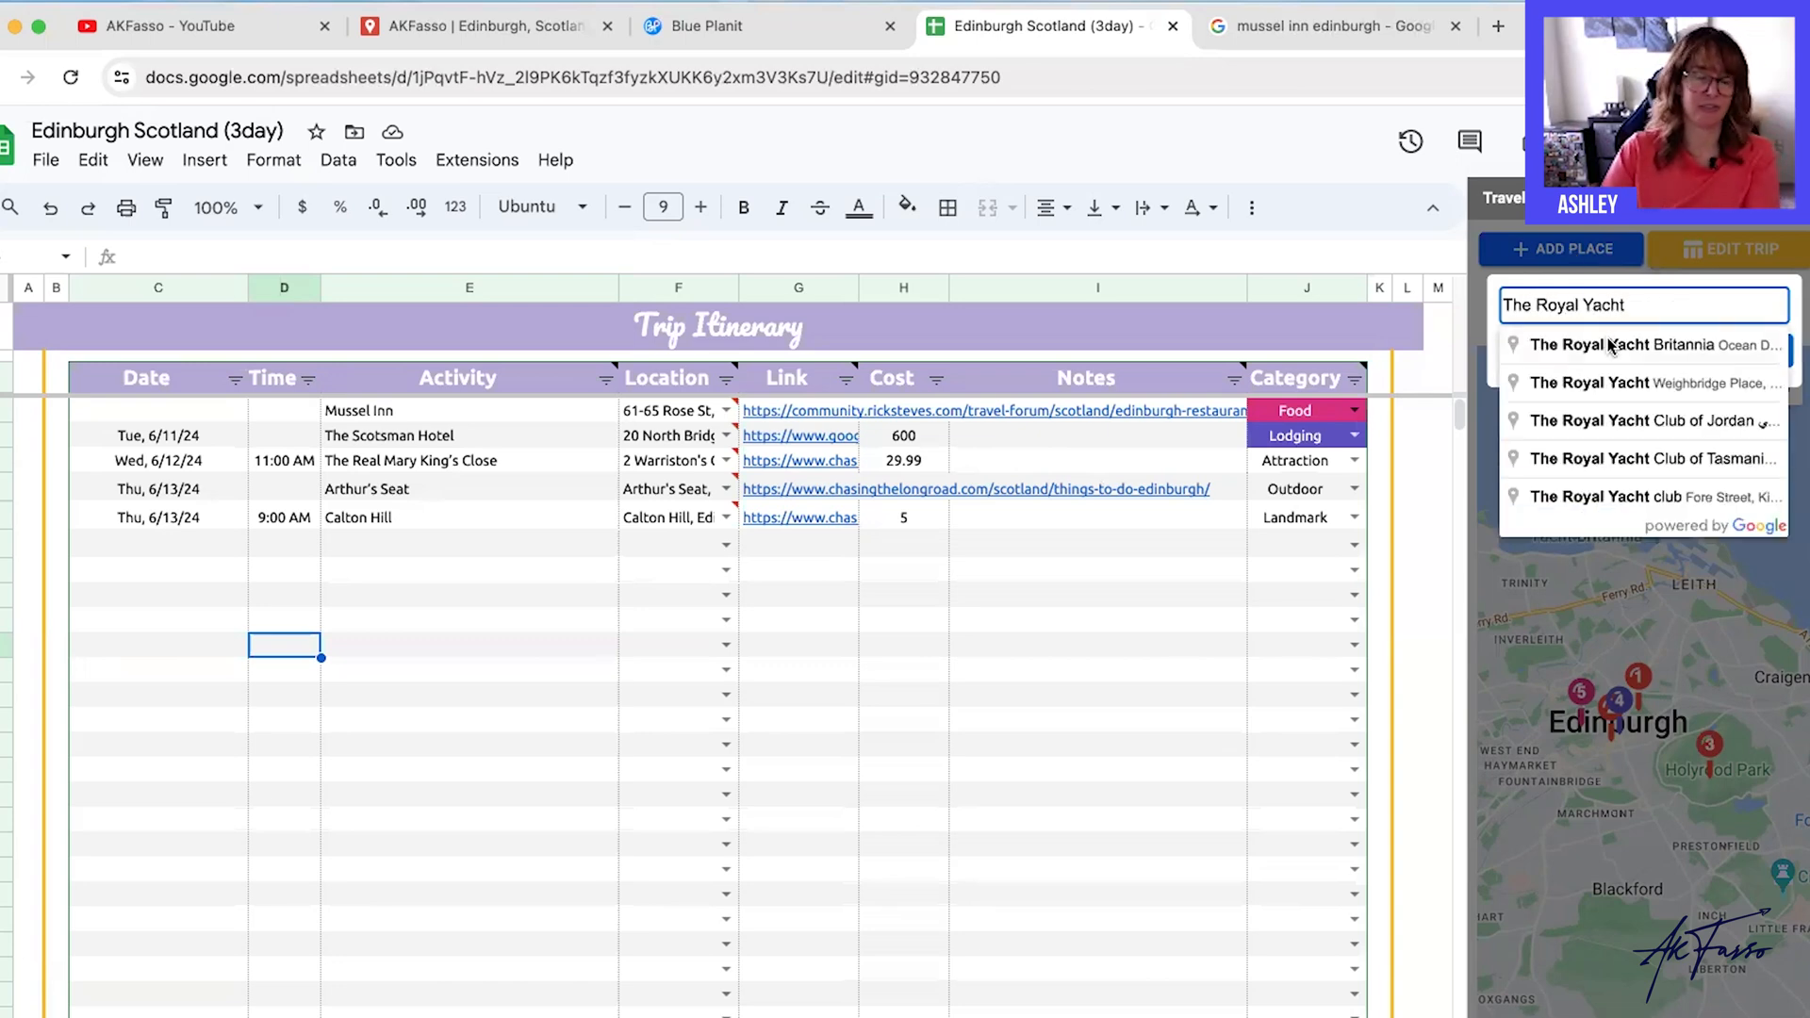
left_click(1652, 343)
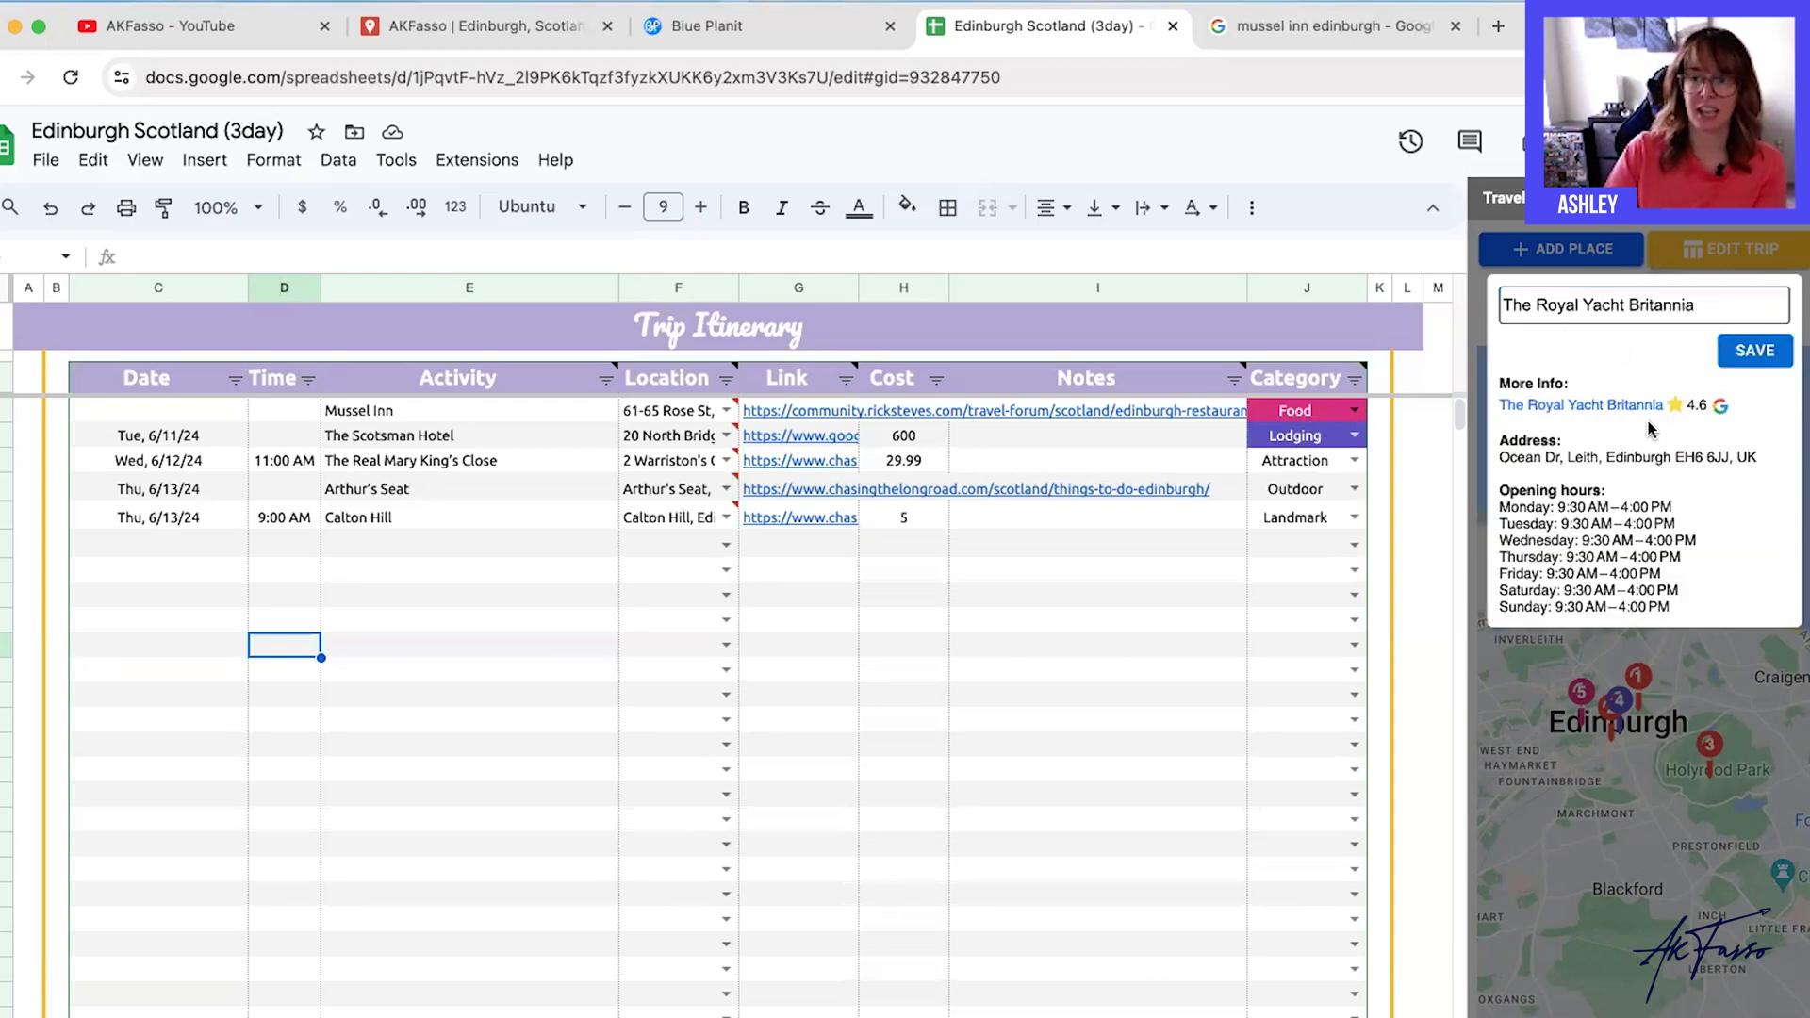
left_click(1753, 350)
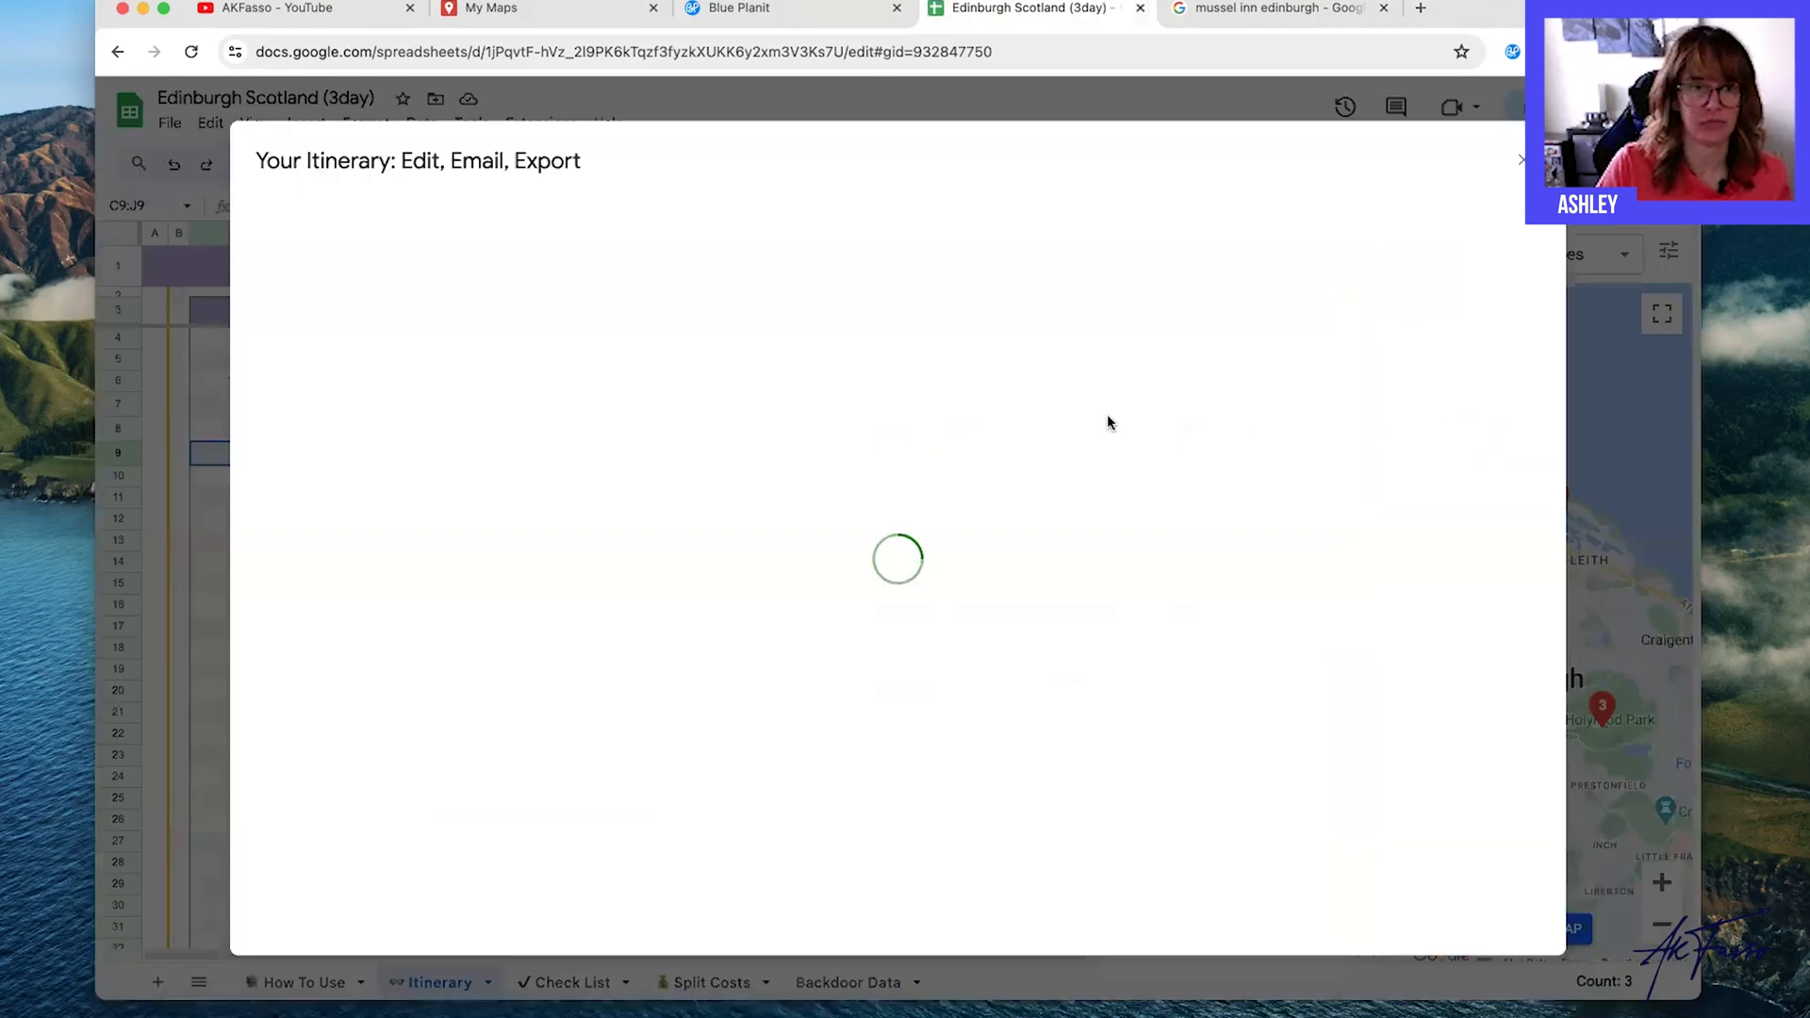
mouse_move(973, 421)
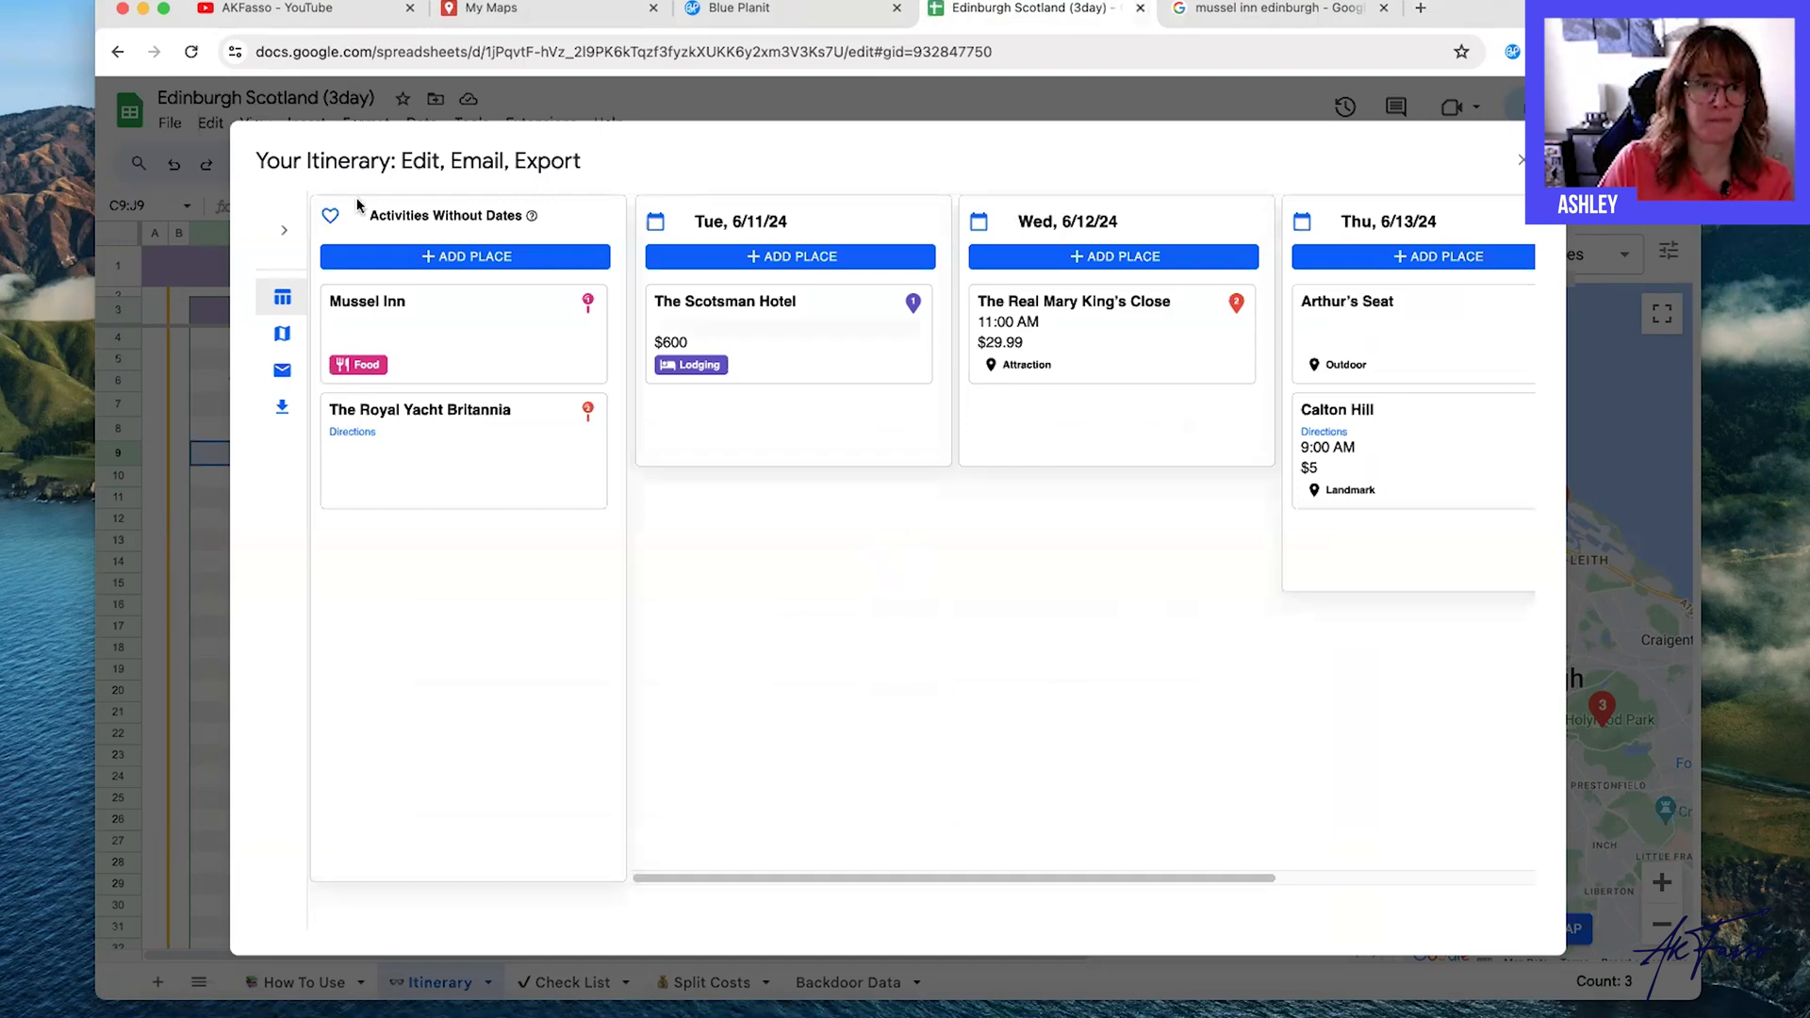
mouse_move(281, 371)
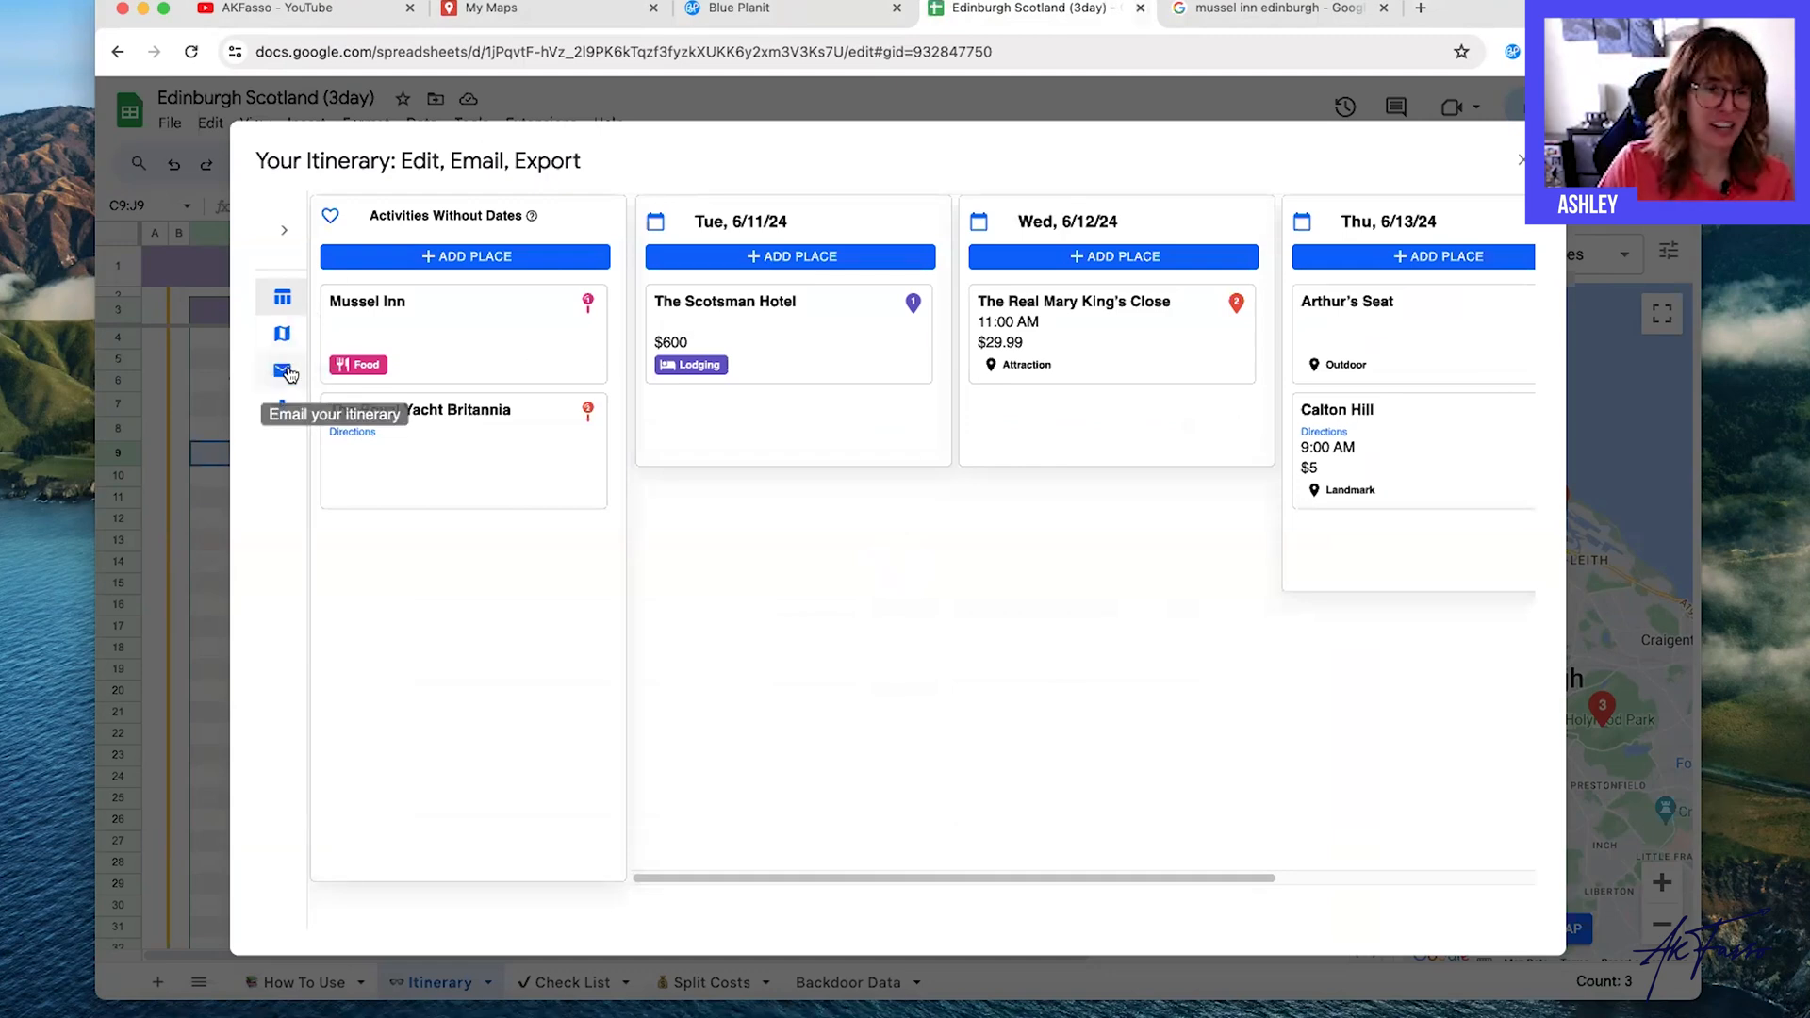
mouse_move(272, 441)
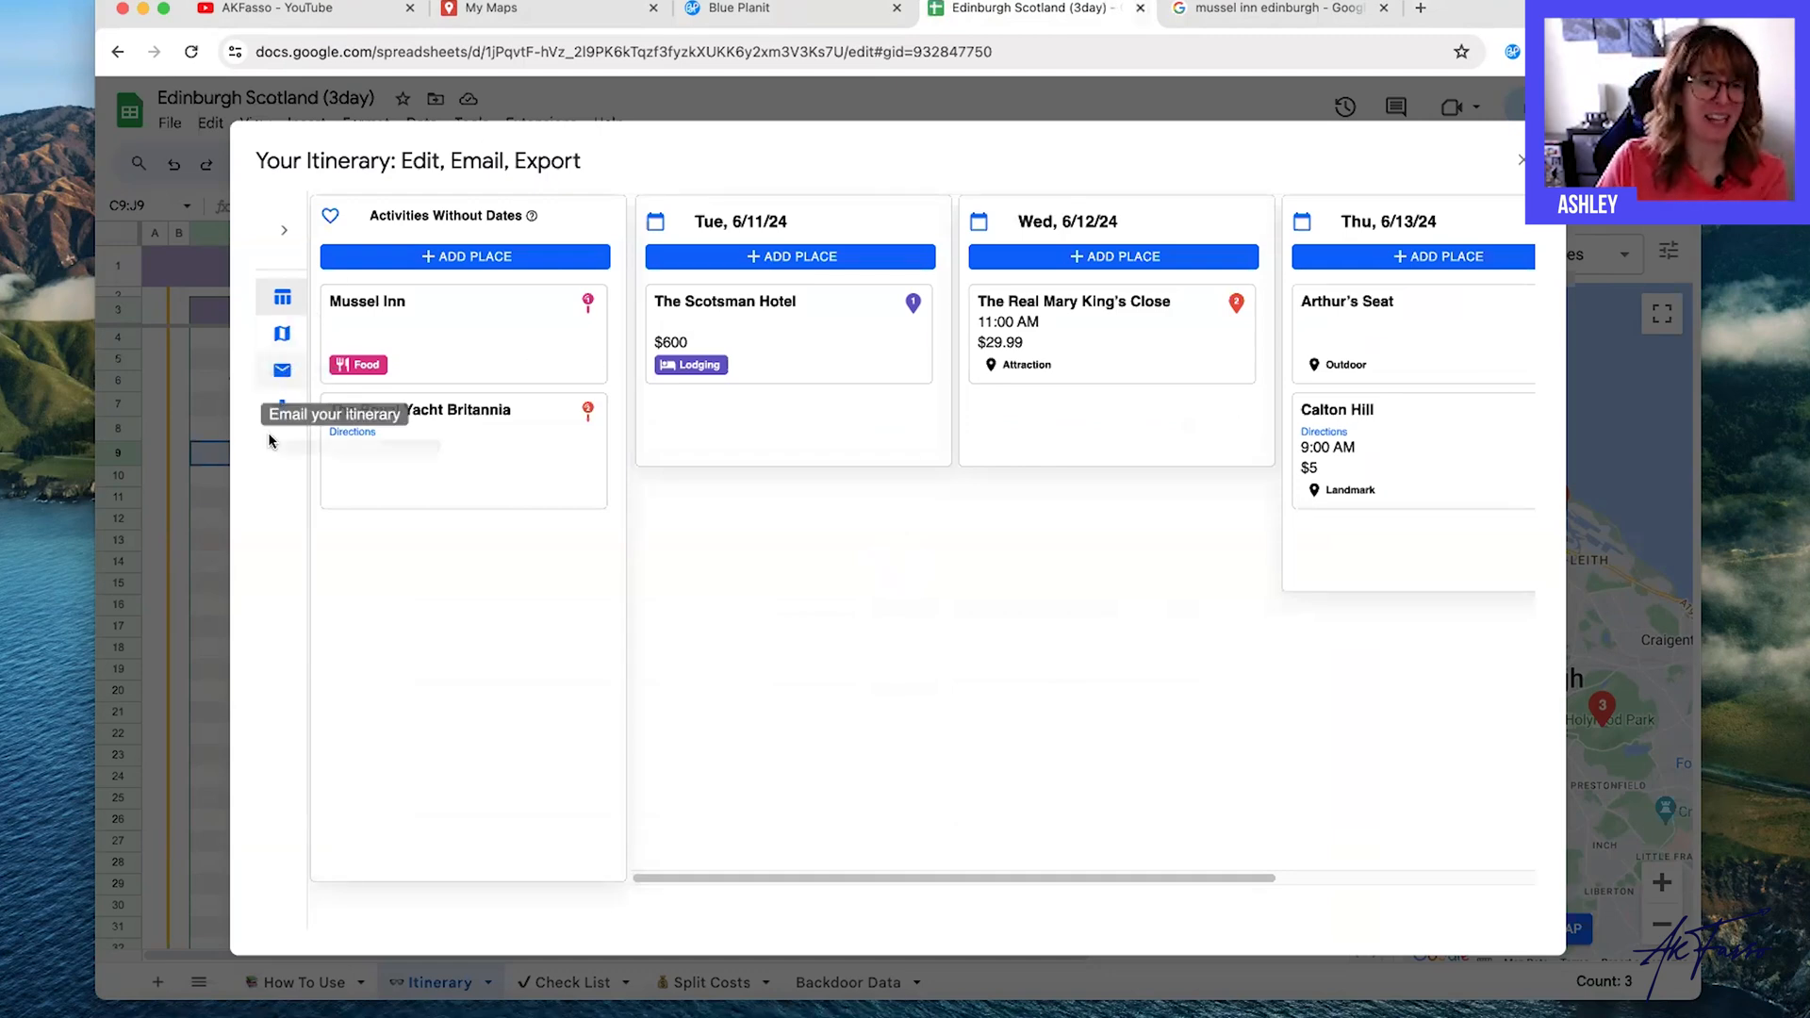
mouse_move(281, 413)
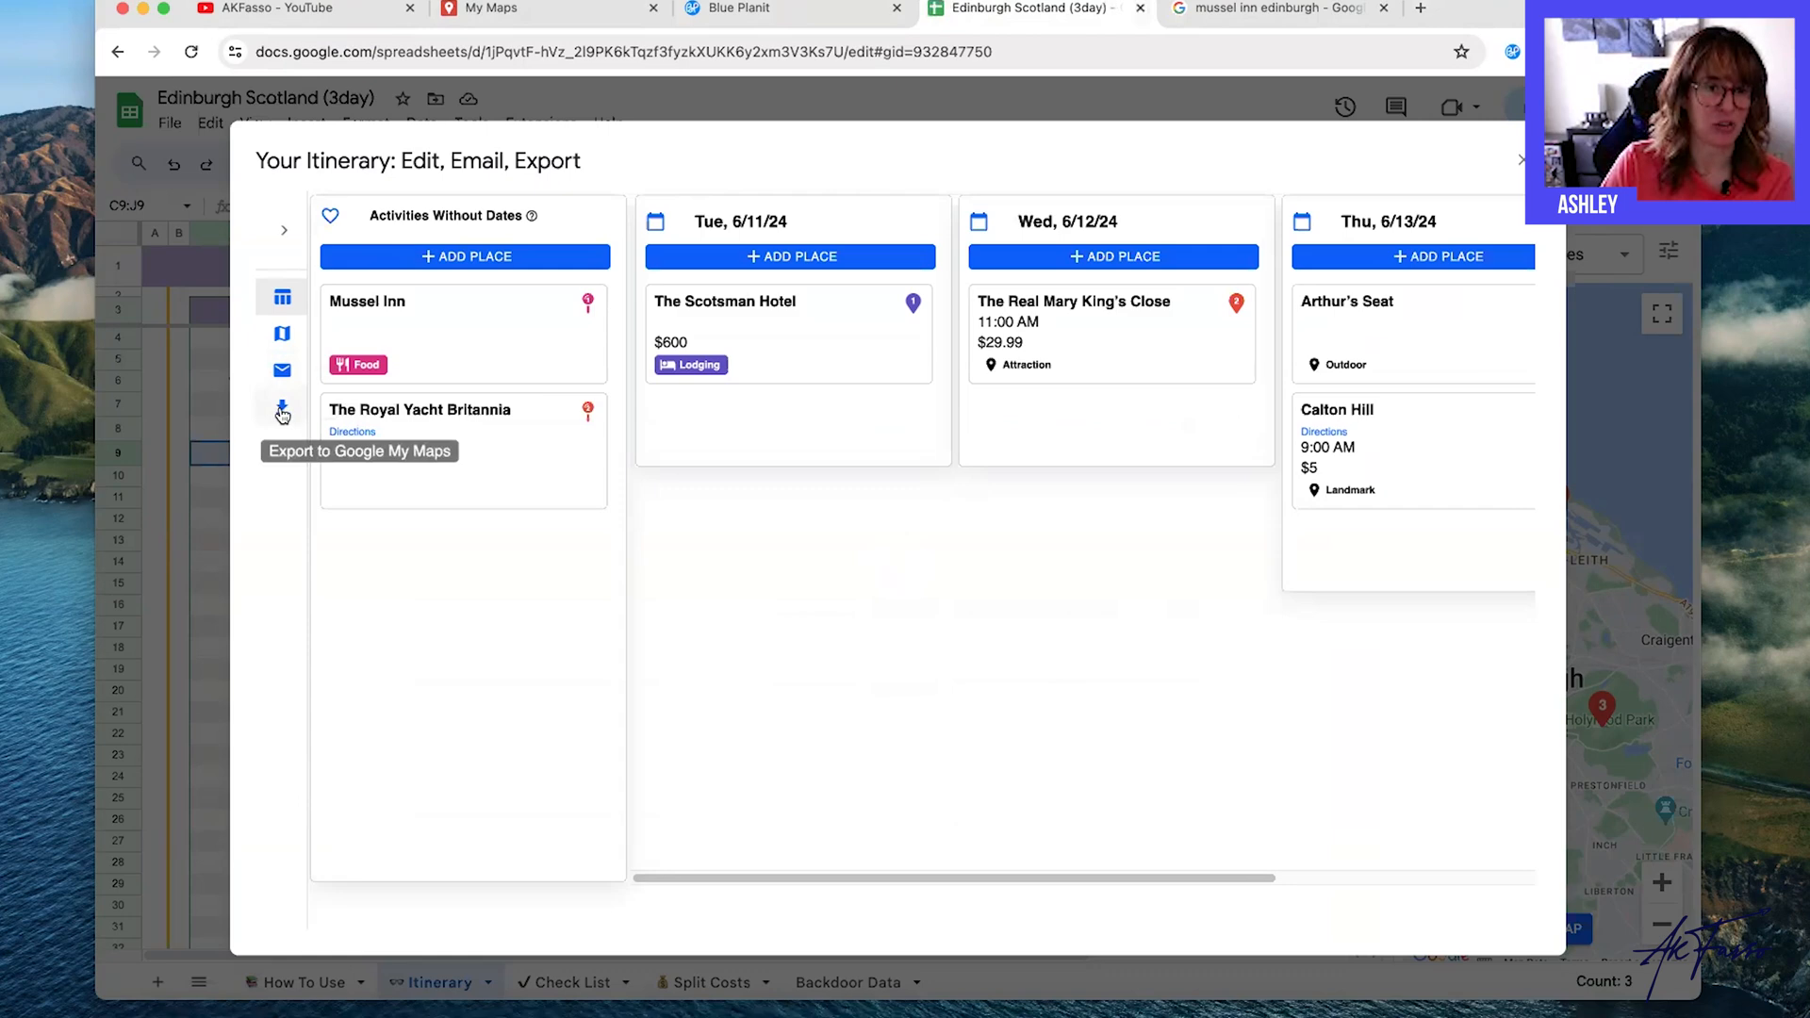
Download the itinerary as a KML file from the Export to Google My Maps panel.
left_click(281, 407)
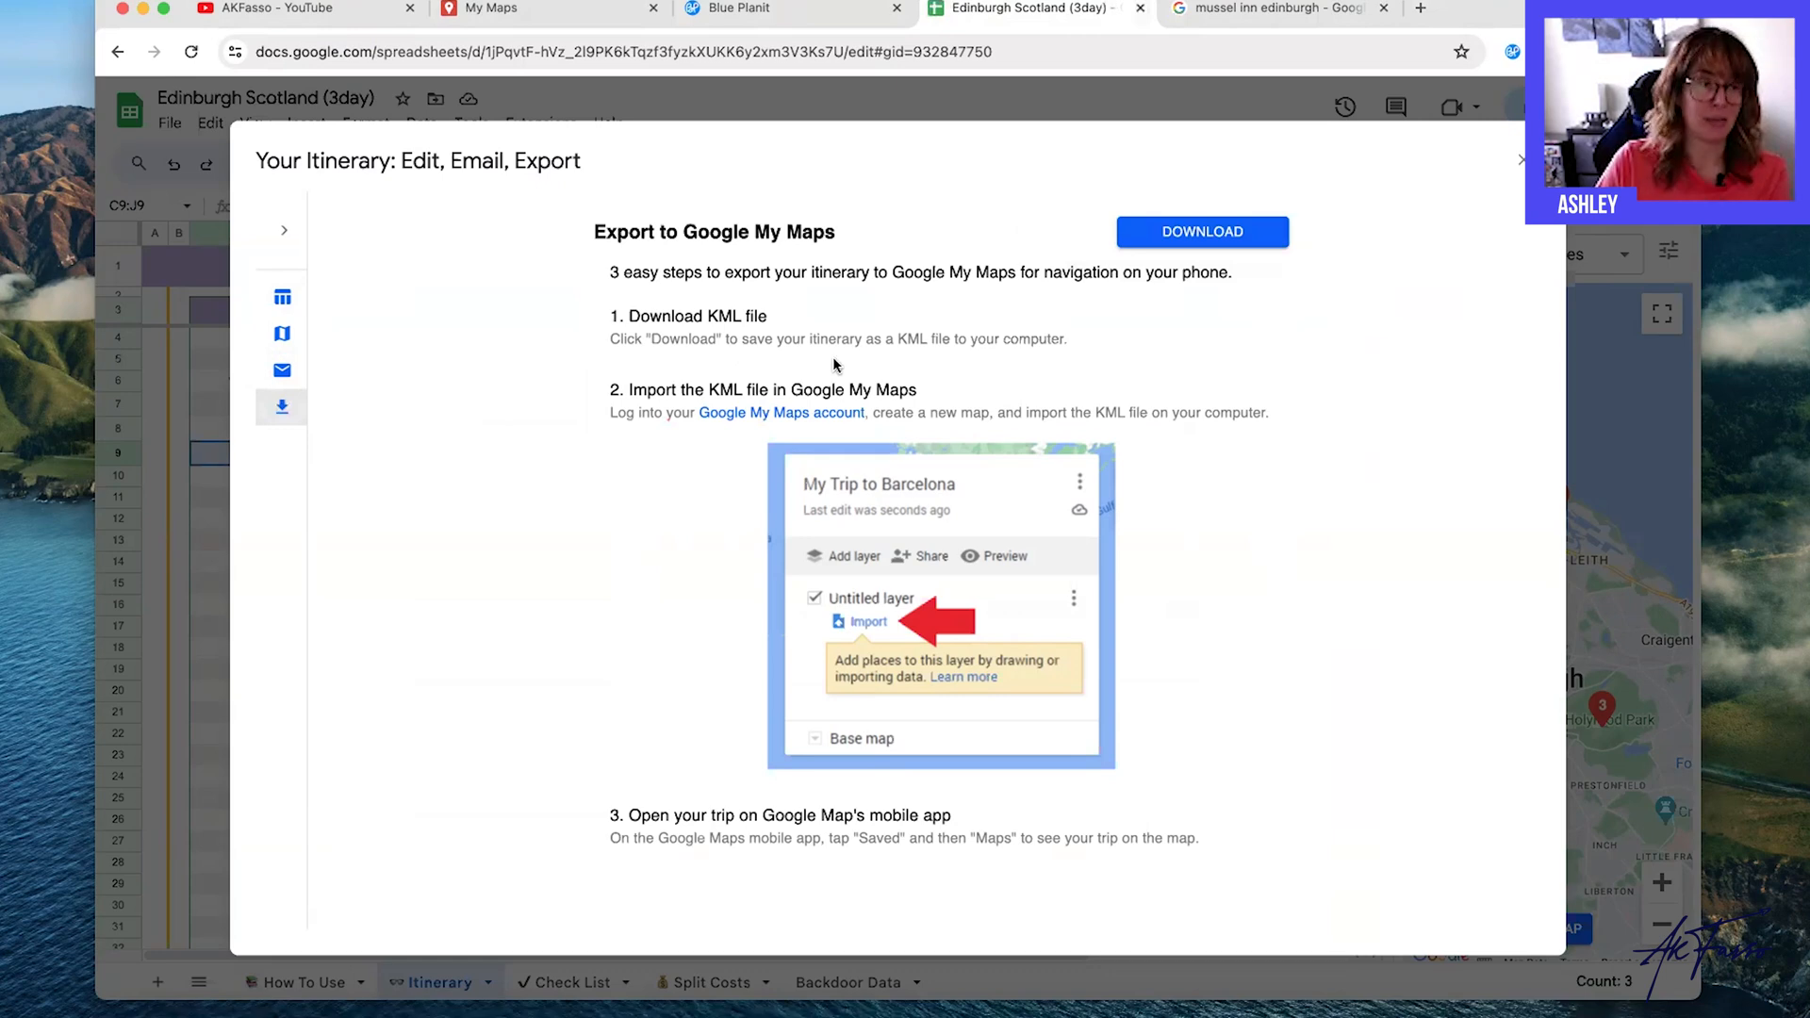
left_click(1201, 230)
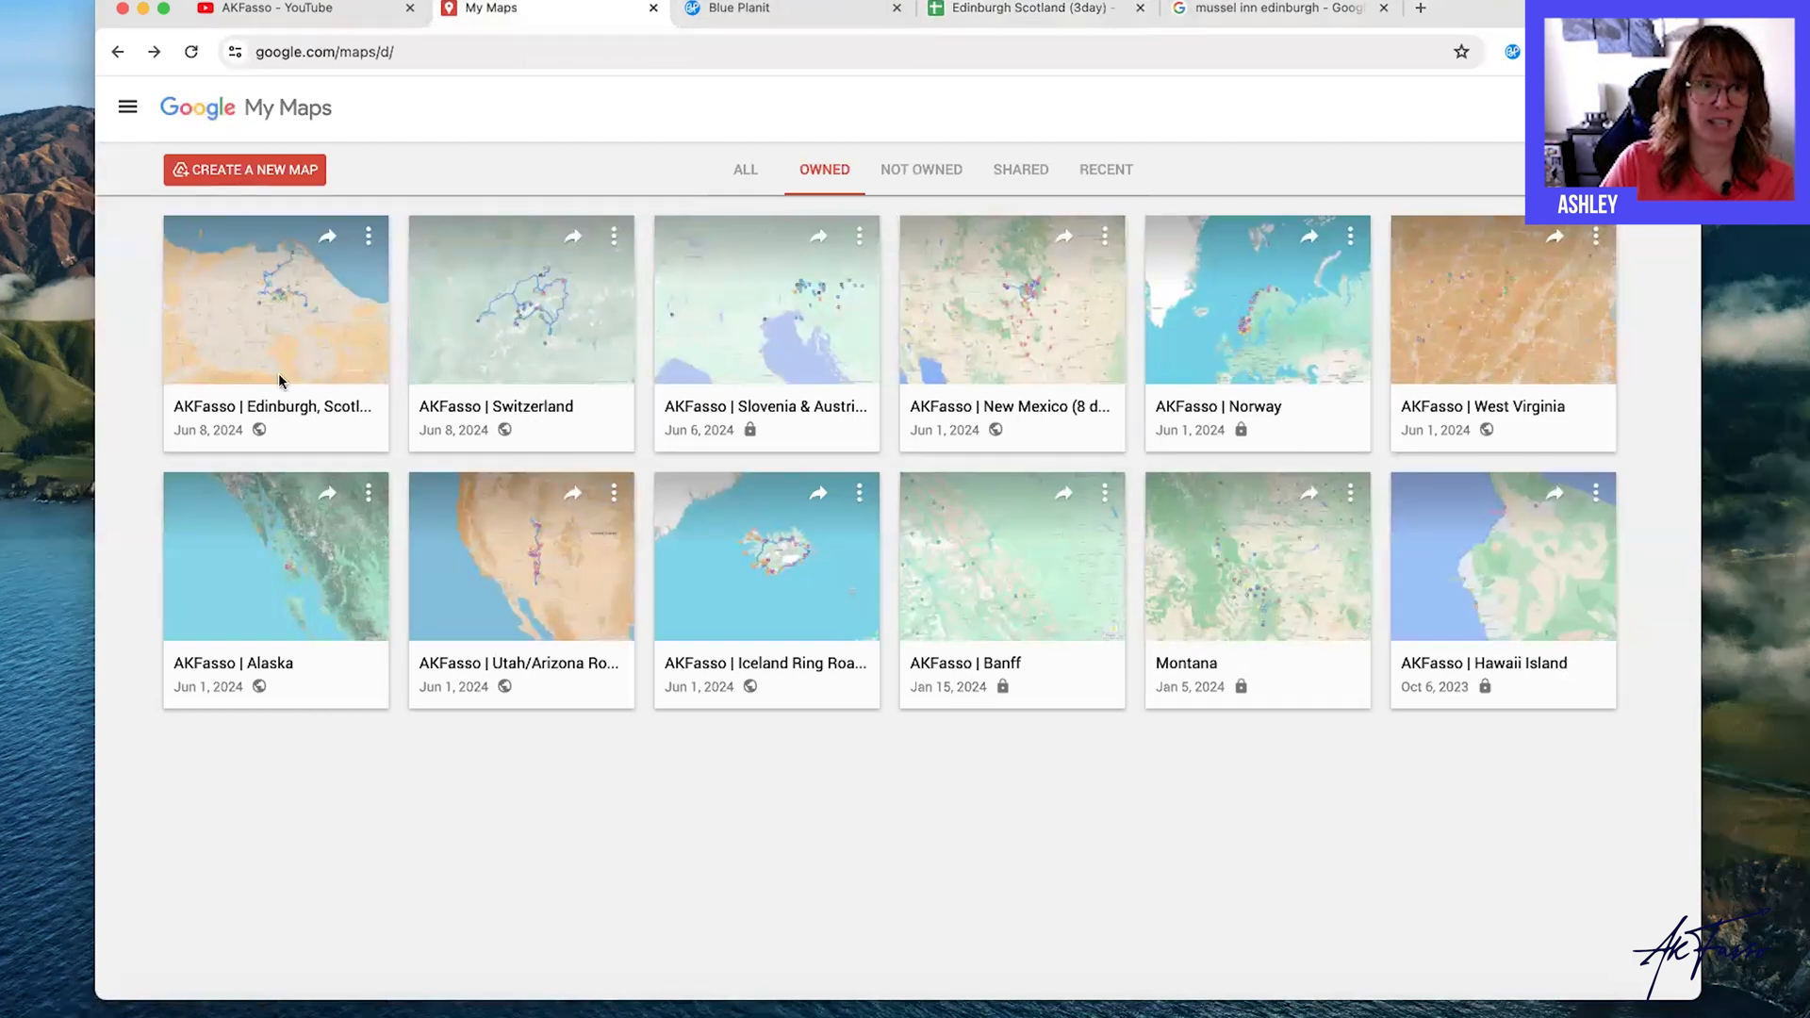
mouse_move(384, 753)
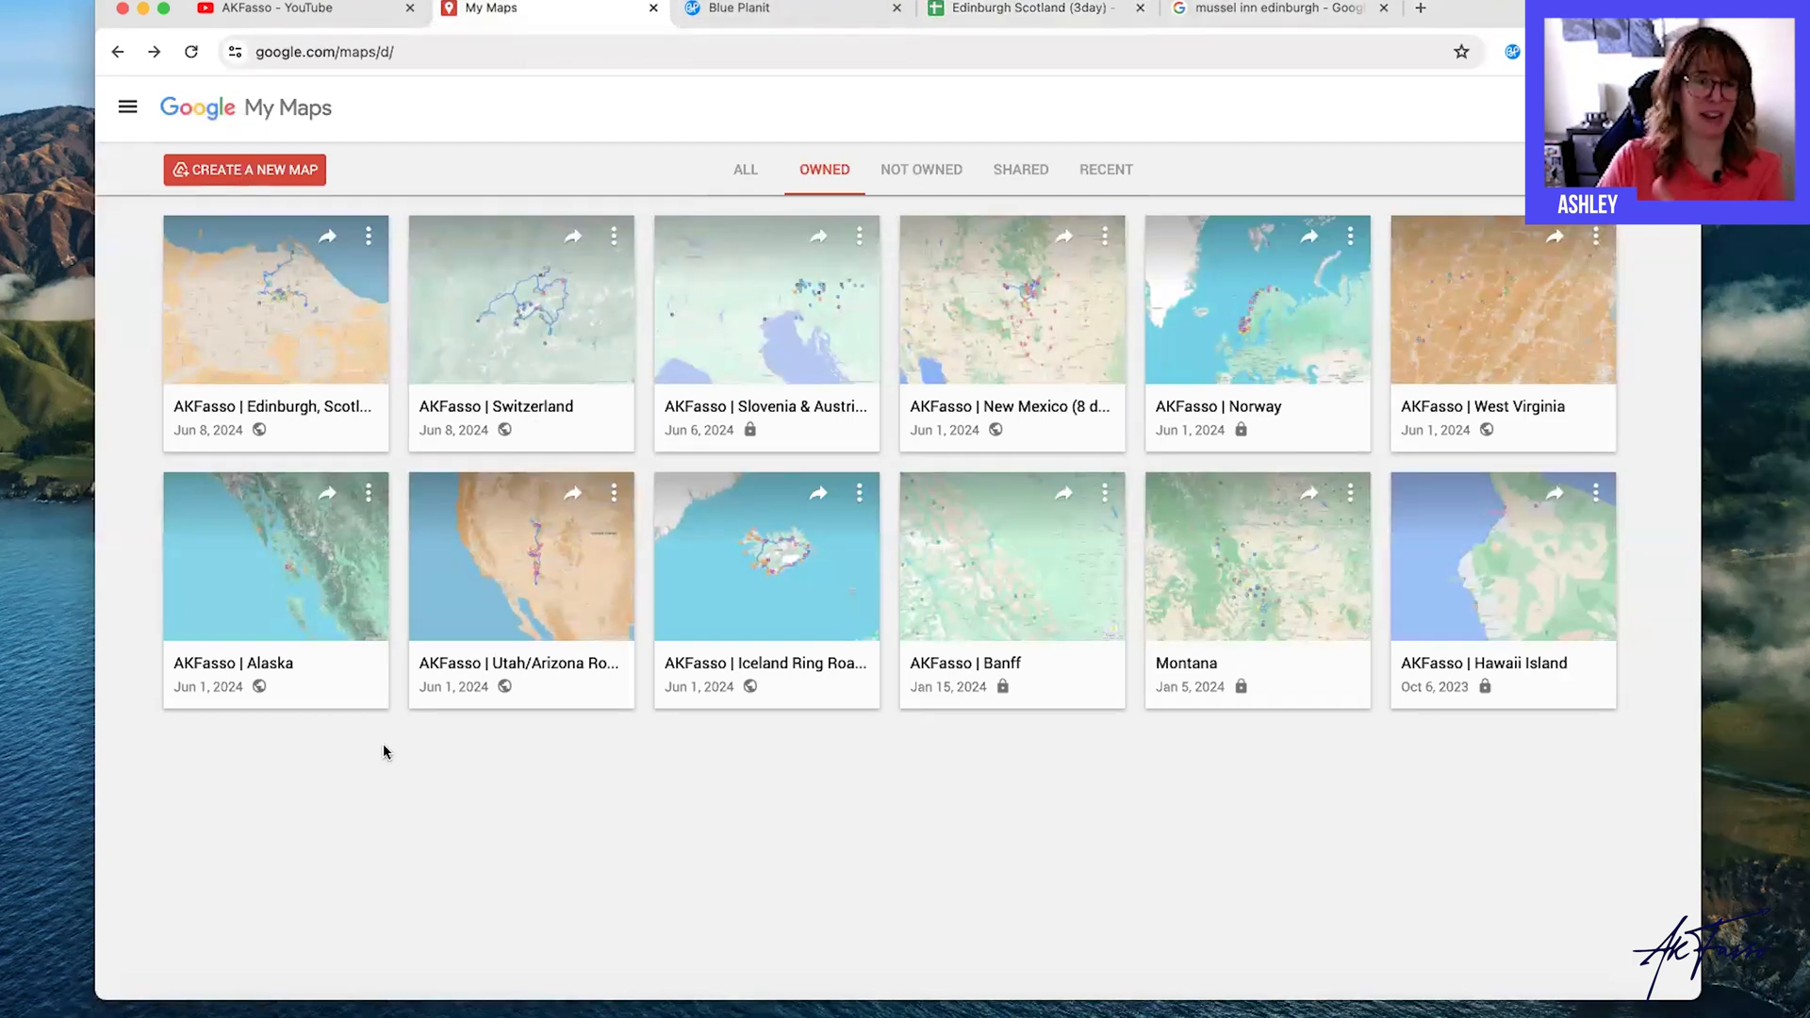
Create a new blank My Maps map and import the downloaded KML into its untitled layer.
left_click(244, 169)
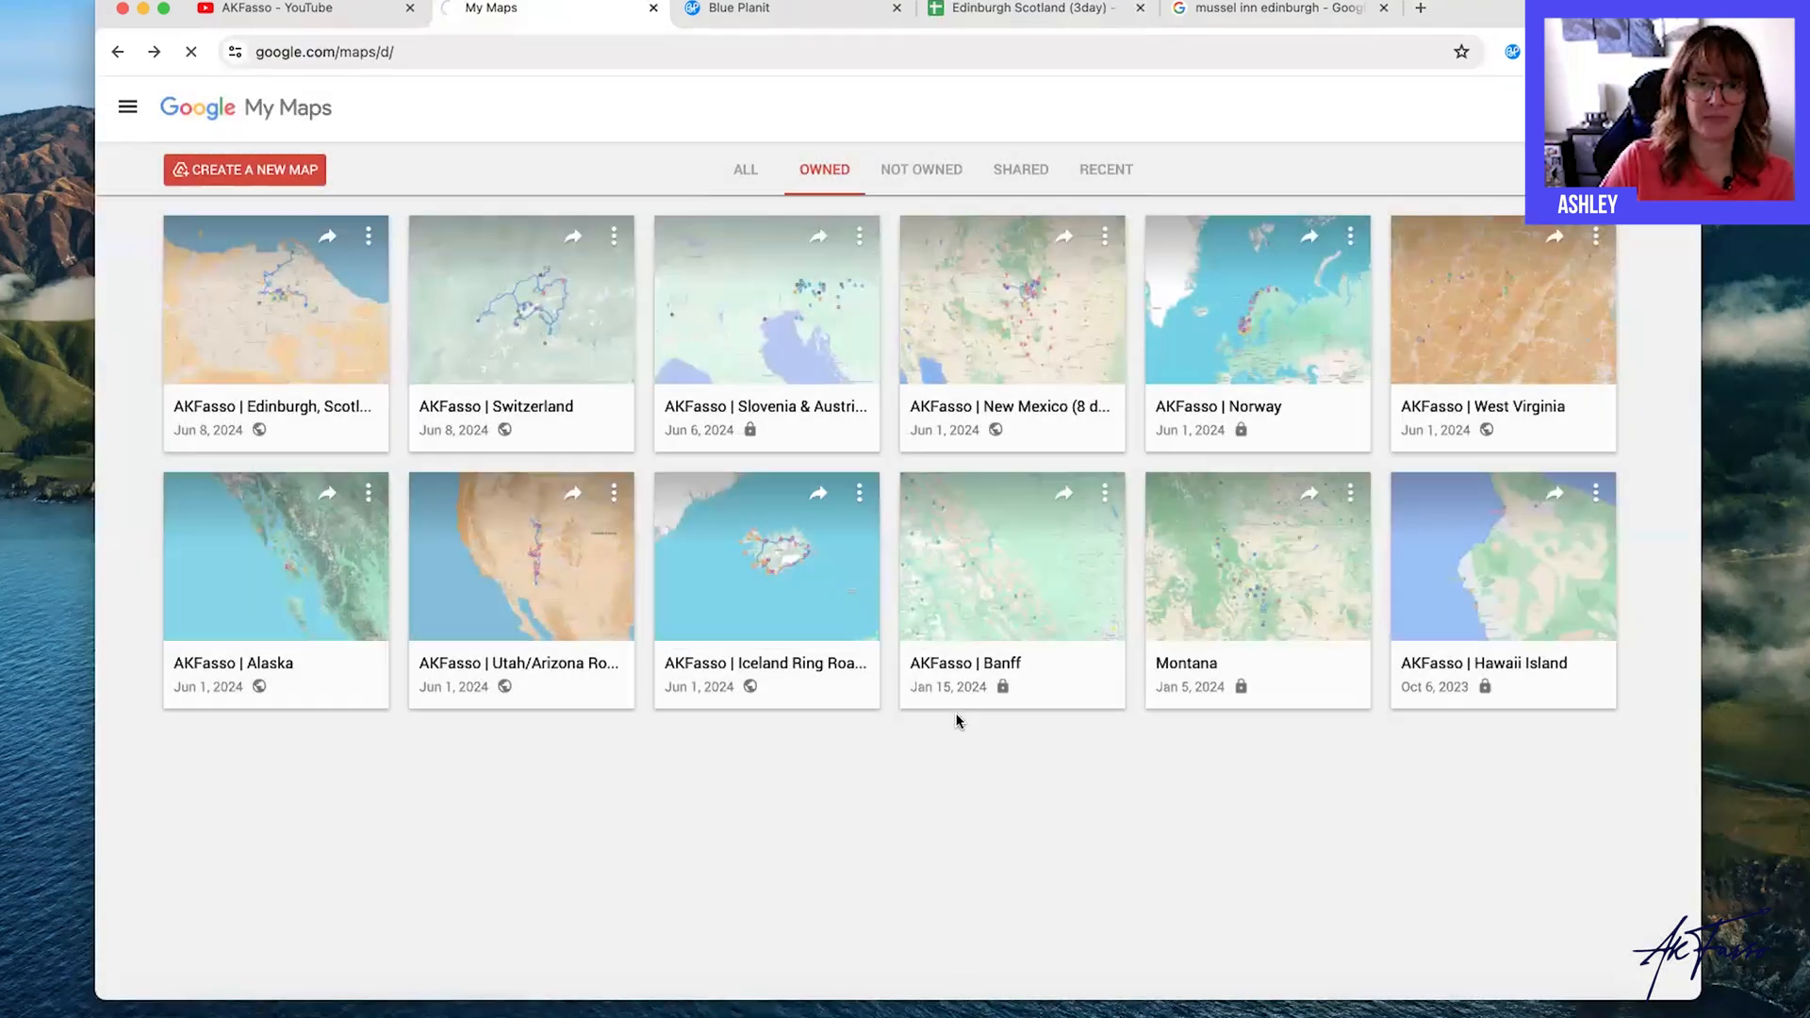
left_click(243, 167)
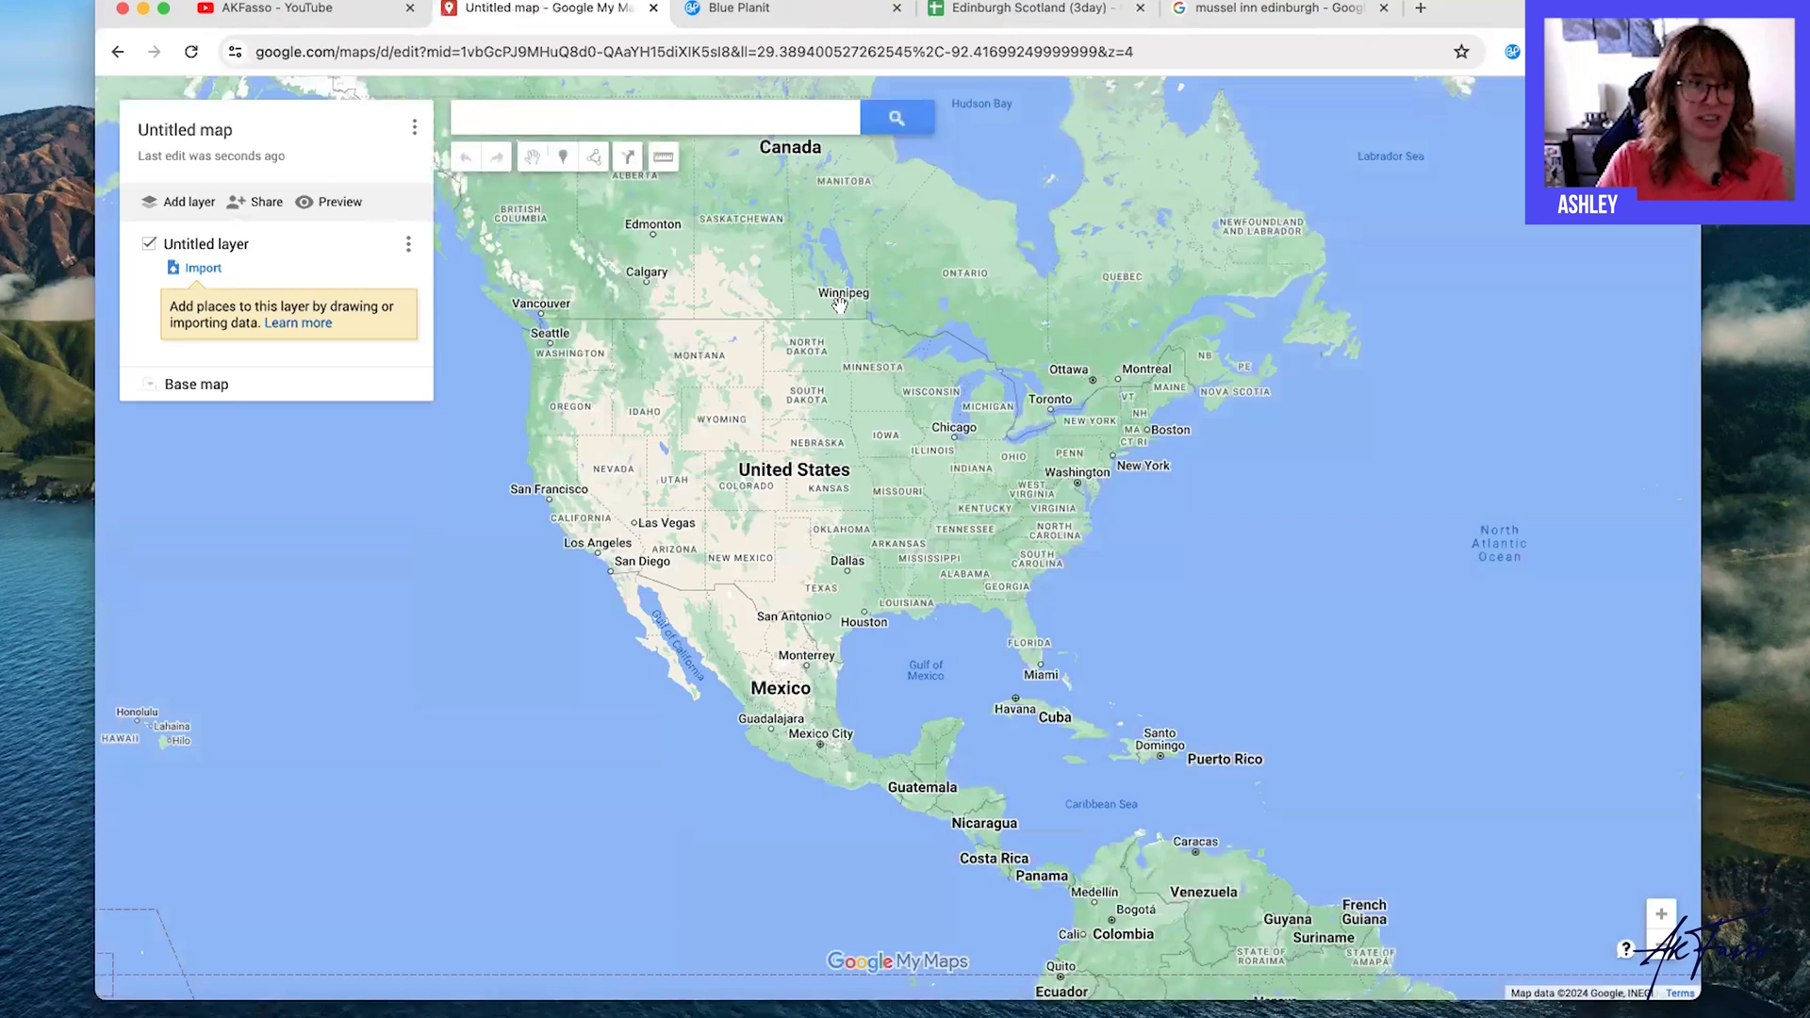
mouse_move(202, 249)
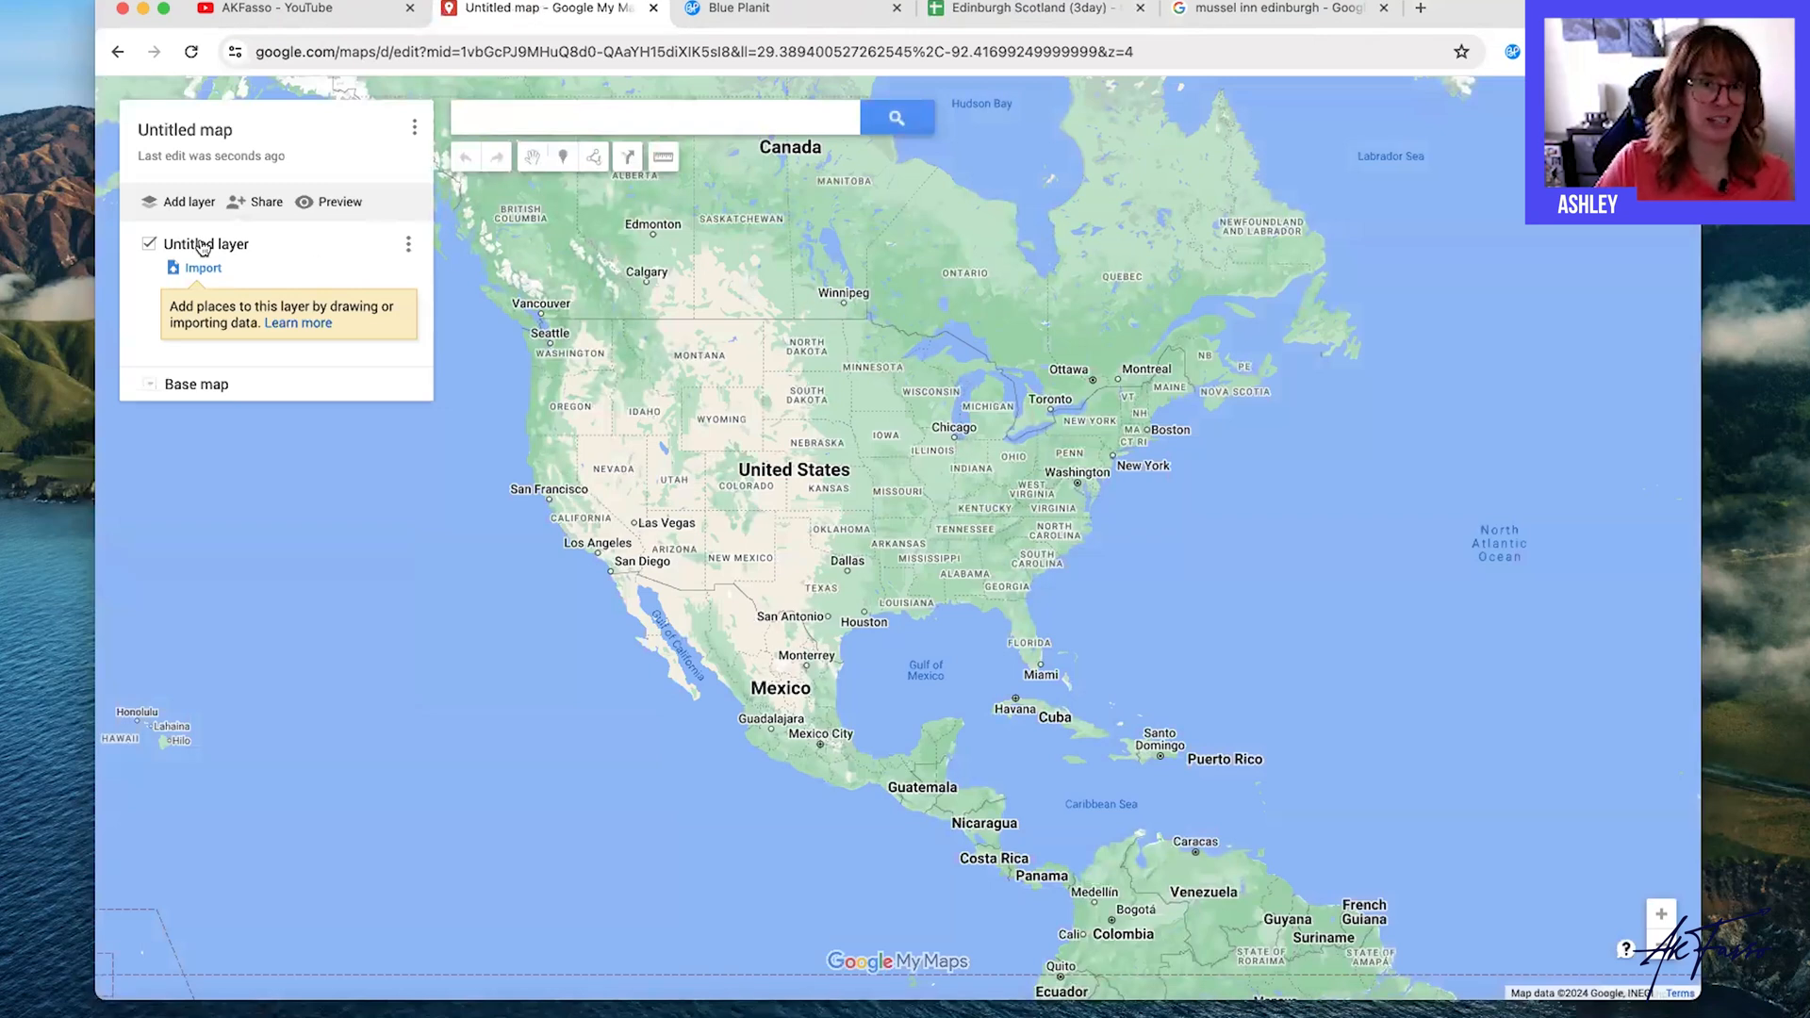
mouse_move(202, 268)
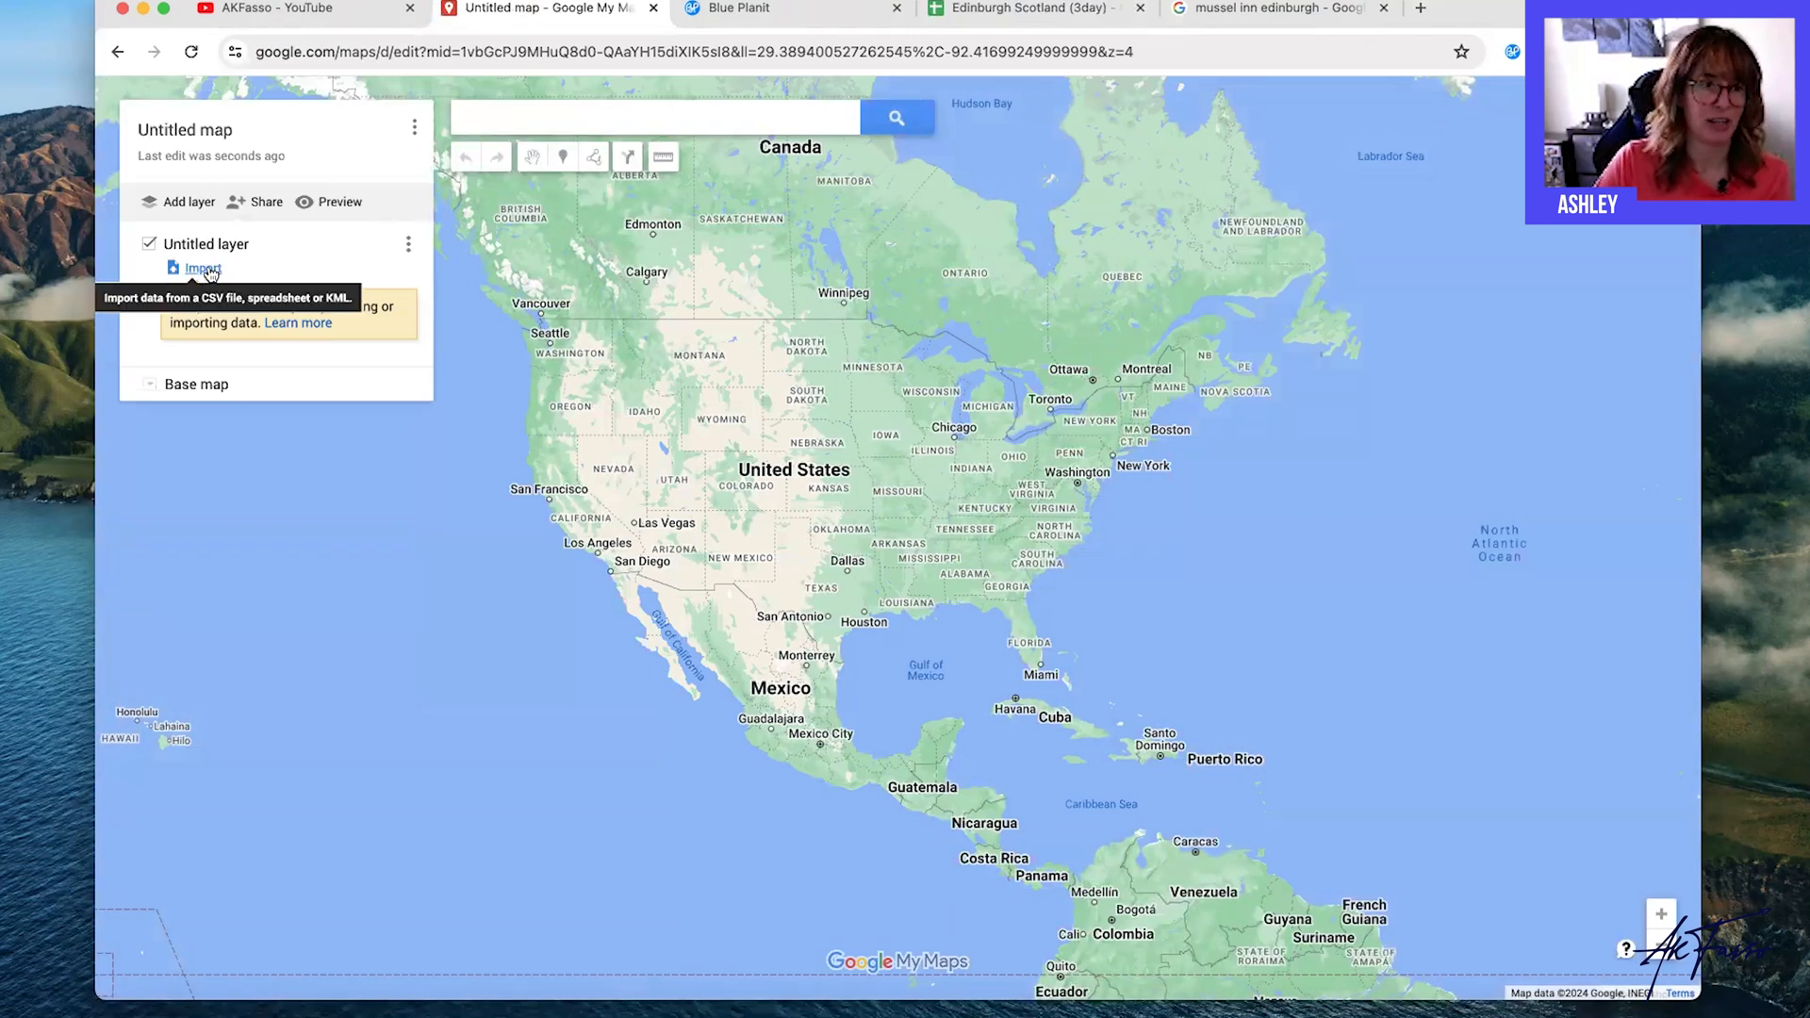
left_click(202, 268)
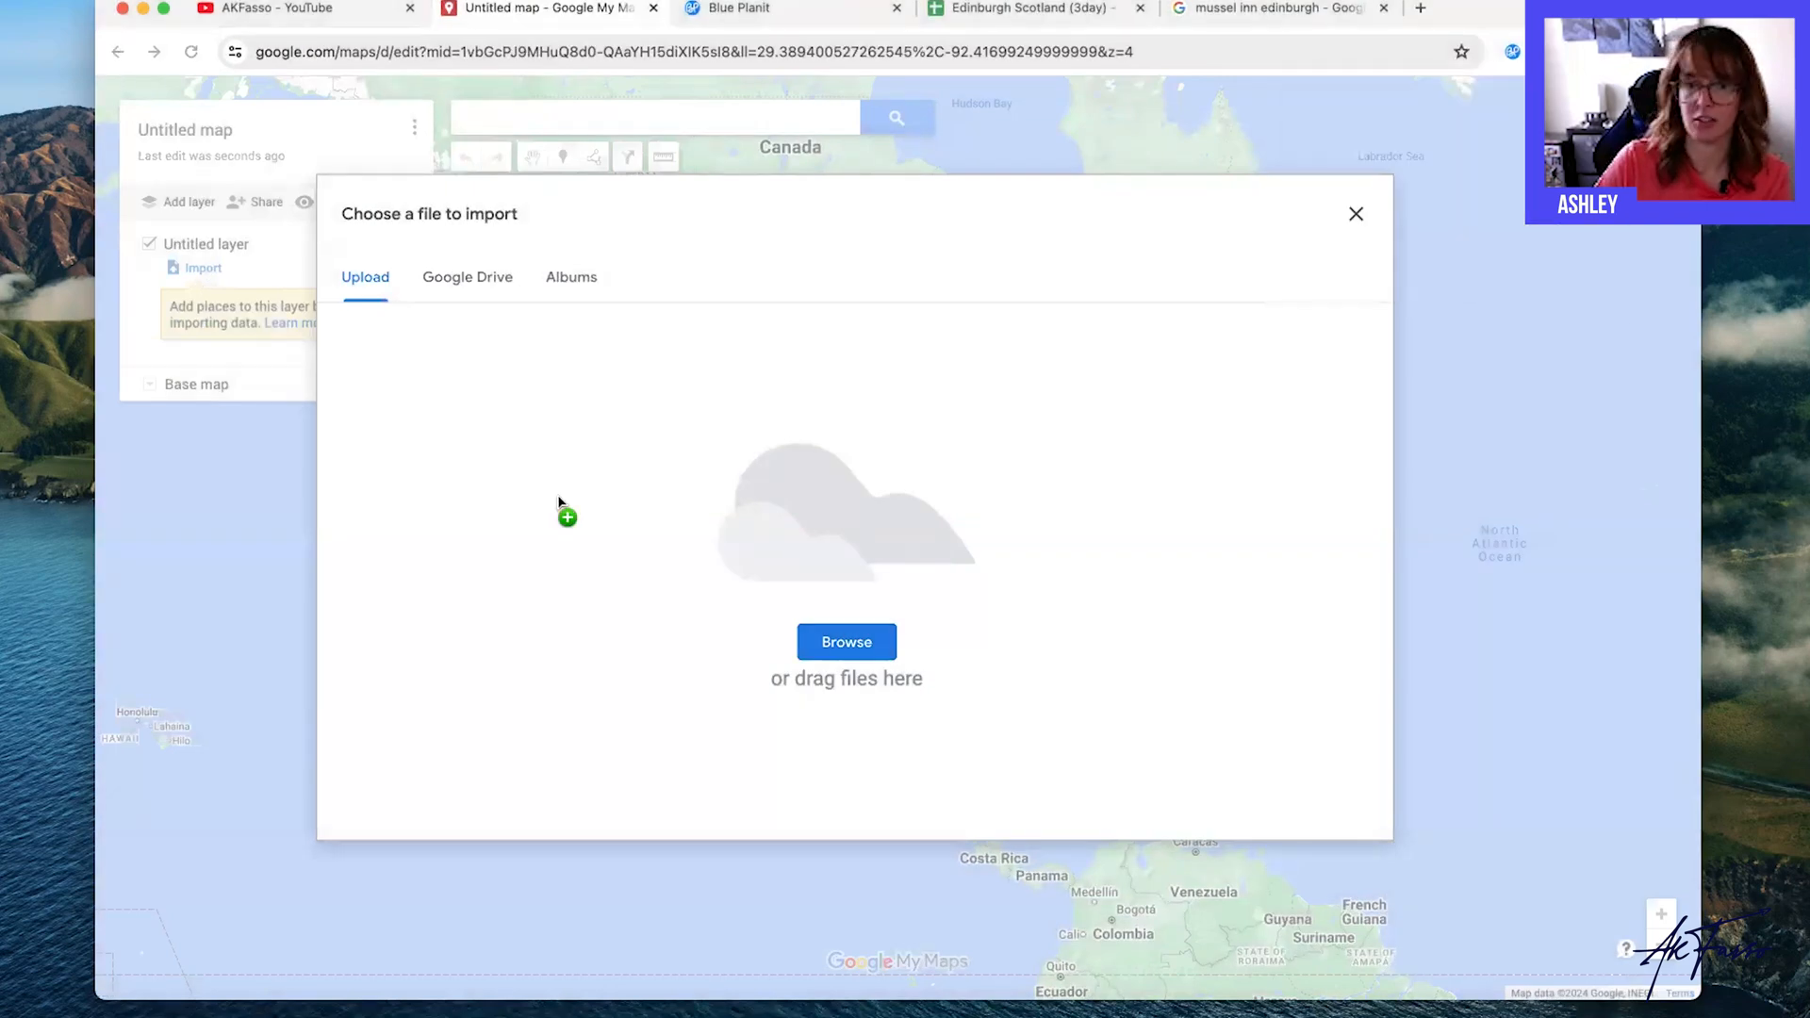
left_click(1356, 213)
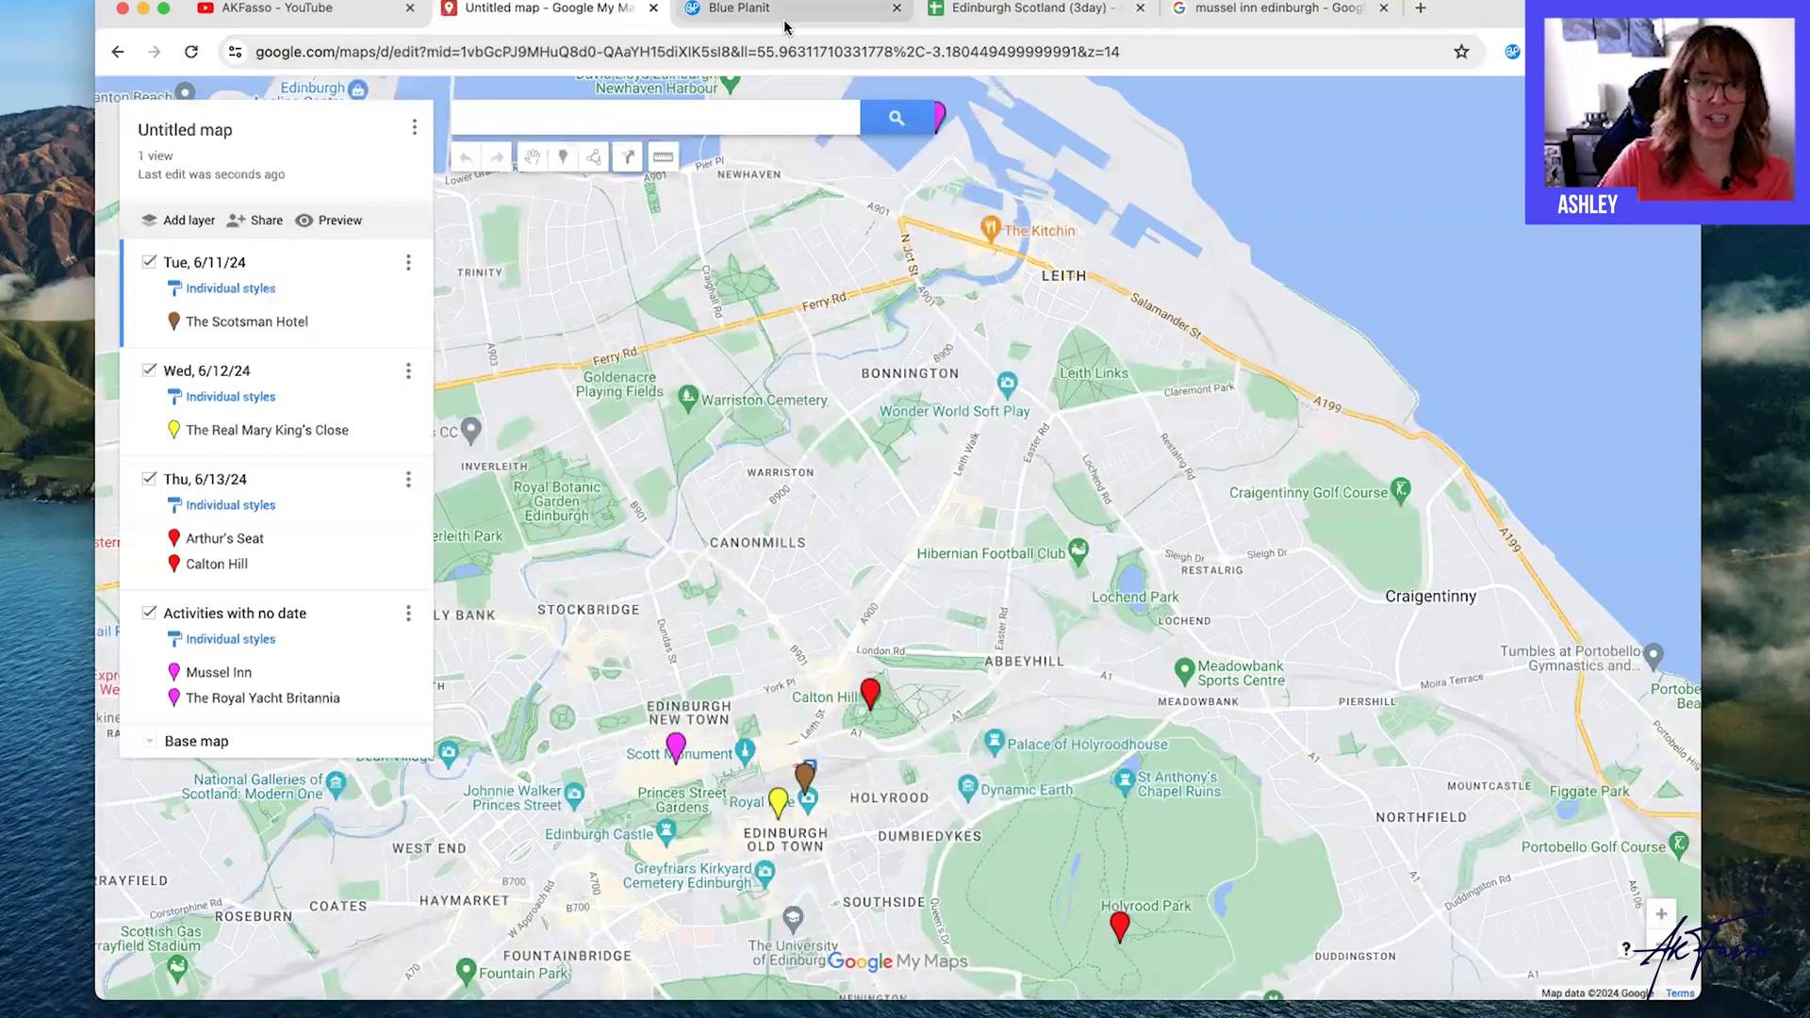
Return to the imported map and replace its Untitled title in the map details dialog.
left_click(735, 8)
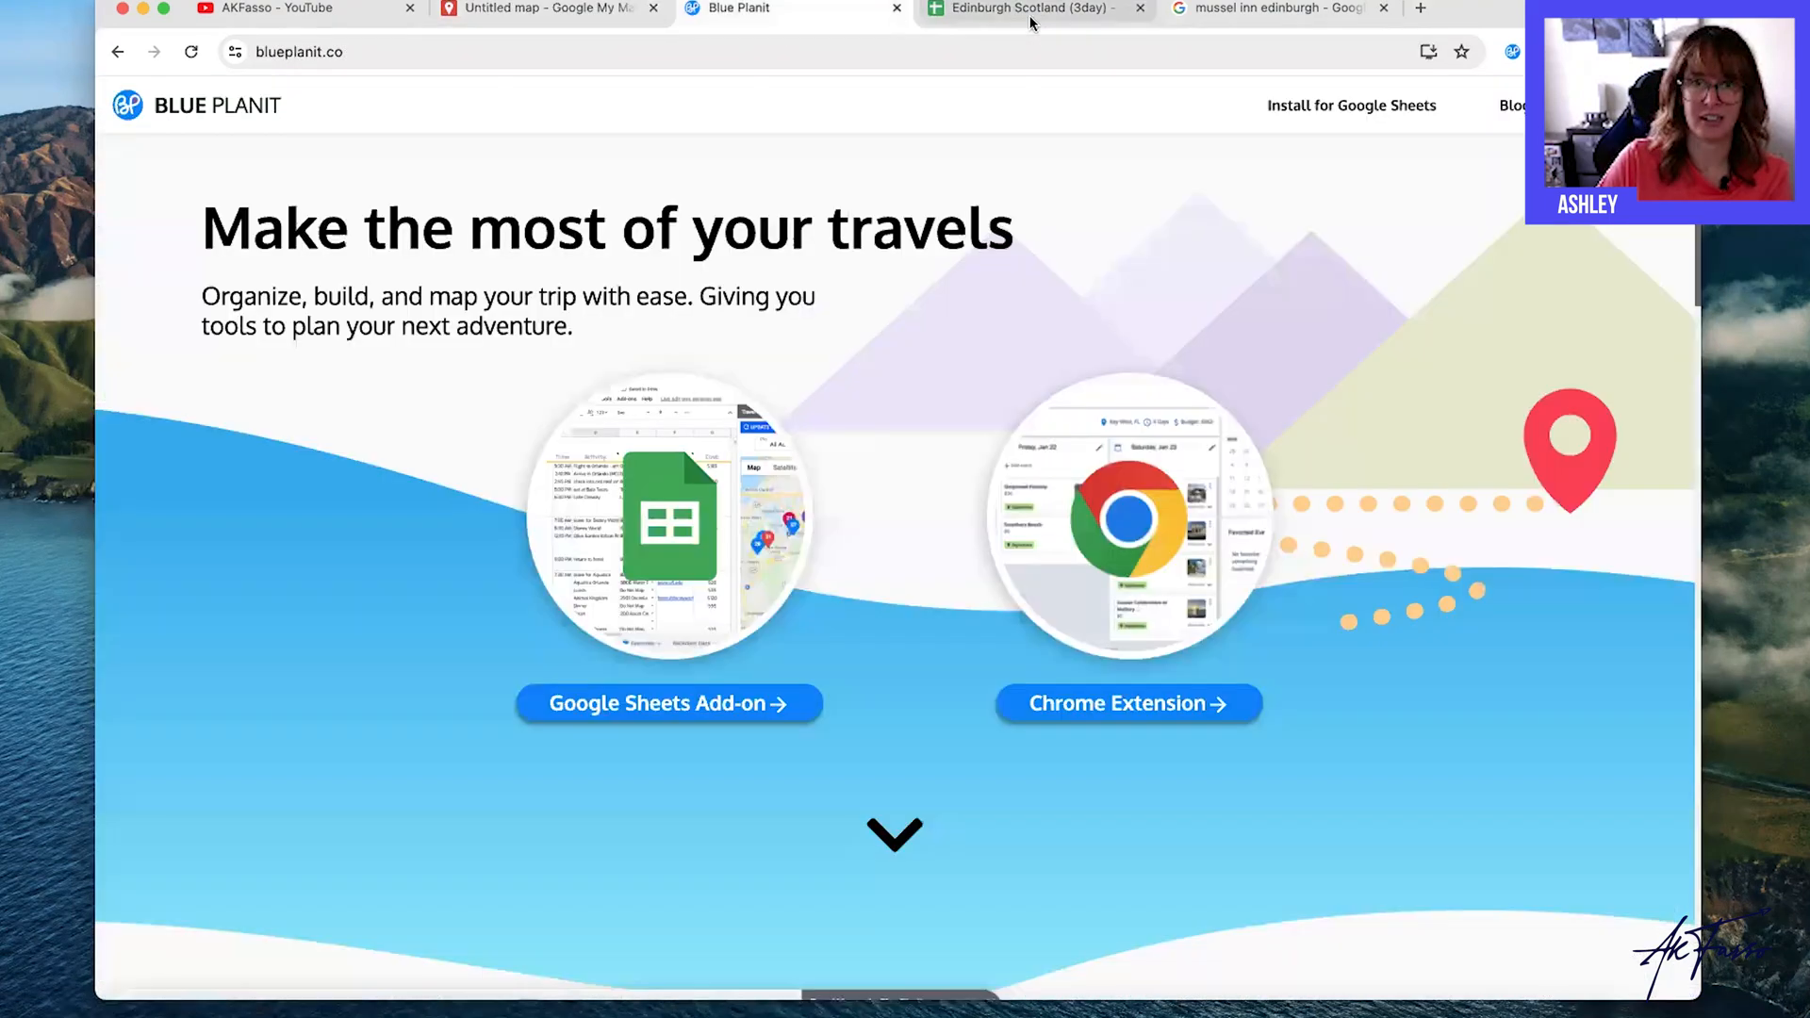
left_click(1028, 9)
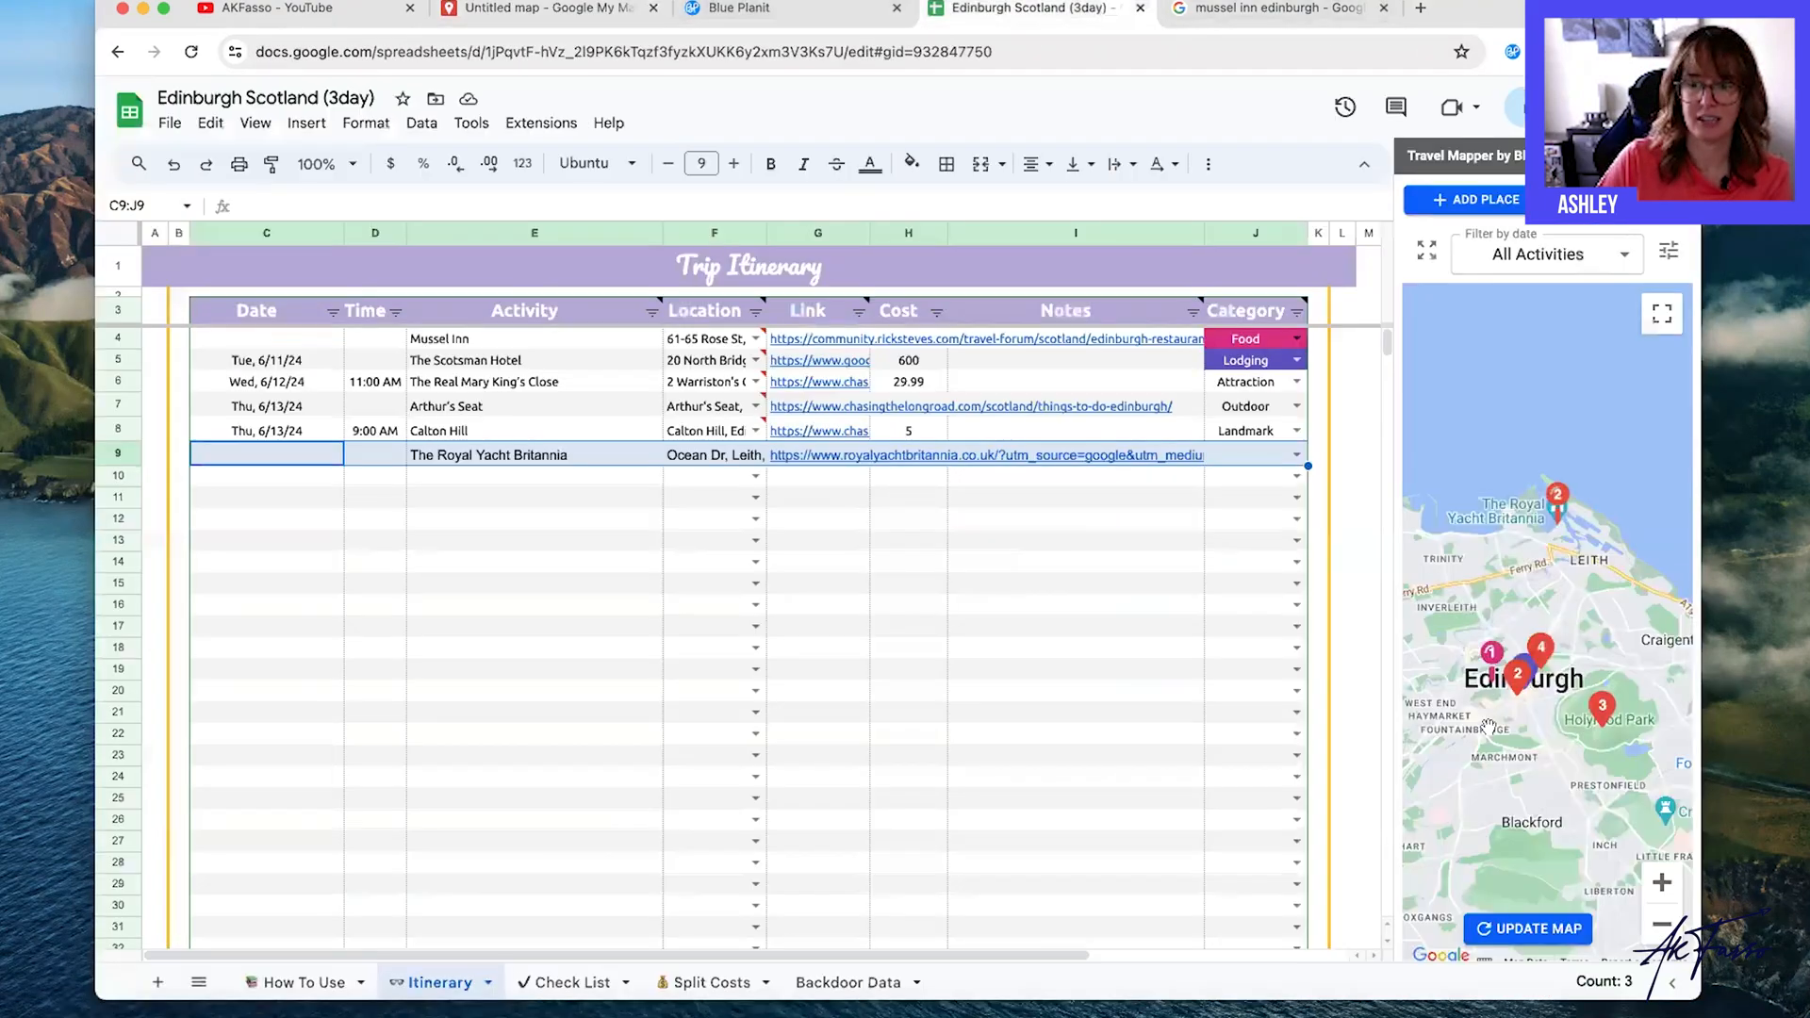
left_click(538, 10)
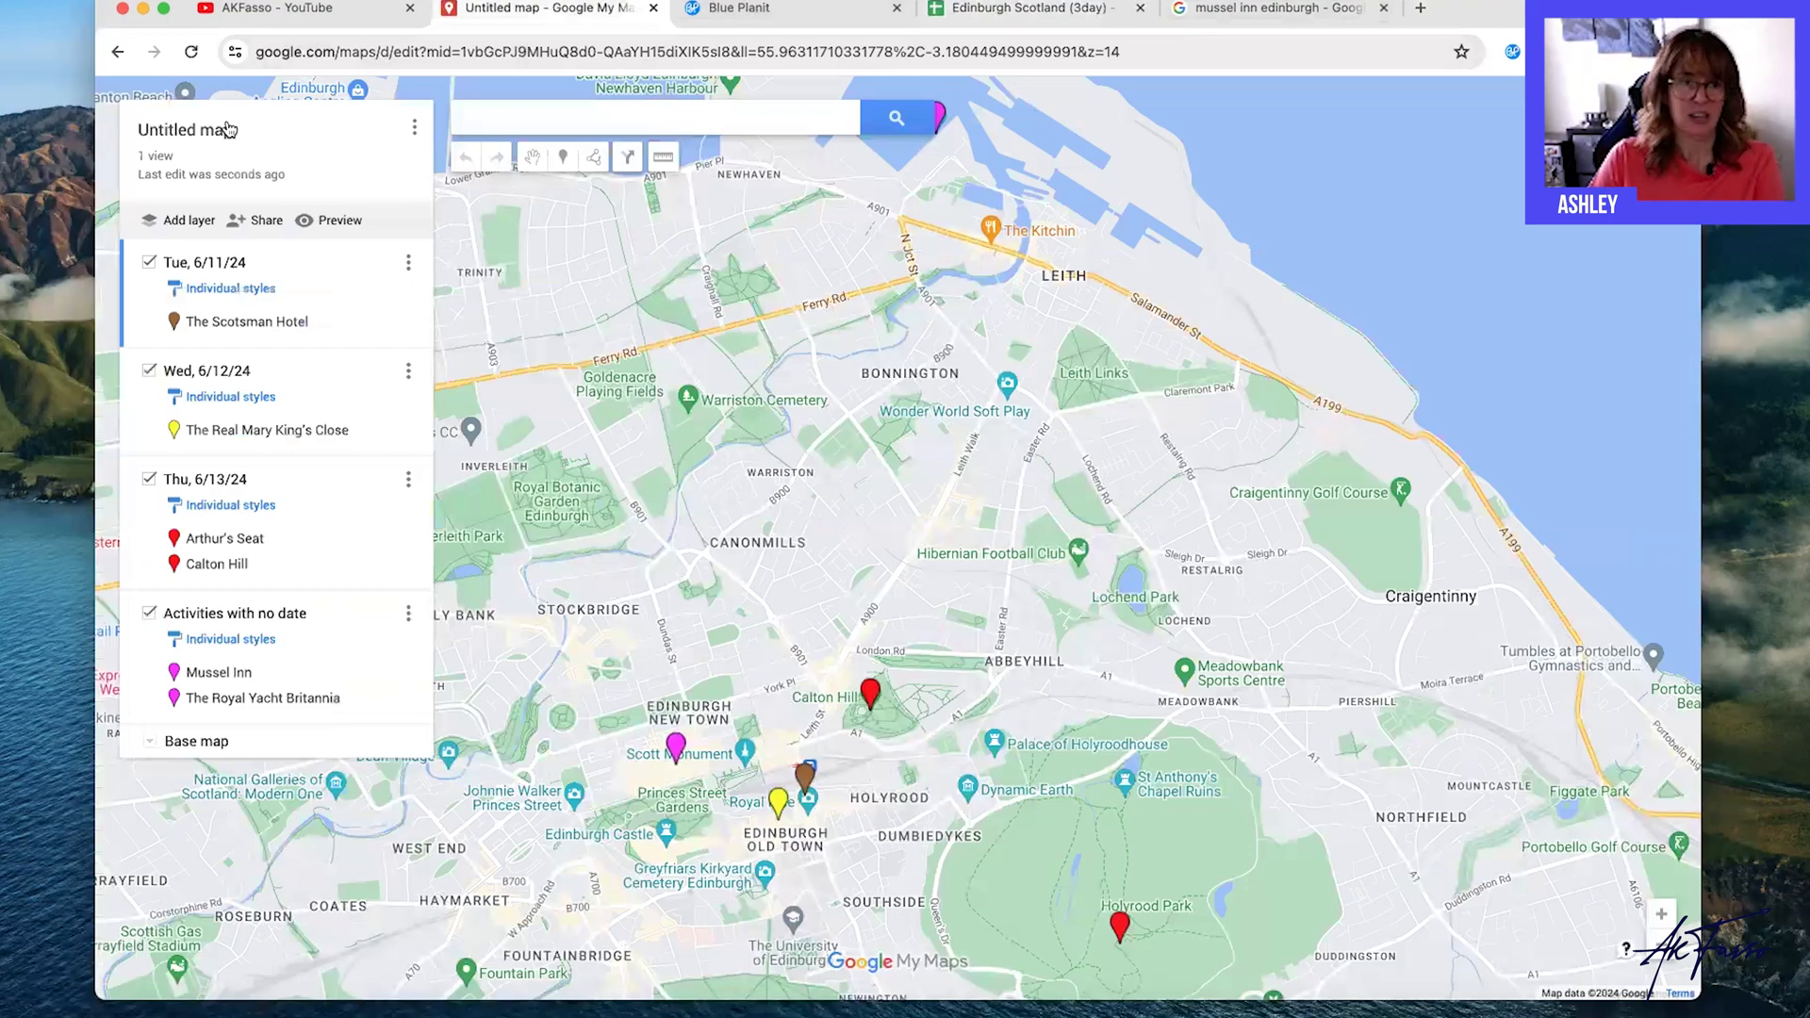
left_click(186, 130)
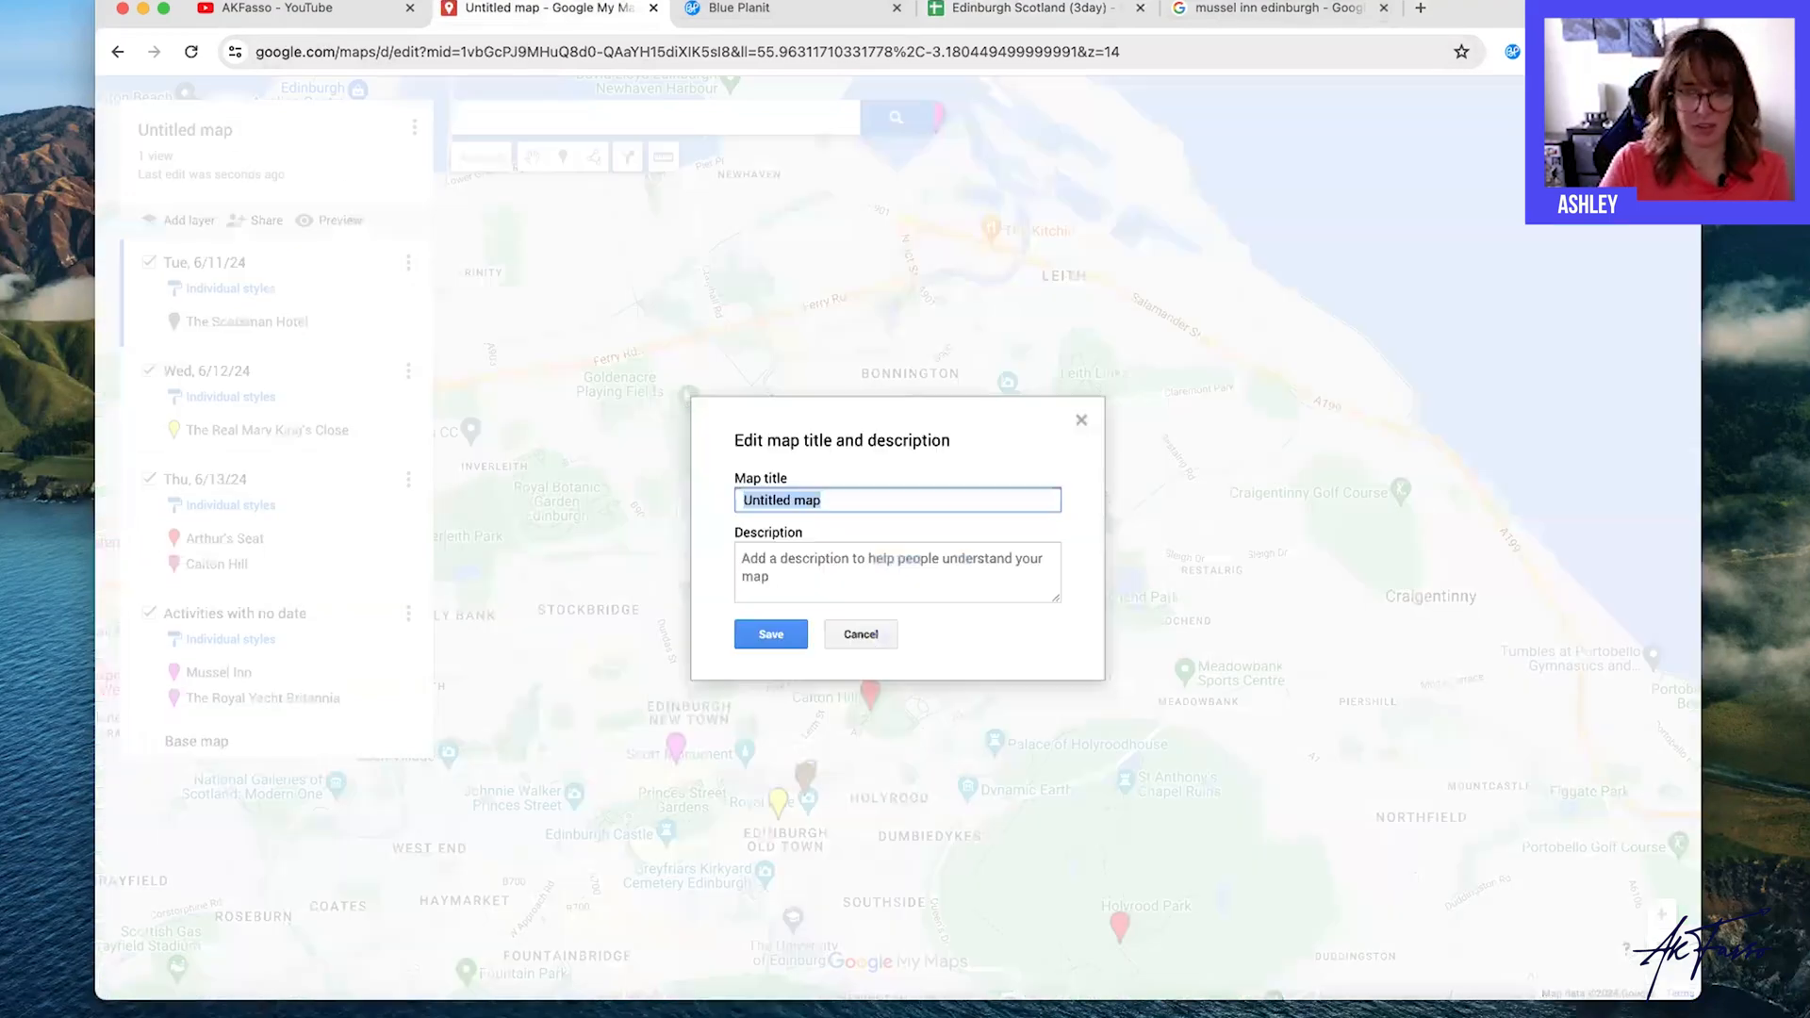
left_click(769, 633)
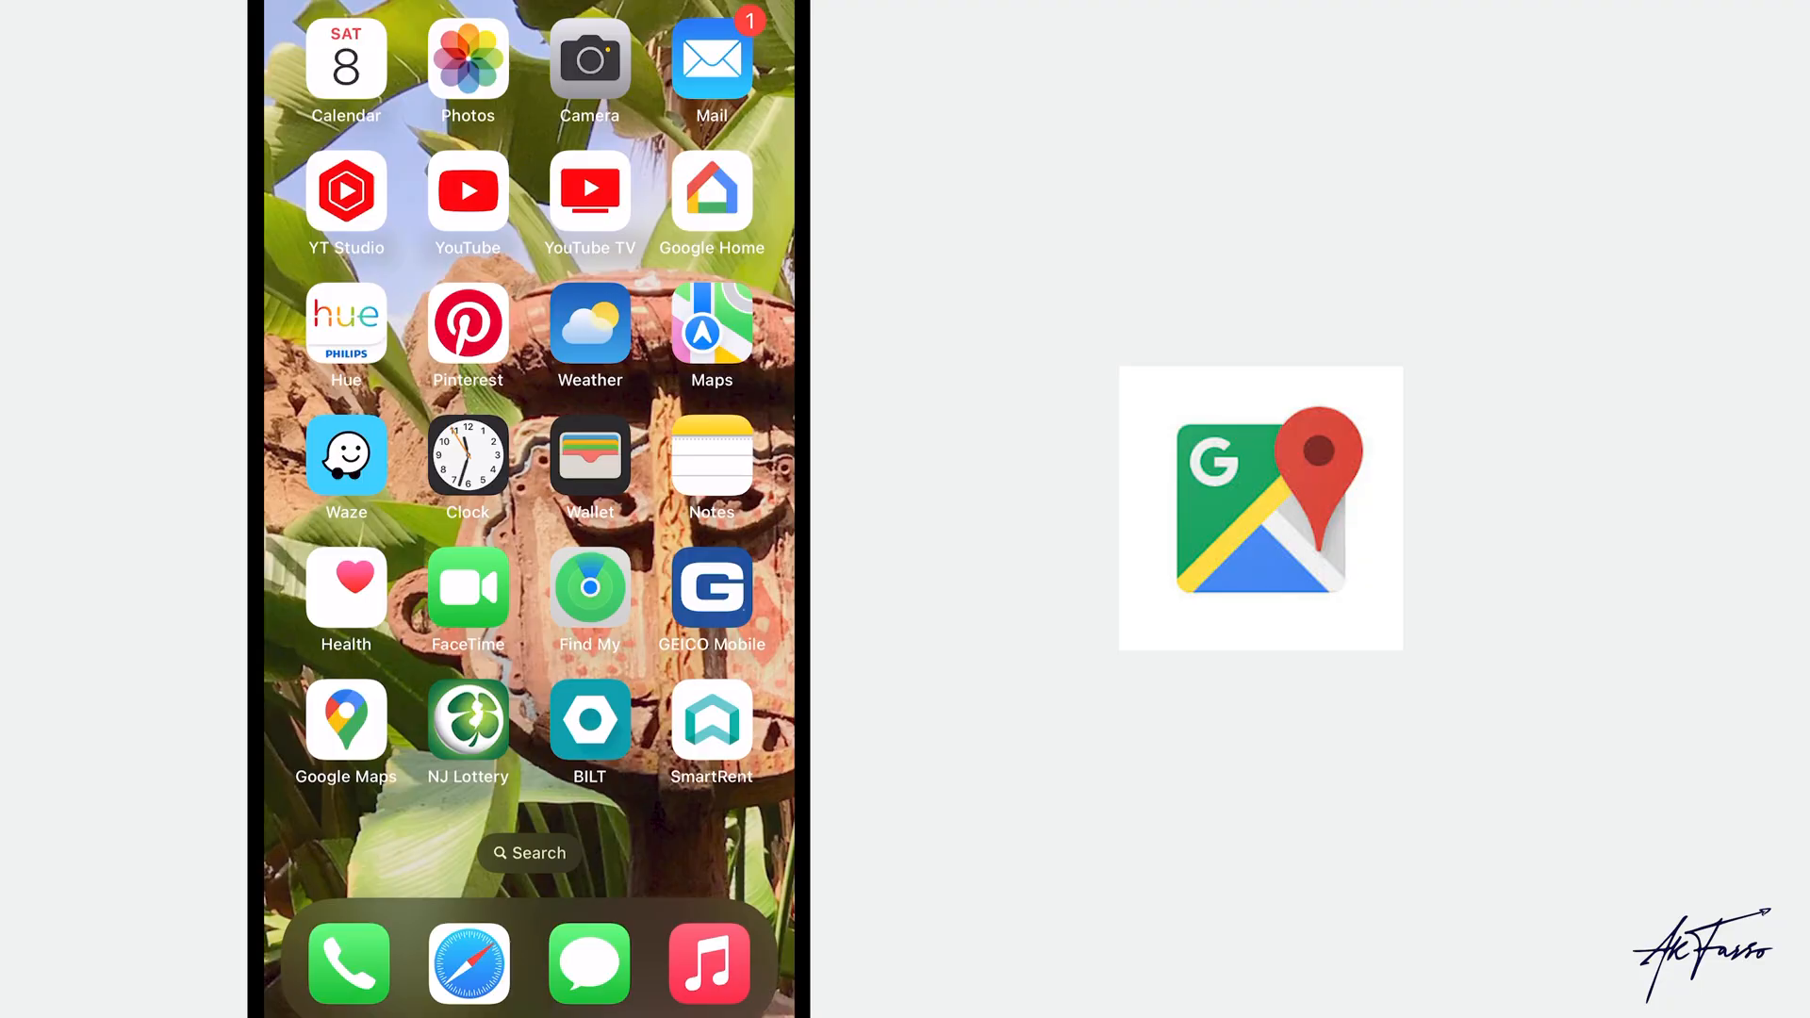
On the phone, open Edinburgh Test from Google Maps' Saved maps list to see its pins.
left_click(345, 721)
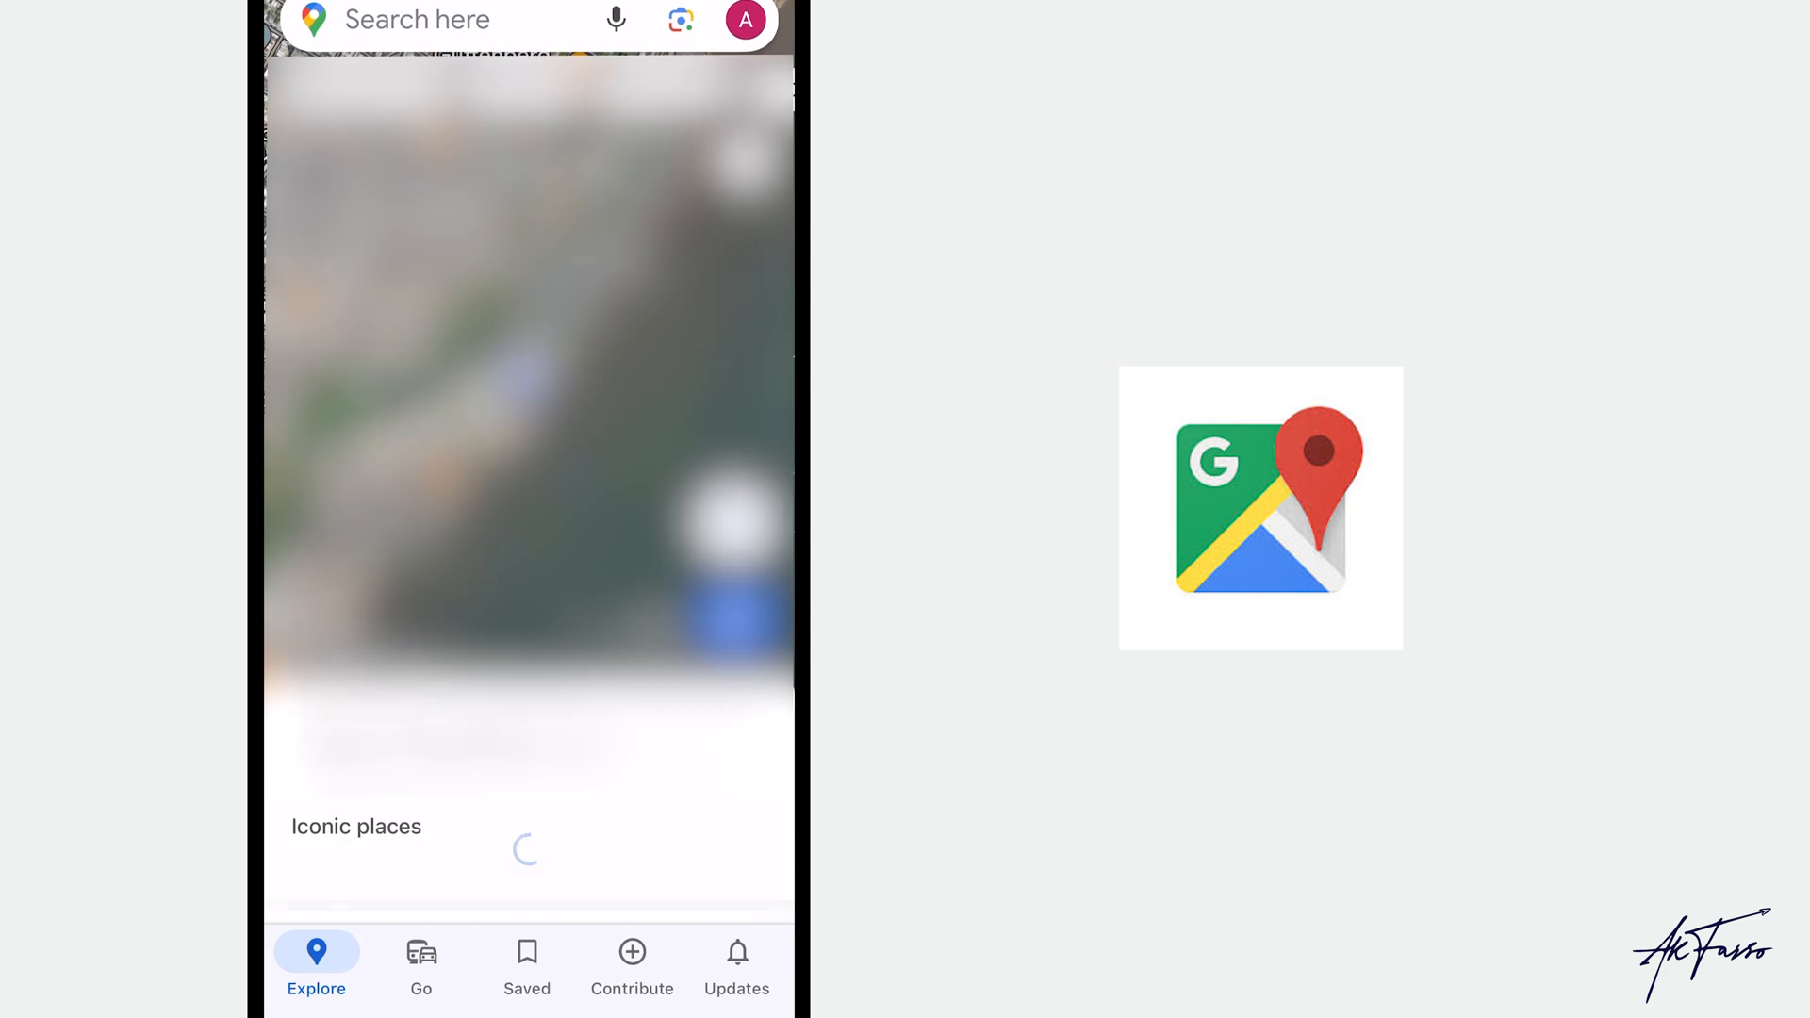
left_click(526, 967)
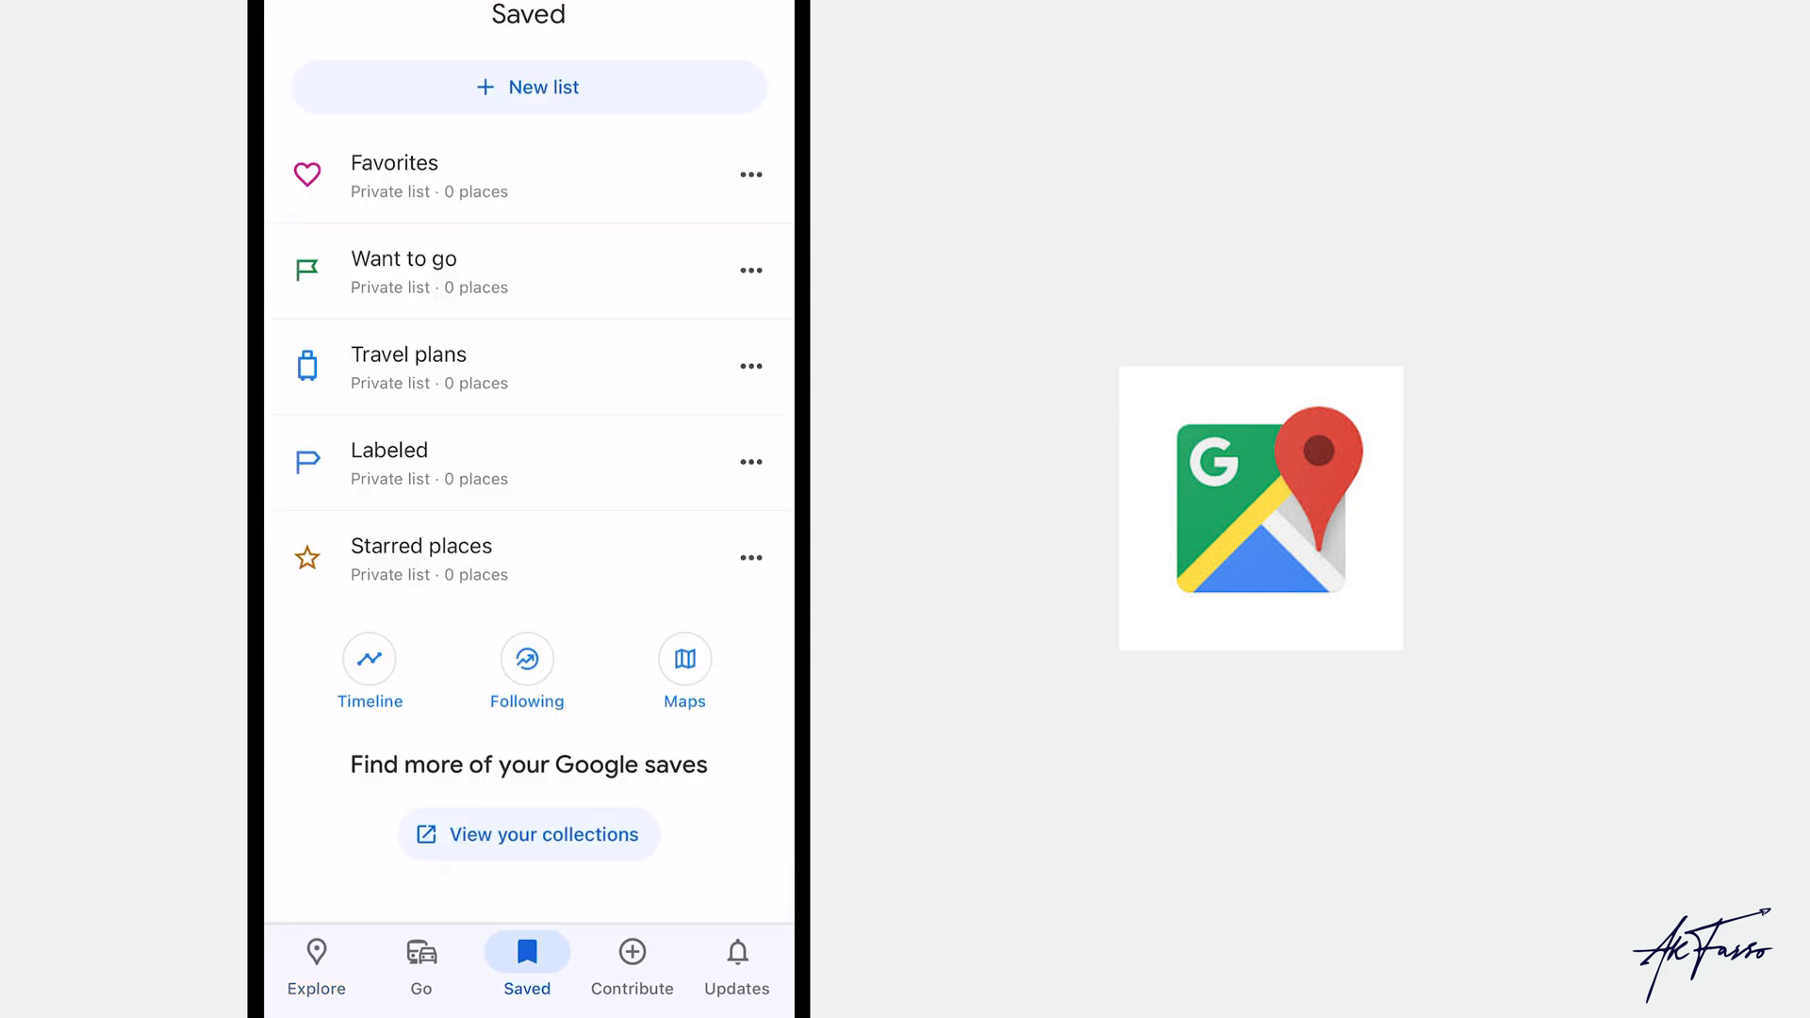
left_click(683, 660)
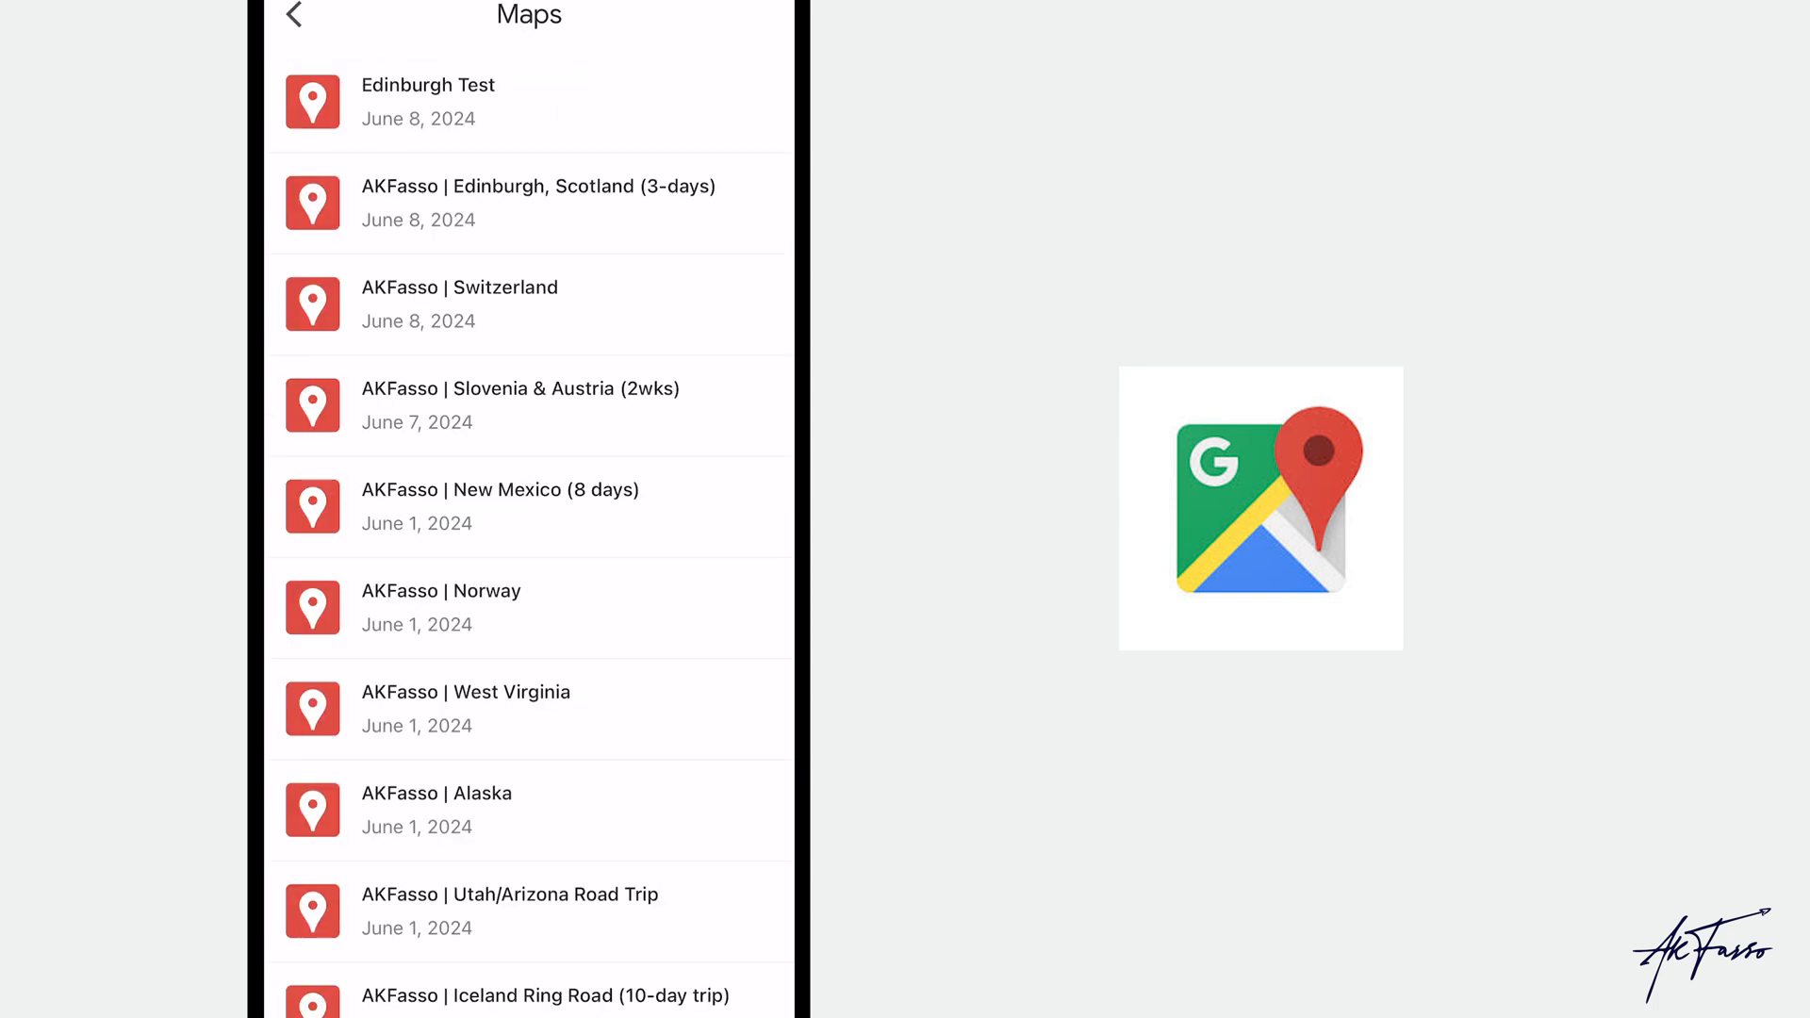
left_click(428, 101)
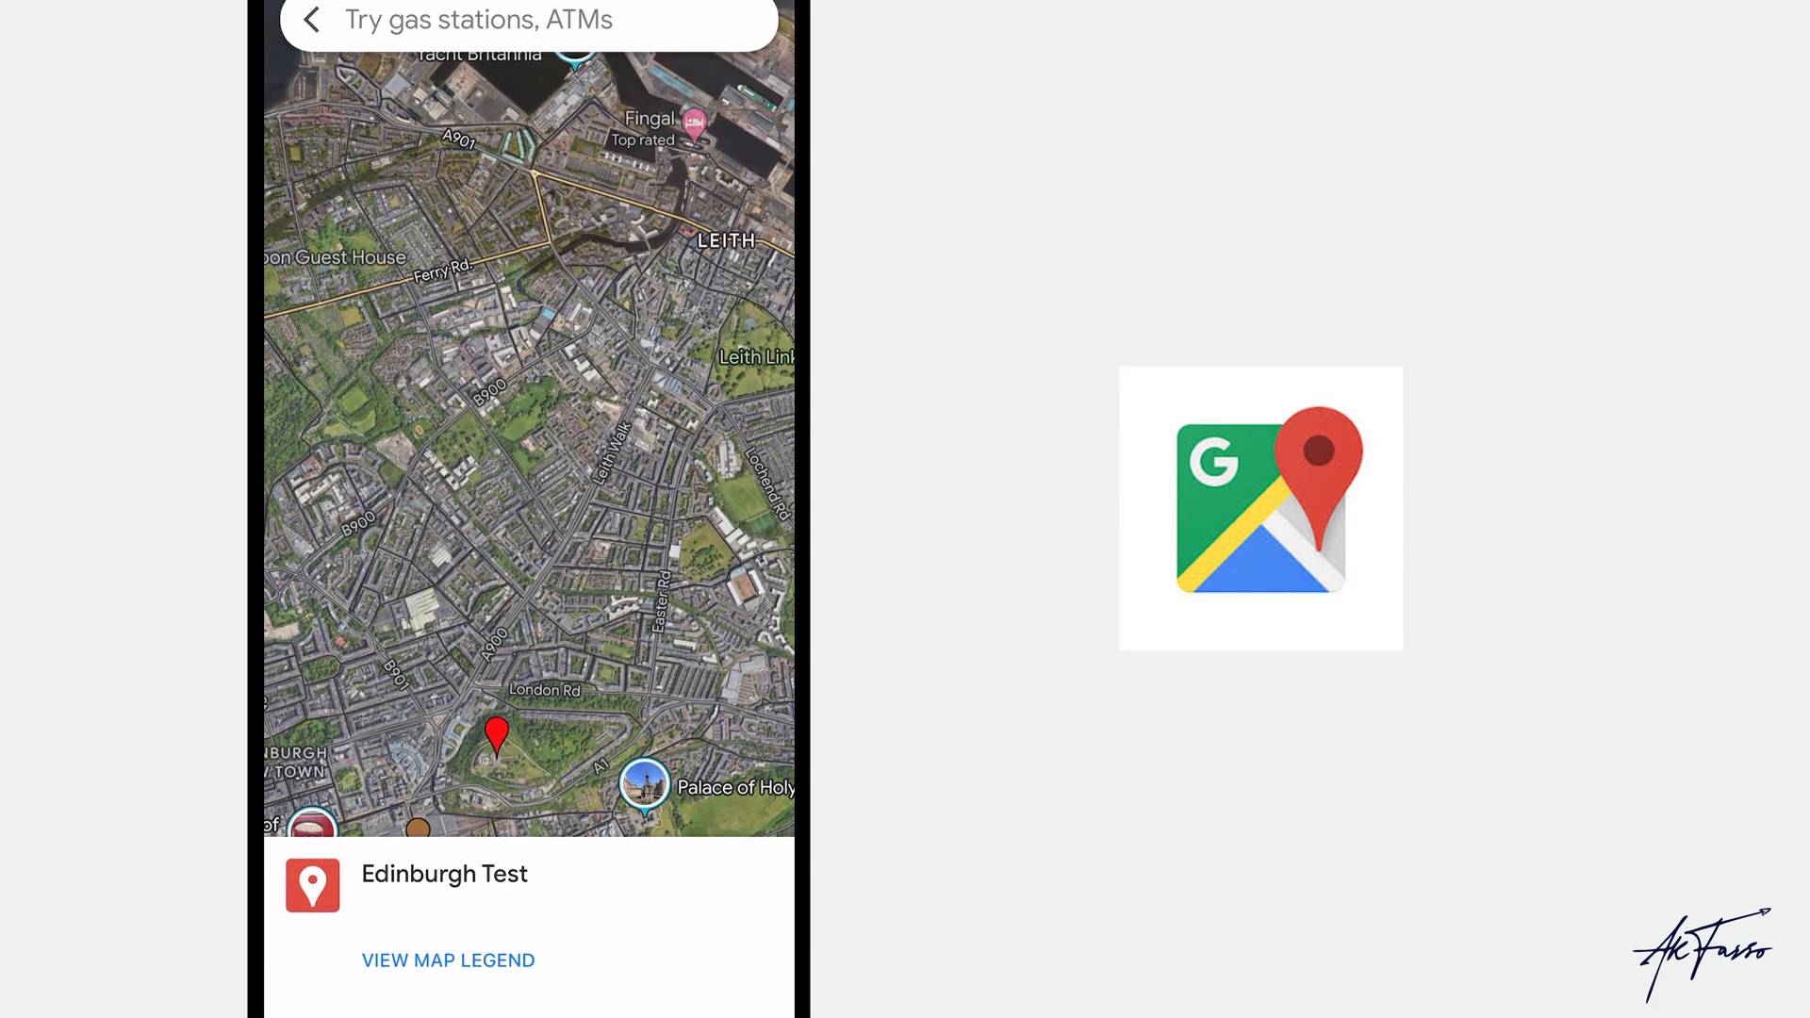